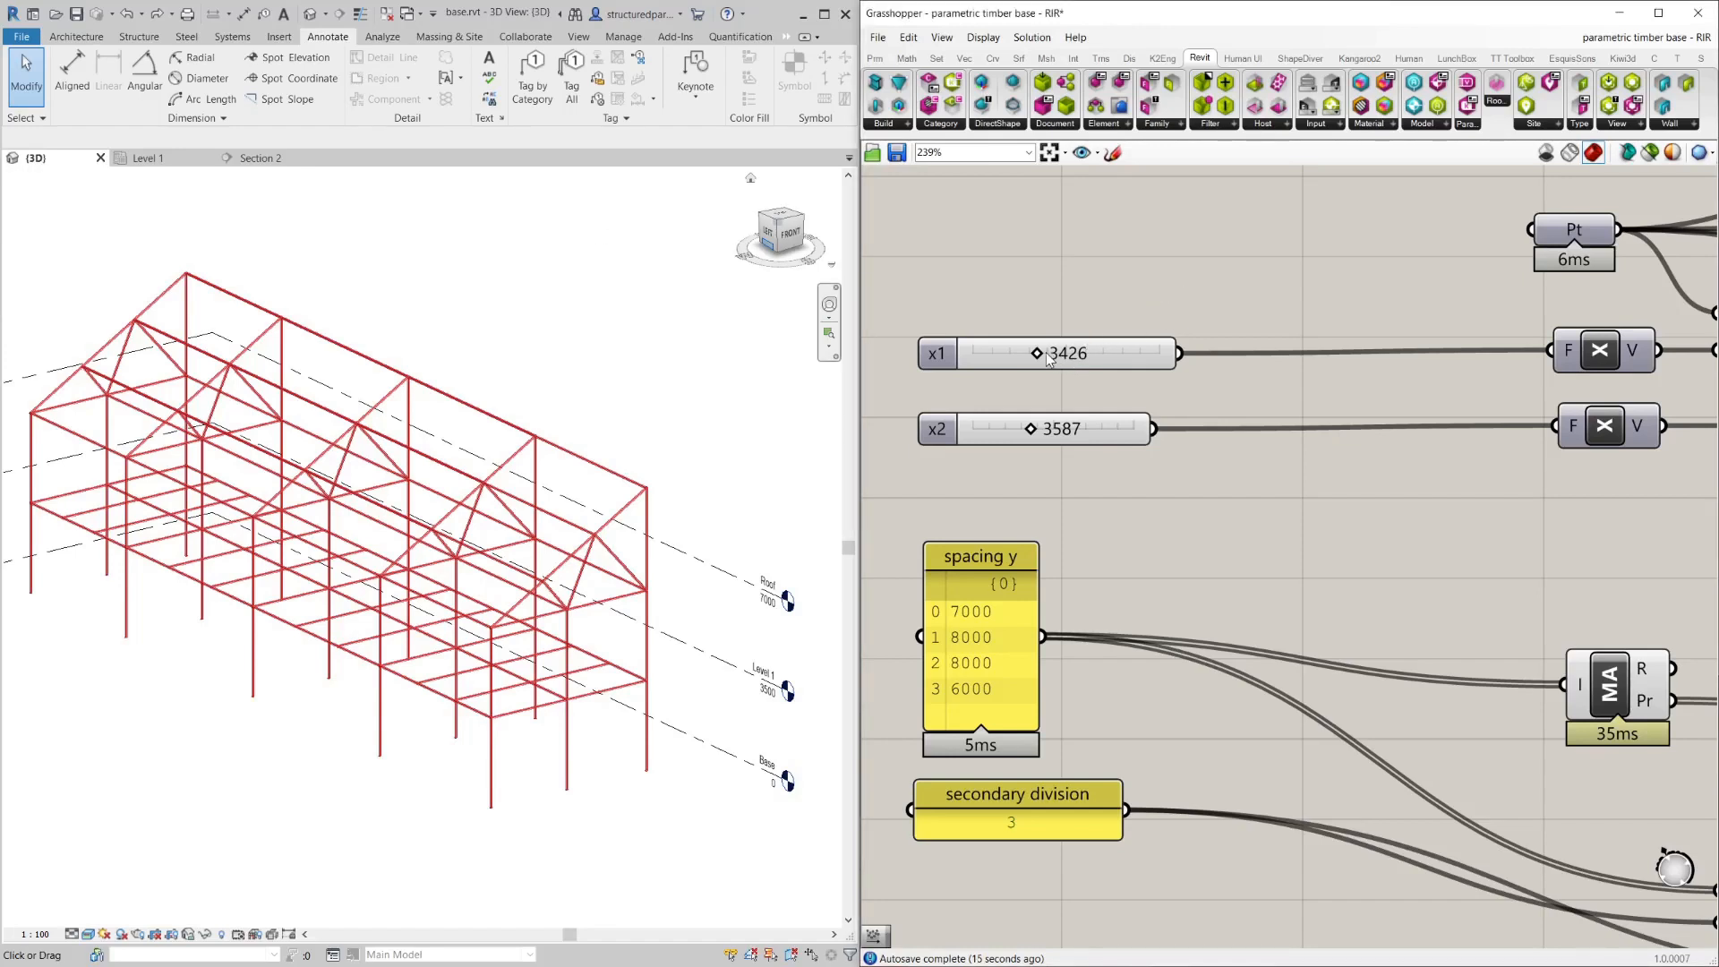
Widen the x1 spacing to 5730 and adjust x2 on the Grasshopper sliders.
{"action": "left_click_drag", "start_coordinate": [1037, 353], "coordinate": [1080, 353]}
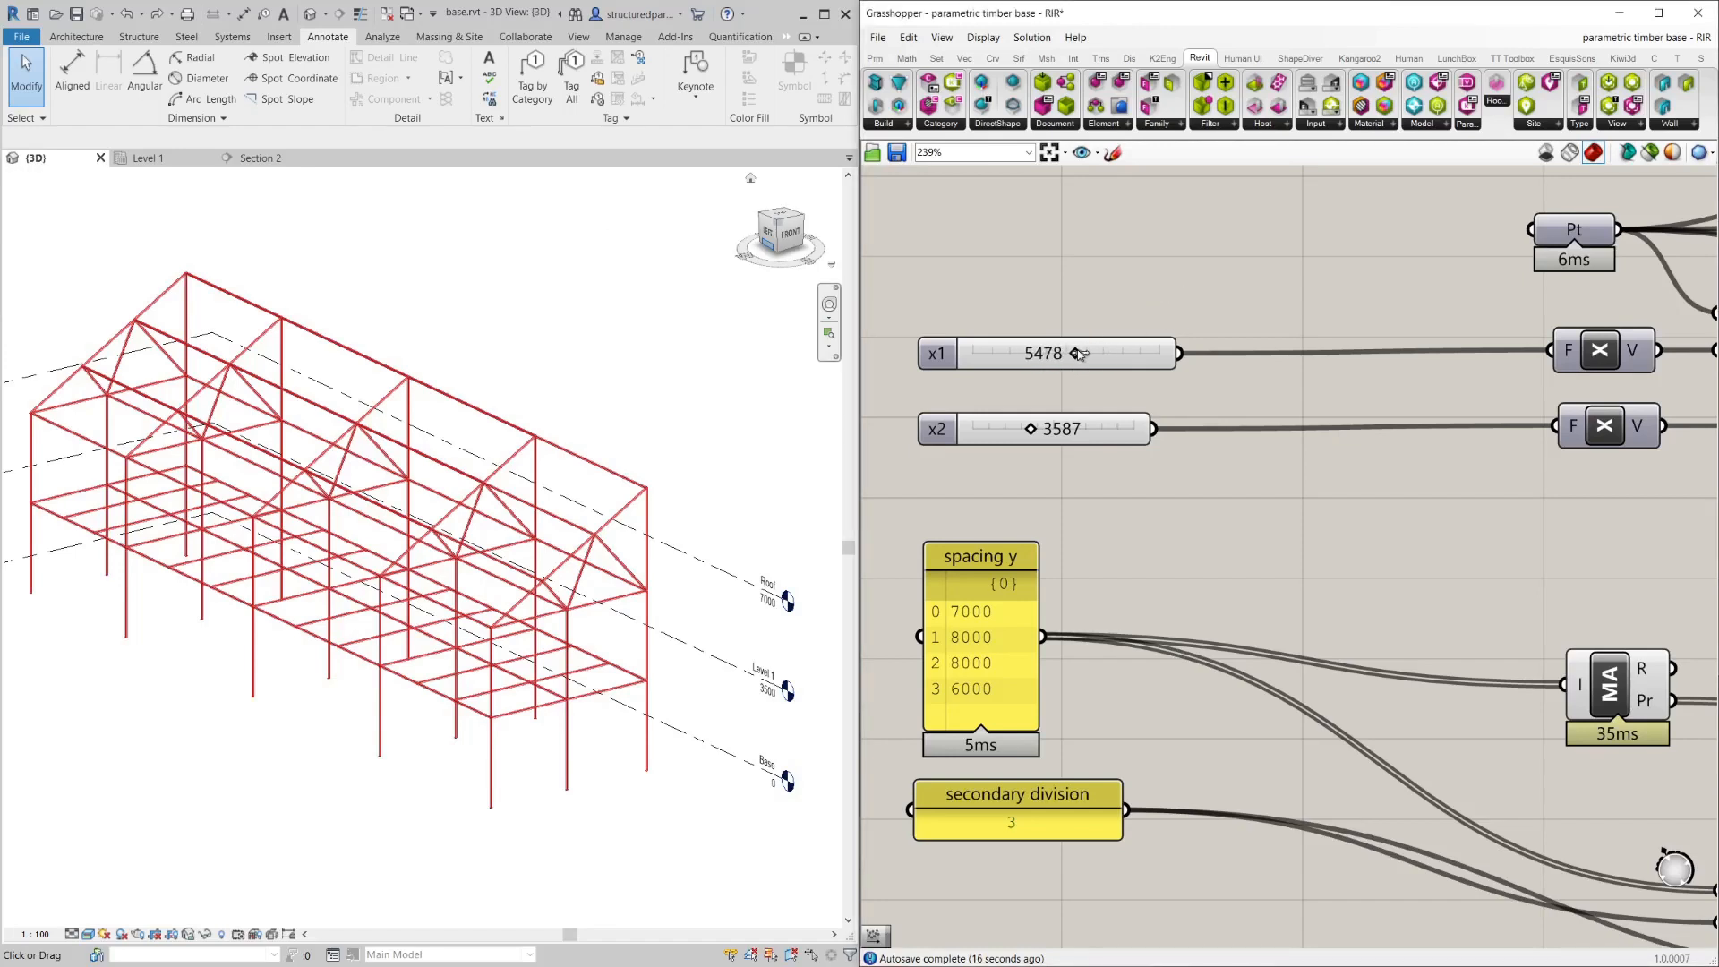
{"action": "left_click_drag", "start_coordinate": [1074, 352], "coordinate": [1097, 353]}
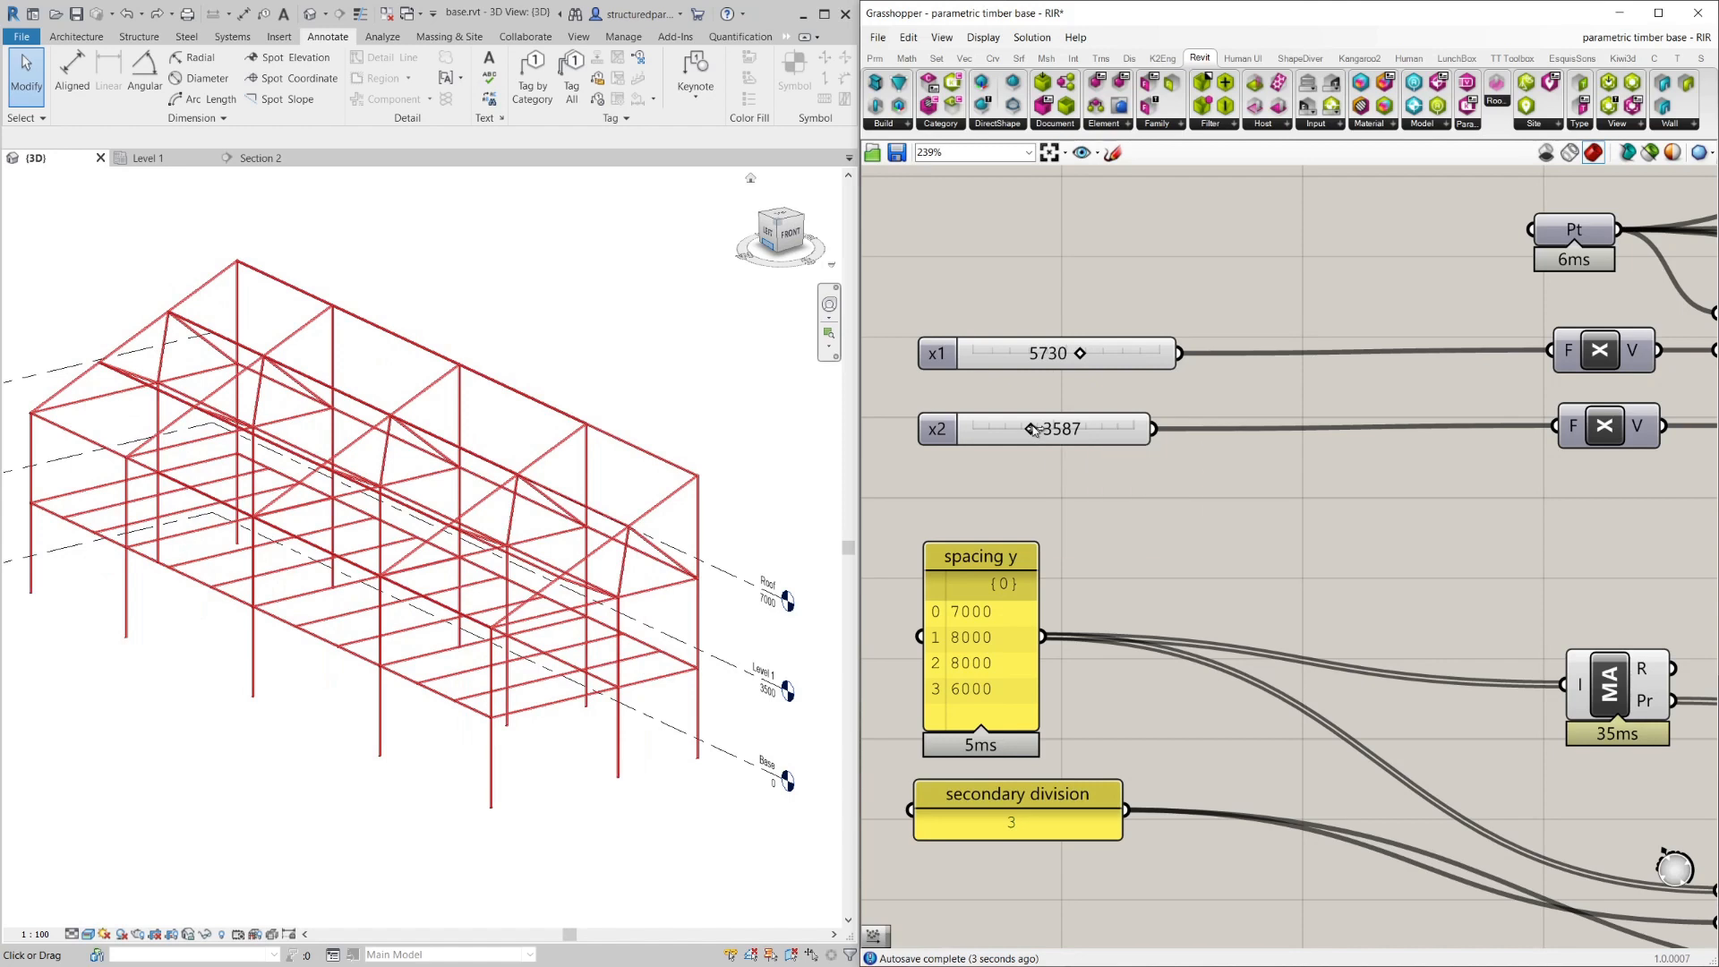
{"action": "left_click_drag", "start_coordinate": [1032, 428], "coordinate": [1075, 428]}
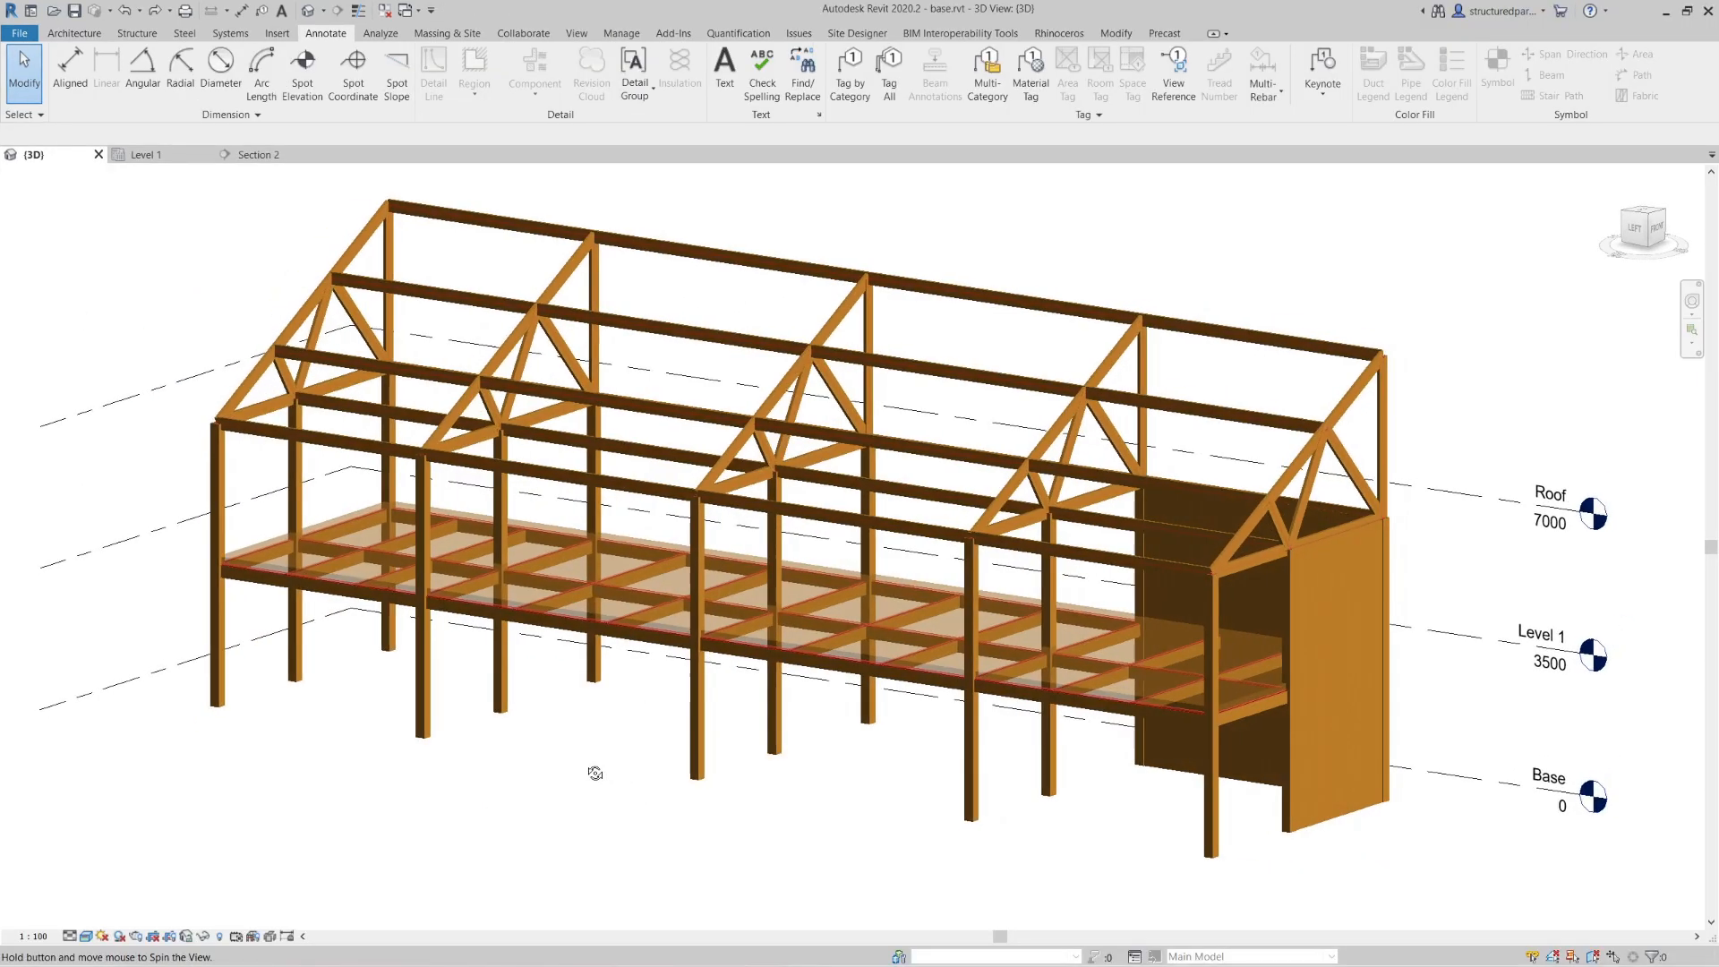
Orbit the realistic timber frame in Revit and switch toward the Level 1 plan.
{"action": "left_click_drag", "start_coordinate": [598, 770], "coordinate": [637, 772]}
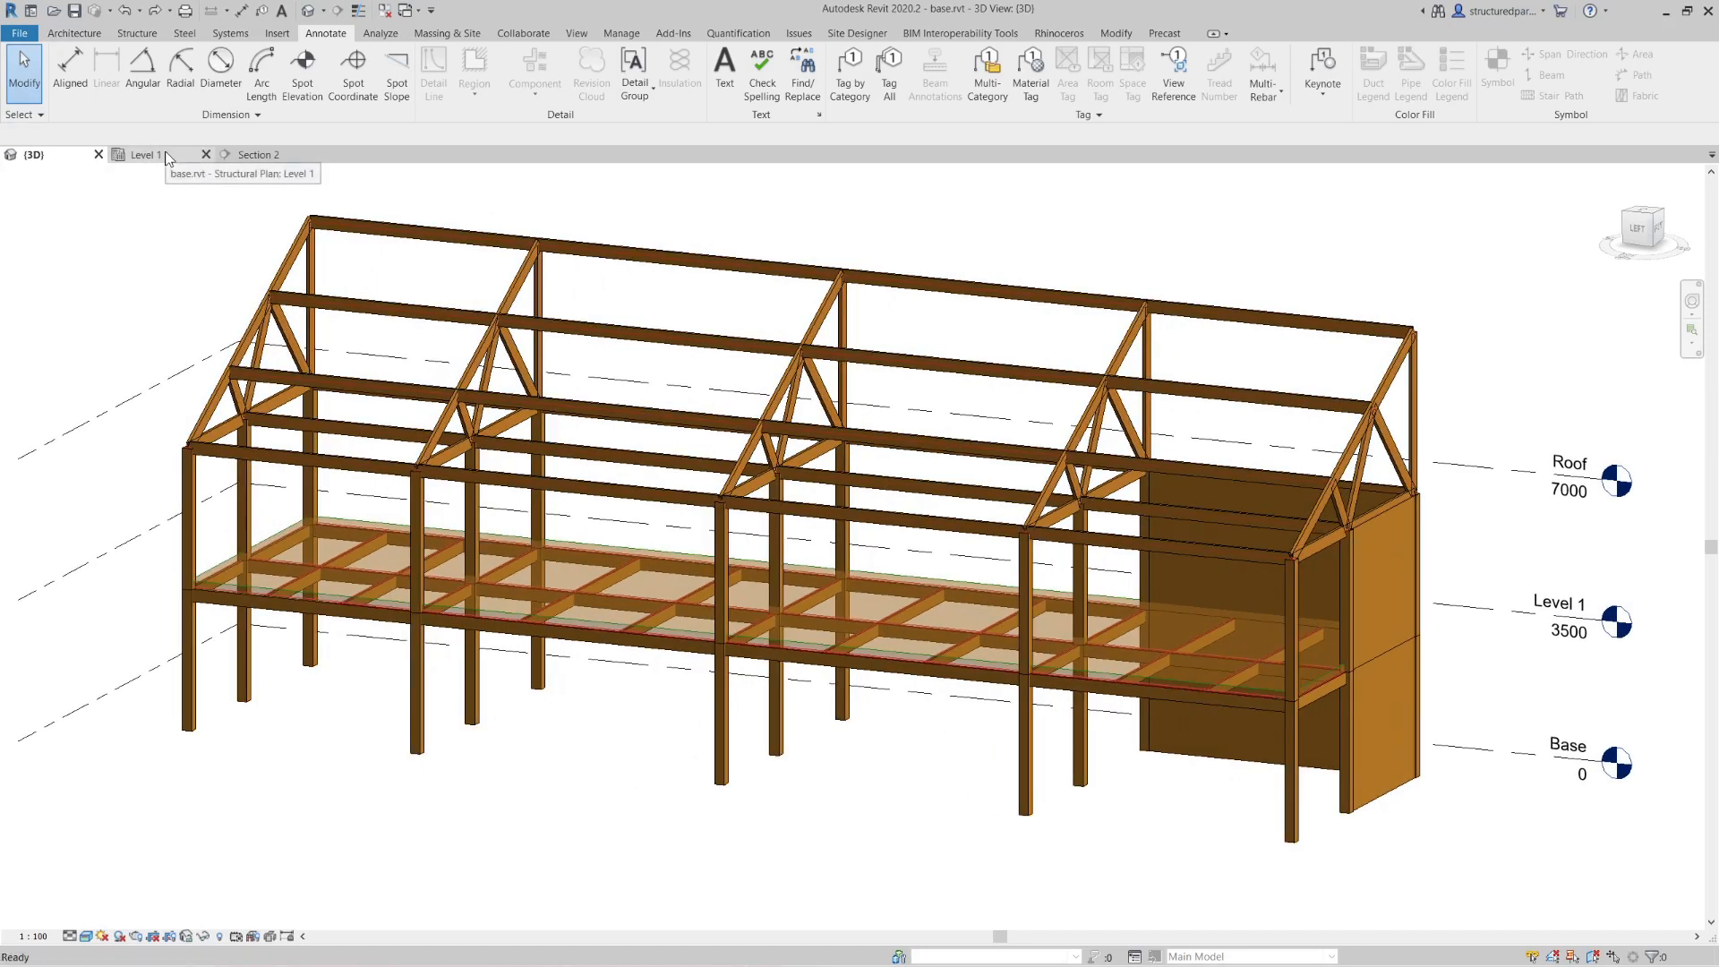
{"action": "left_click", "coordinate": [260, 154]}
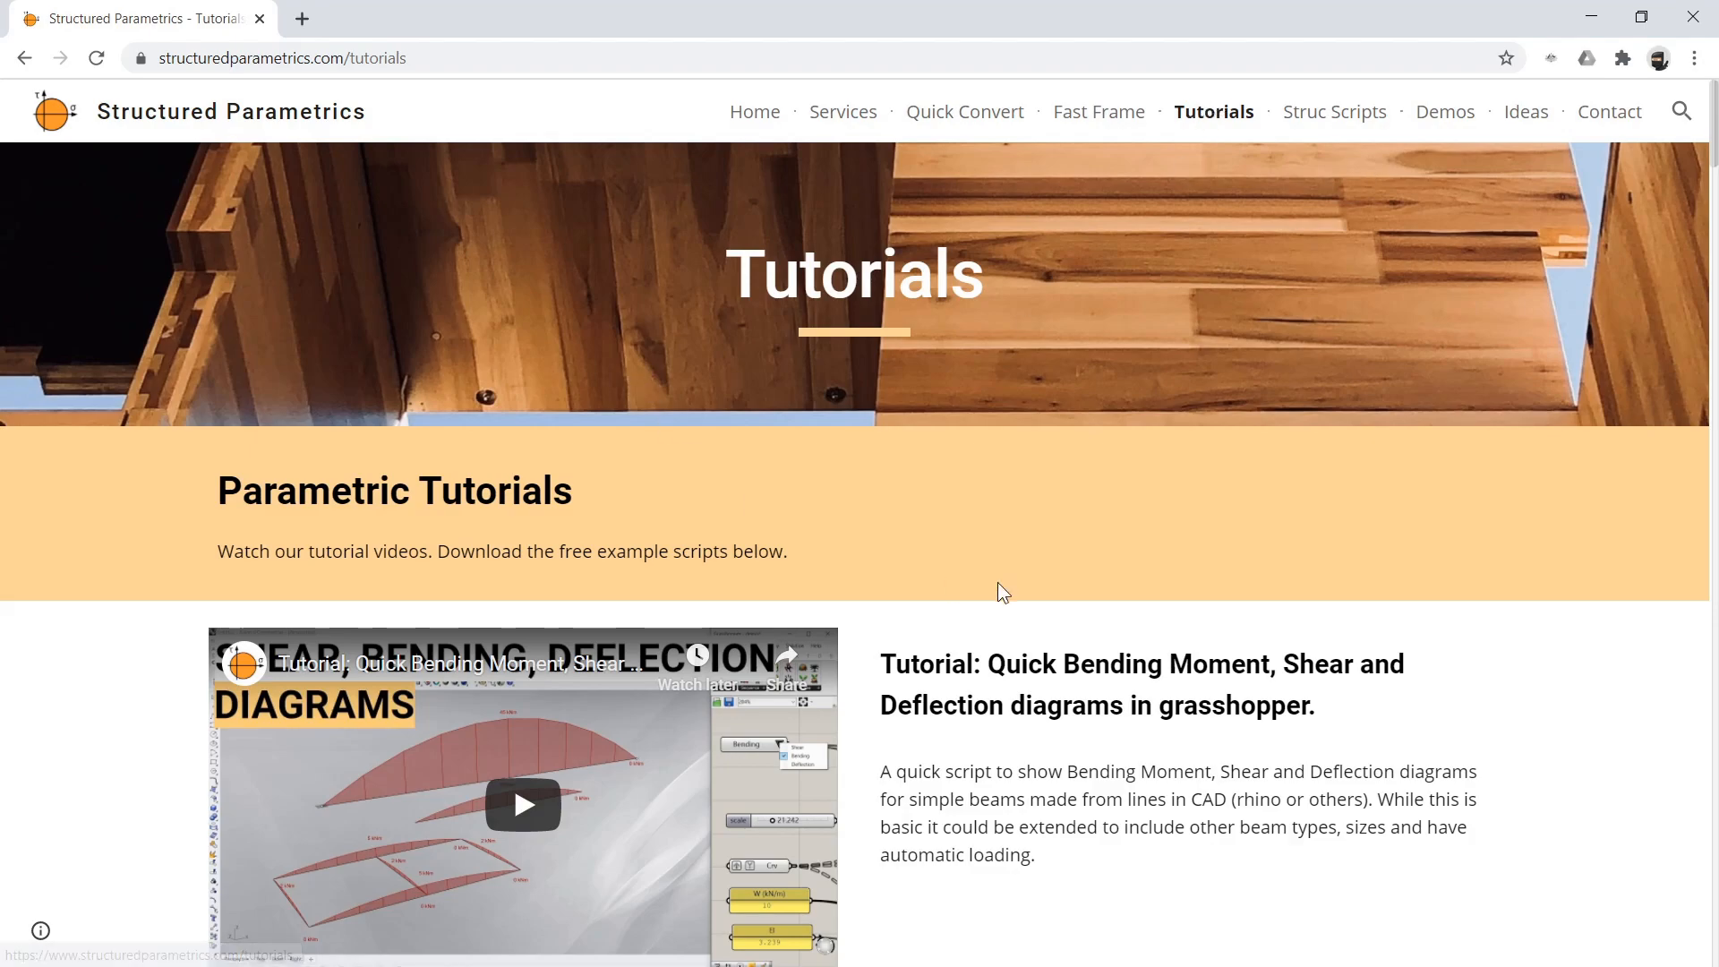
Scroll the Tutorials page down to the free script download section.
{"action": "scroll", "scroll_direction": "down", "scroll_amount": 3}
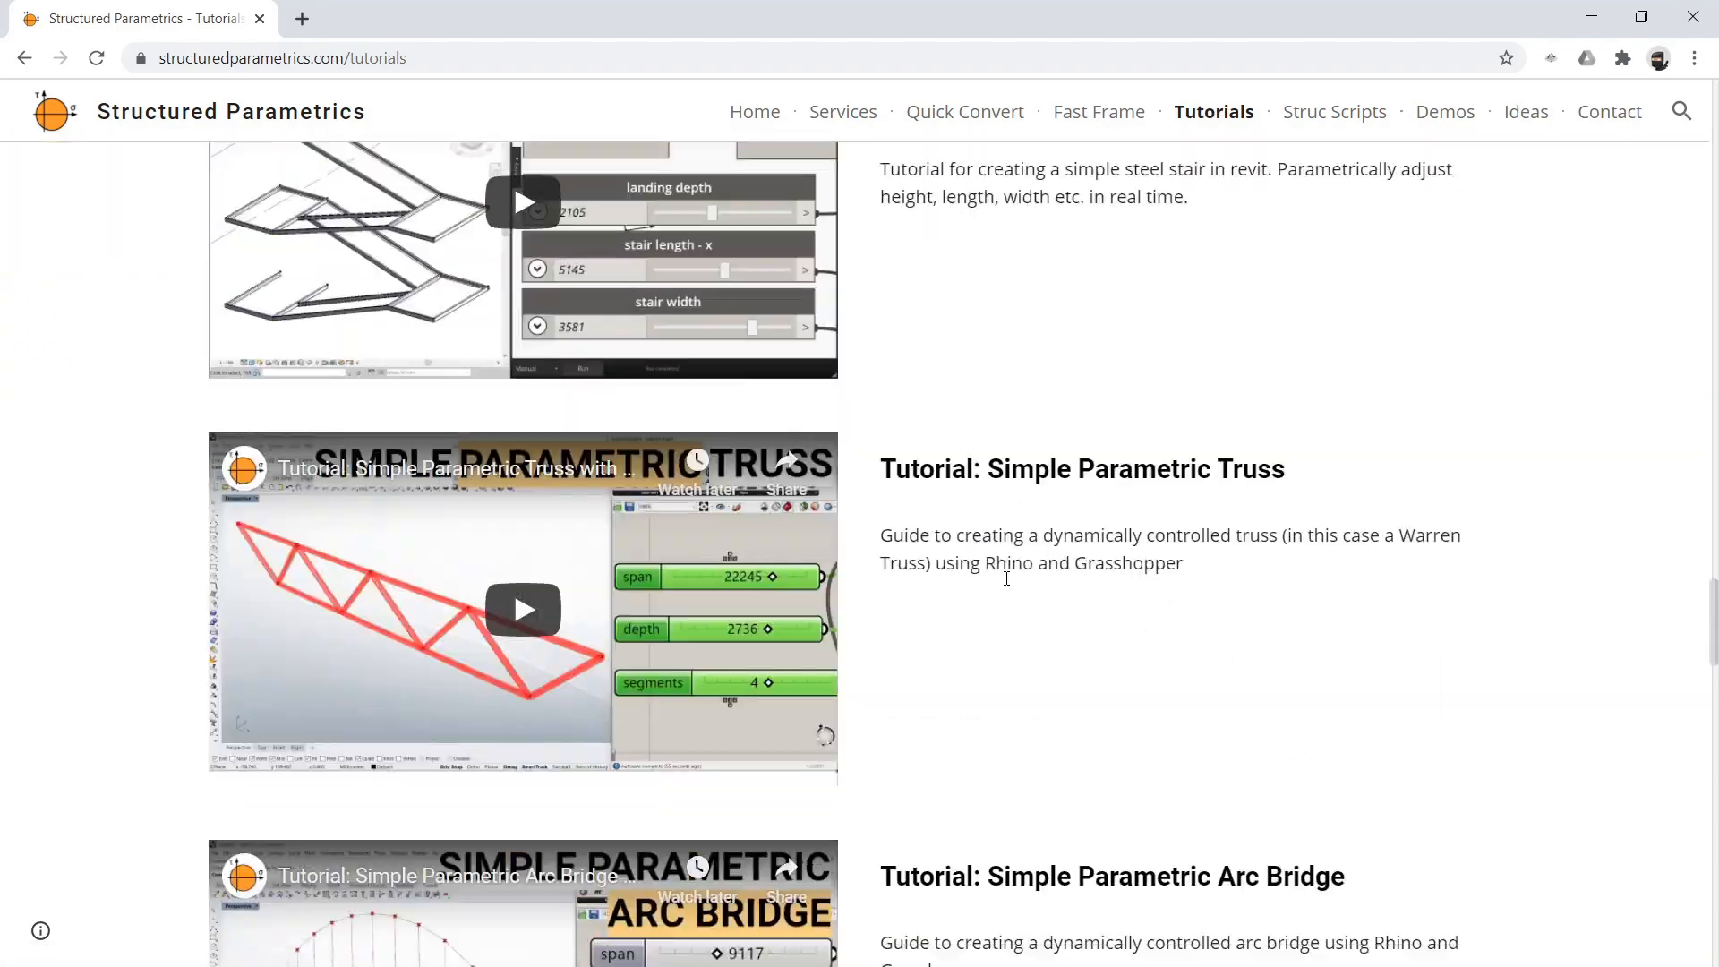
{"action": "scroll", "scroll_direction": "down", "scroll_amount": 3}
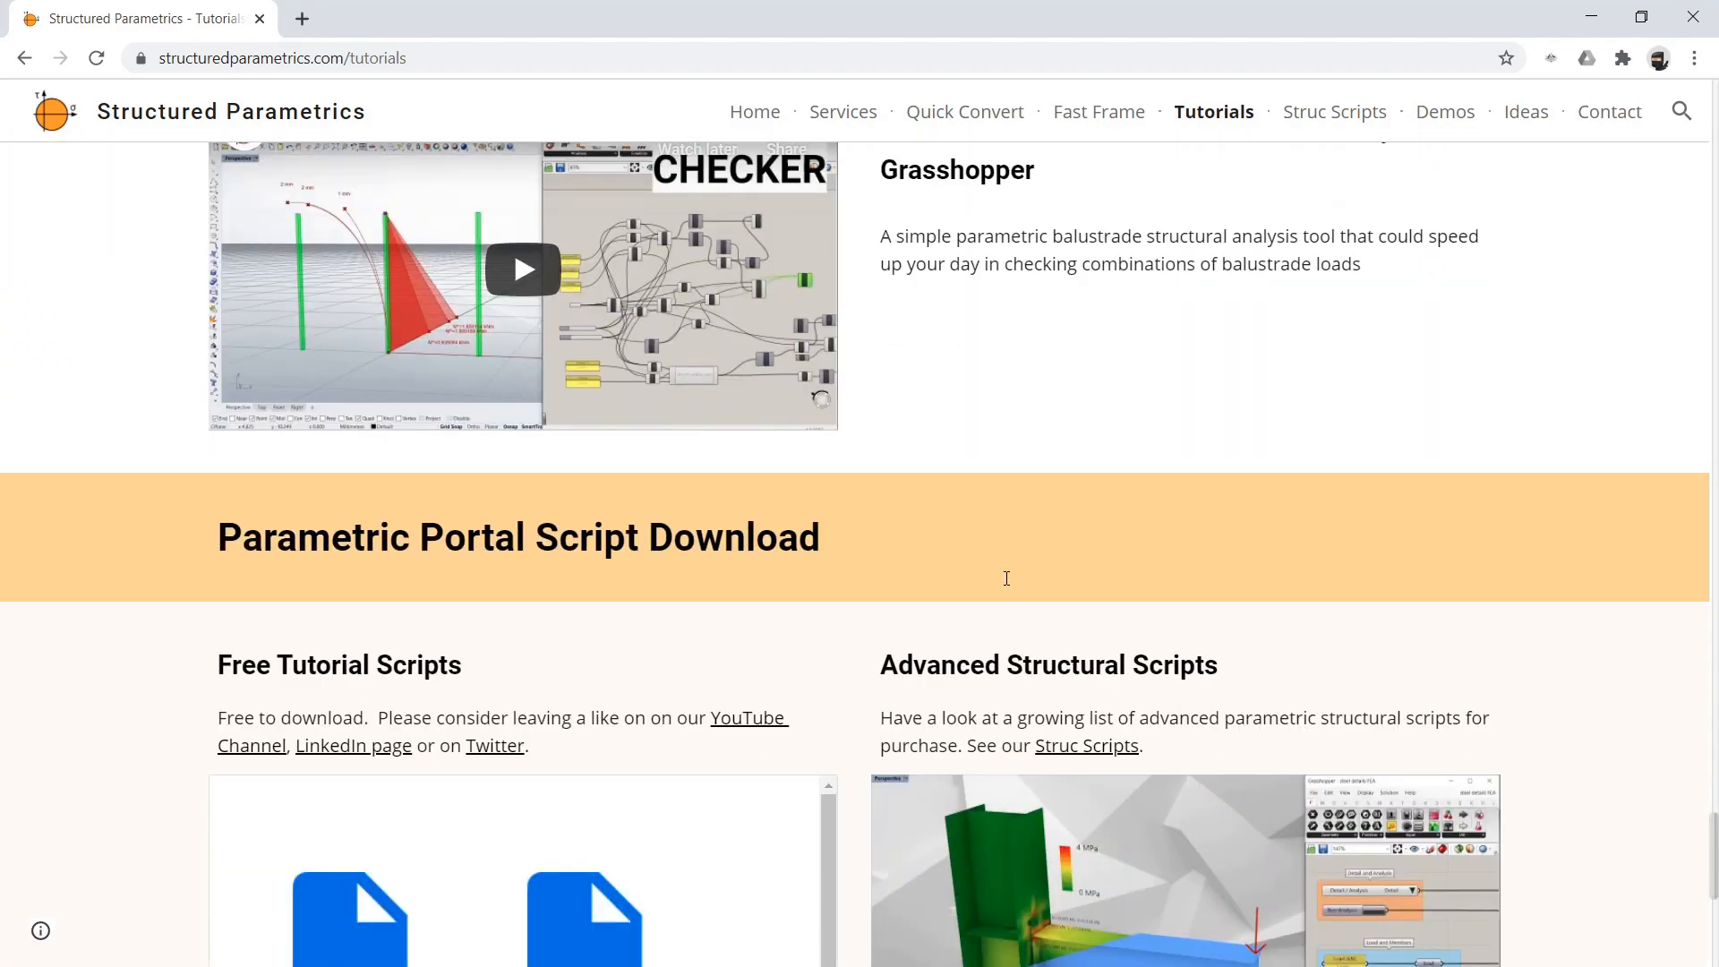
{"action": "scroll", "scroll_direction": "down", "scroll_amount": 3}
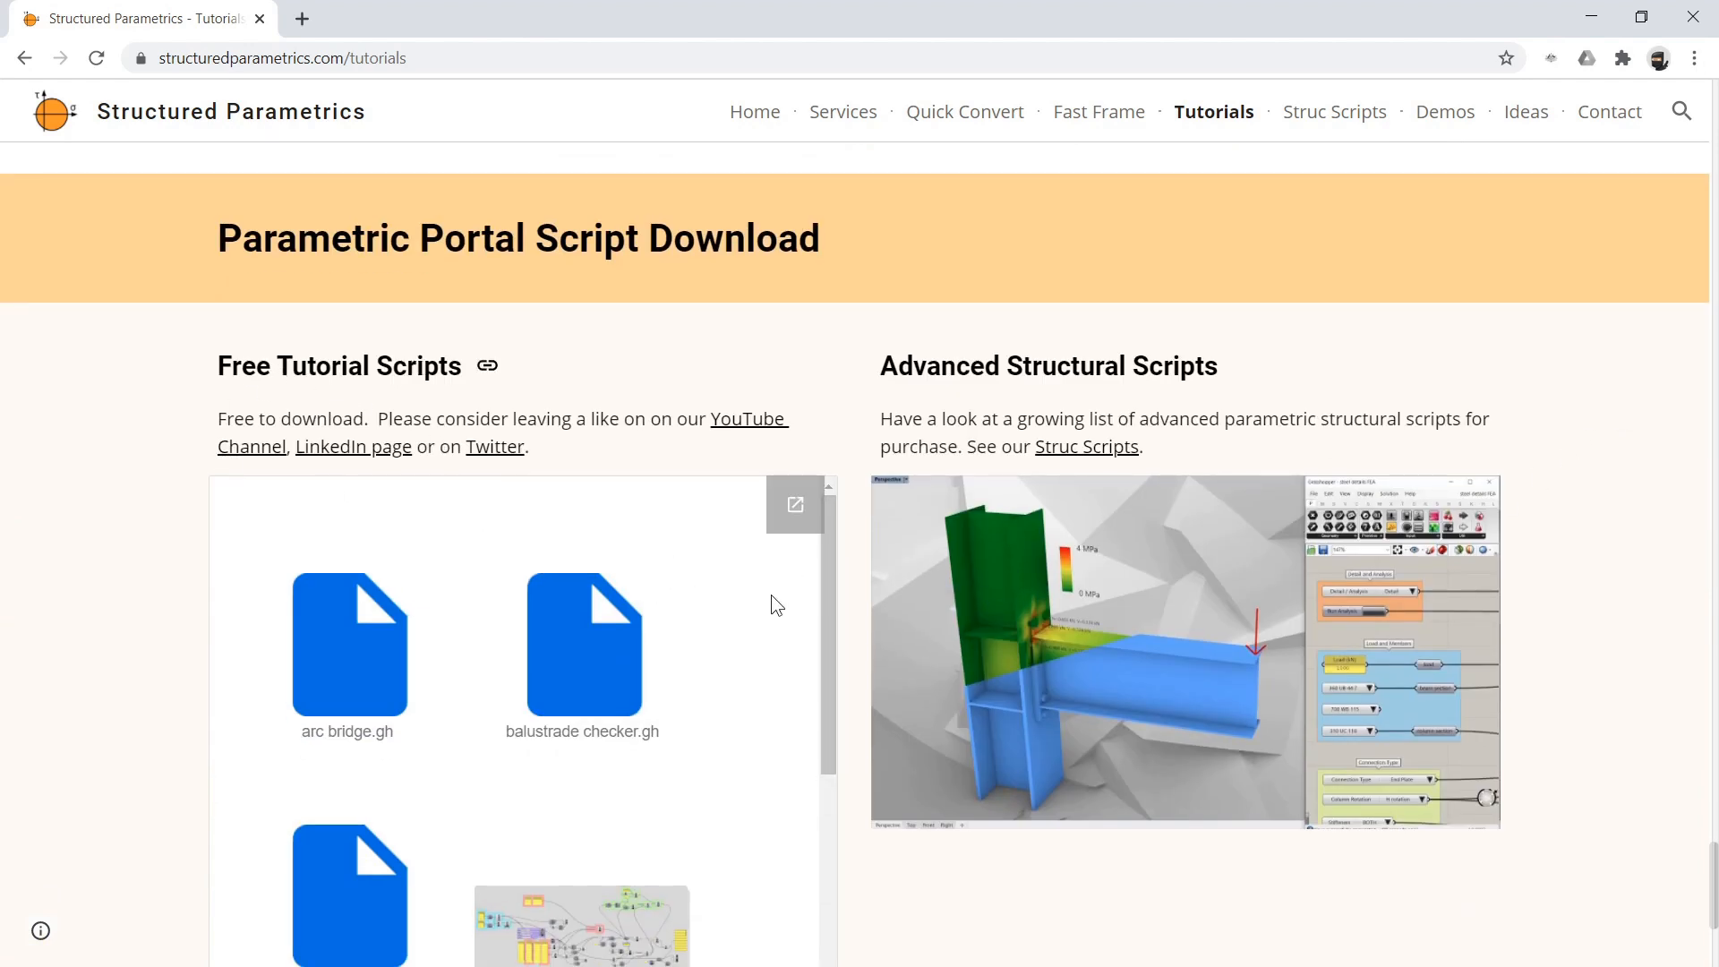
{"action": "mouse_move", "coordinate": [1086, 446]}
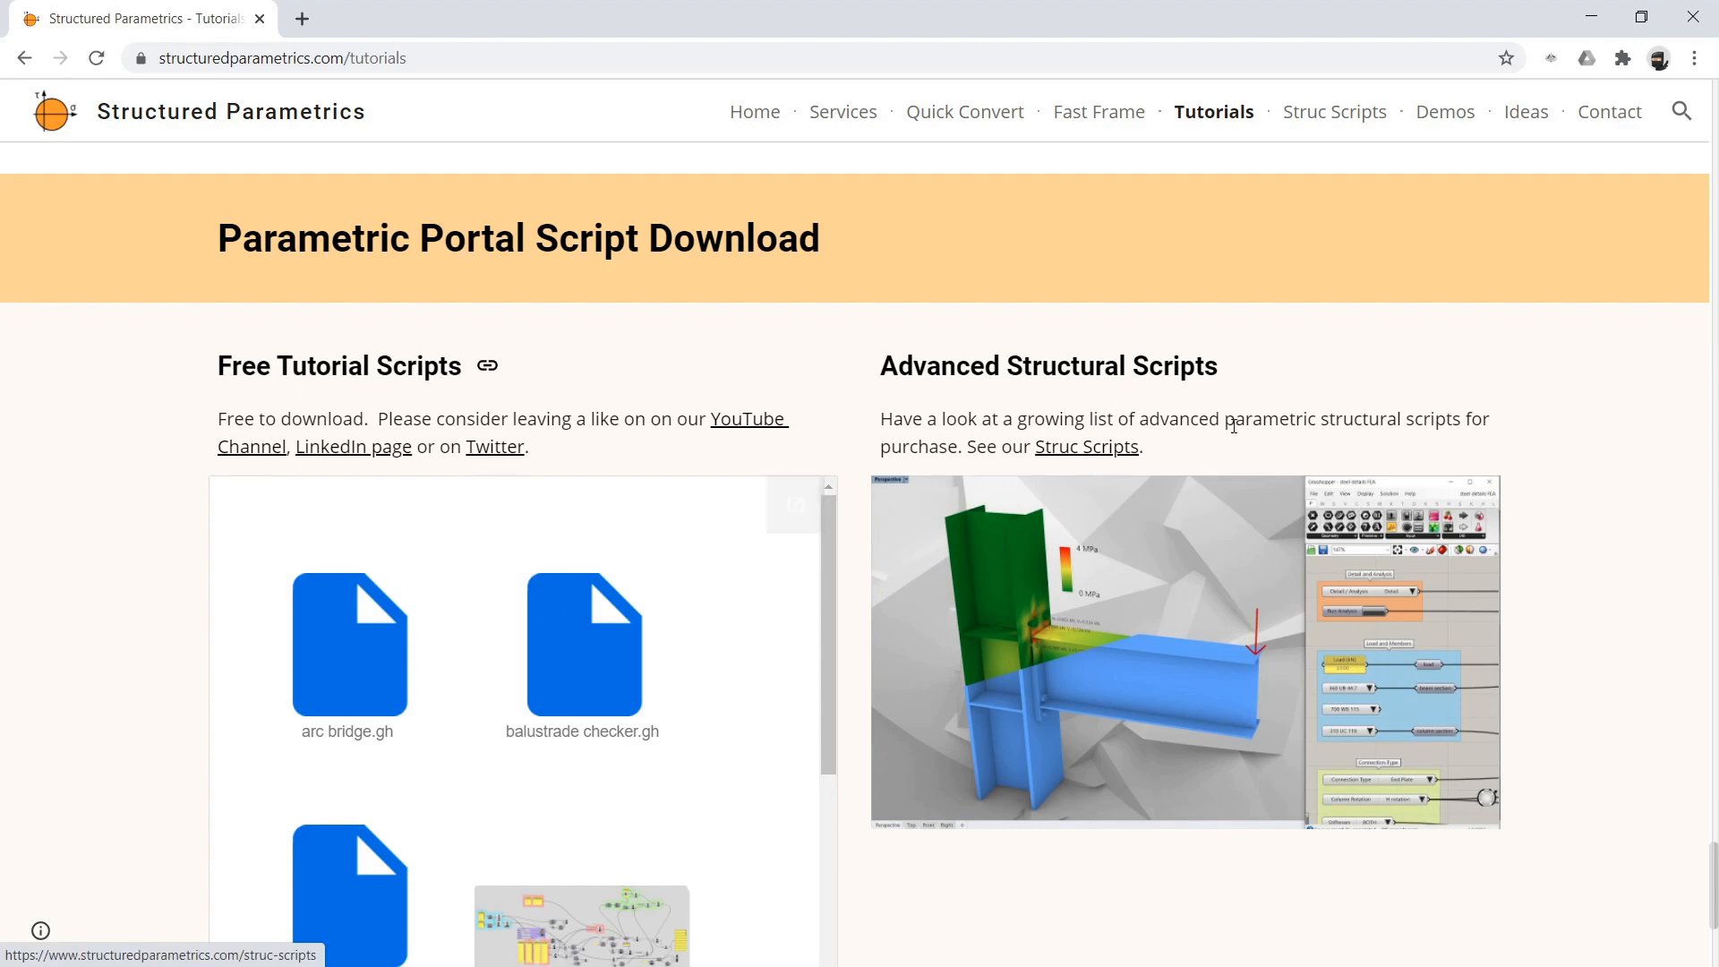
{"action": "scroll", "scroll_direction": "down", "scroll_amount": 3}
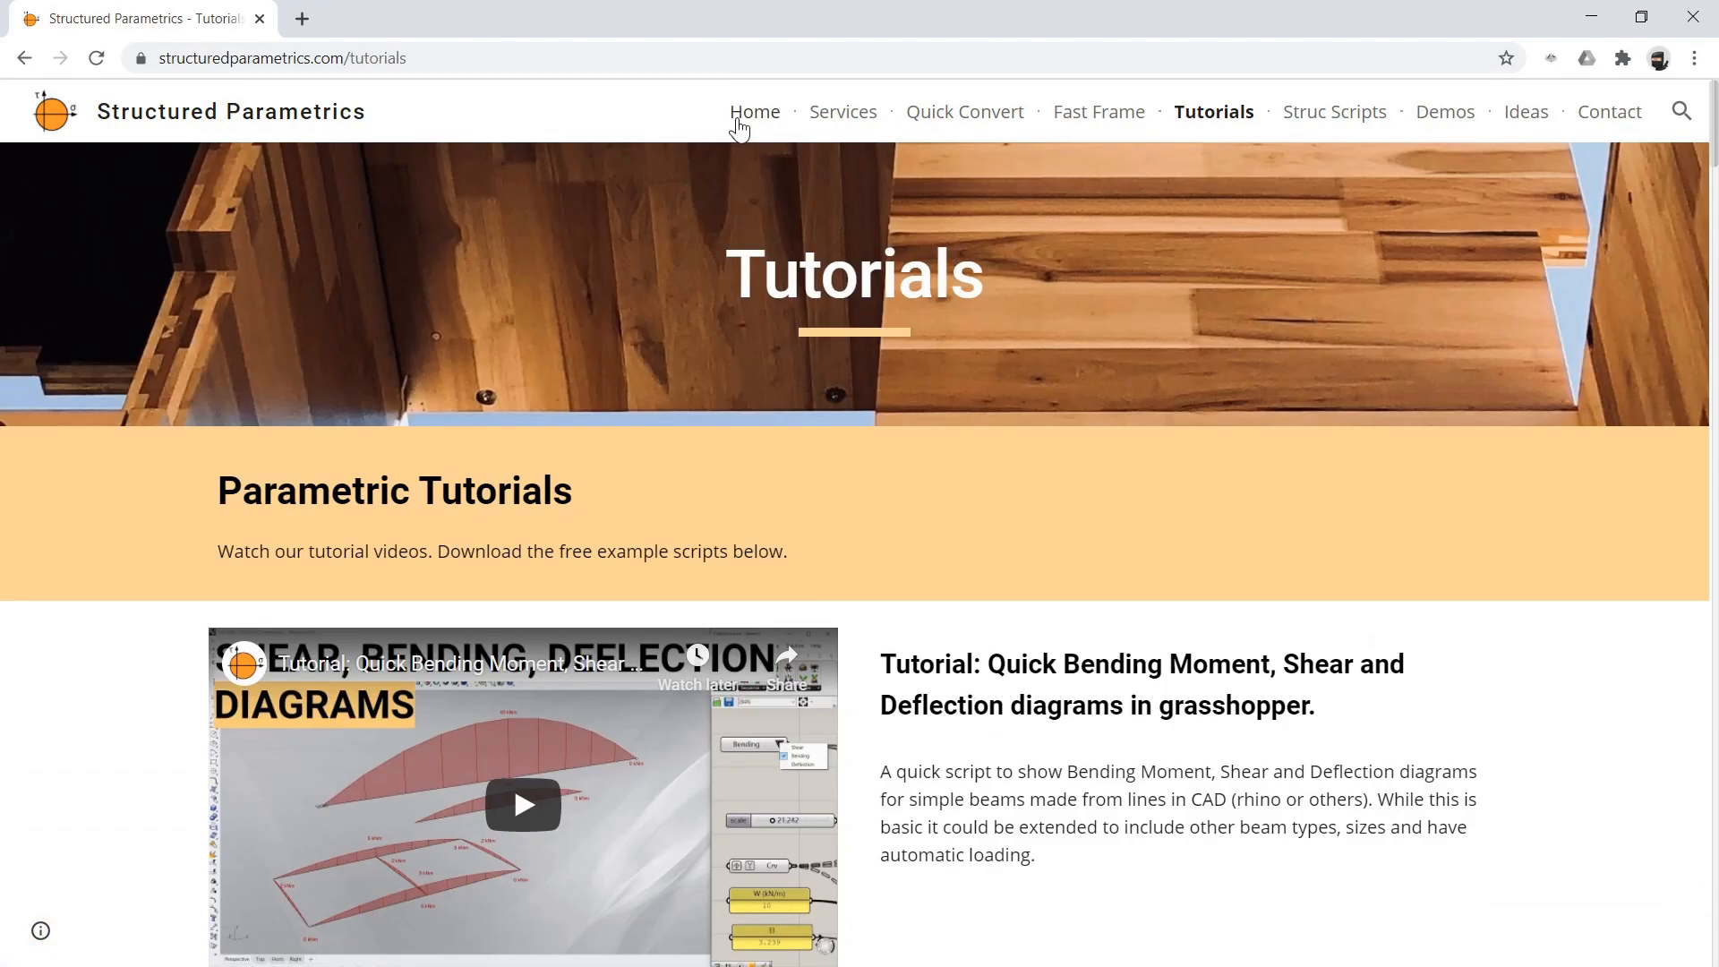
Go to the Structured Parametrics home page and scroll through its services.
{"action": "left_click", "coordinate": [754, 111]}
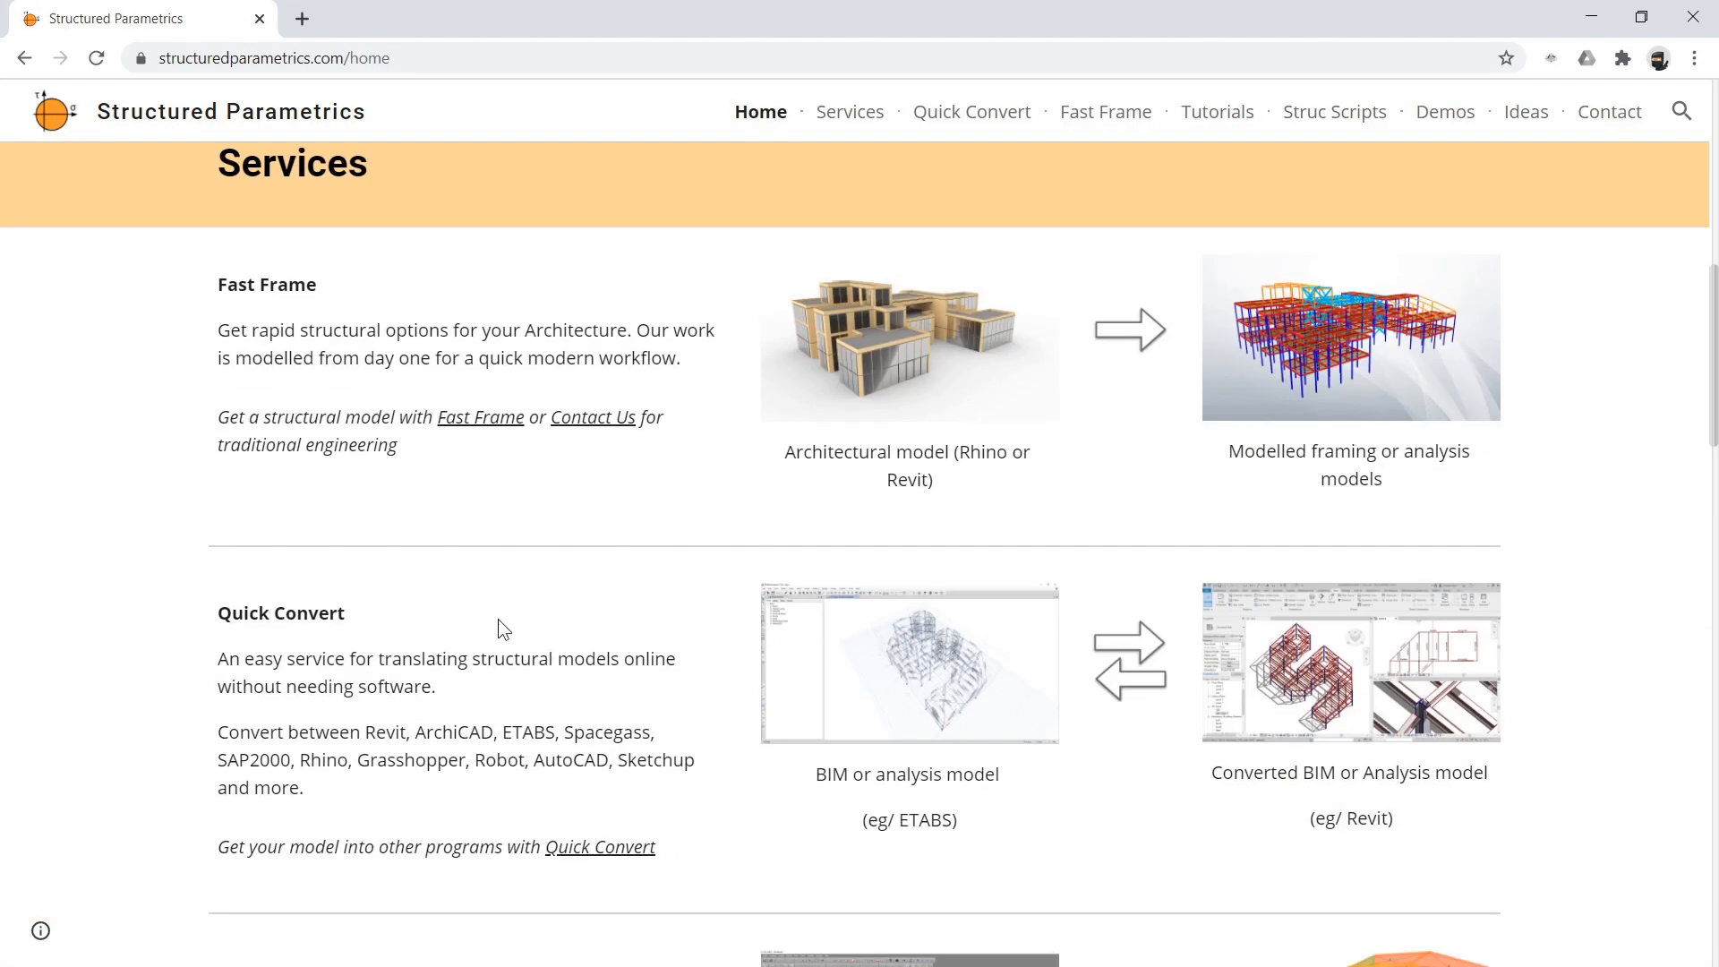
{"action": "scroll", "scroll_direction": "down", "scroll_amount": 3}
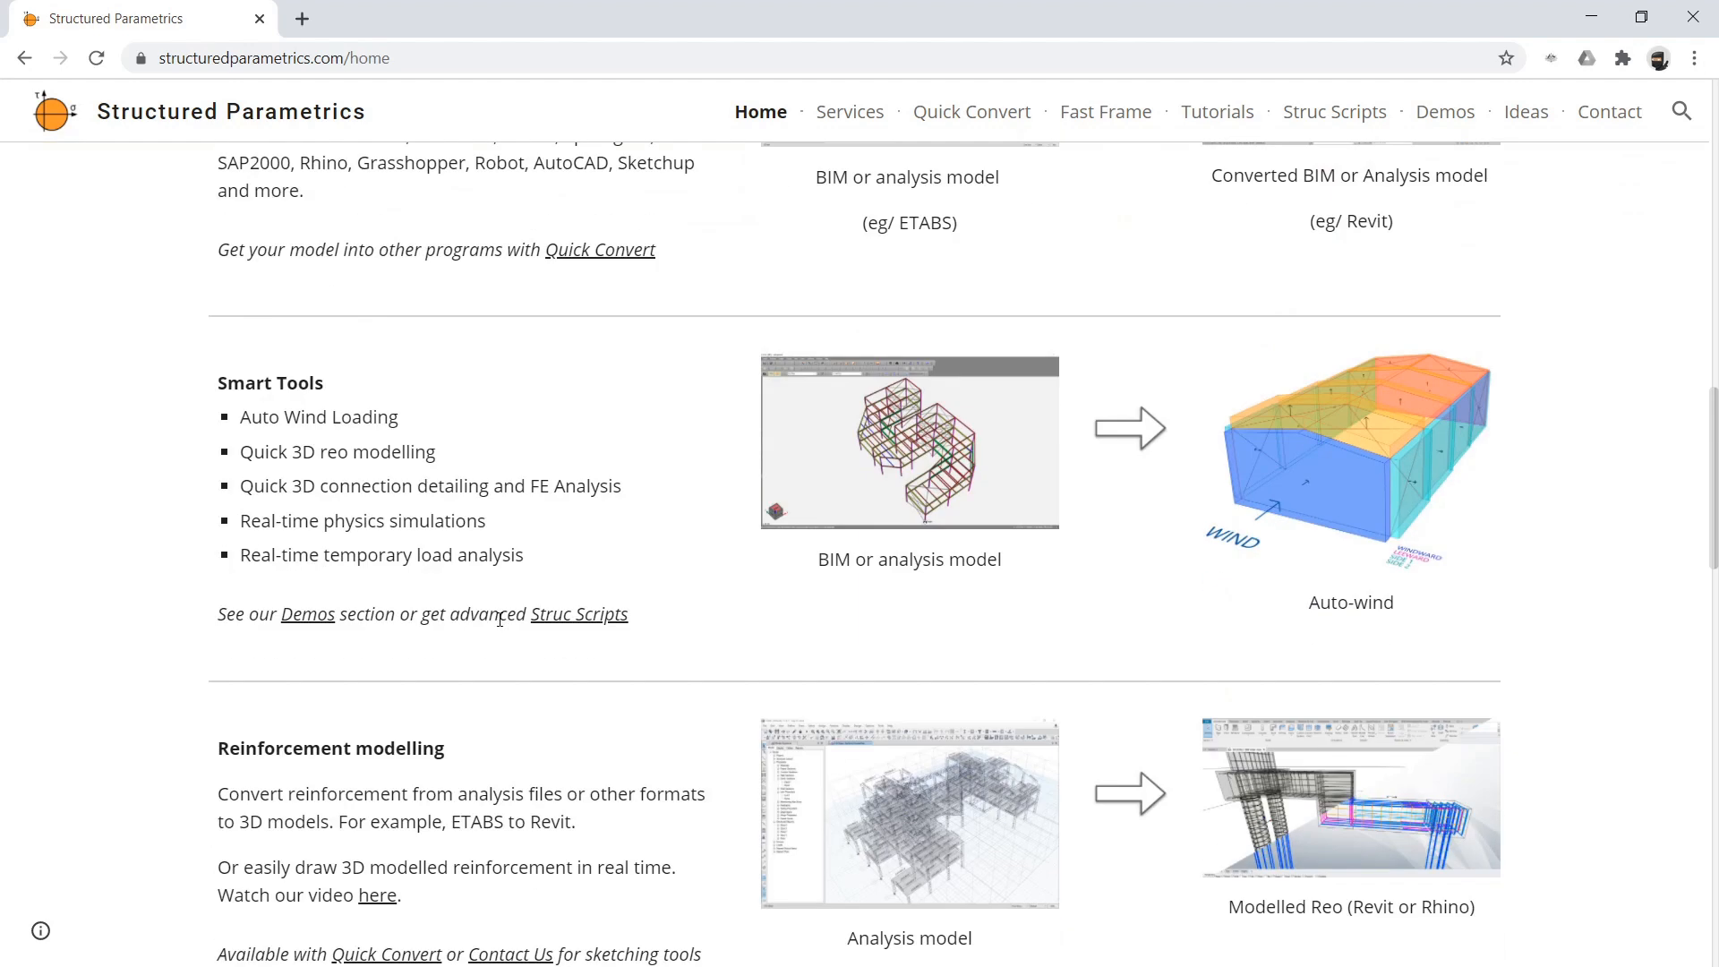
{"action": "scroll", "scroll_direction": "down", "scroll_amount": 3}
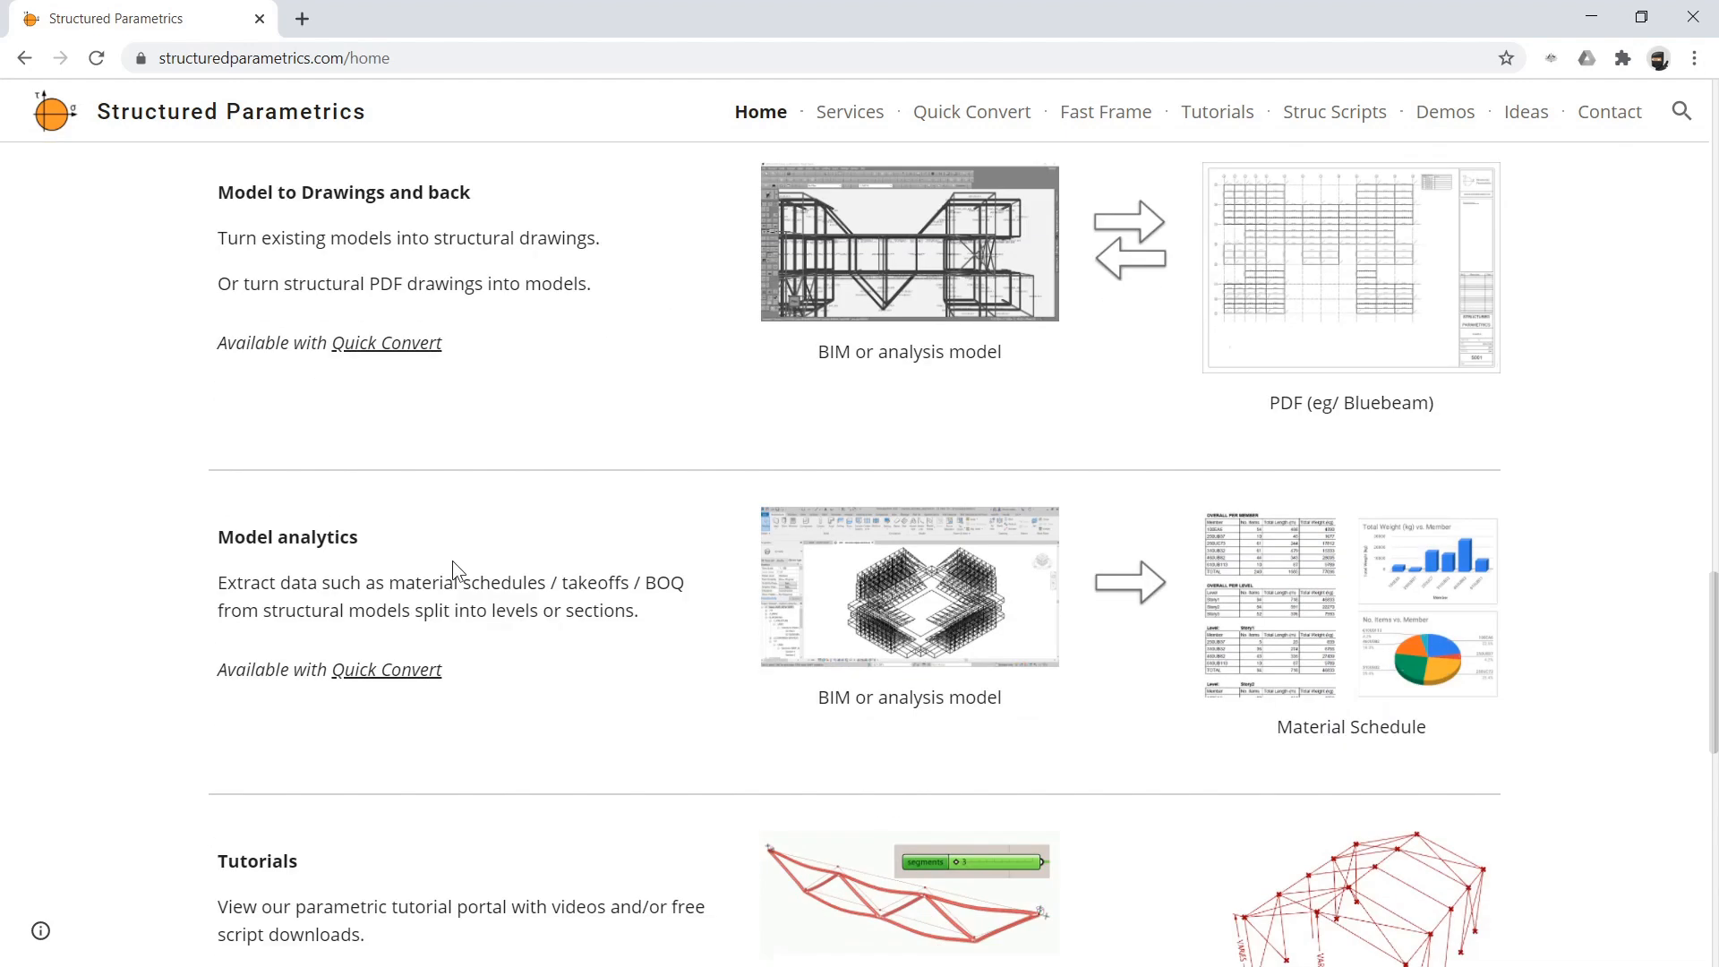
{"action": "scroll", "scroll_direction": "down", "scroll_amount": 3}
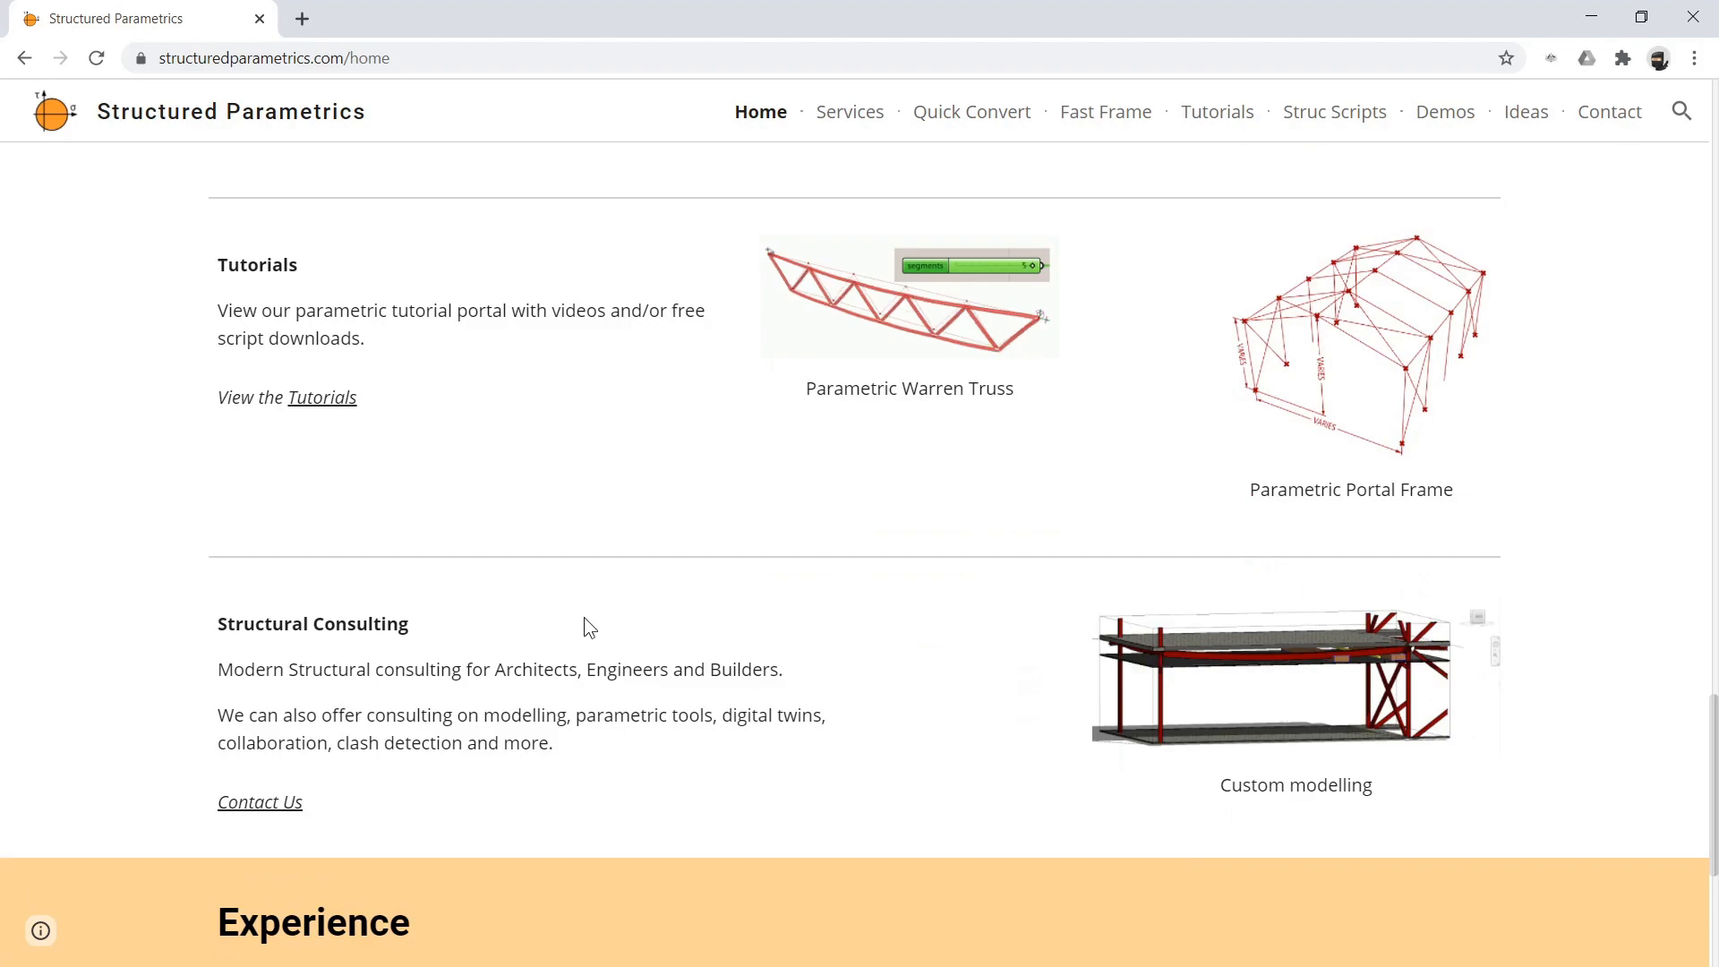
{"action": "scroll", "scroll_direction": "up", "scroll_amount": 3}
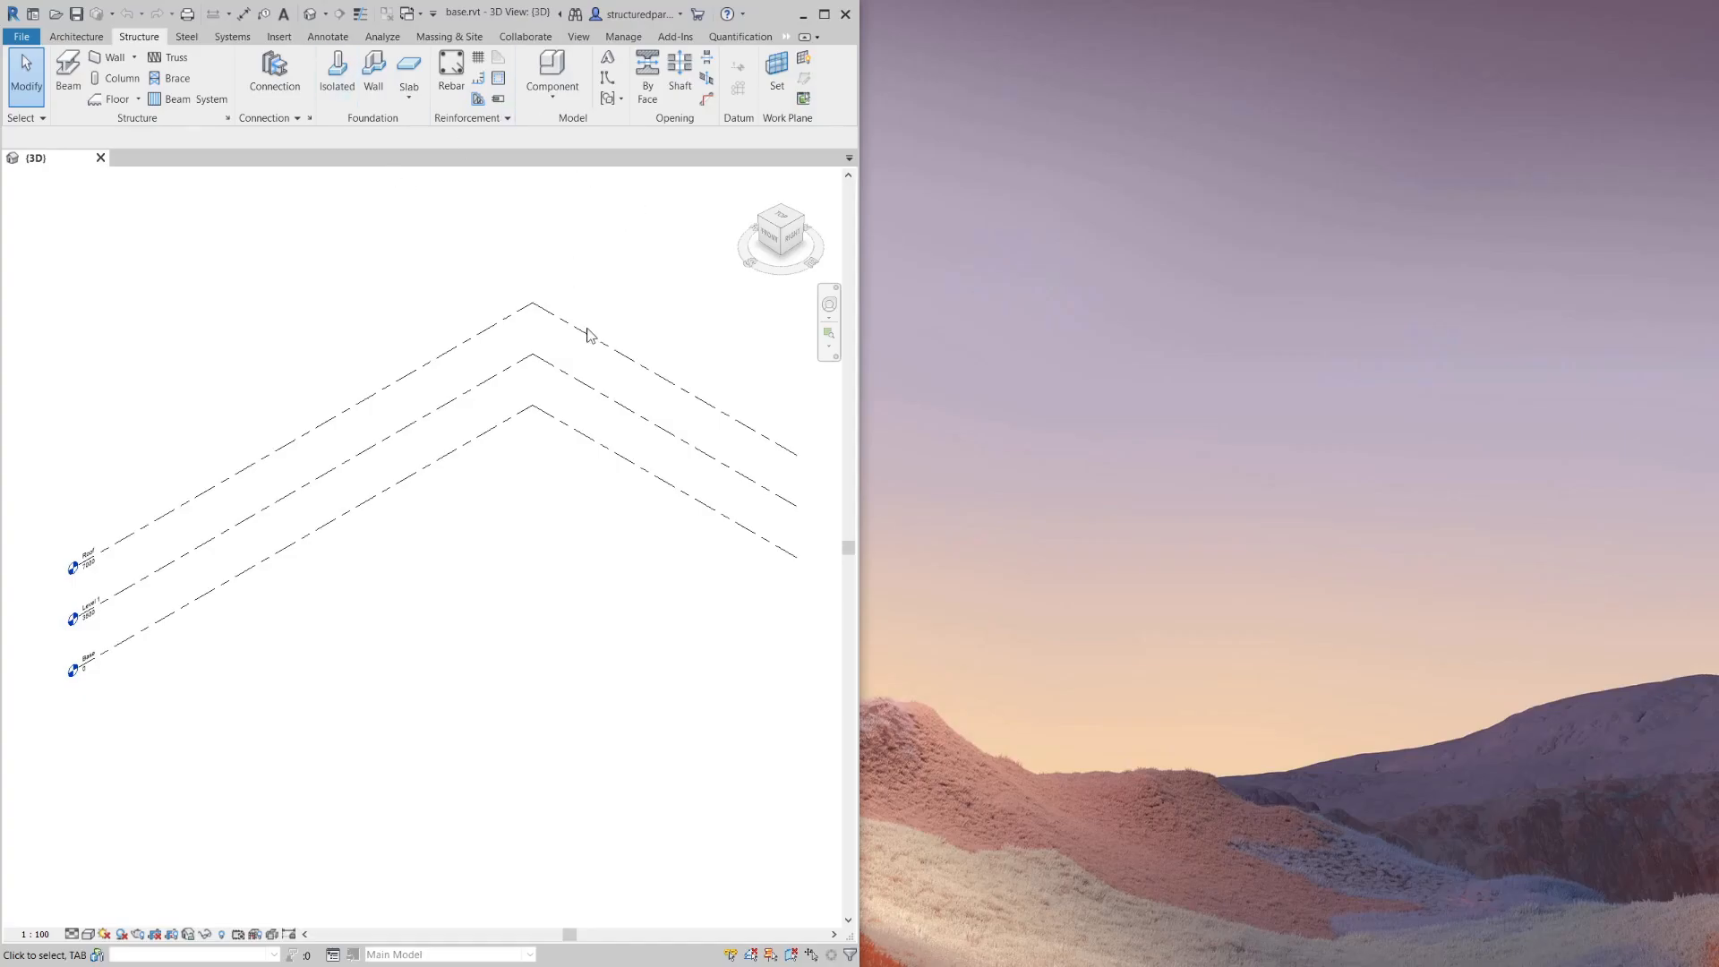
Launch the Grasshopper editor from Revit's Rhino.Inside ribbon tab.
{"action": "left_click", "coordinate": [676, 36]}
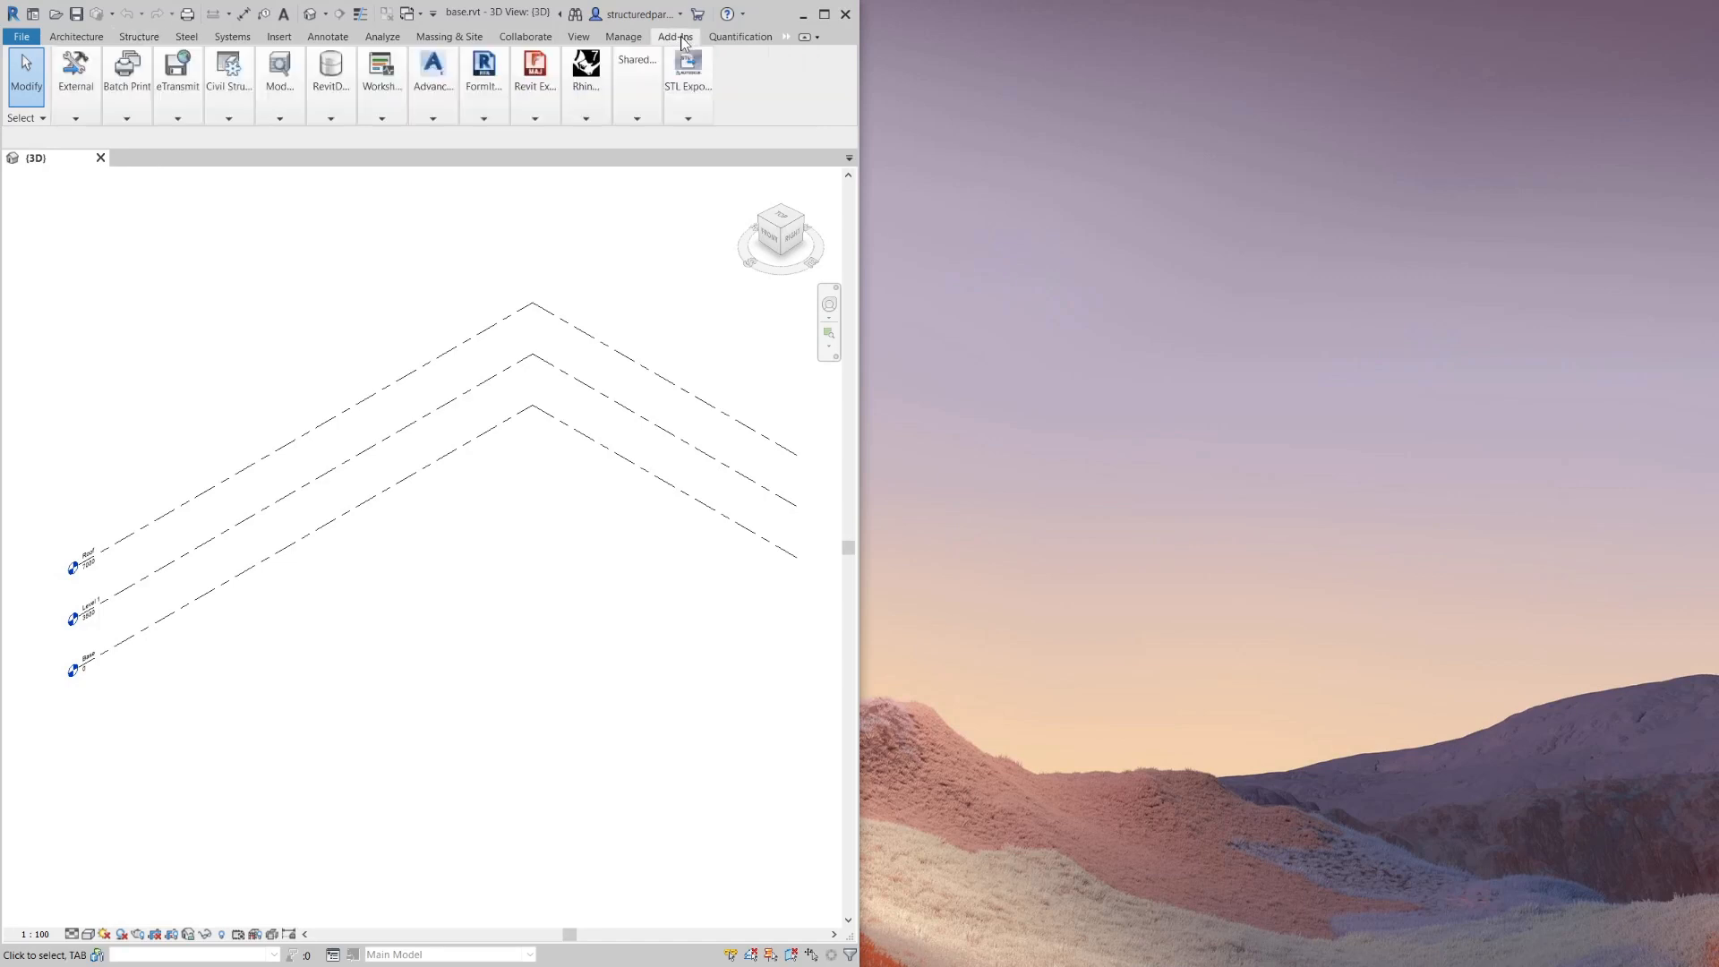
{"action": "left_click", "coordinate": [675, 35]}
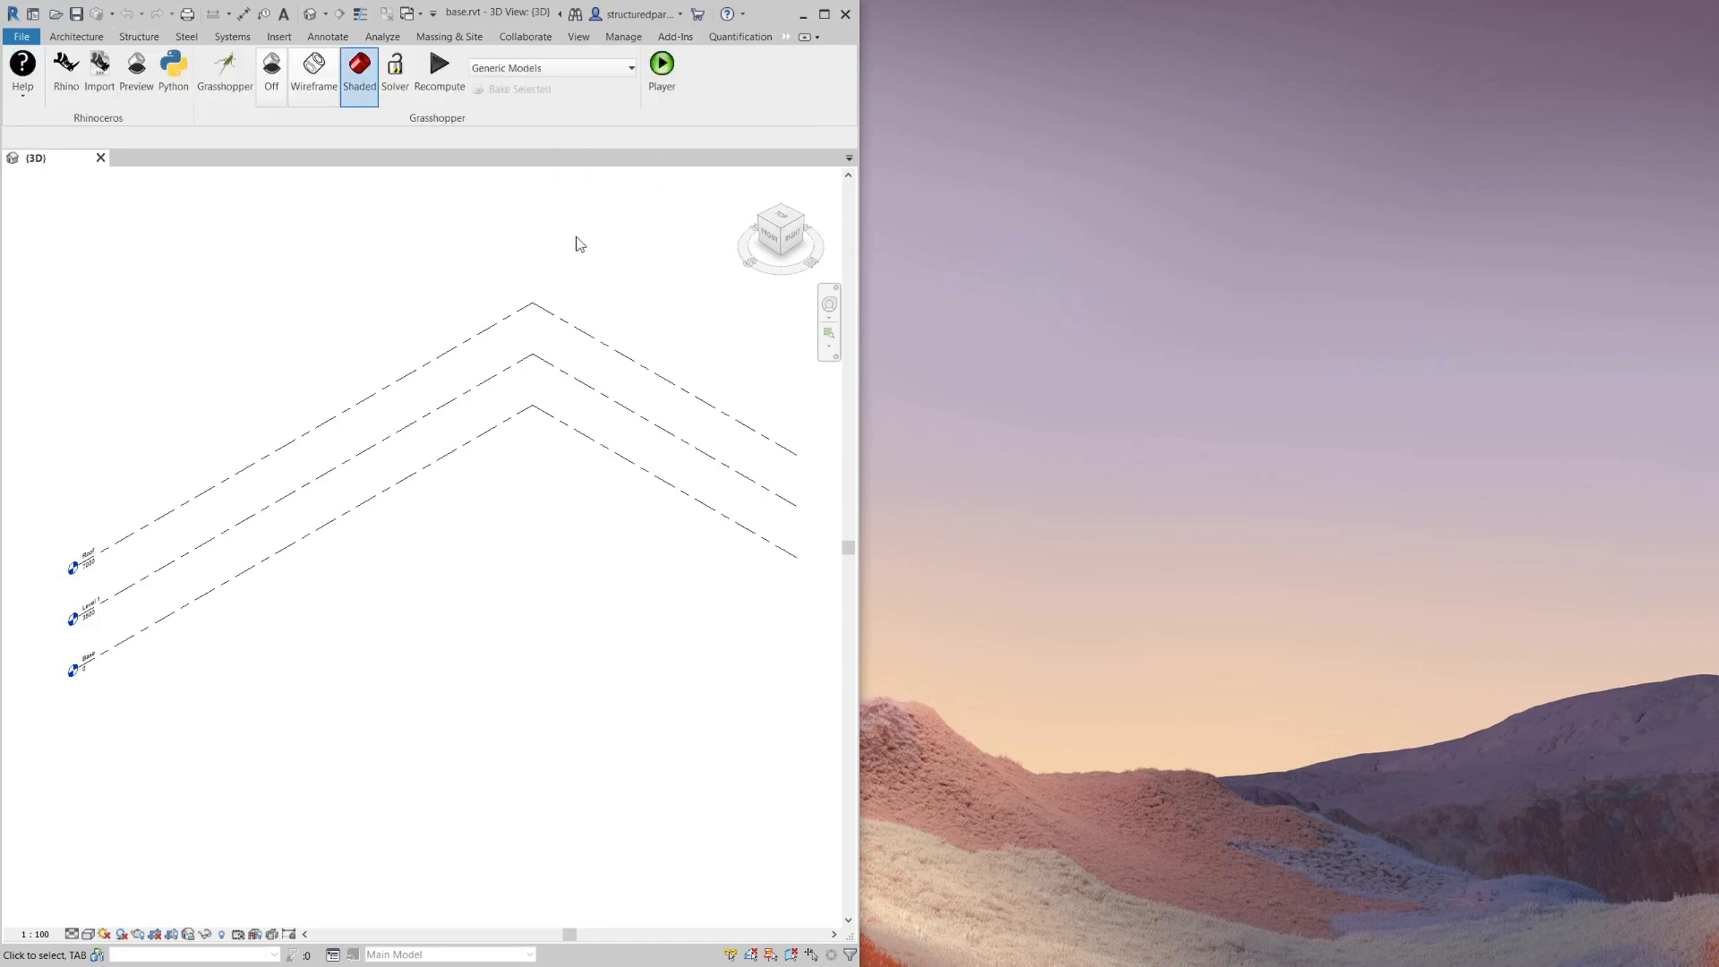
{"action": "mouse_move", "coordinate": [674, 324]}
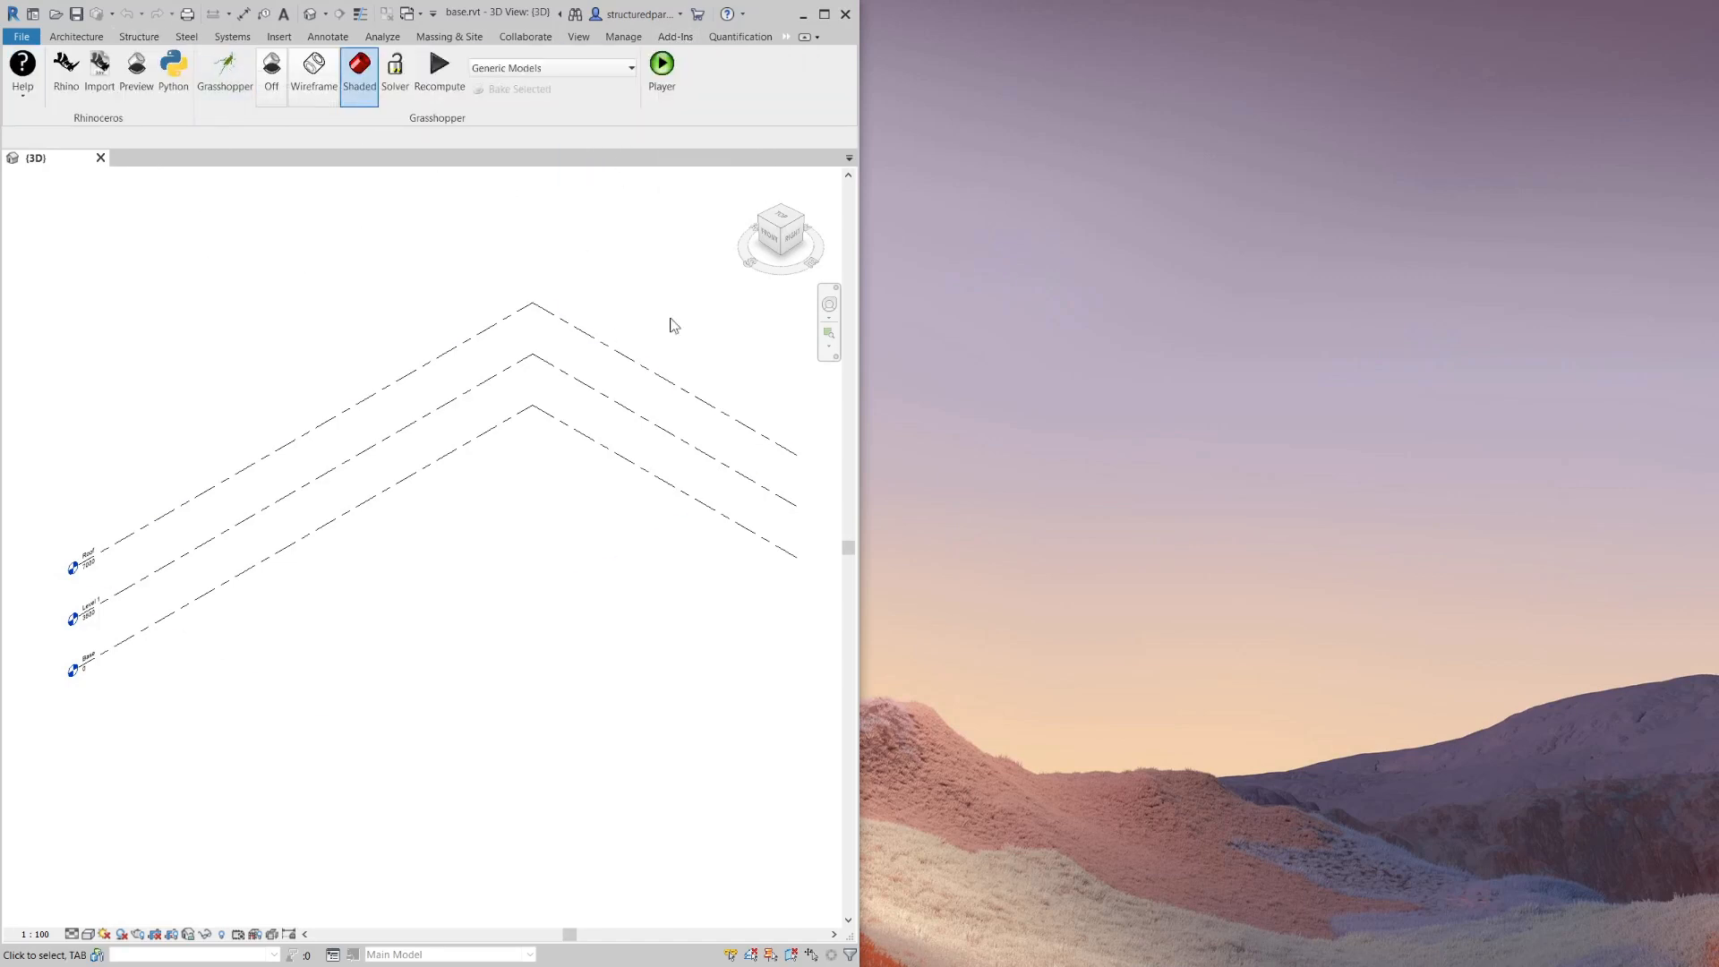
{"action": "left_click", "coordinate": [878, 36]}
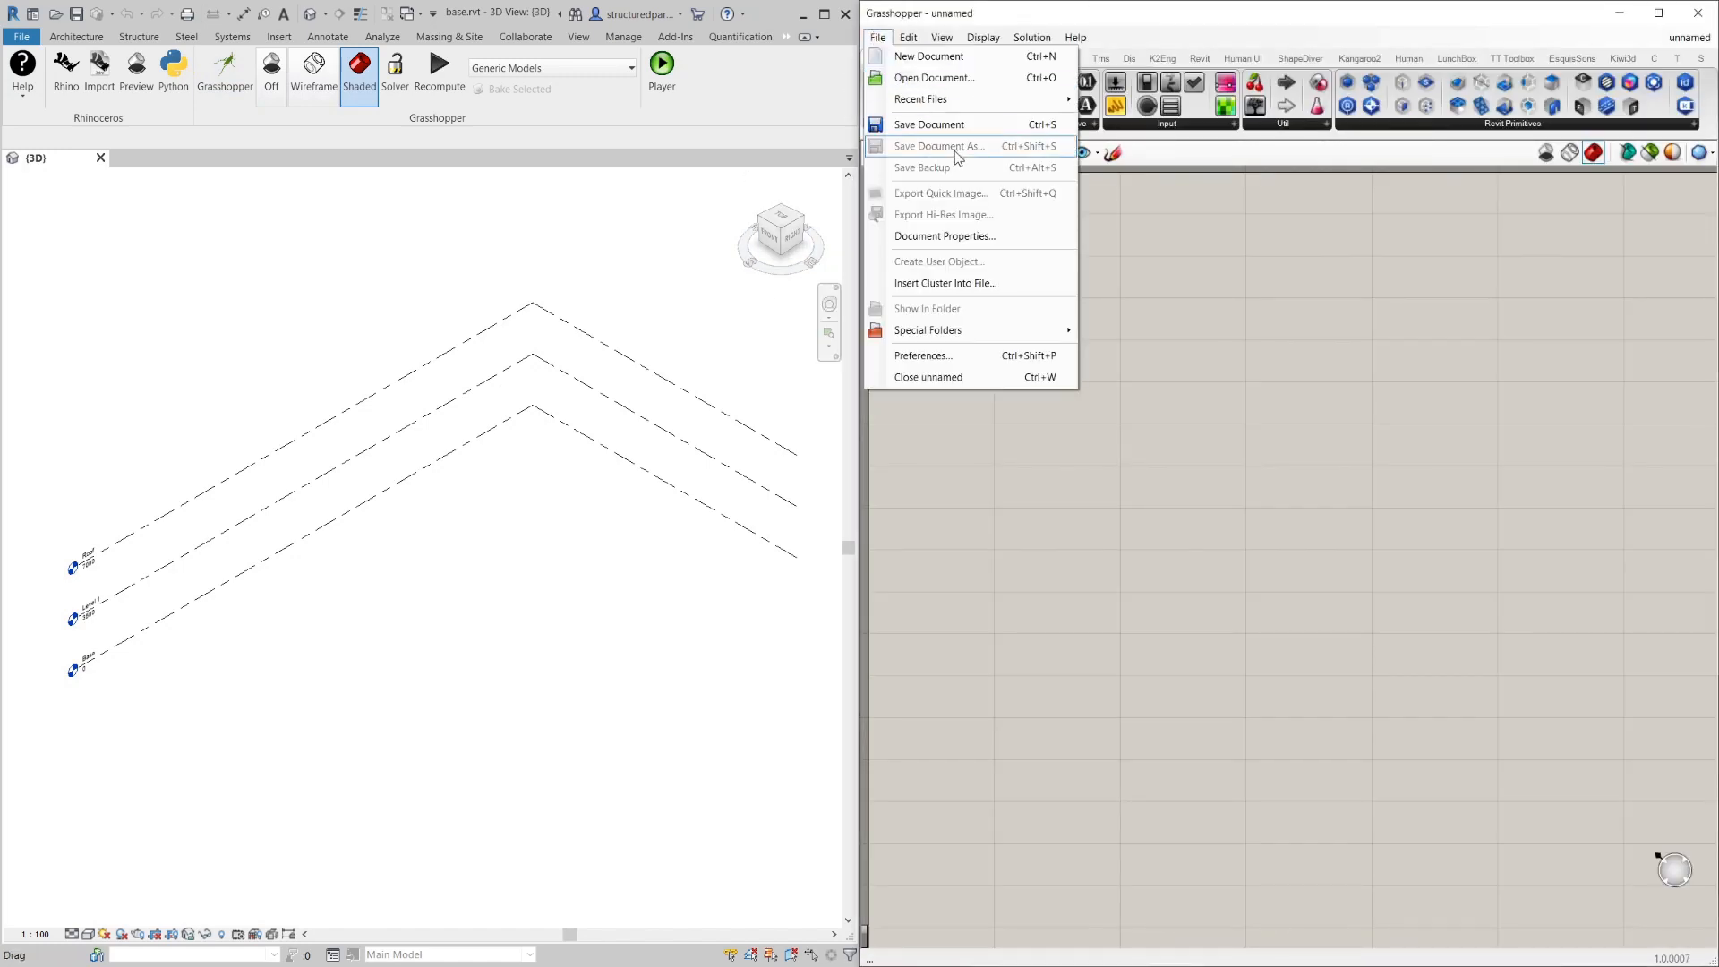
{"action": "mouse_move", "coordinate": [920, 98]}
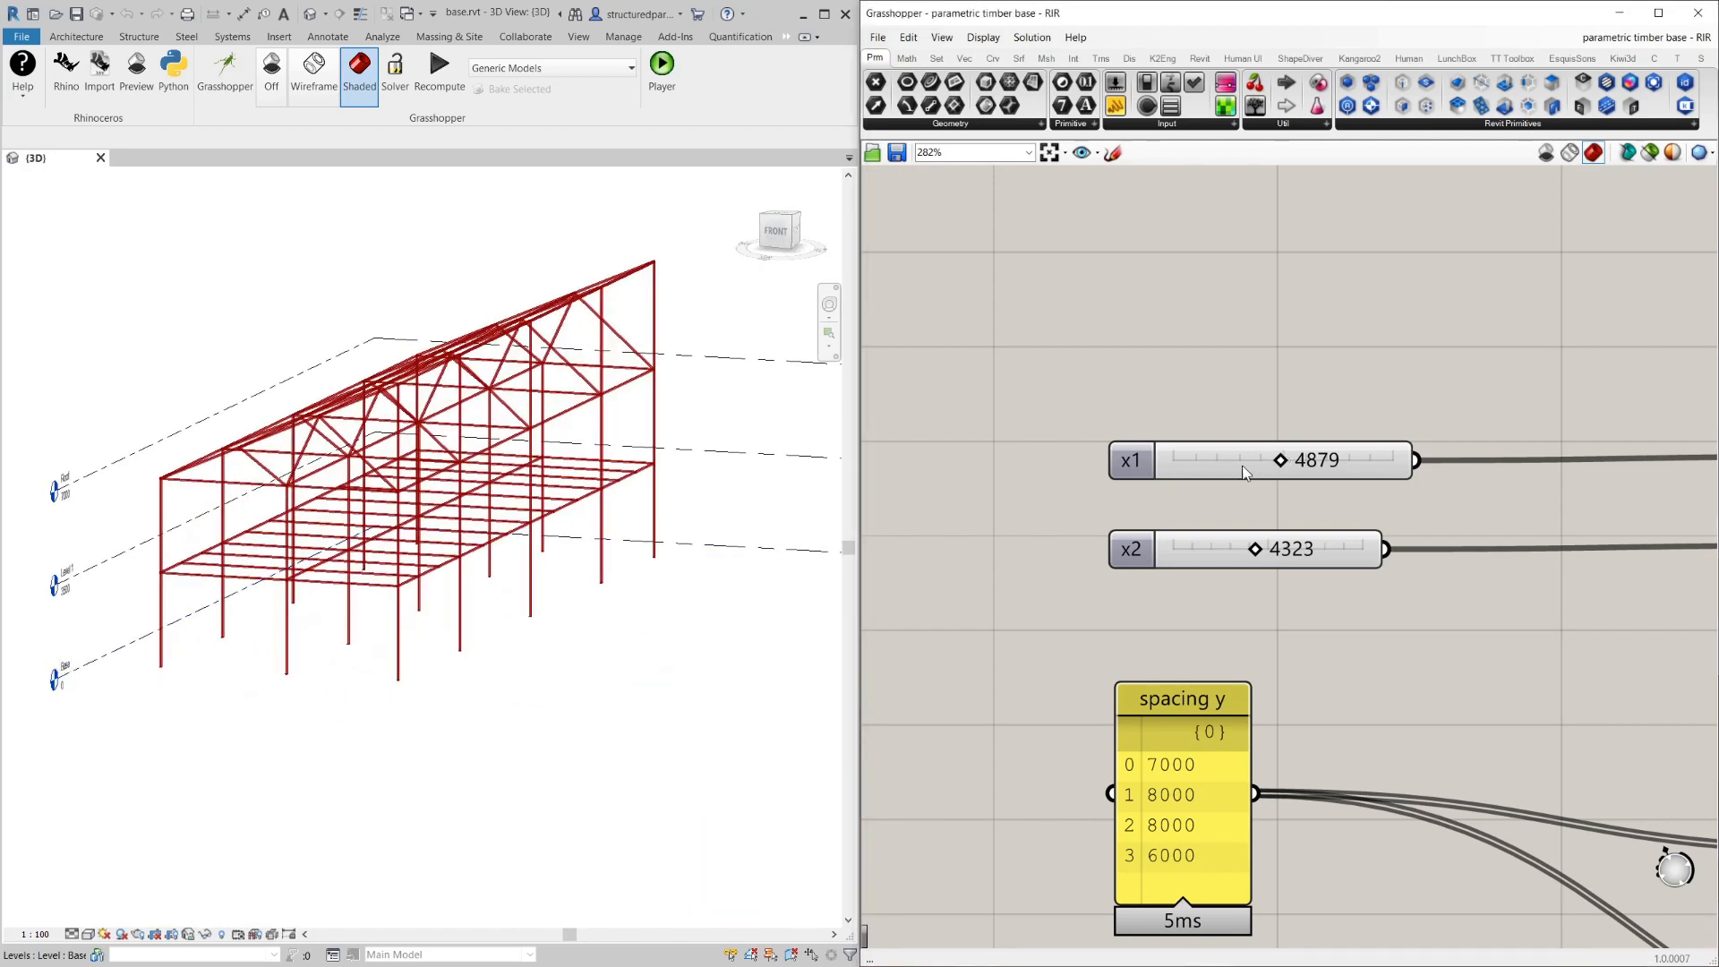
Vary the x1 width up and down, reshaping the frame's cross-section live.
{"action": "left_click_drag", "start_coordinate": [1281, 460], "coordinate": [1243, 460]}
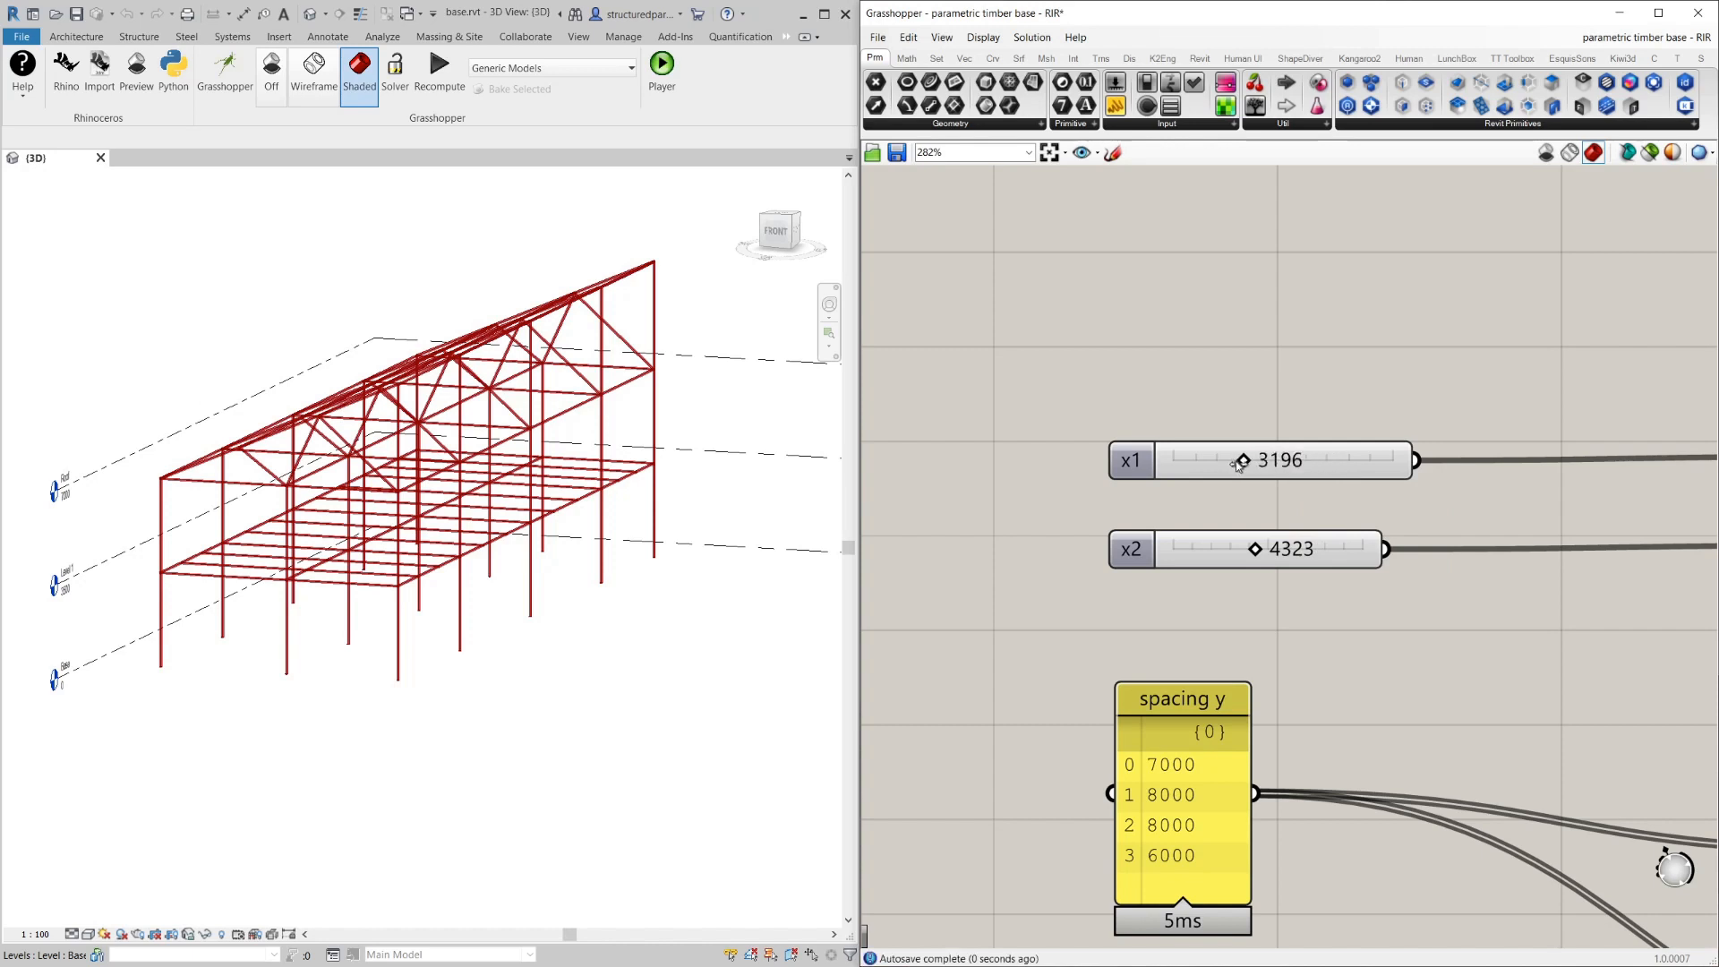
{"action": "left_click_drag", "start_coordinate": [1243, 461], "coordinate": [1257, 460]}
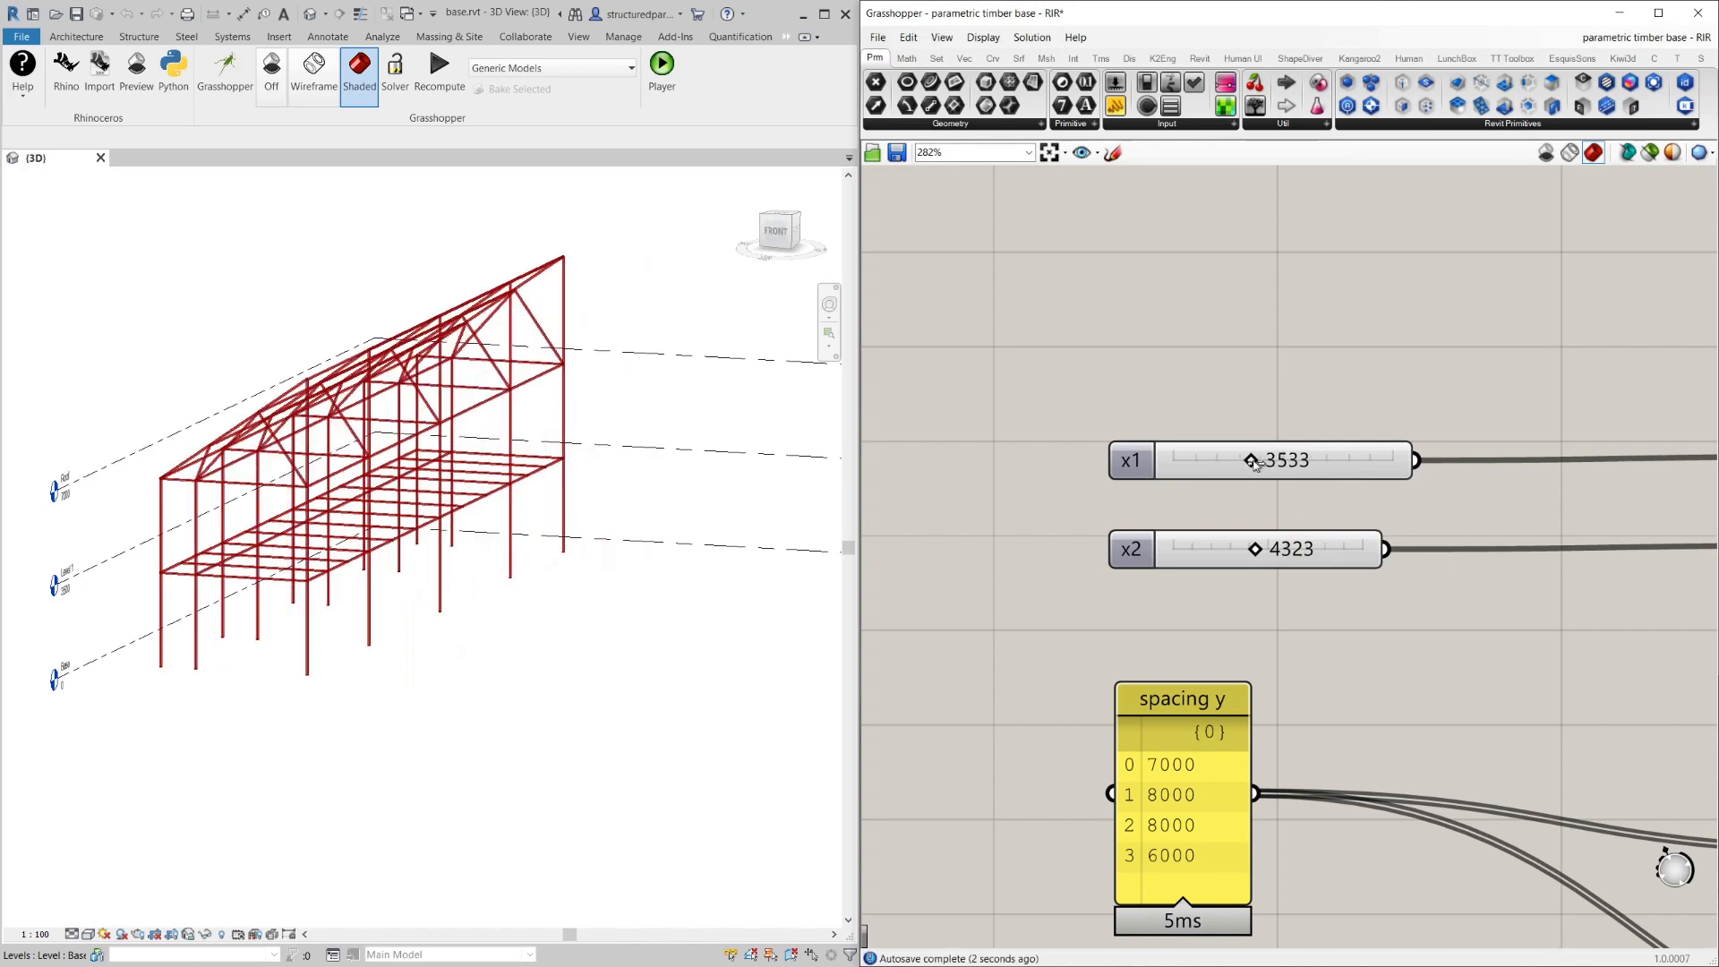
{"action": "left_click_drag", "start_coordinate": [1251, 460], "coordinate": [1321, 461]}
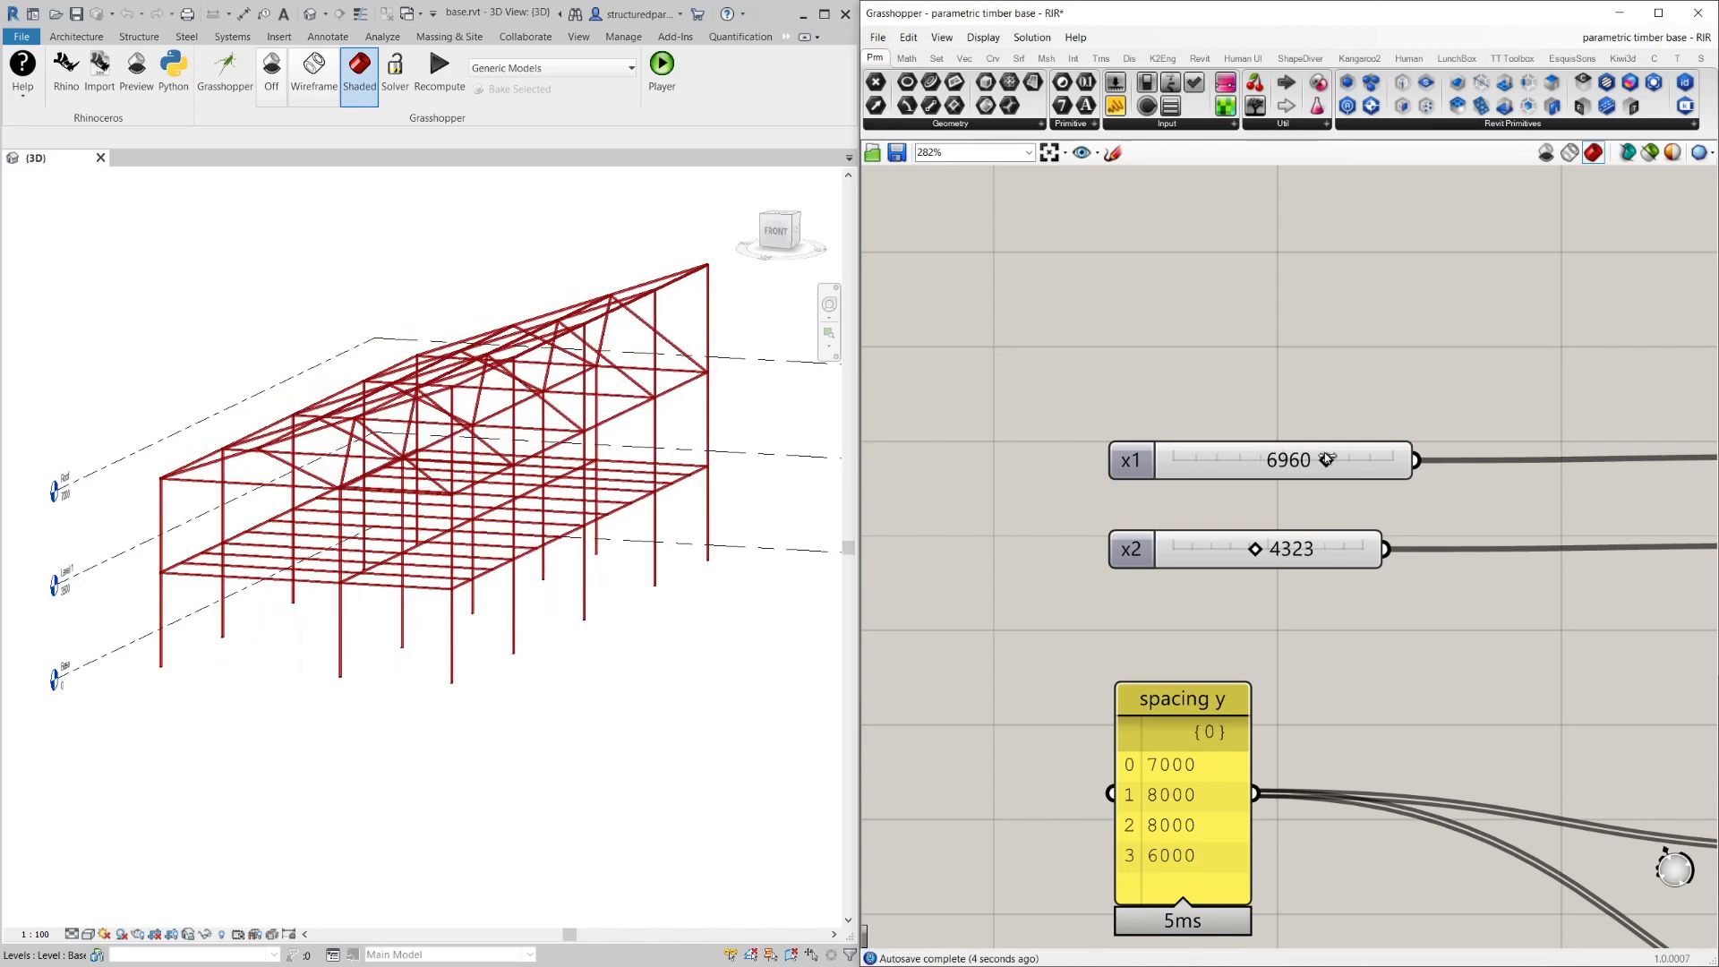
{"action": "left_click_drag", "start_coordinate": [1327, 461], "coordinate": [1266, 460]}
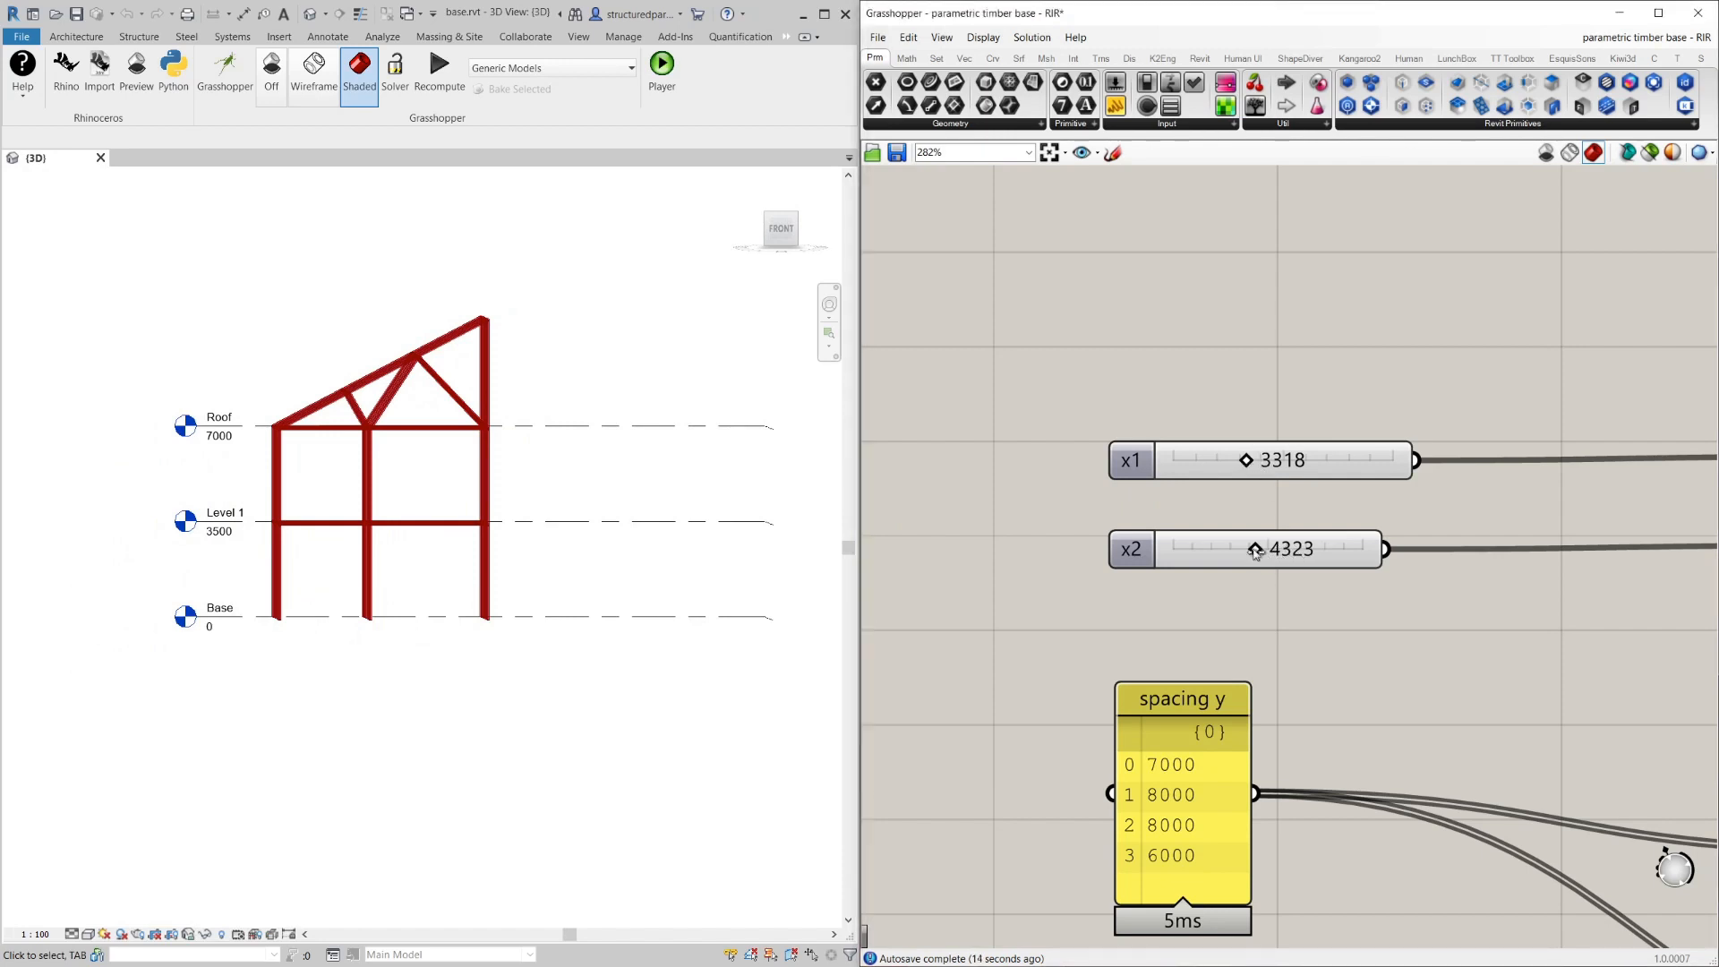
Widen and then reduce x2, stretching the sloped roof span and back.
{"action": "left_click_drag", "start_coordinate": [1257, 548], "coordinate": [1332, 548]}
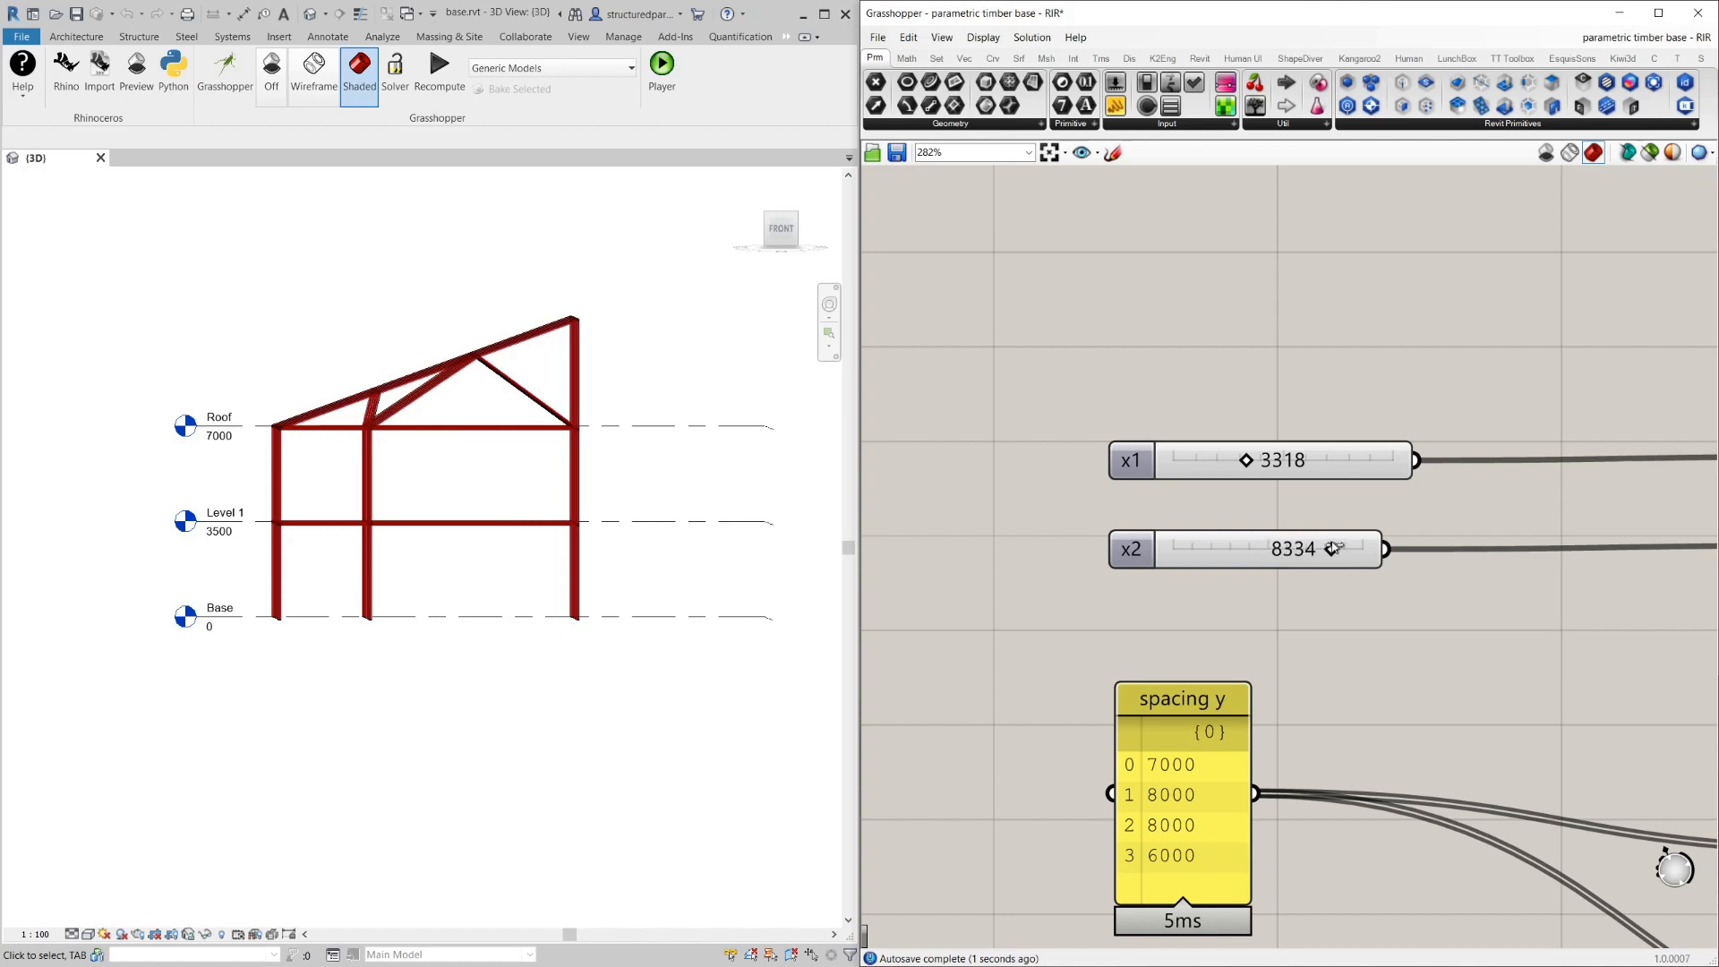
{"action": "left_click_drag", "start_coordinate": [1332, 548], "coordinate": [1255, 548]}
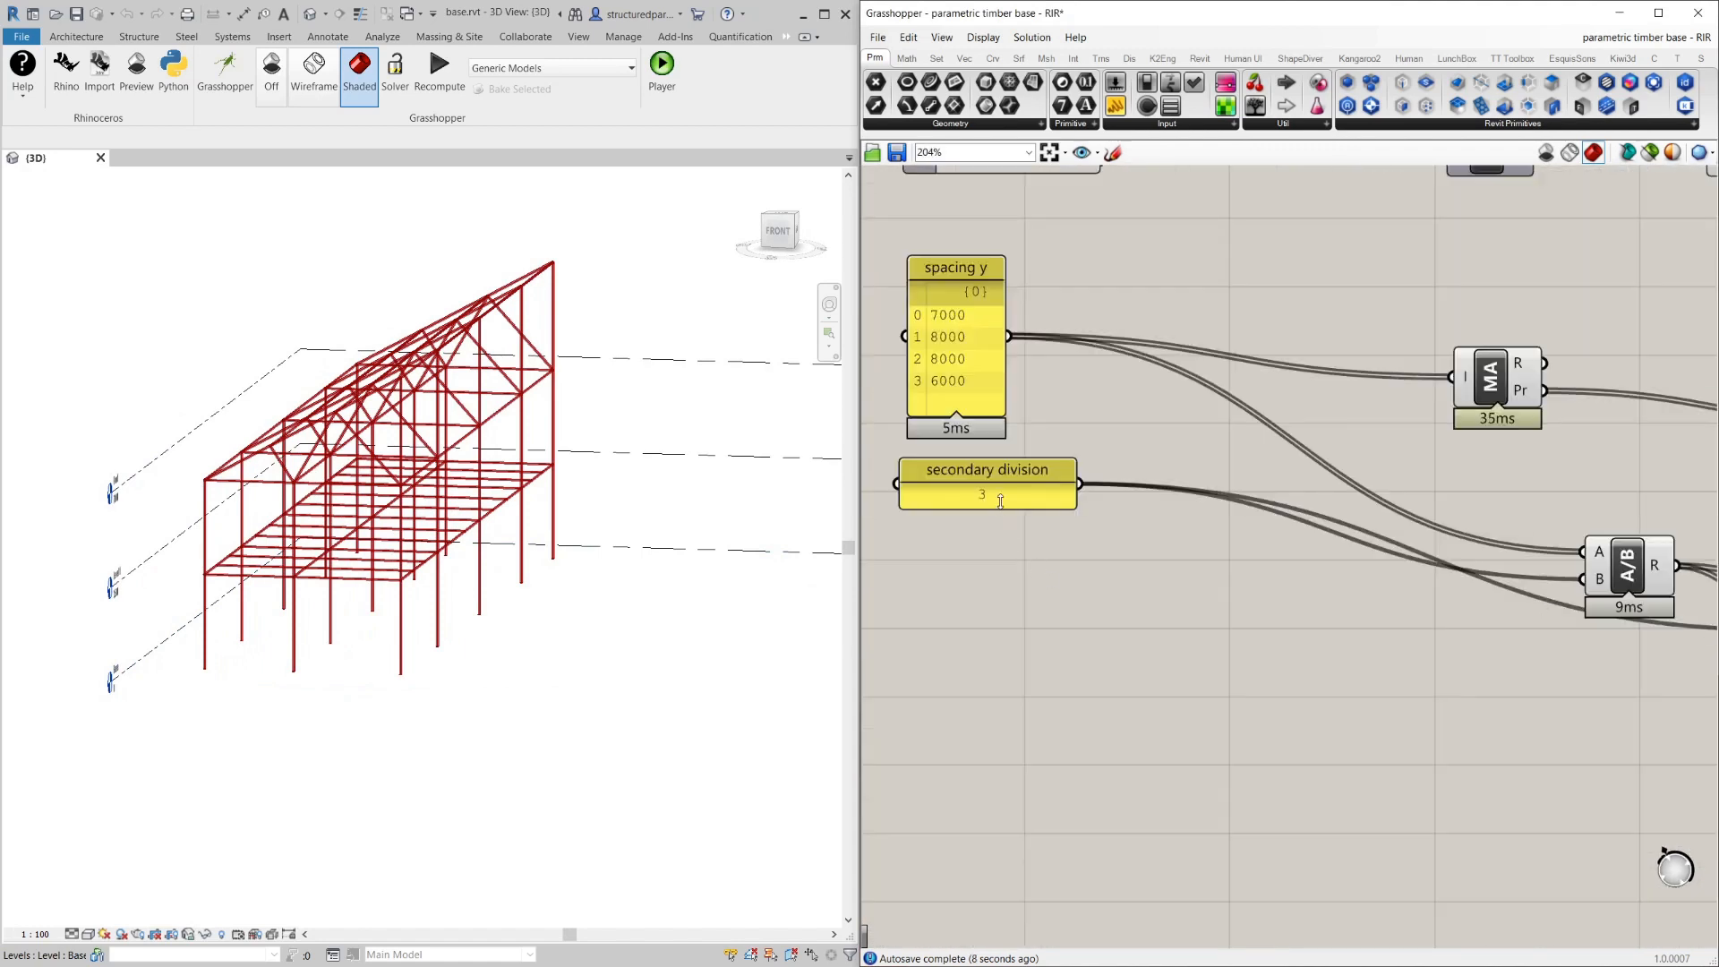
{"action": "double_click", "coordinate": [985, 494]}
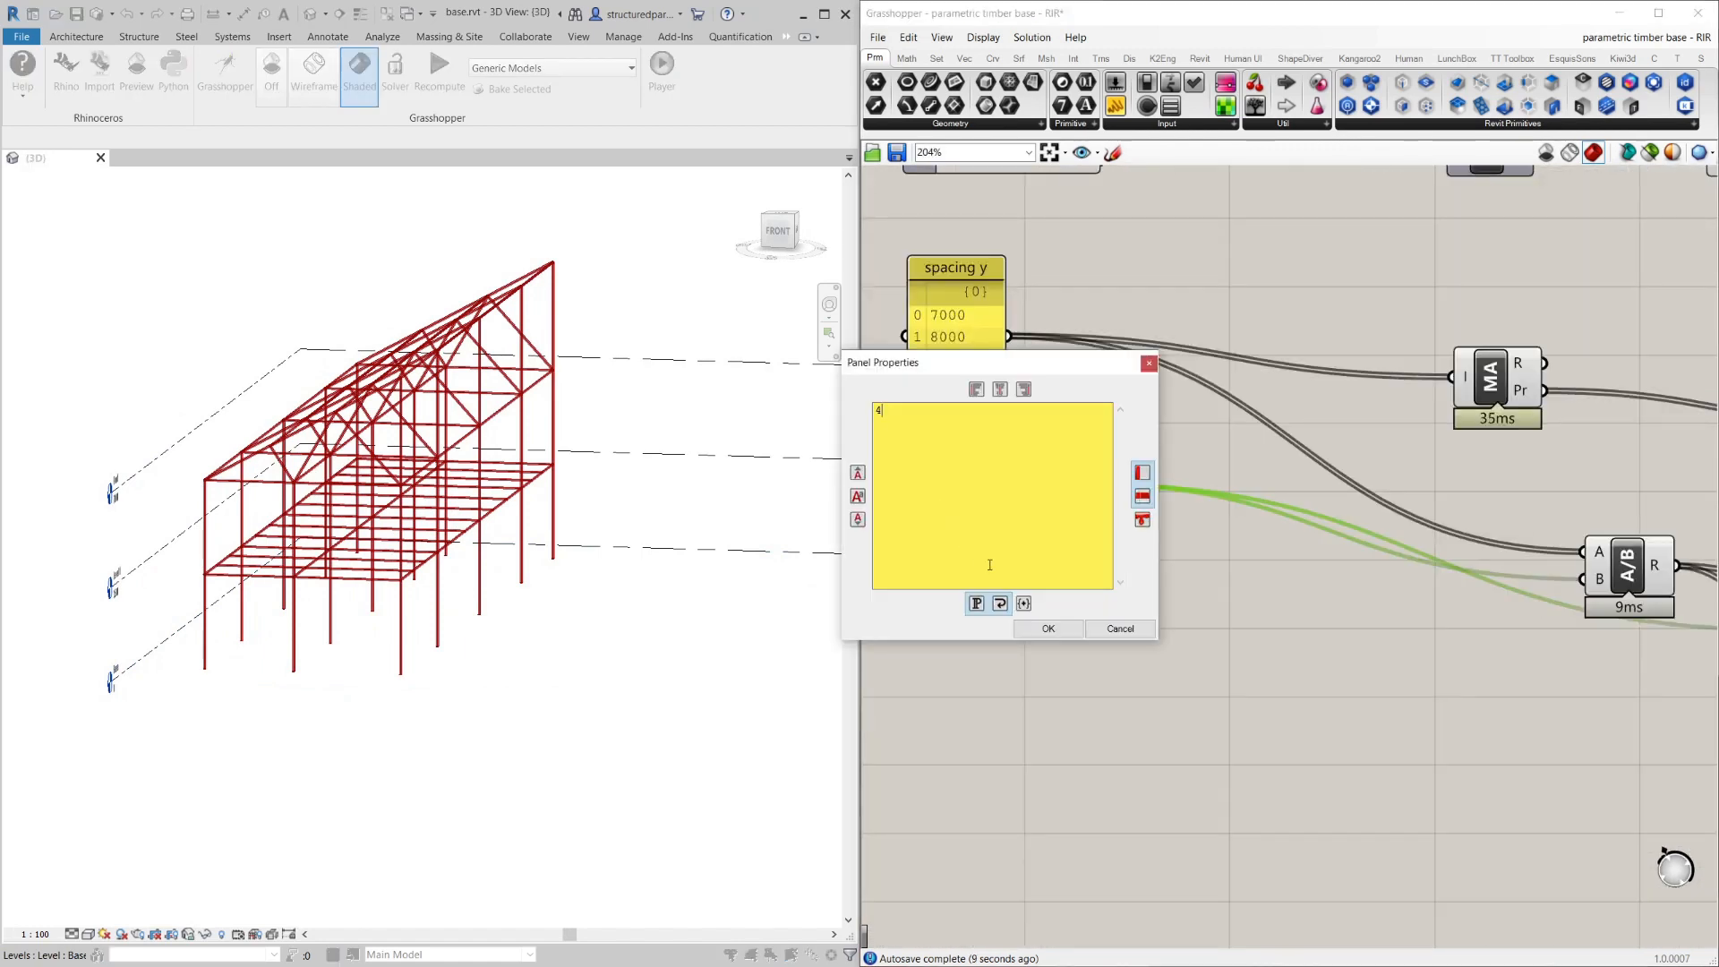
{"action": "left_click", "coordinate": [1048, 628]}
{"action": "type", "text": "3"}
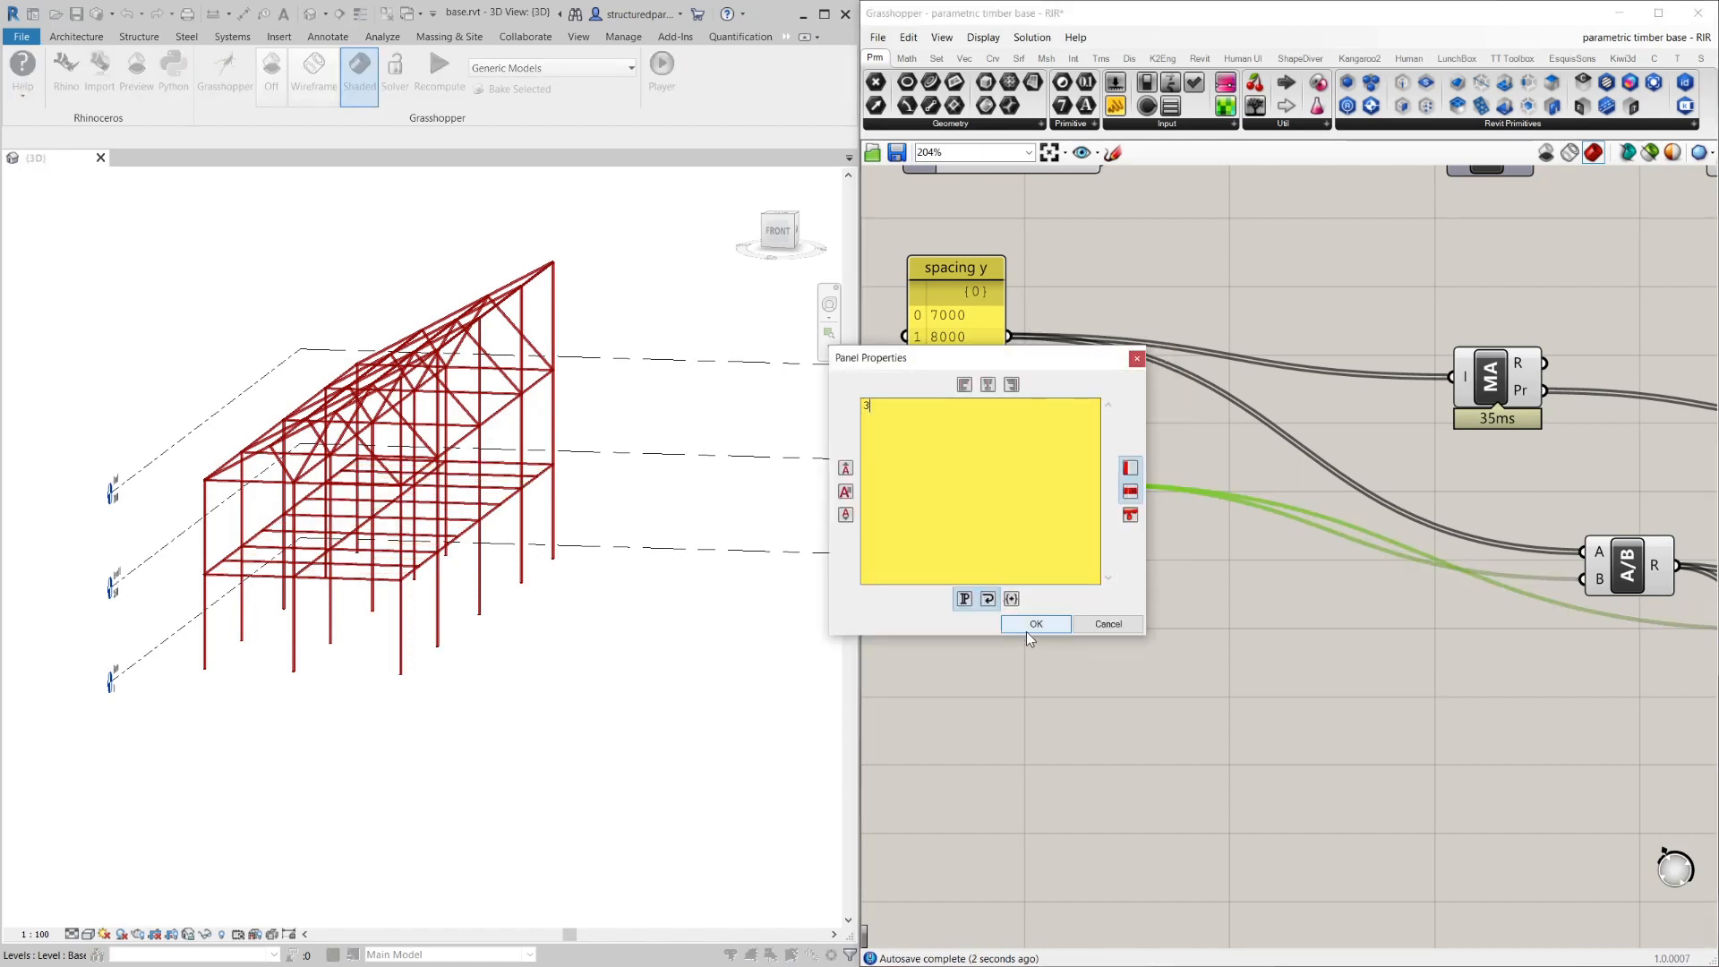
{"action": "left_click", "coordinate": [1034, 623]}
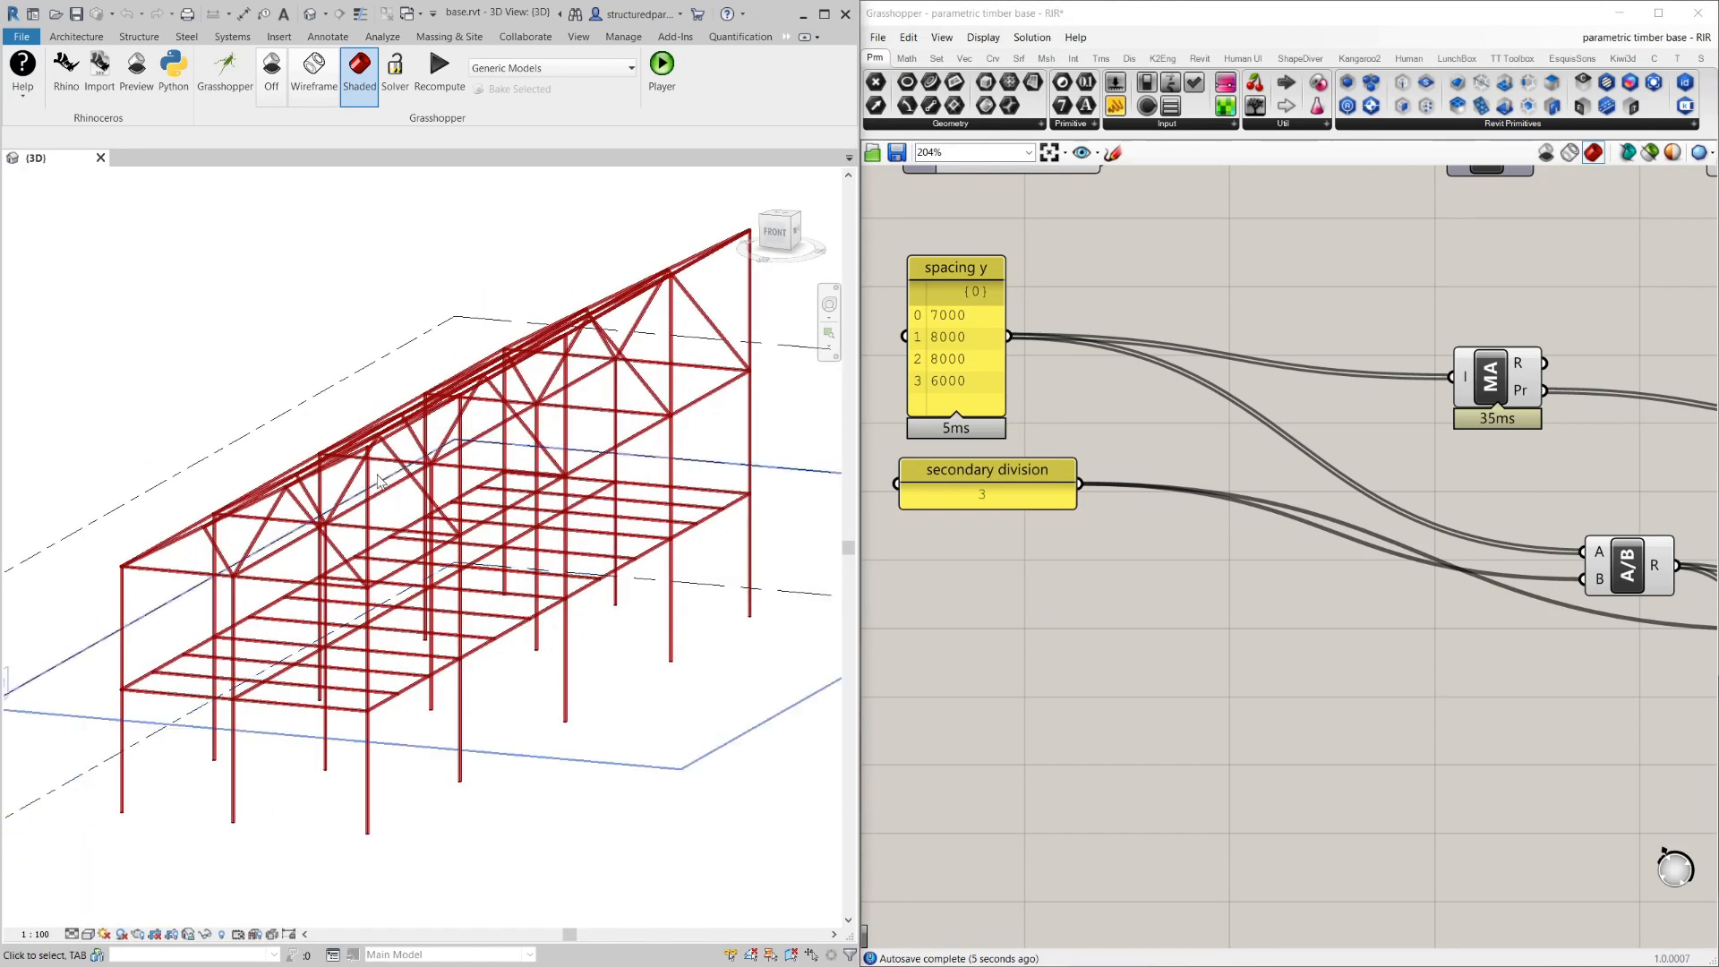
{"action": "scroll", "scroll_direction": "down", "scroll_amount": 3}
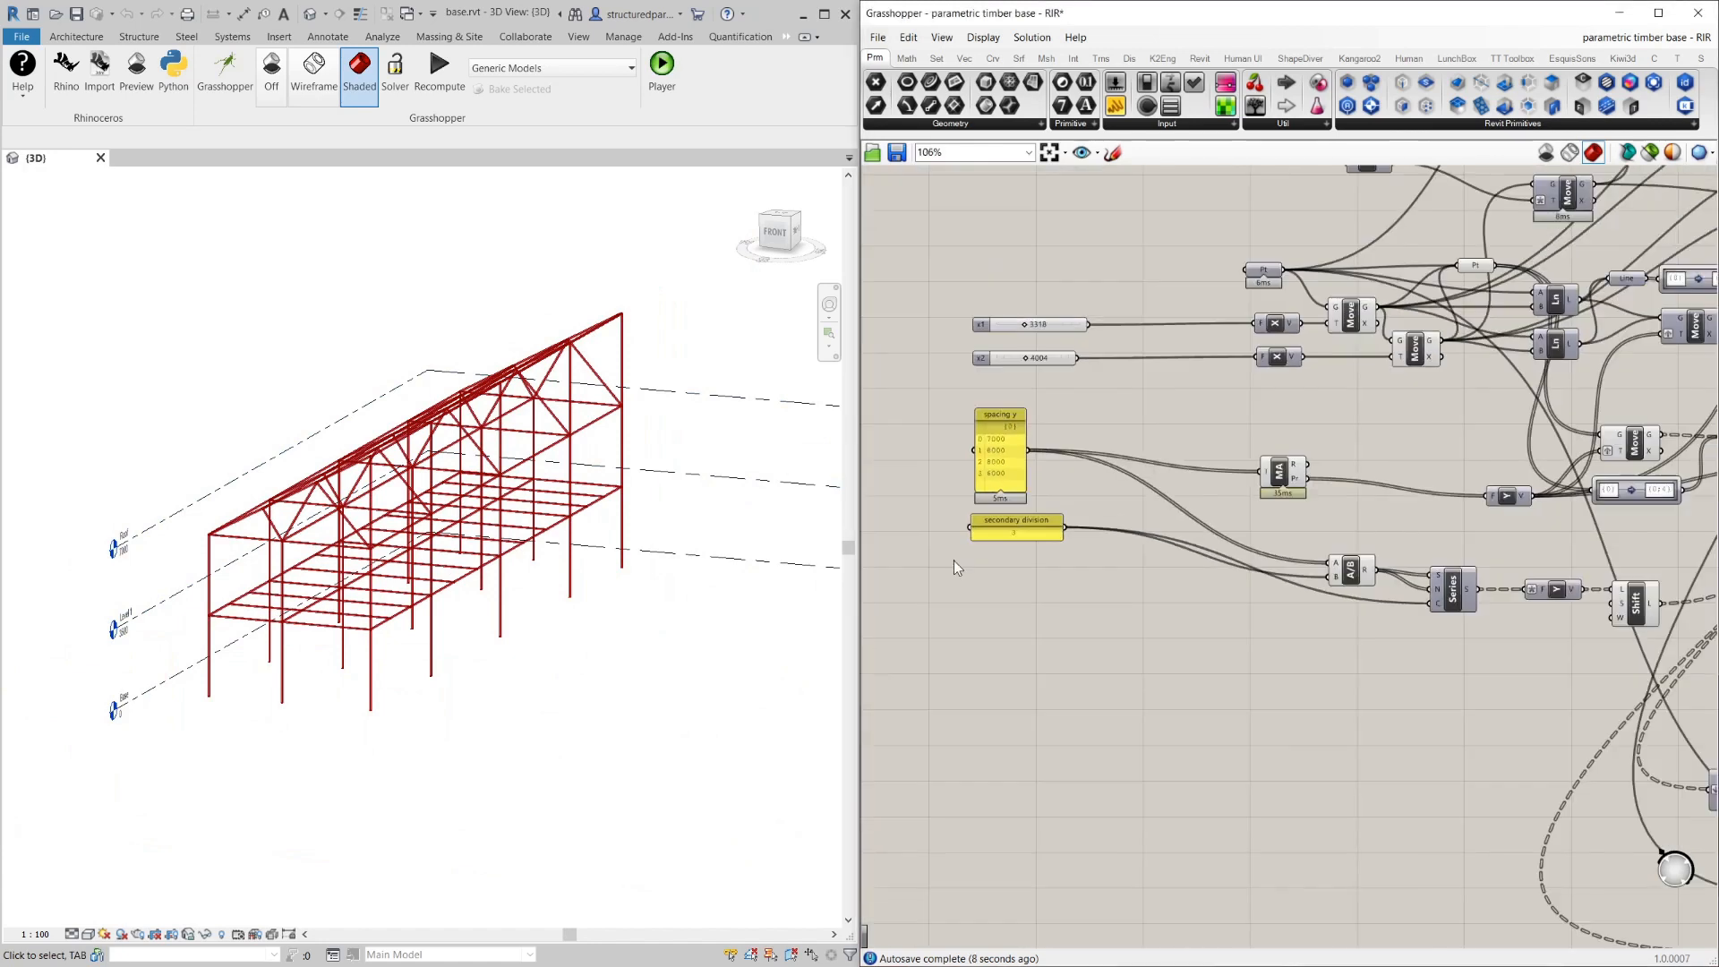
{"action": "scroll", "scroll_direction": "down", "scroll_amount": 3}
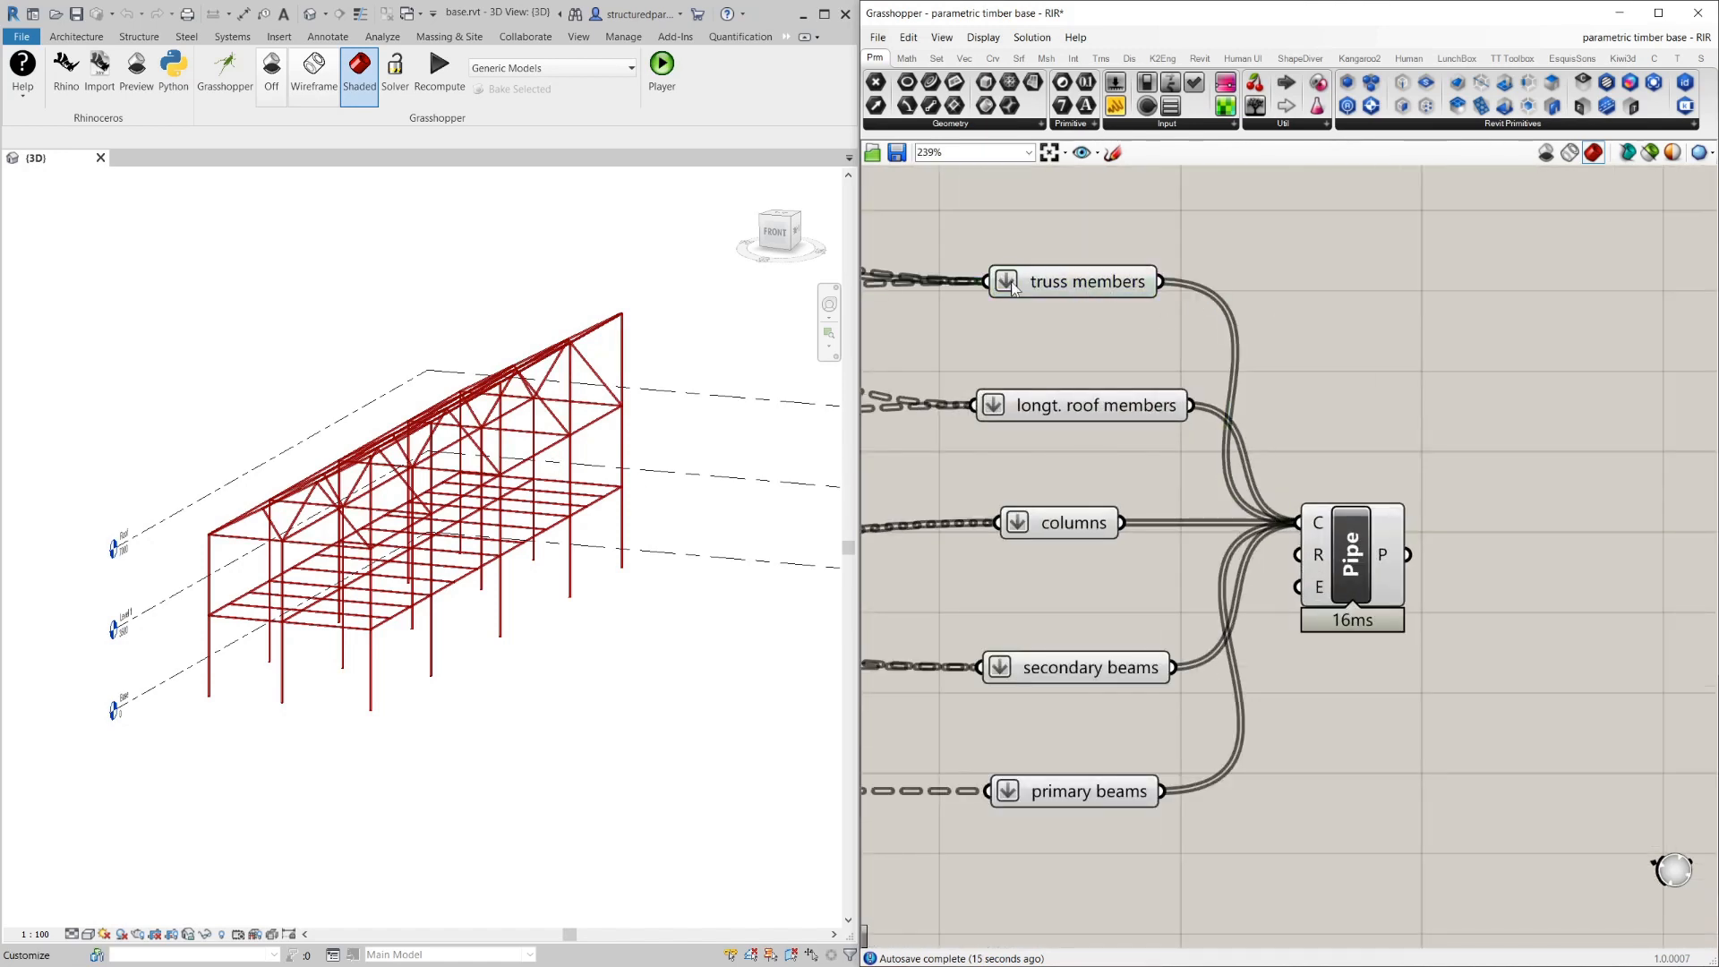
{"action": "left_click", "coordinate": [1082, 405]}
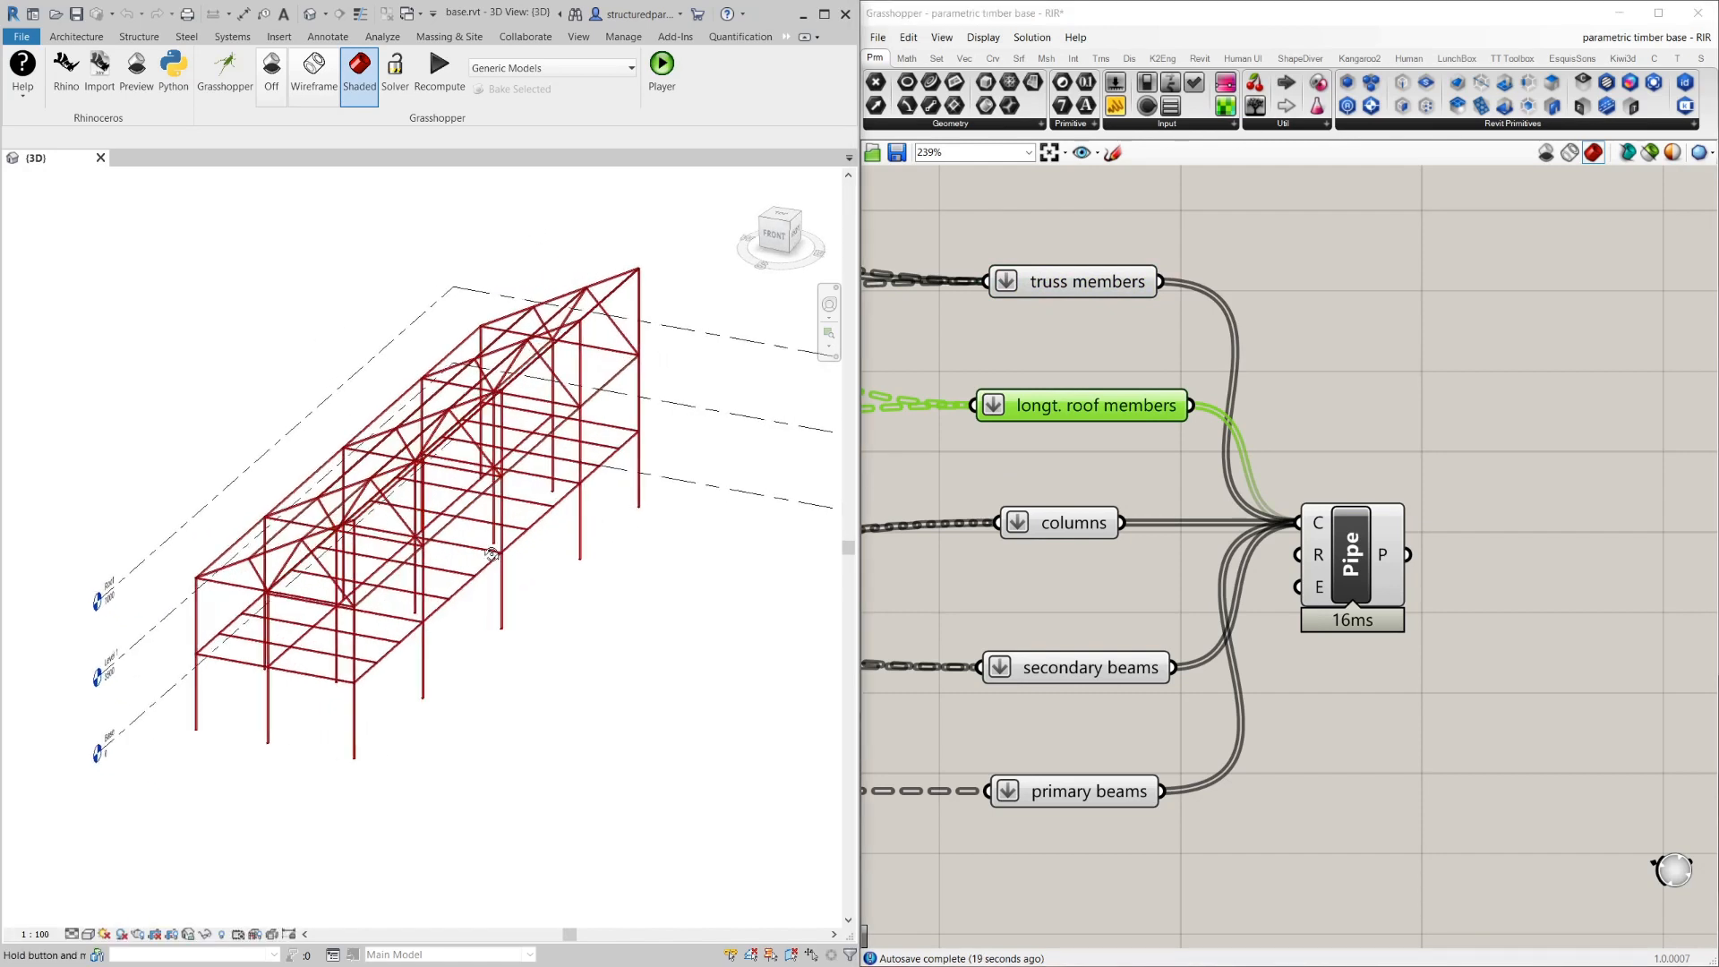
{"action": "left_click", "coordinate": [1073, 521]}
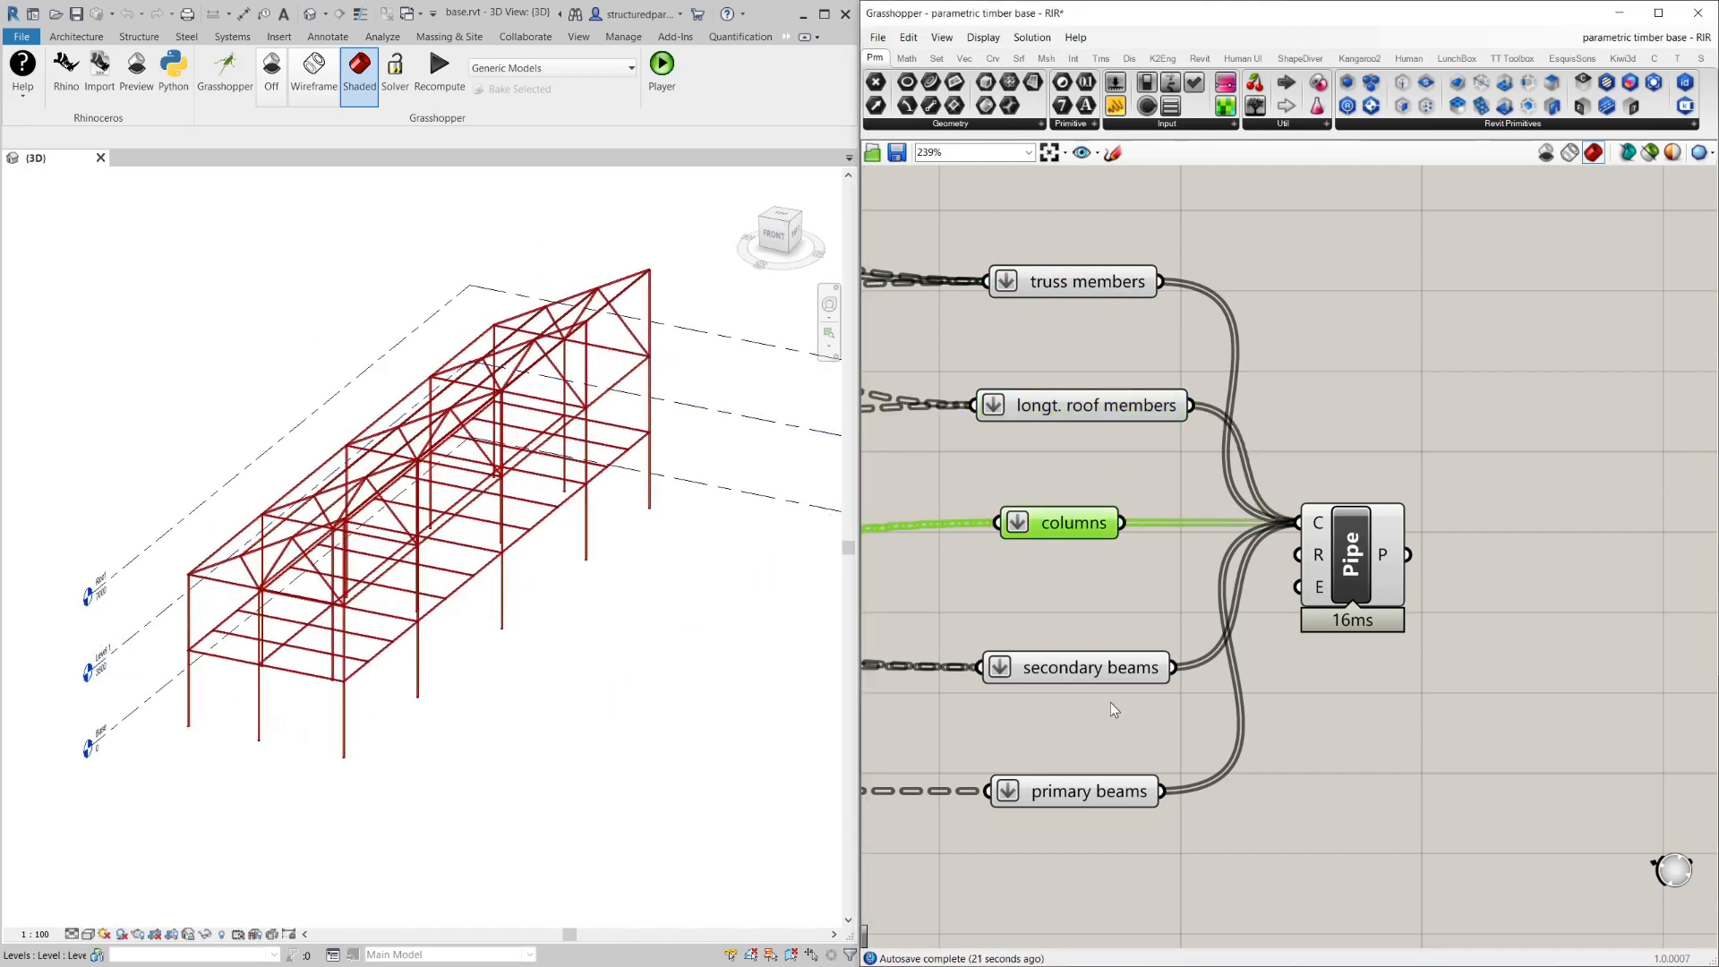
{"action": "scroll", "scroll_direction": "down", "scroll_amount": 3}
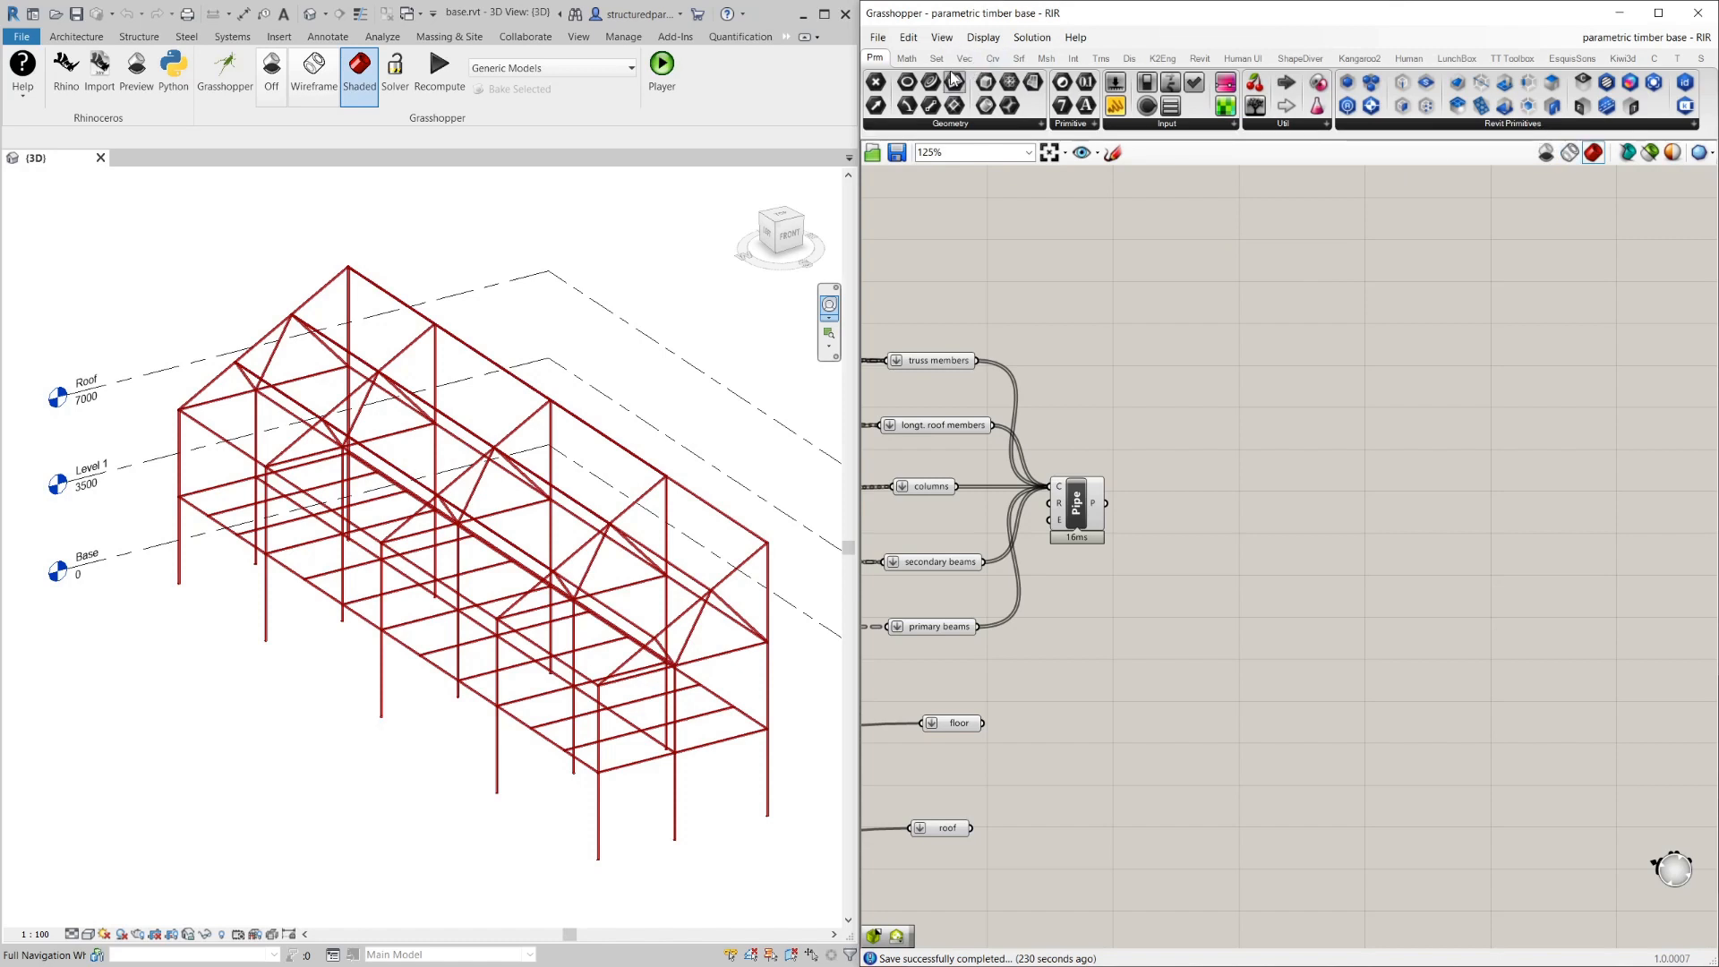
{"action": "left_click", "coordinate": [1516, 123]}
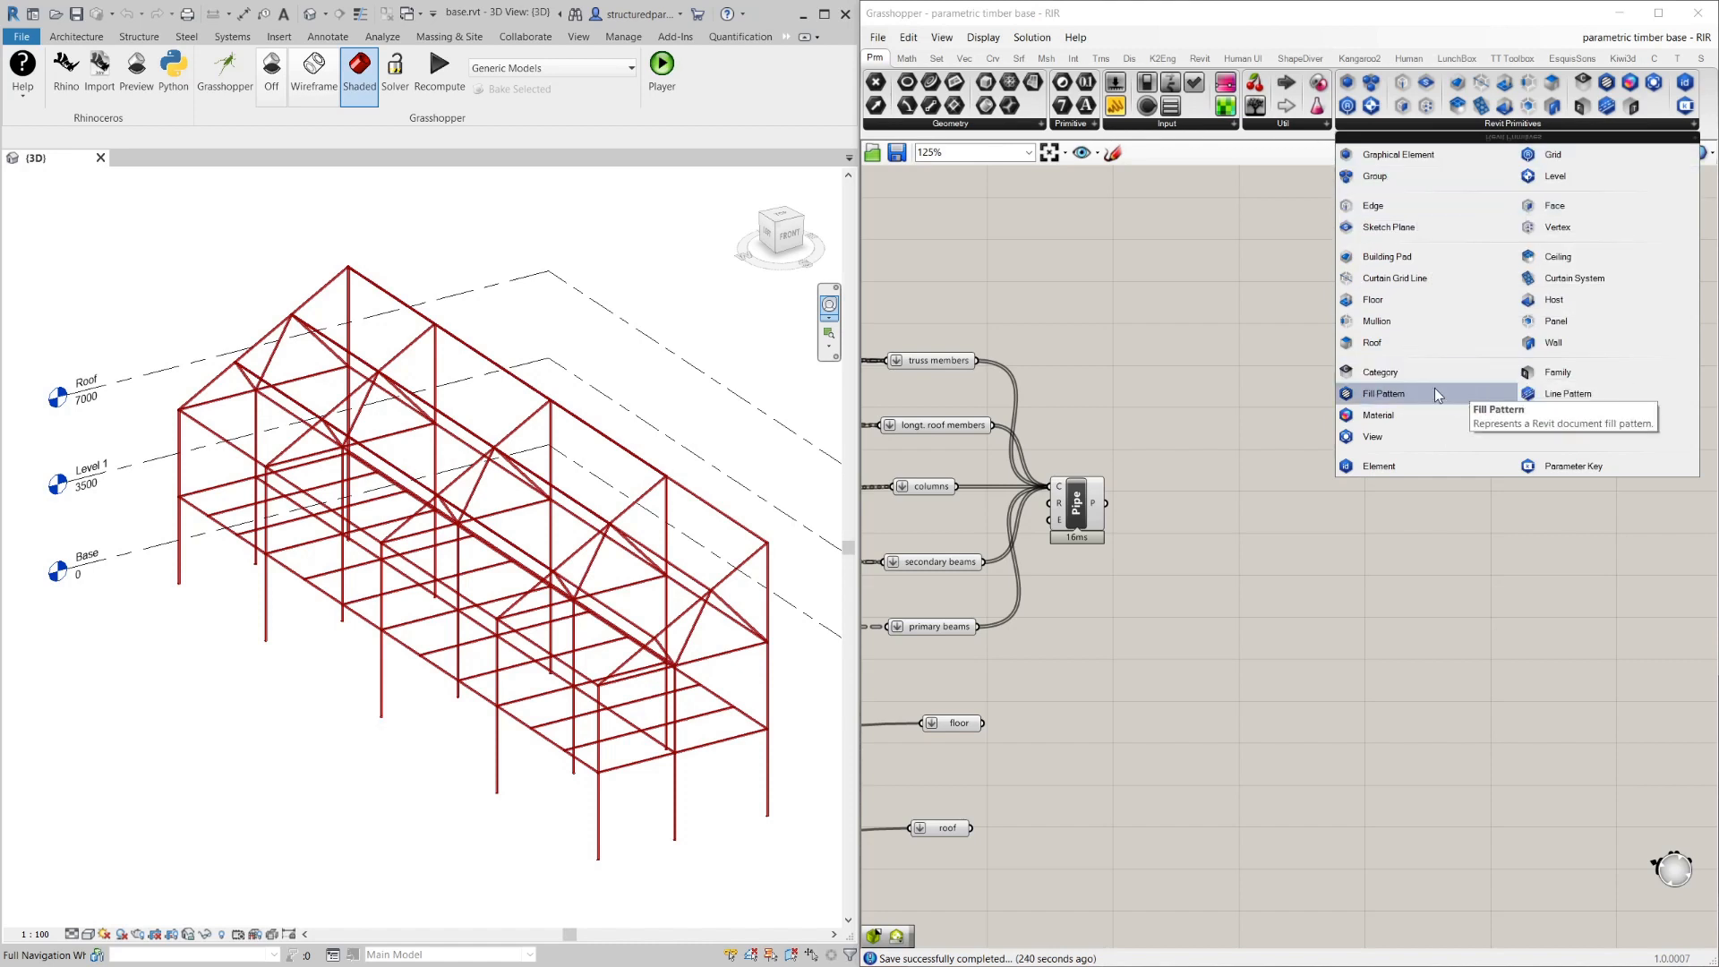
{"action": "mouse_move", "coordinate": [1390, 154]}
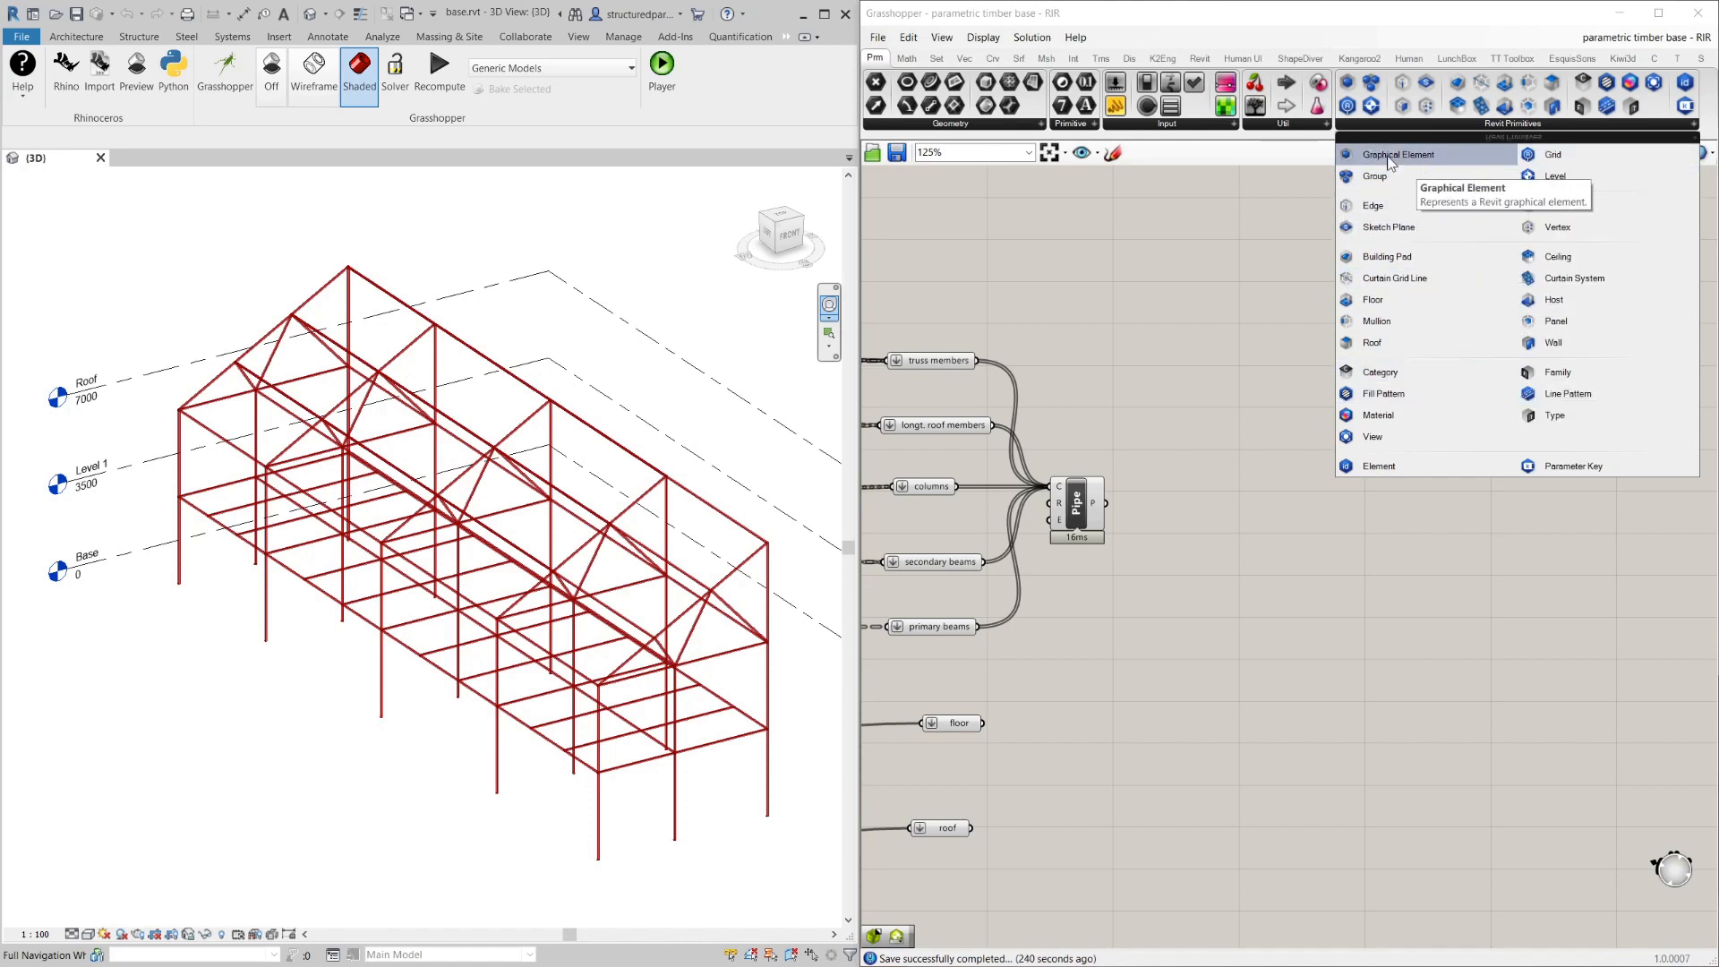
{"action": "mouse_move", "coordinate": [1404, 161]}
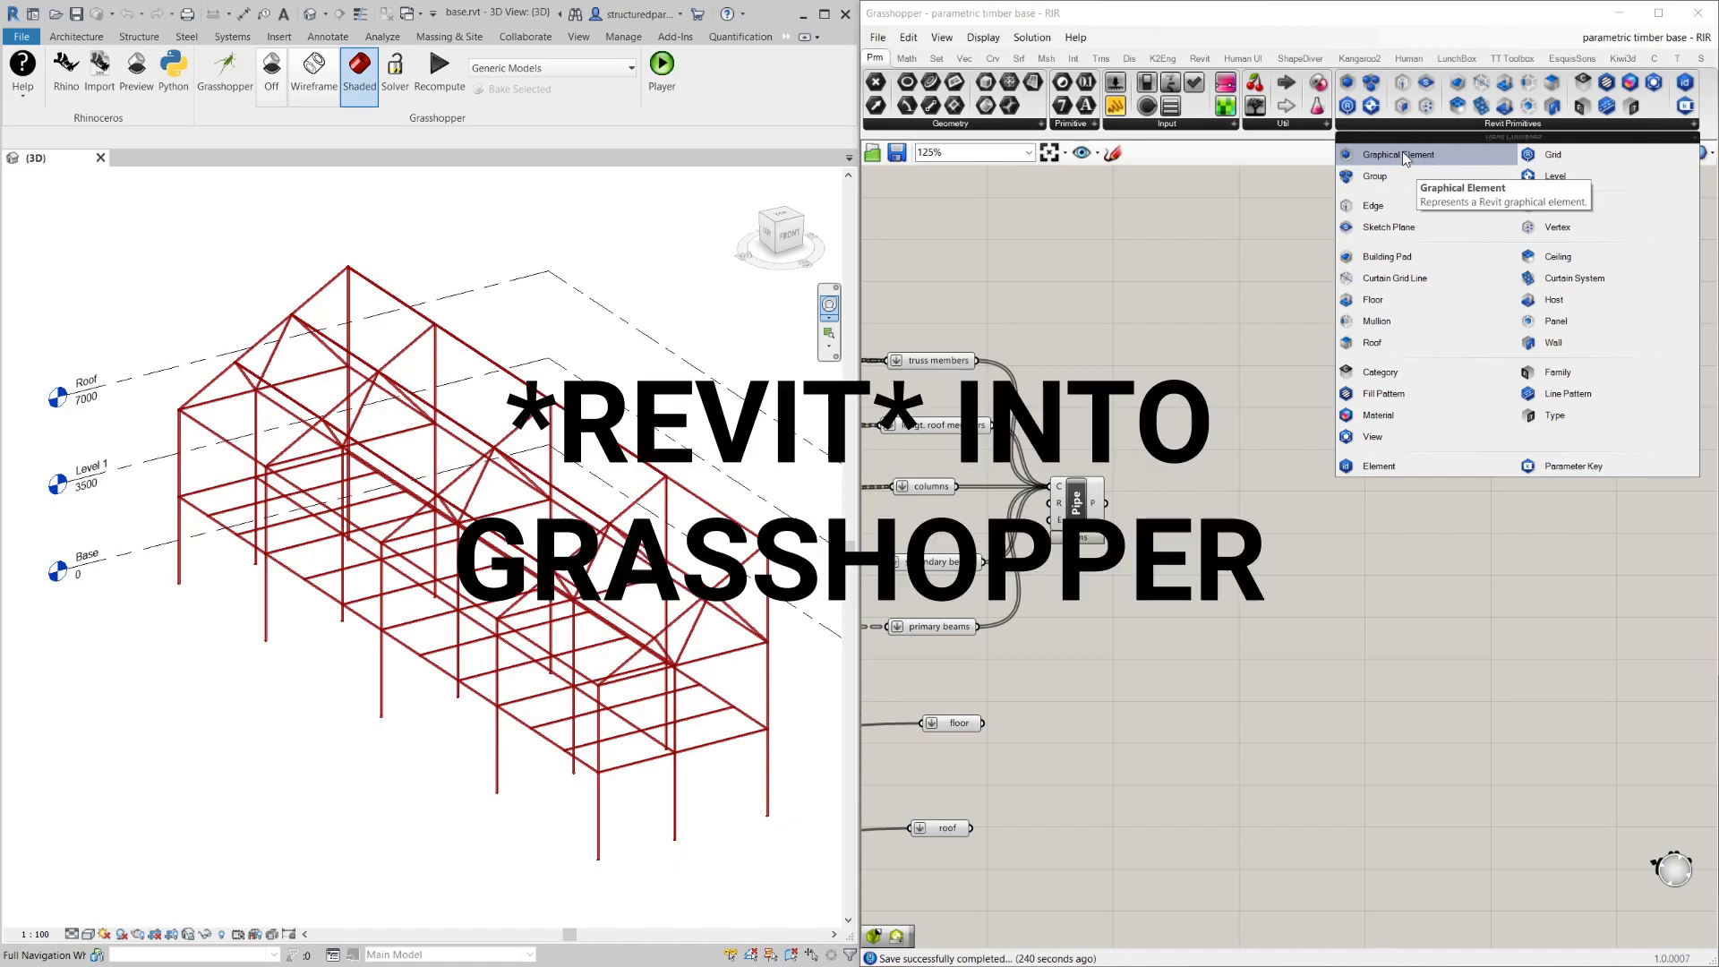
{"action": "mouse_move", "coordinate": [672, 506]}
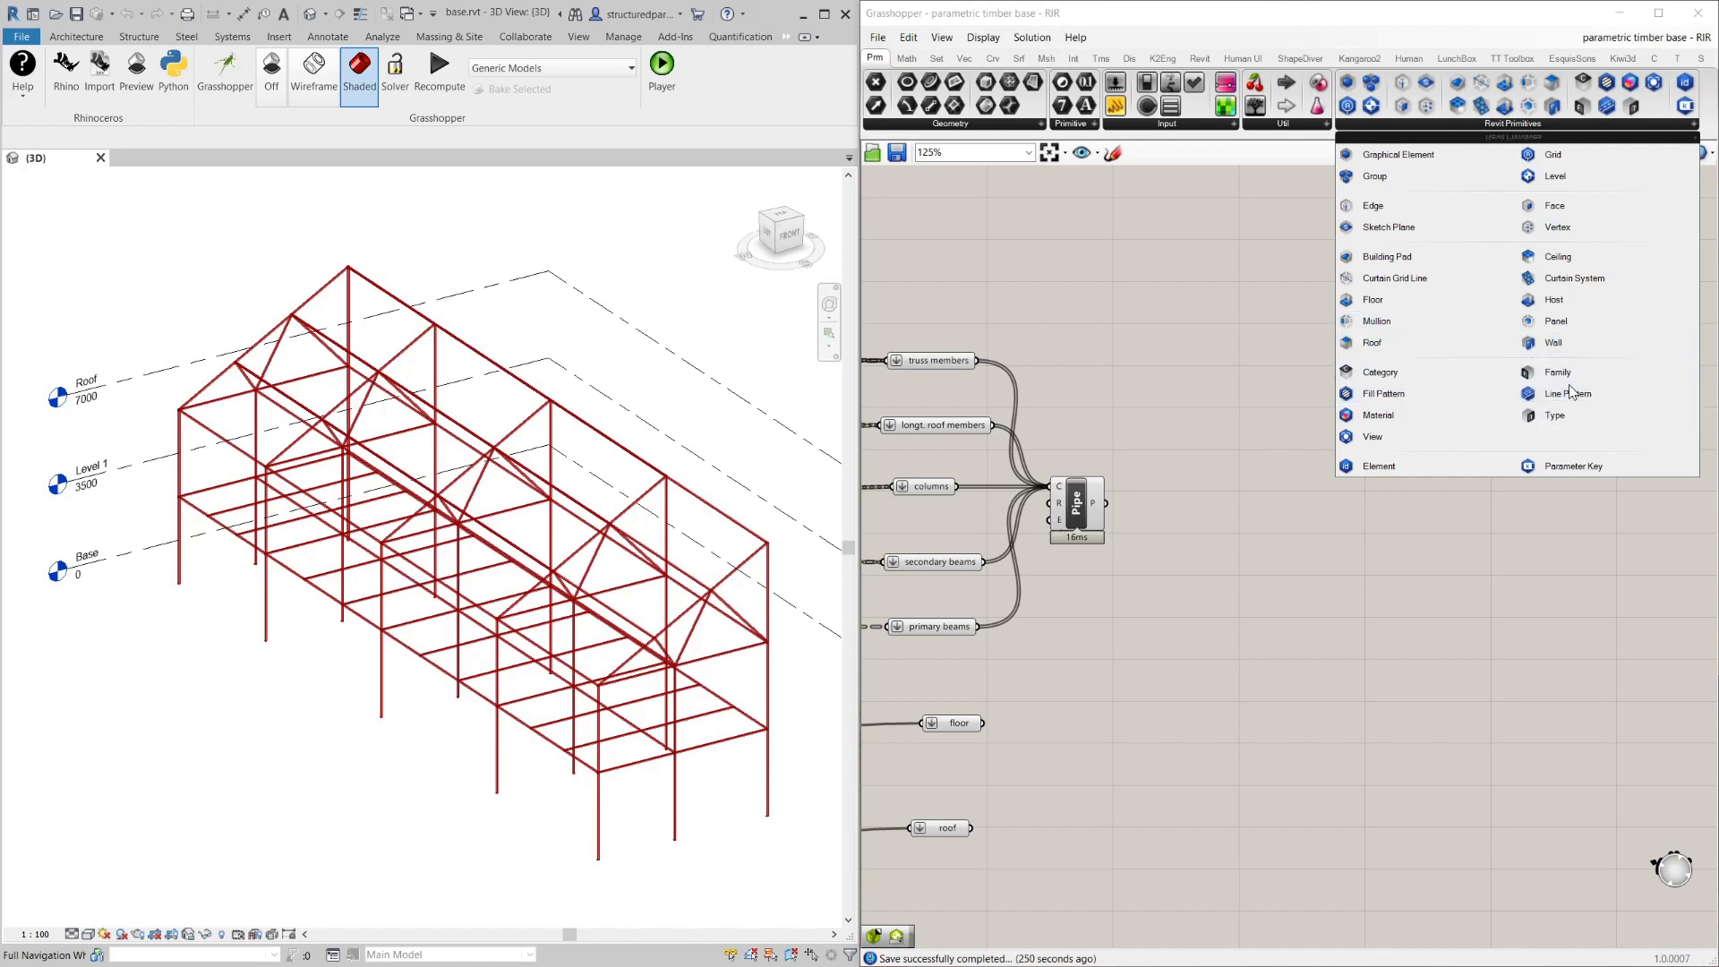
{"action": "mouse_move", "coordinate": [1415, 373]}
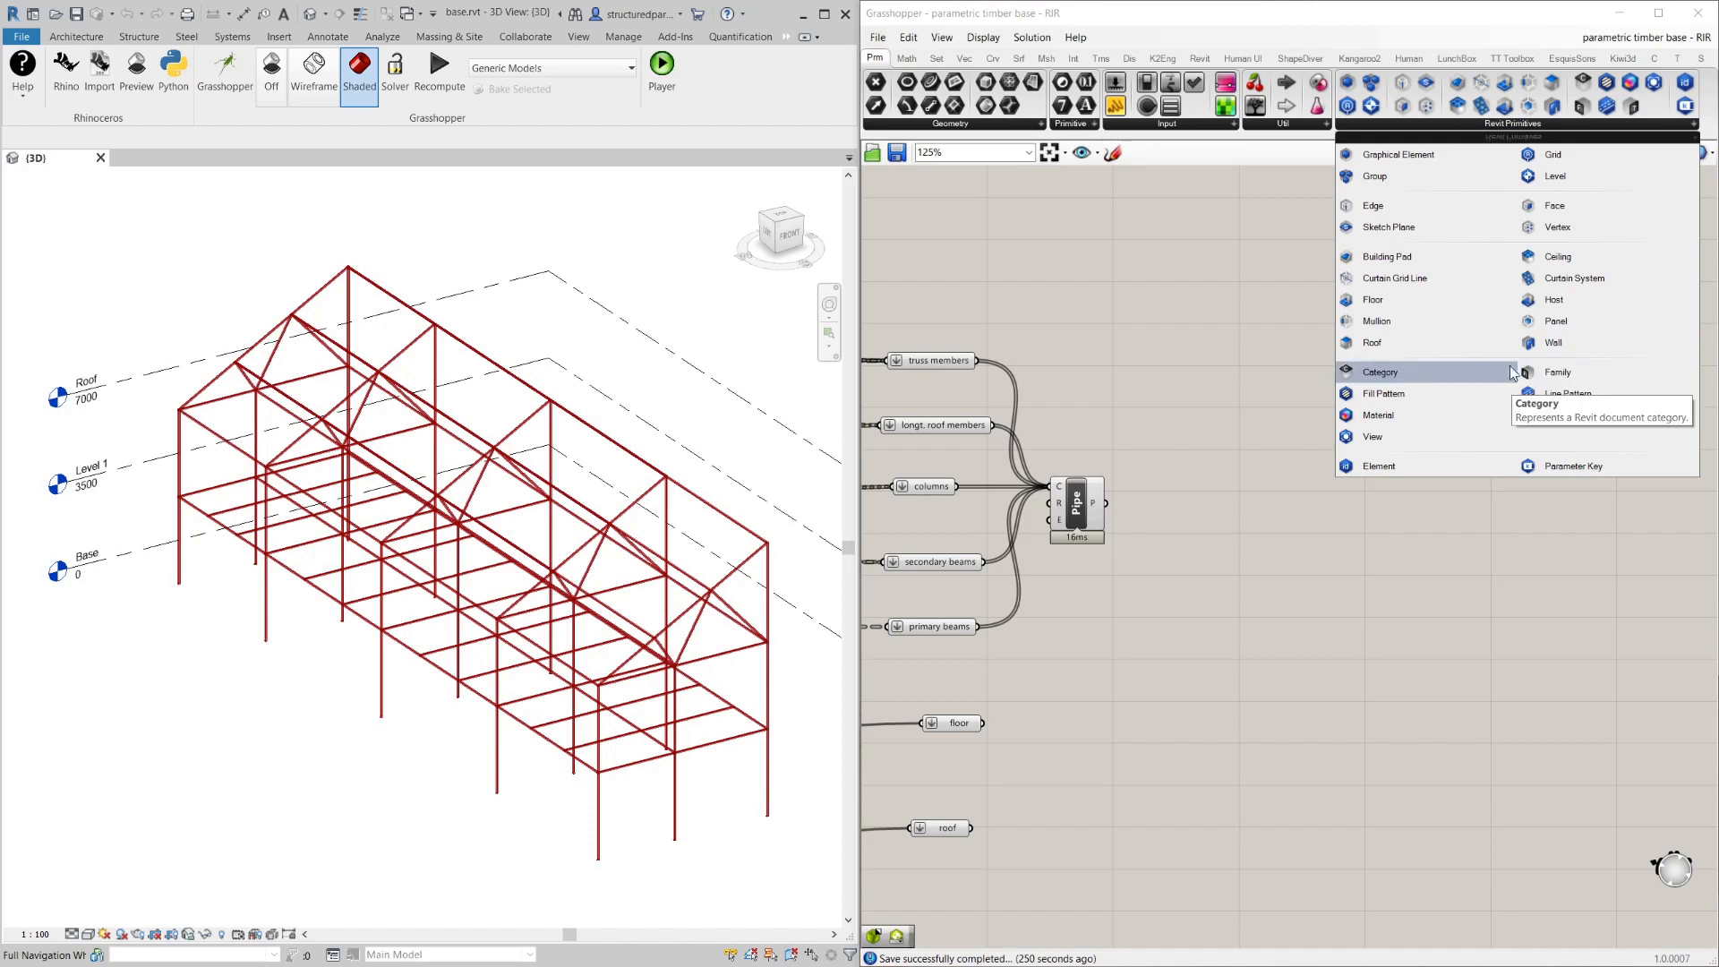
{"action": "mouse_move", "coordinate": [1192, 315]}
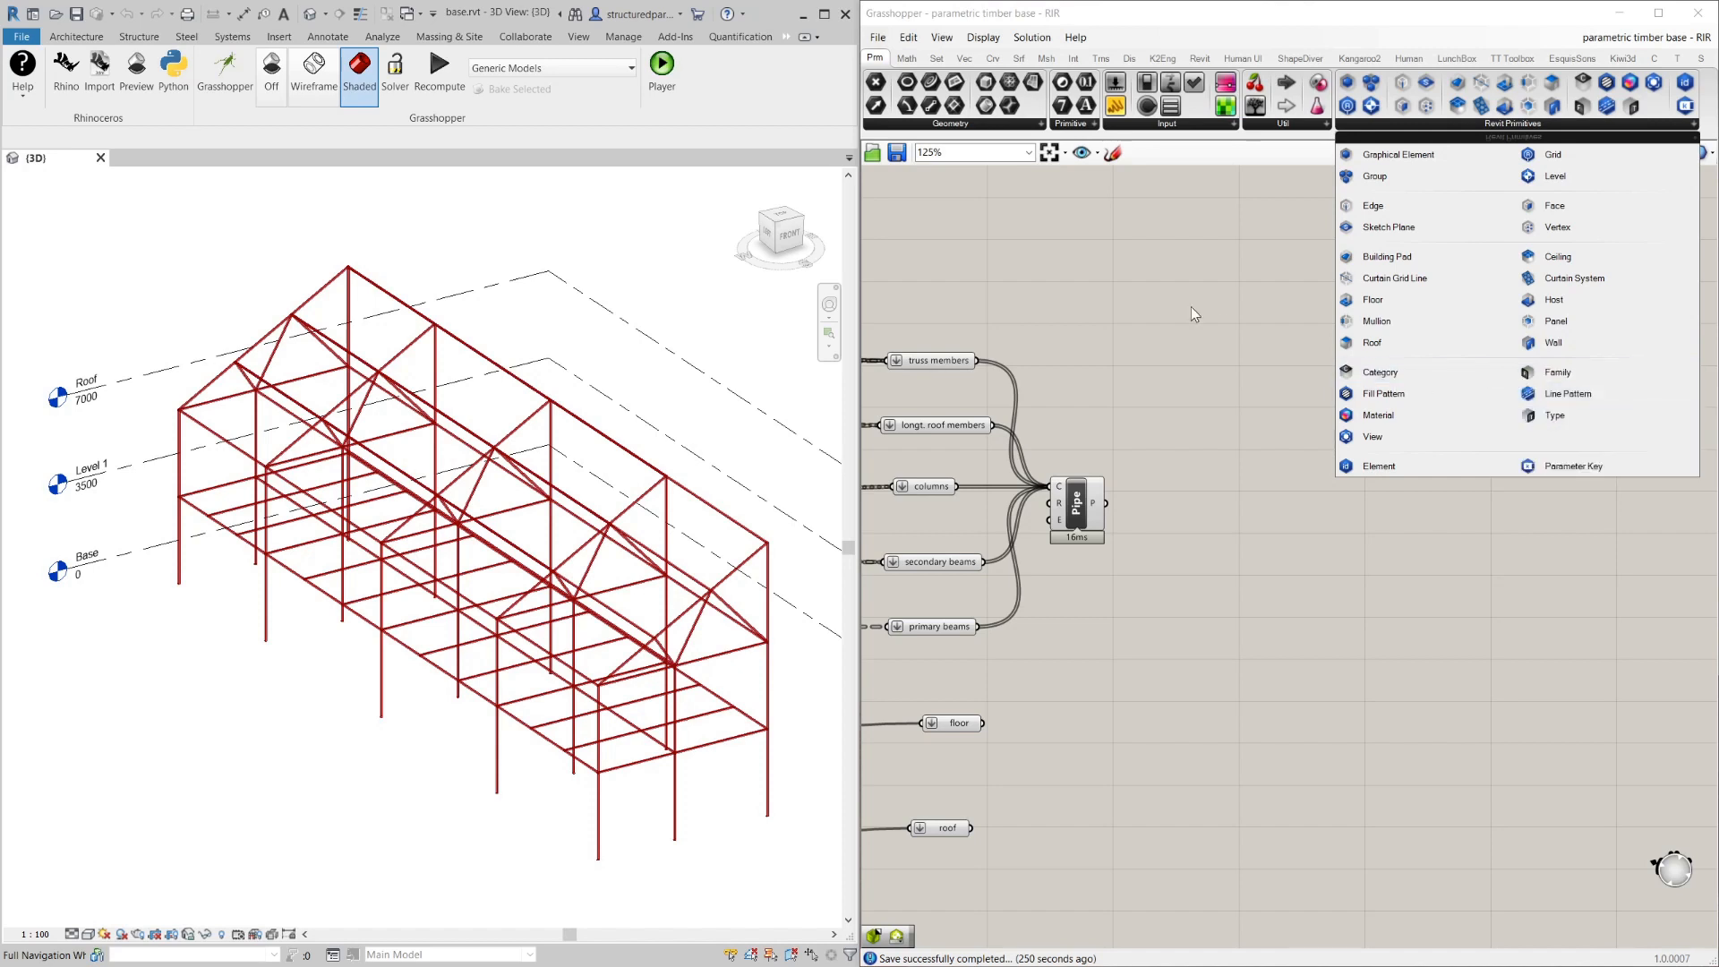
{"action": "left_click", "coordinate": [1198, 58]}
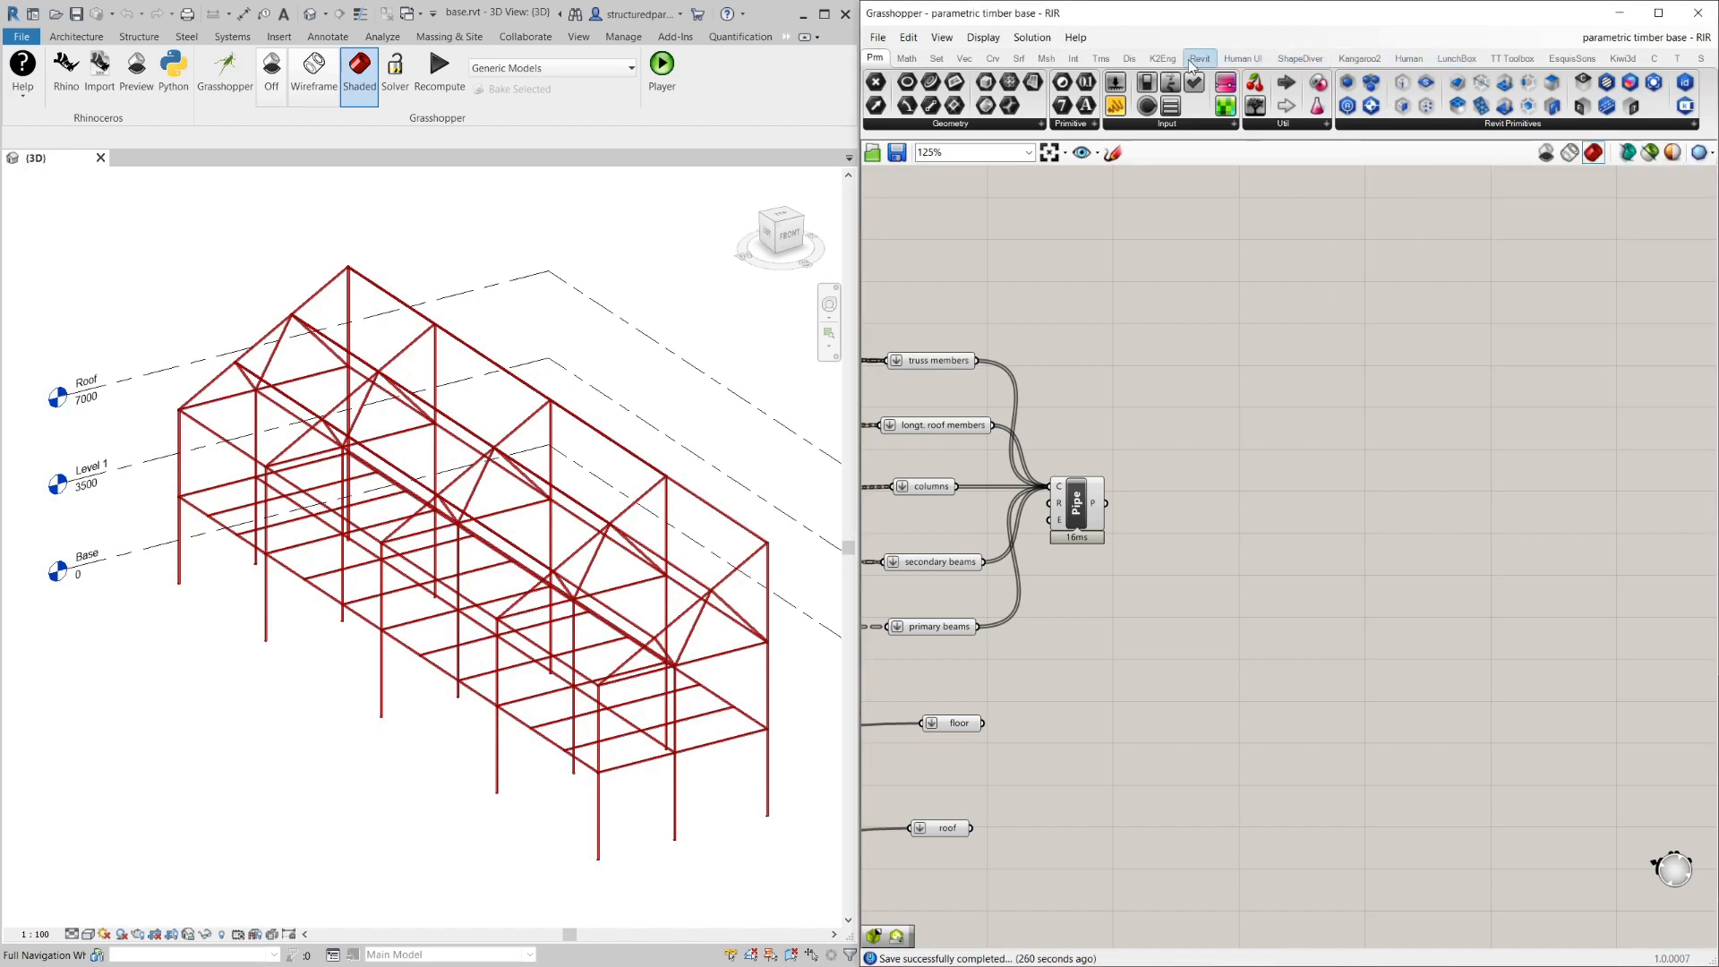
Show Grasshopper's Revit component tab and browse its family components list.
{"action": "left_click", "coordinate": [1198, 57]}
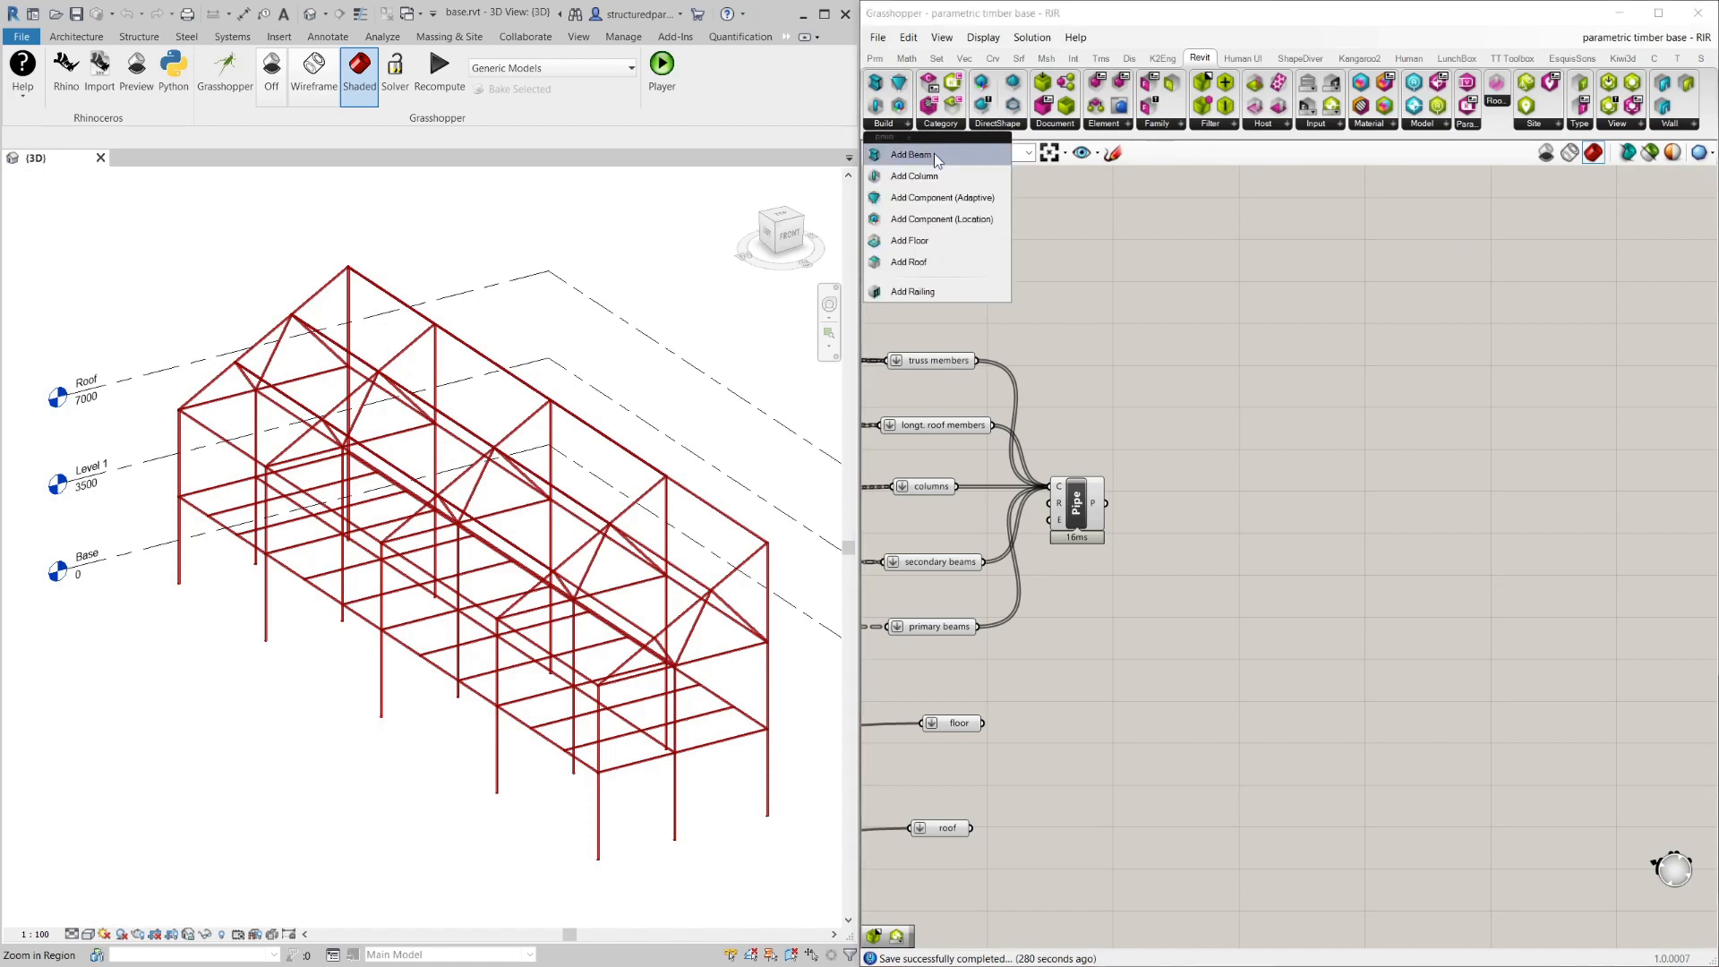
{"action": "mouse_move", "coordinate": [910, 240]}
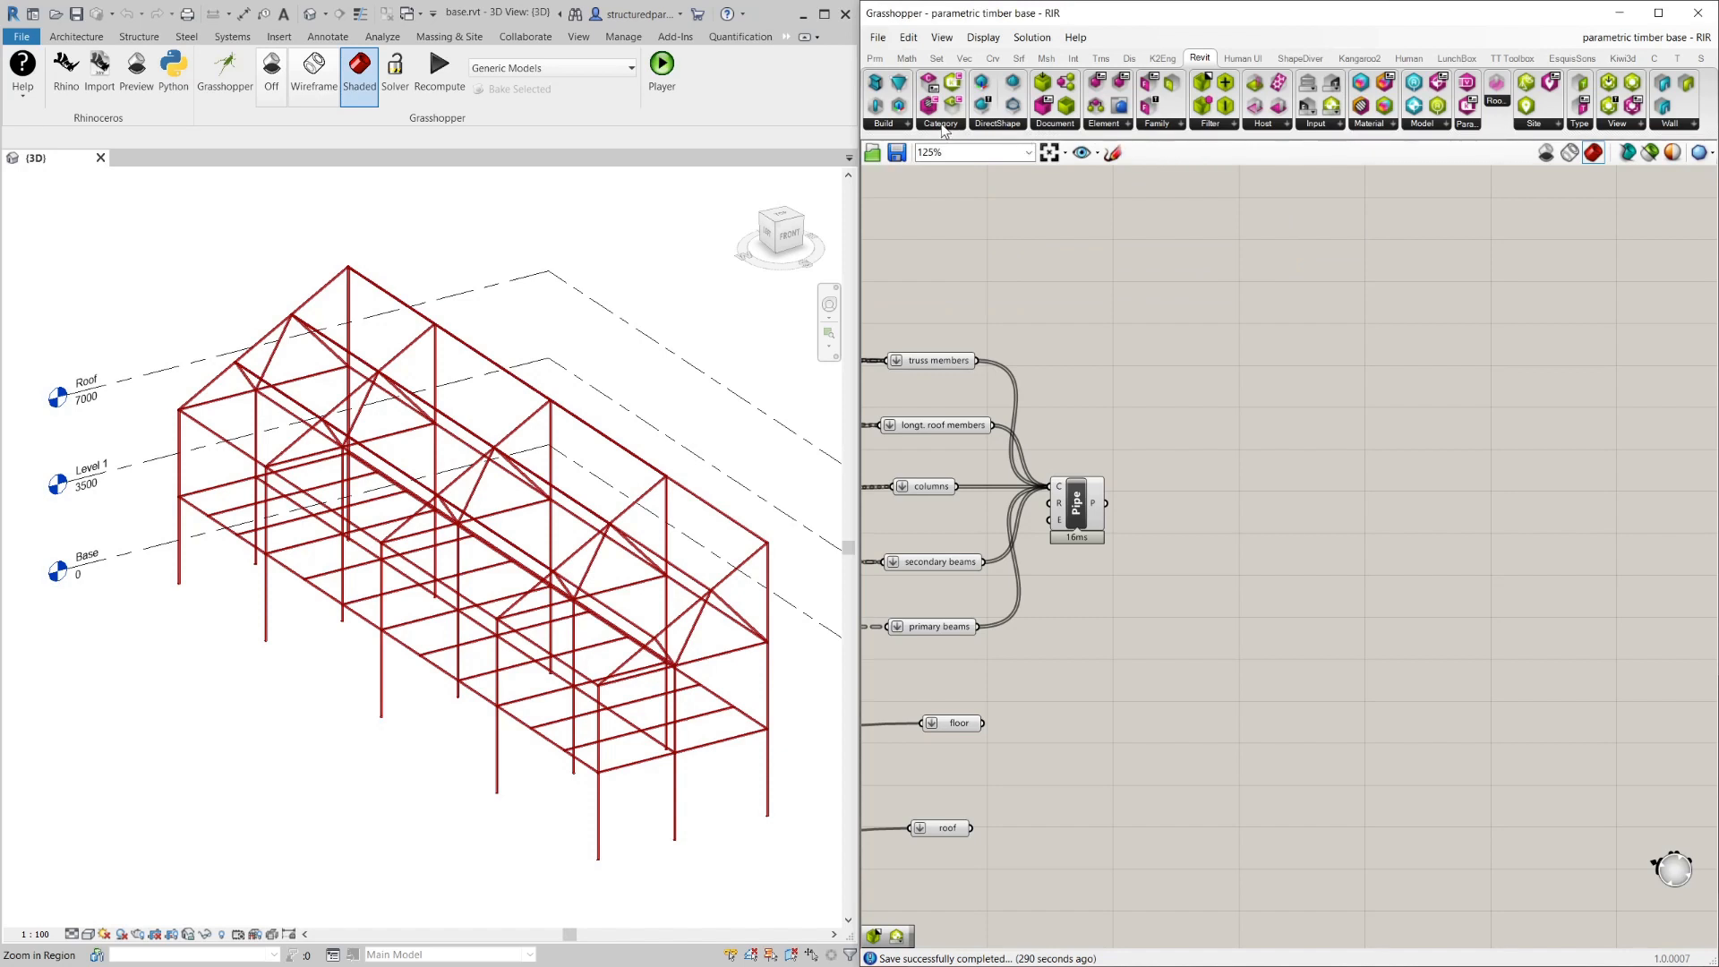
{"action": "mouse_move", "coordinate": [1276, 164]}
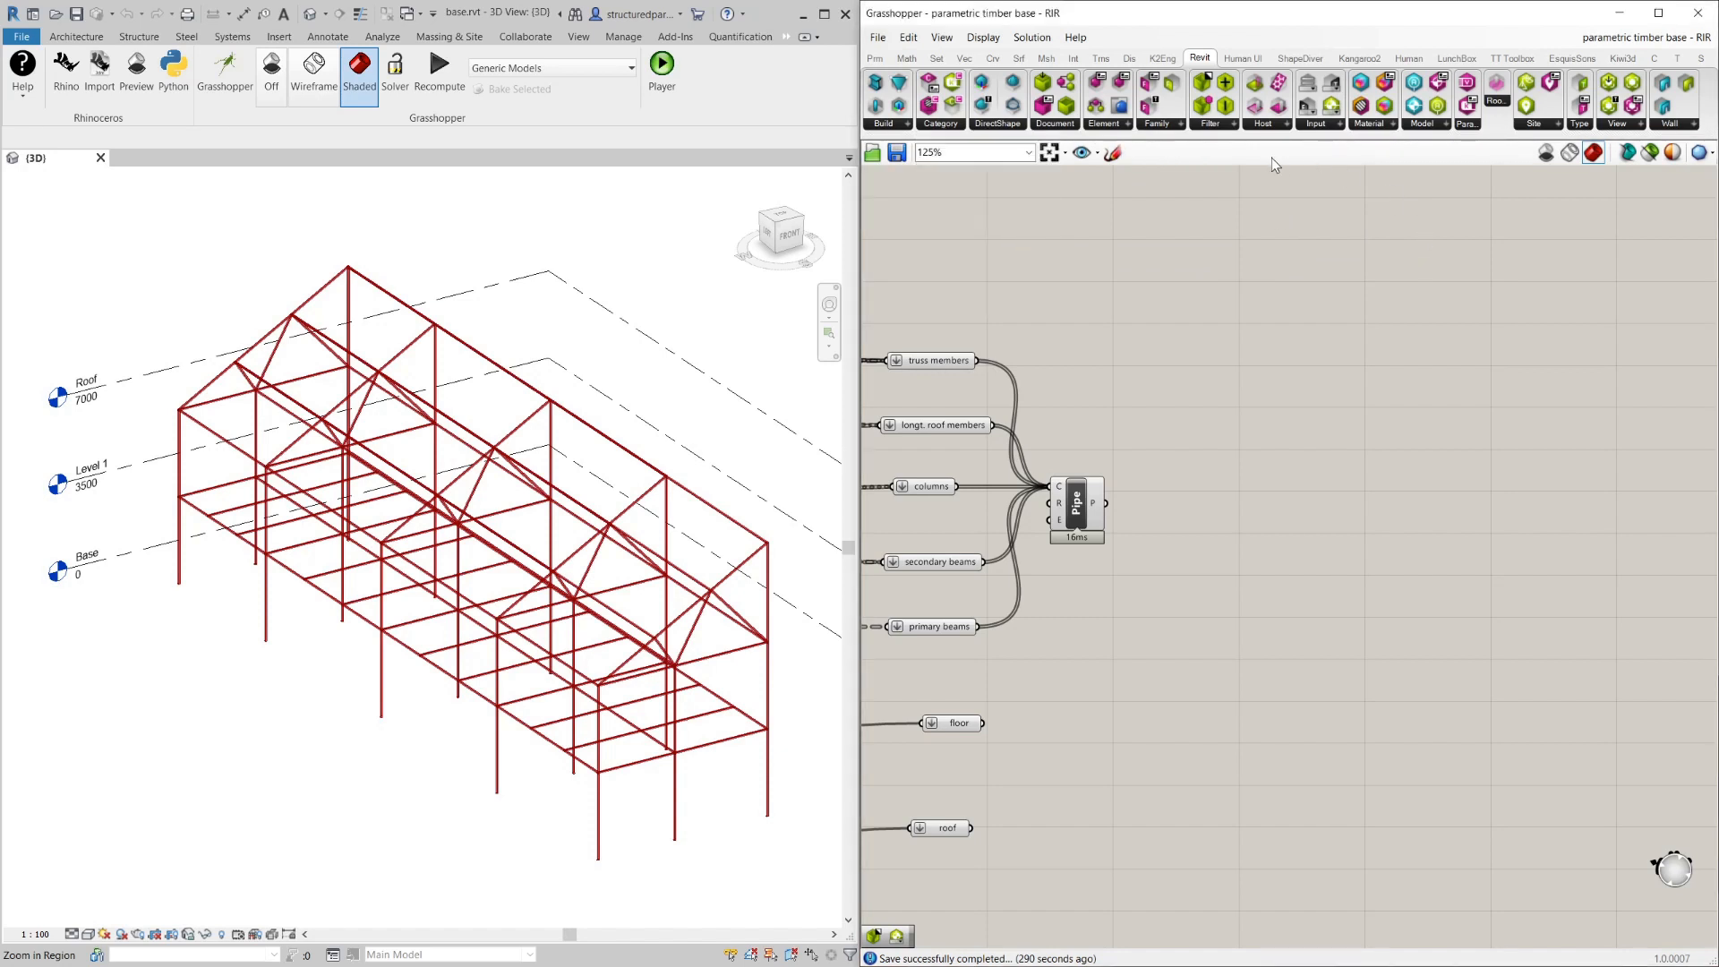
{"action": "left_click", "coordinate": [1157, 124]}
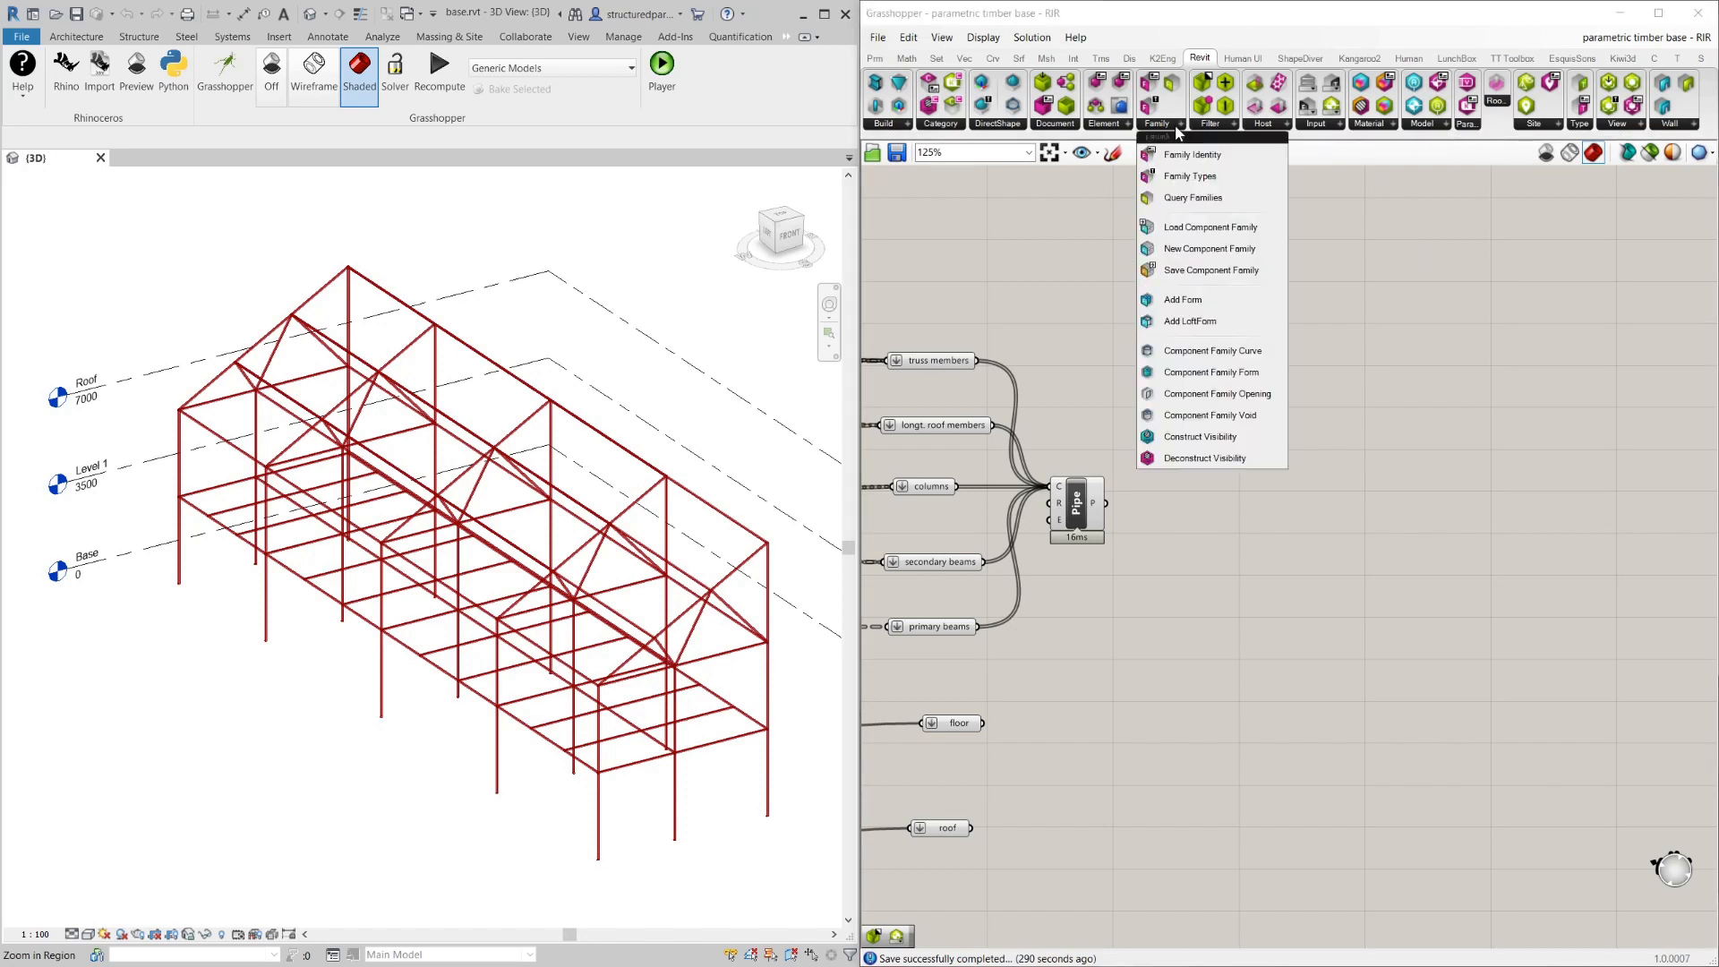
{"action": "left_click", "coordinate": [1204, 341]}
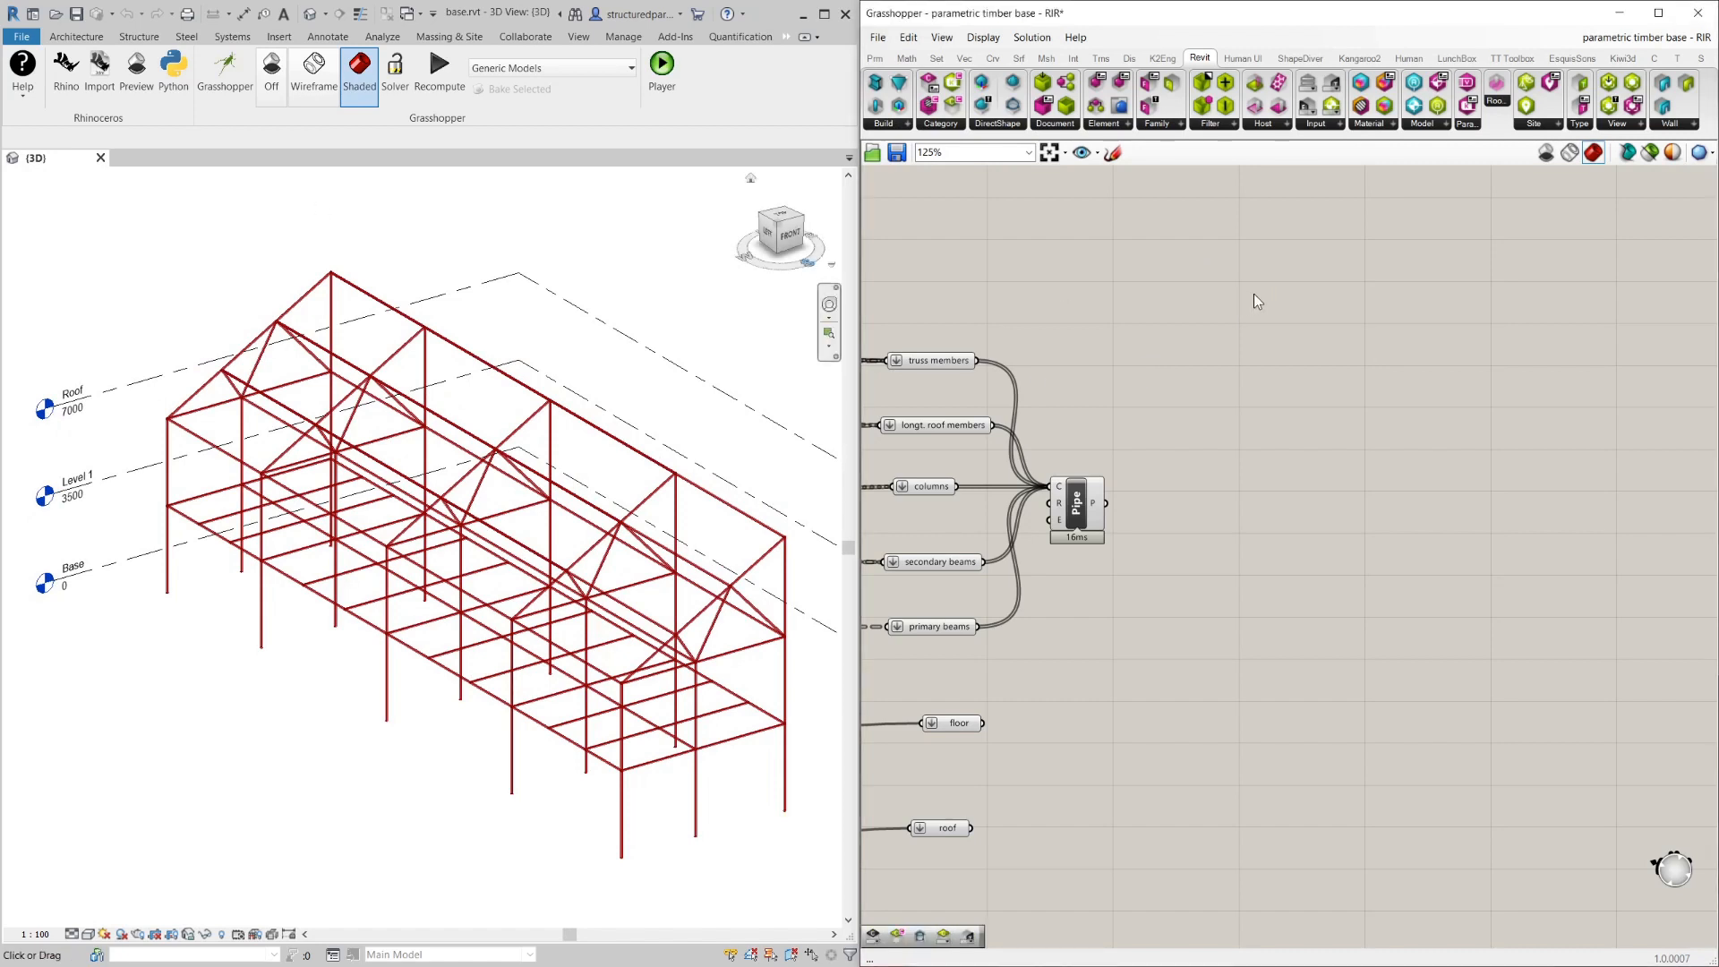
{"action": "mouse_move", "coordinate": [1042, 453]}
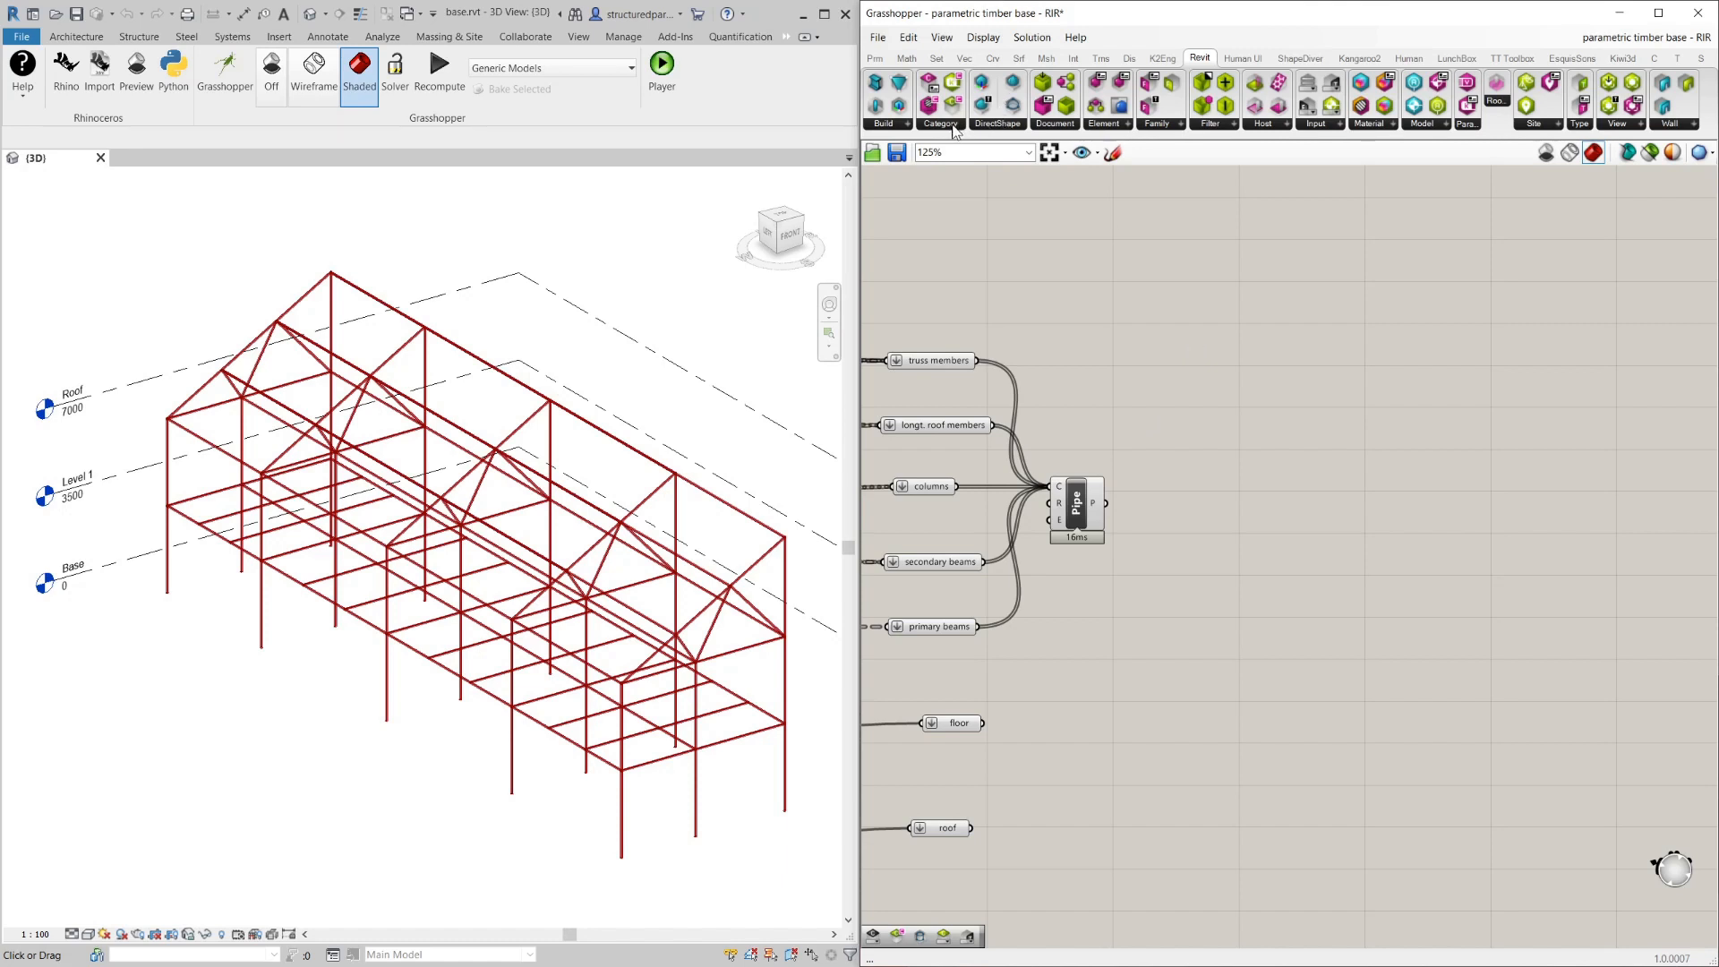
Place a Model CategoryTypes component from the Revit category list onto the canvas.
{"action": "left_click", "coordinate": [937, 98]}
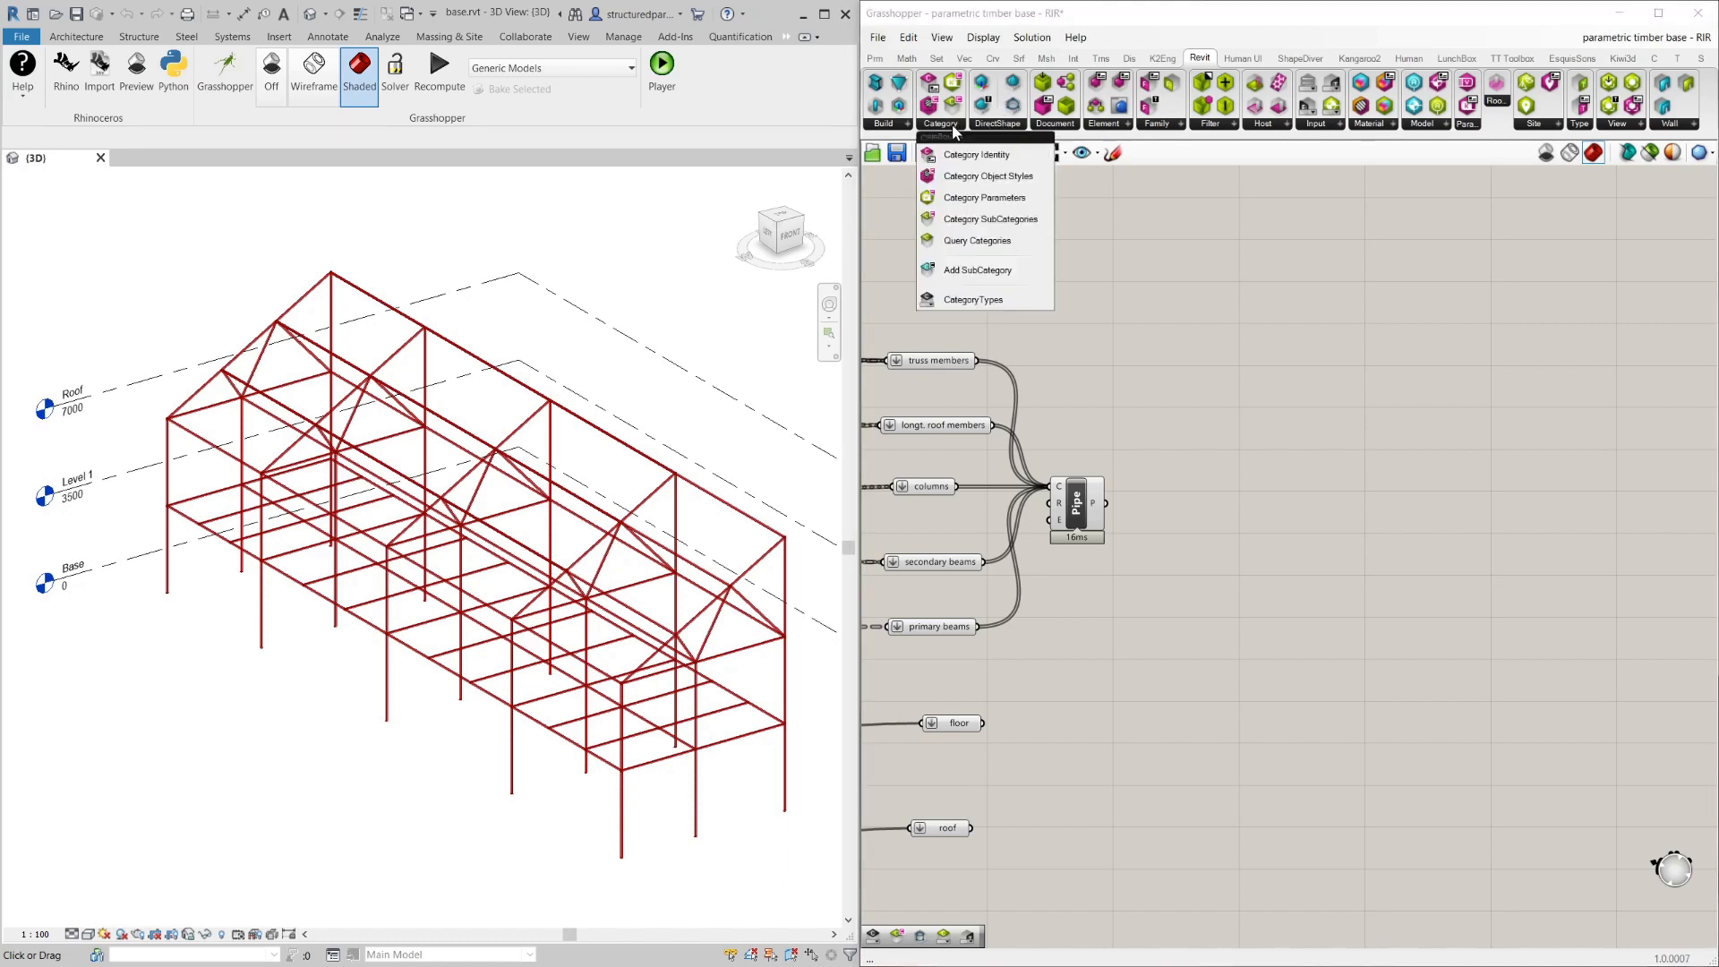
{"action": "left_click", "coordinate": [971, 299]}
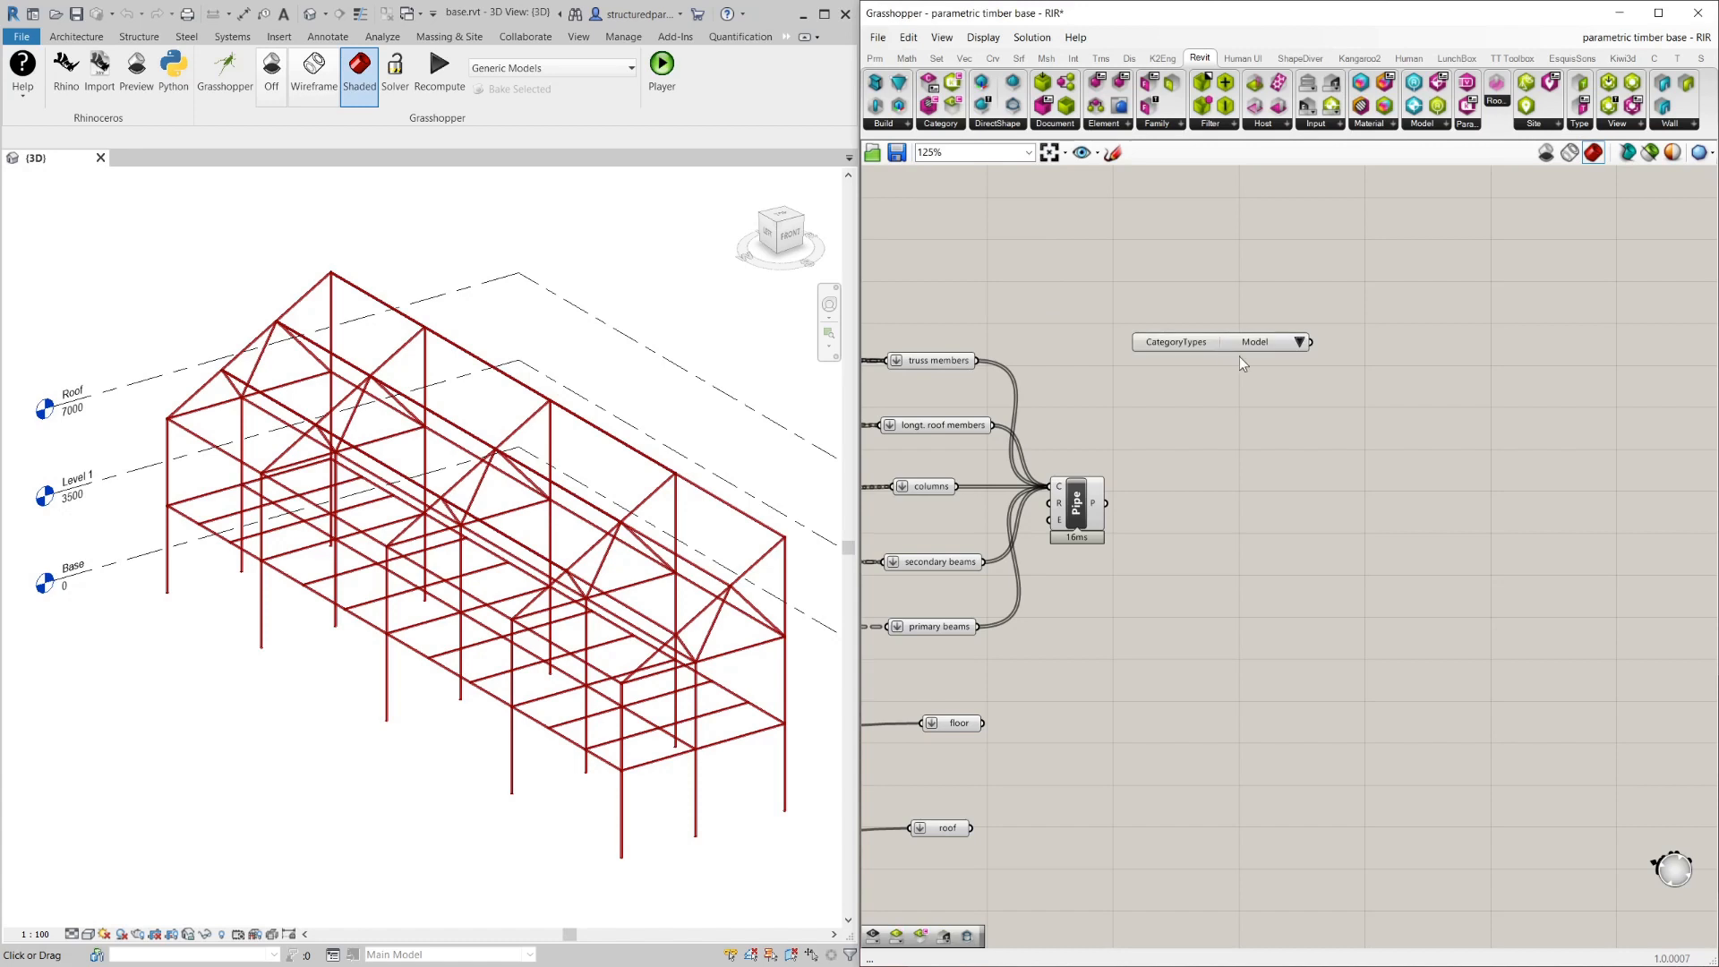
{"action": "left_click", "coordinate": [1300, 340]}
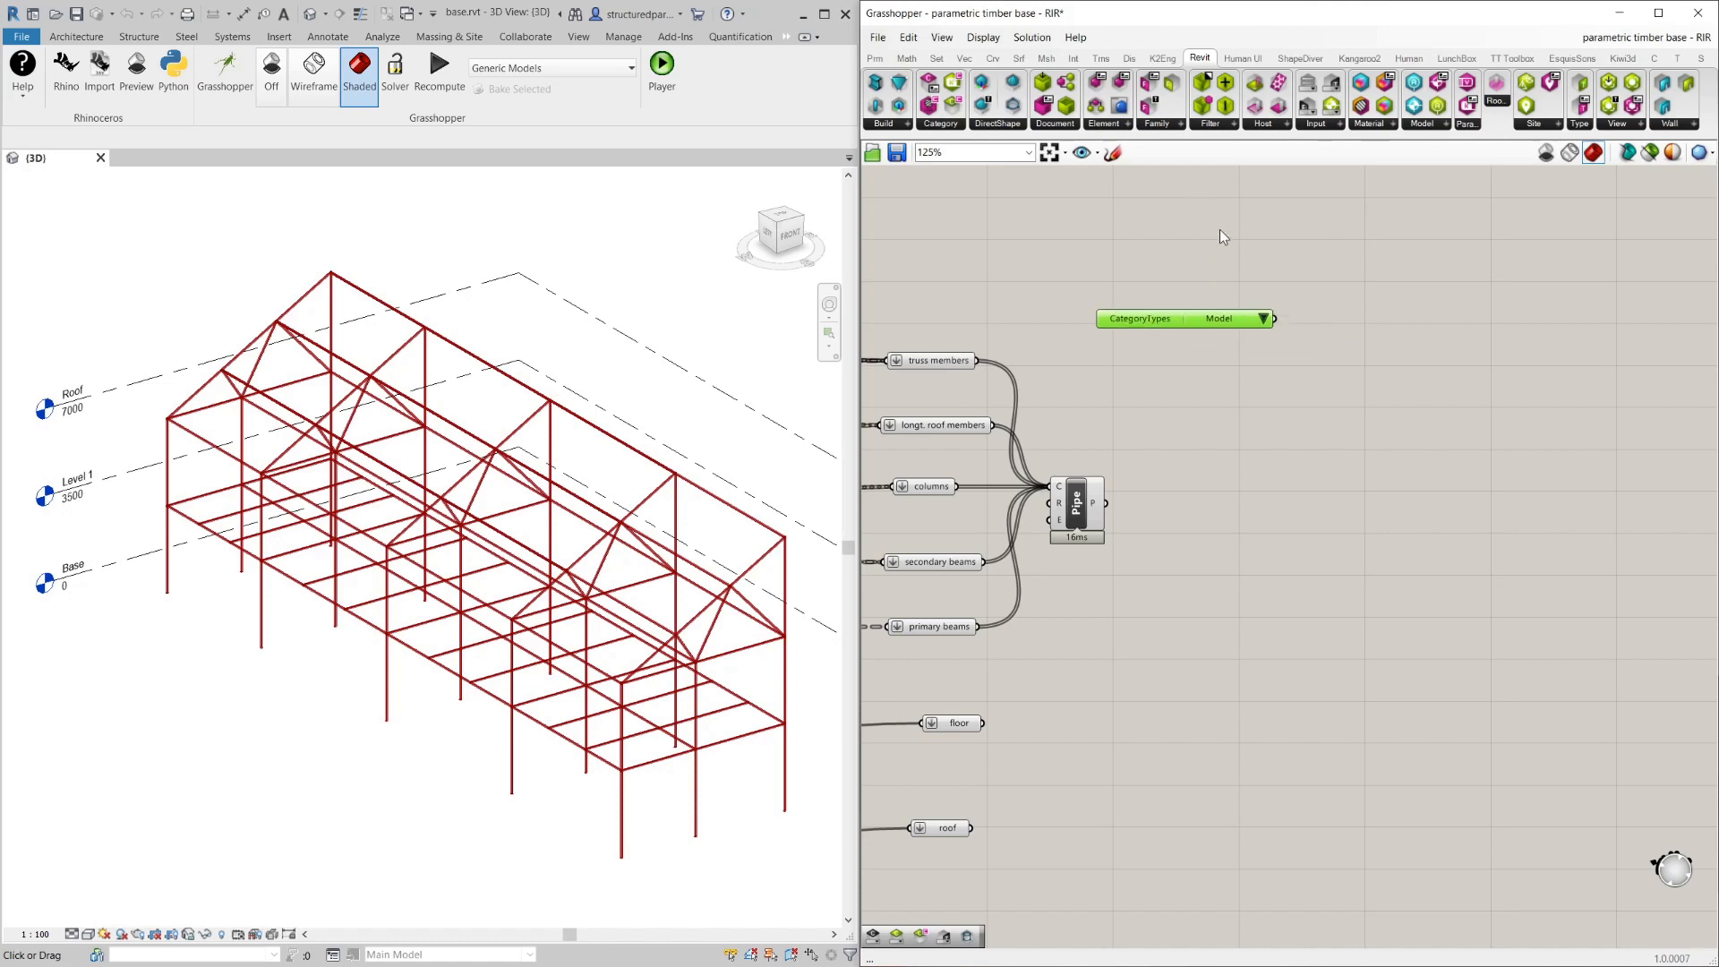
{"action": "mouse_move", "coordinate": [1384, 173]}
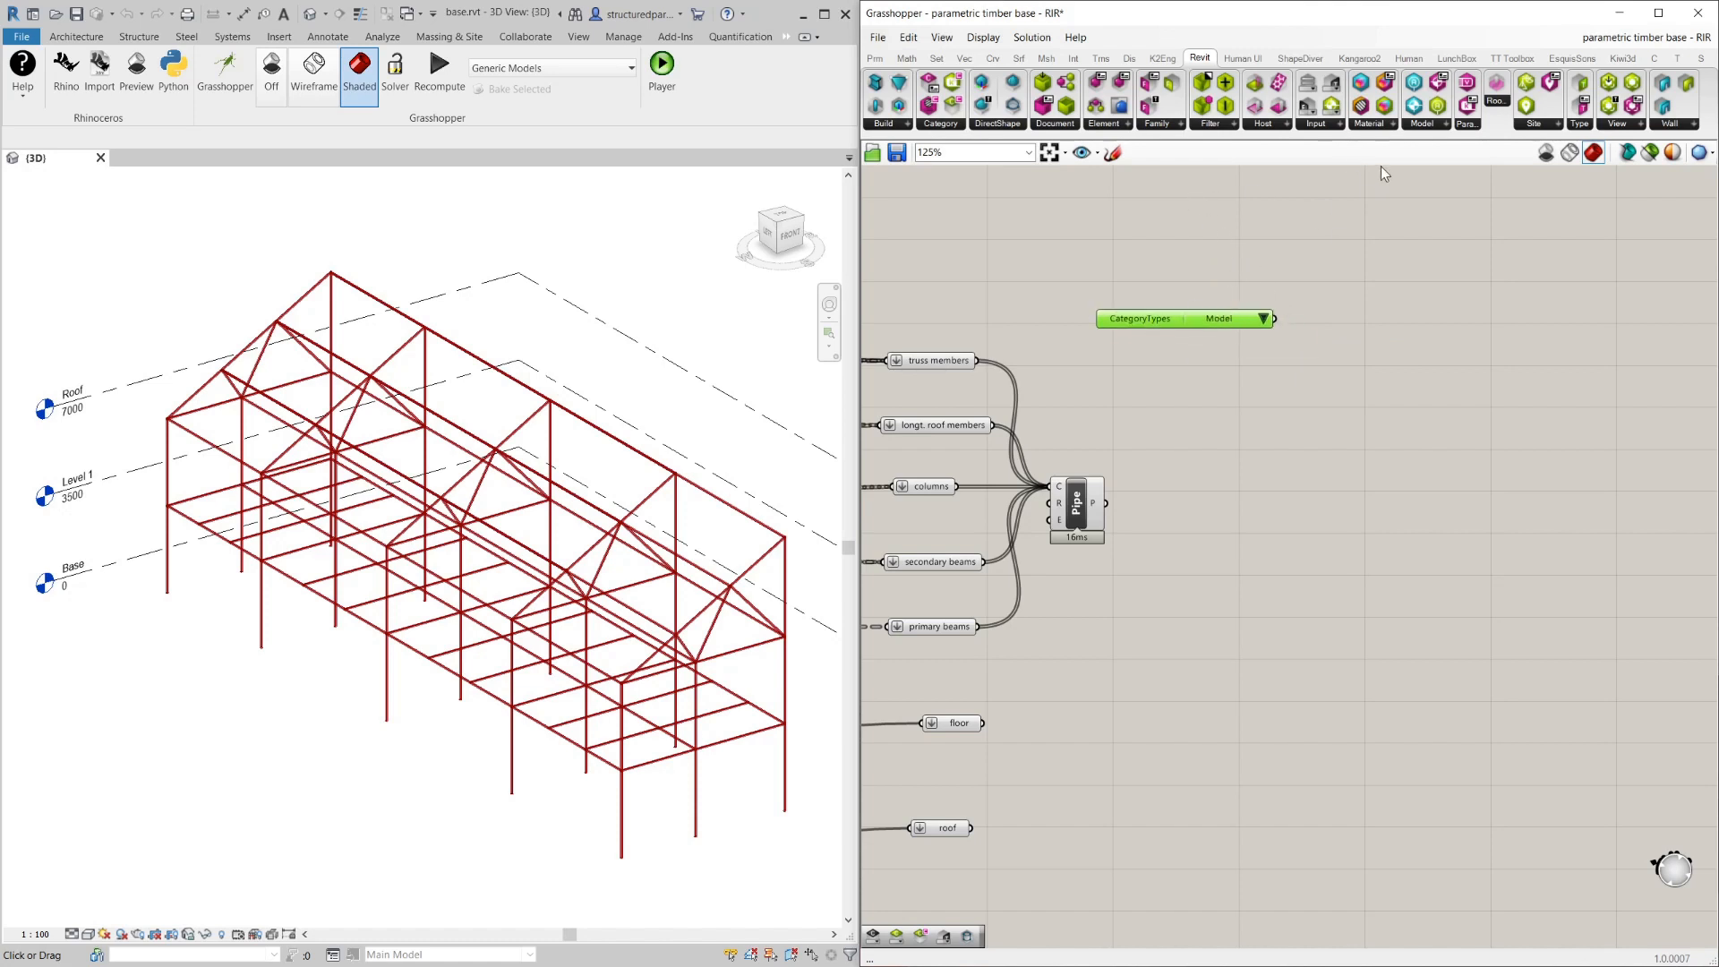
{"action": "mouse_move", "coordinate": [1322, 129]}
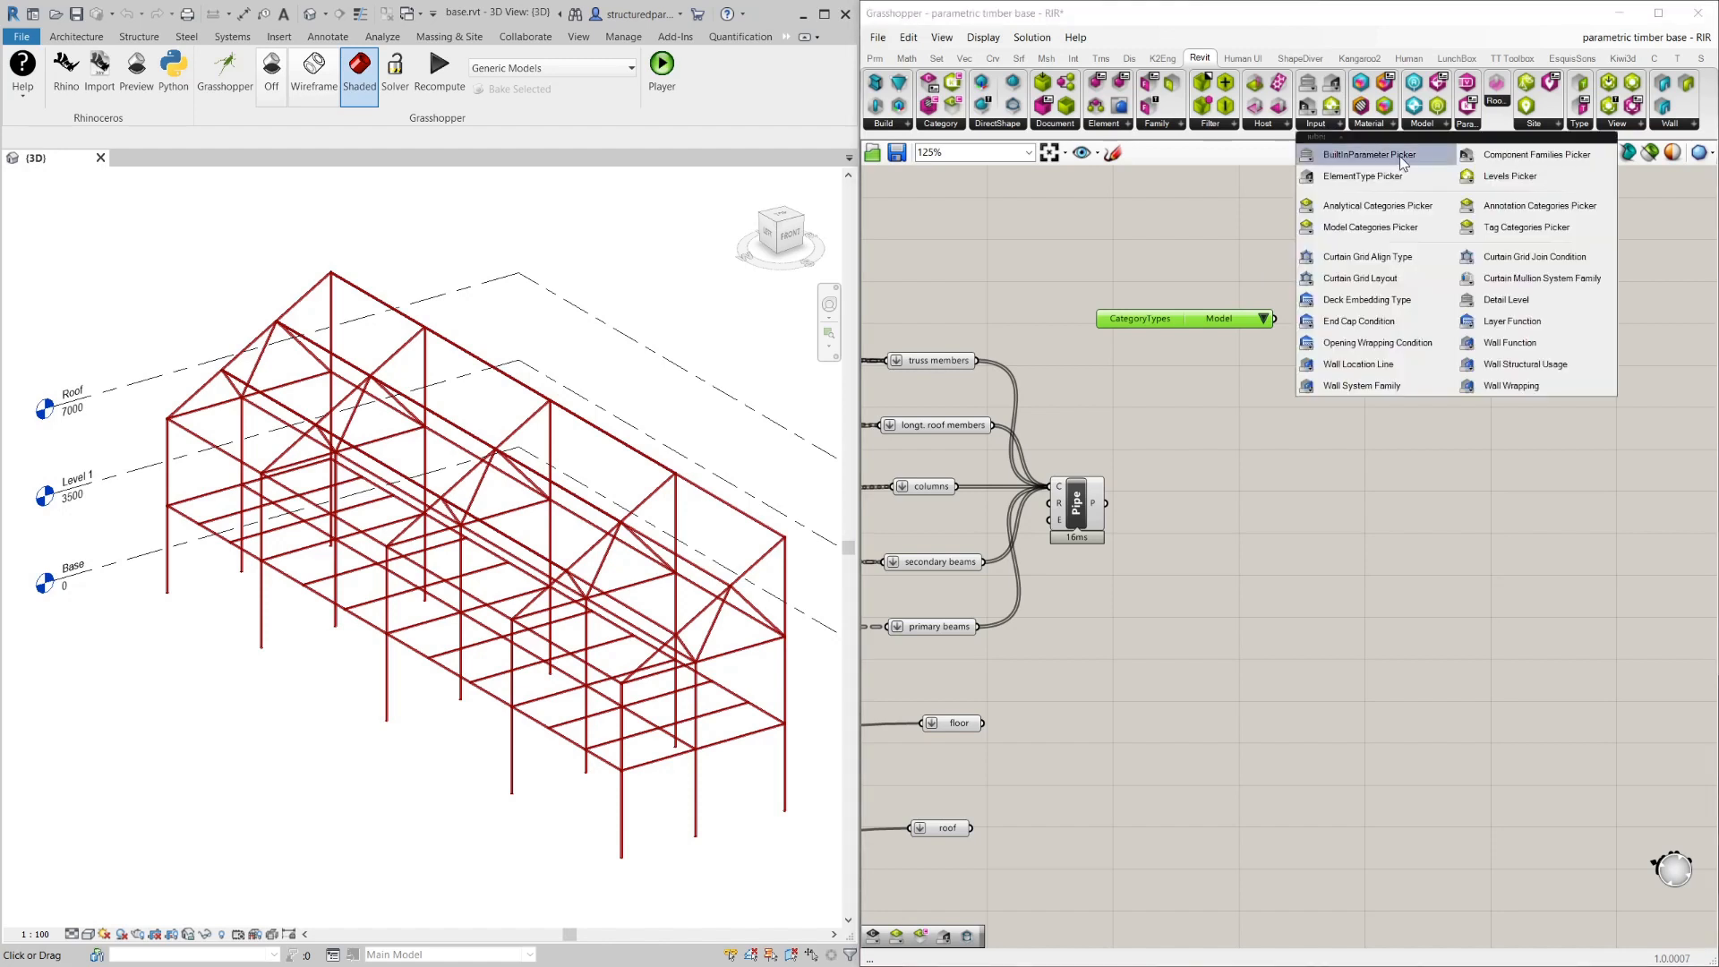
{"action": "mouse_move", "coordinate": [1374, 228]}
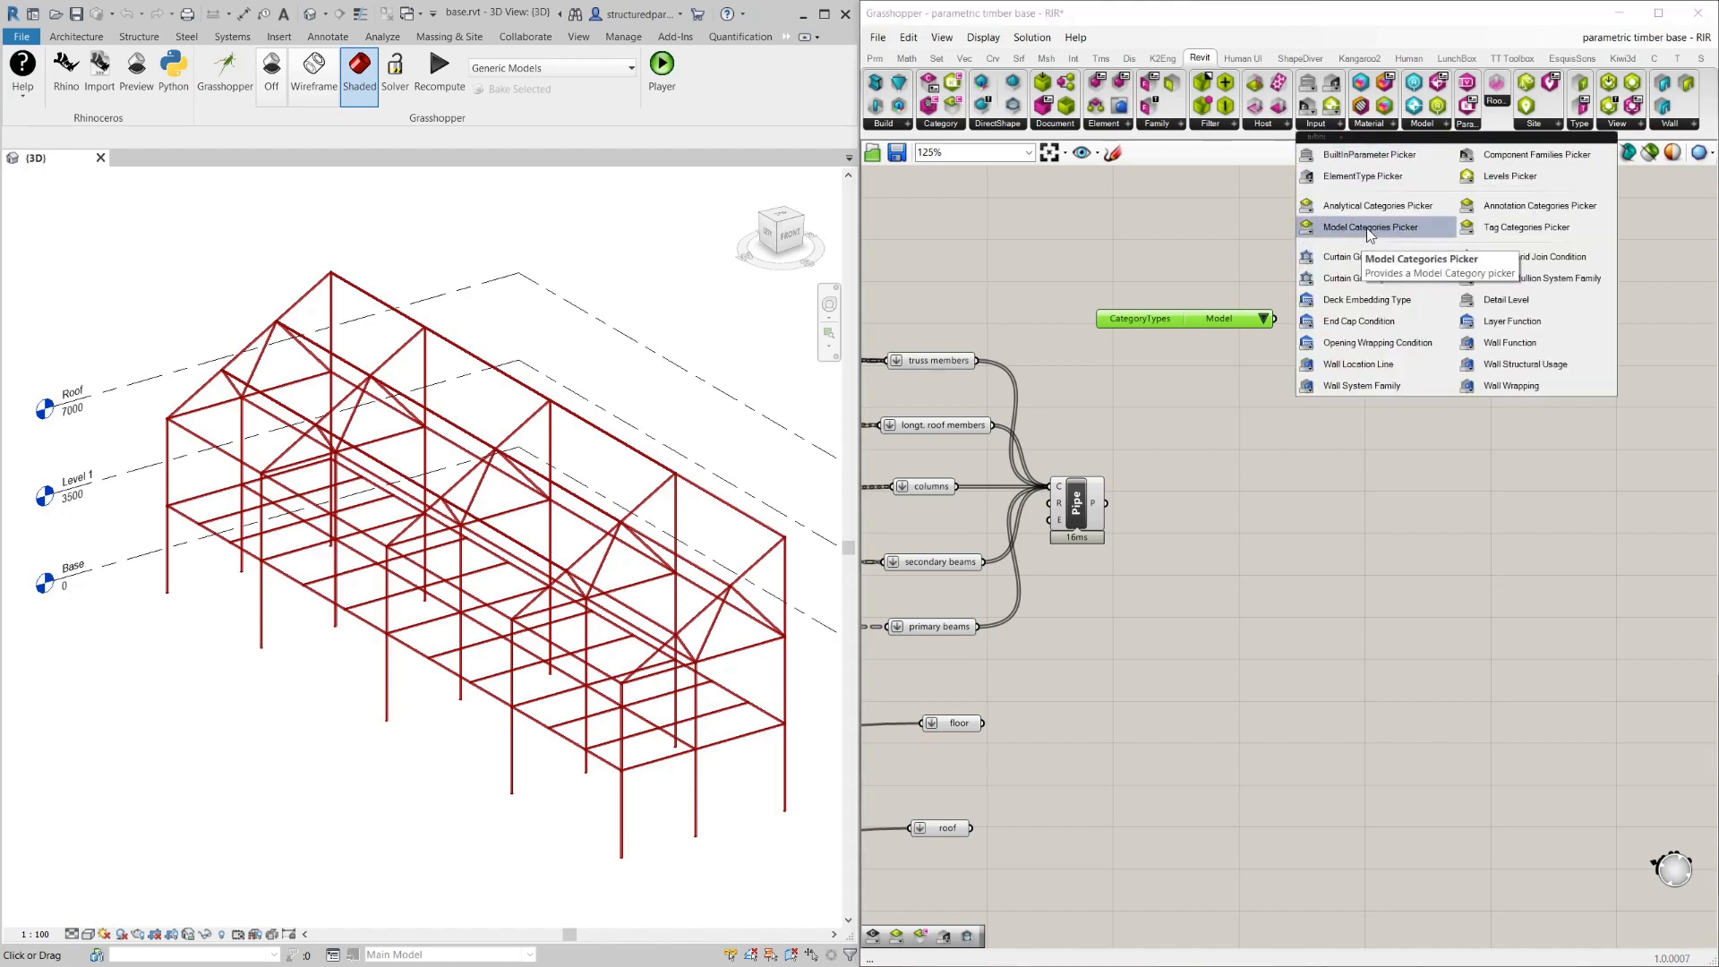
Add a model categories picker and set it to Structural Framing.
{"action": "left_click", "coordinate": [1374, 227]}
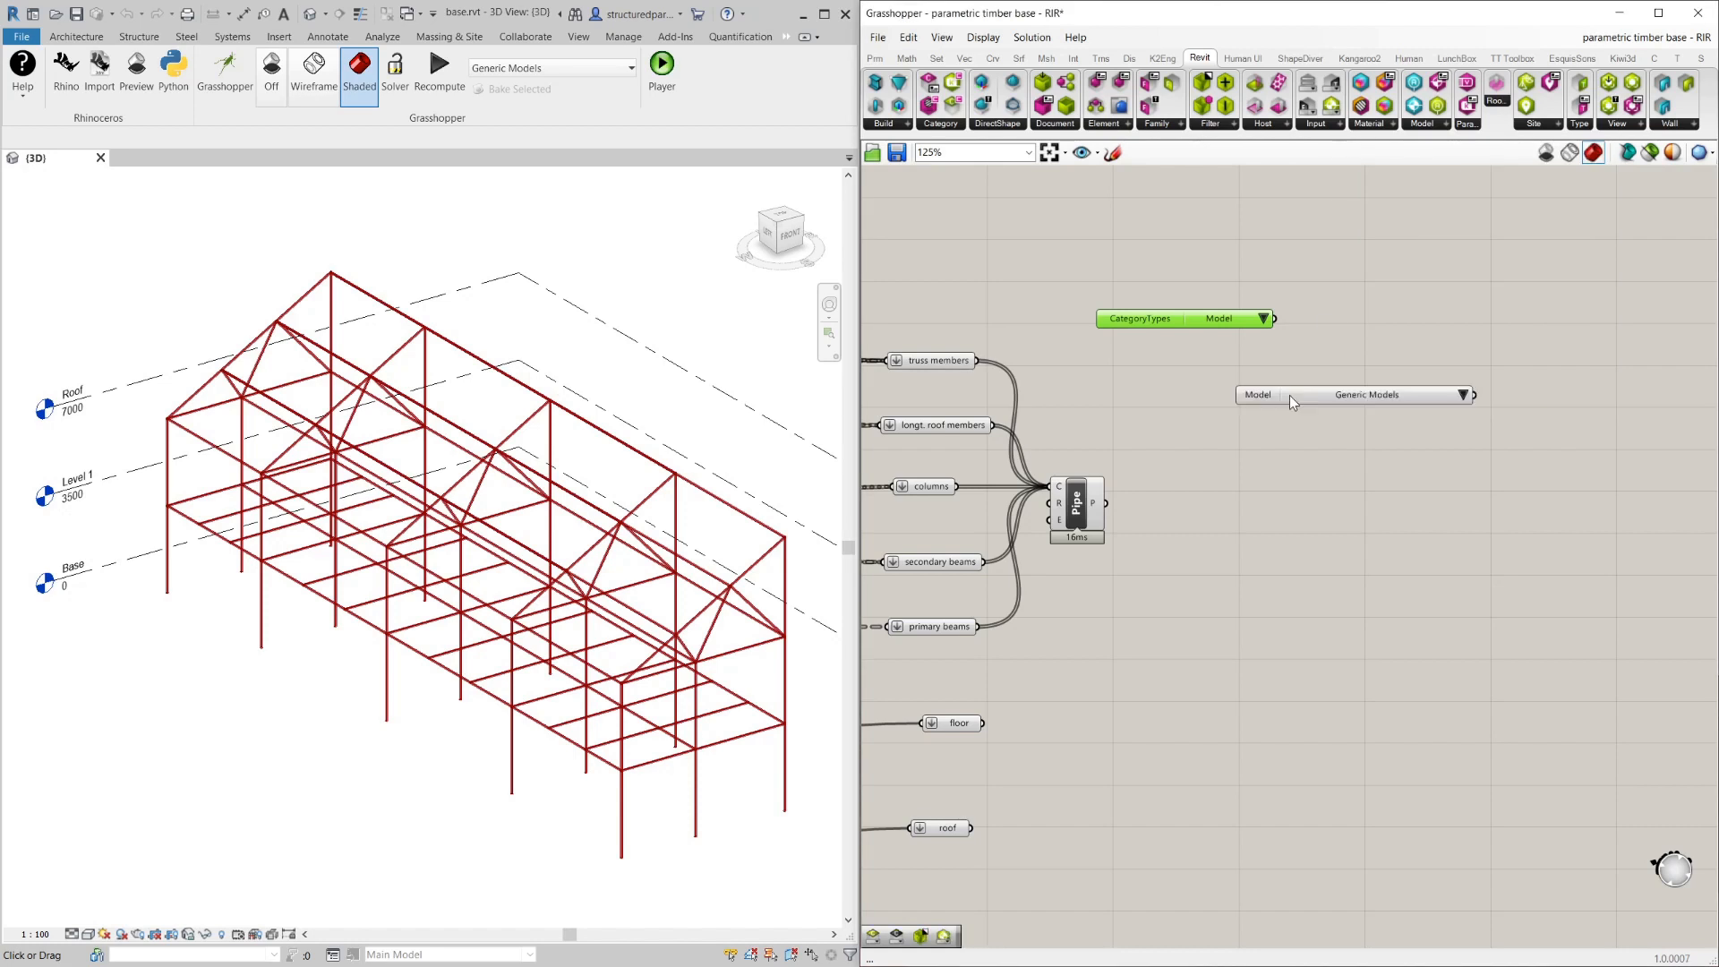
{"action": "mouse_move", "coordinate": [1385, 408]}
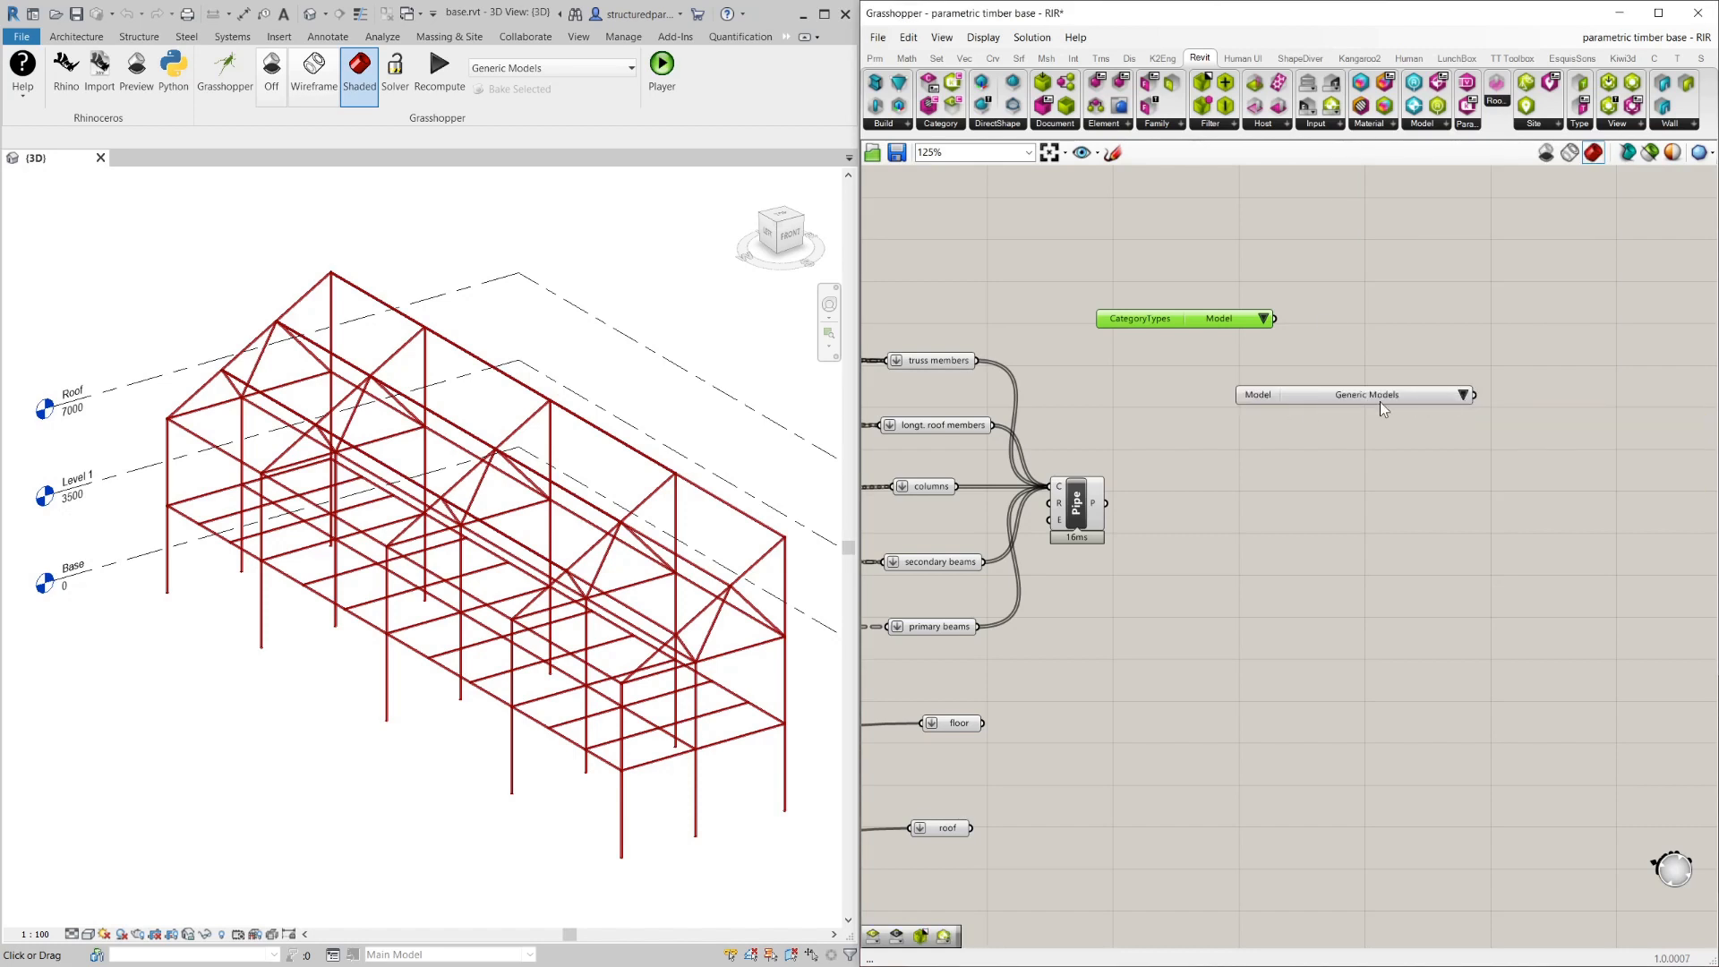
{"action": "left_click", "coordinate": [1463, 394]}
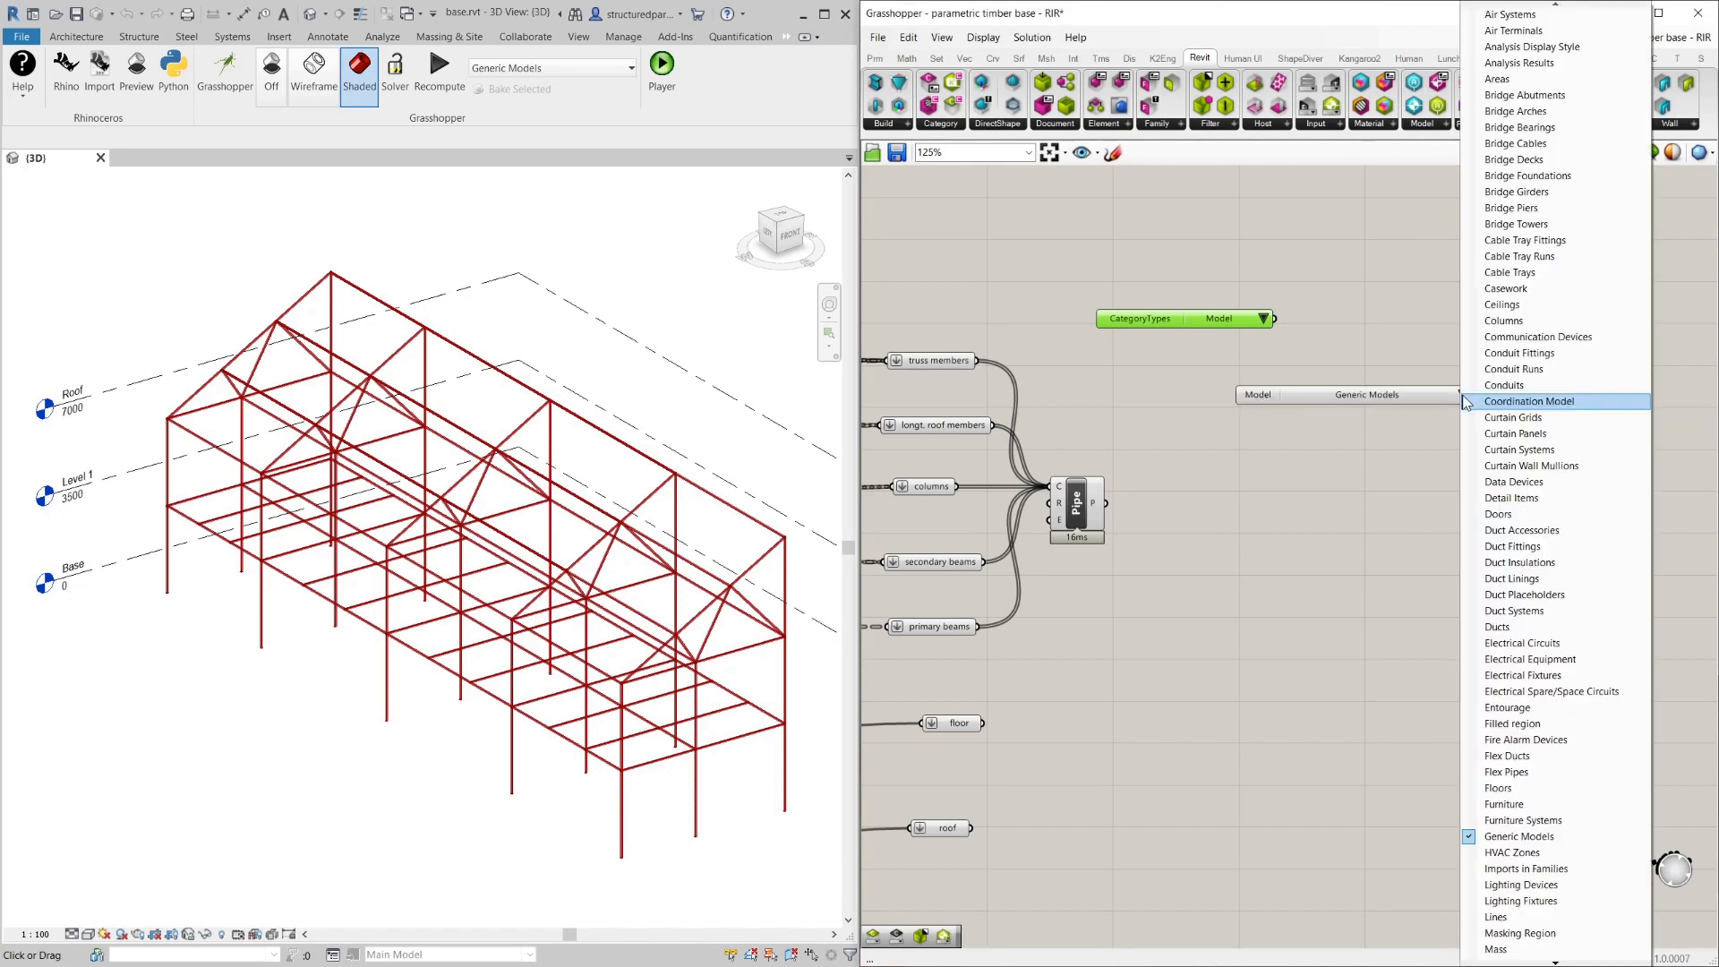
{"action": "mouse_move", "coordinate": [1517, 224]}
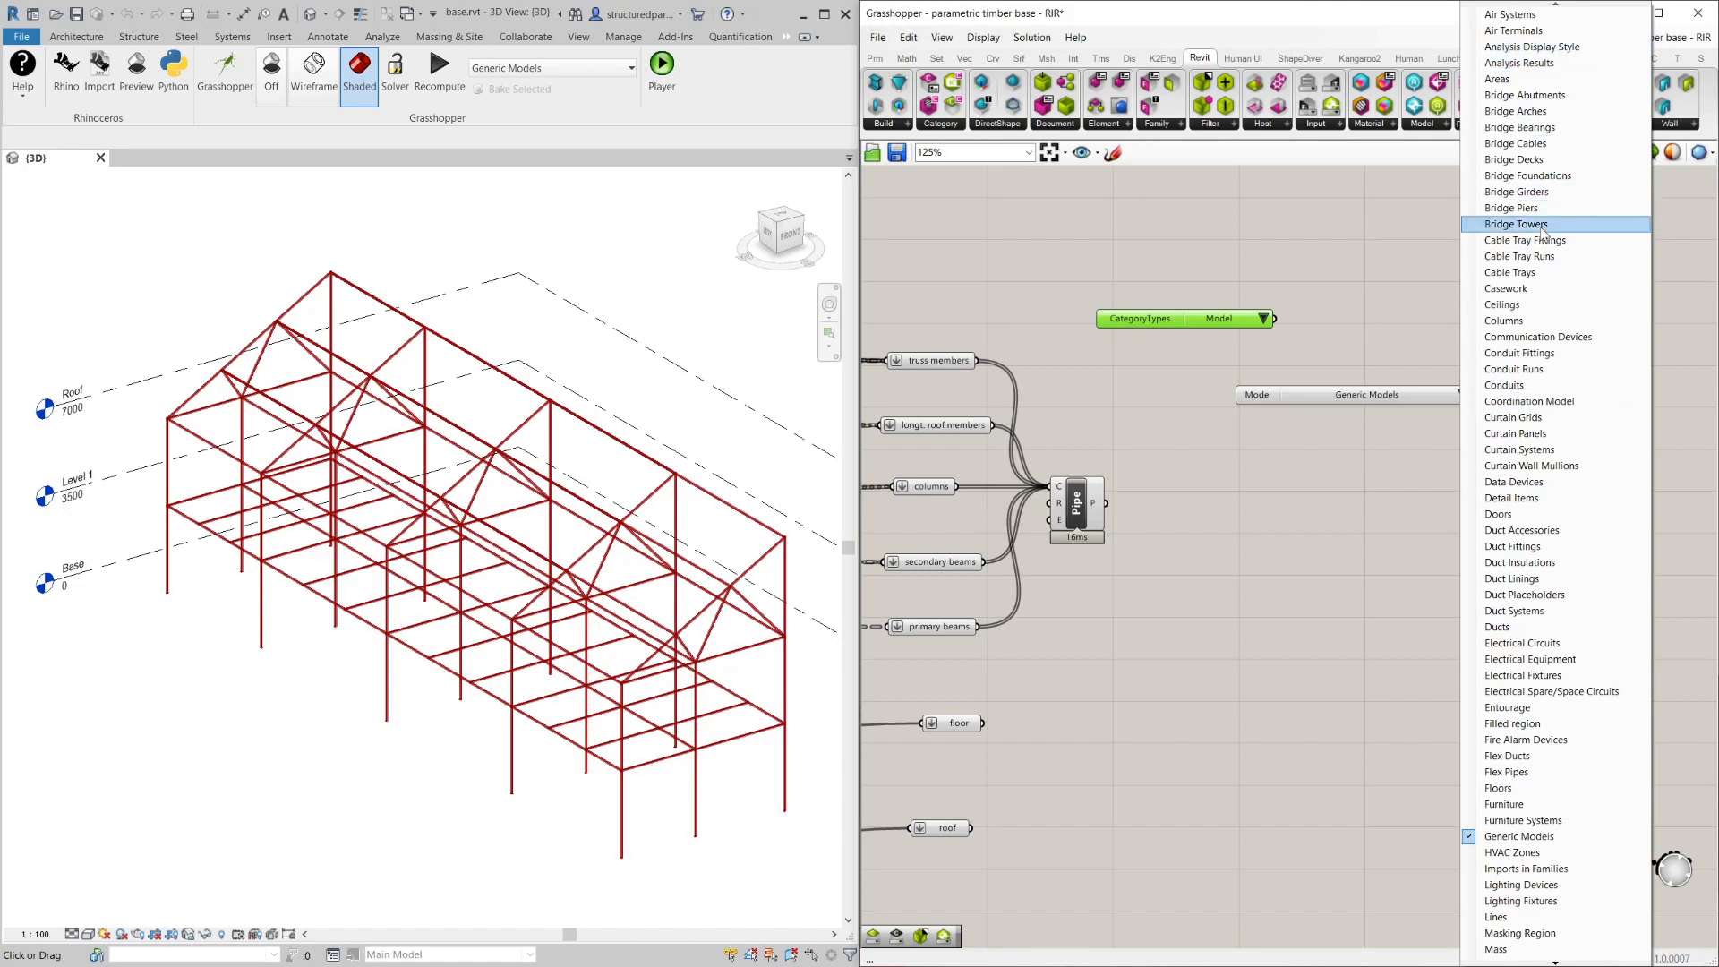
{"action": "mouse_move", "coordinate": [1522, 675]}
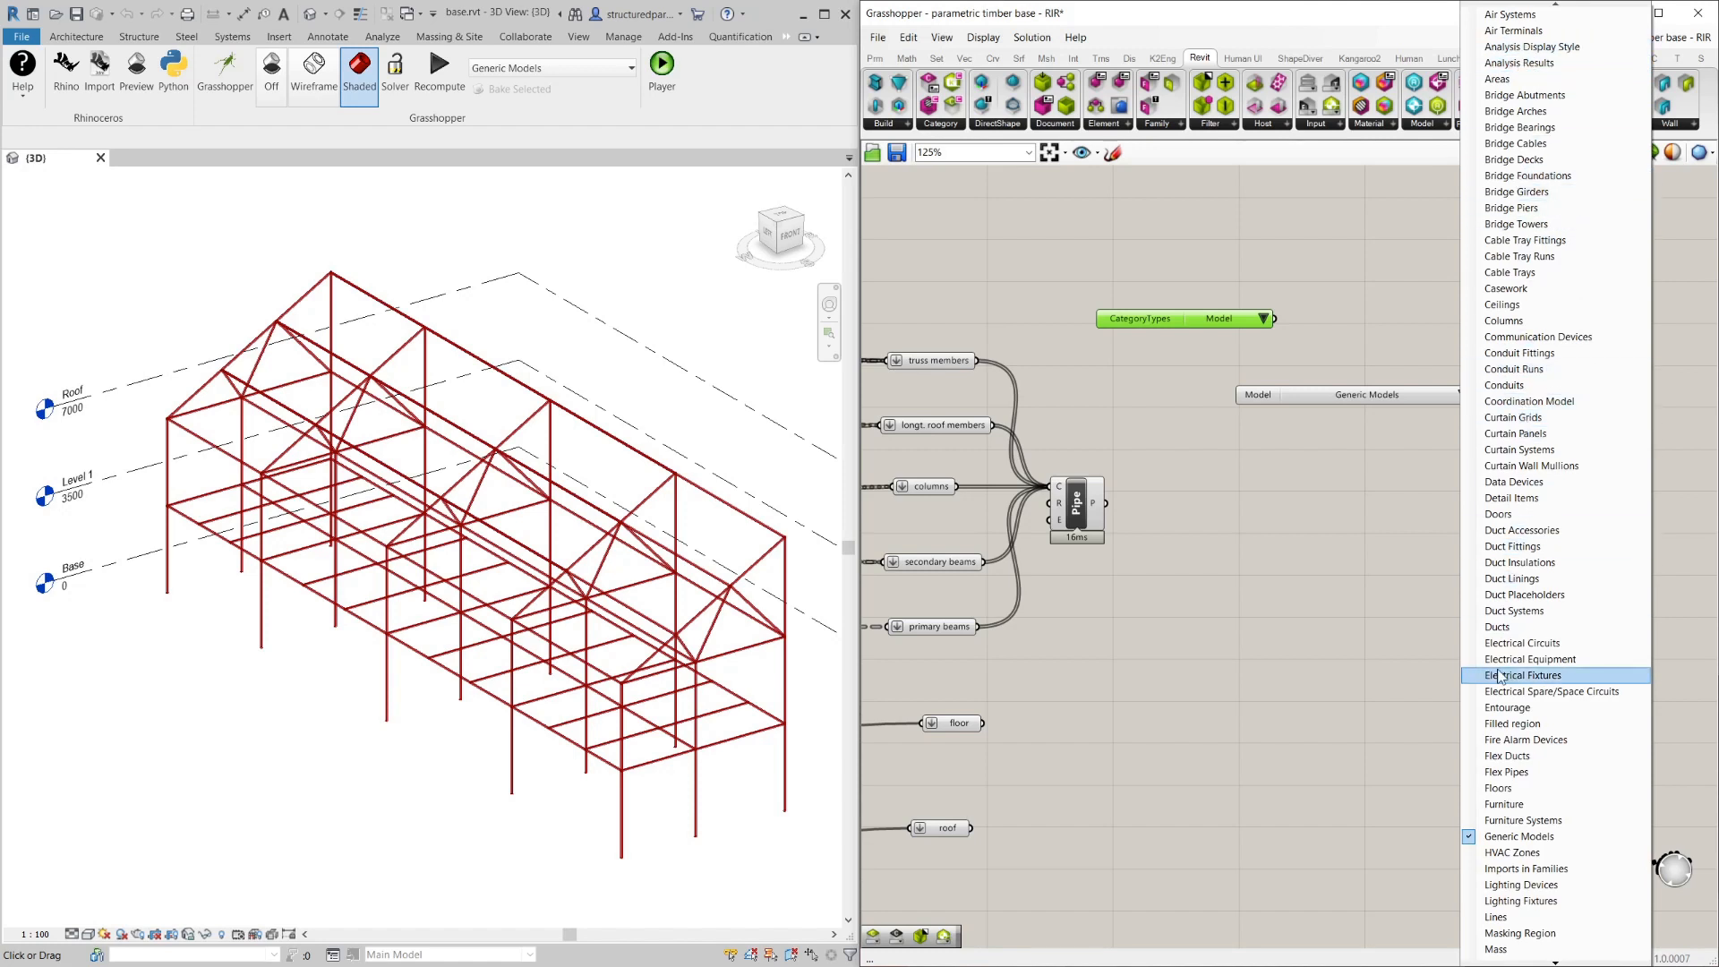
{"action": "mouse_move", "coordinate": [1615, 568]}
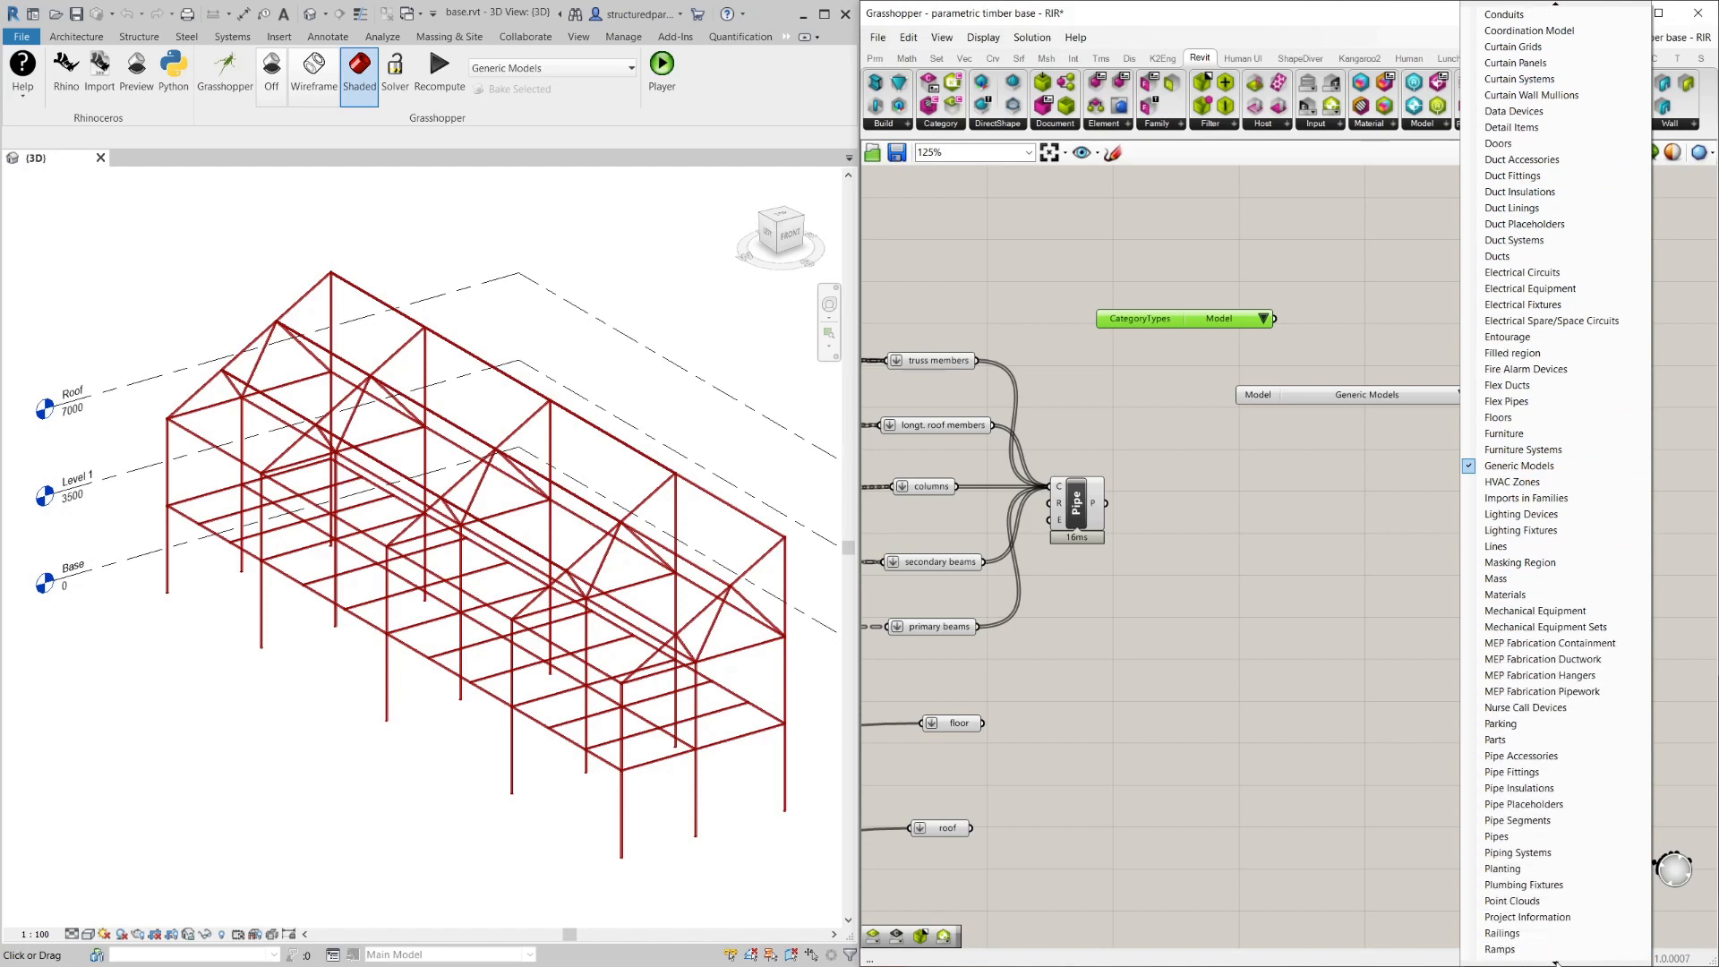
{"action": "scroll", "scroll_direction": "down", "scroll_amount": 3}
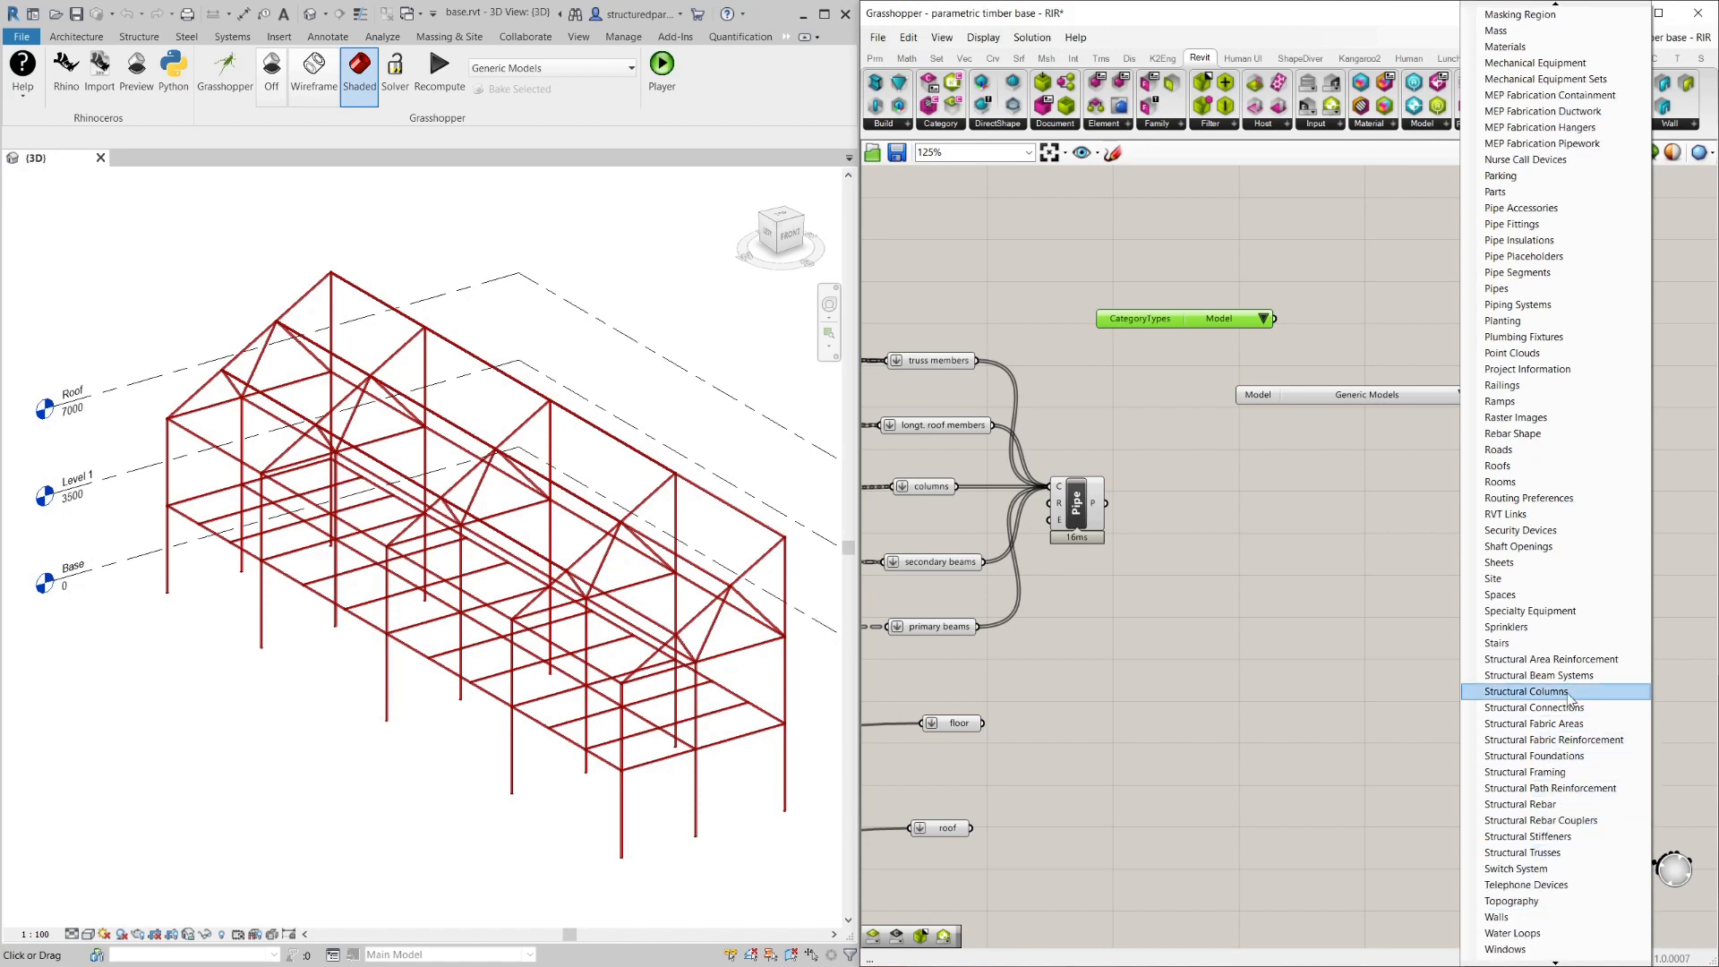
{"action": "mouse_move", "coordinate": [1576, 756]}
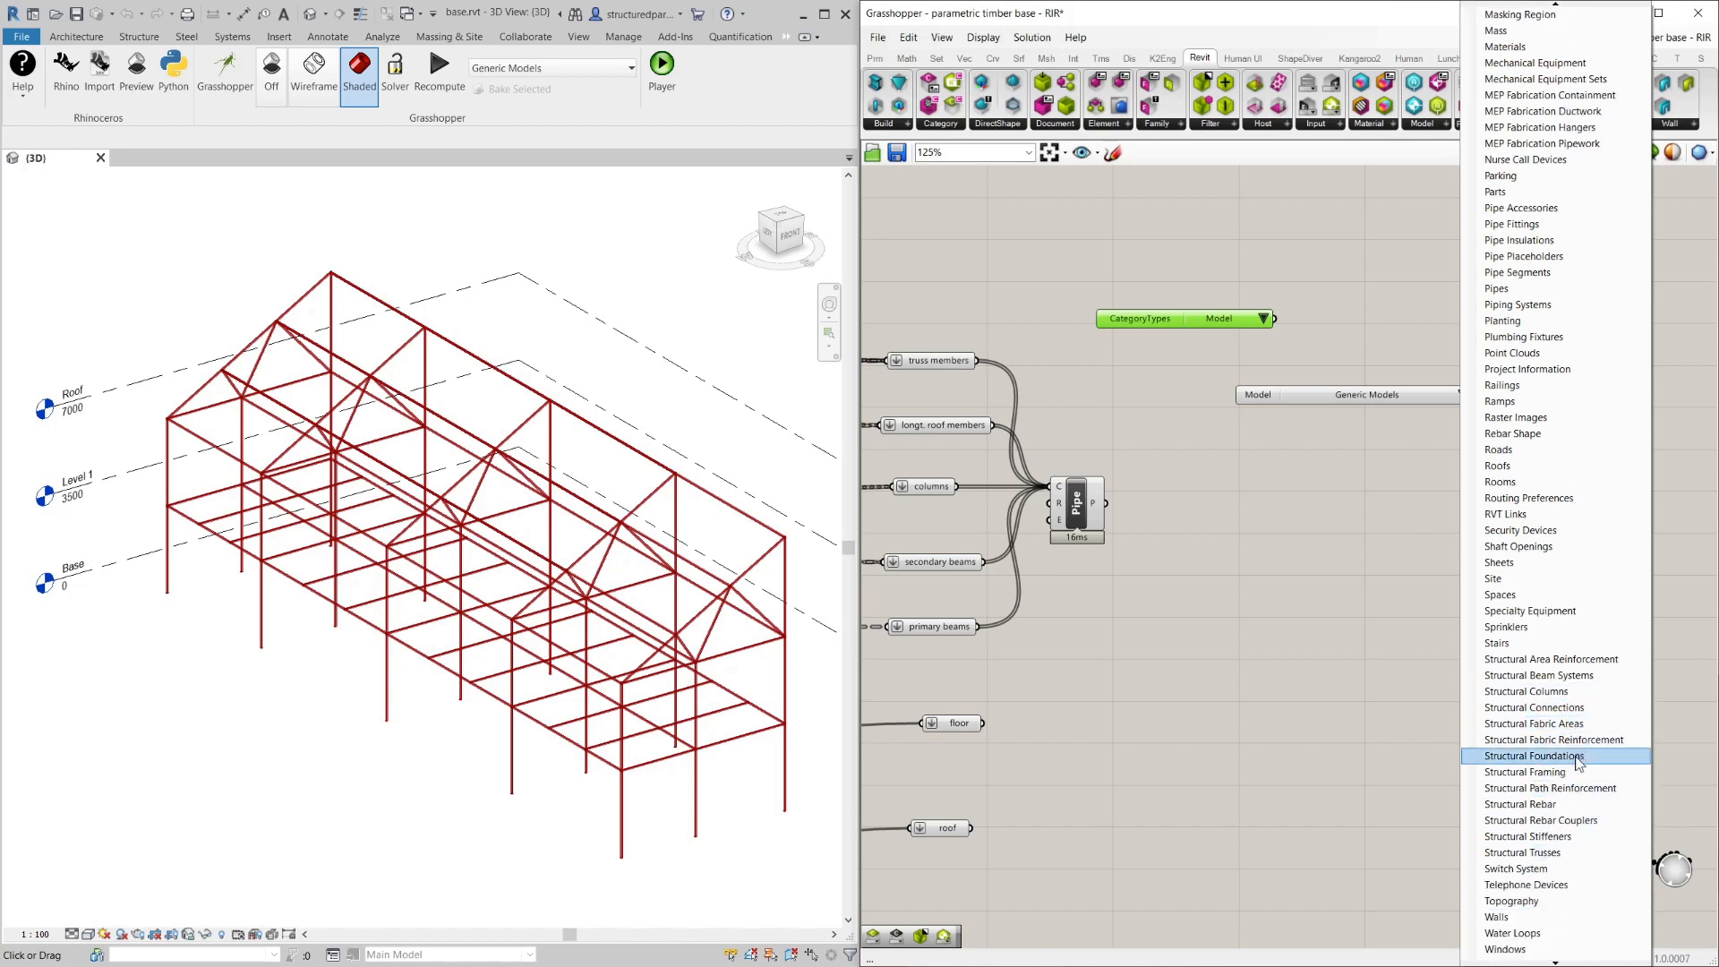
{"action": "mouse_move", "coordinate": [1574, 770]}
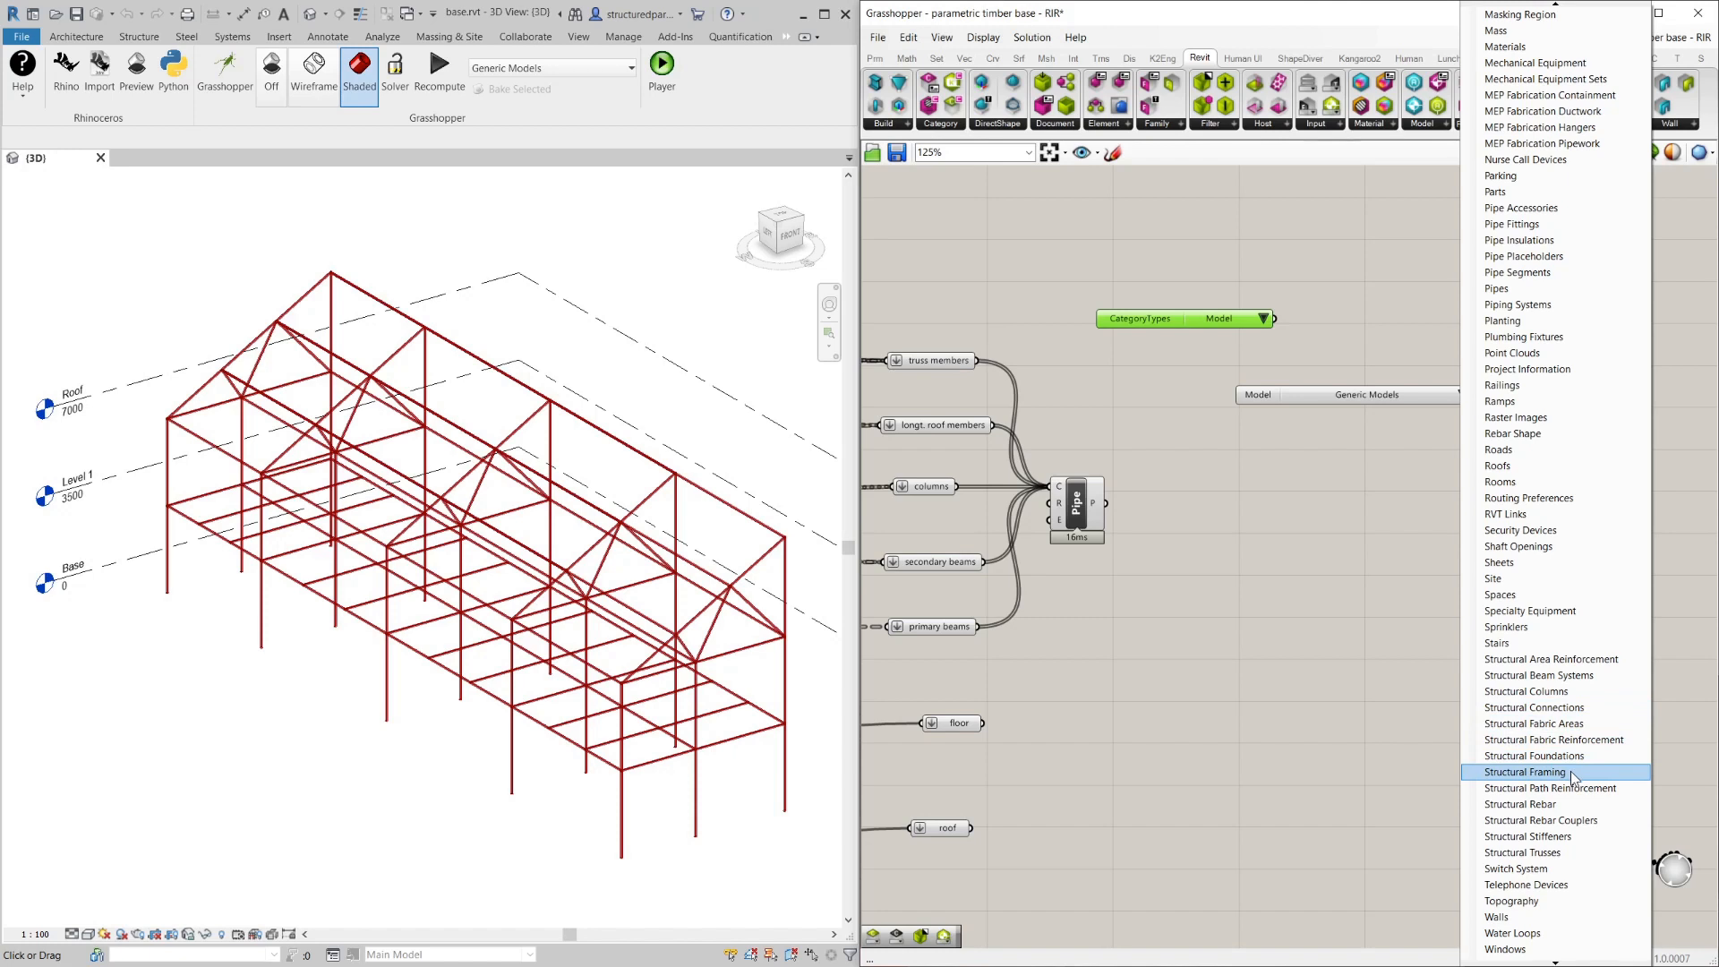
{"action": "left_click", "coordinate": [1526, 772]}
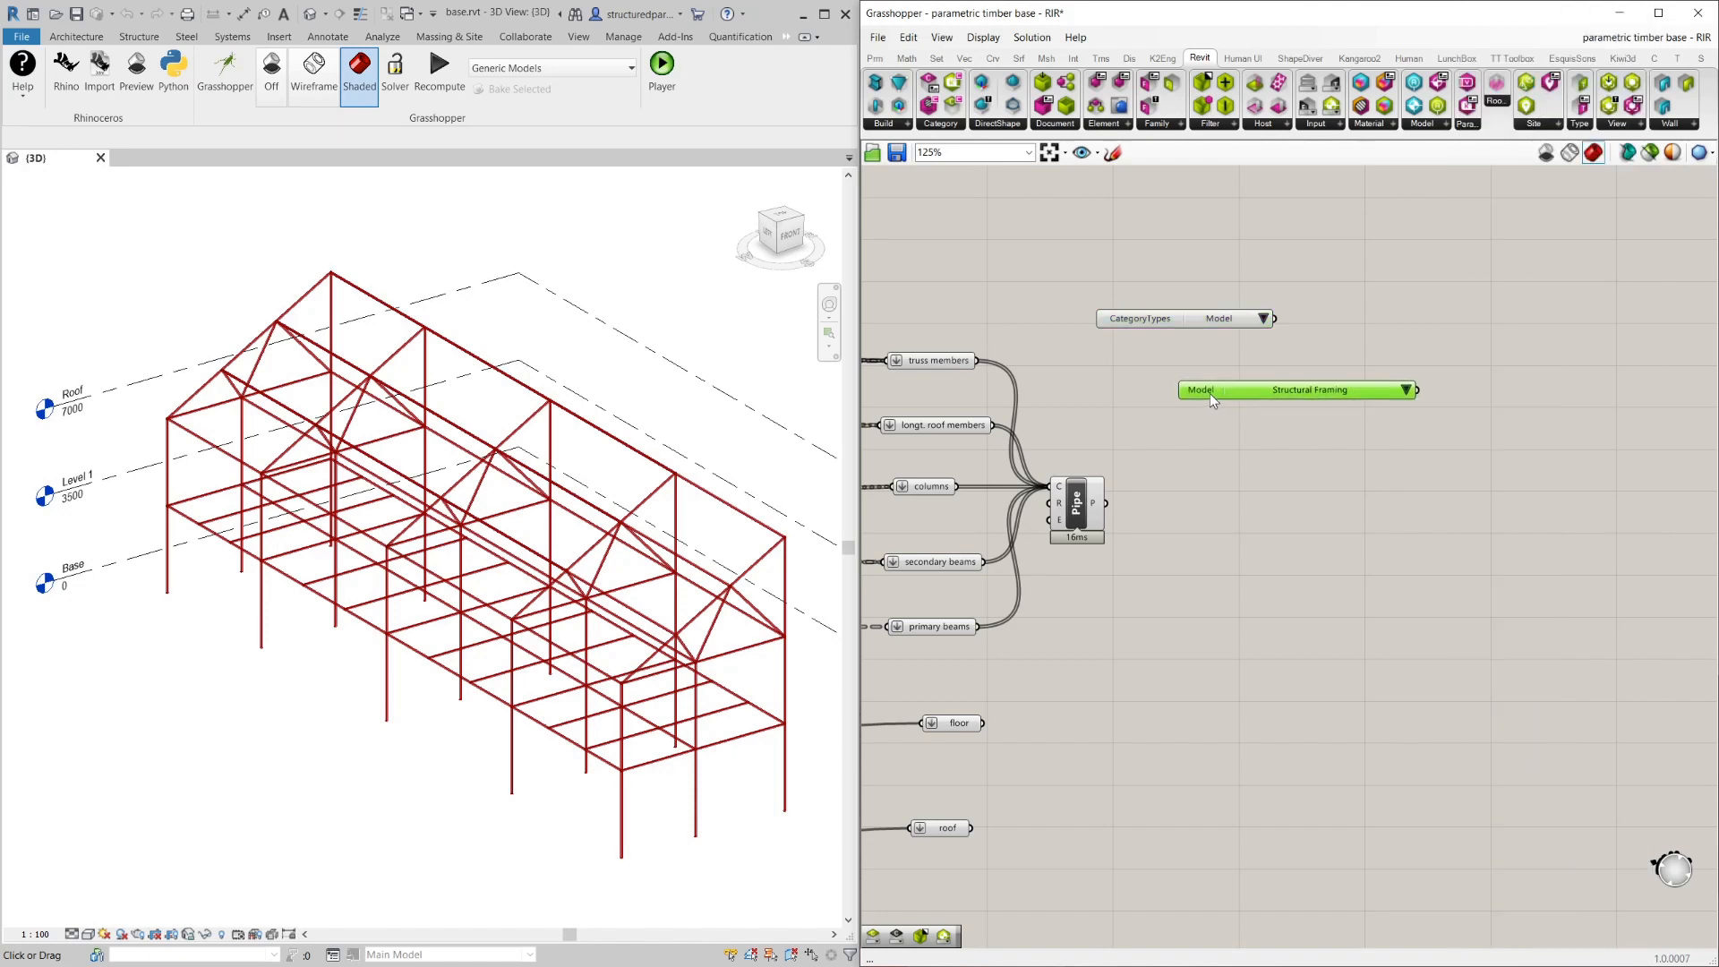
{"action": "mouse_move", "coordinate": [1232, 376]}
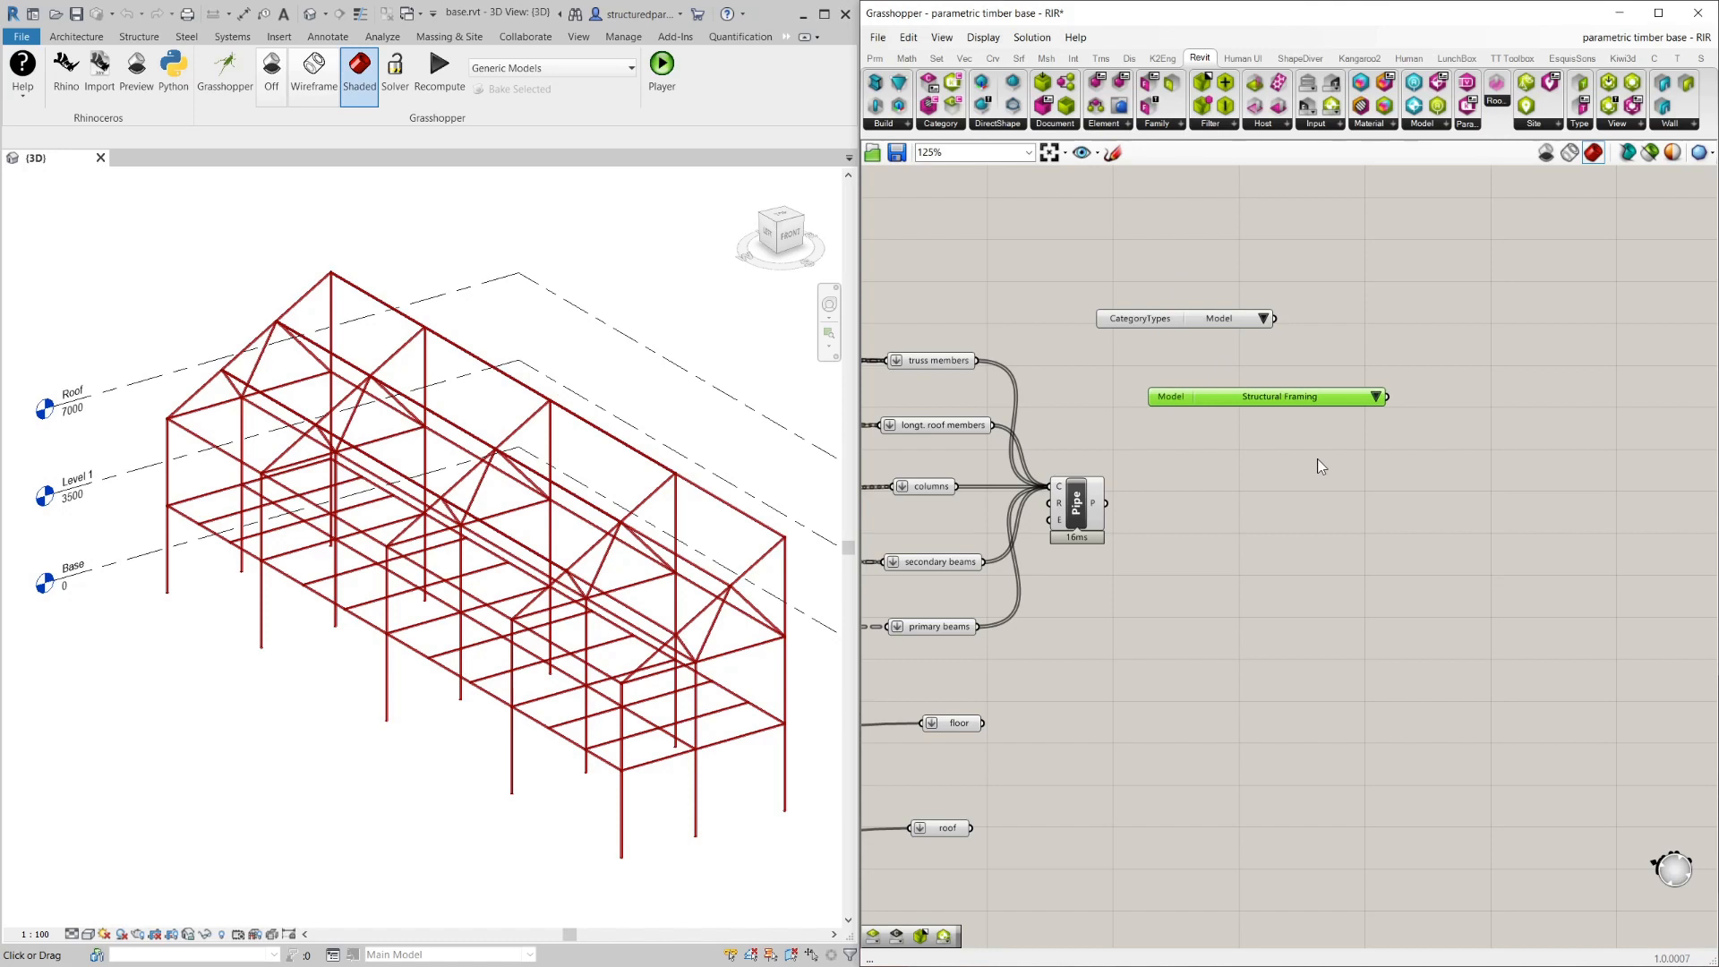
Place a Query Types component beside the Structural Framing category picker.
{"action": "left_click", "coordinate": [277, 36]}
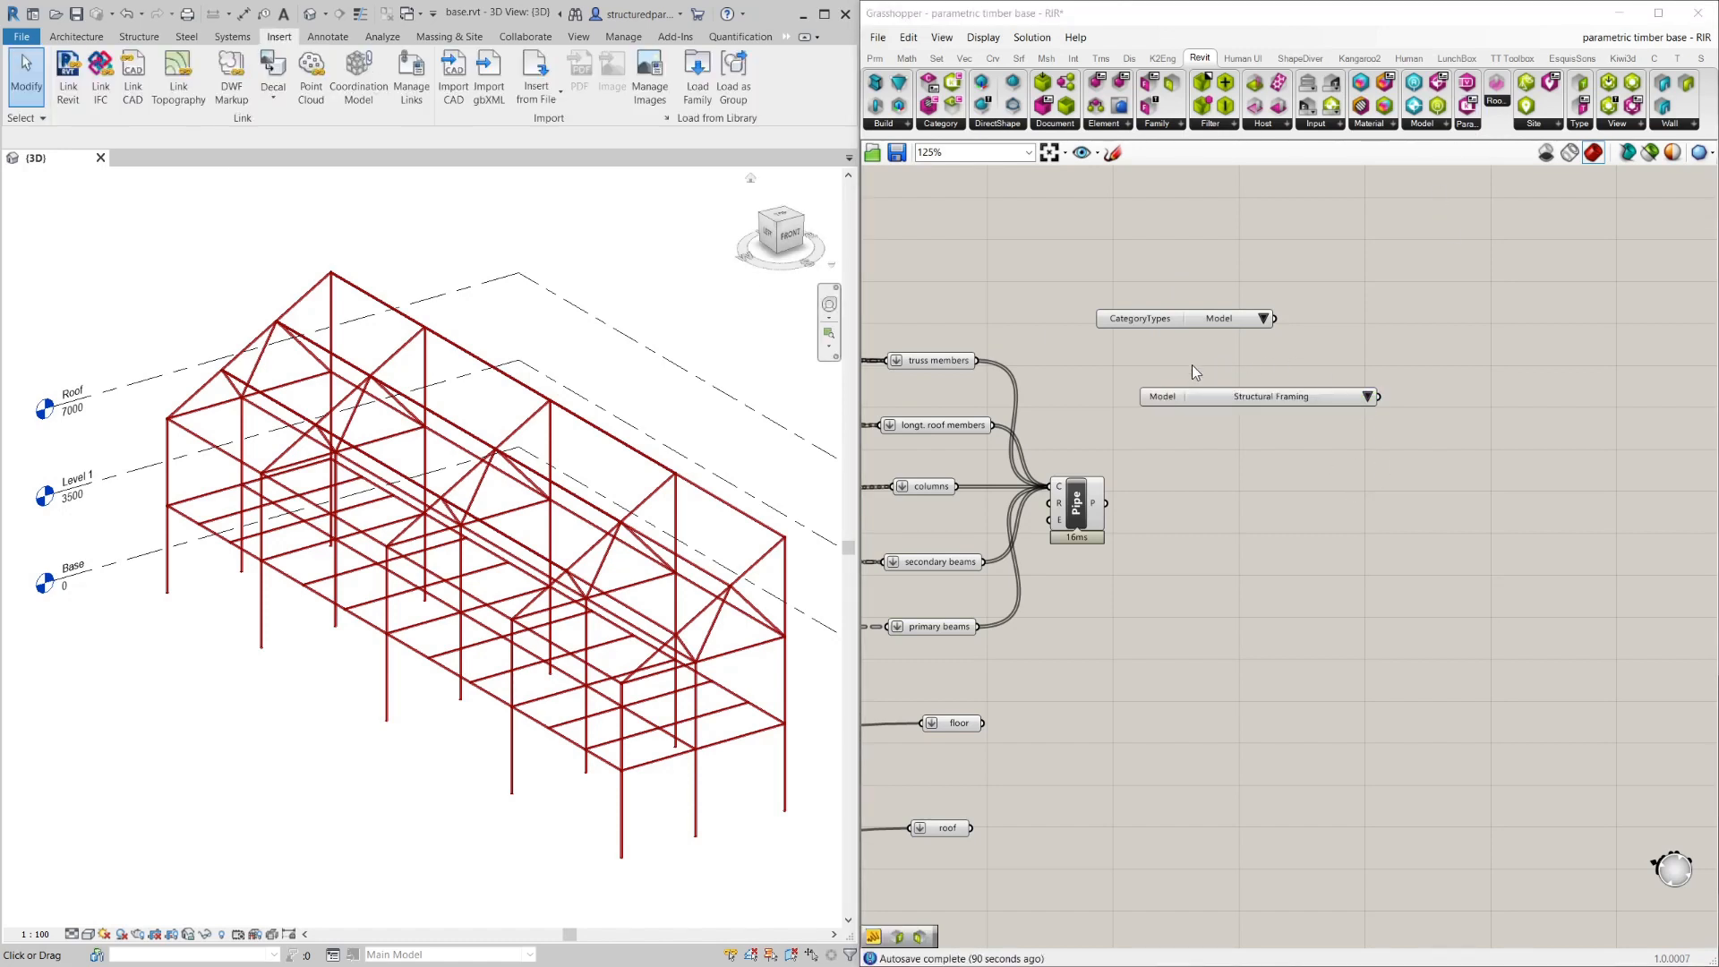
{"action": "mouse_move", "coordinate": [1347, 386]}
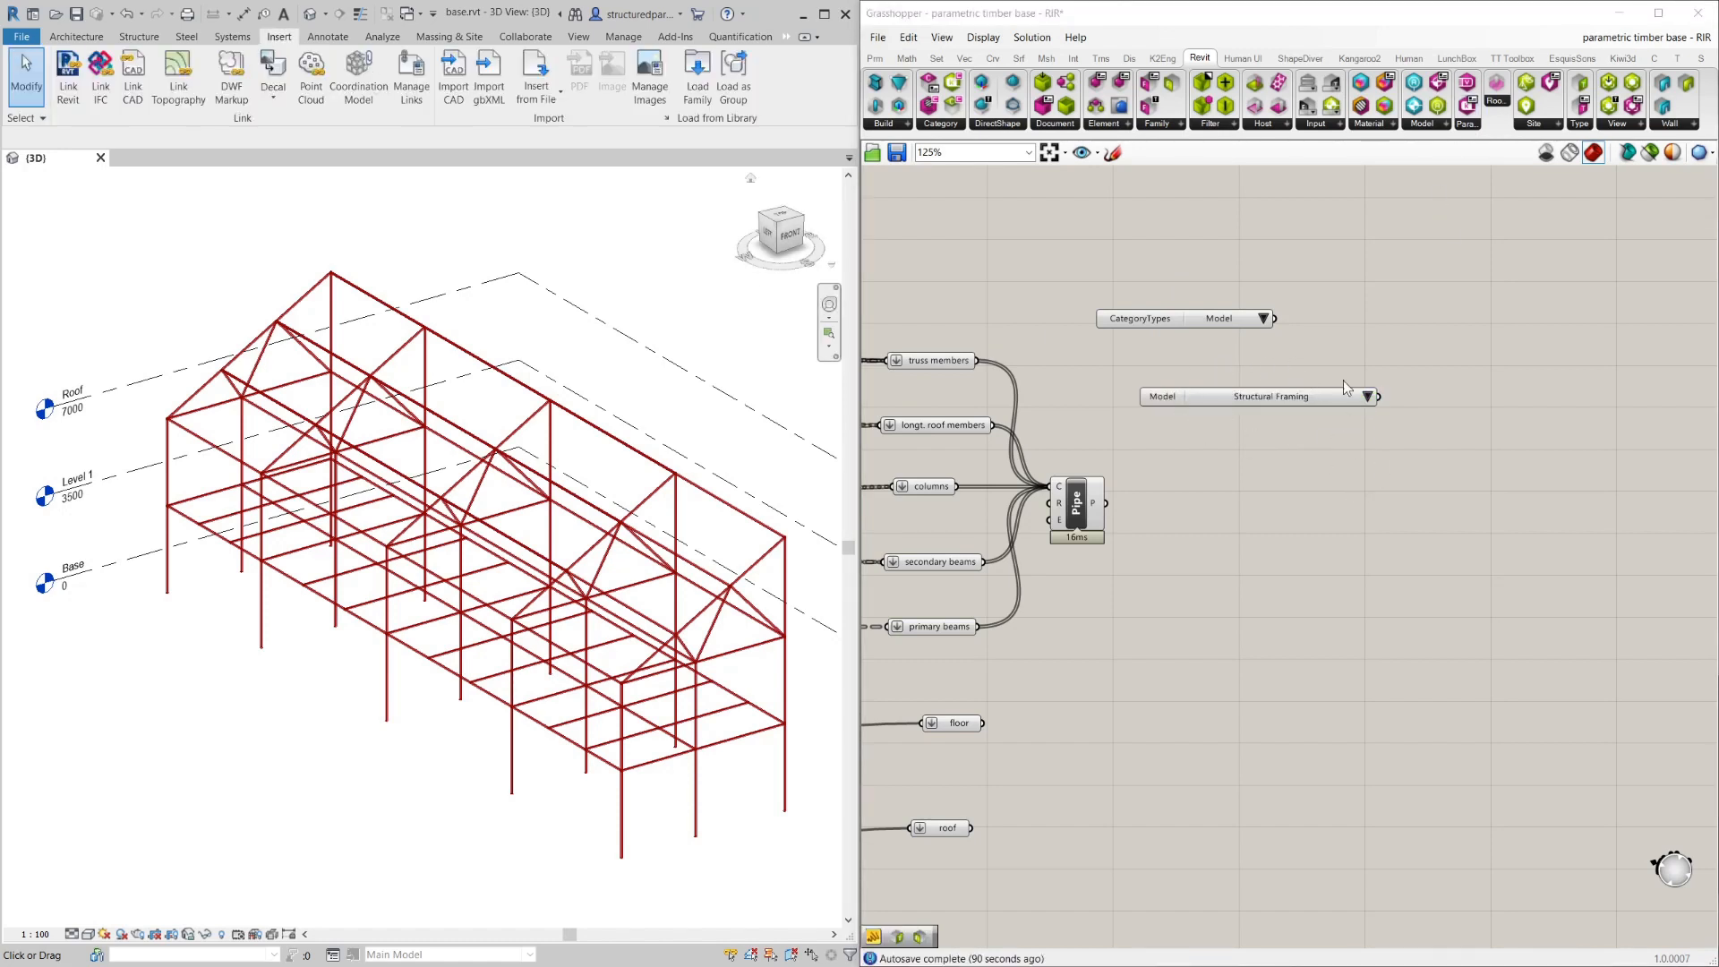
{"action": "mouse_move", "coordinate": [1492, 253]}
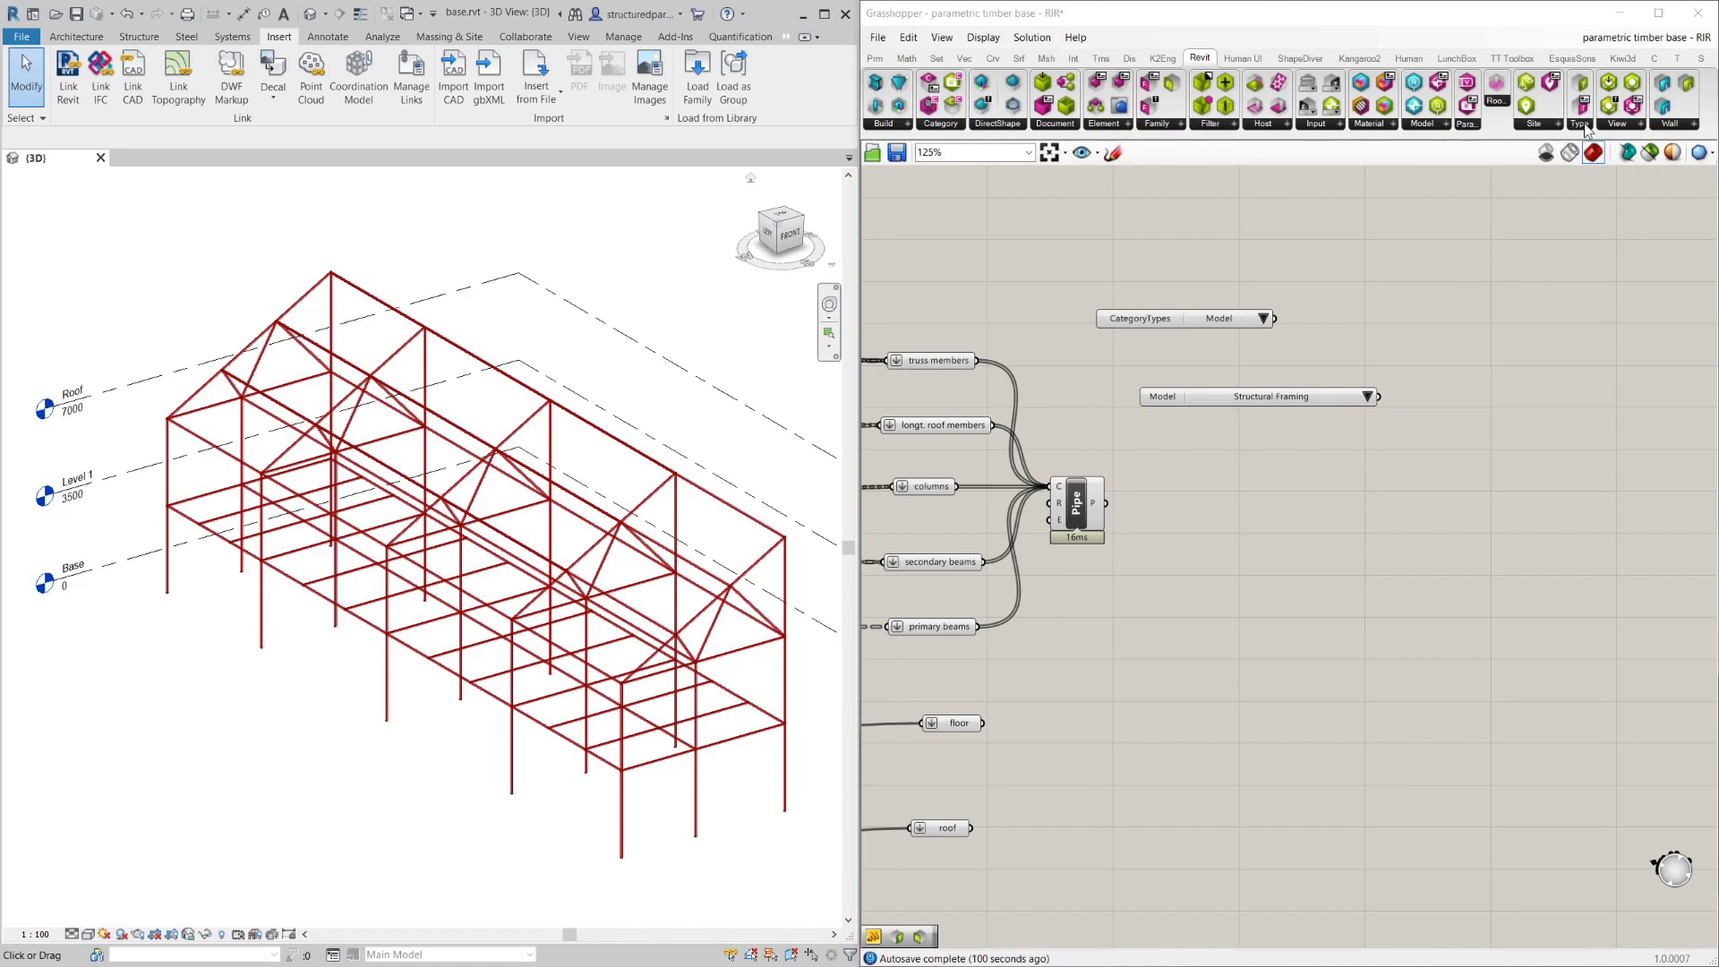
{"action": "left_click", "coordinate": [1580, 104]}
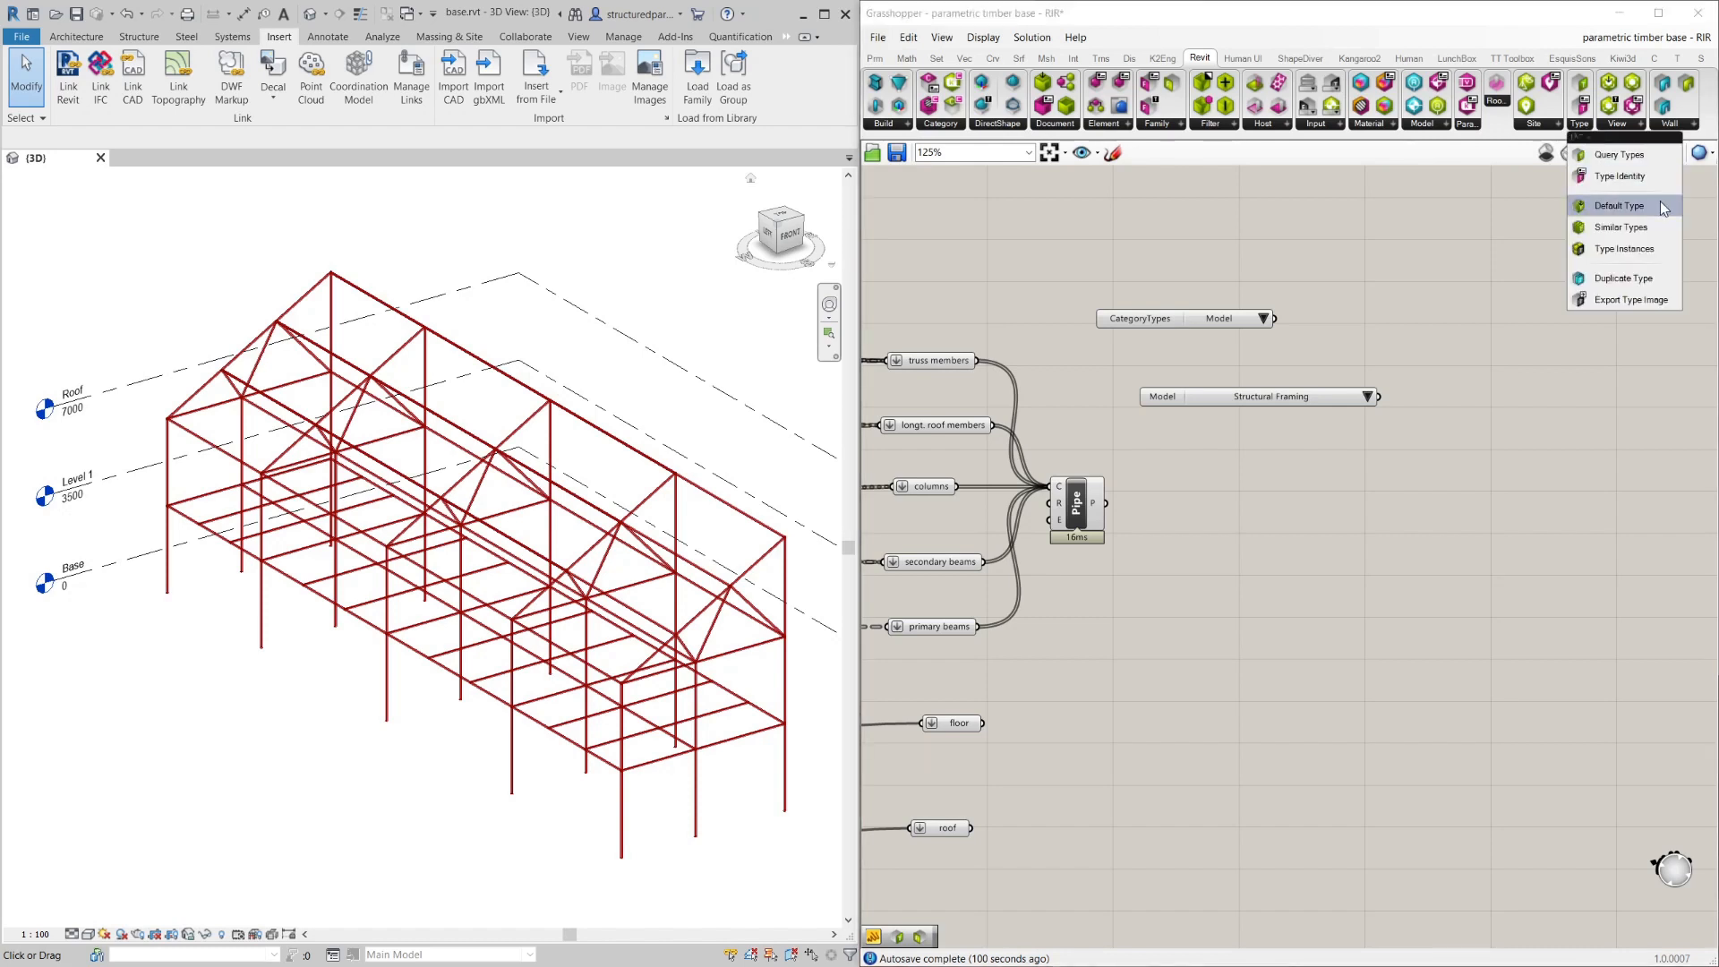
{"action": "mouse_move", "coordinate": [1621, 154]}
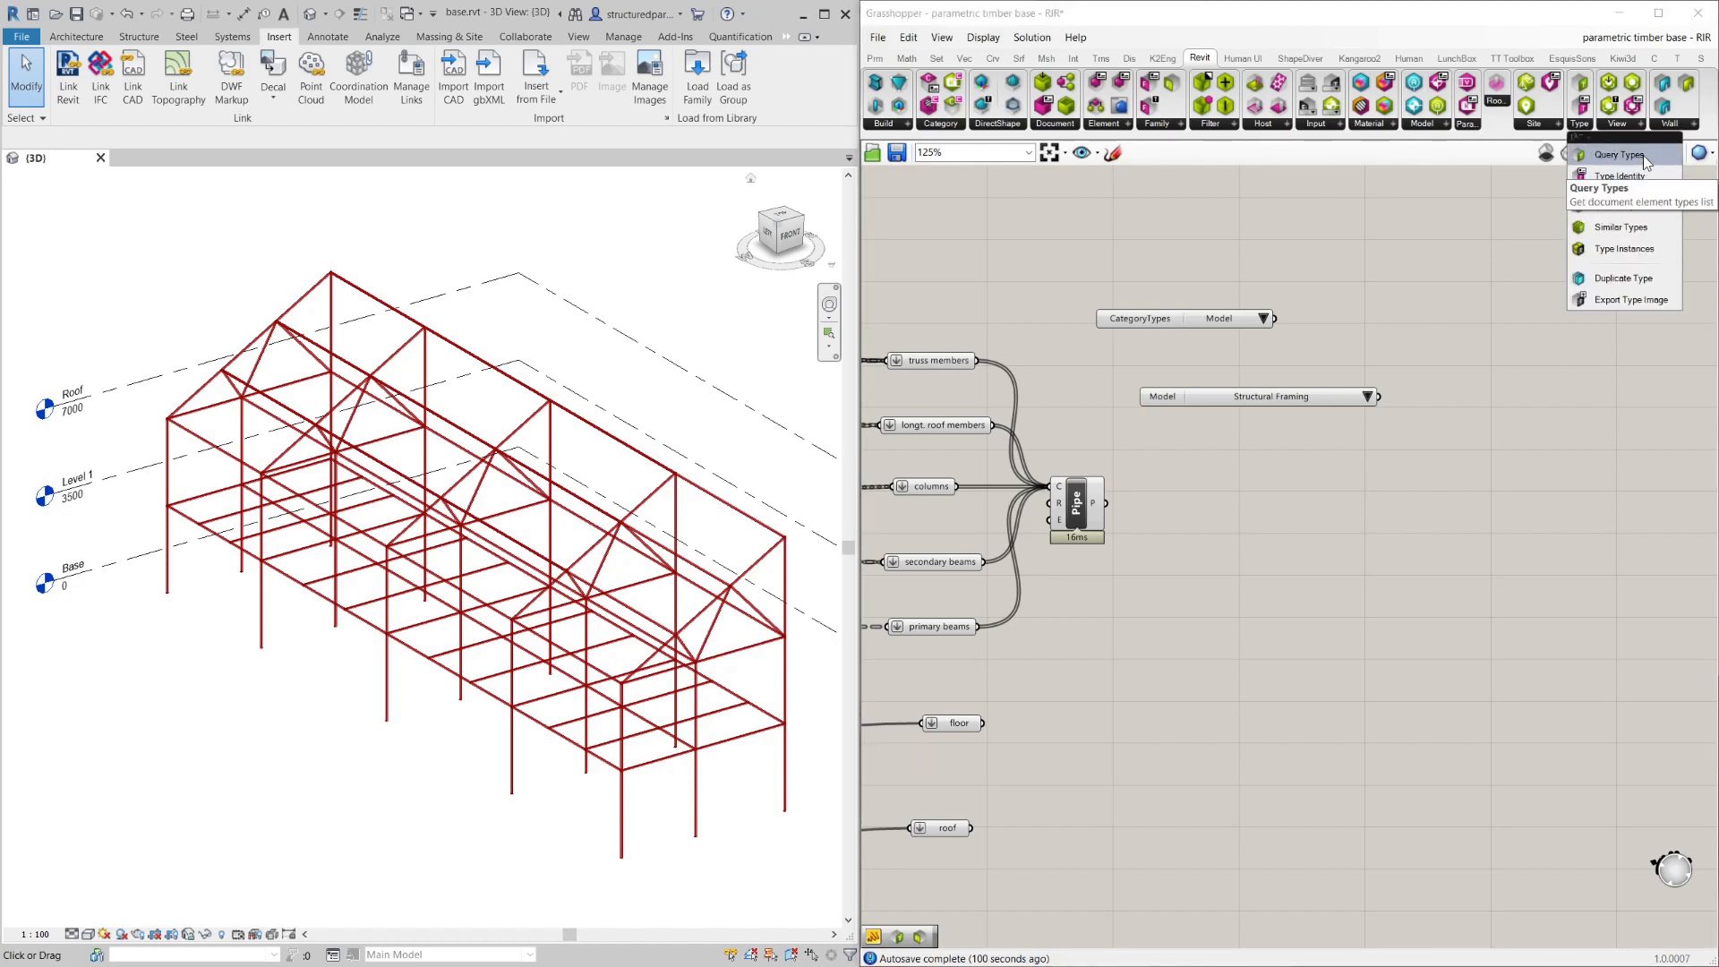
{"action": "left_click", "coordinate": [1620, 154]}
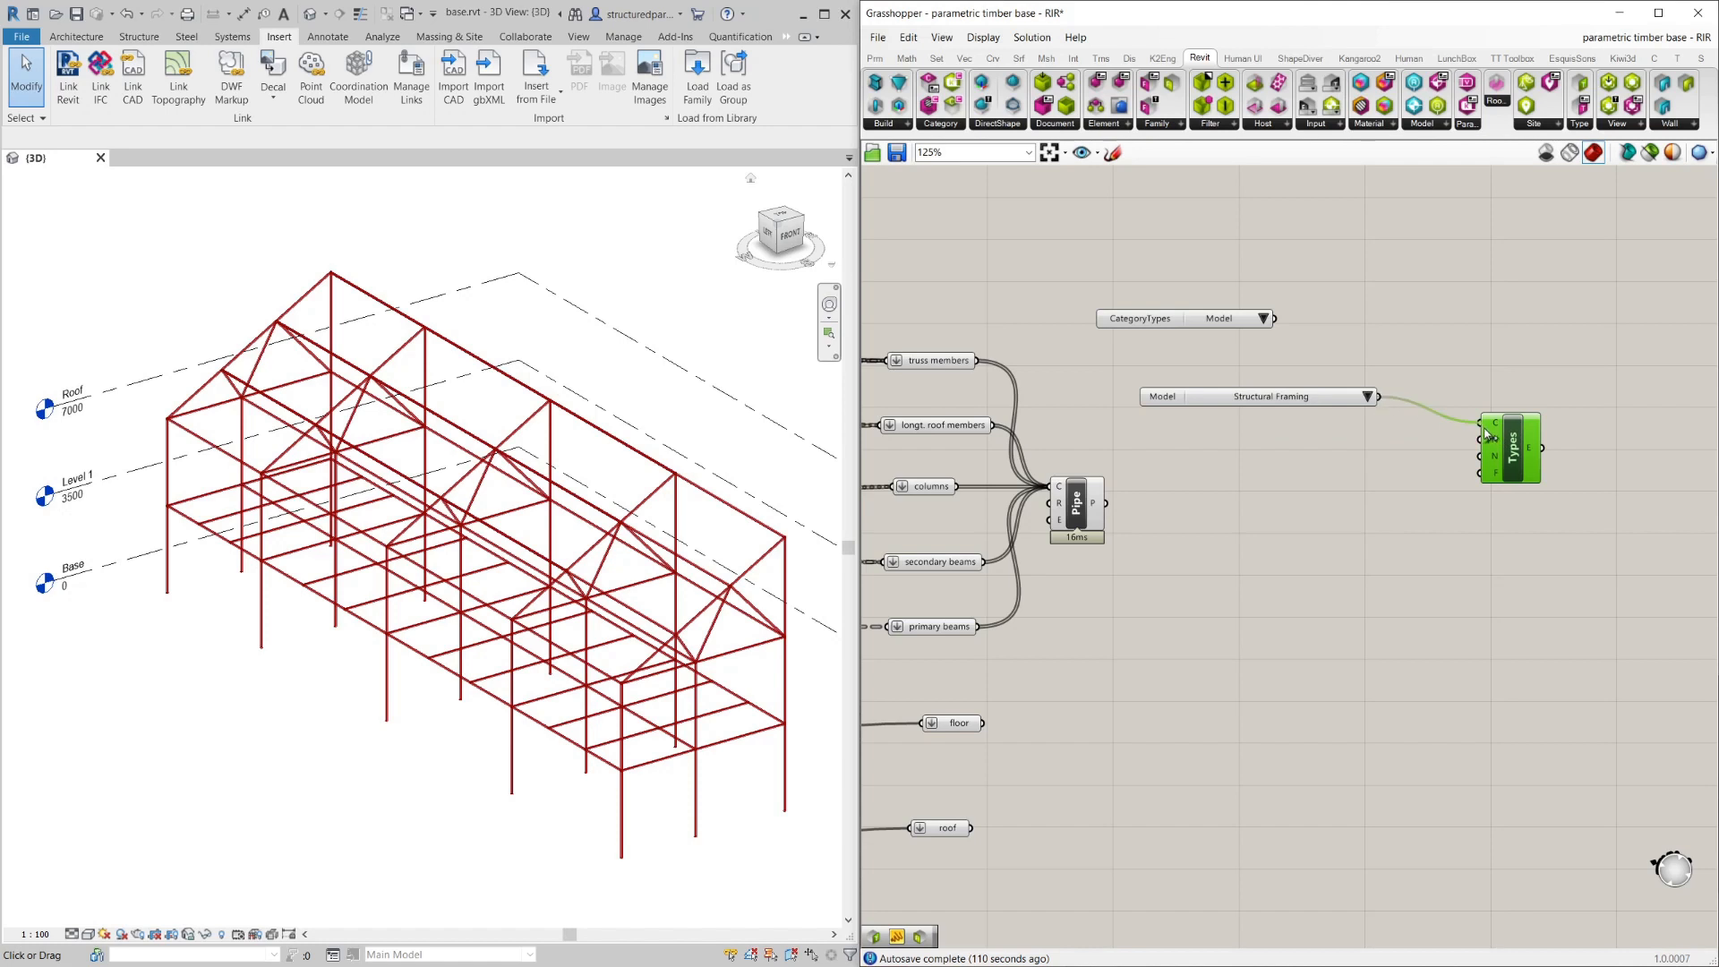
{"action": "left_click_drag", "start_coordinate": [1512, 448], "coordinate": [1456, 419]}
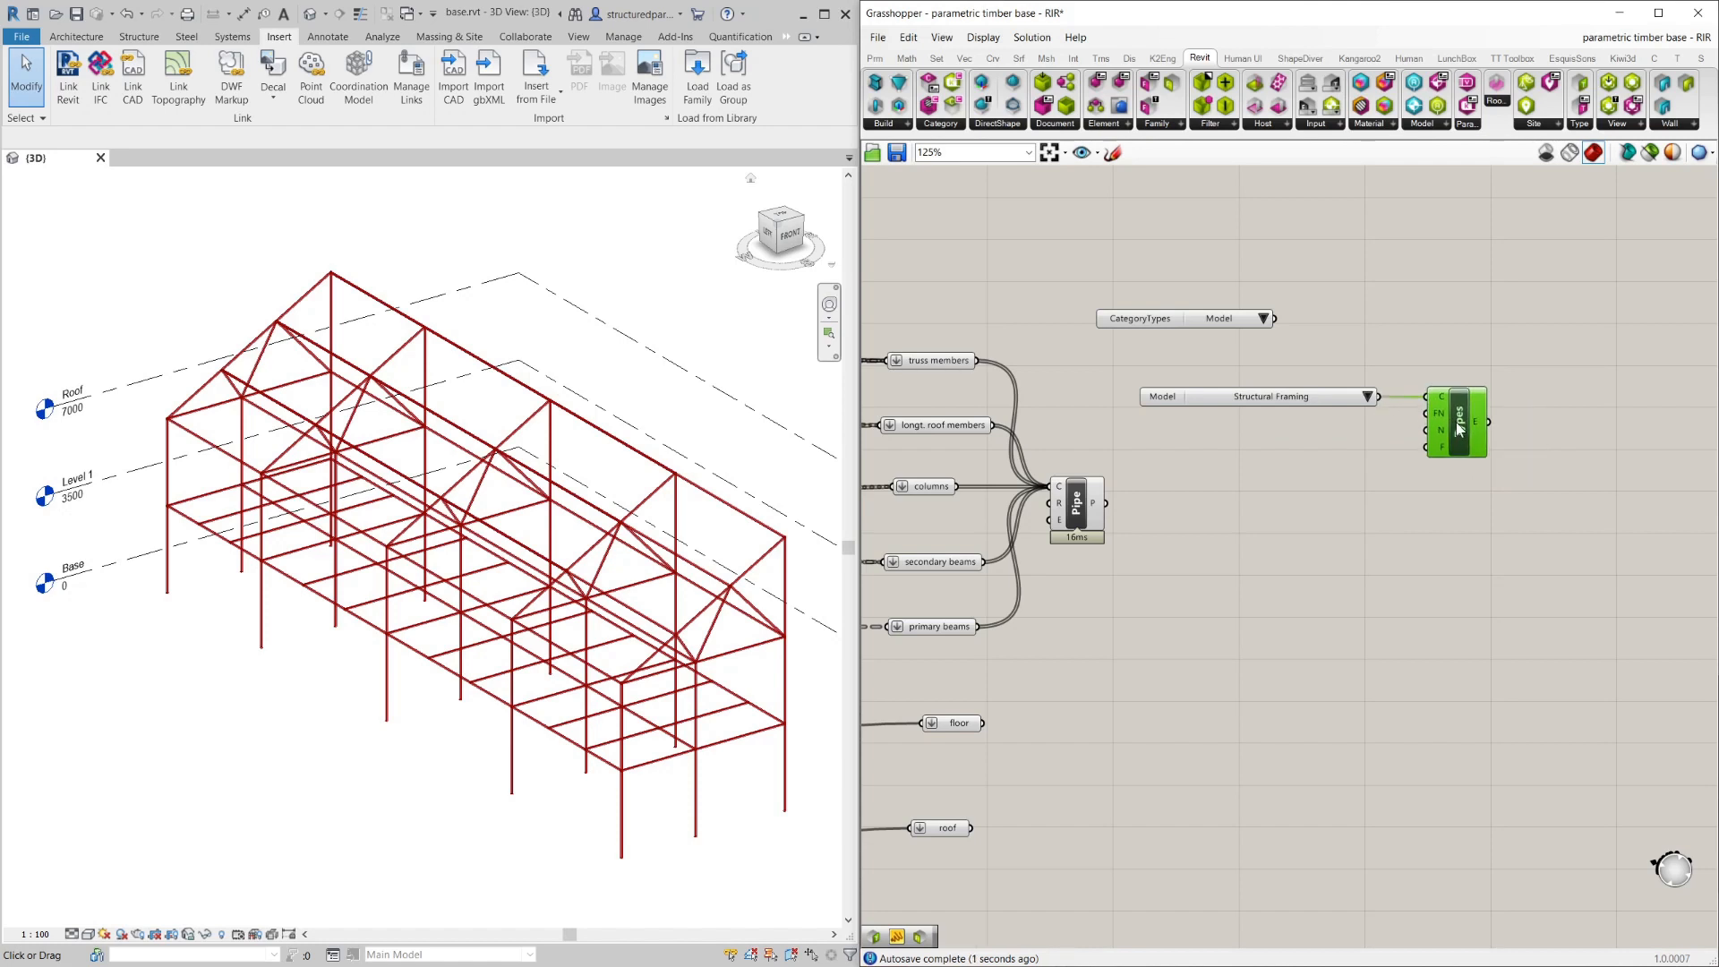
{"action": "mouse_move", "coordinate": [1463, 423]}
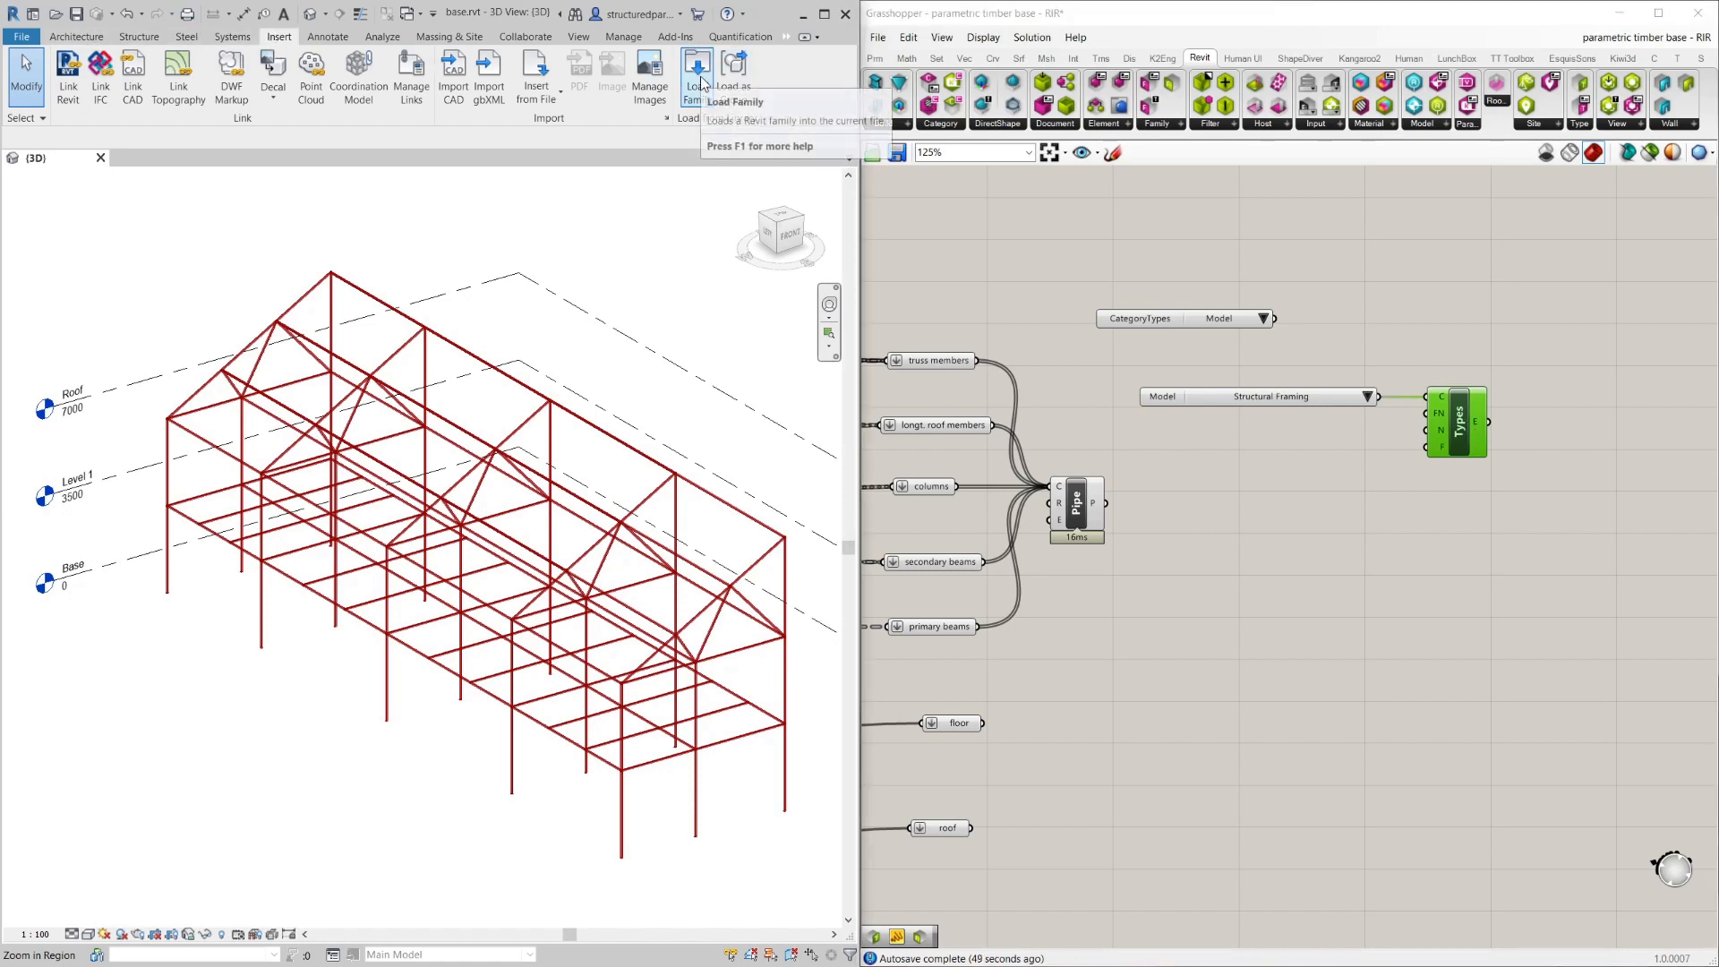
Start Load Family and browse to the Structural Framing > Wood library folder.
{"action": "left_click", "coordinate": [697, 77]}
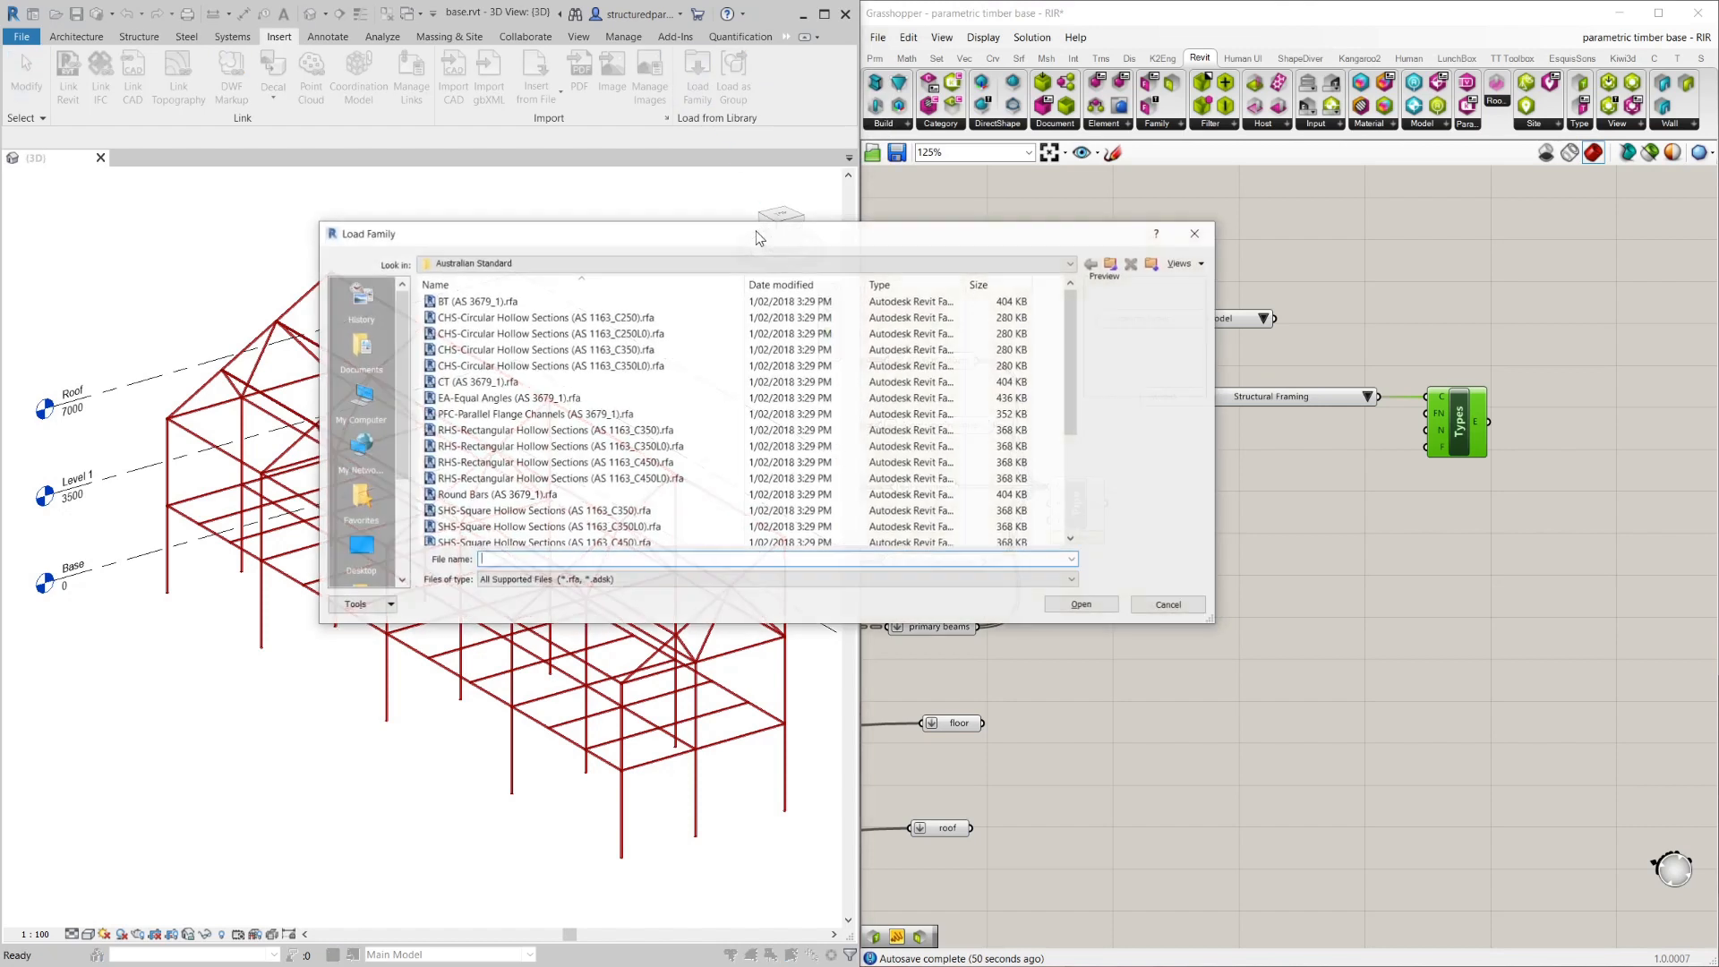
{"action": "left_click", "coordinate": [544, 349]}
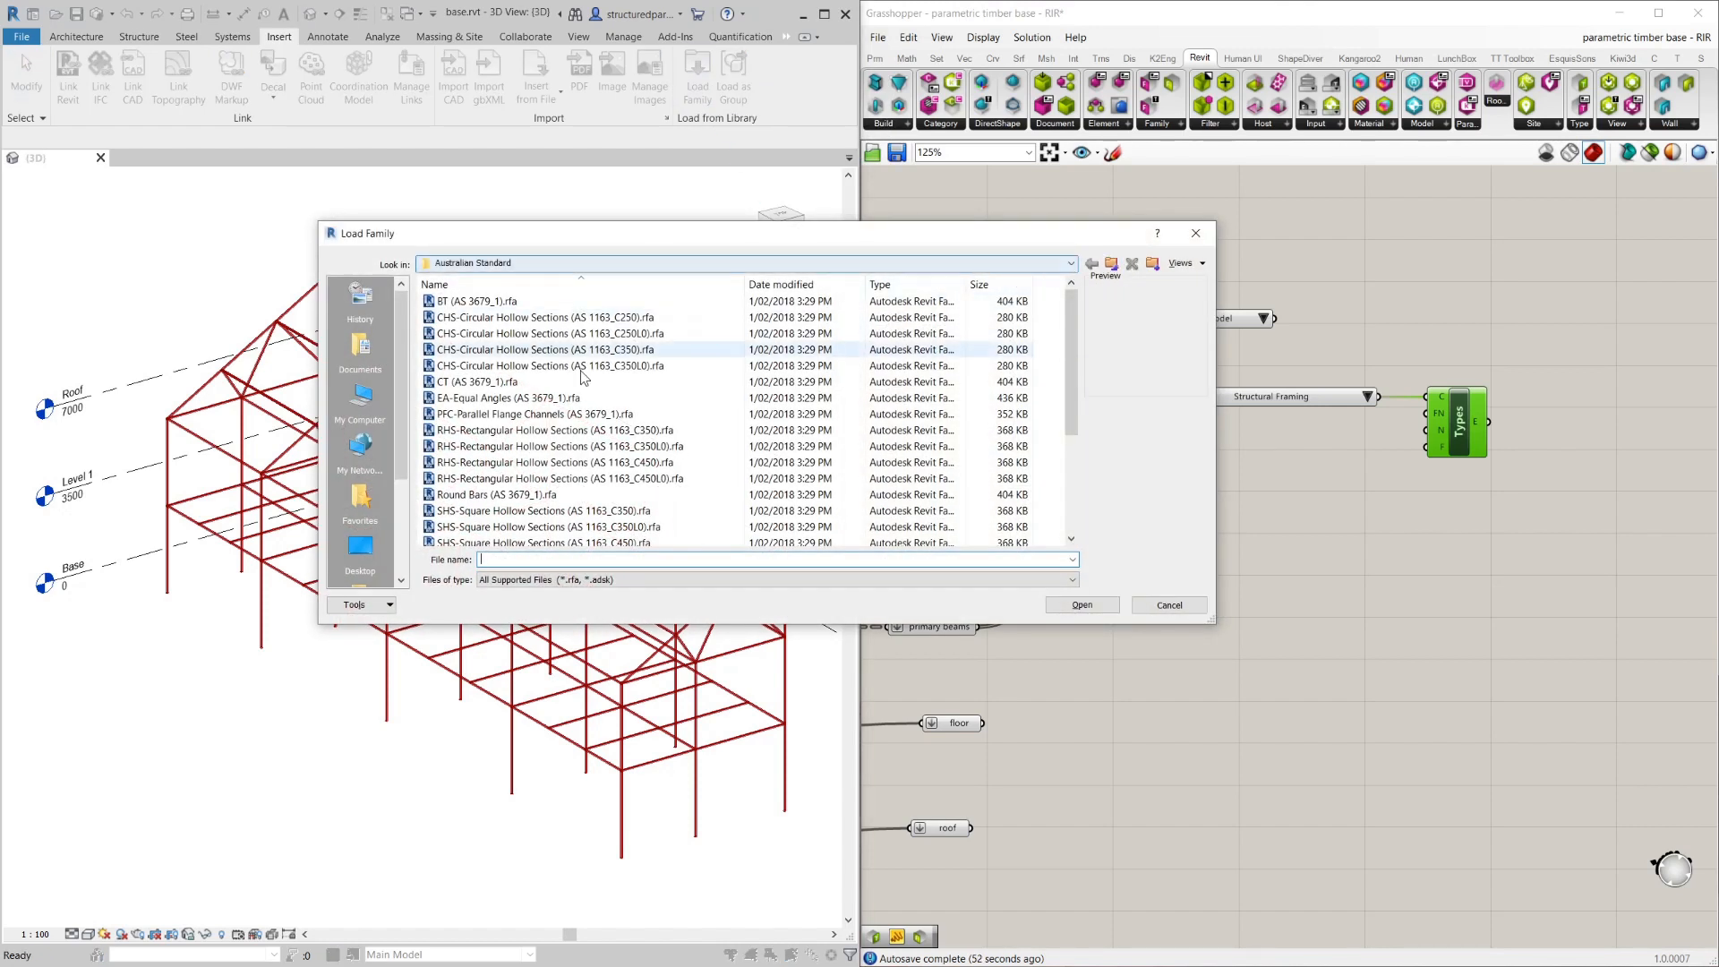
{"action": "left_click", "coordinate": [1071, 261]}
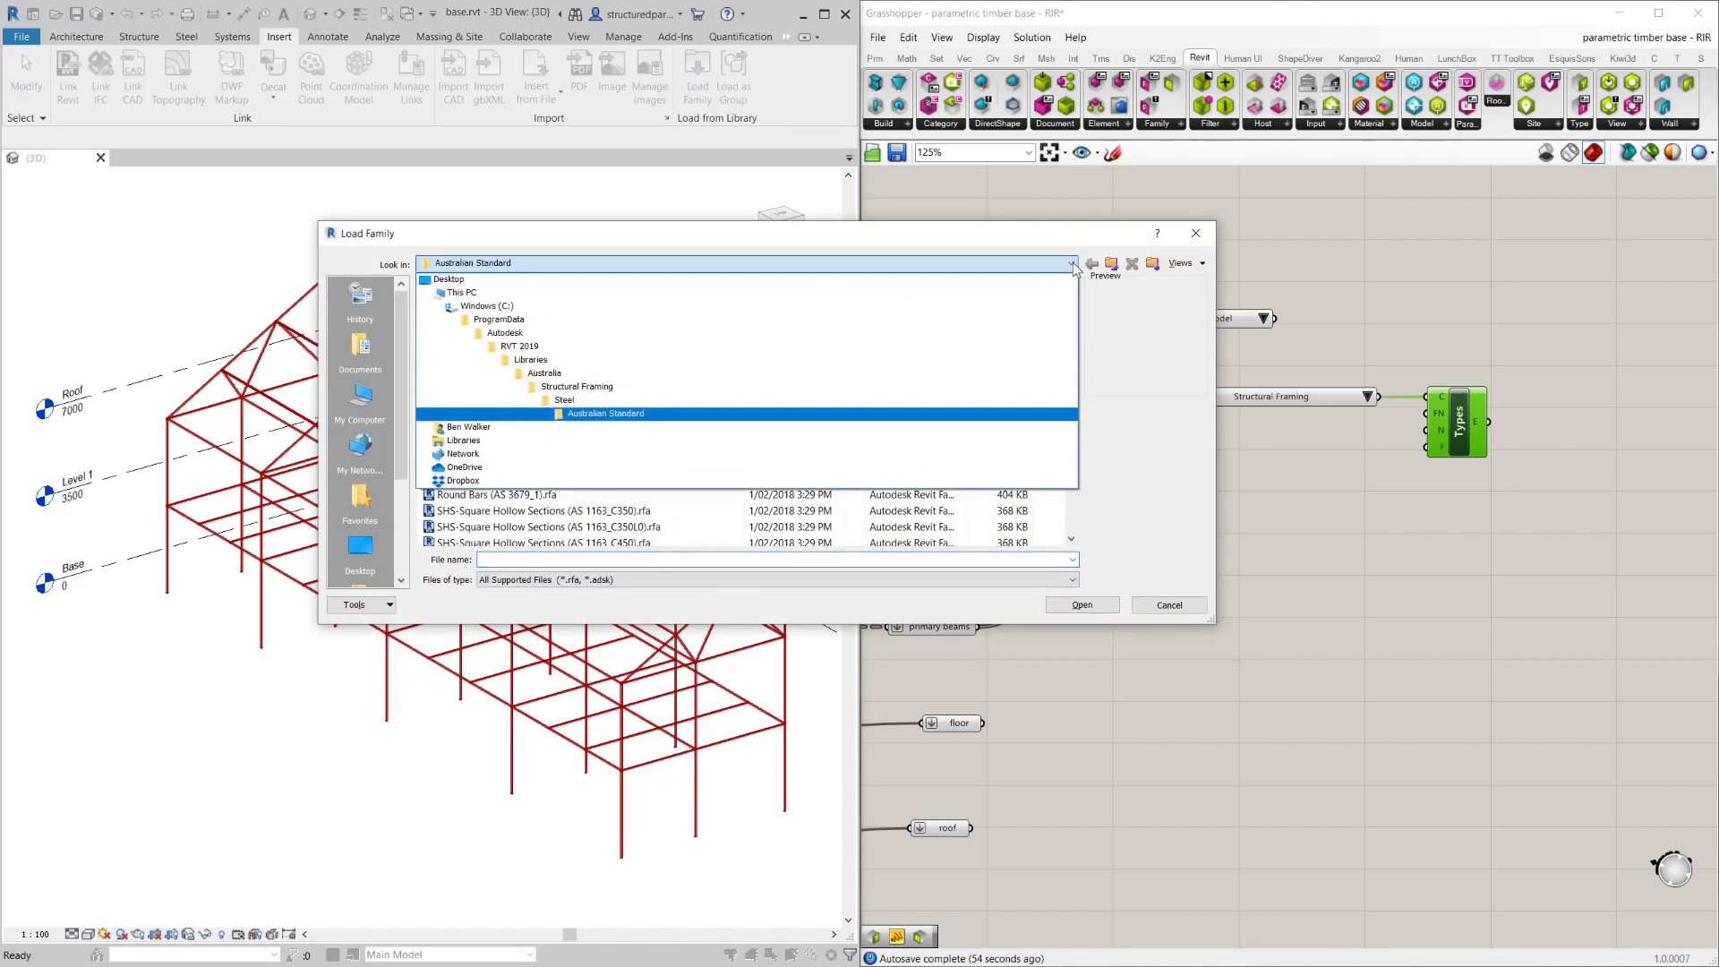
{"action": "left_click", "coordinate": [544, 373]}
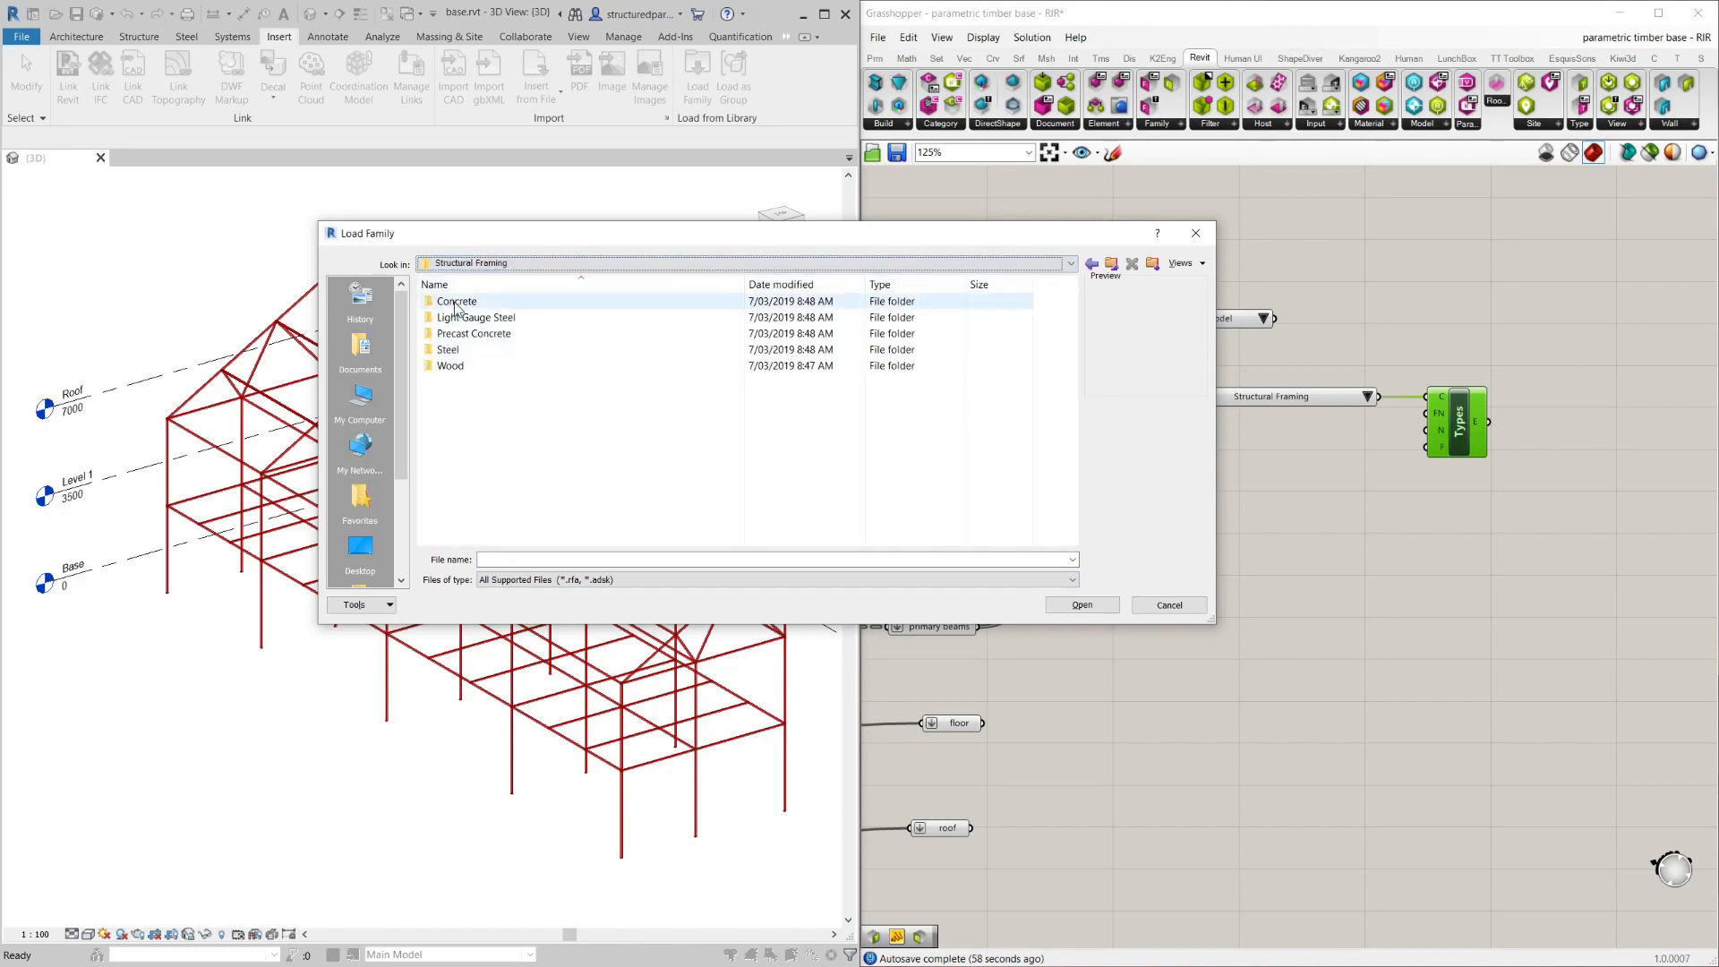
{"action": "double_click", "coordinate": [450, 366]}
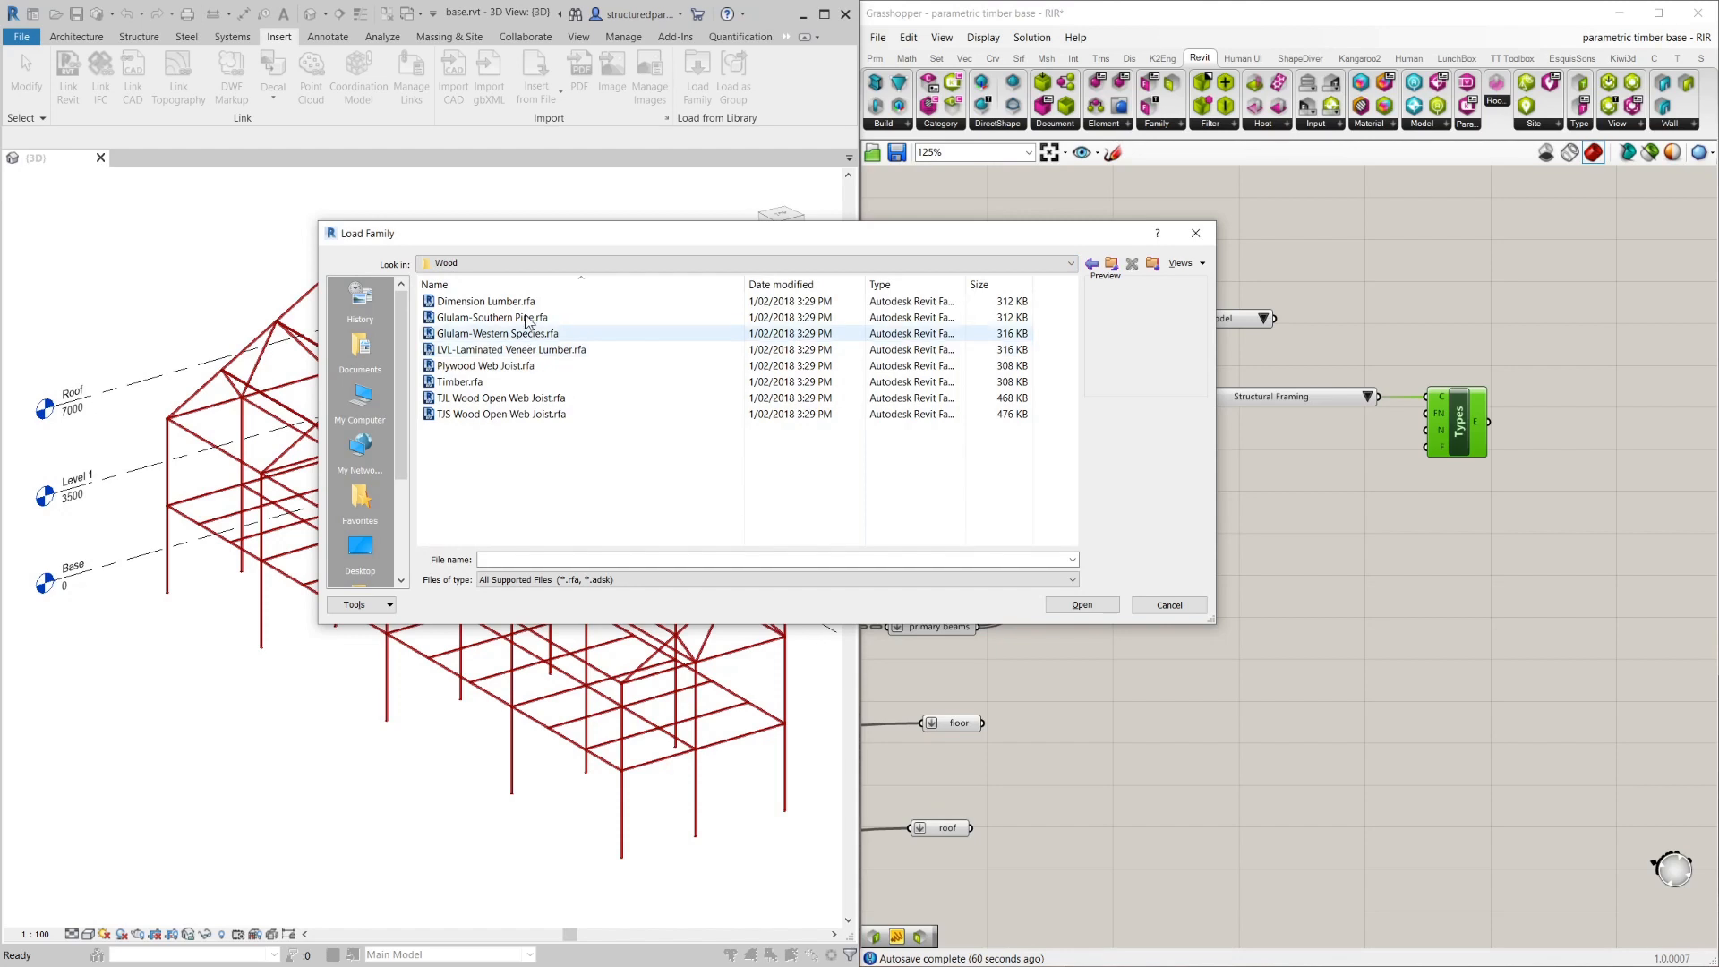
Load the Glulam-Western Species.rfa family into the project.
{"action": "left_click", "coordinate": [481, 365]}
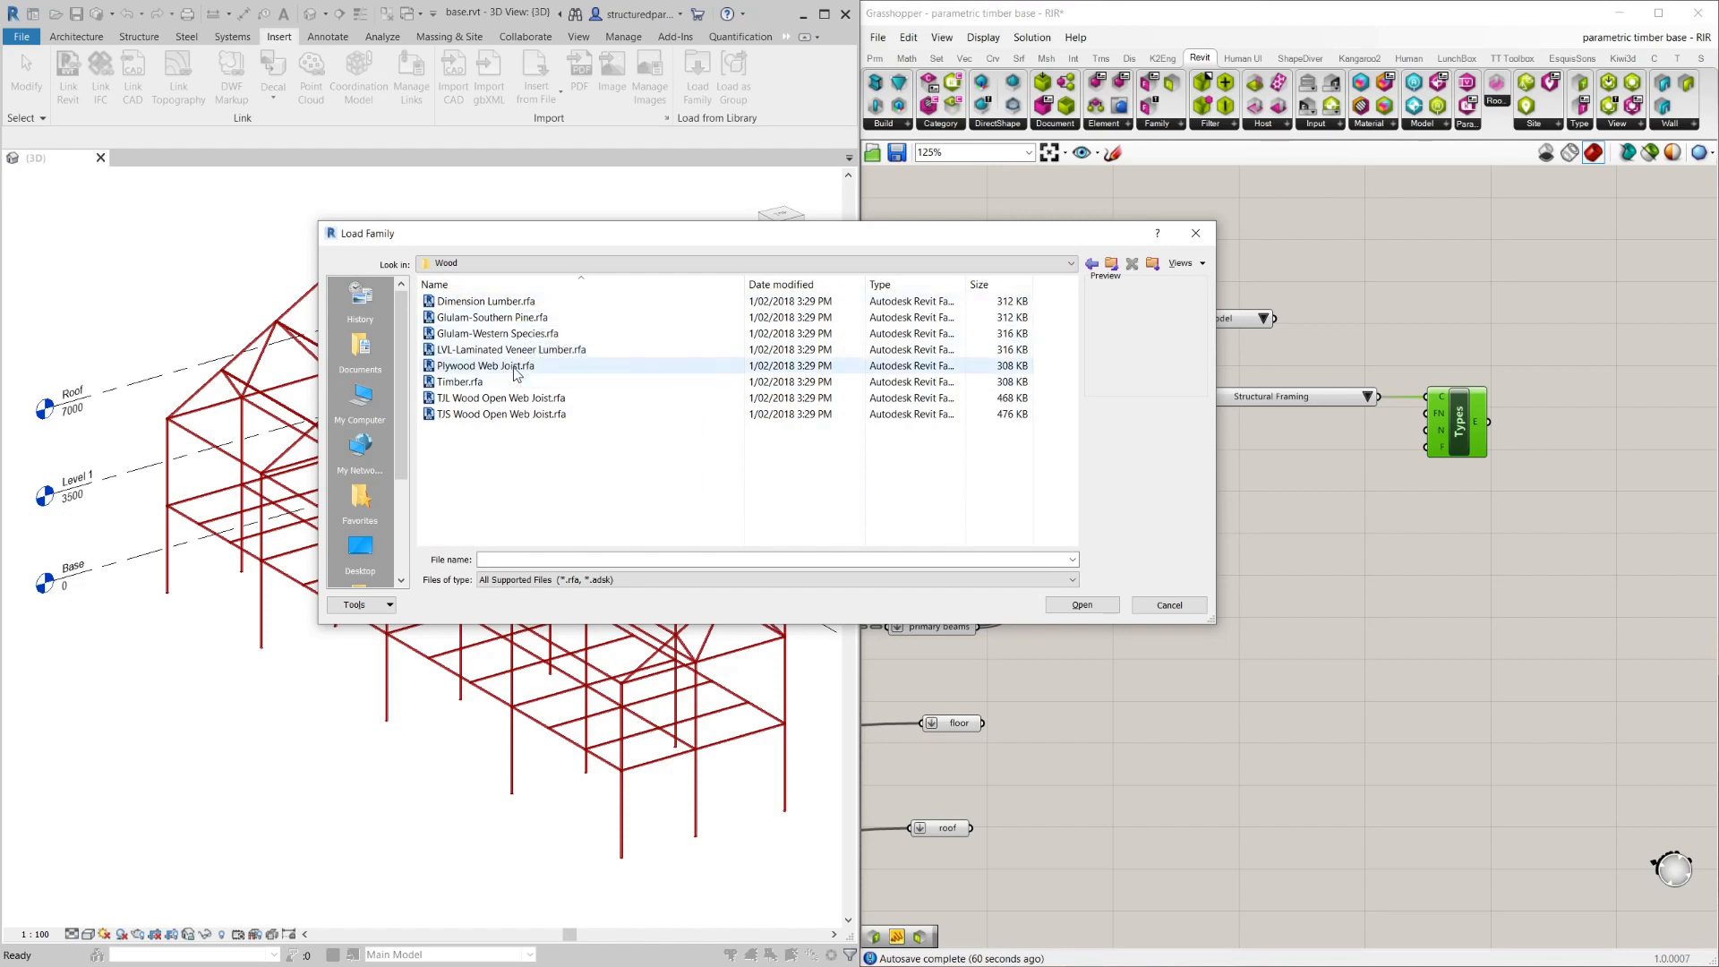
{"action": "left_click", "coordinate": [496, 333]}
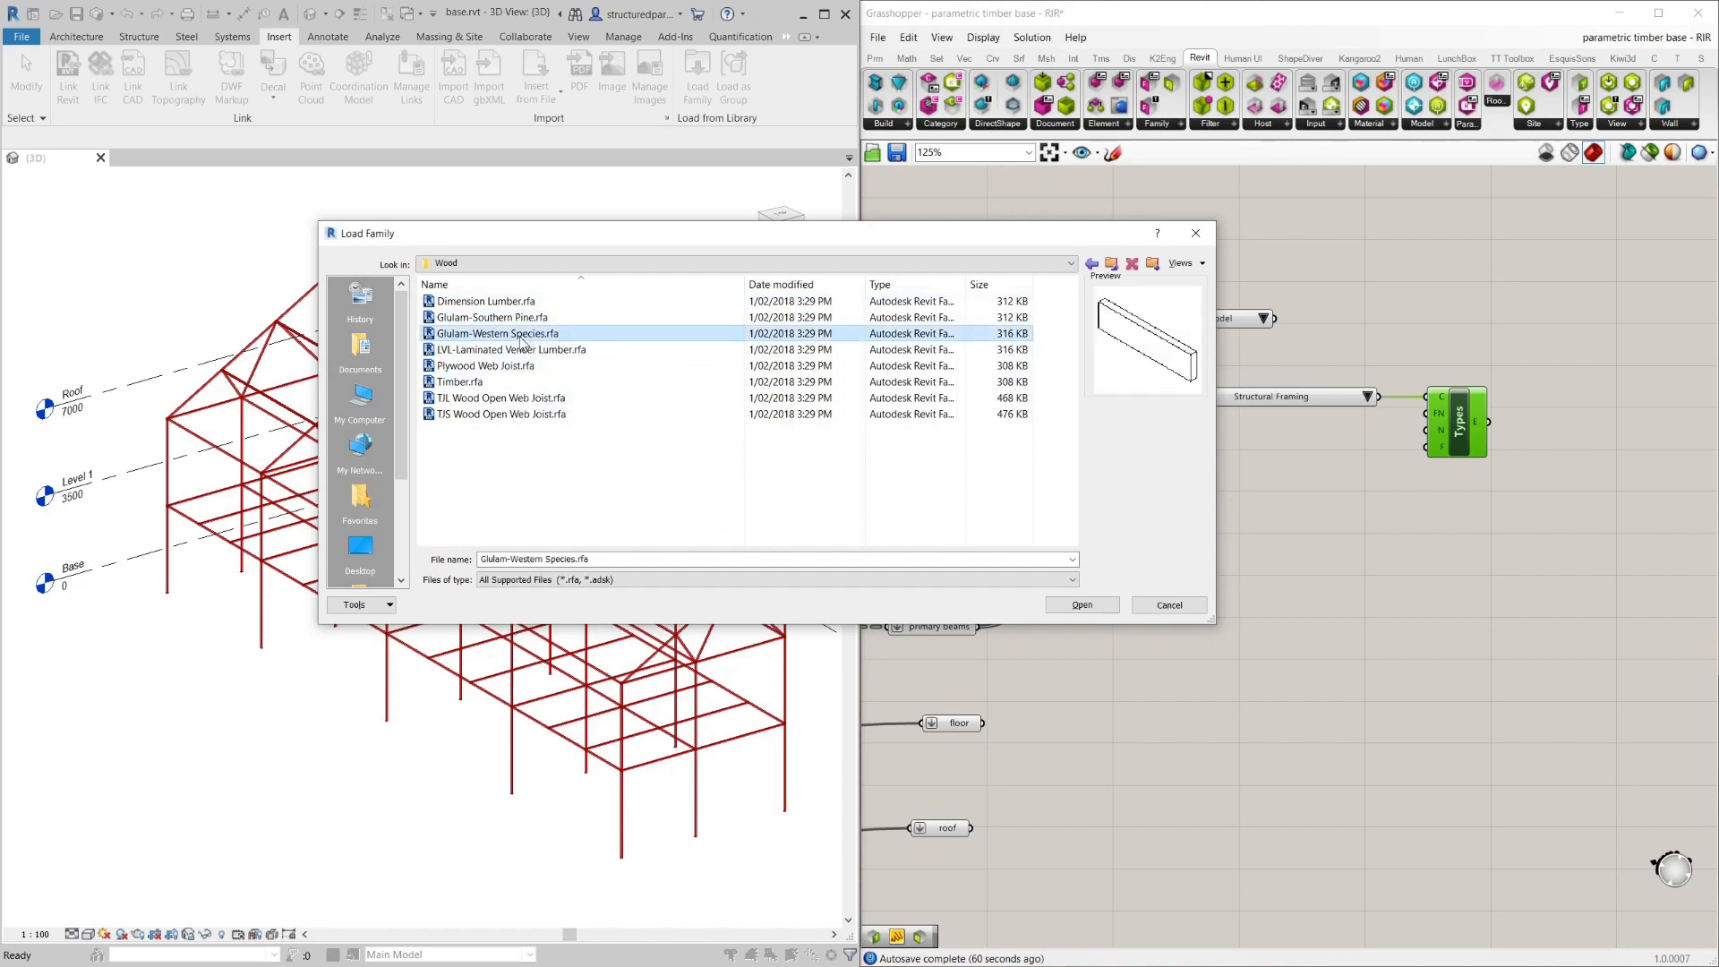
{"action": "left_click", "coordinate": [1080, 603]}
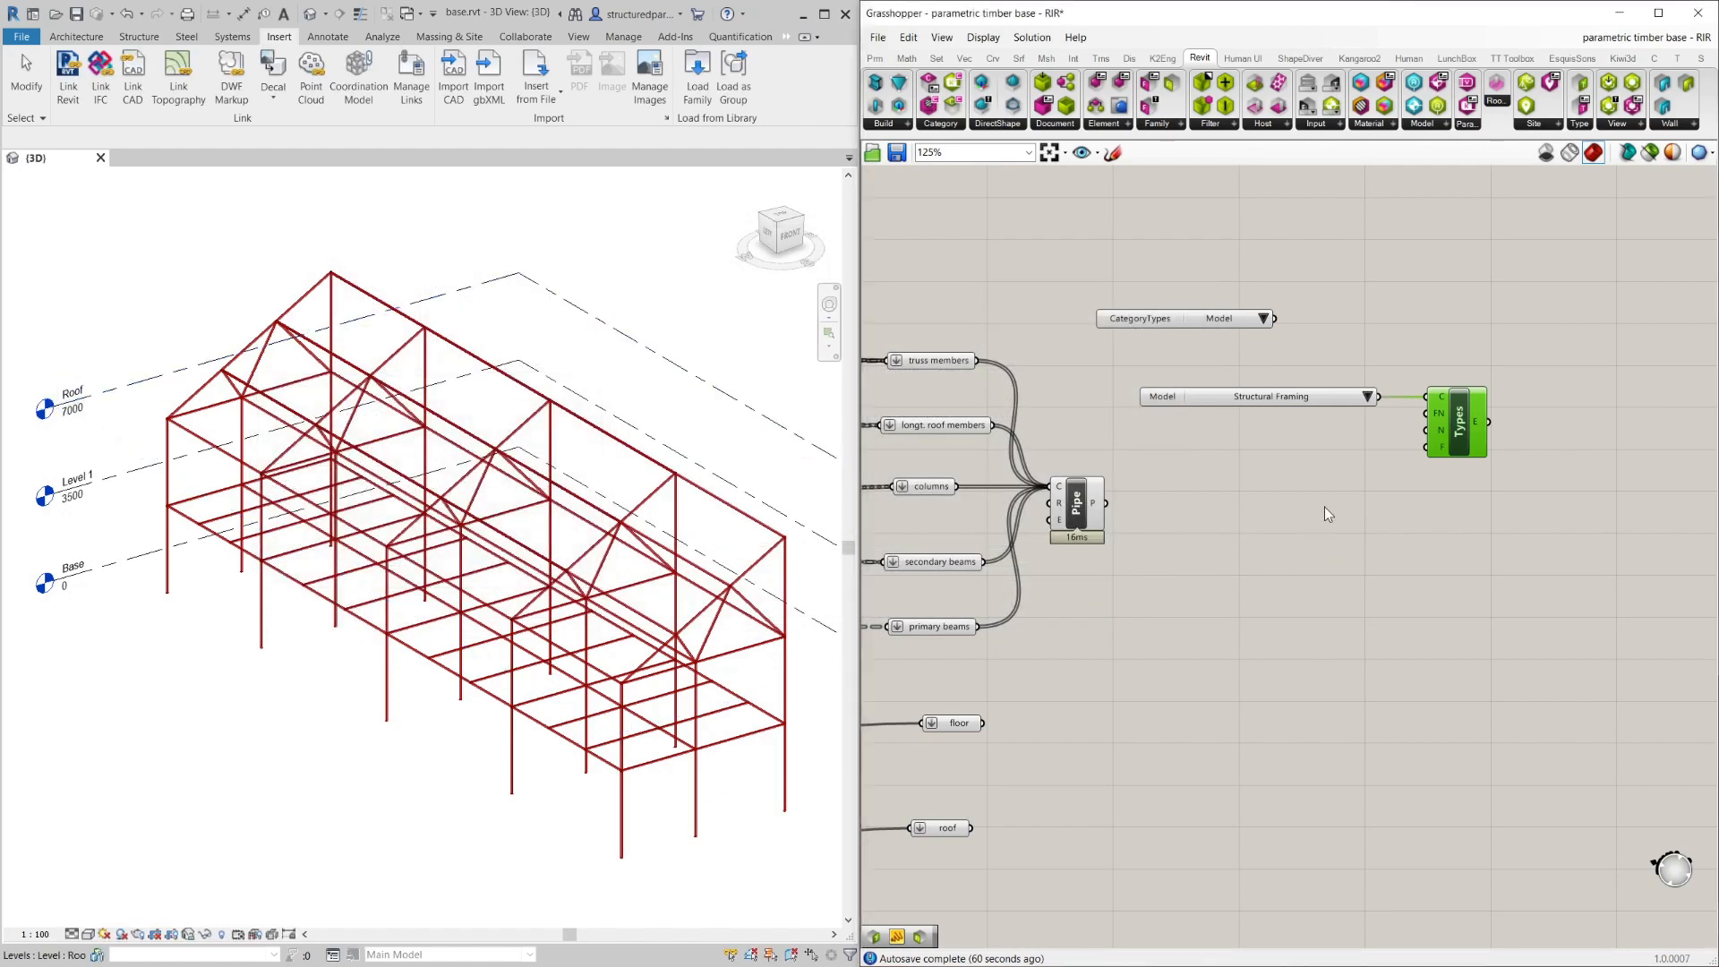
{"action": "mouse_move", "coordinate": [1483, 422]}
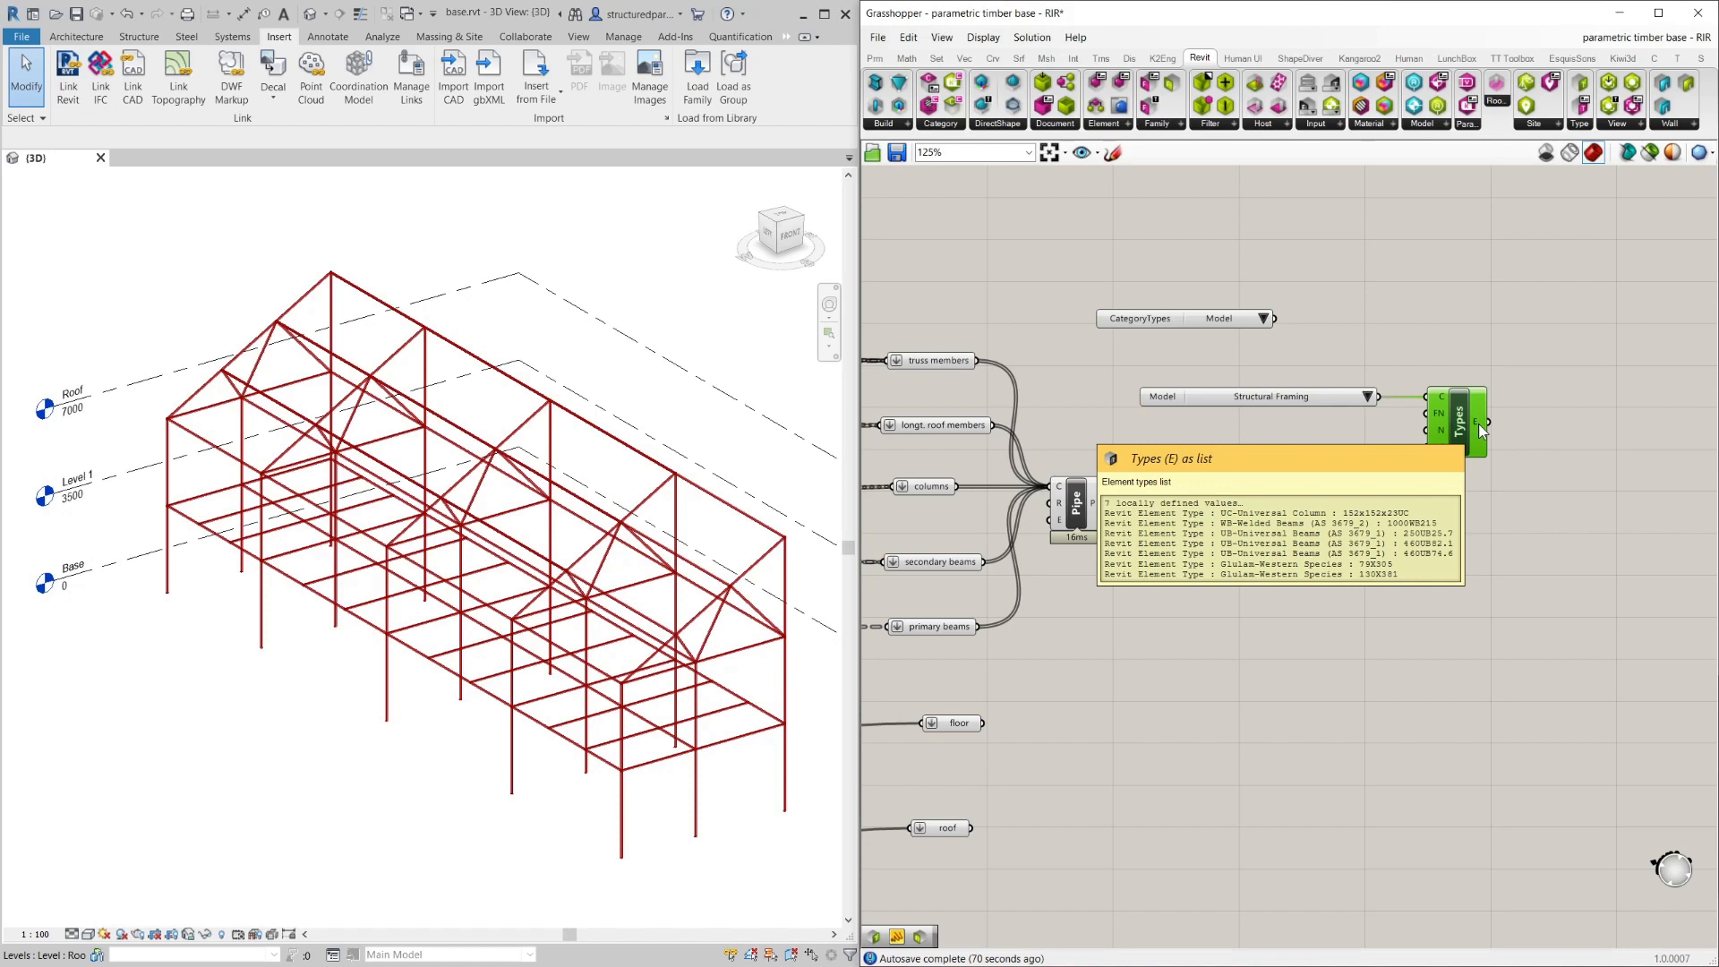
{"action": "mouse_move", "coordinate": [729, 319]}
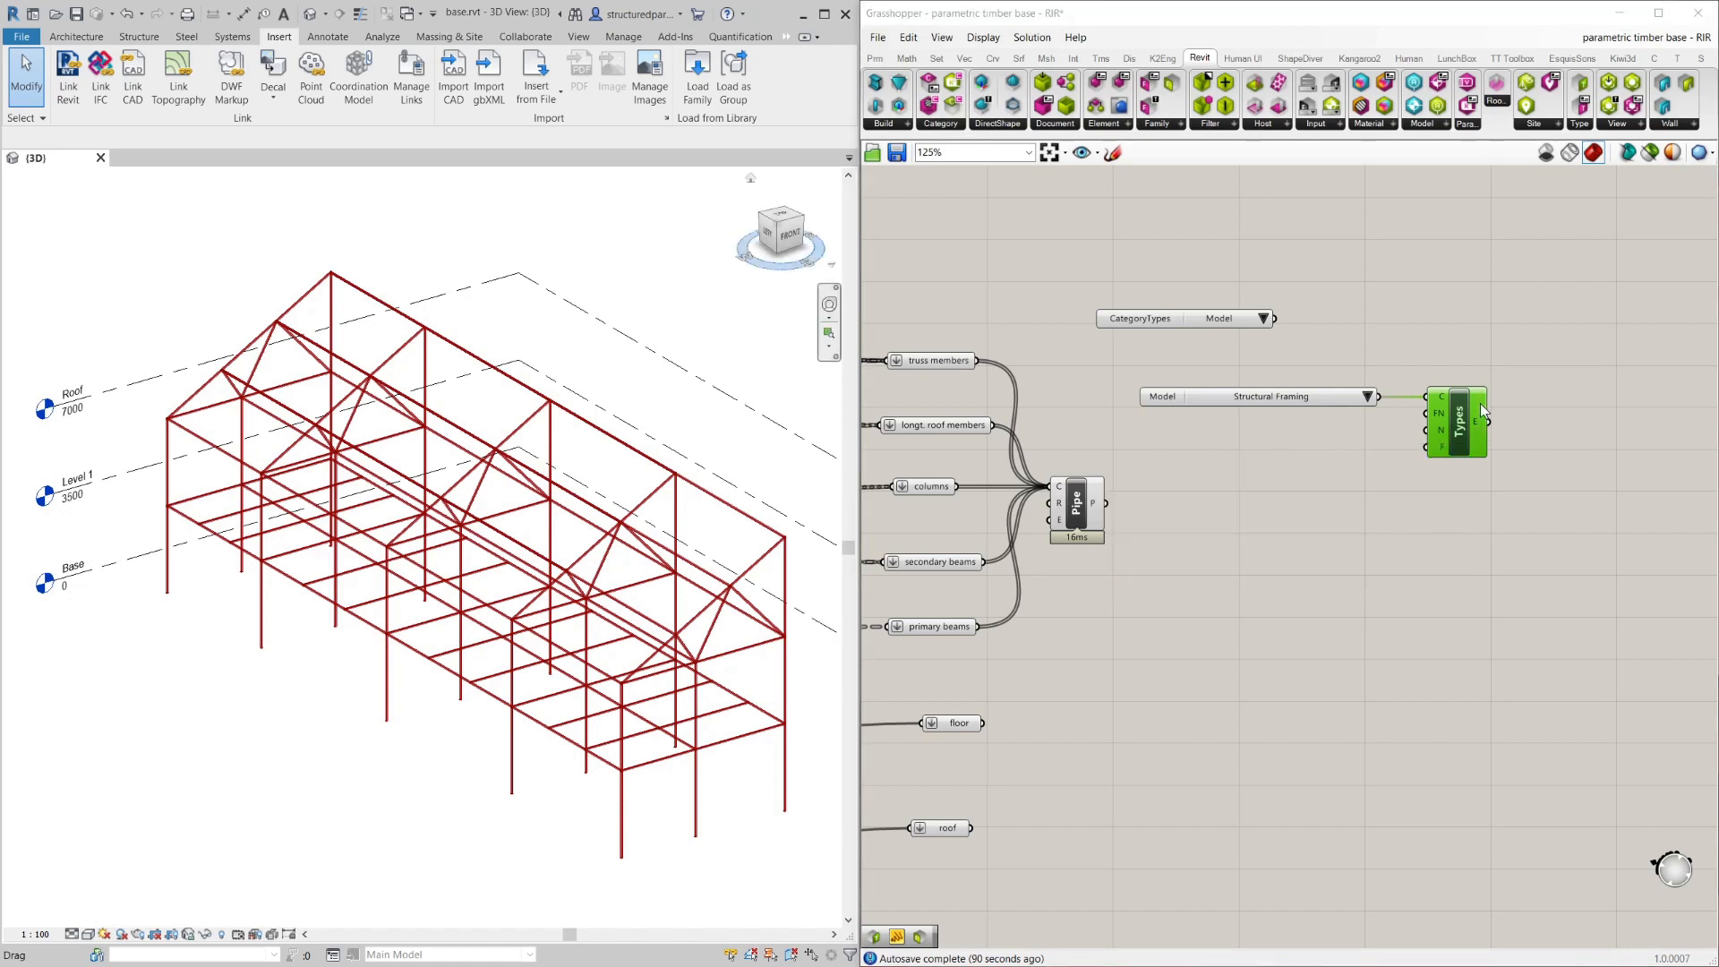
{"action": "mouse_move", "coordinate": [1477, 423]}
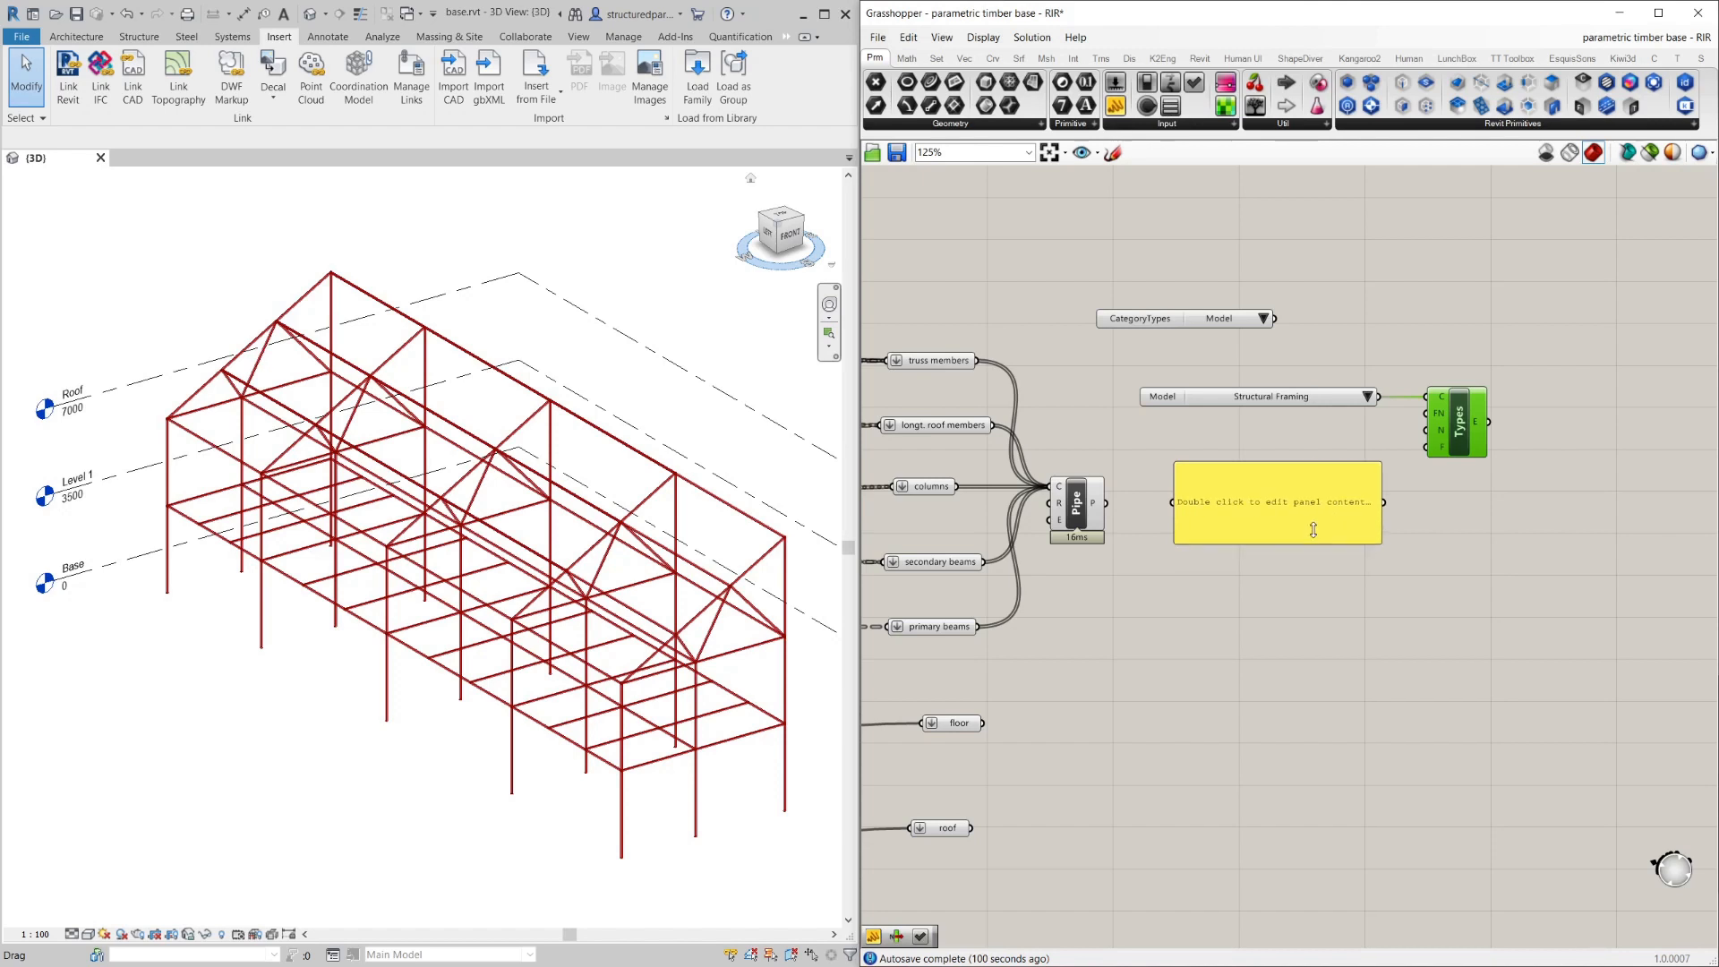
Set the panel text to Glulam-Western Species as the Types query's name filter.
{"action": "double_click", "coordinate": [1277, 501]}
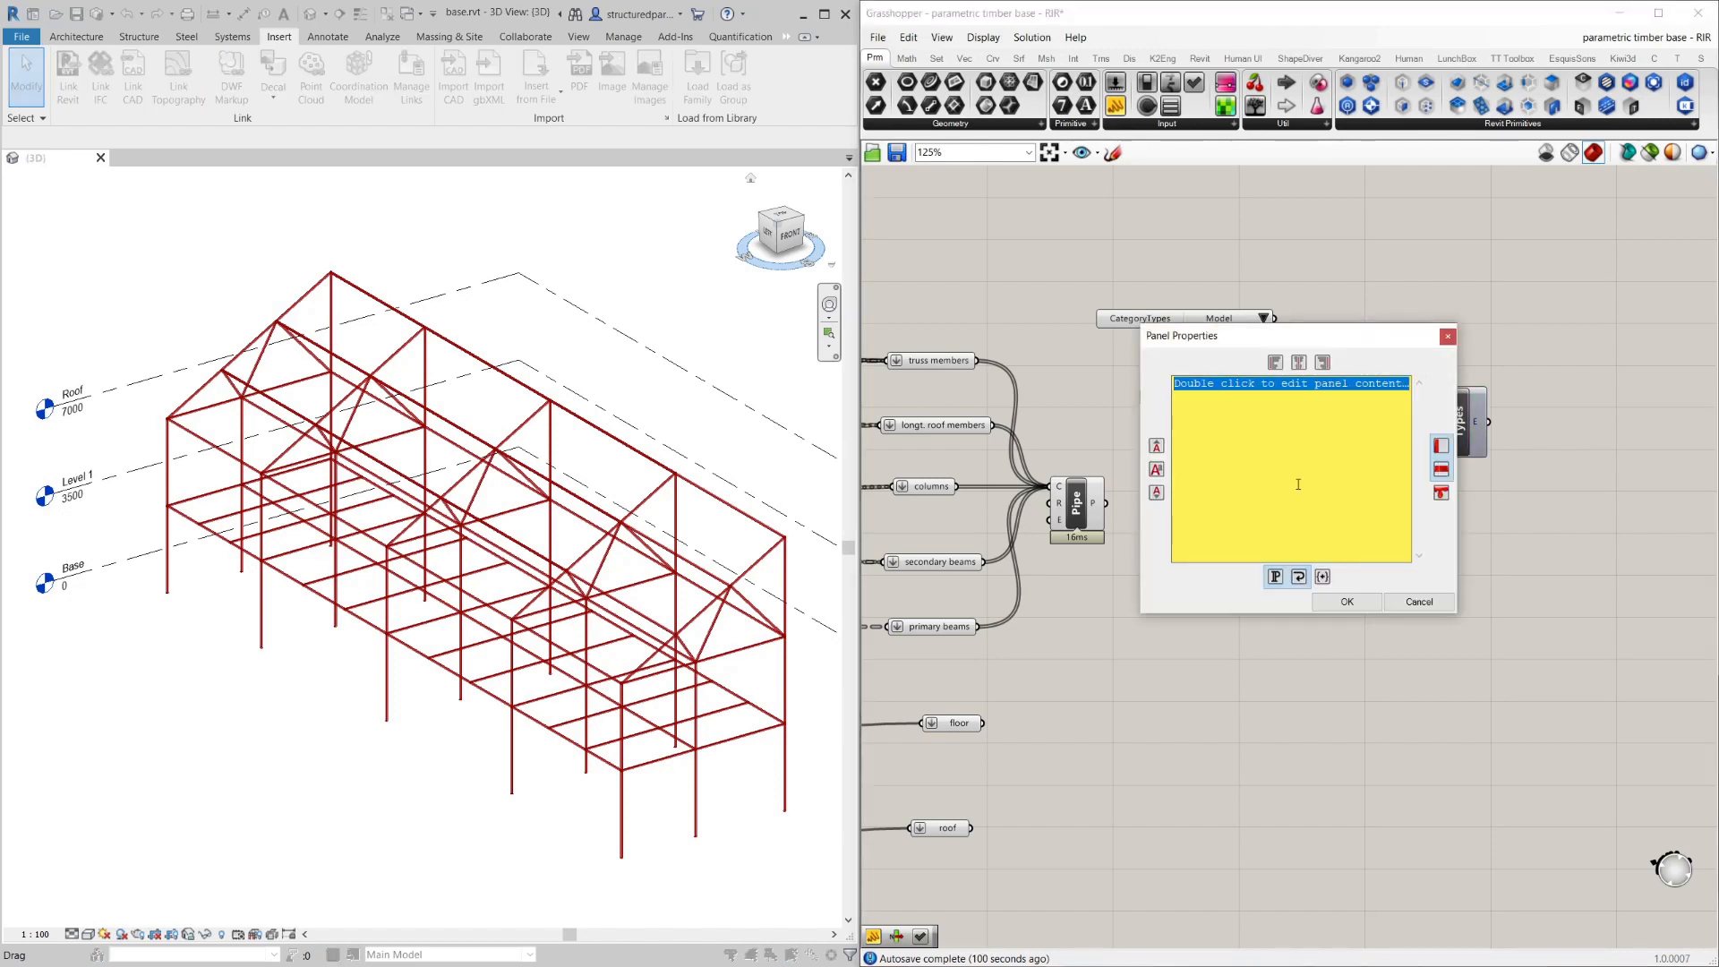
{"action": "type", "text": "Glu"}
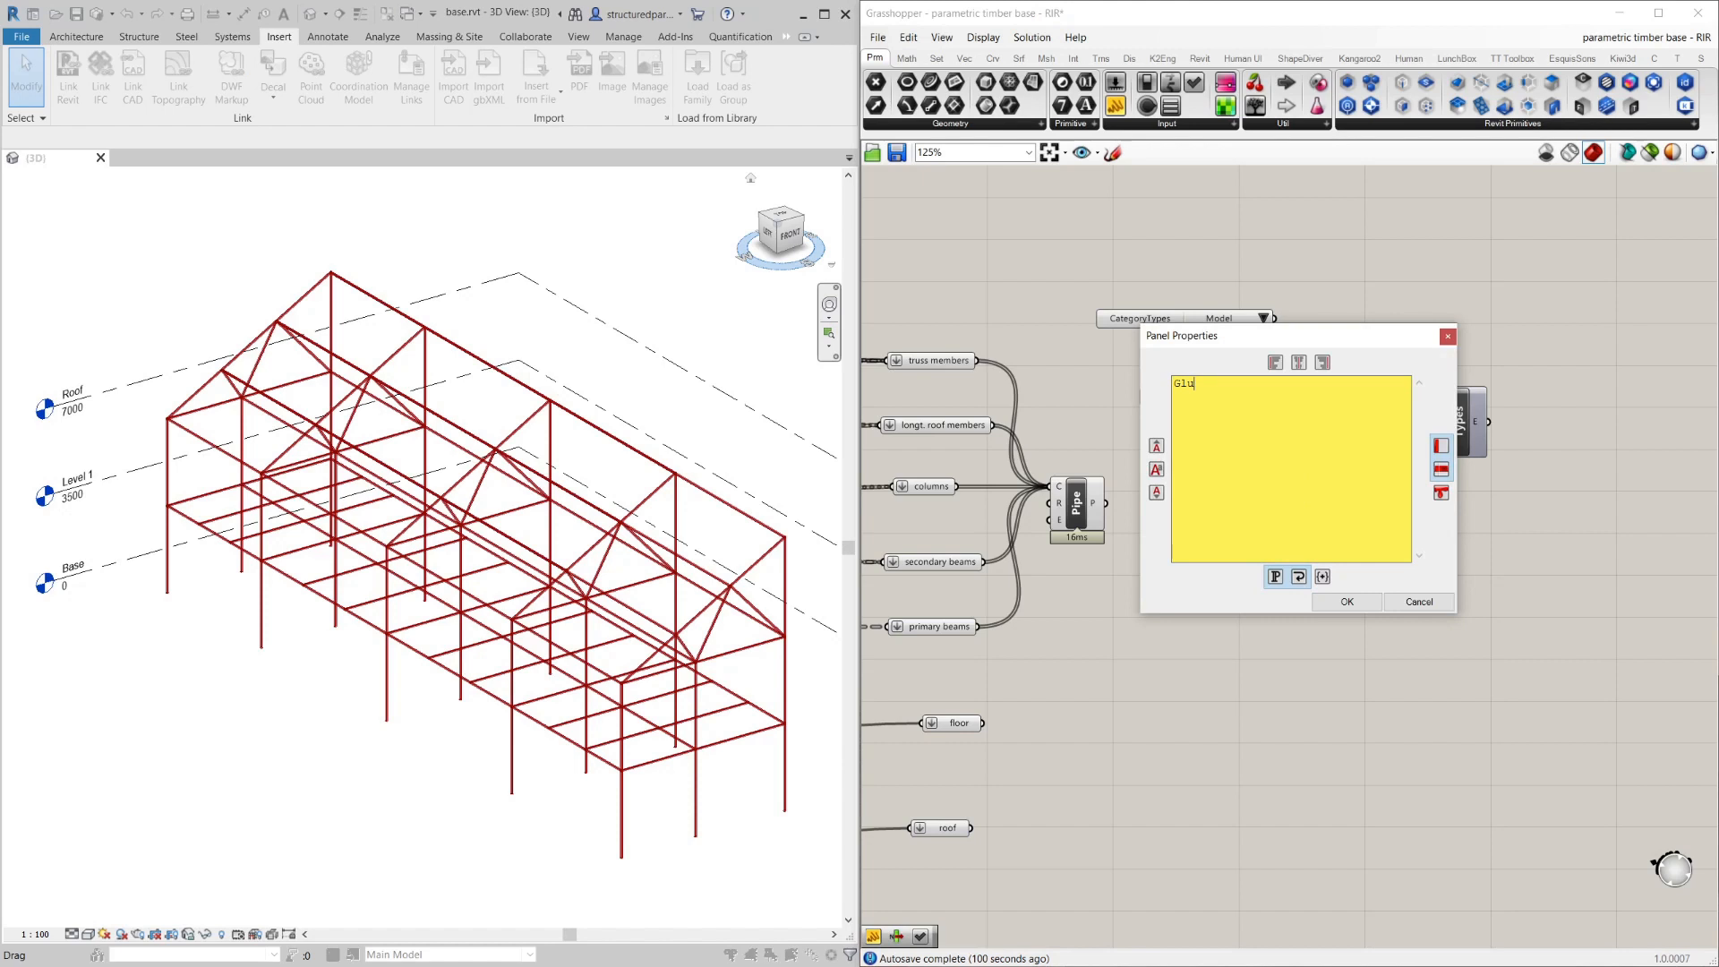
{"action": "type", "text": "lam"}
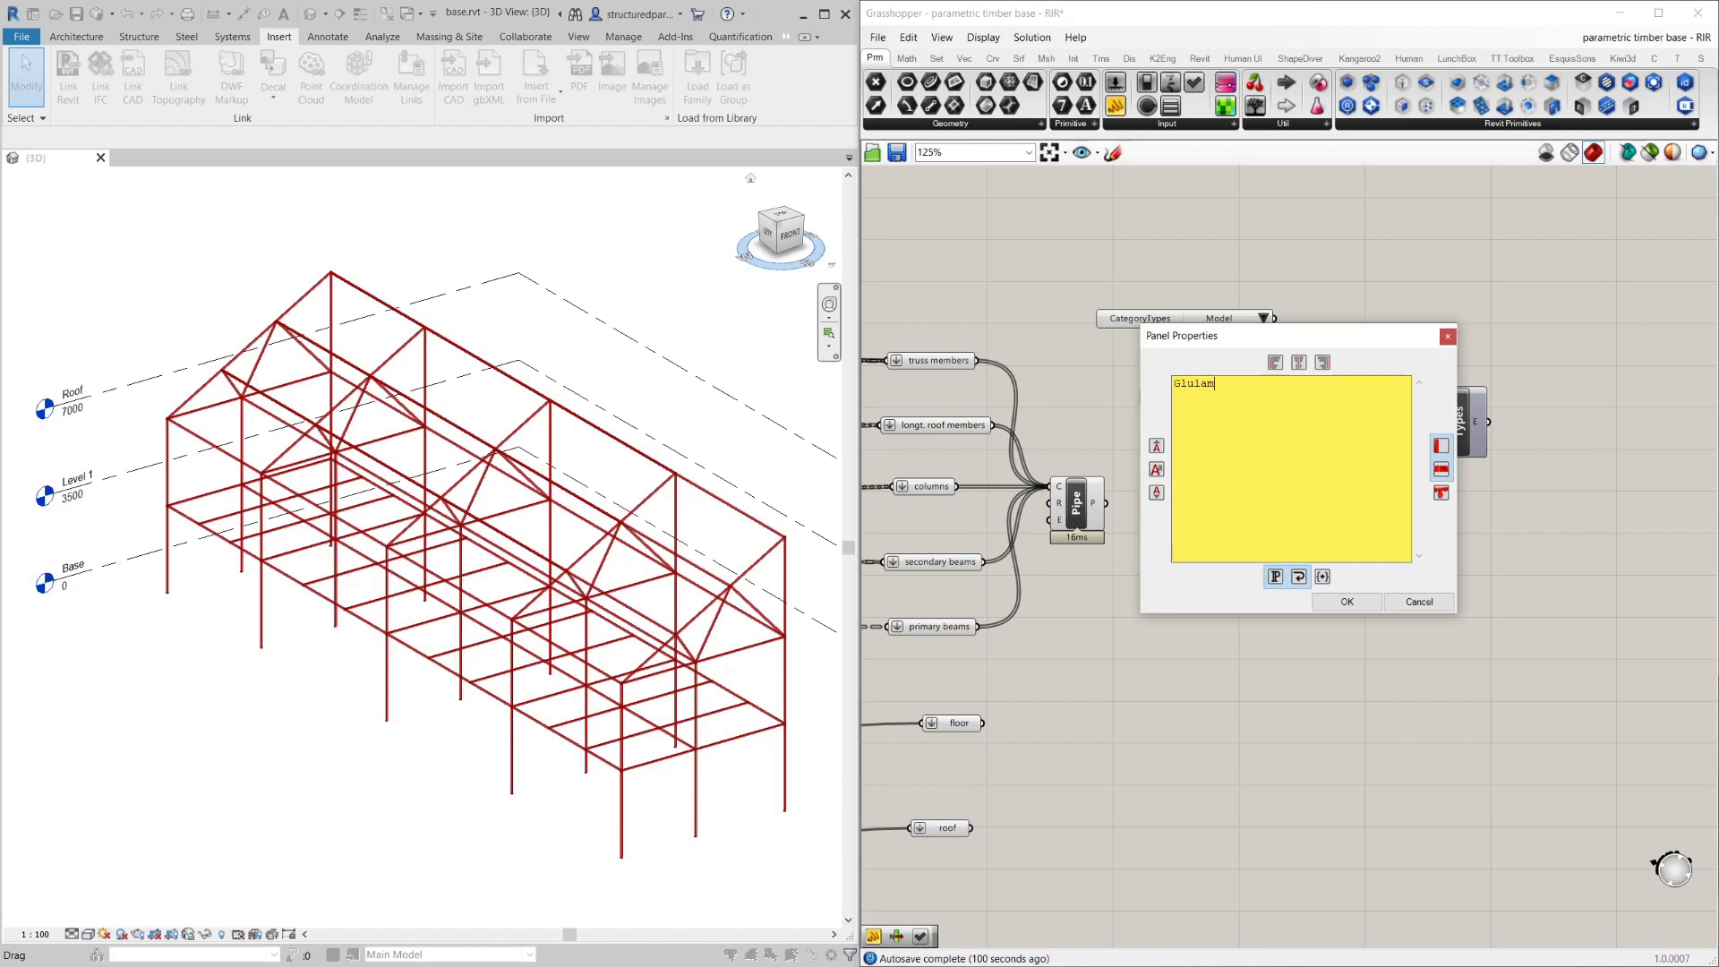
{"action": "type", "text": "-Western Species"}
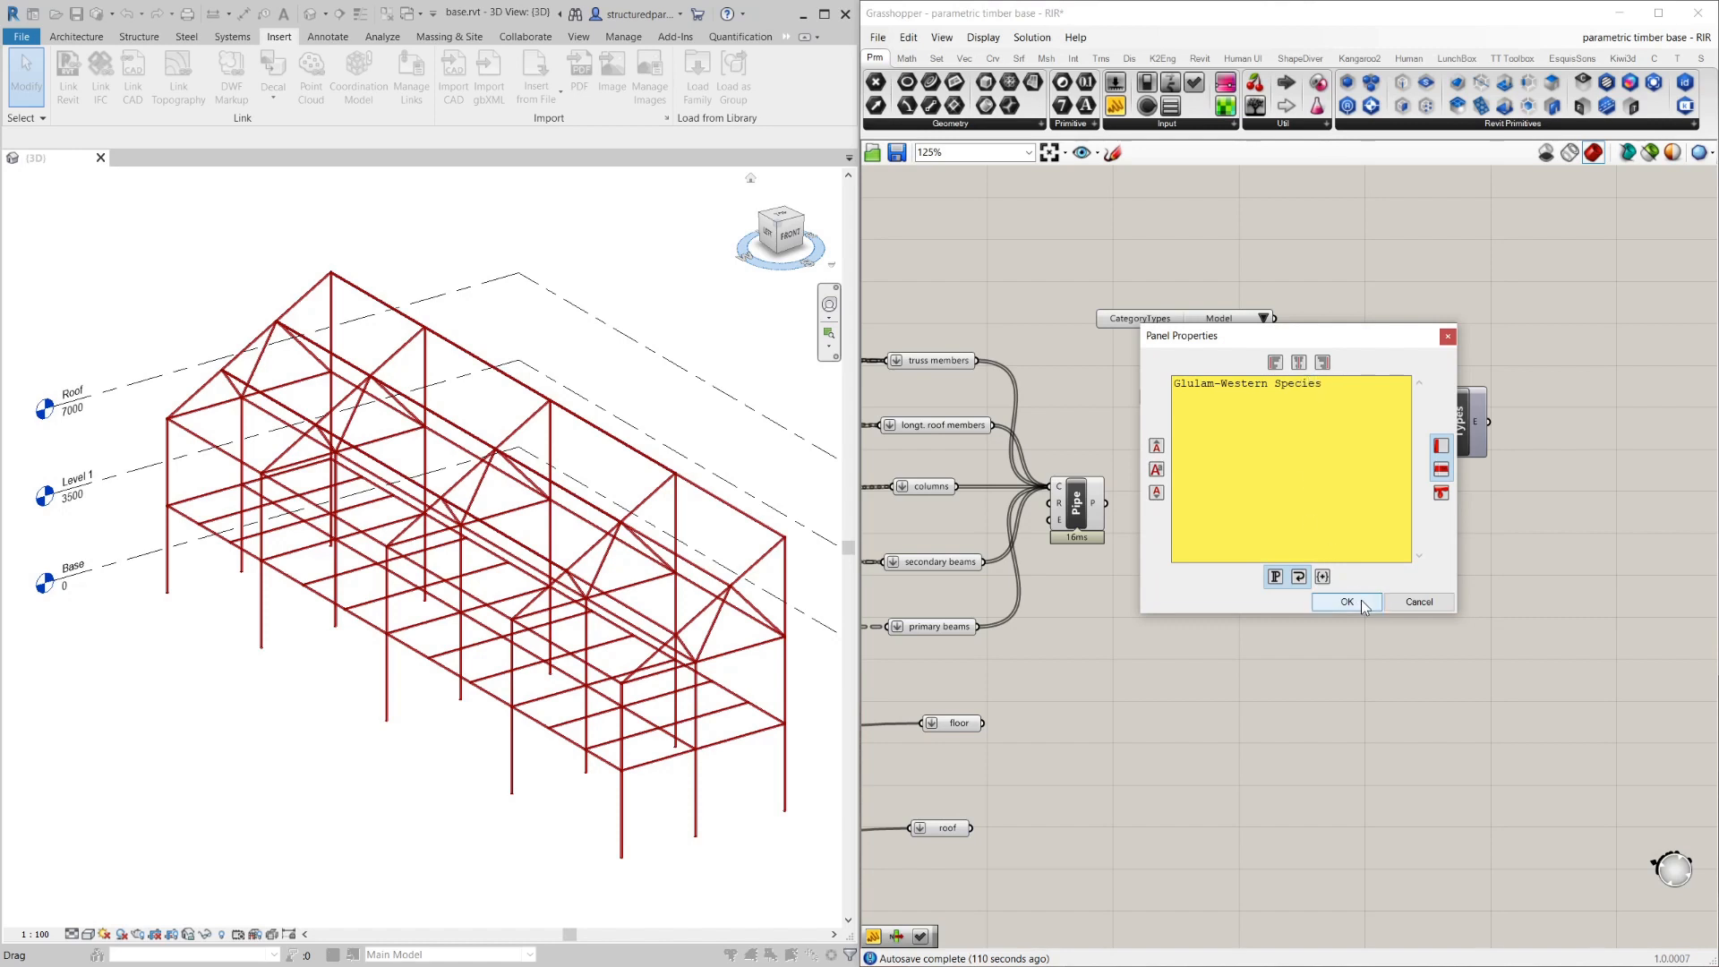
{"action": "left_click", "coordinate": [1347, 602]}
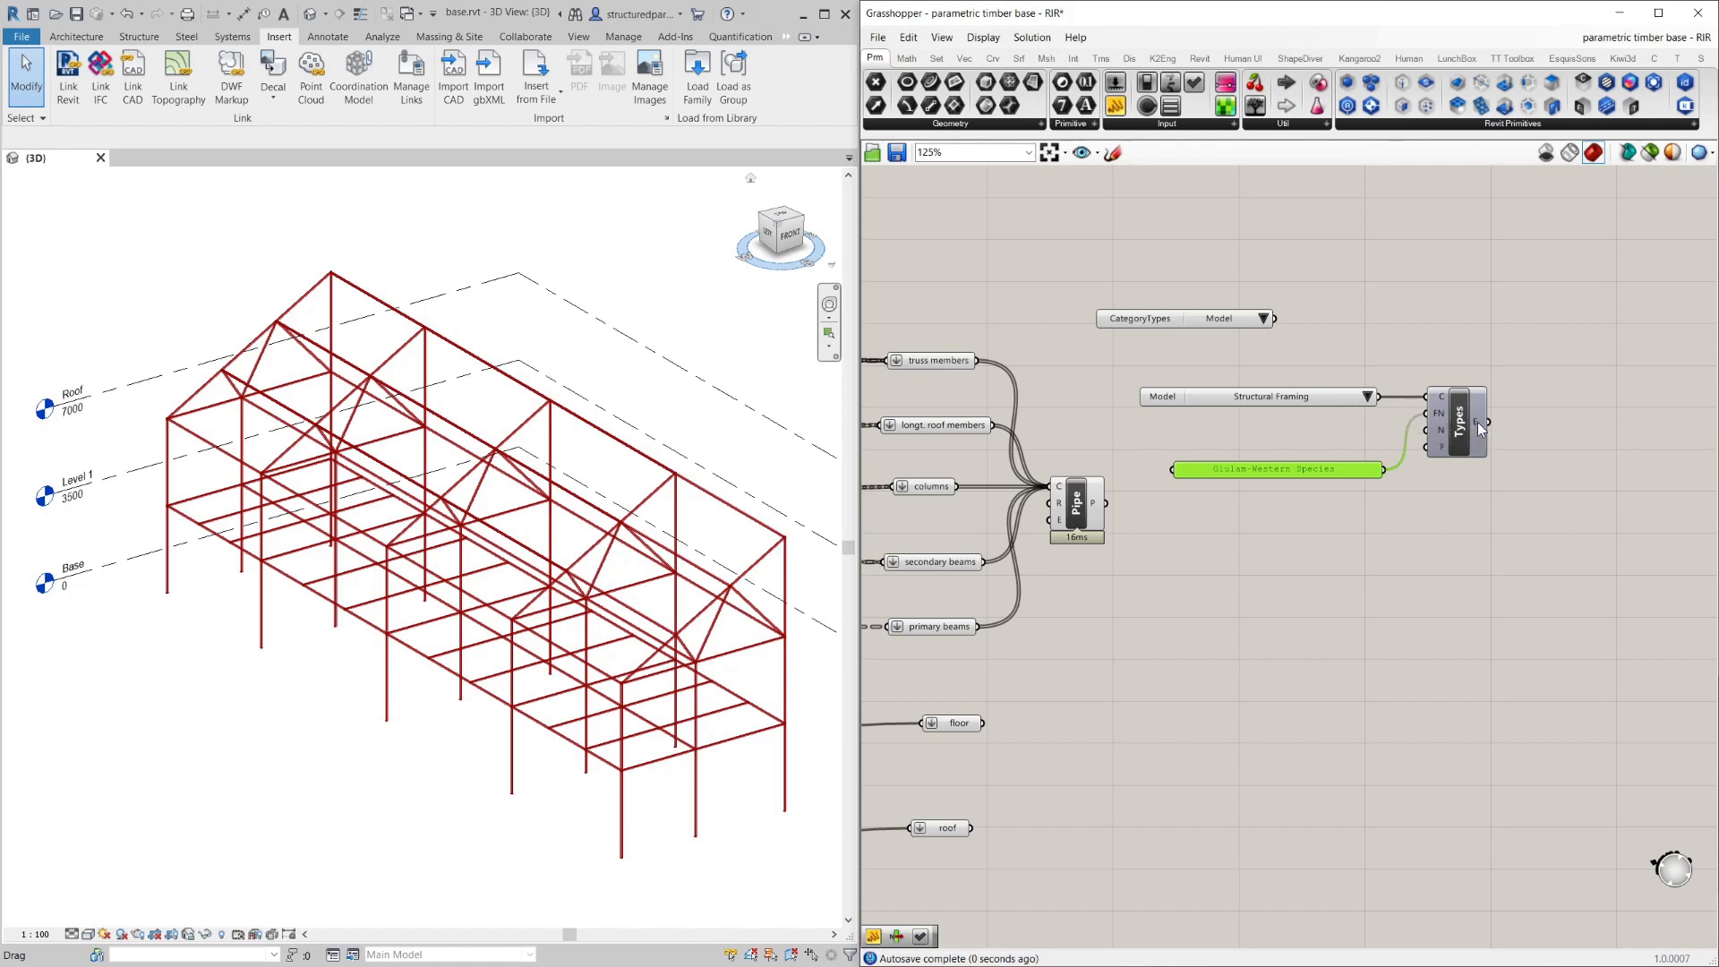
{"action": "mouse_move", "coordinate": [1481, 428]}
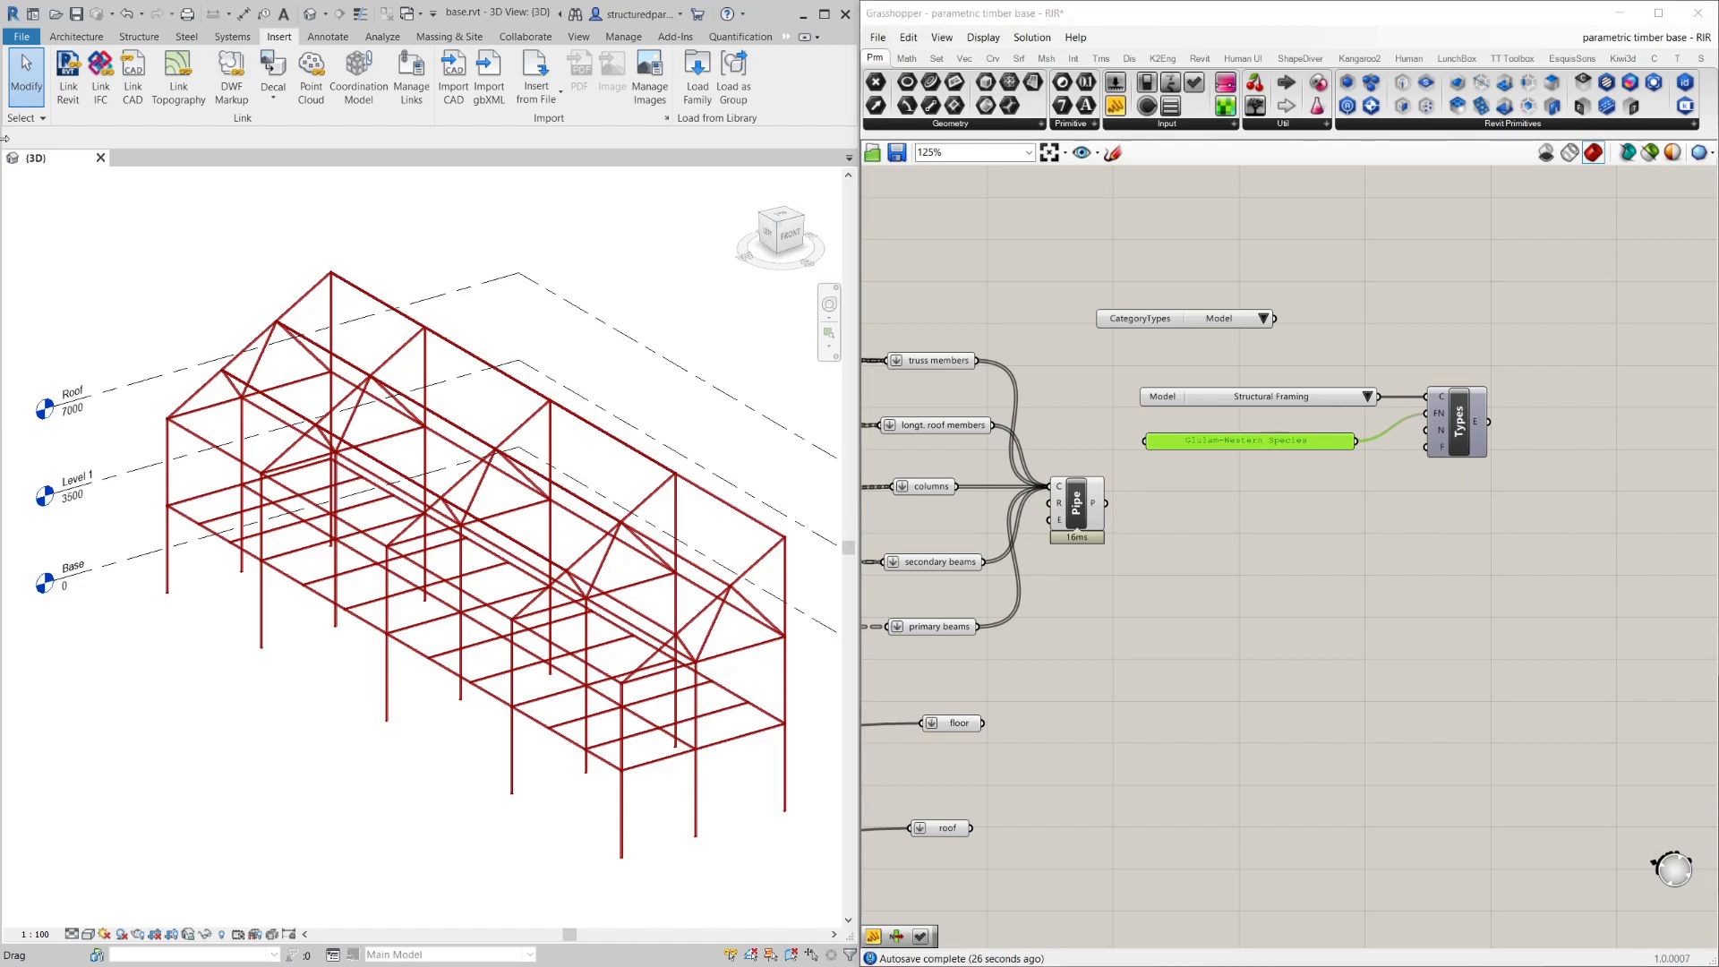
{"action": "left_click", "coordinate": [1248, 441]}
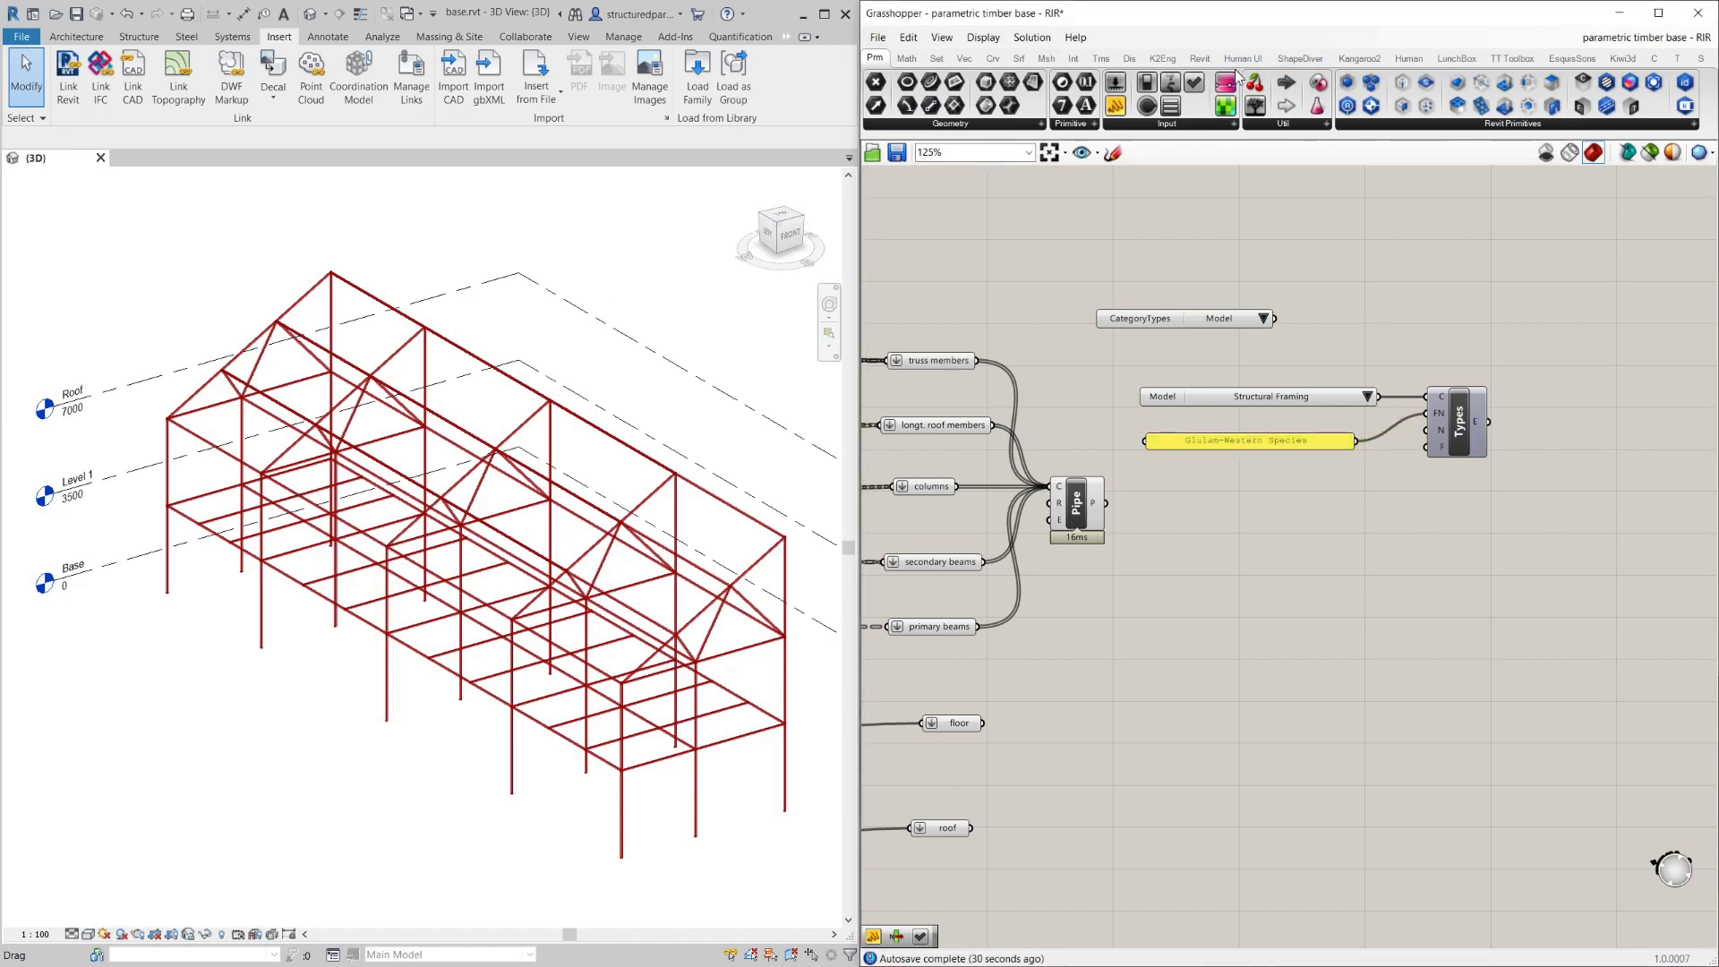
Wire the Glulam-Western Species type from the list item into the Beam's T input.
{"action": "left_click", "coordinate": [1198, 58]}
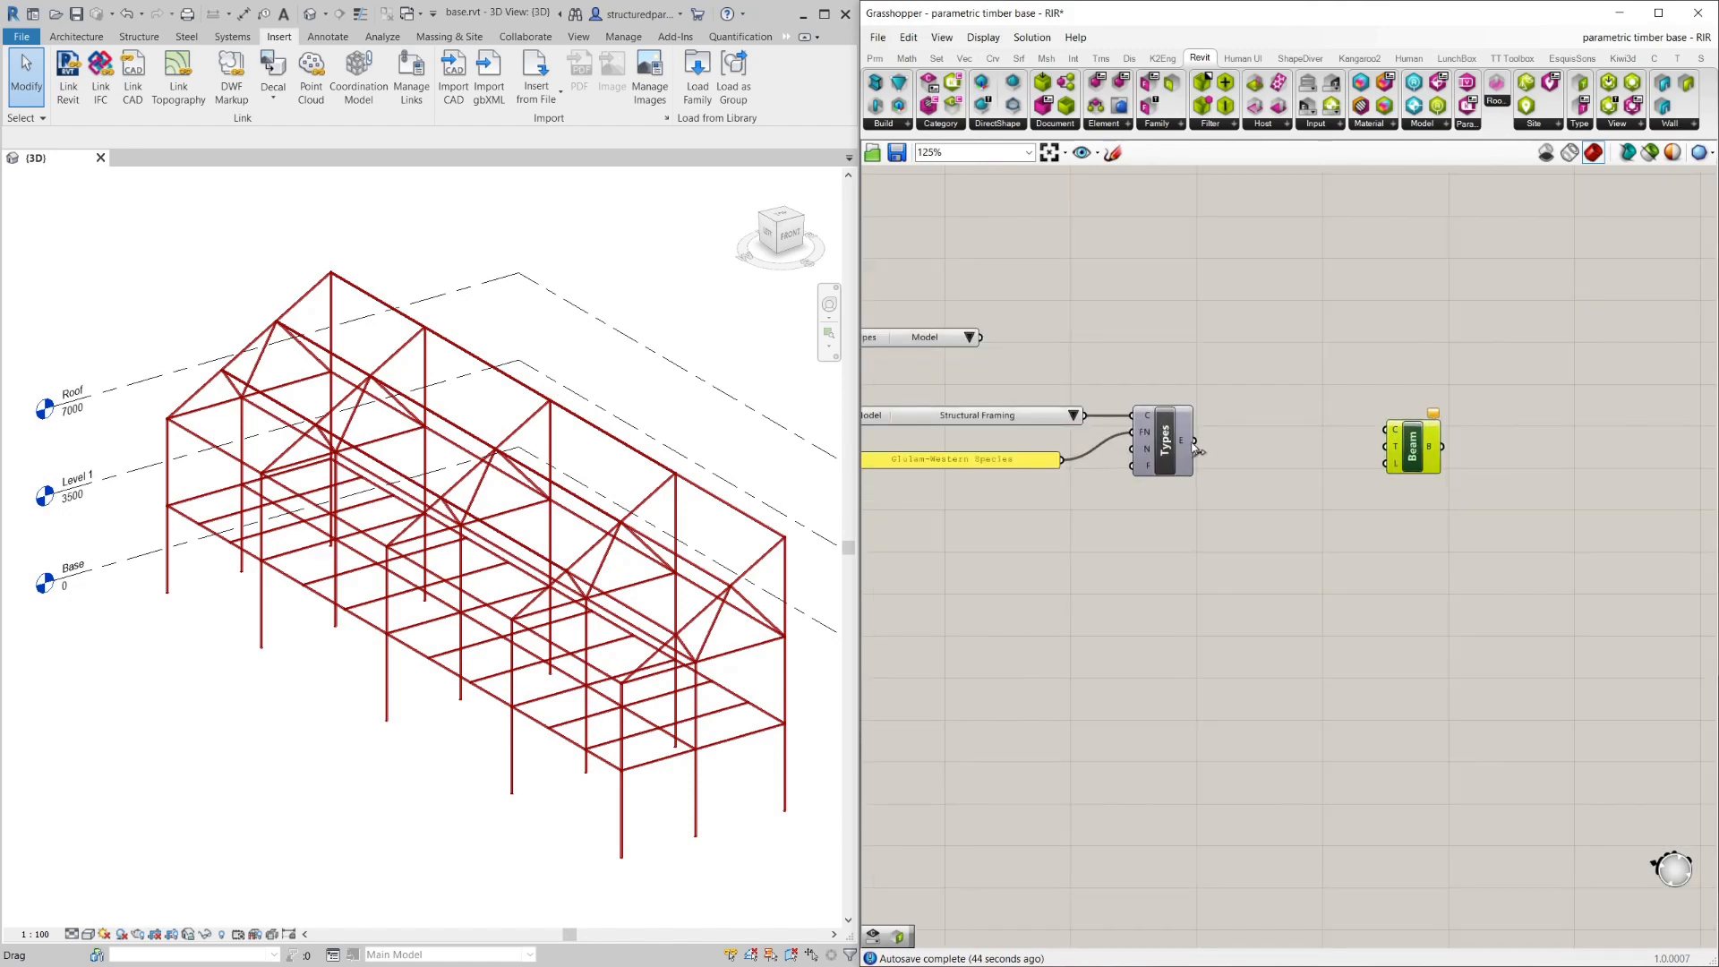
{"action": "mouse_move", "coordinate": [1192, 444]}
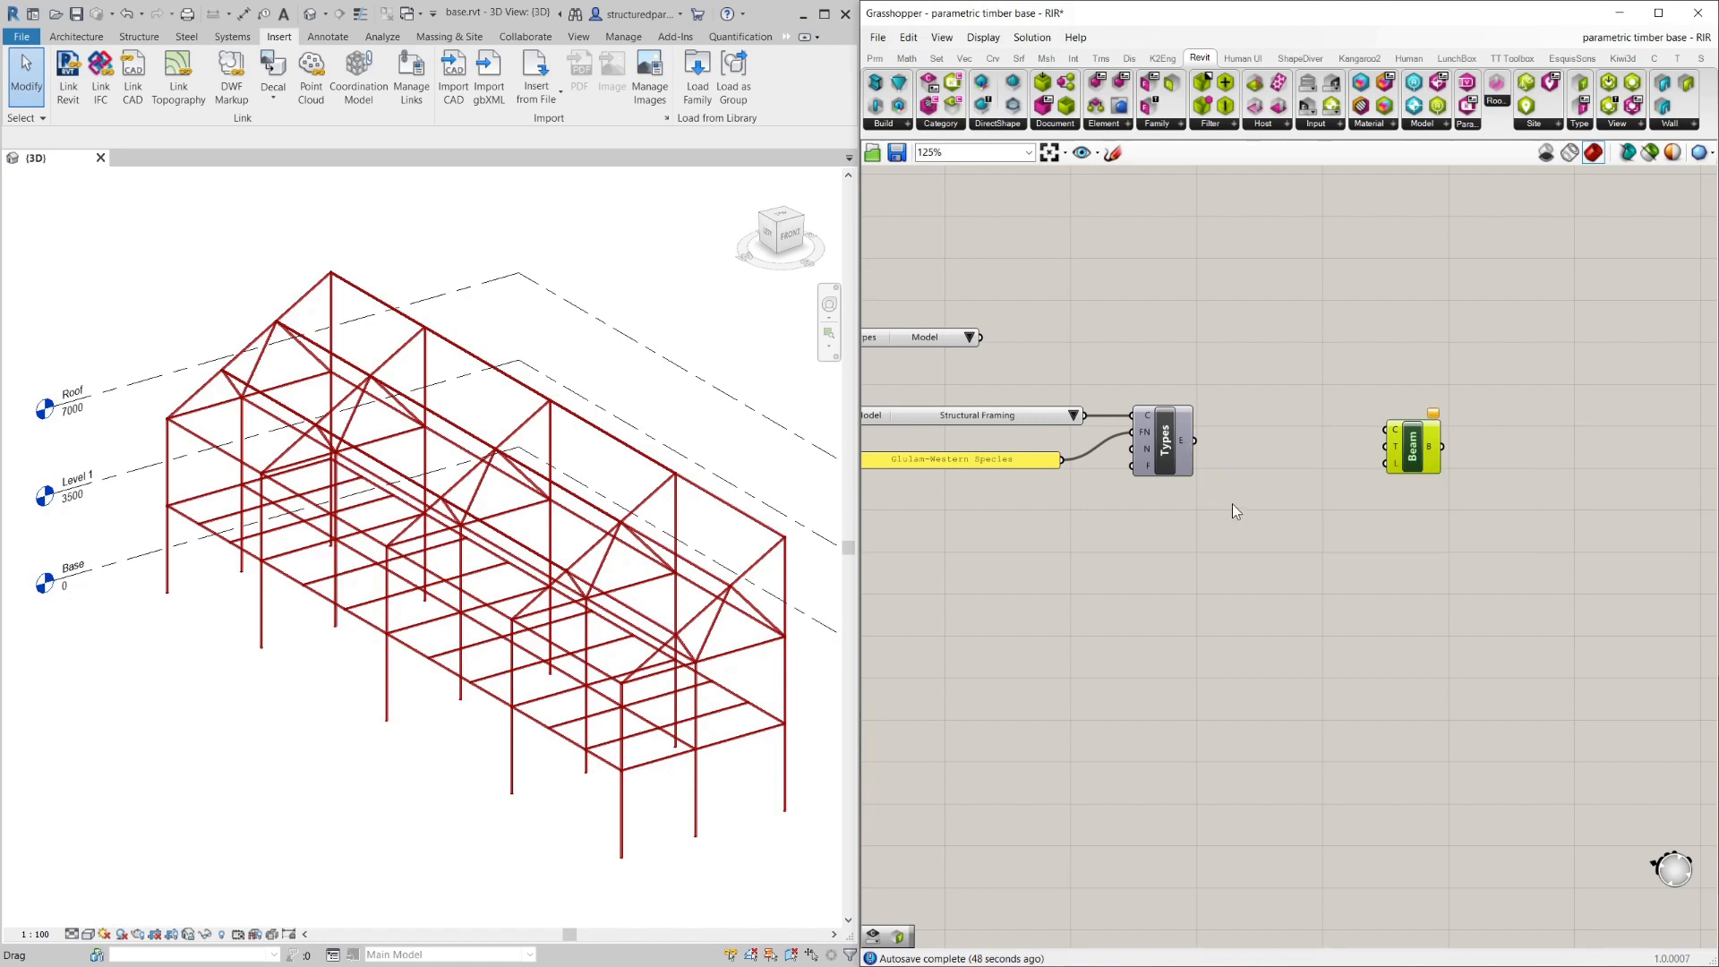
{"action": "left_click", "coordinate": [936, 57]}
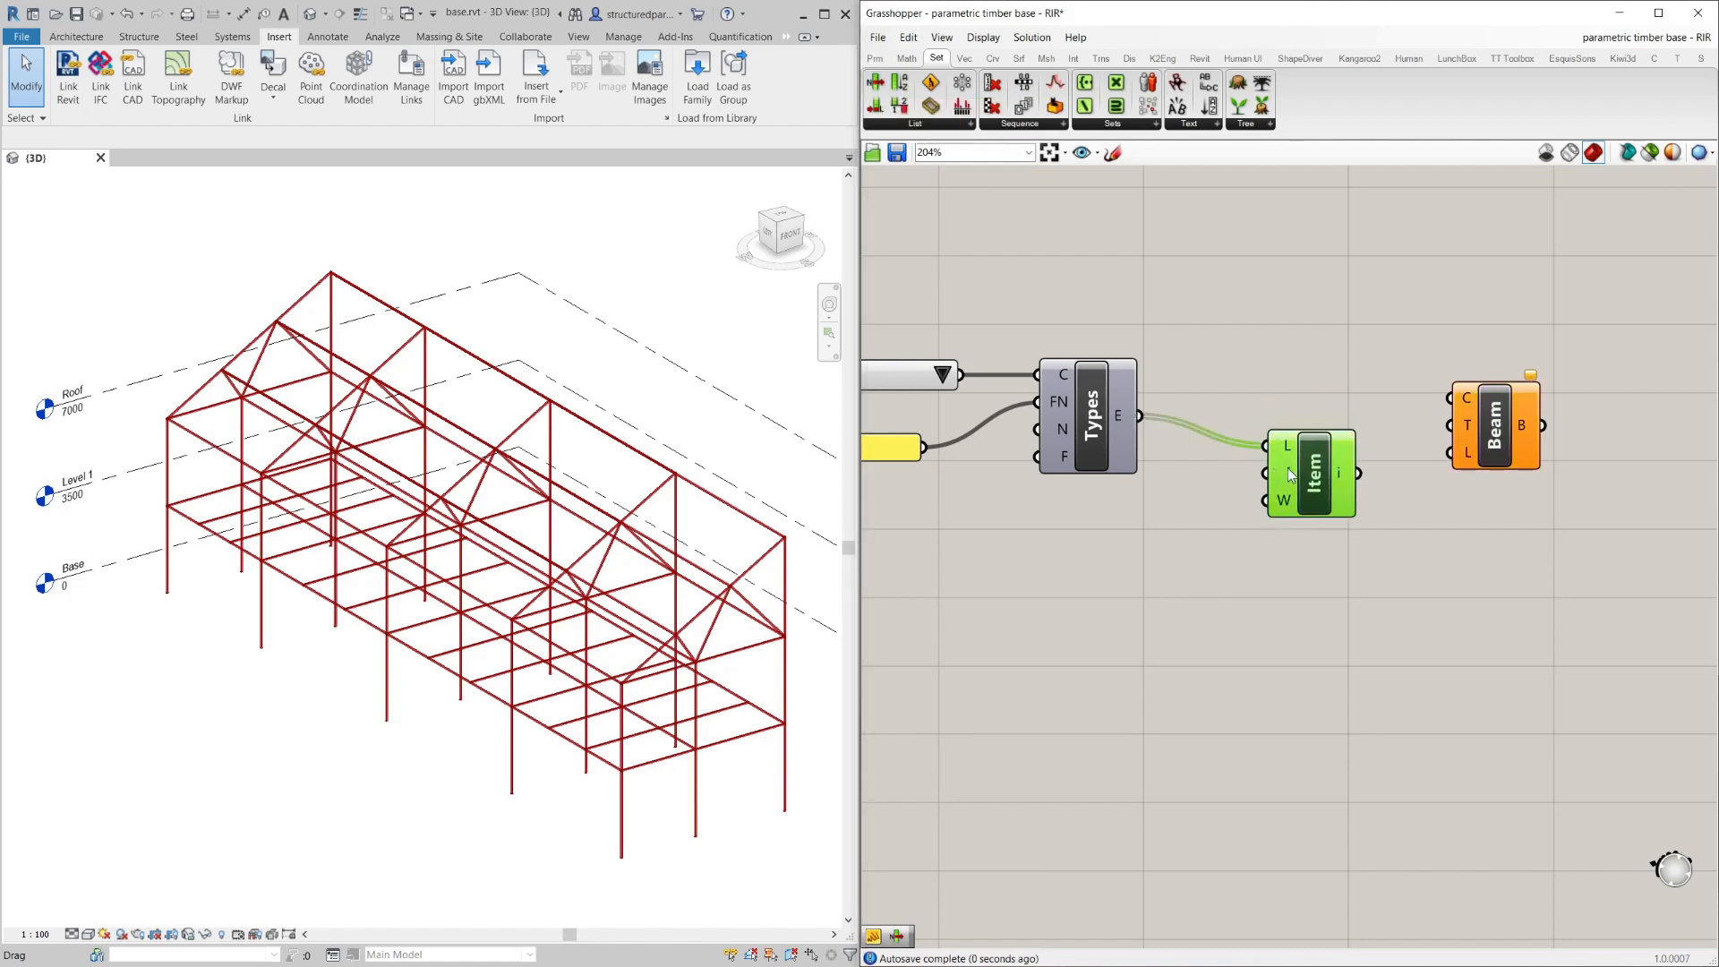
{"action": "mouse_move", "coordinate": [1347, 473]}
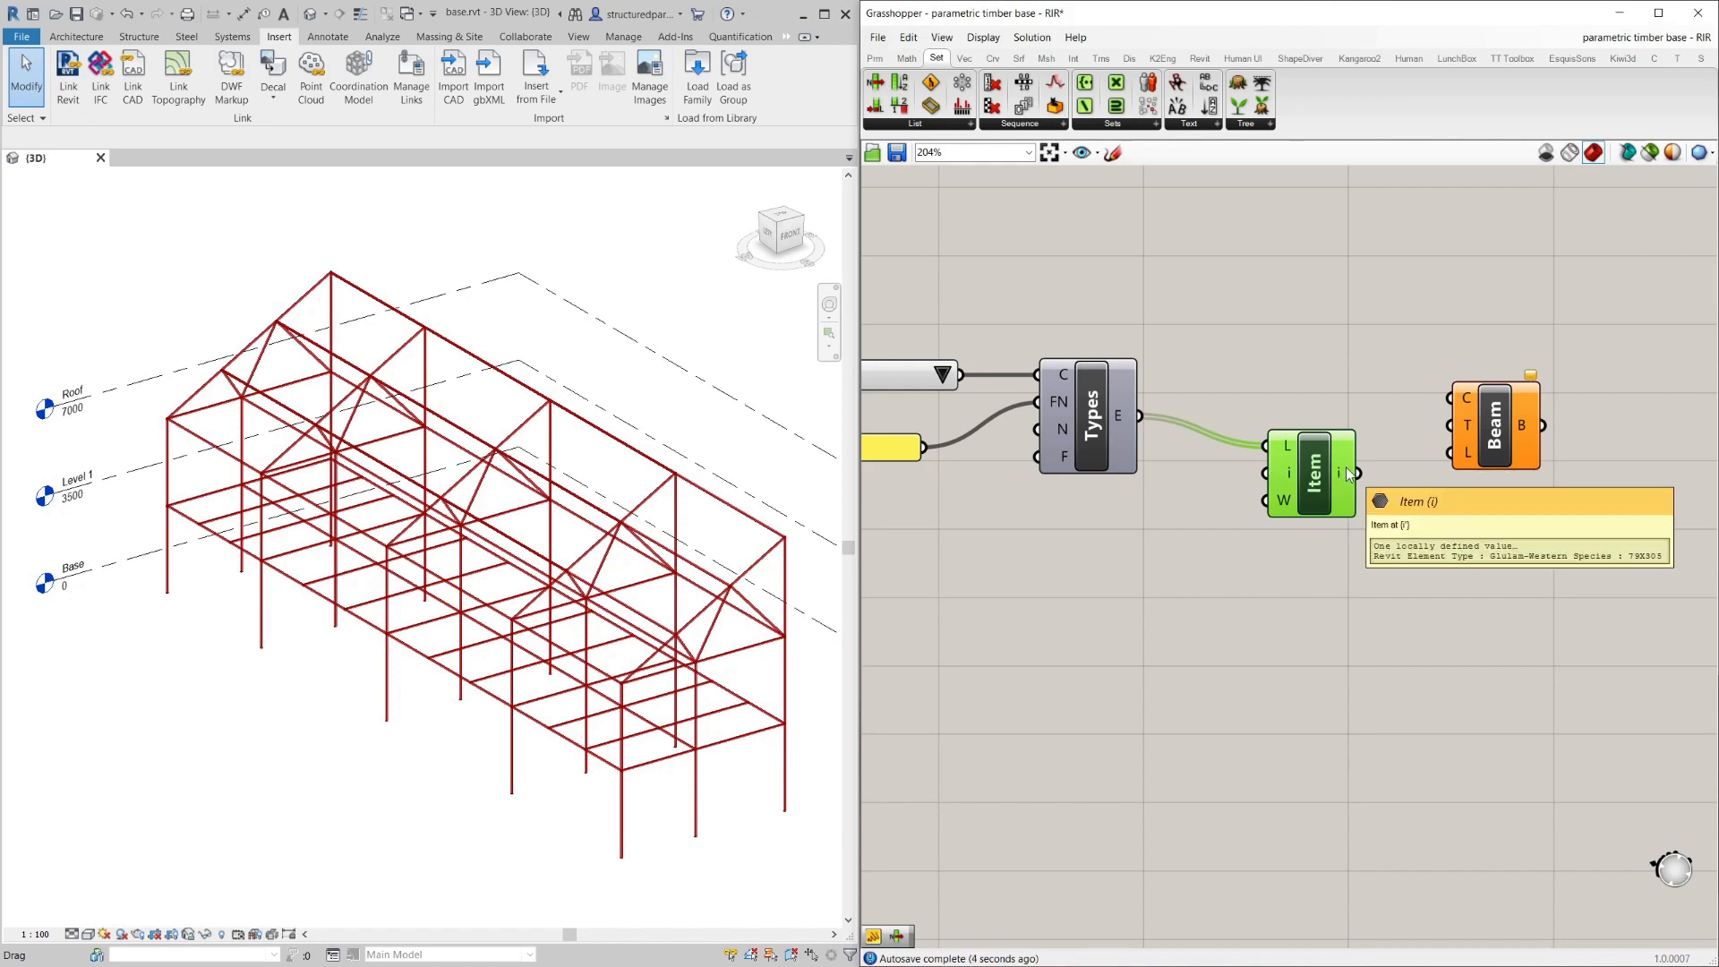
{"action": "left_click_drag", "start_coordinate": [1311, 471], "coordinate": [1250, 444]}
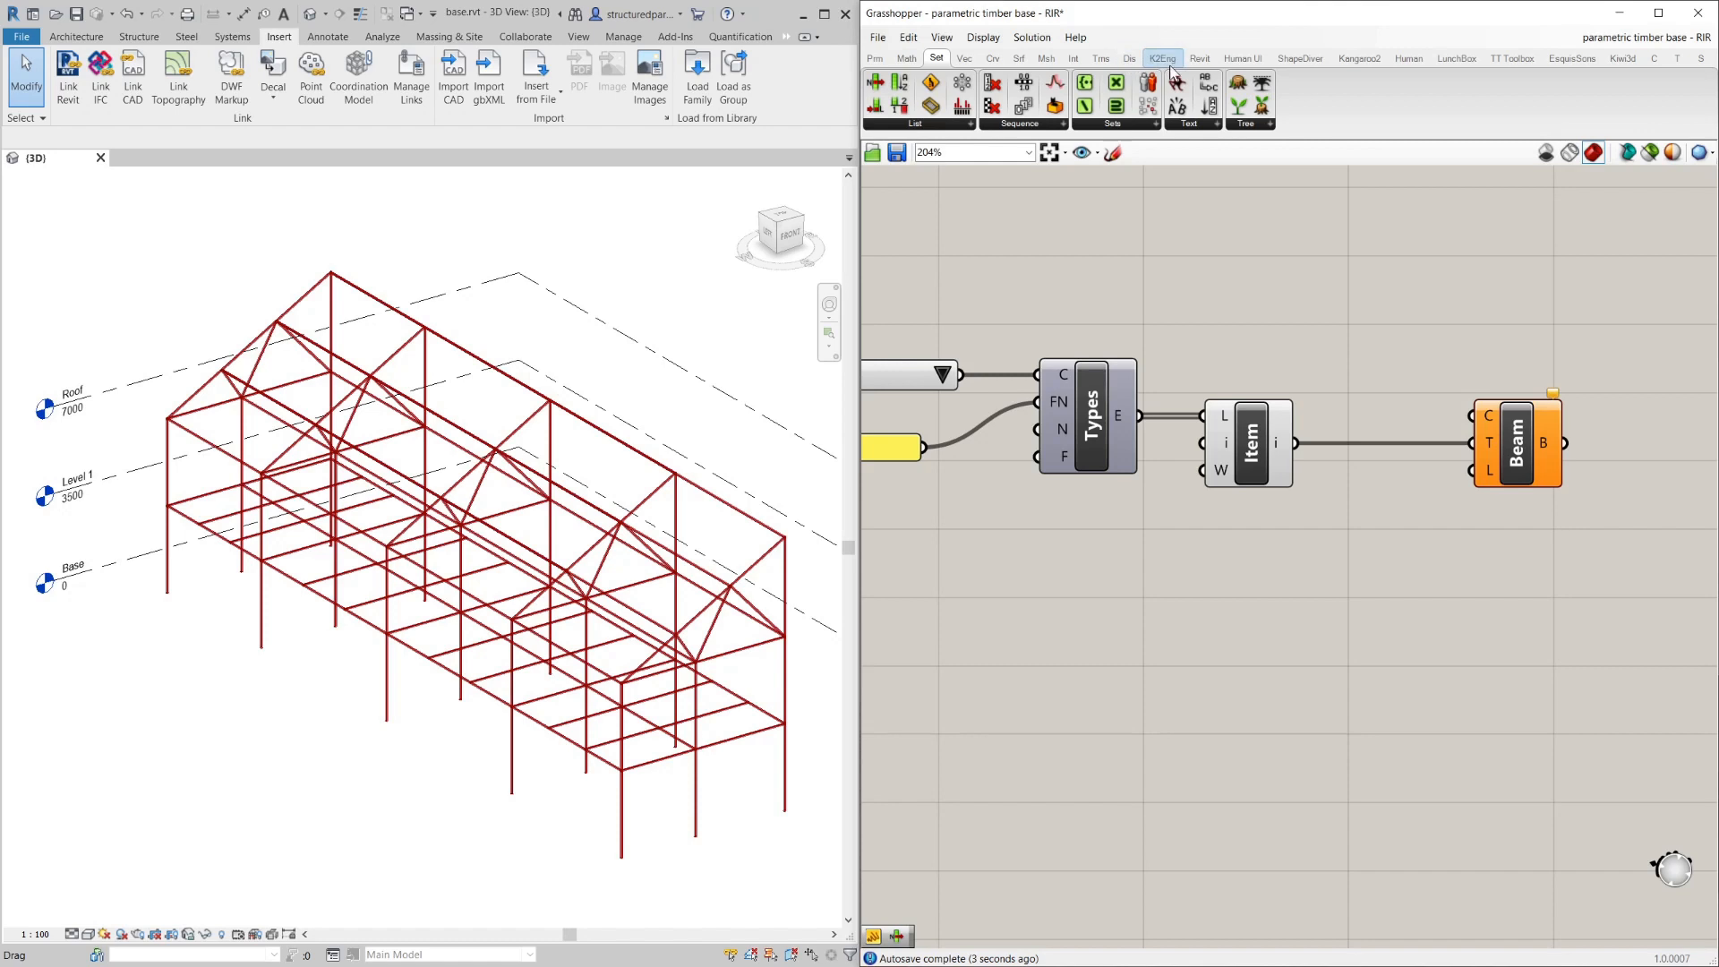
Add a Levels Picker set to Level 1 for the Beam's level input.
{"action": "left_click", "coordinate": [1199, 57]}
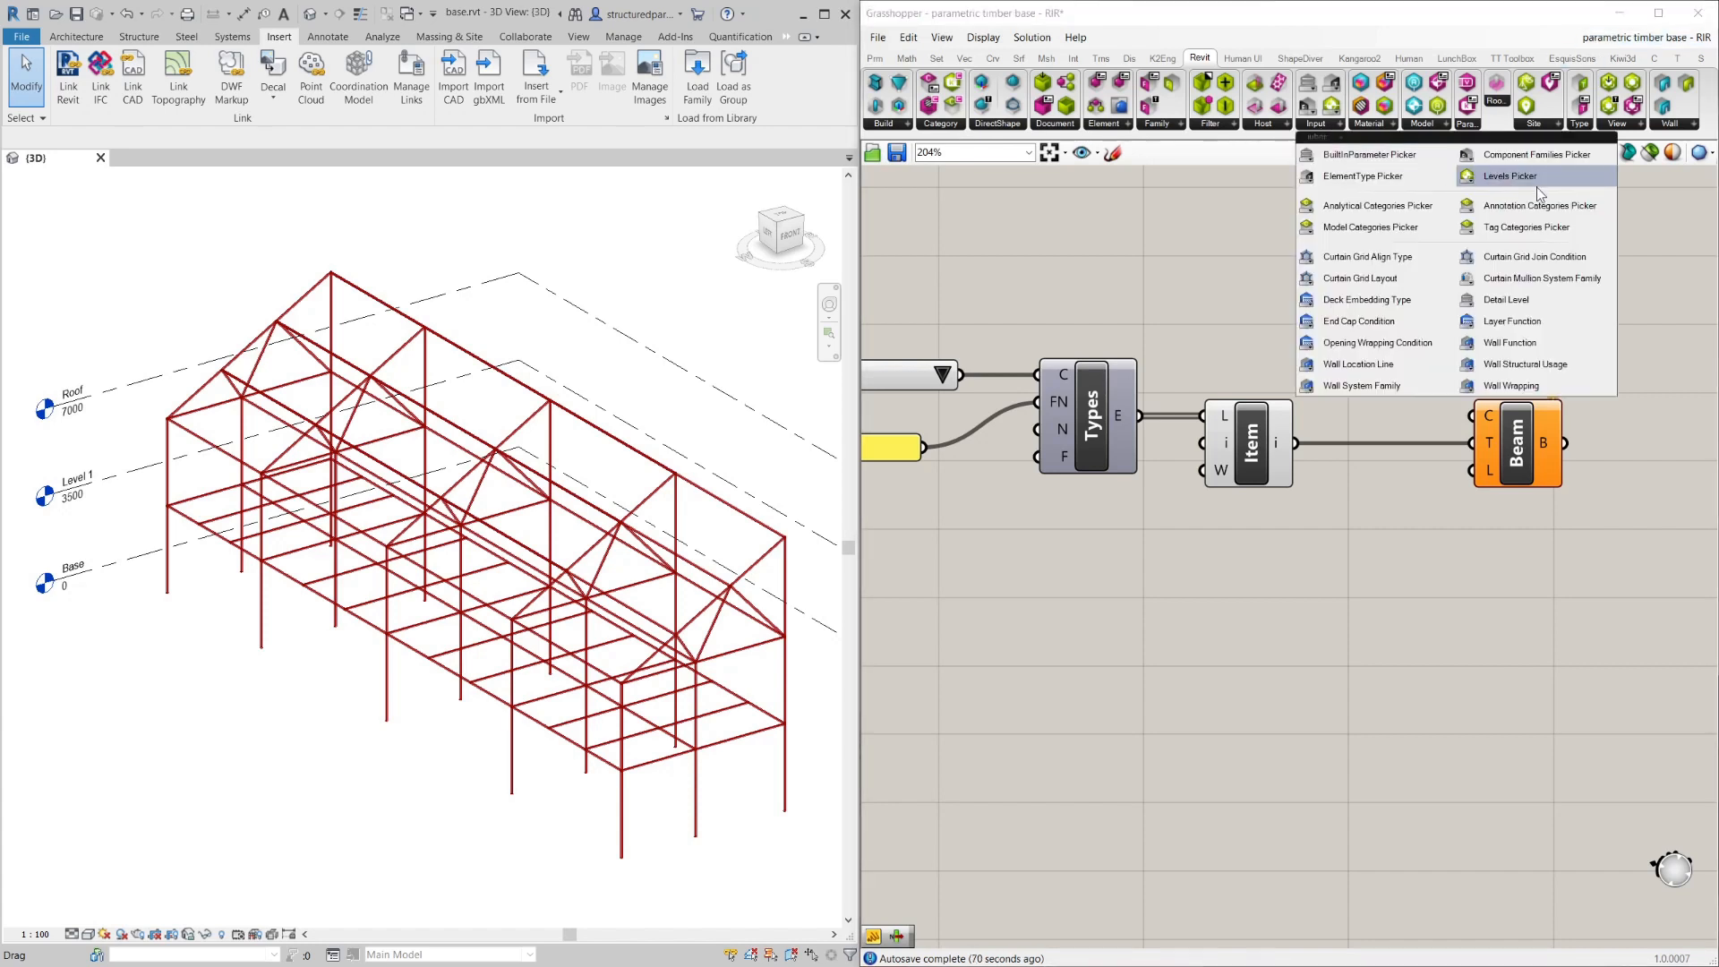
{"action": "left_click", "coordinate": [1509, 175]}
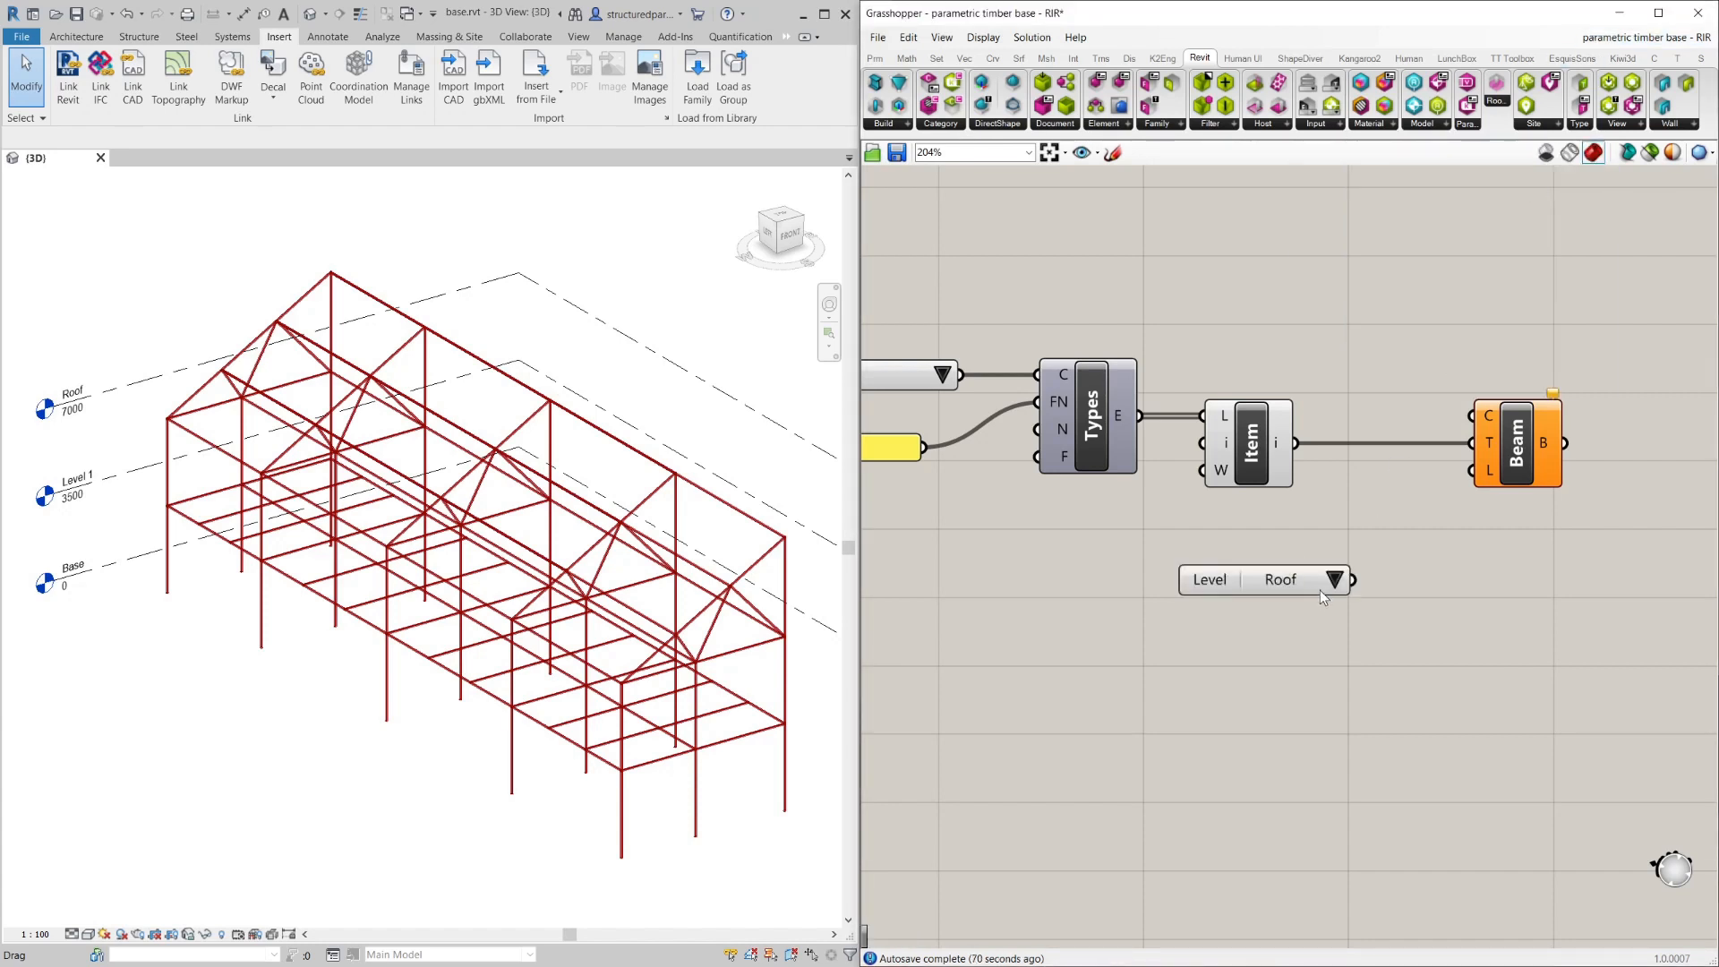
{"action": "left_click", "coordinate": [1336, 578]}
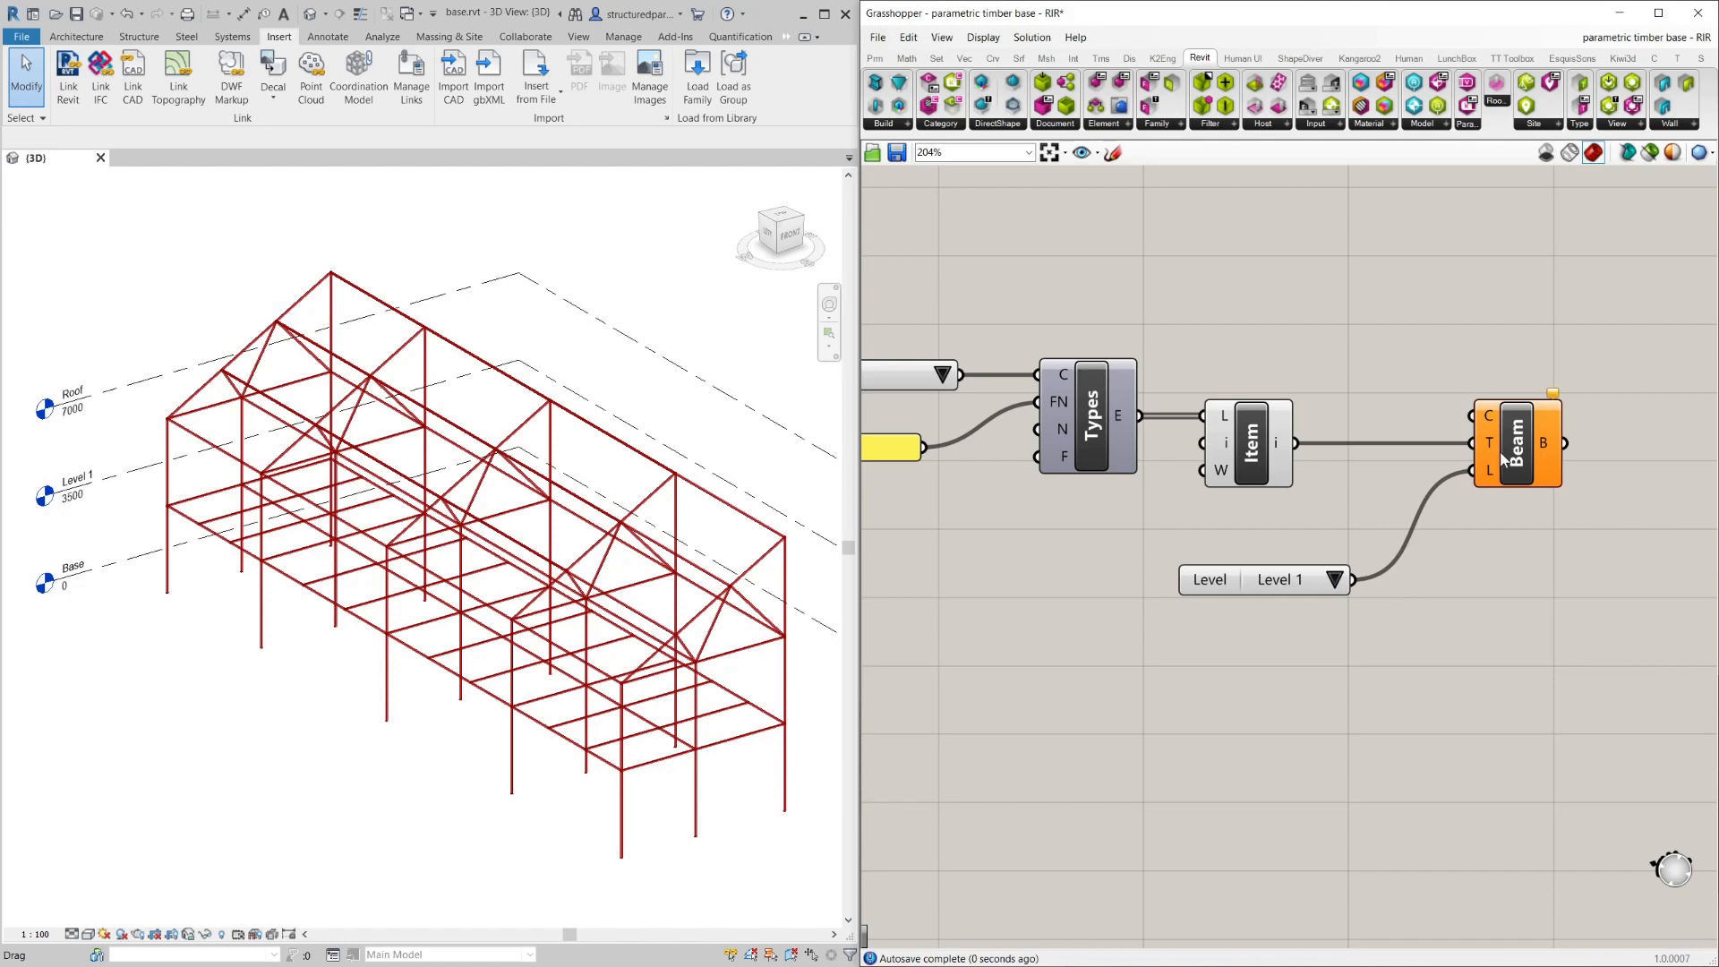
{"action": "scroll", "scroll_direction": "down", "scroll_amount": 3}
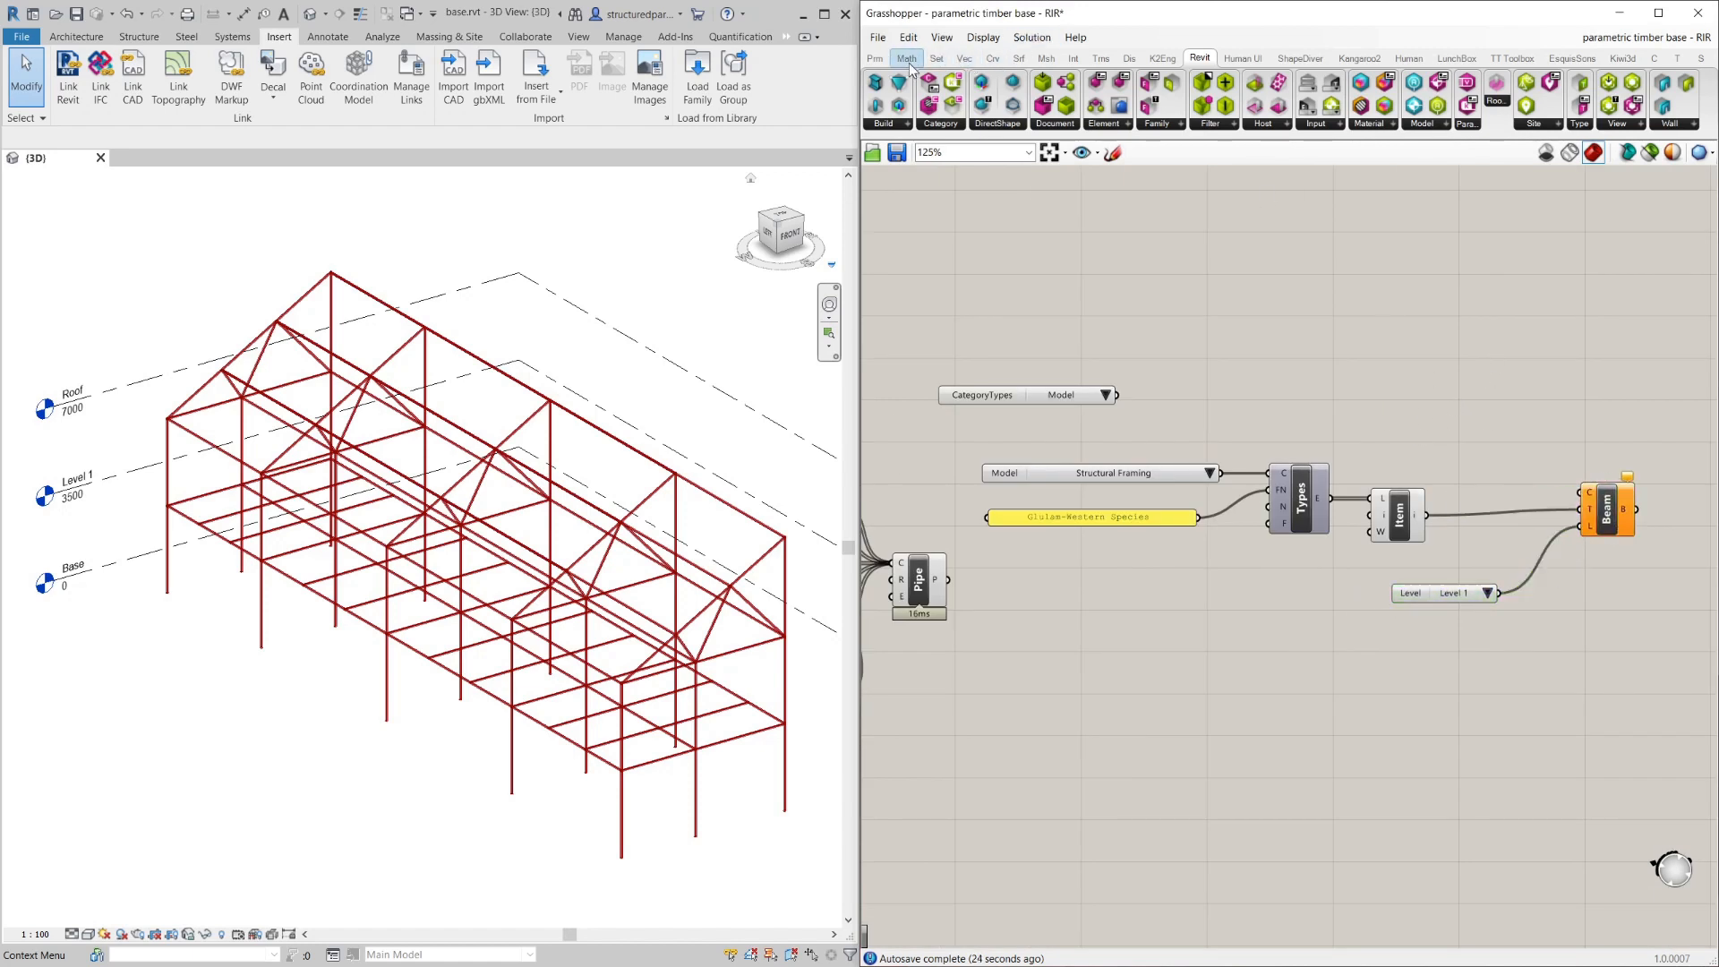
Add a Stream Filter from the Sets > Tree components to the definition.
{"action": "left_click", "coordinate": [935, 57]}
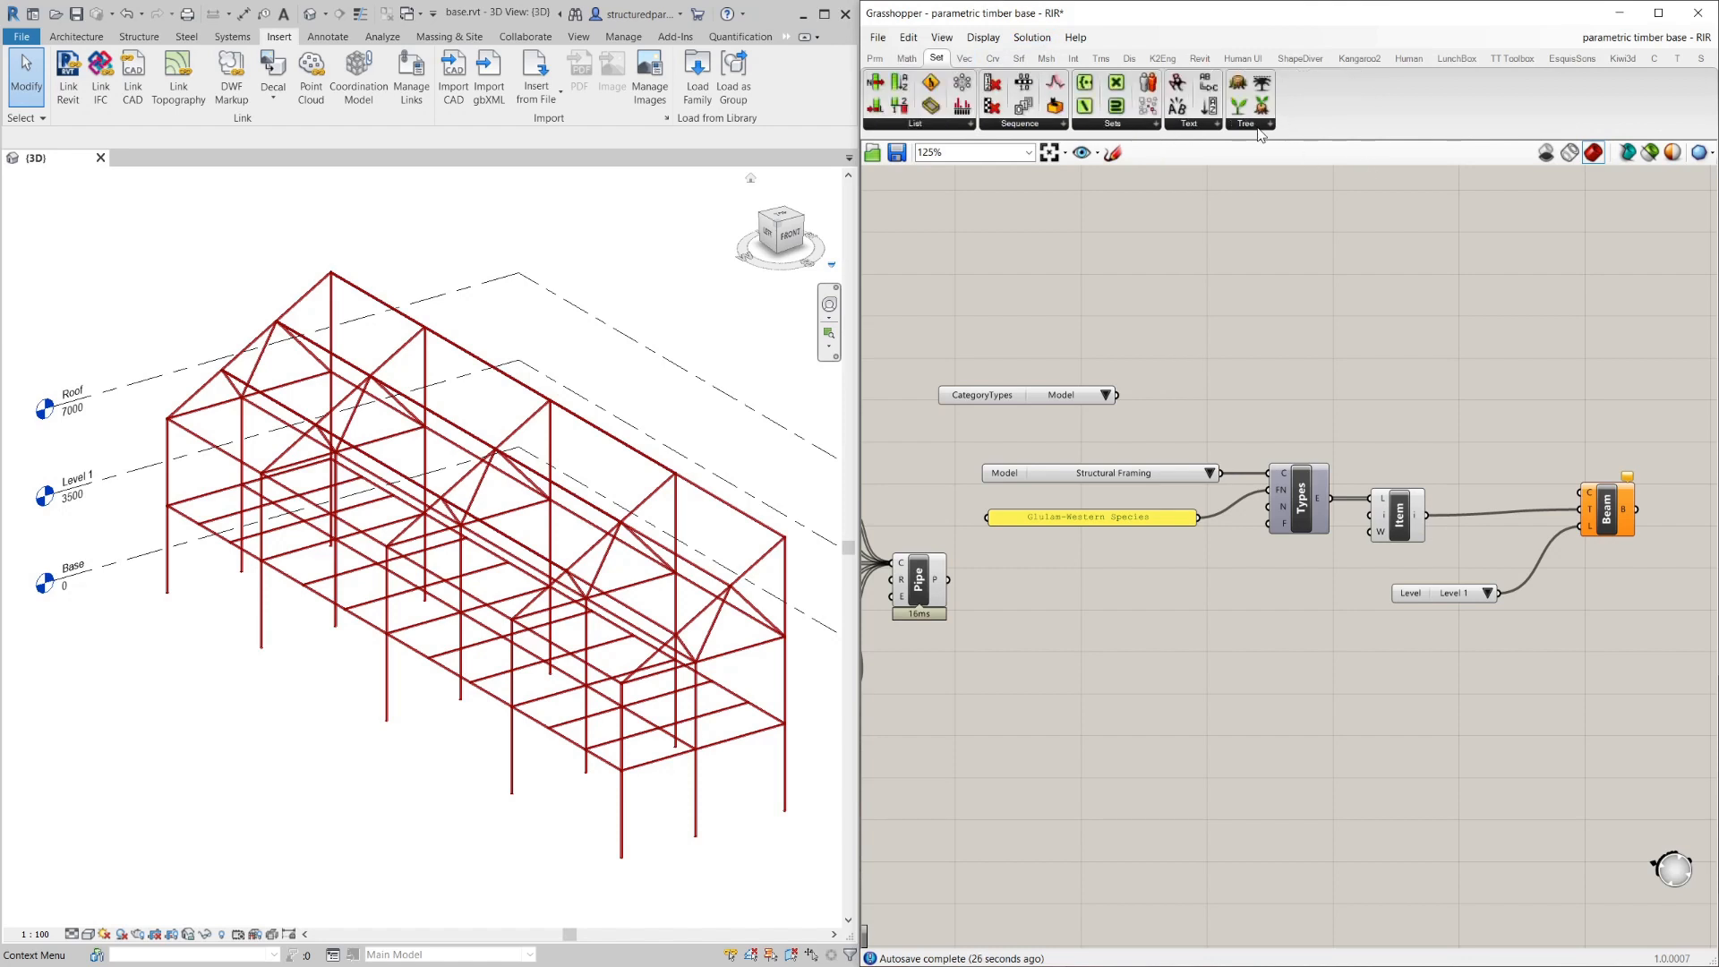
{"action": "left_click", "coordinate": [1245, 124]}
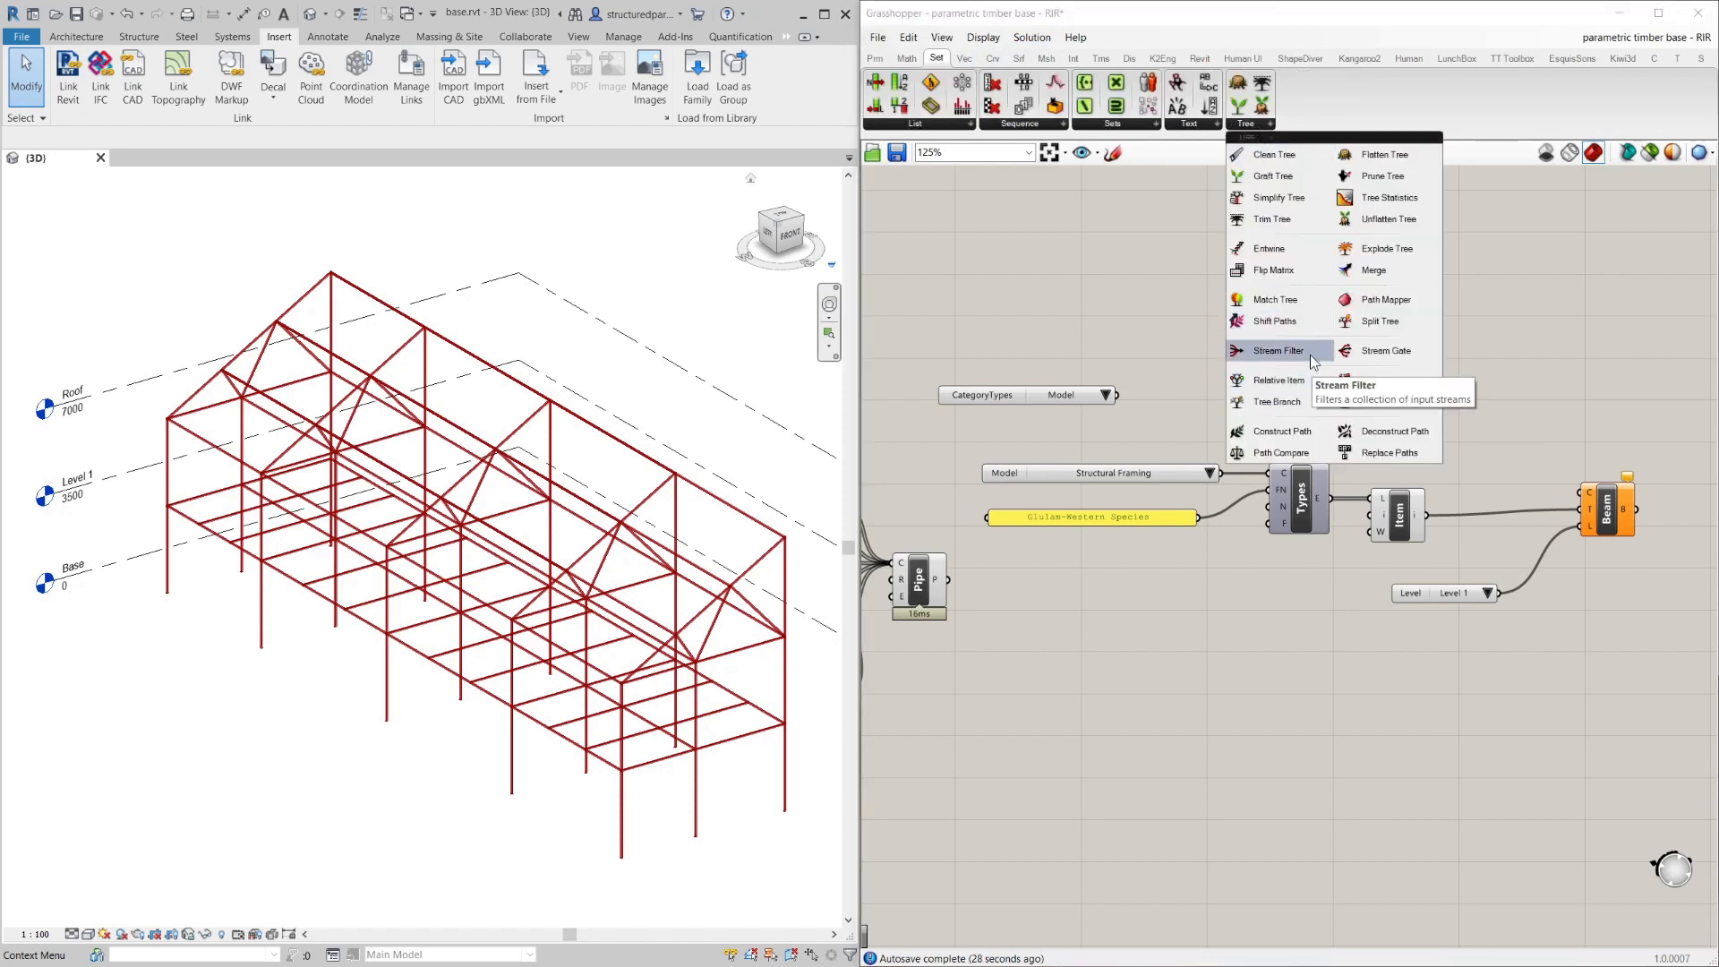
{"action": "left_click", "coordinate": [1275, 350]}
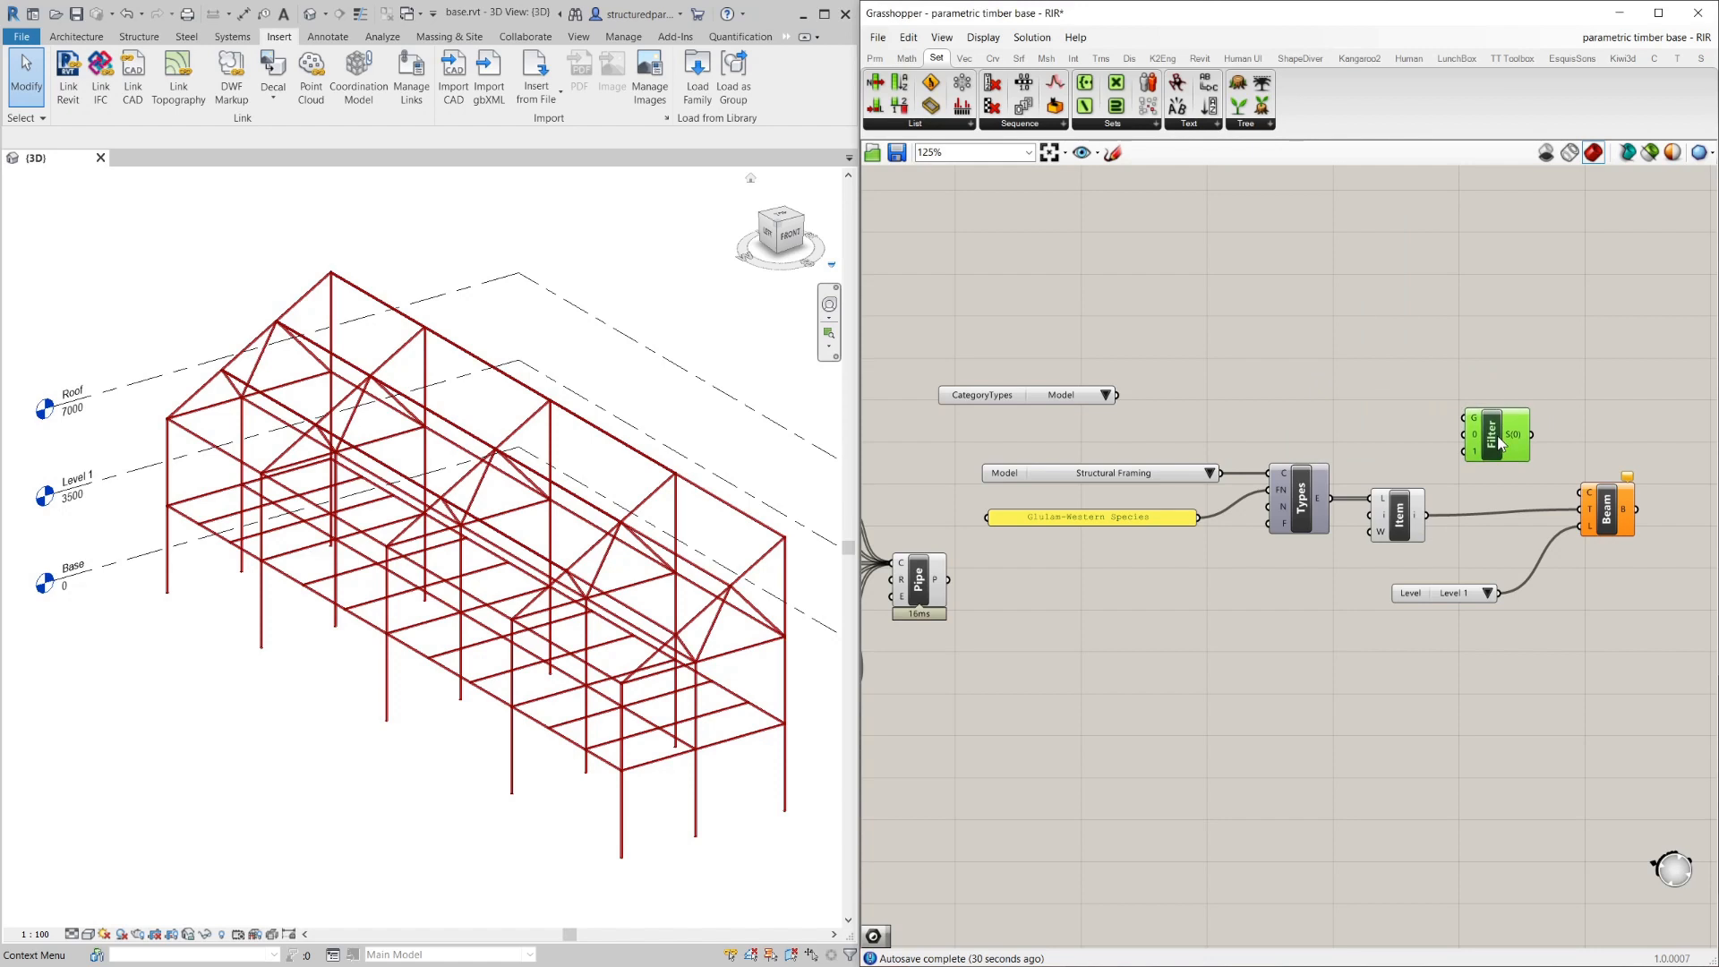
{"action": "mouse_move", "coordinate": [1300, 362]}
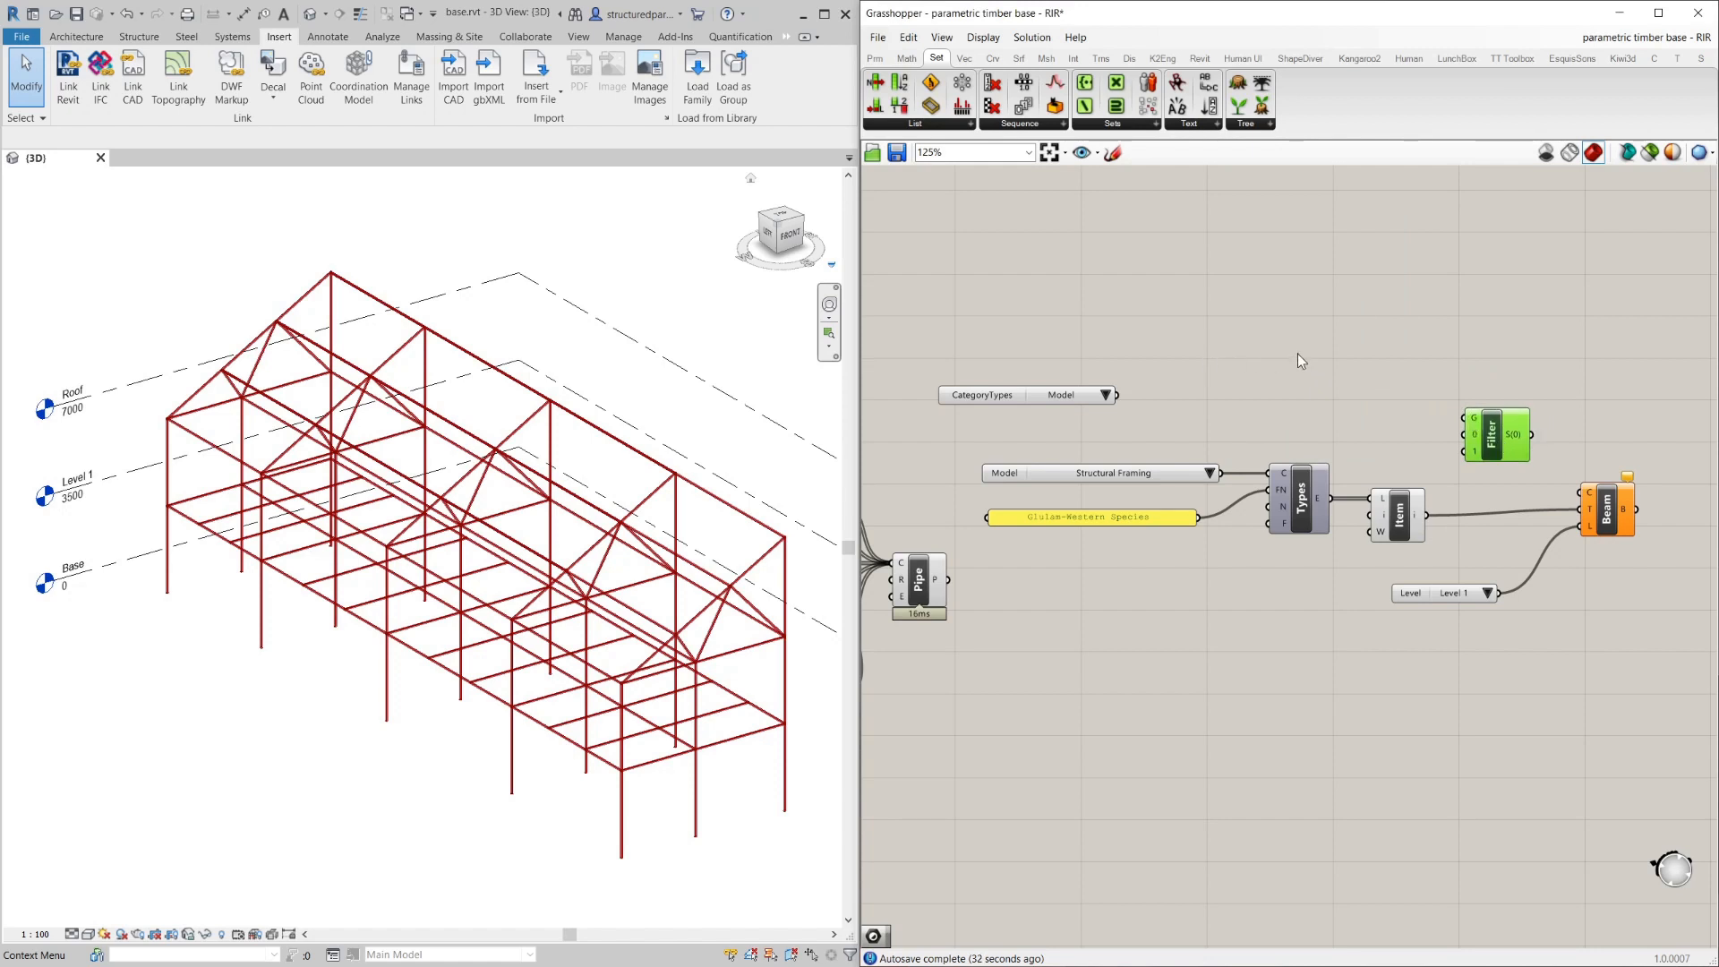
Add a Button component and wire its output to the Filter's gate input.
{"action": "type", "text": "but"}
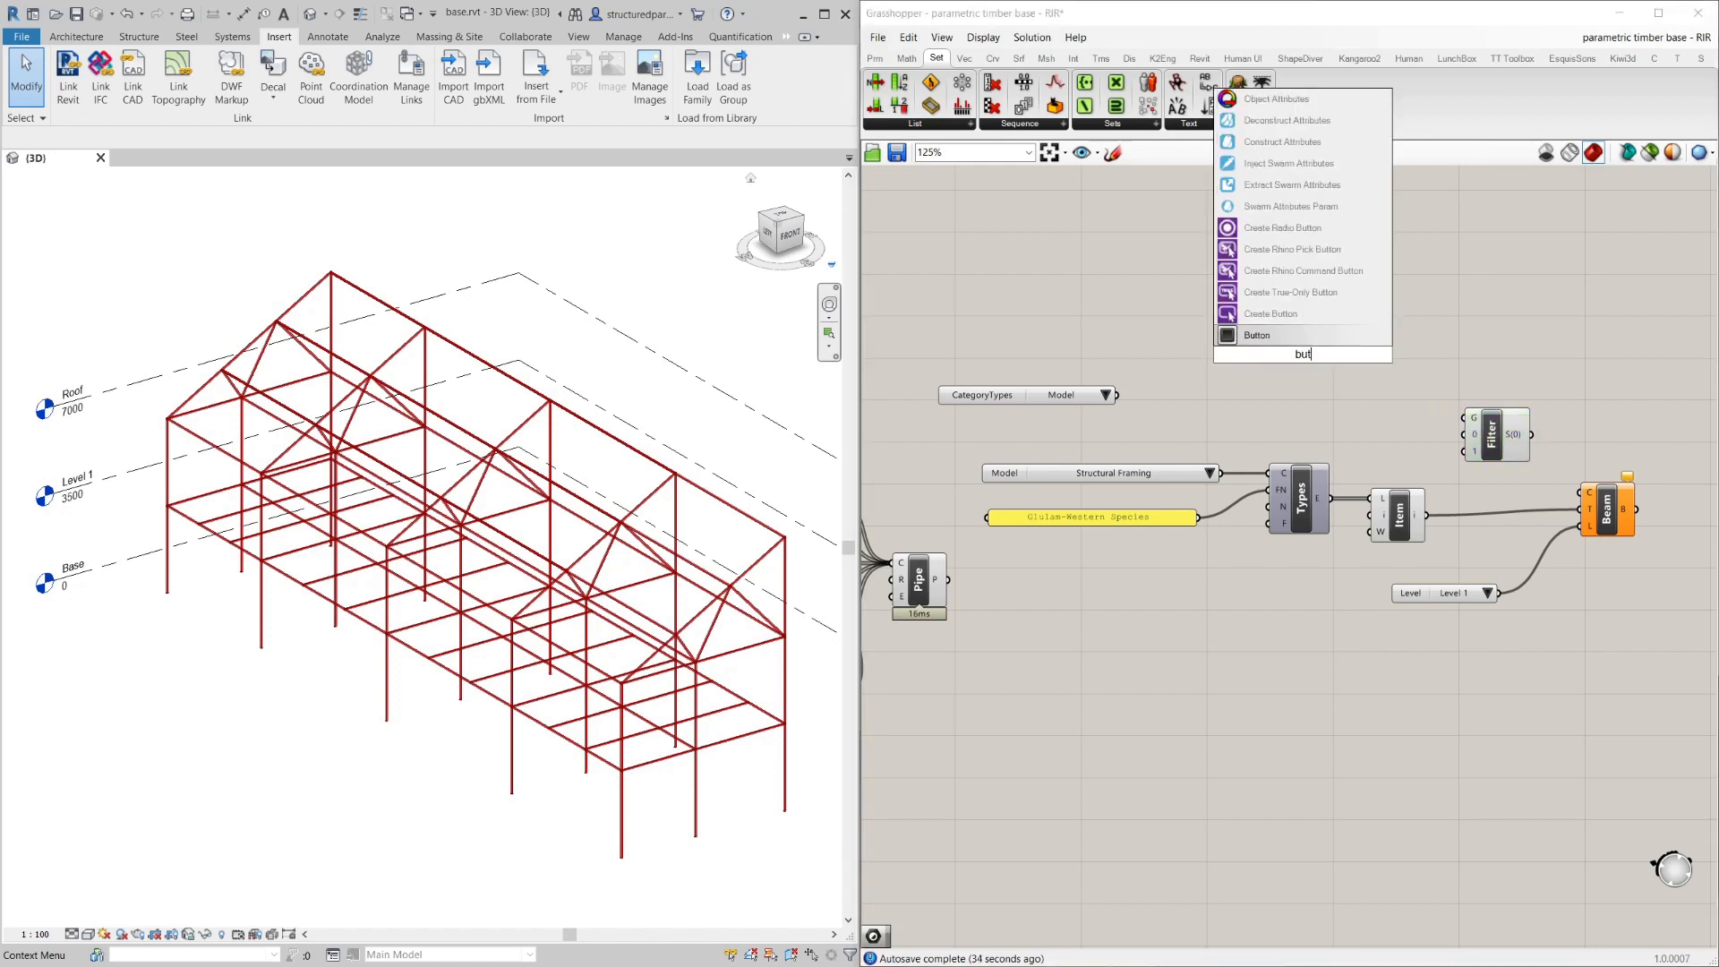
{"action": "left_click", "coordinate": [1257, 335]}
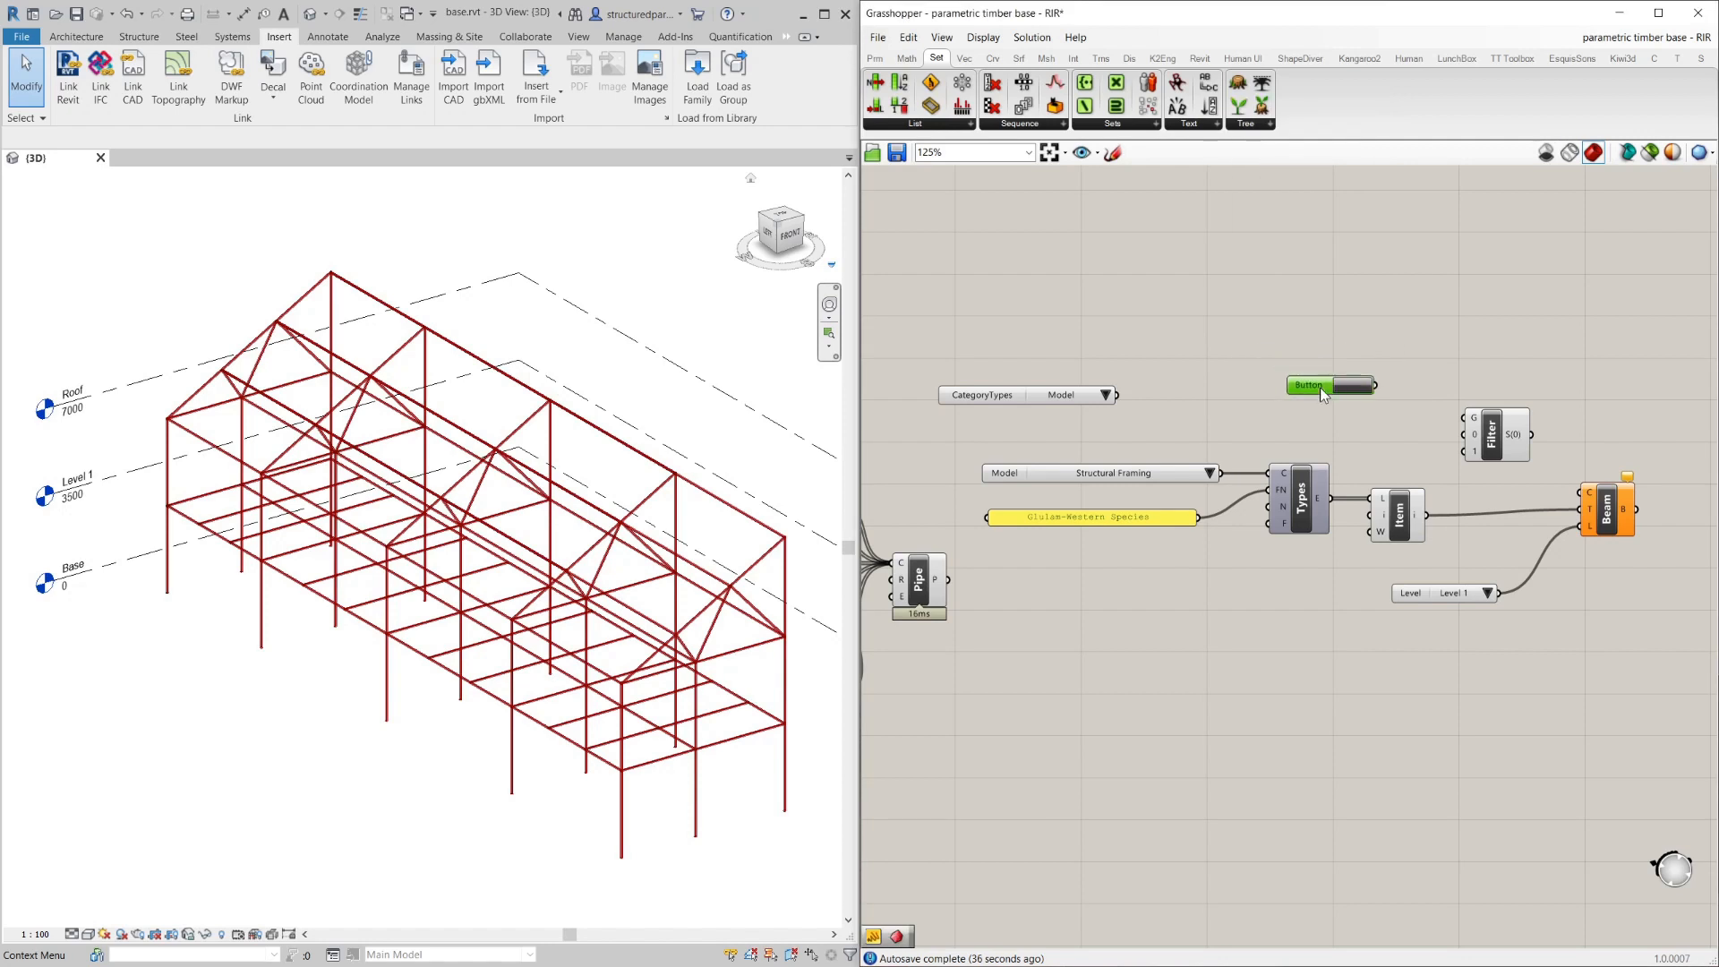
{"action": "mouse_move", "coordinate": [1077, 589]}
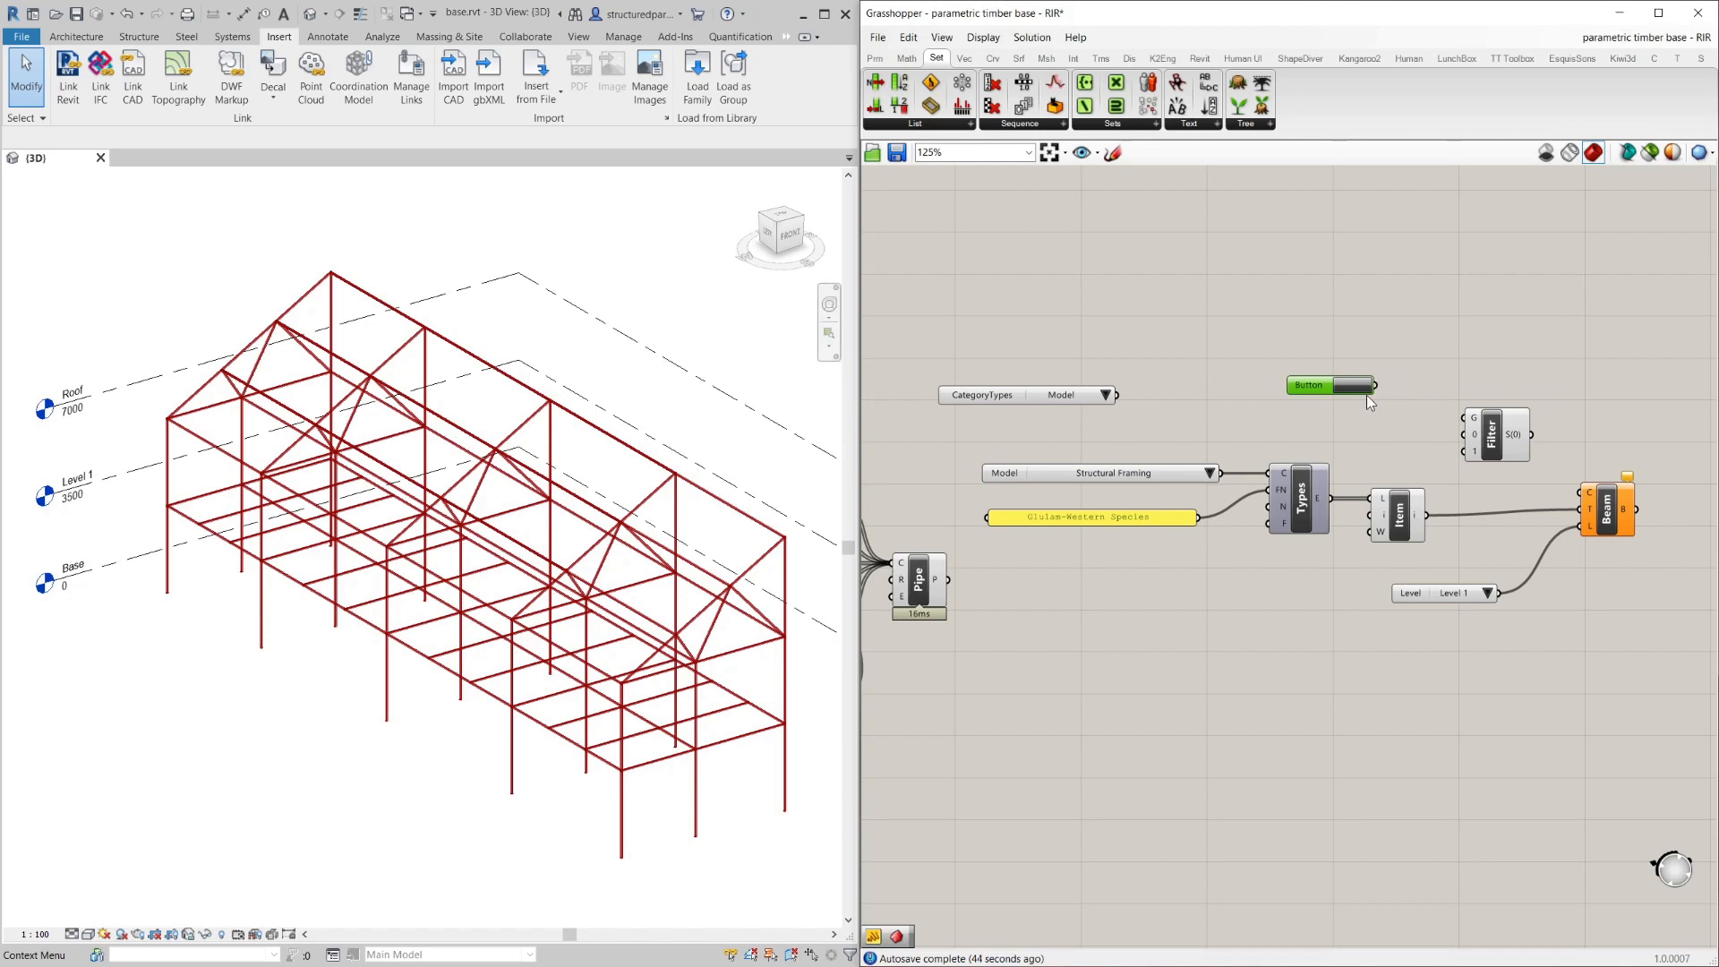
{"action": "mouse_move", "coordinate": [713, 532]}
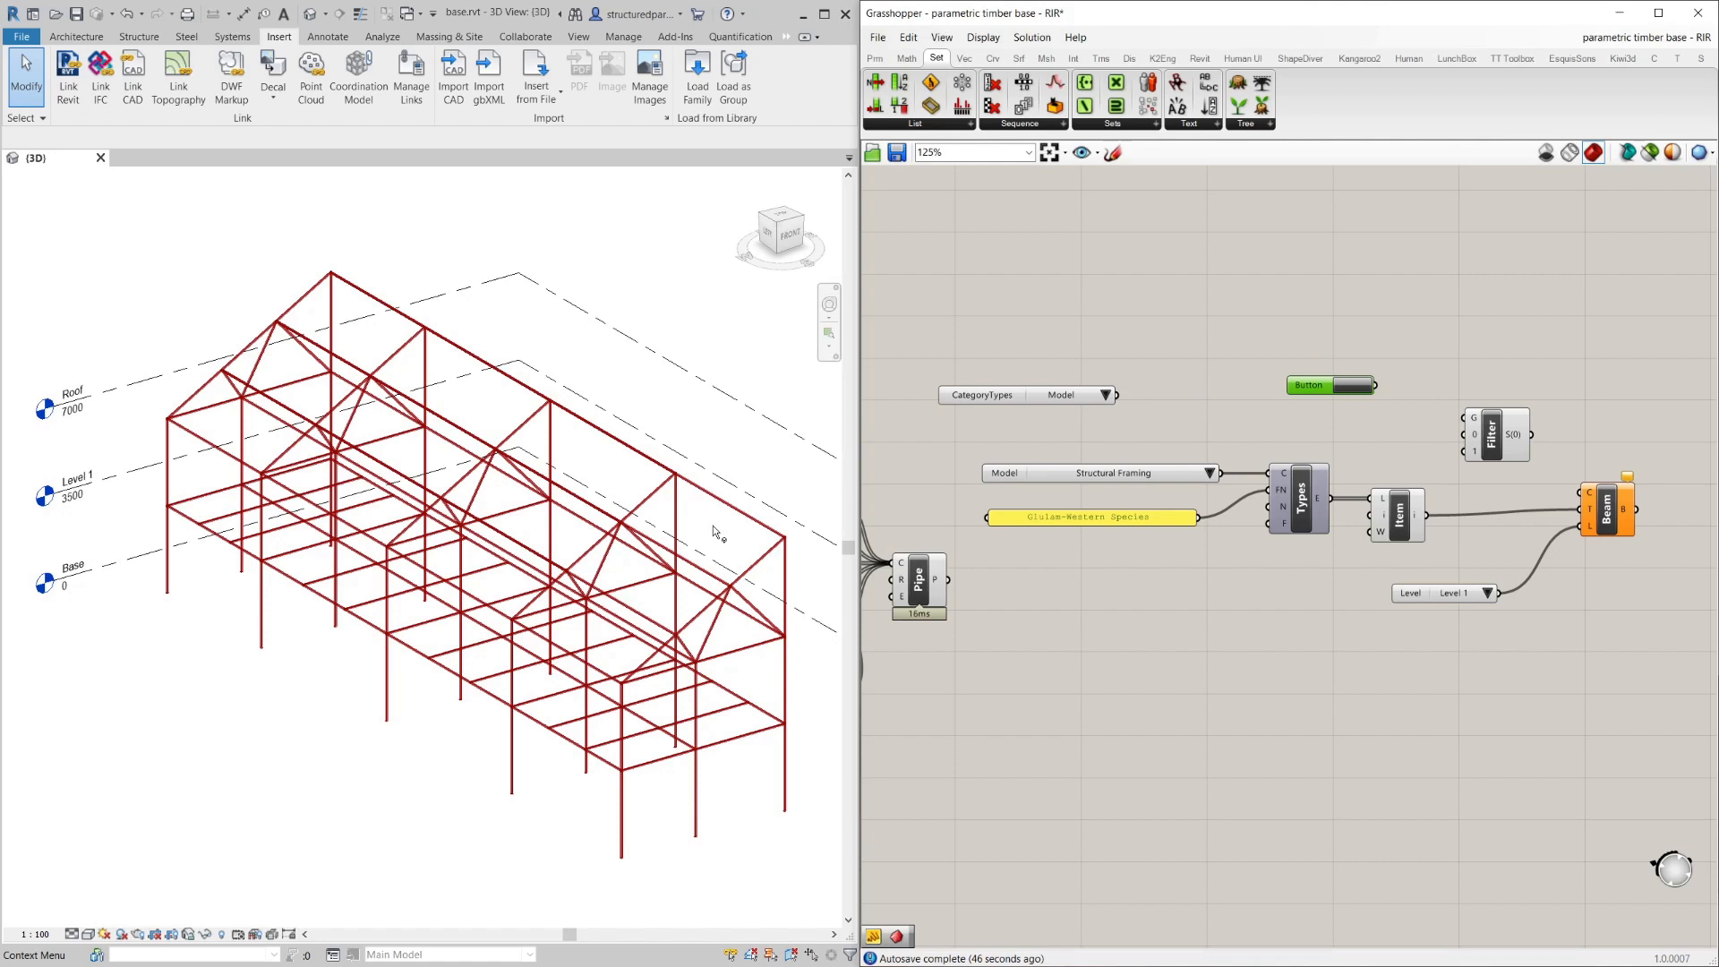
{"action": "mouse_move", "coordinate": [602, 532]}
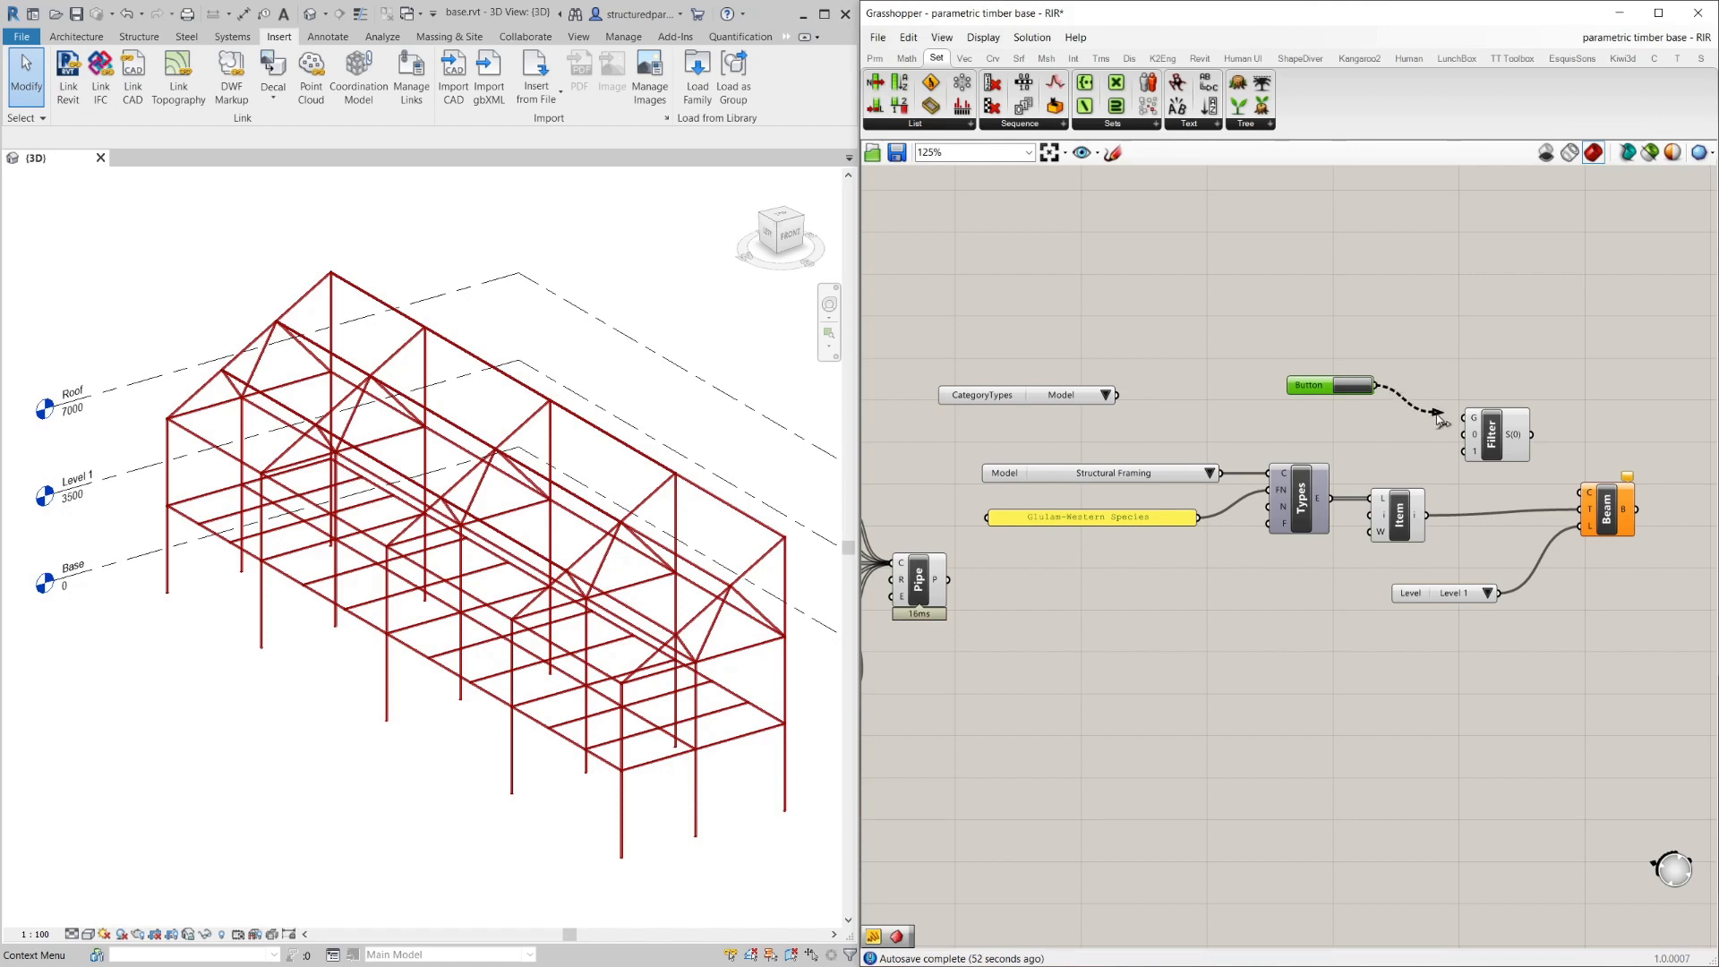
{"action": "left_click", "coordinate": [1307, 385]}
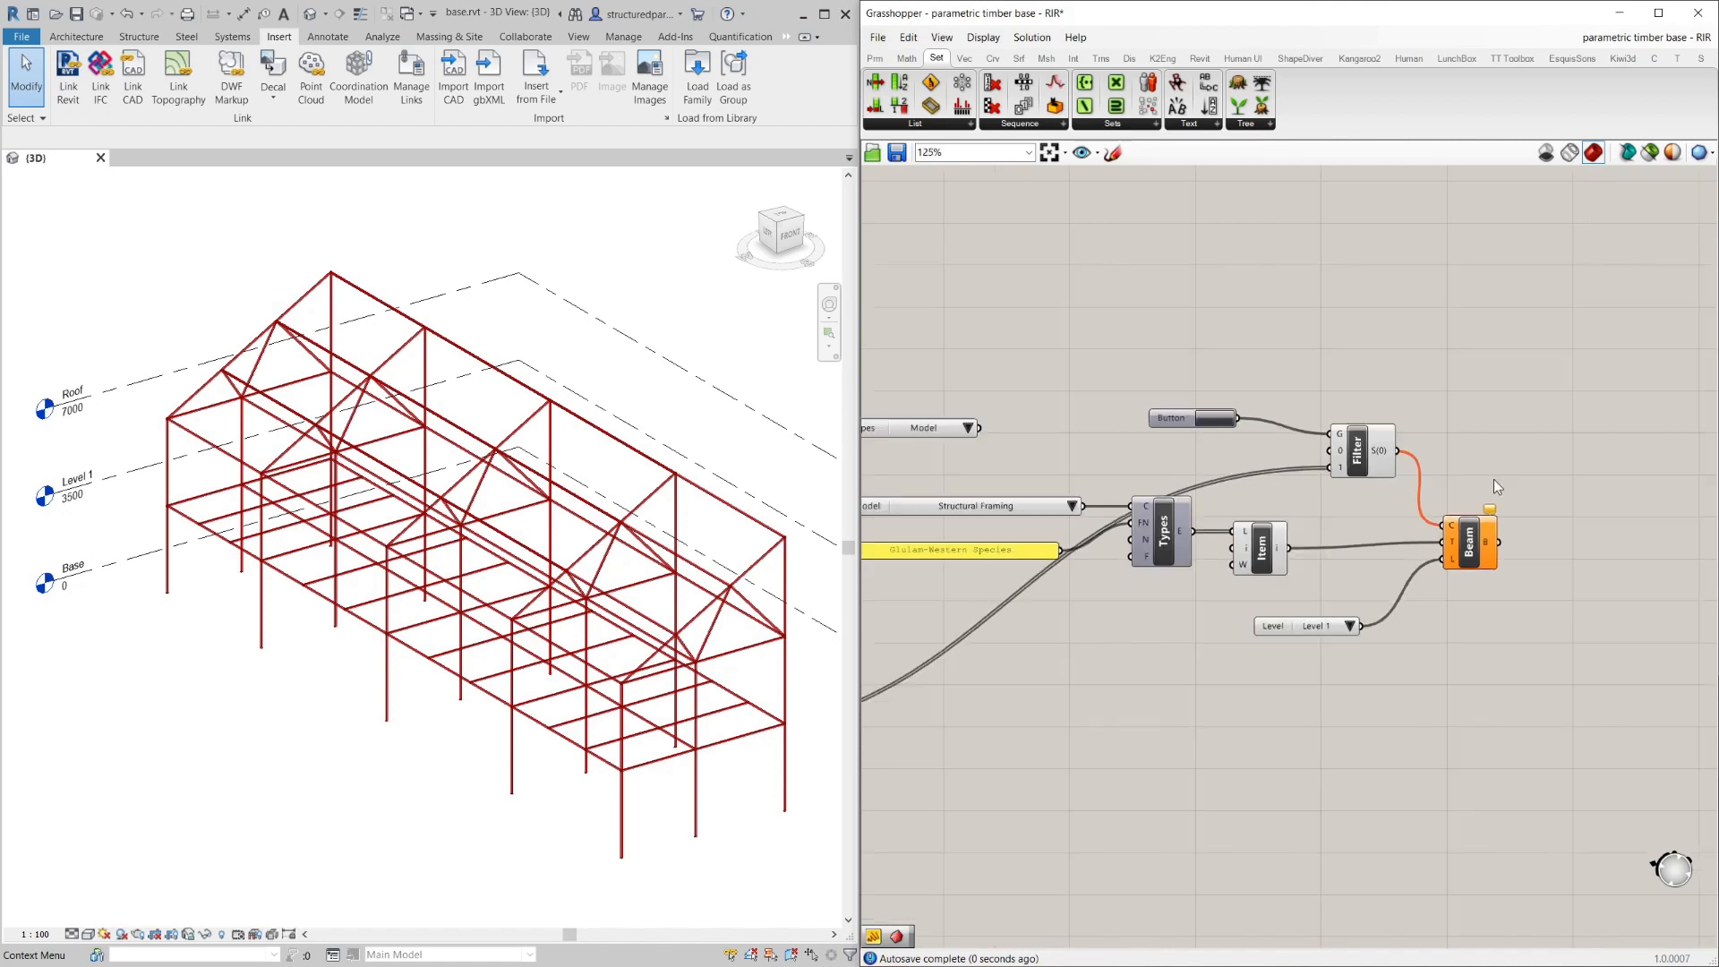
Press the Button so the gated curves create glulam floor beams in Revit.
{"action": "scroll", "scroll_direction": "up", "scroll_amount": 3}
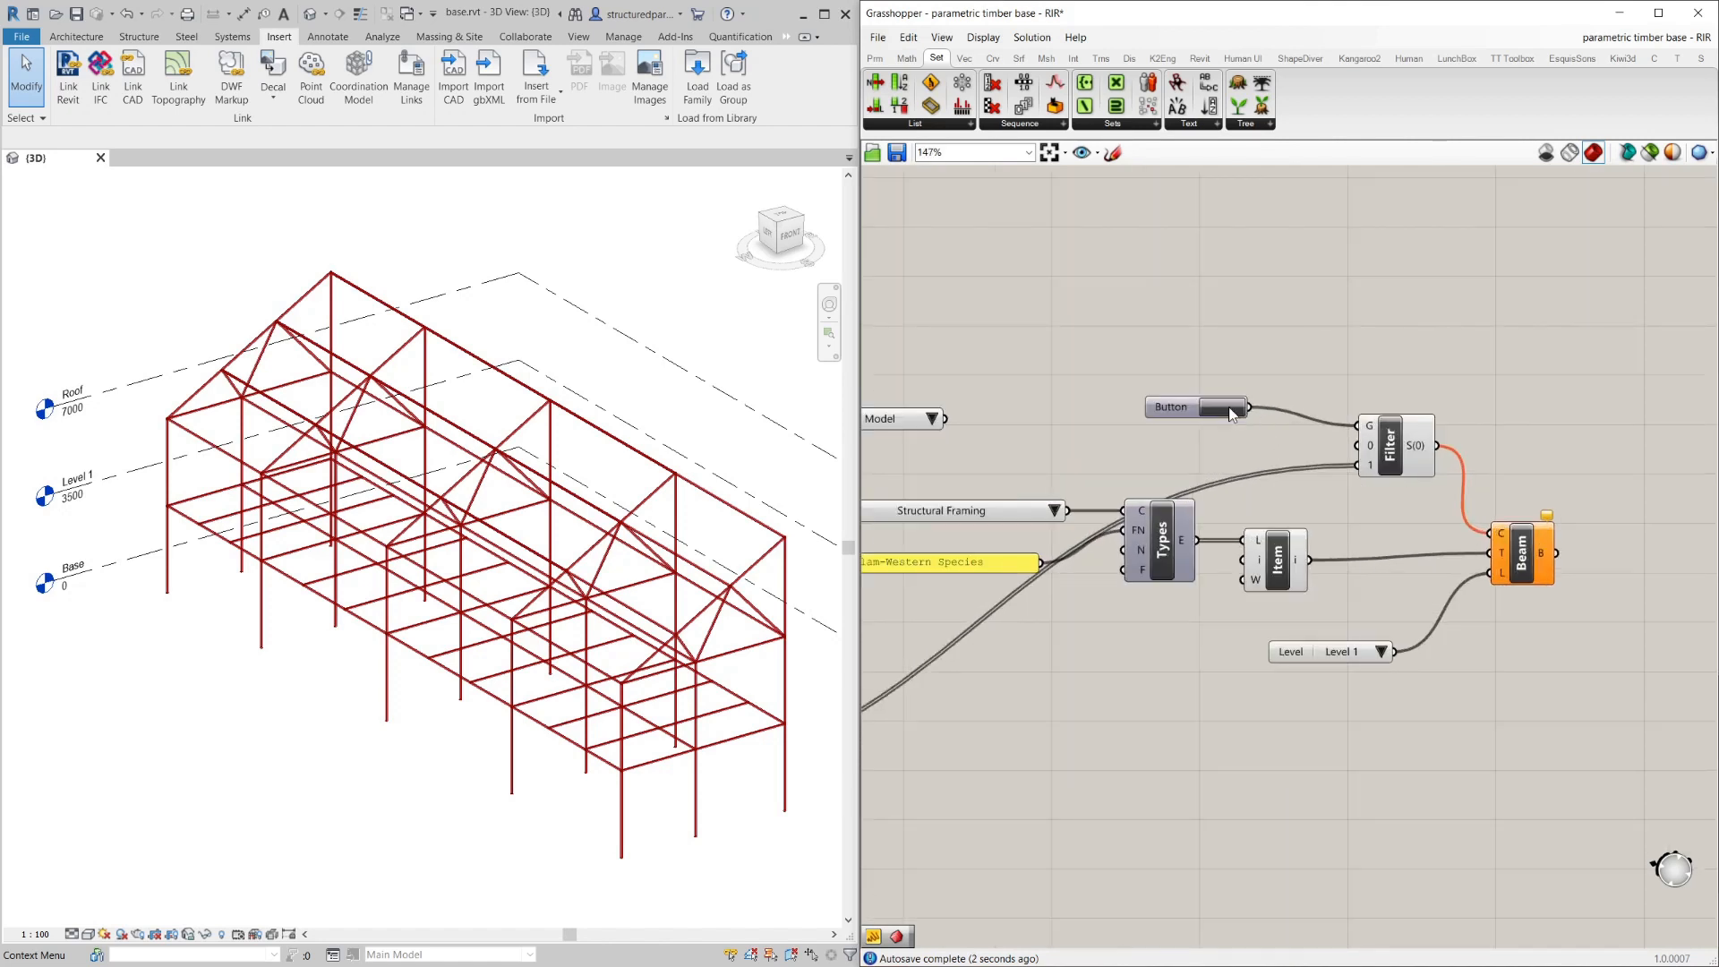
{"action": "left_click", "coordinate": [1195, 407]}
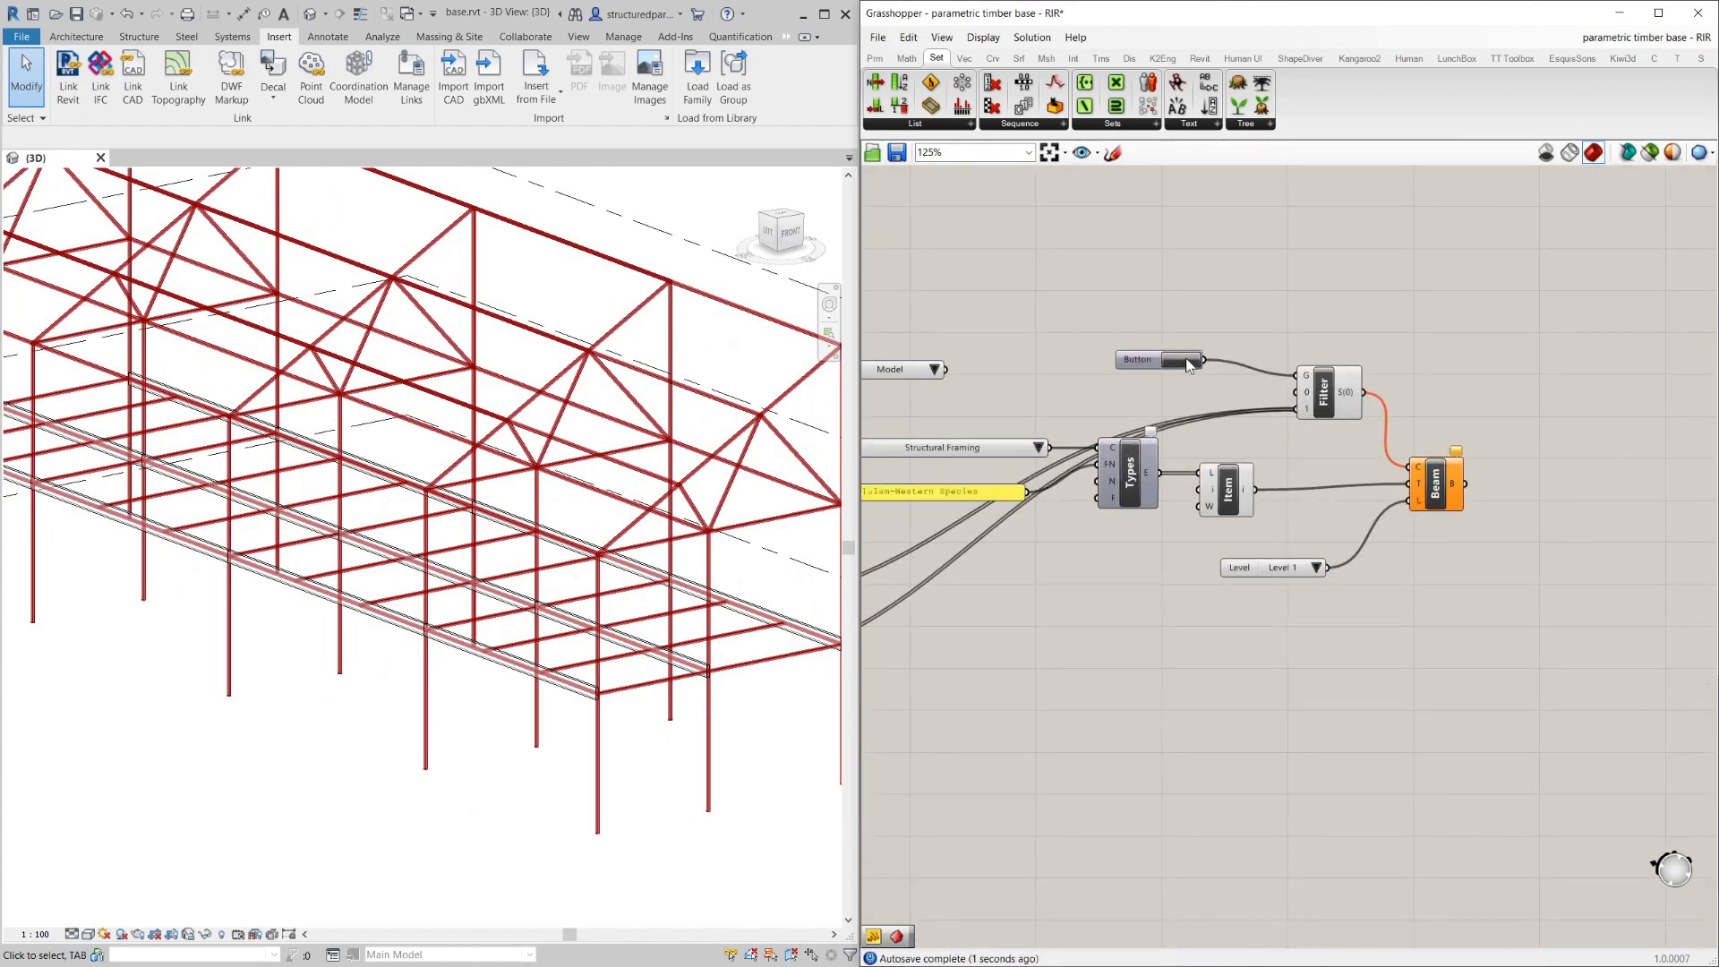
{"action": "left_click", "coordinate": [1136, 360]}
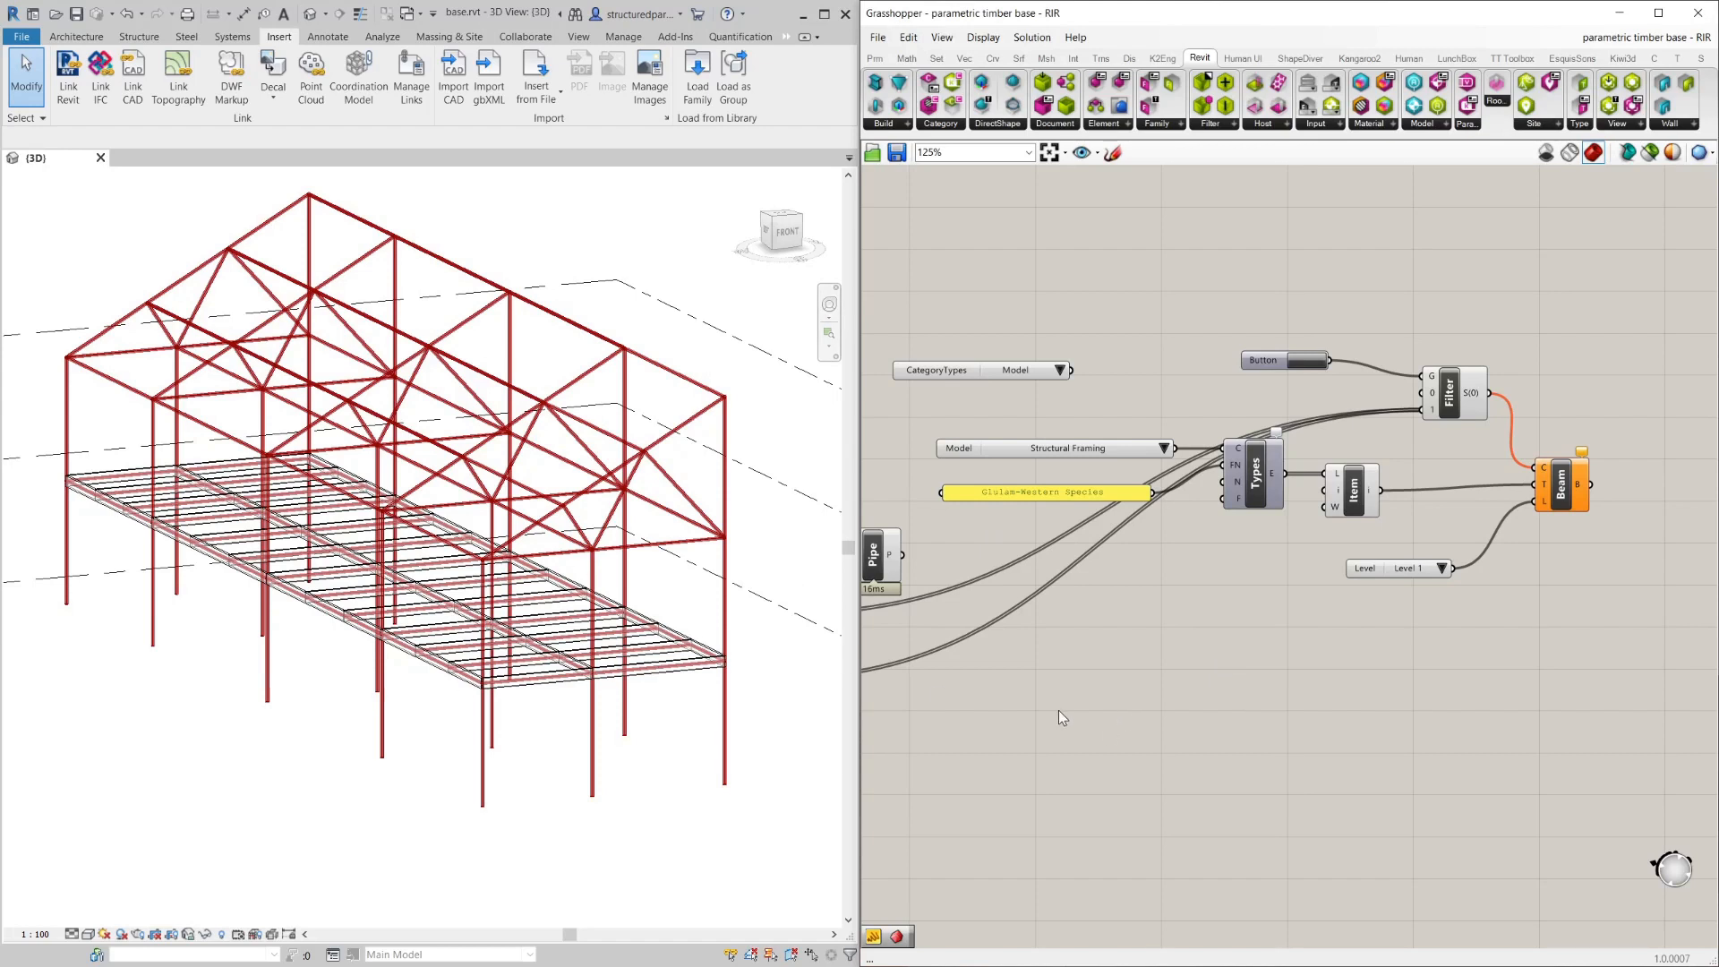
{"action": "mouse_move", "coordinate": [988, 428]}
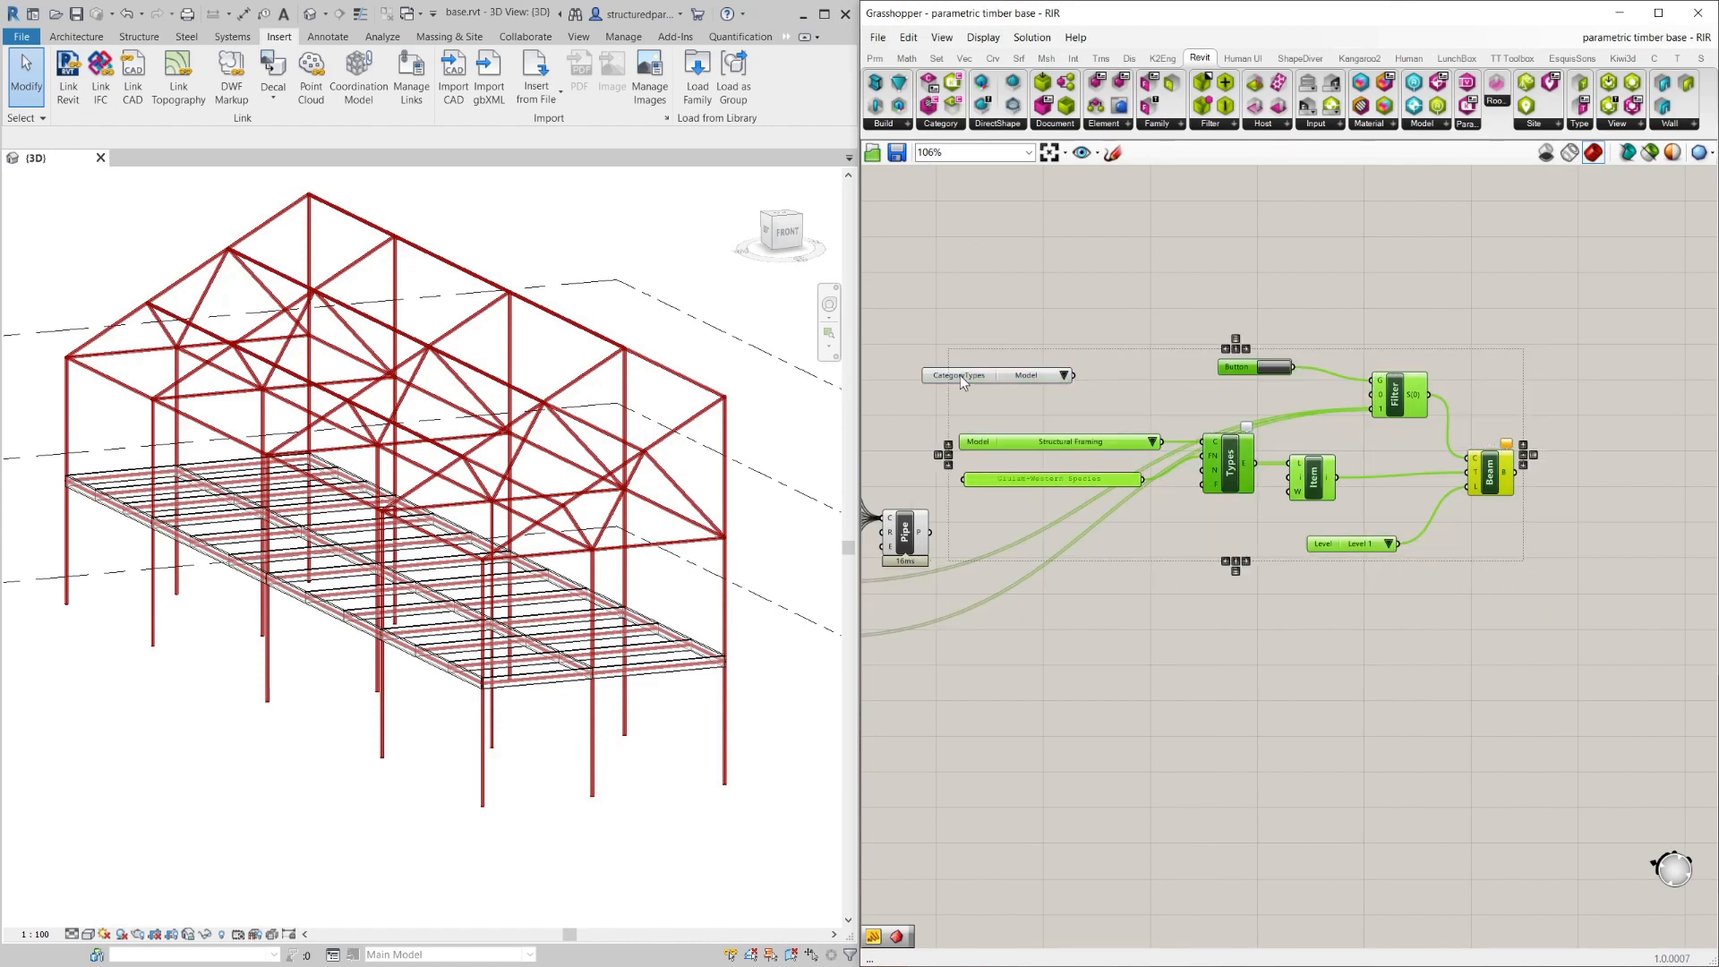
{"action": "mouse_move", "coordinate": [1061, 330]}
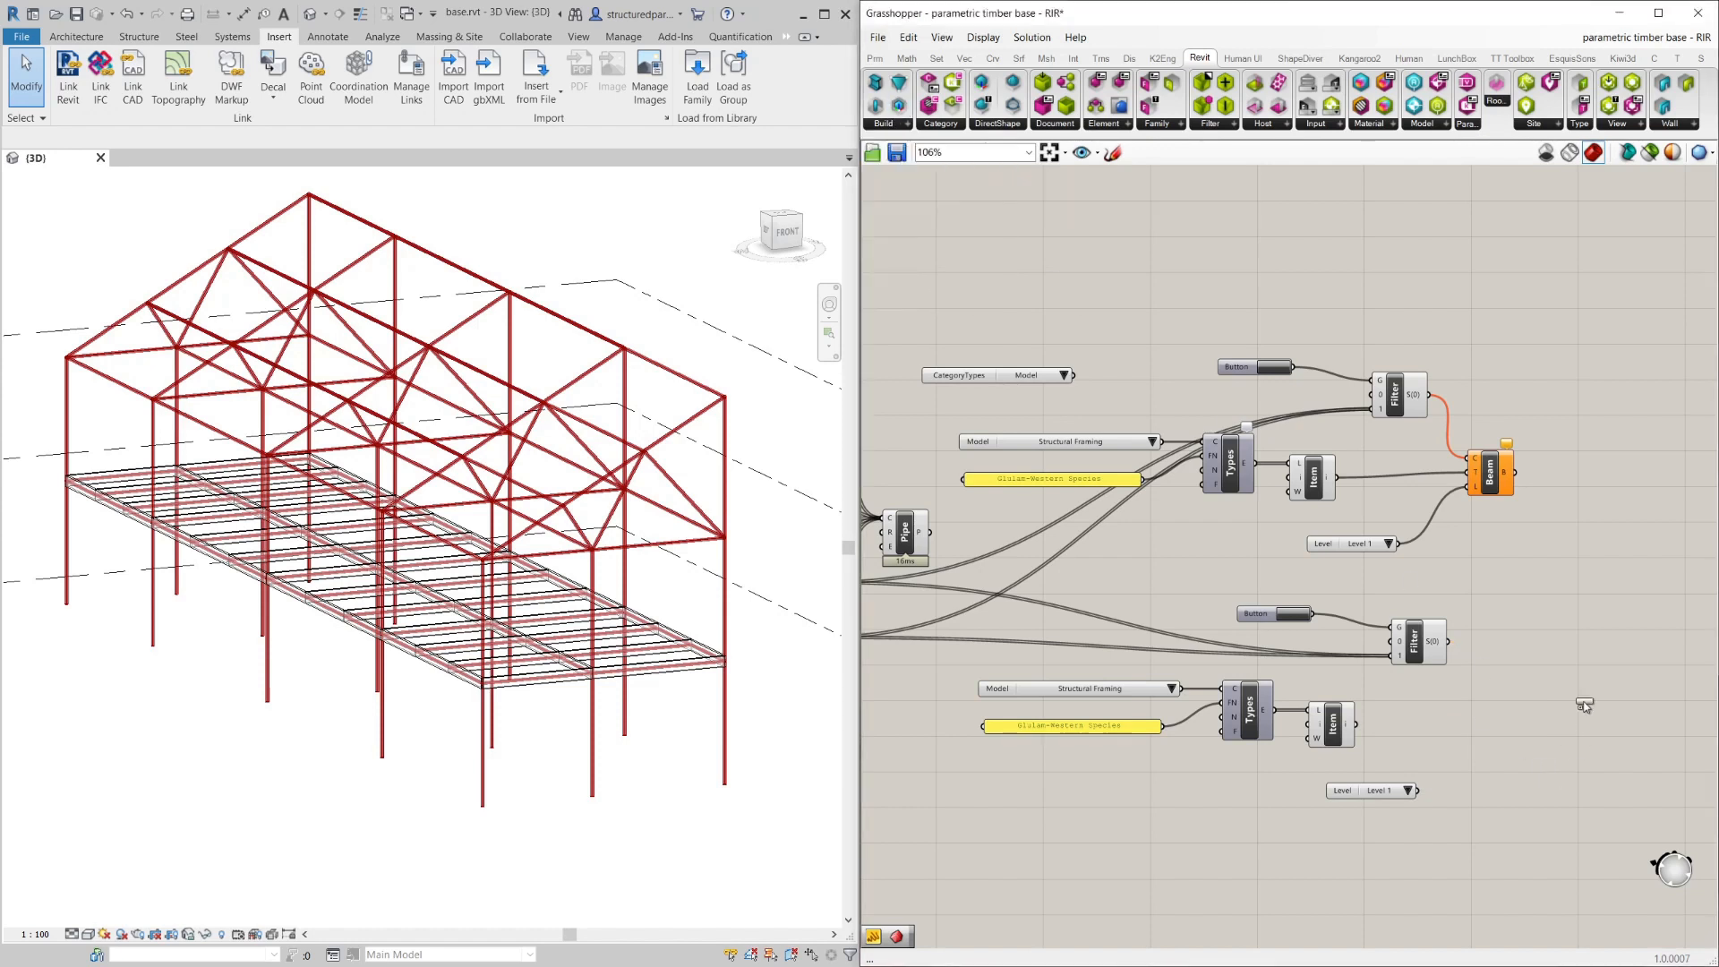
Switch the copied category picker to Structural Columns.
{"action": "scroll", "scroll_direction": "up", "scroll_amount": 3}
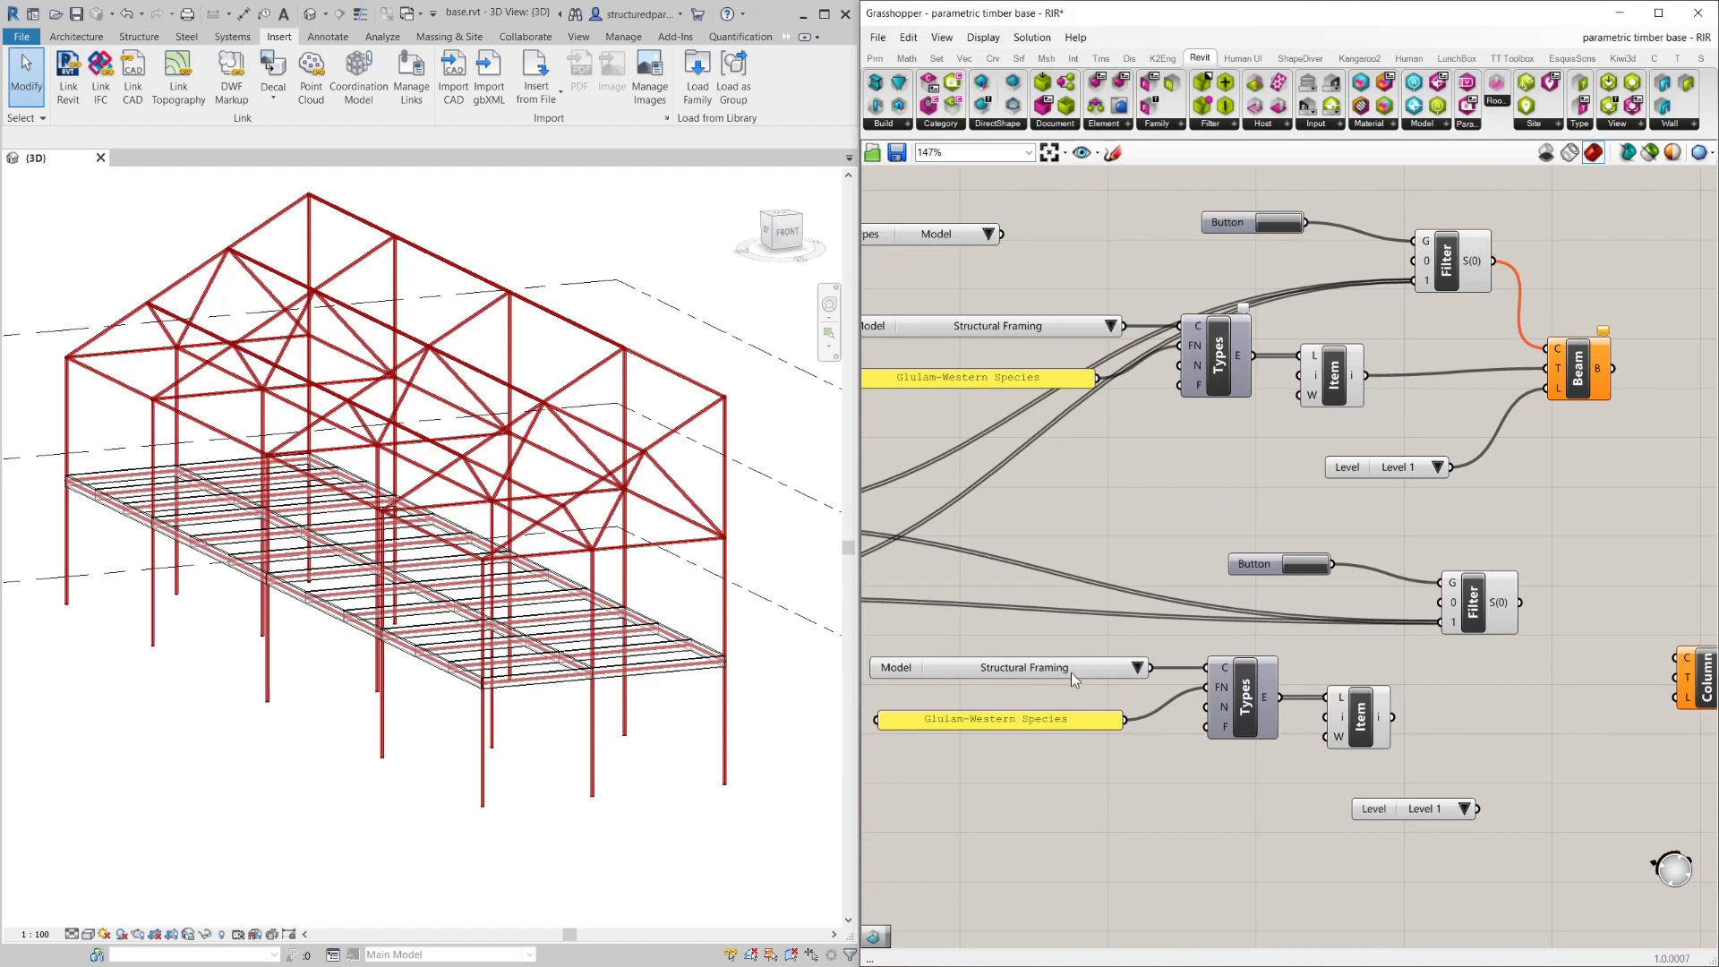
{"action": "mouse_move", "coordinate": [1140, 677]}
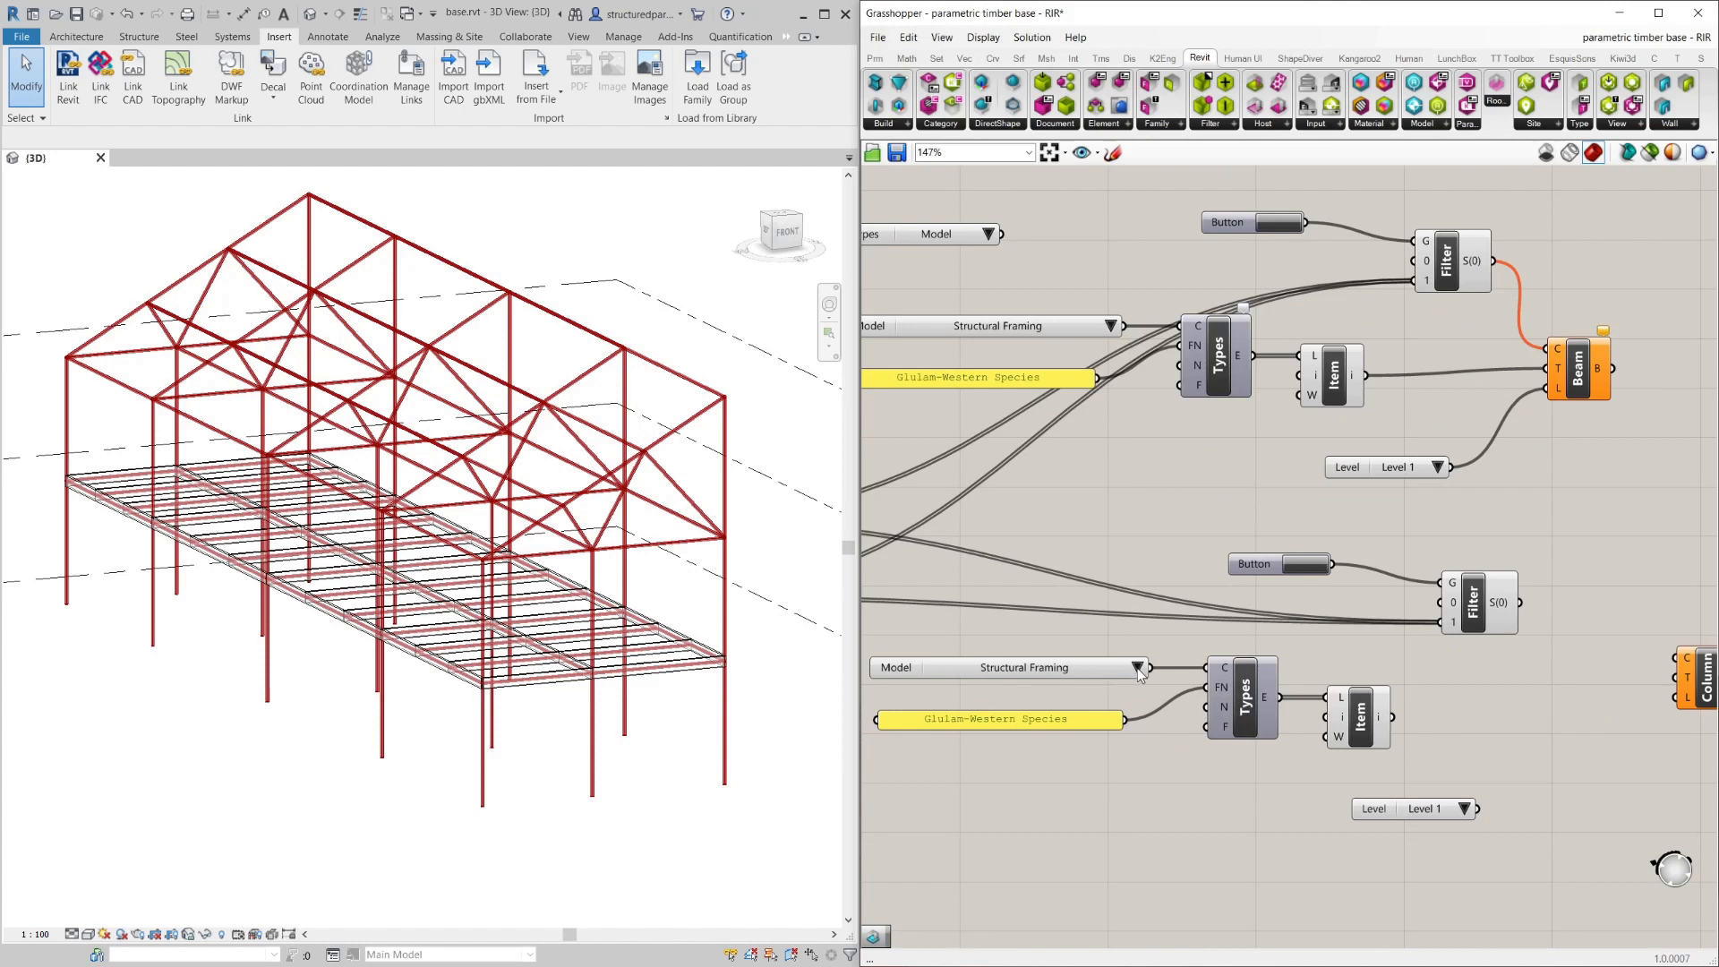
{"action": "left_click", "coordinate": [1141, 668]}
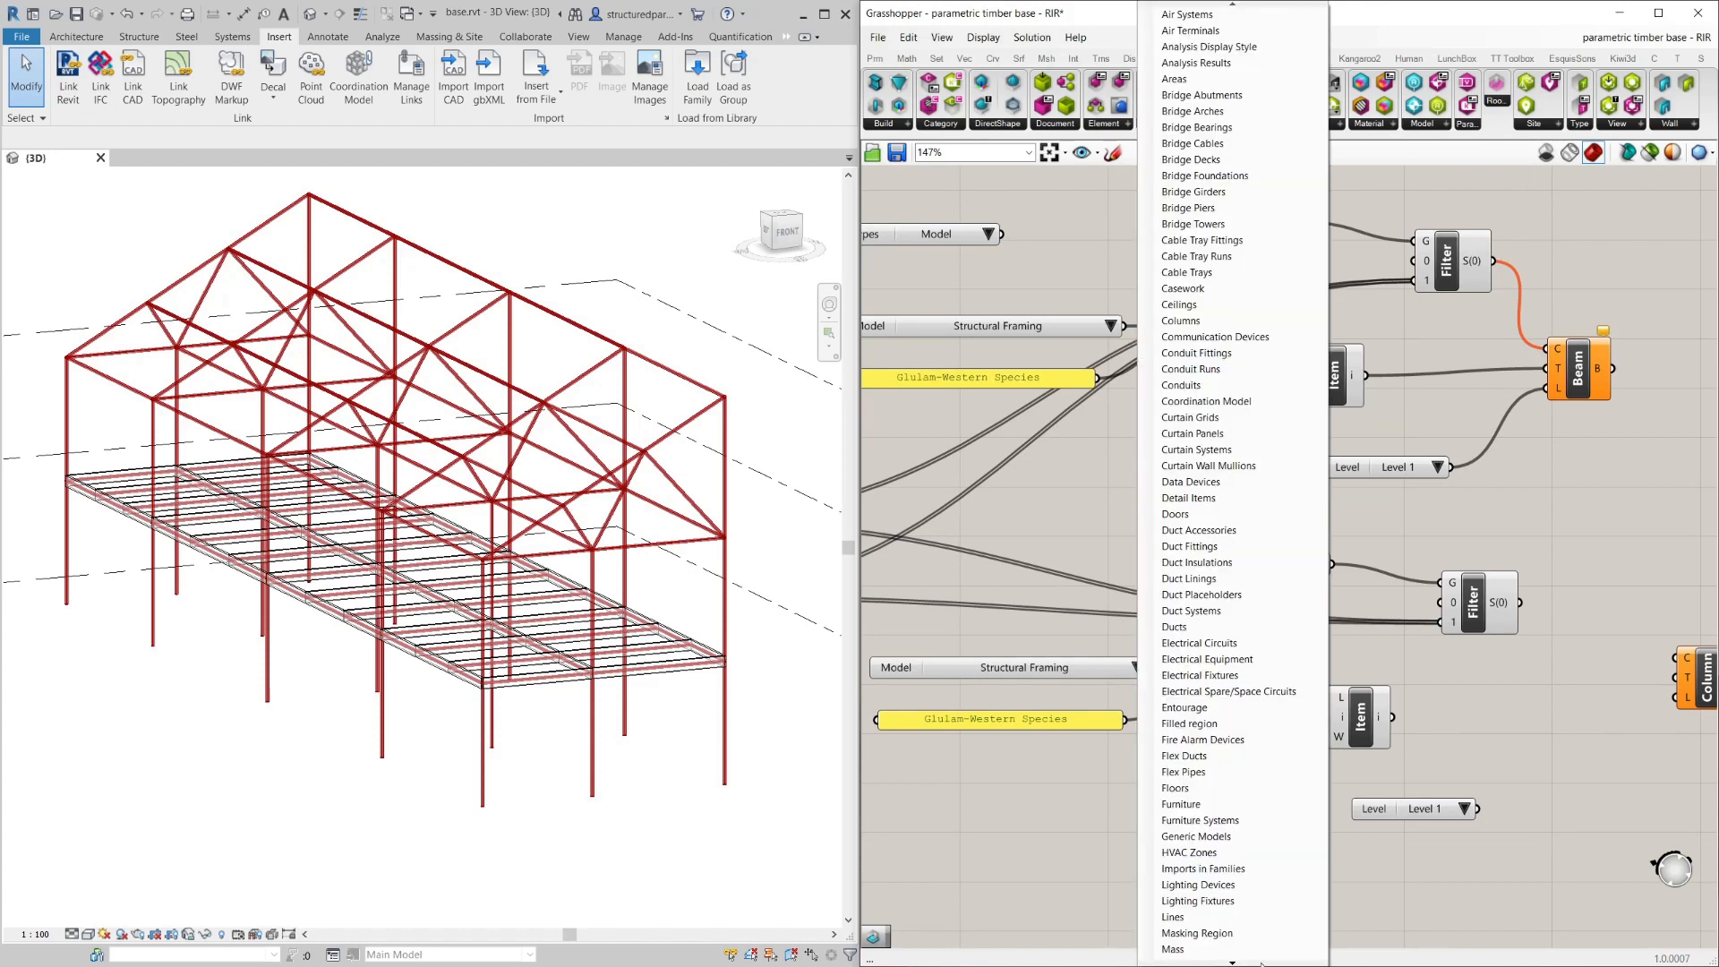
{"action": "scroll", "scroll_direction": "down", "scroll_amount": 3}
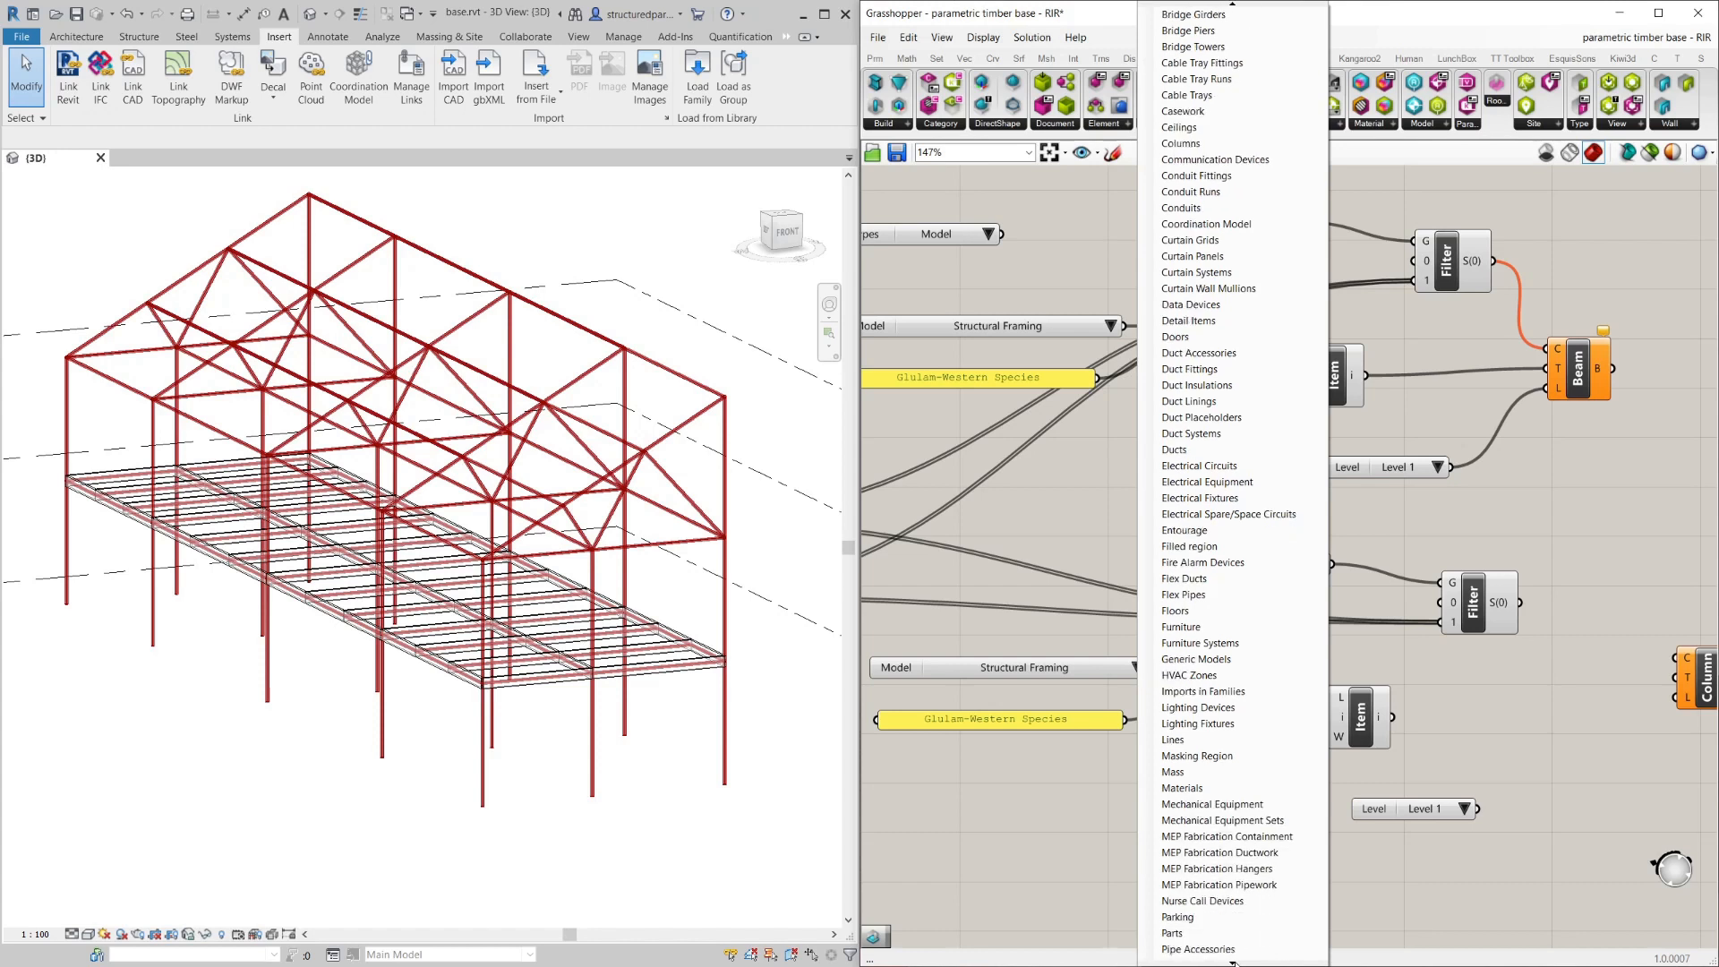
{"action": "scroll", "scroll_direction": "down", "scroll_amount": 3}
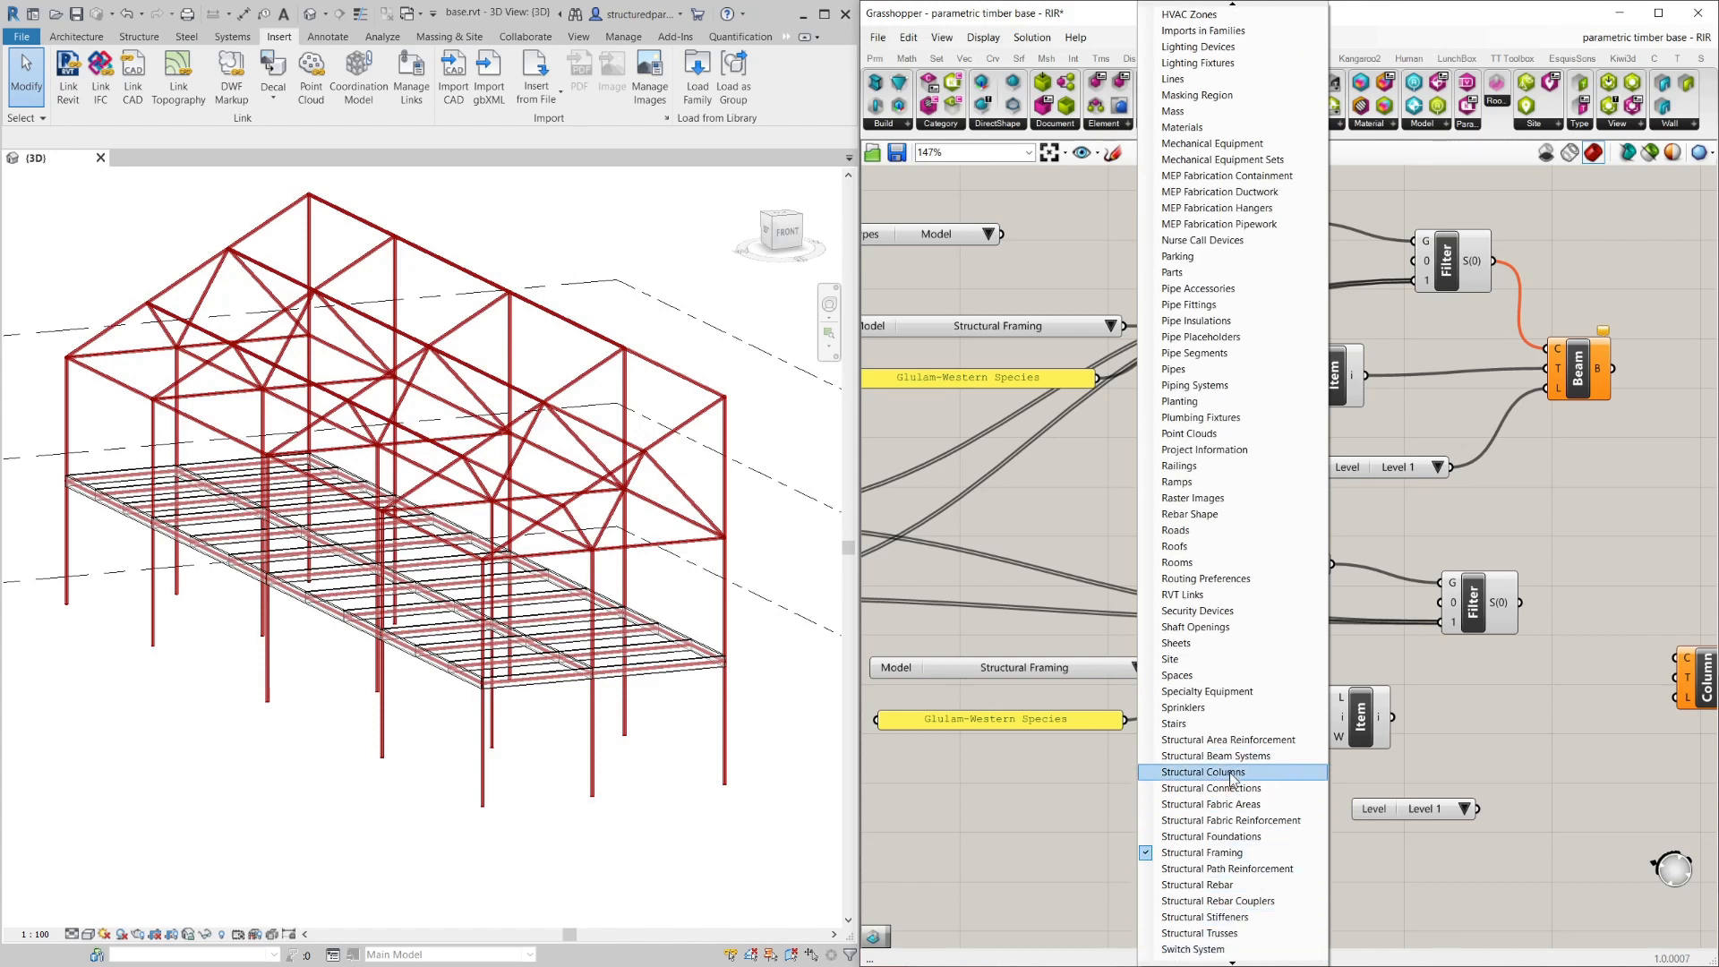
{"action": "left_click", "coordinate": [1203, 772]}
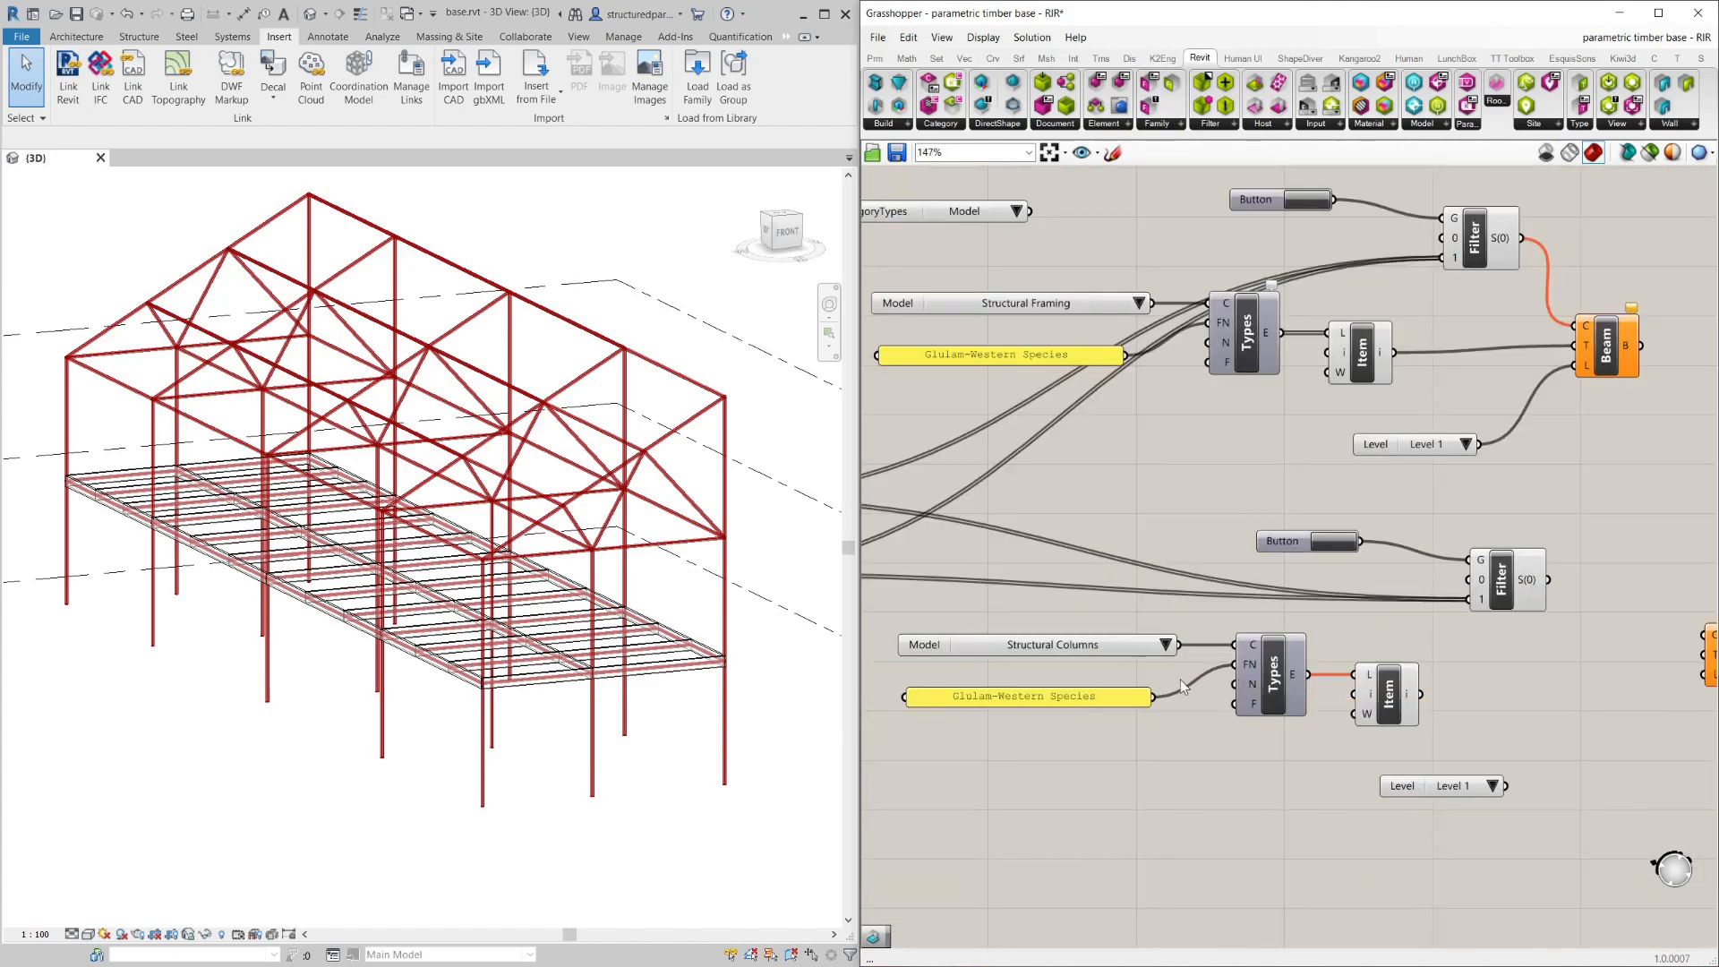
{"action": "mouse_move", "coordinate": [568, 263]}
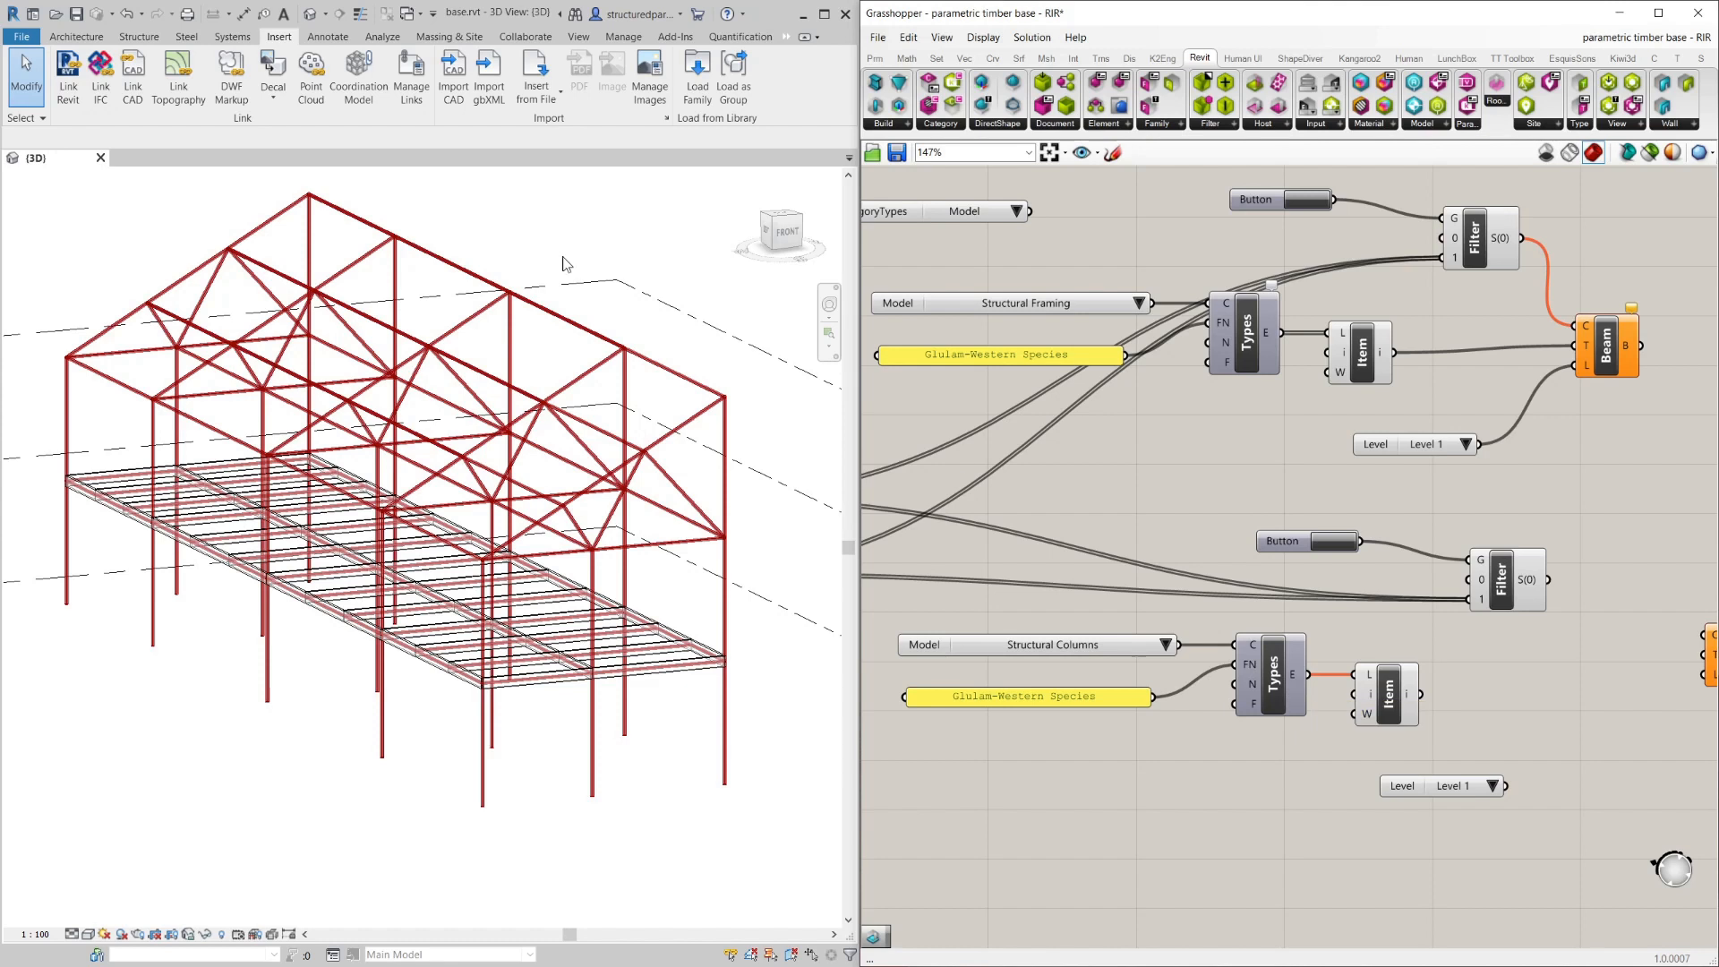
Load Glulam-Western Species-Column.rfa from the Wood structural columns library into the project.
{"action": "left_click", "coordinate": [697, 77]}
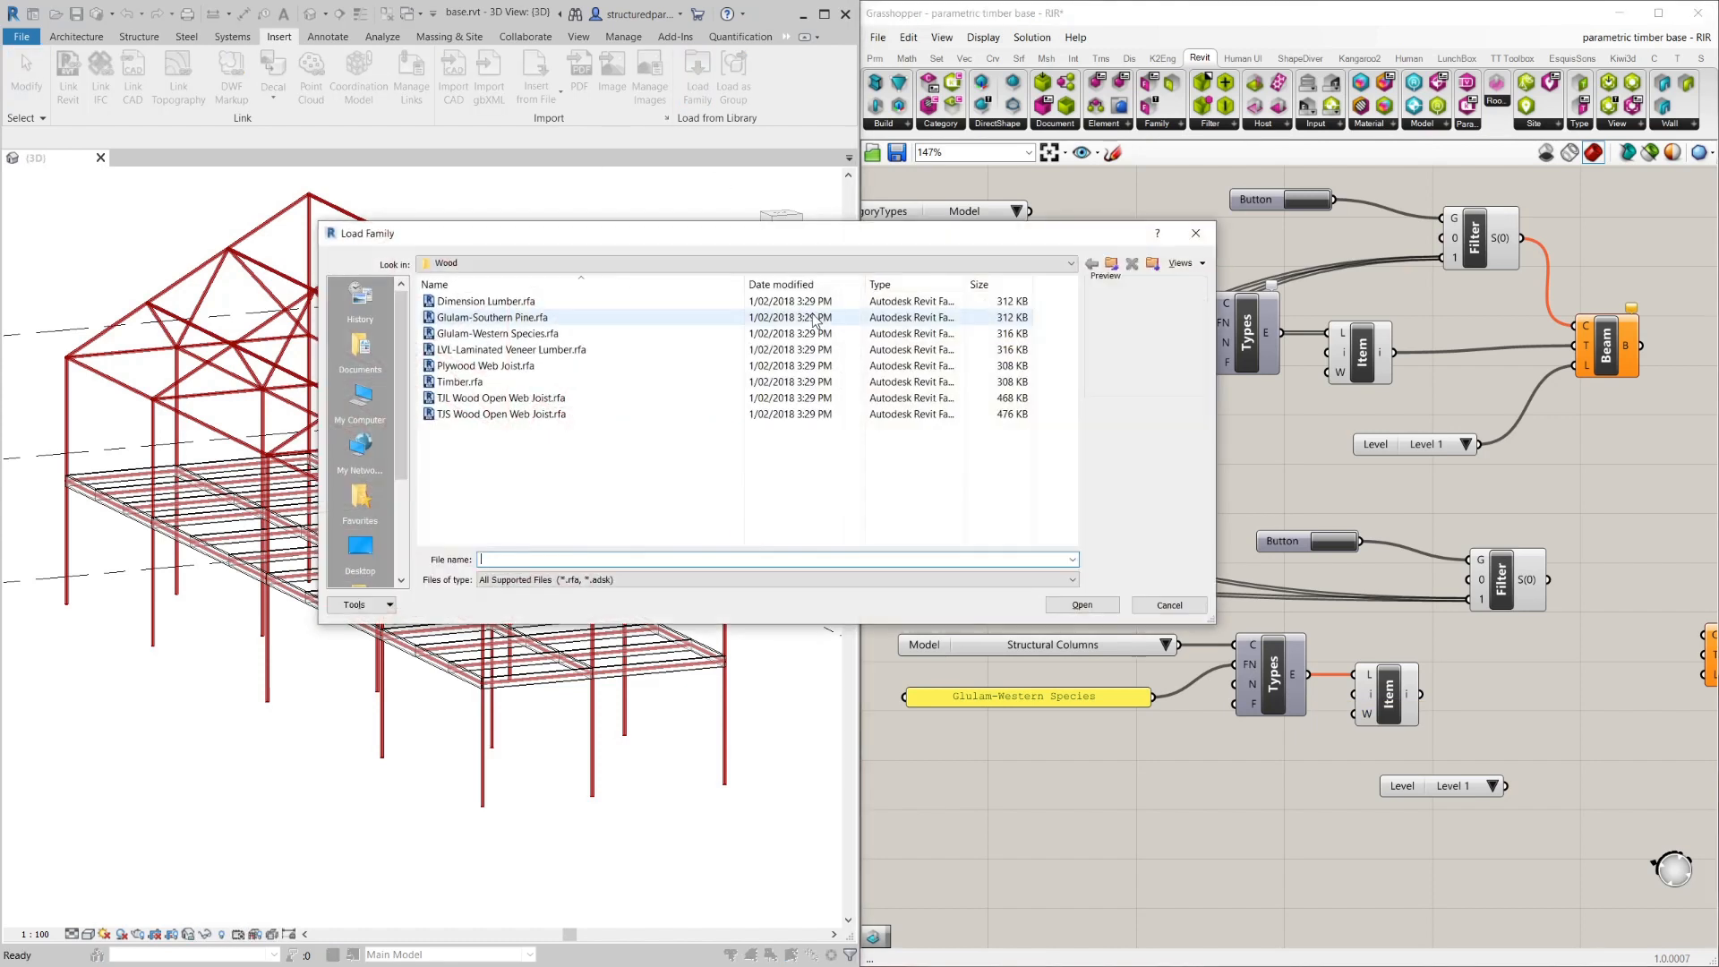
{"action": "left_click", "coordinate": [1091, 263]}
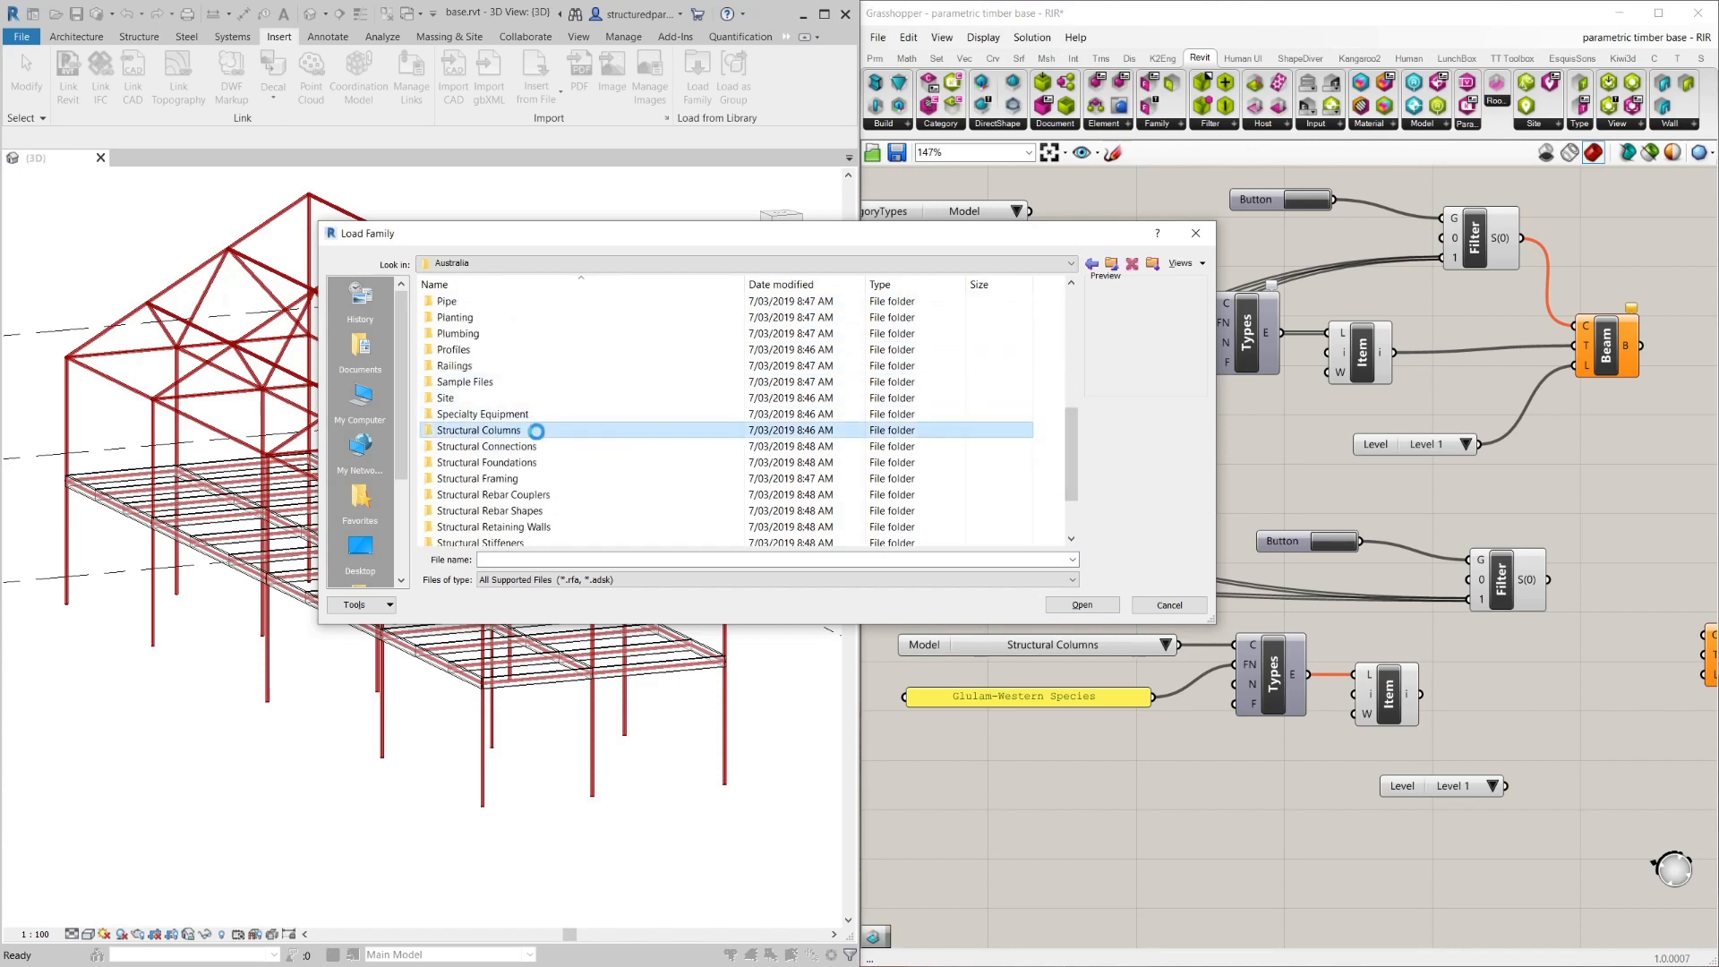
{"action": "double_click", "coordinate": [480, 430]}
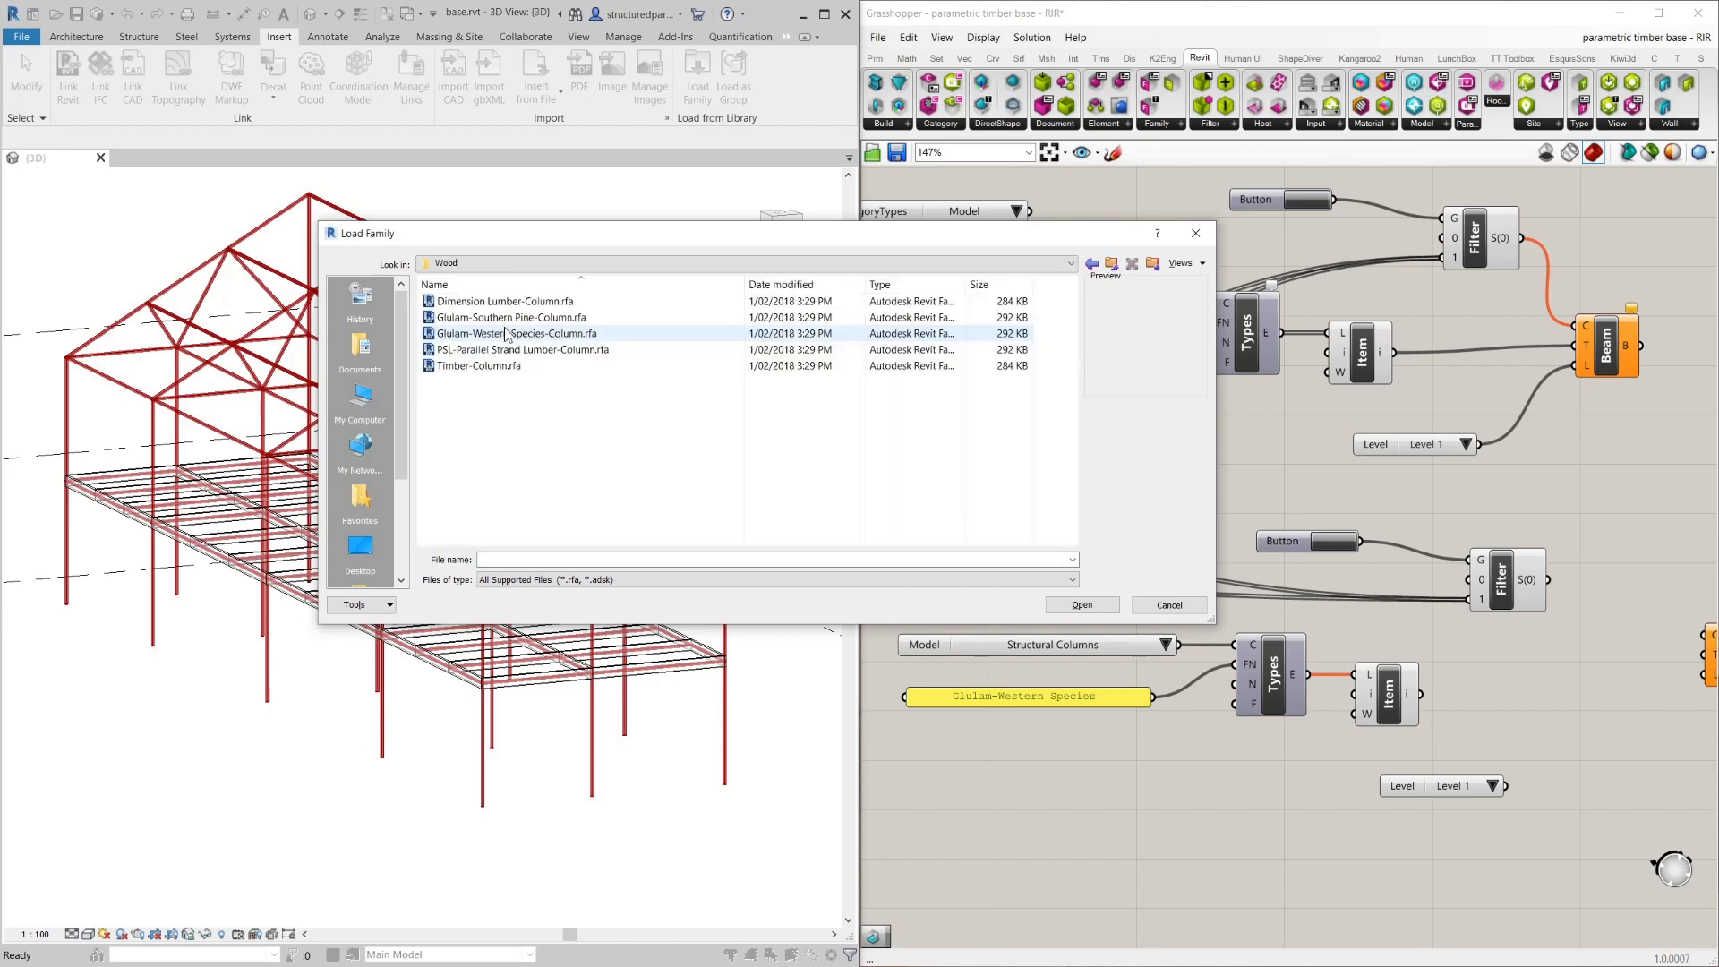
{"action": "left_click", "coordinate": [516, 333]}
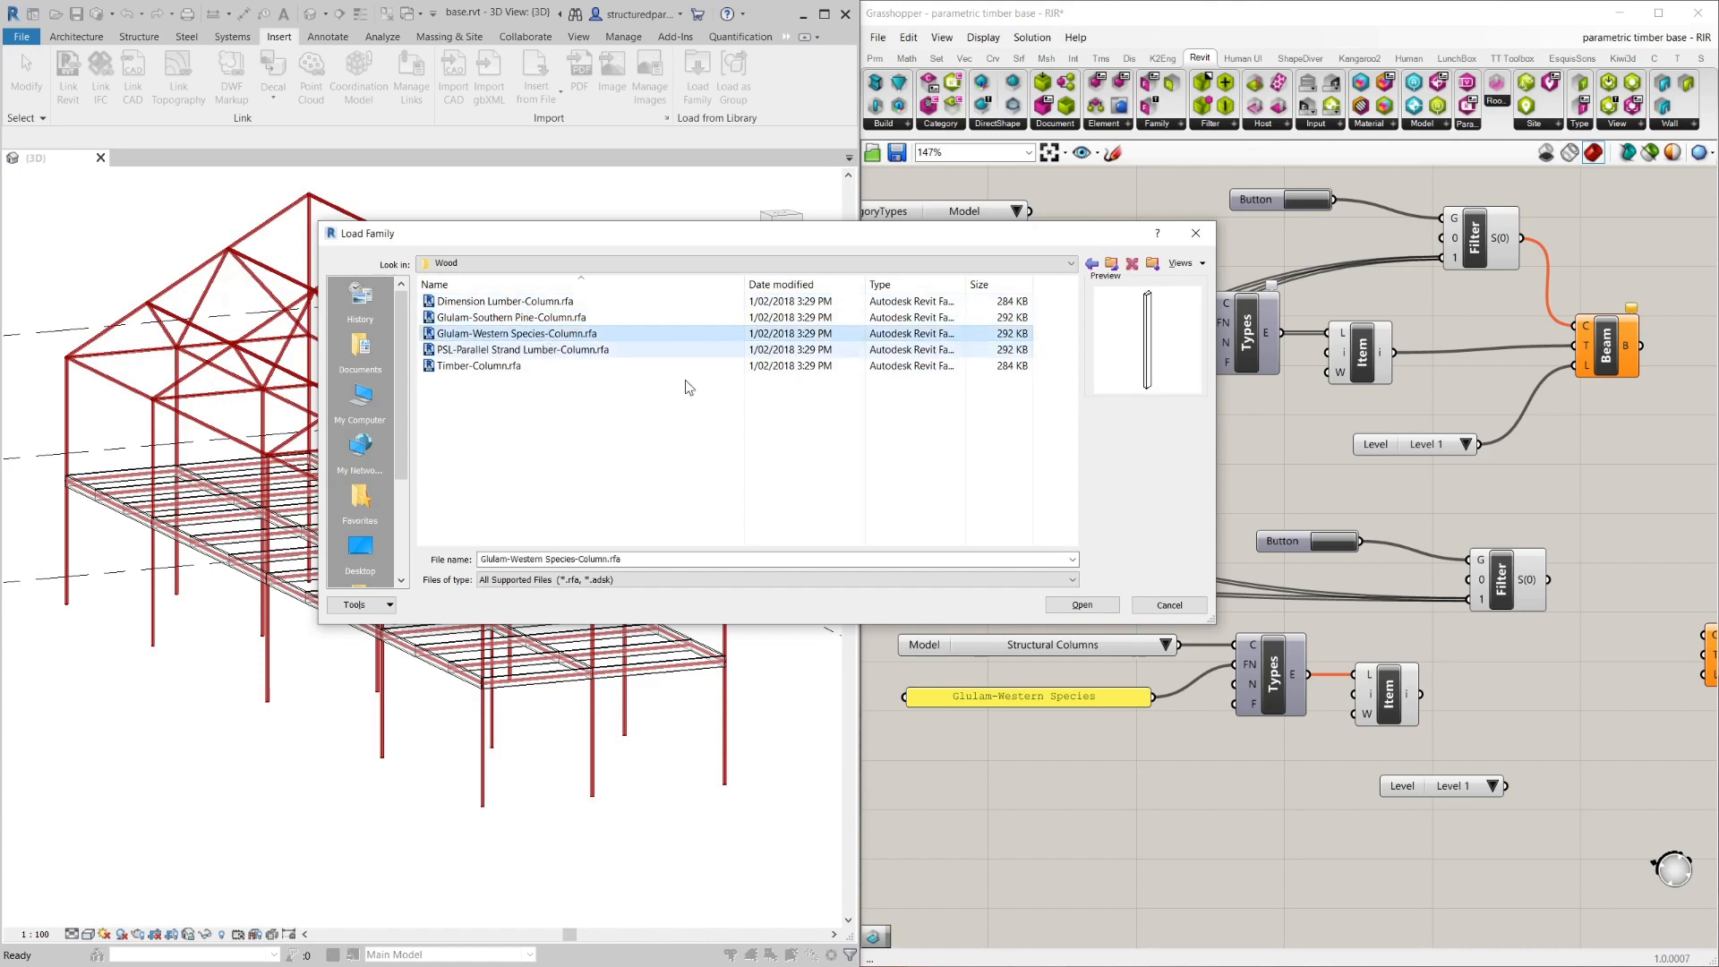
{"action": "left_click", "coordinate": [1080, 604]}
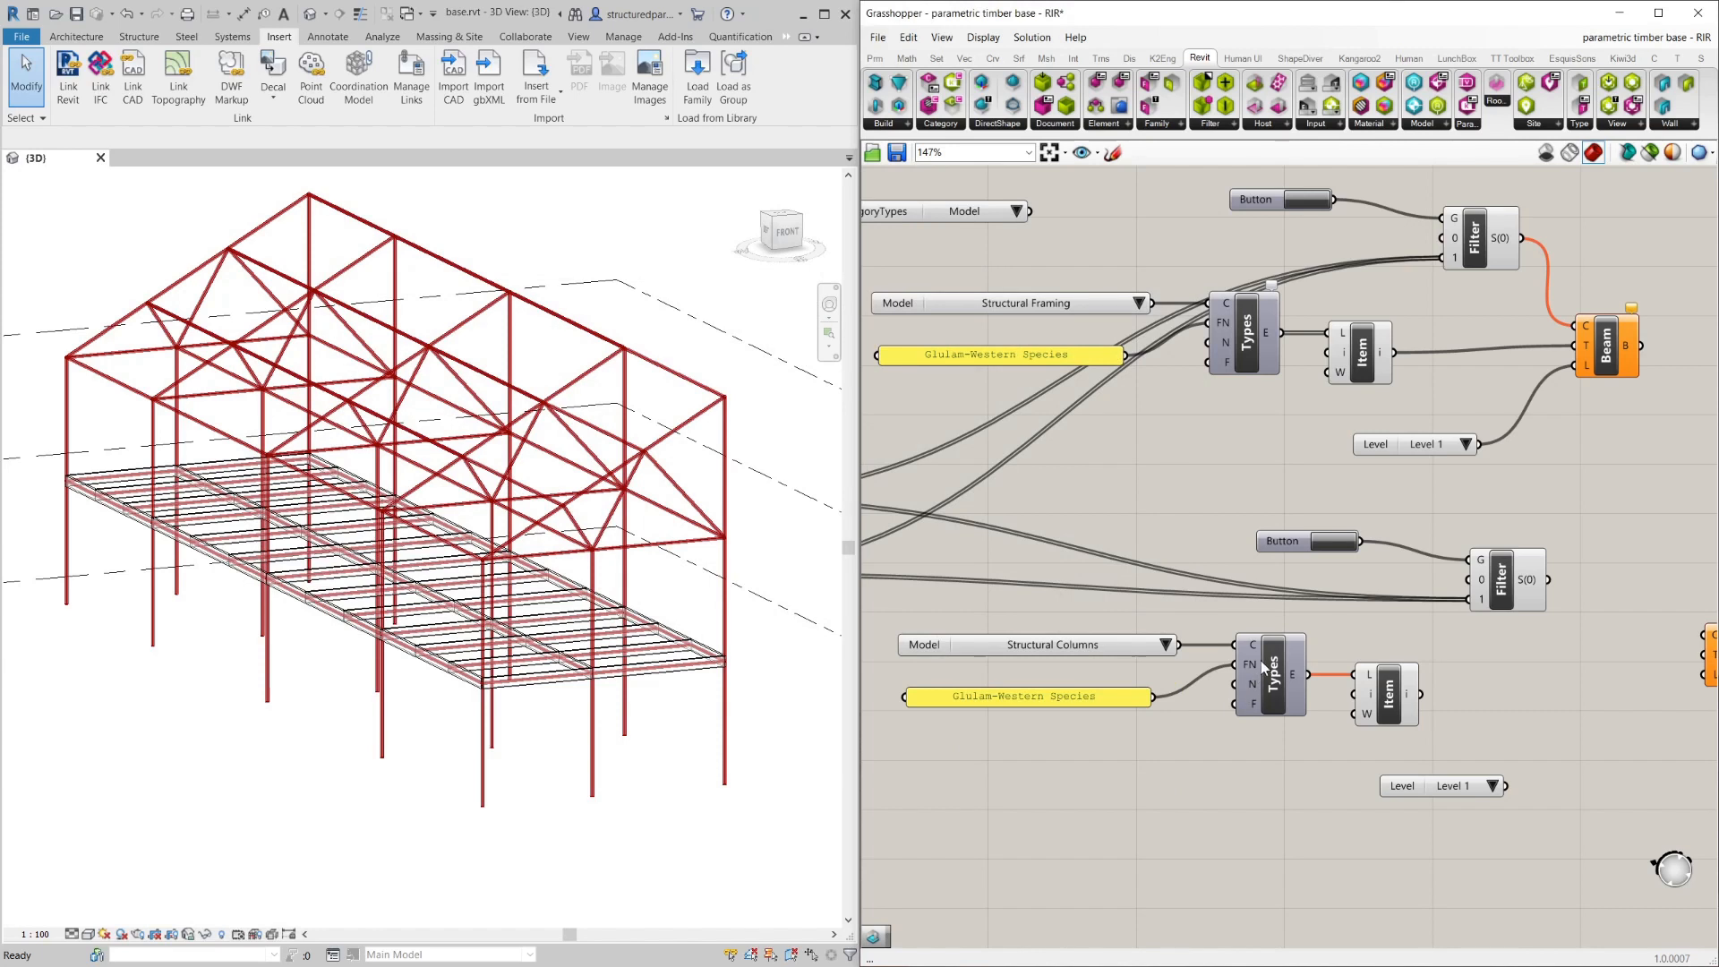
{"action": "mouse_move", "coordinate": [1217, 630]}
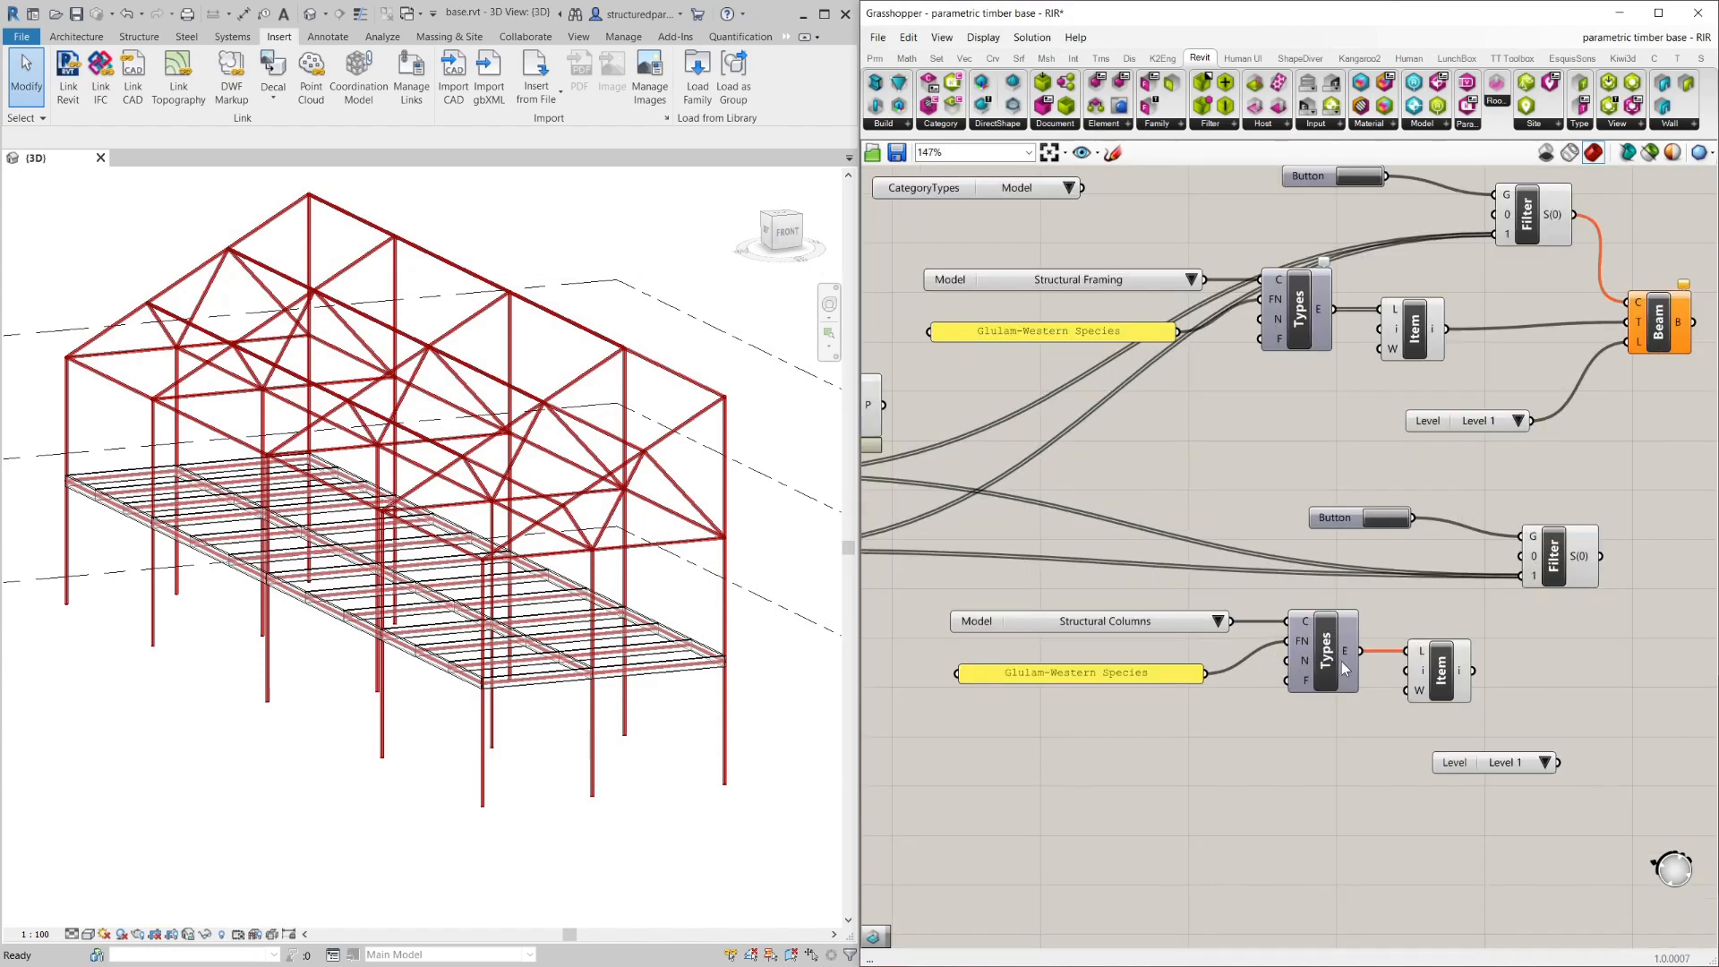
Edit the panel text to read Glulam-Western Species-Column and confirm it.
{"action": "right_click", "coordinate": [1359, 650]}
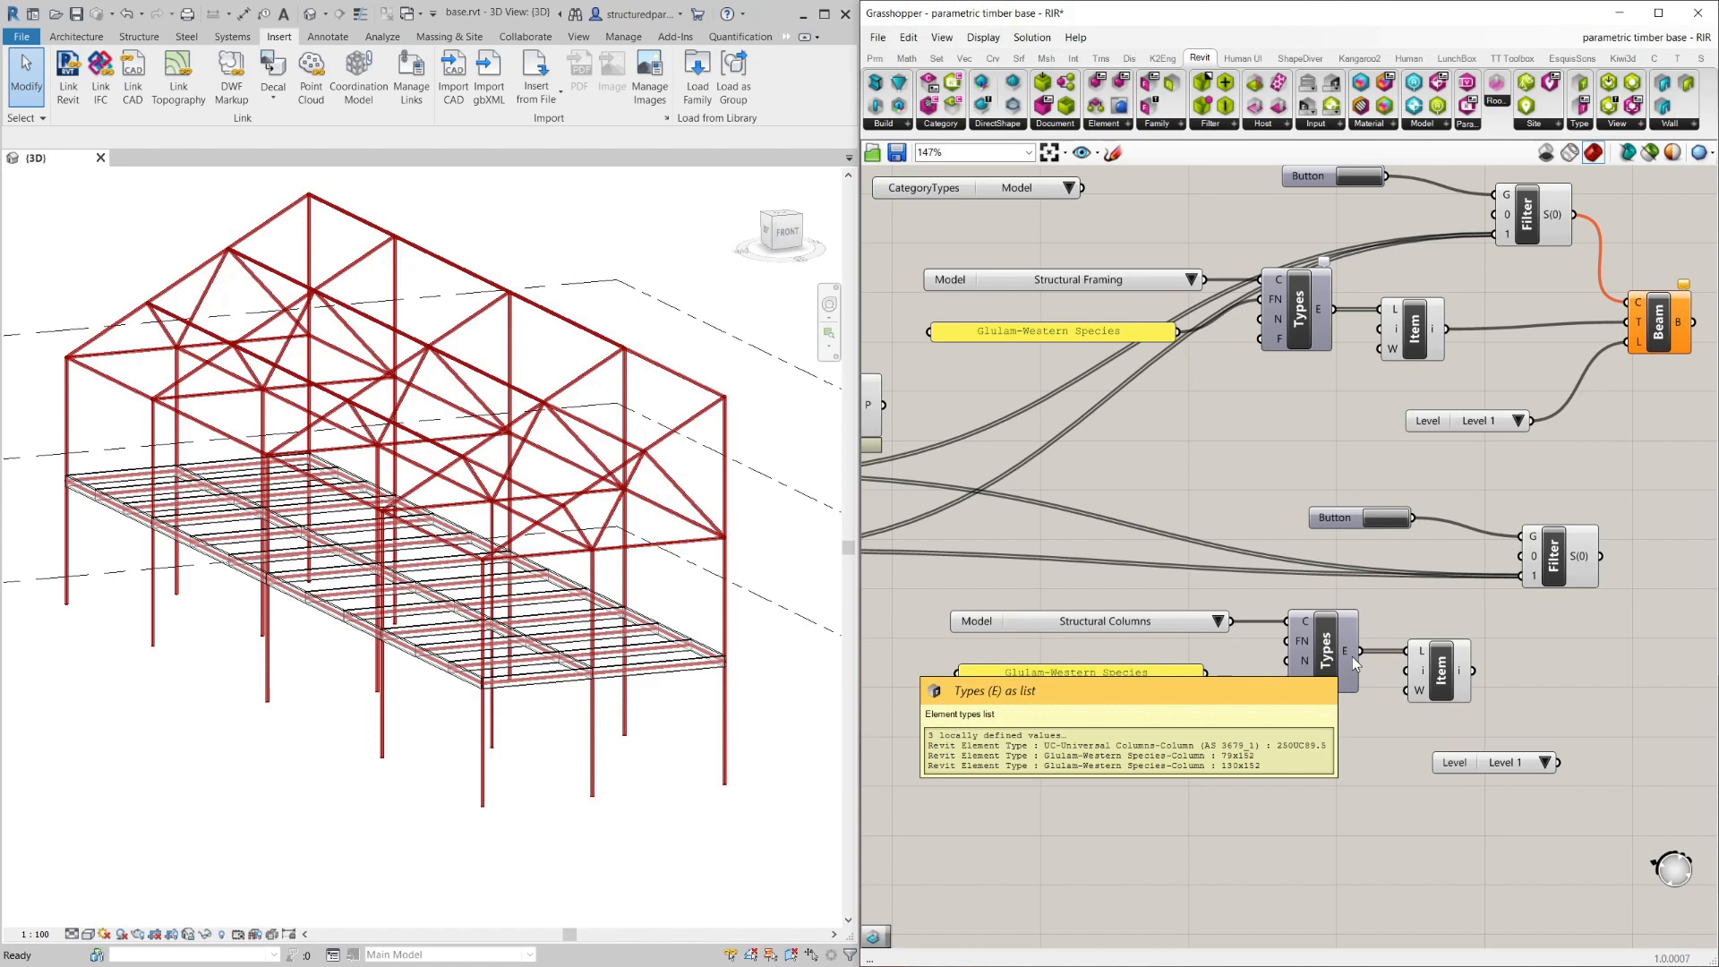
{"action": "double_click", "coordinate": [1078, 672]}
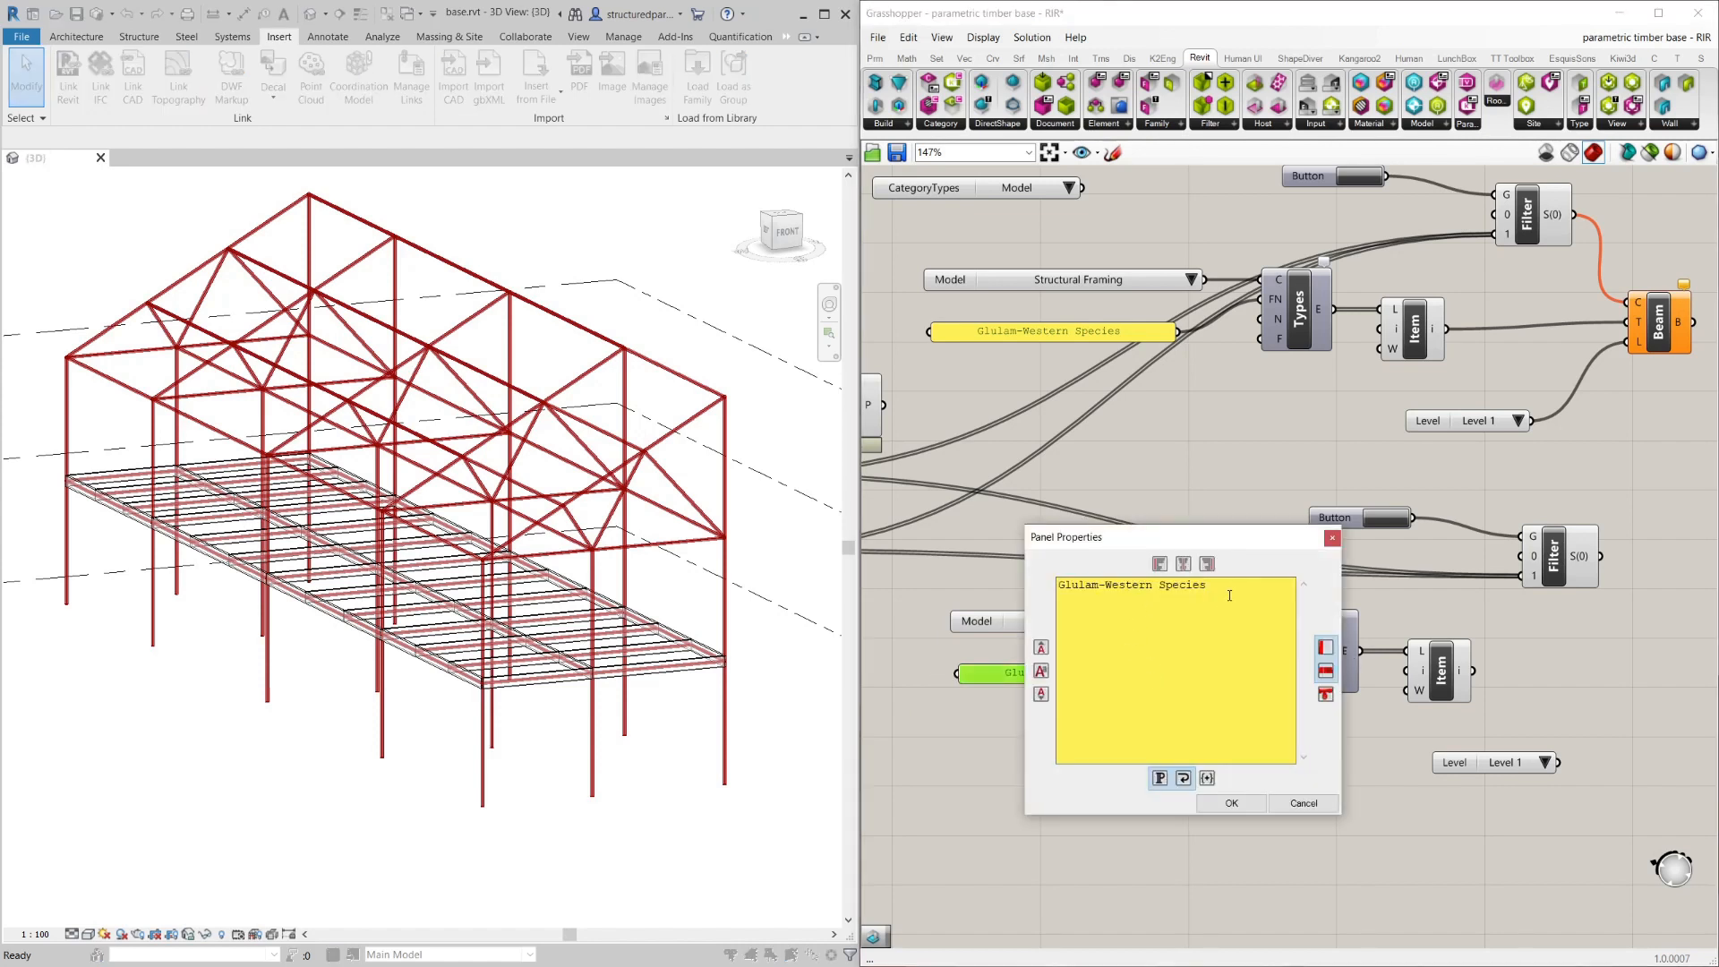
{"action": "type", "text": "-"}
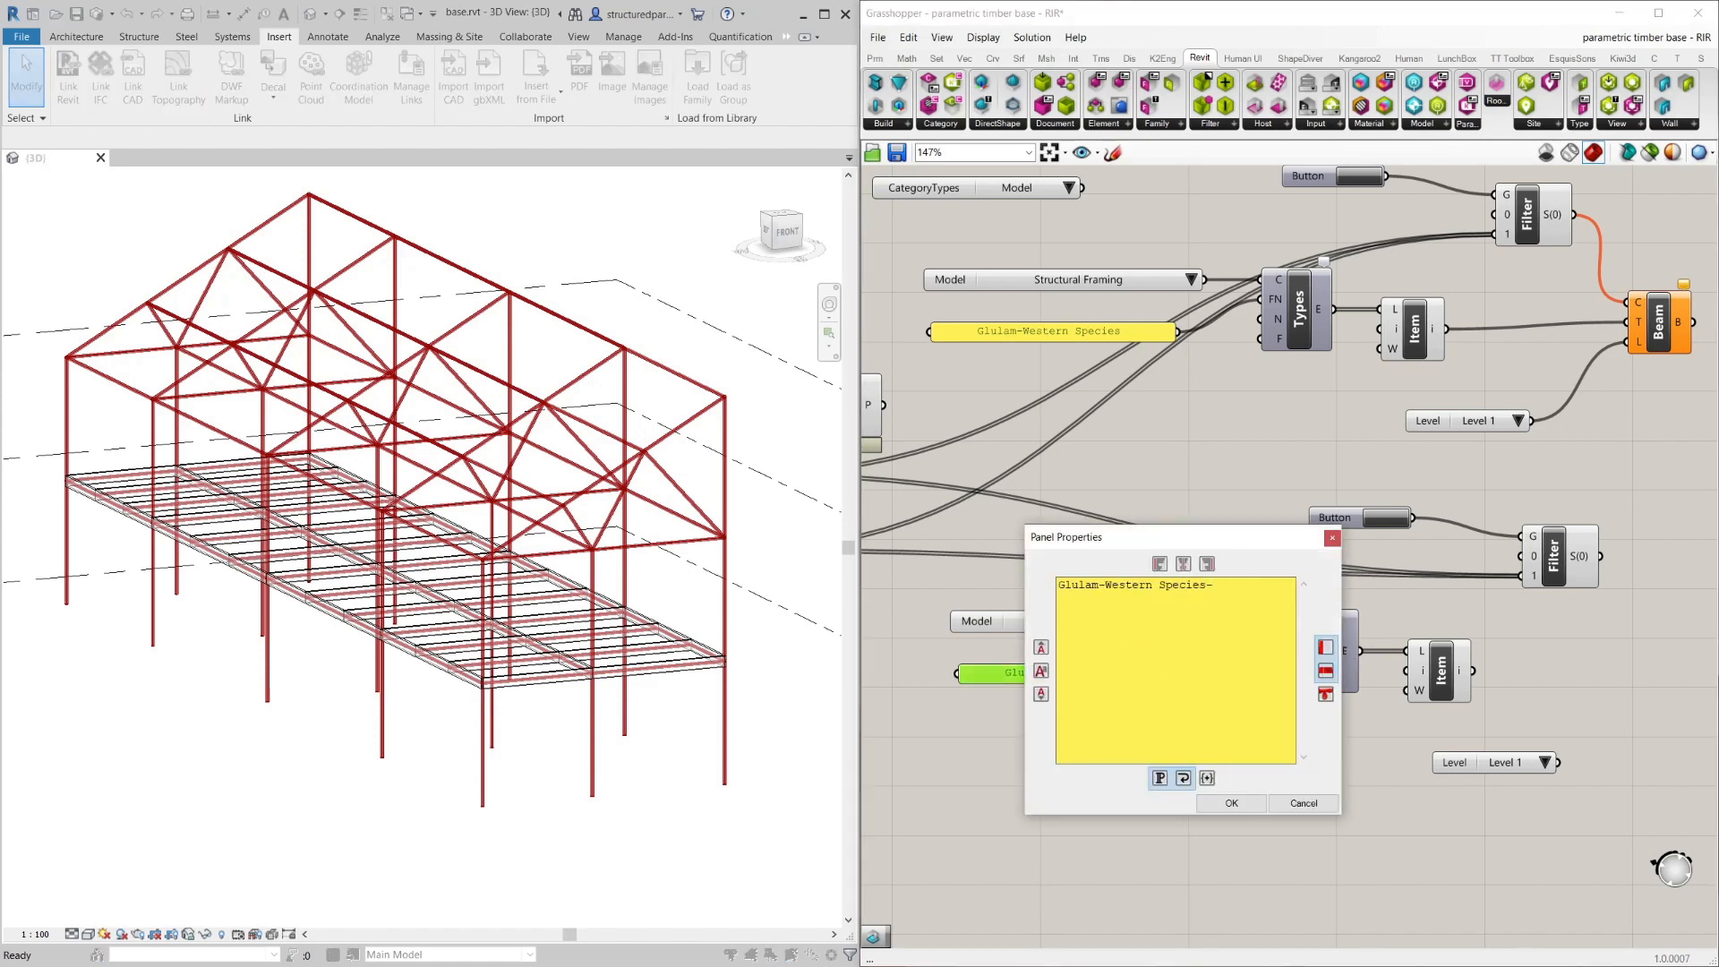
{"action": "type", "text": "-cOLUMNS"}
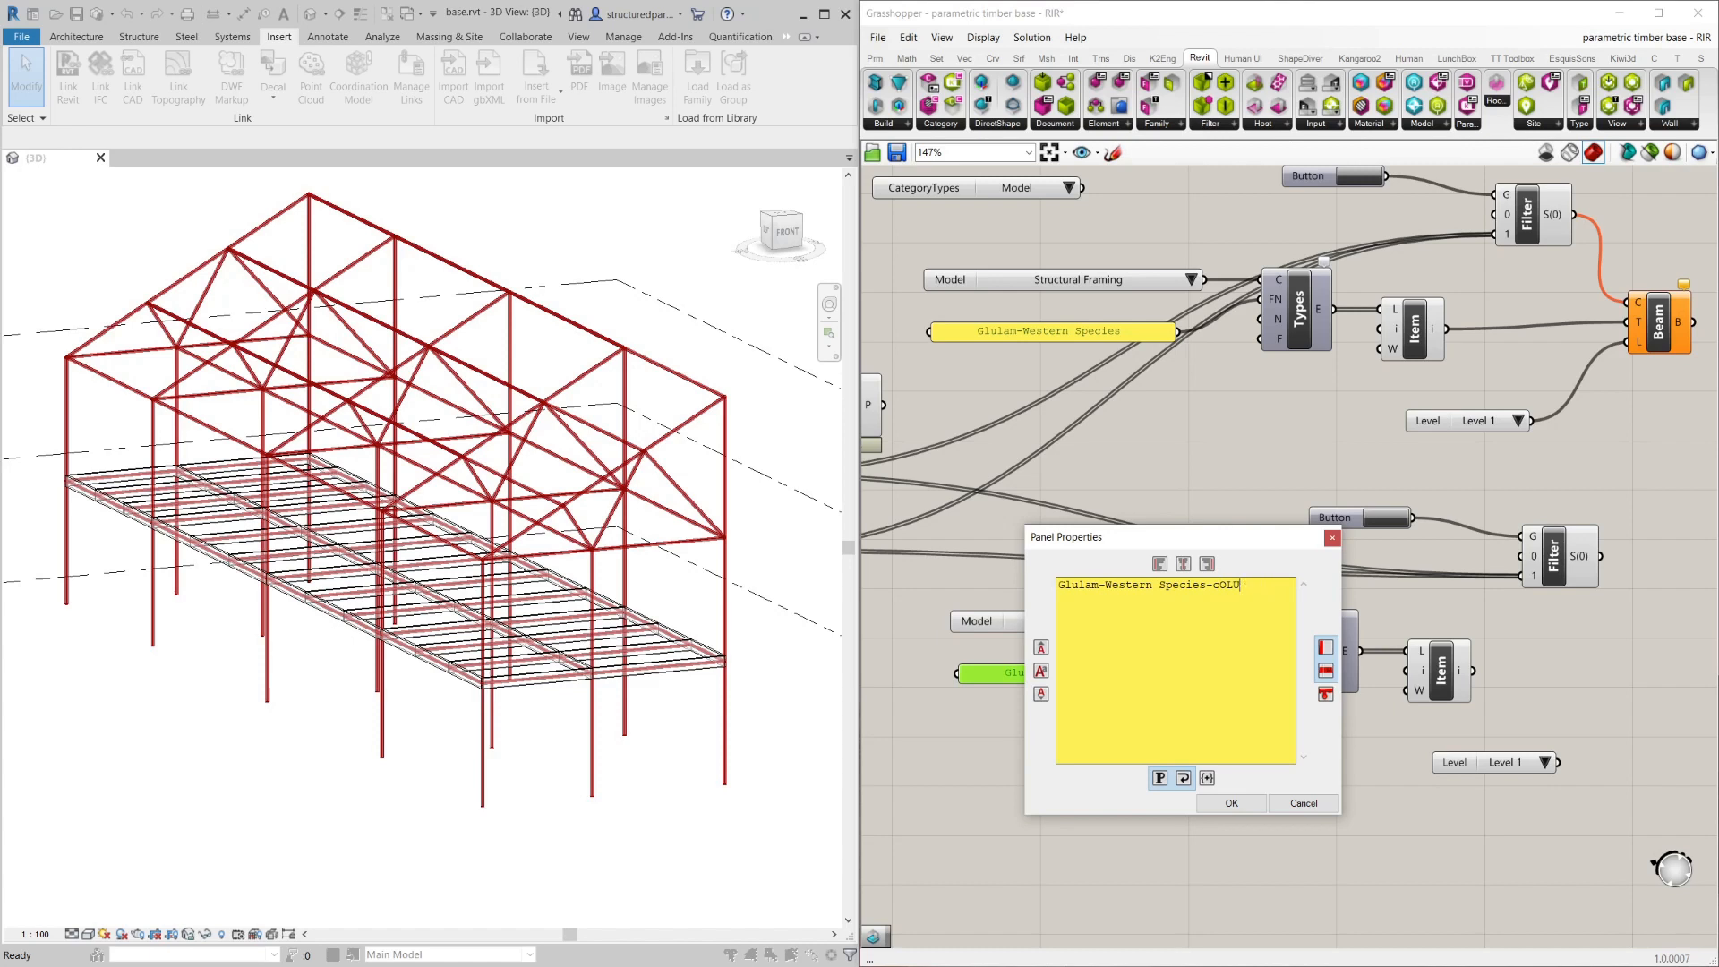
{"action": "type", "text": "Colum"}
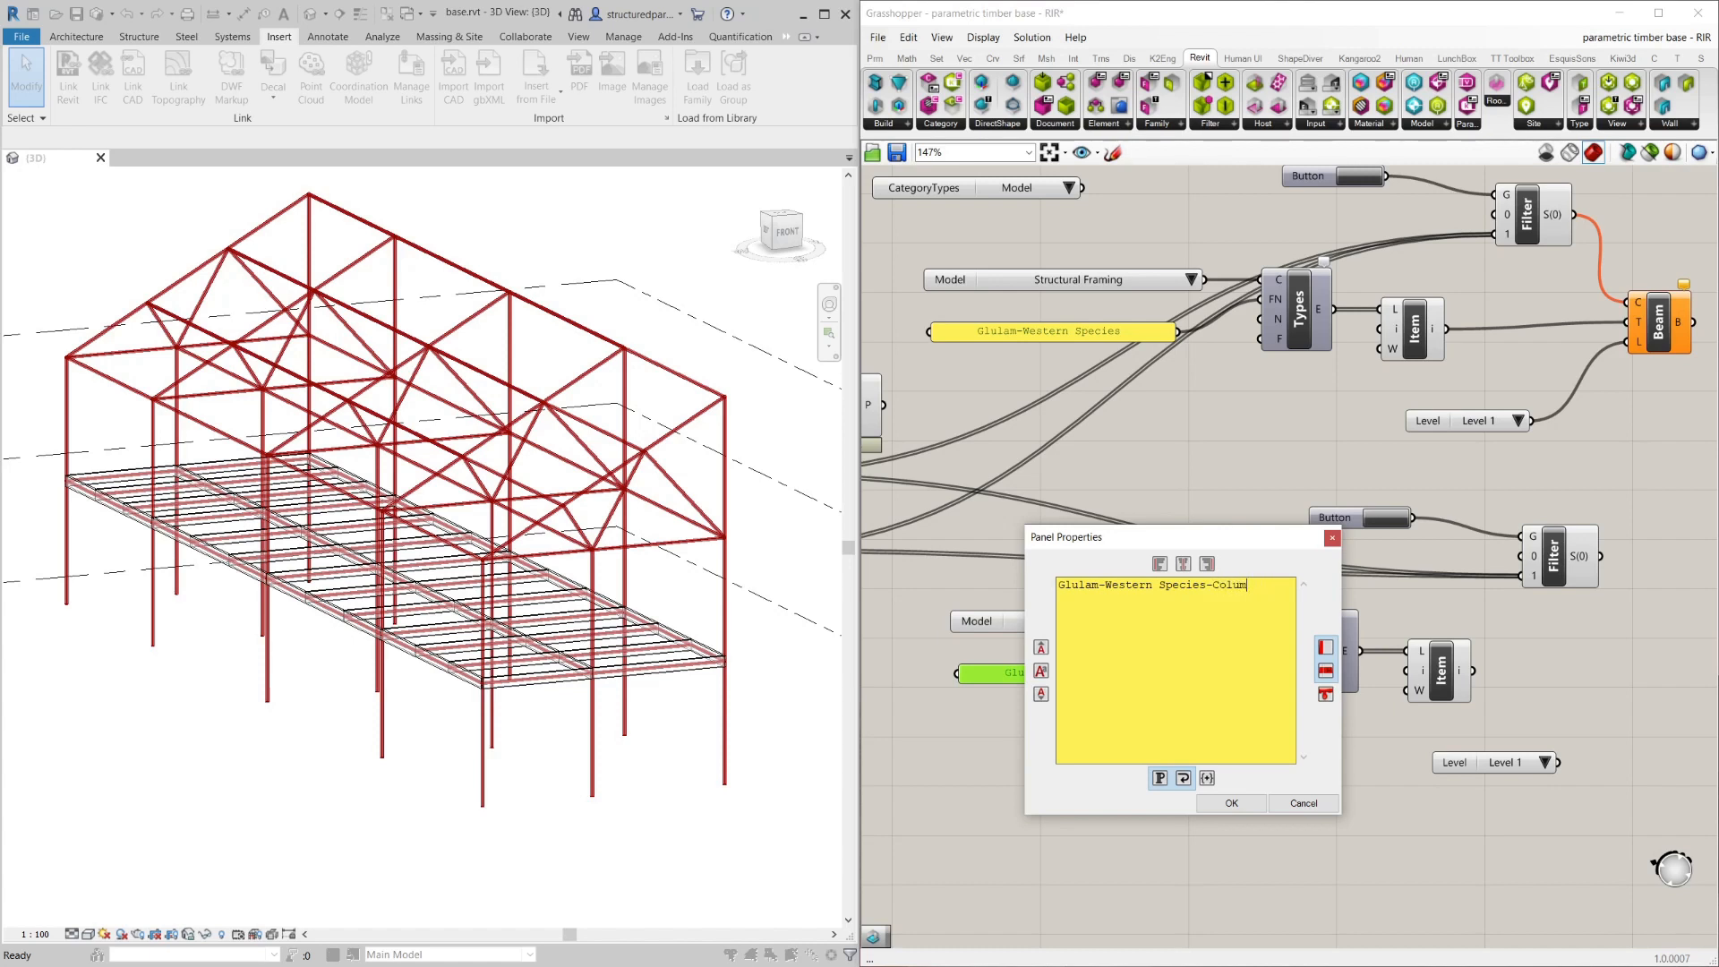
{"action": "left_click", "coordinate": [1229, 803]}
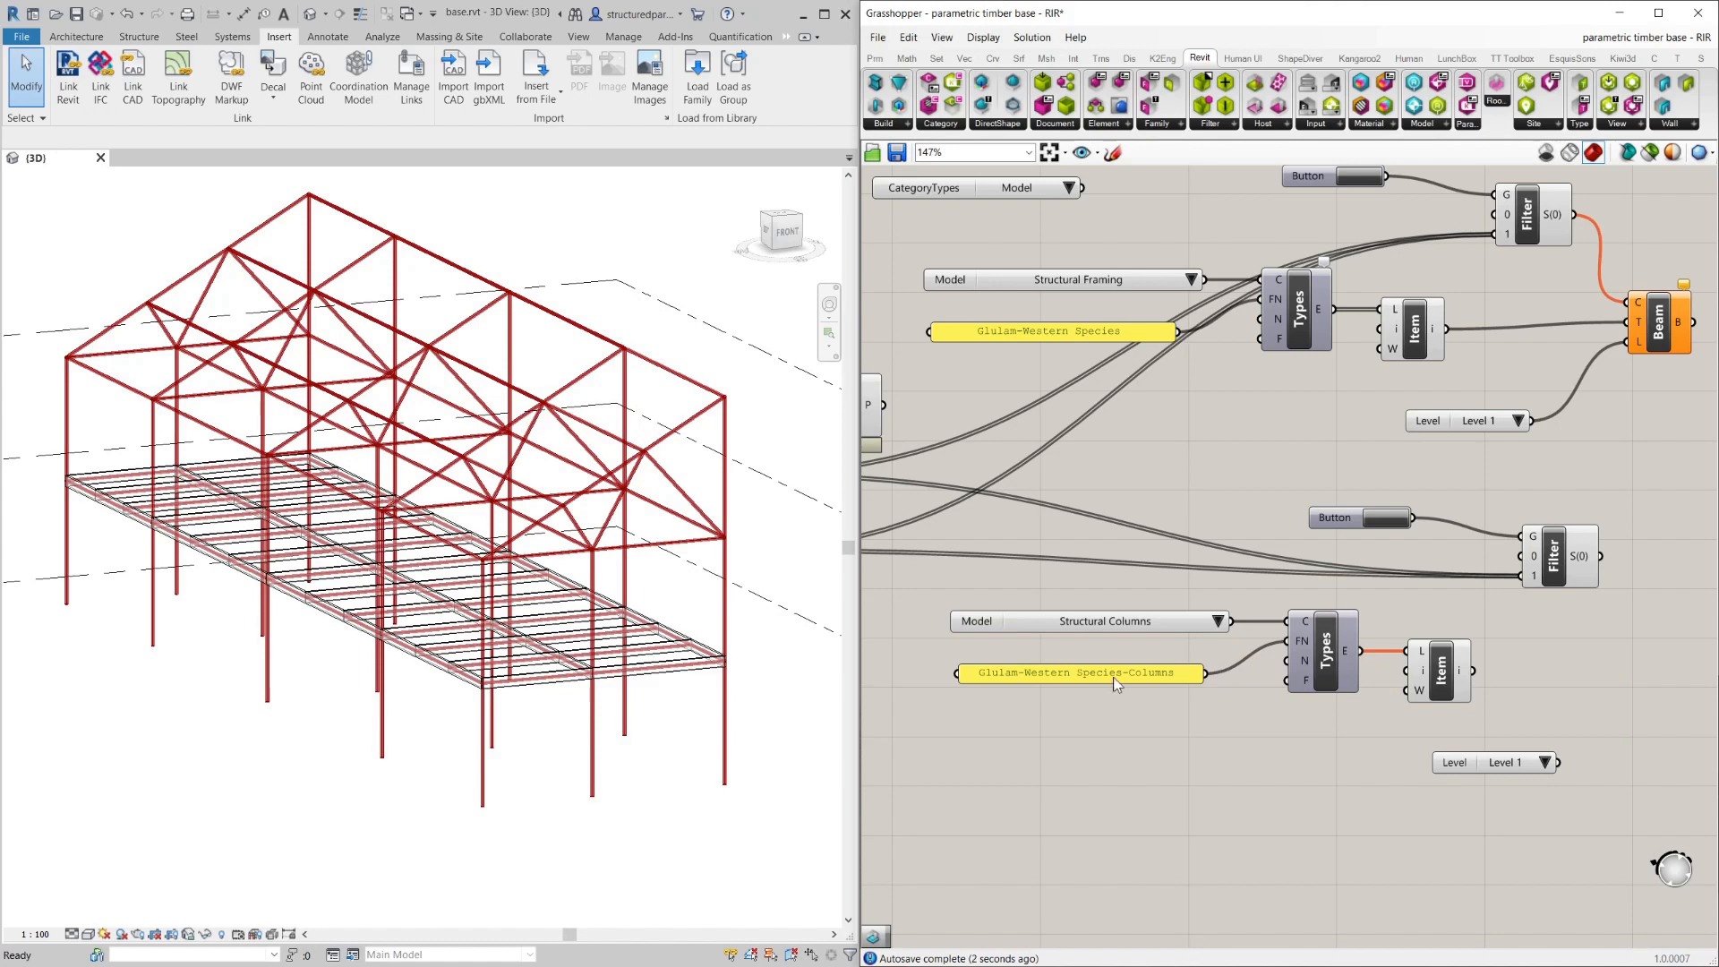
Reopen the panel to correct the filter text and confirm again.
{"action": "double_click", "coordinate": [1078, 672]}
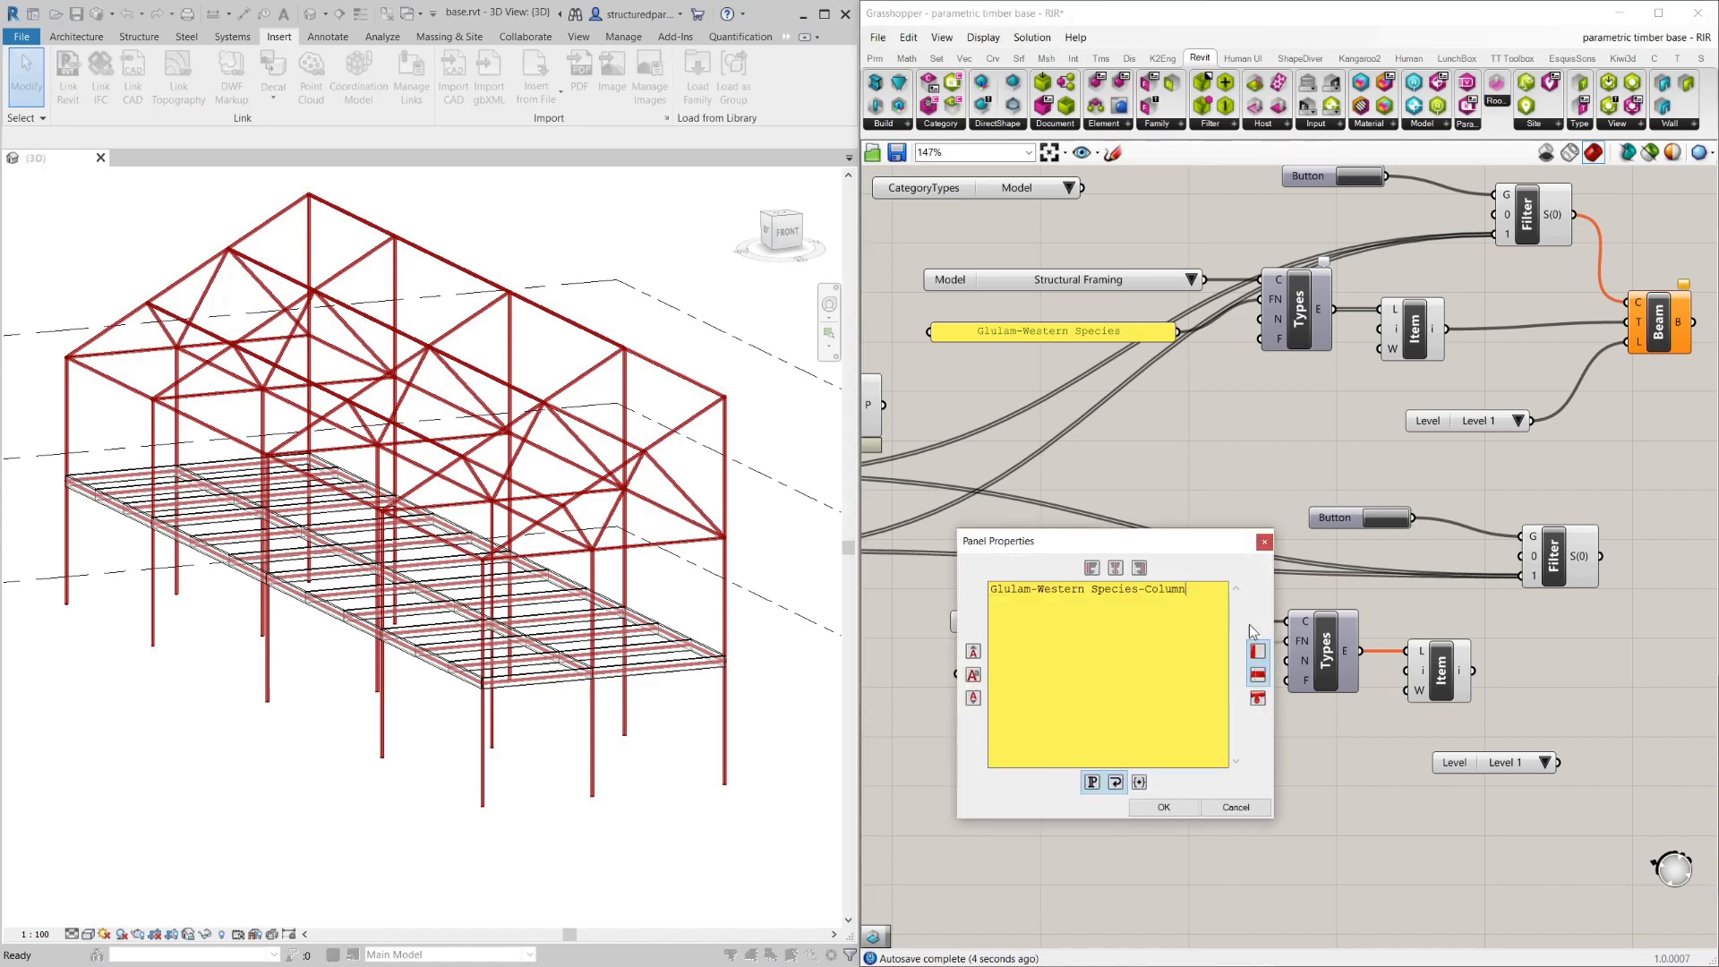
{"action": "left_click", "coordinate": [1164, 808]}
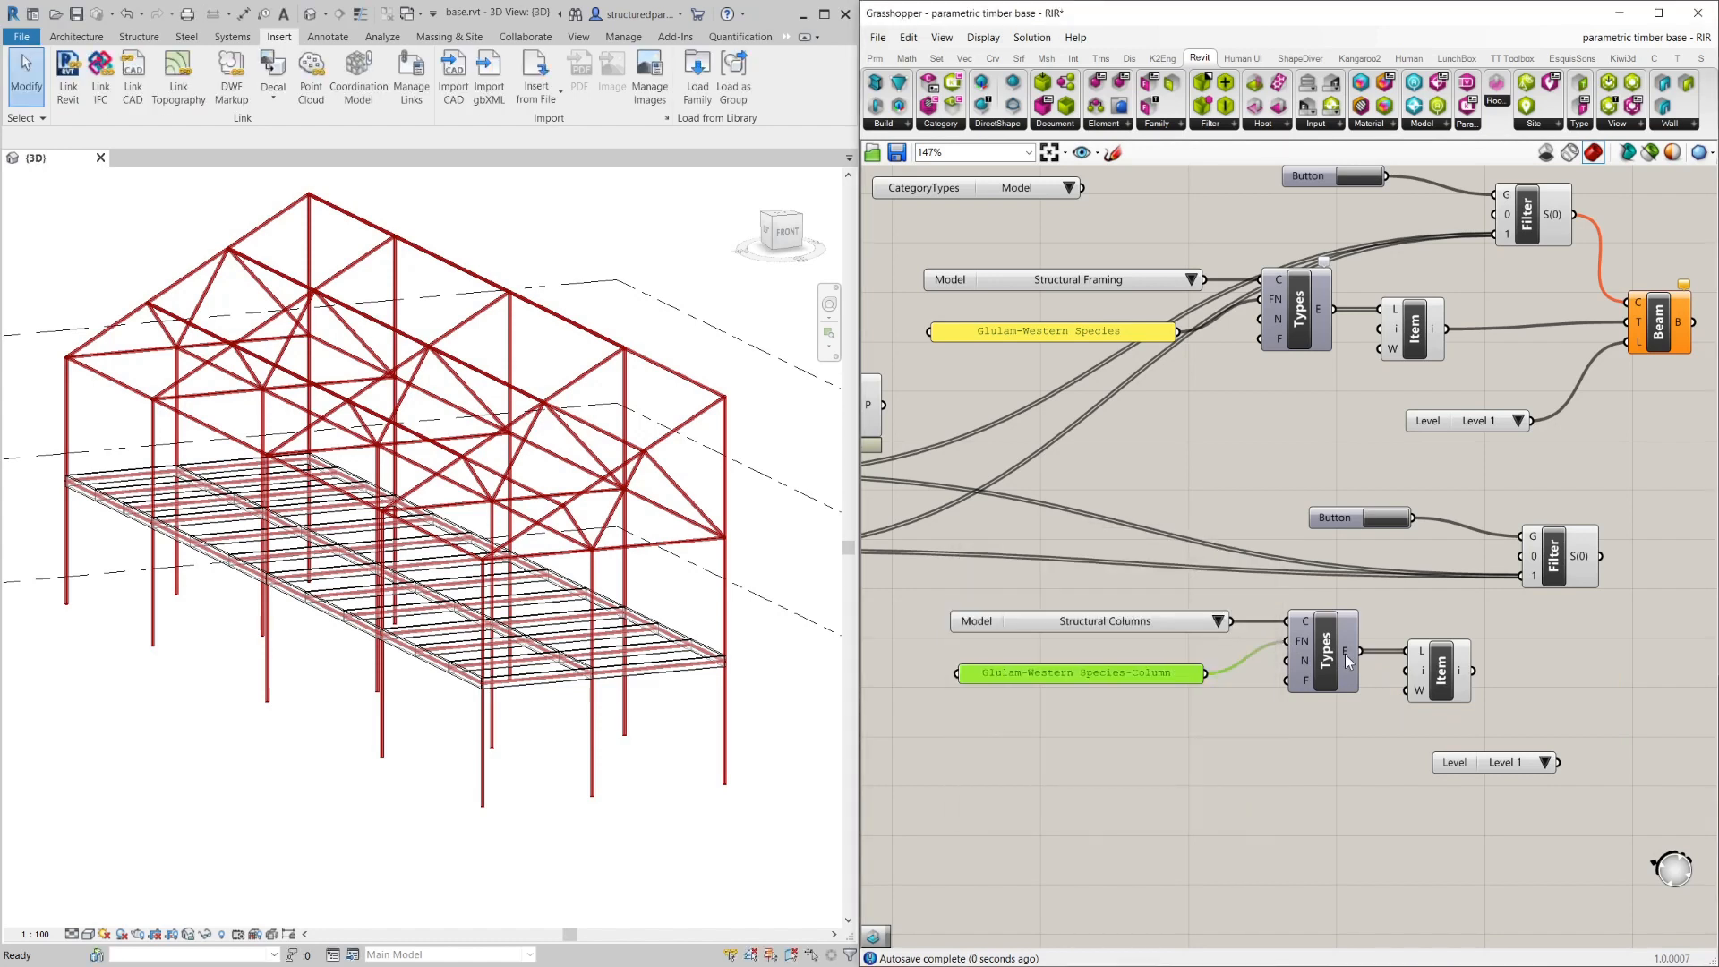
{"action": "mouse_move", "coordinate": [1481, 675]}
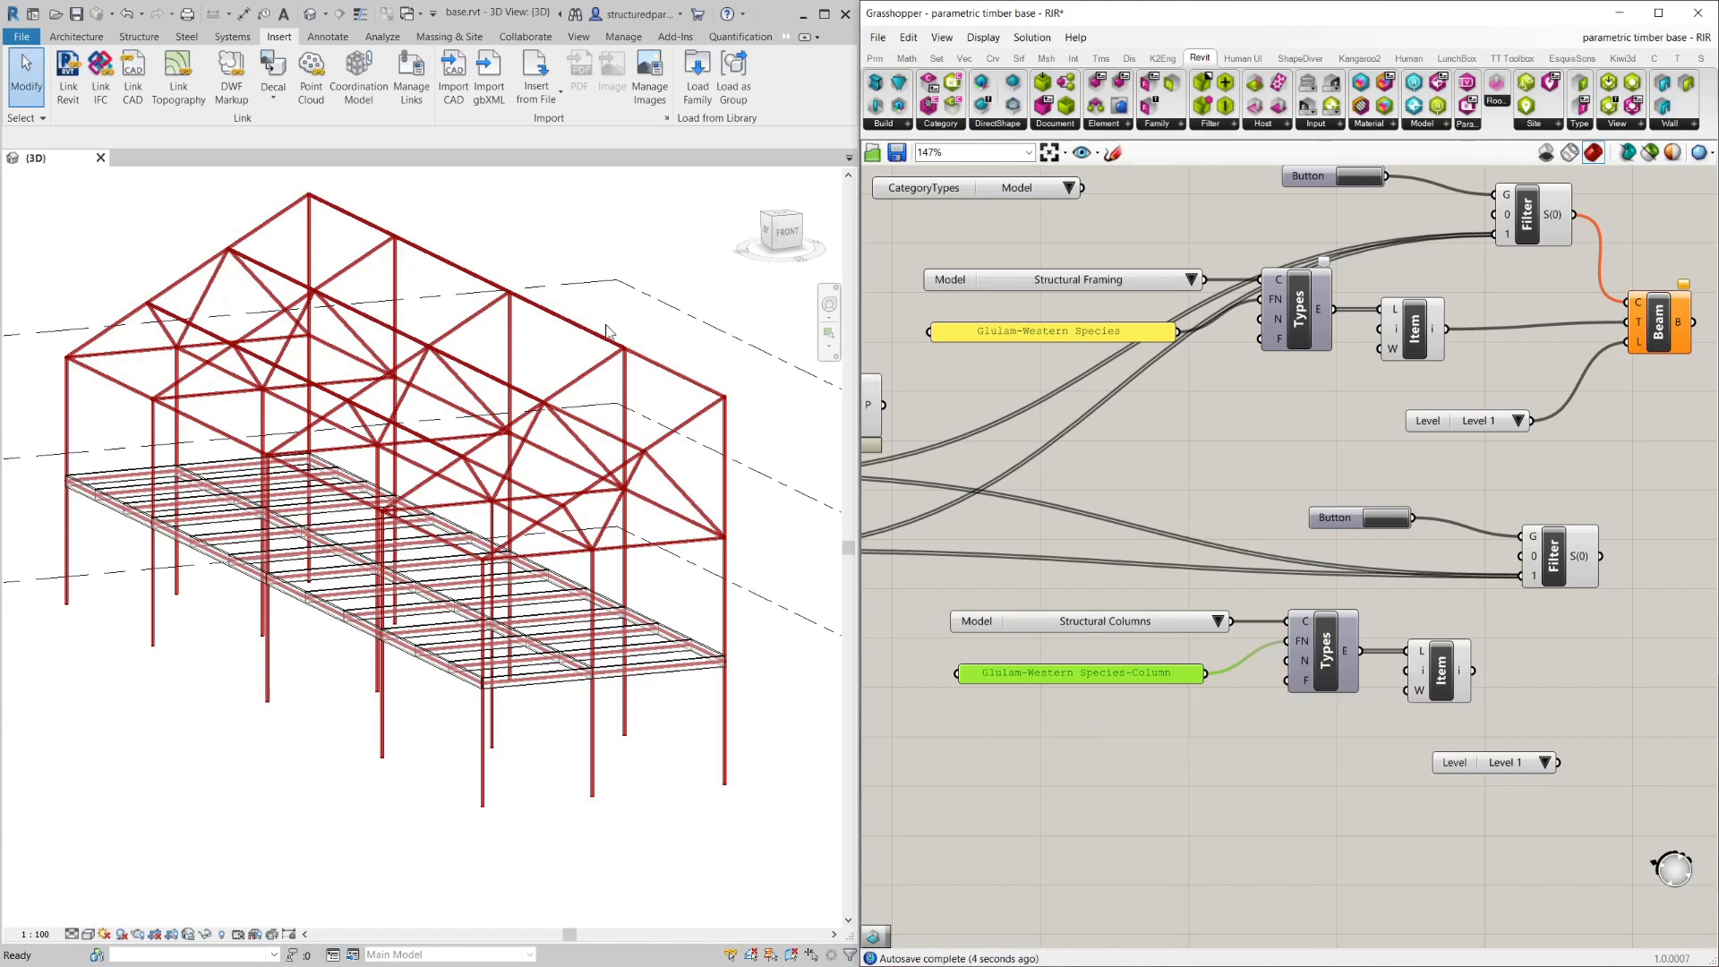
Duplicate the glulam column type from Structure > Column as a new type named 250x250.
{"action": "left_click", "coordinate": [137, 35]}
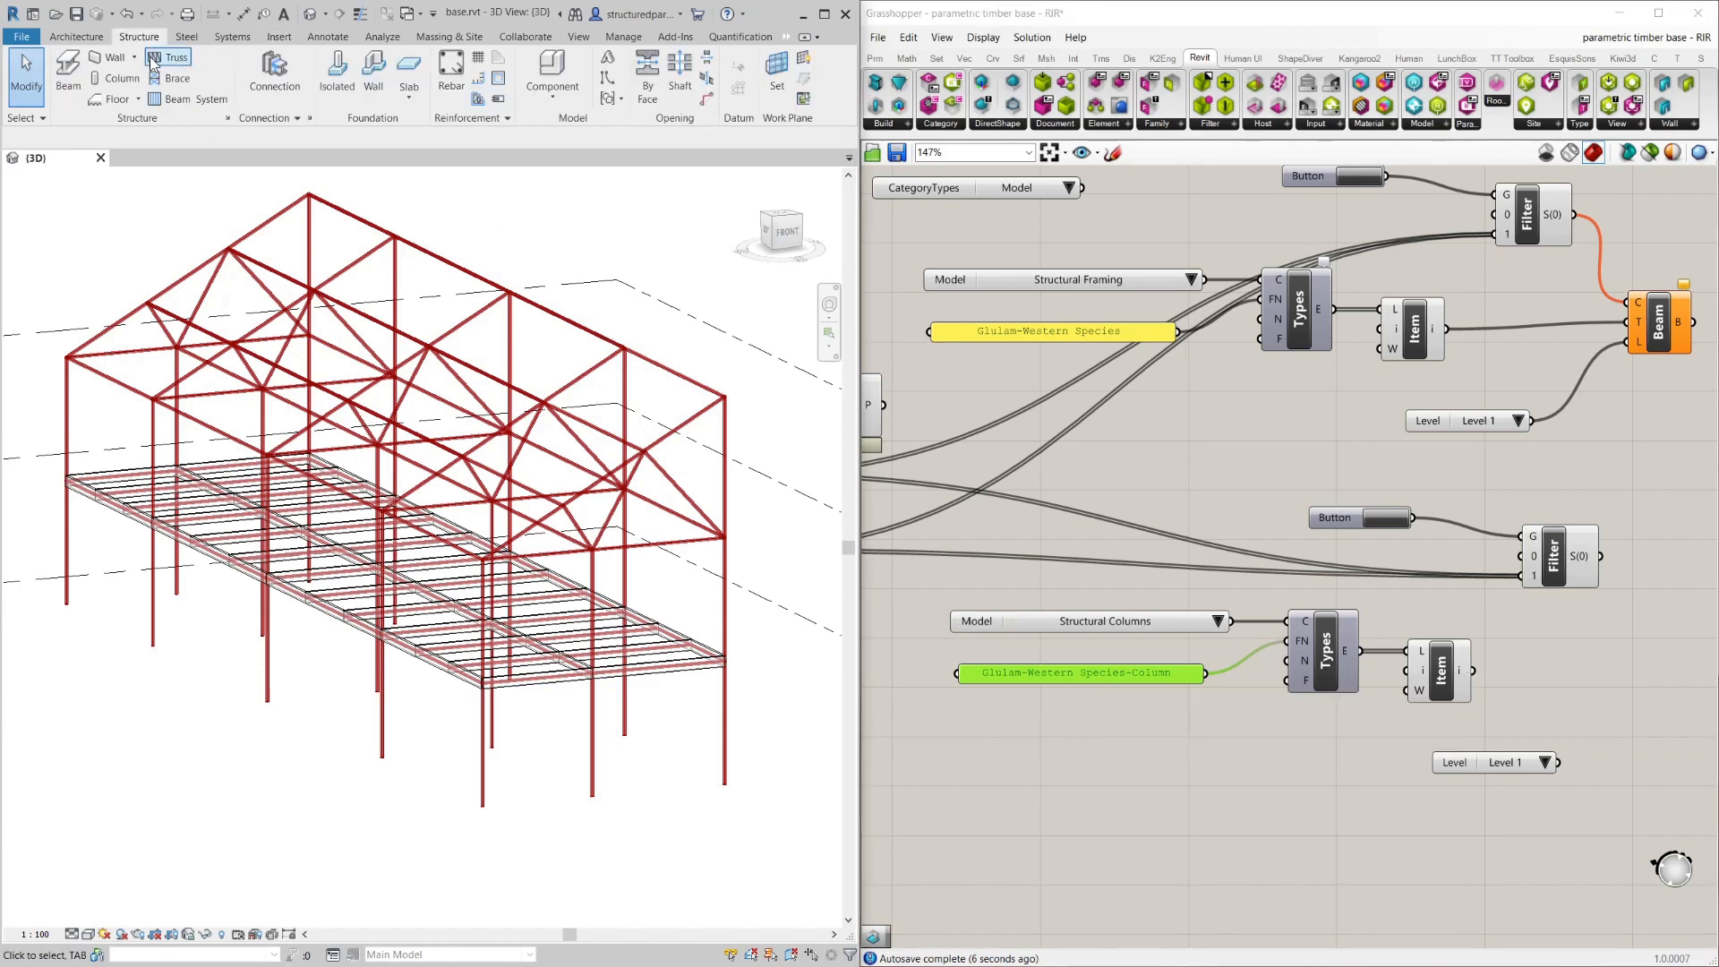
{"action": "mouse_move", "coordinate": [120, 78]}
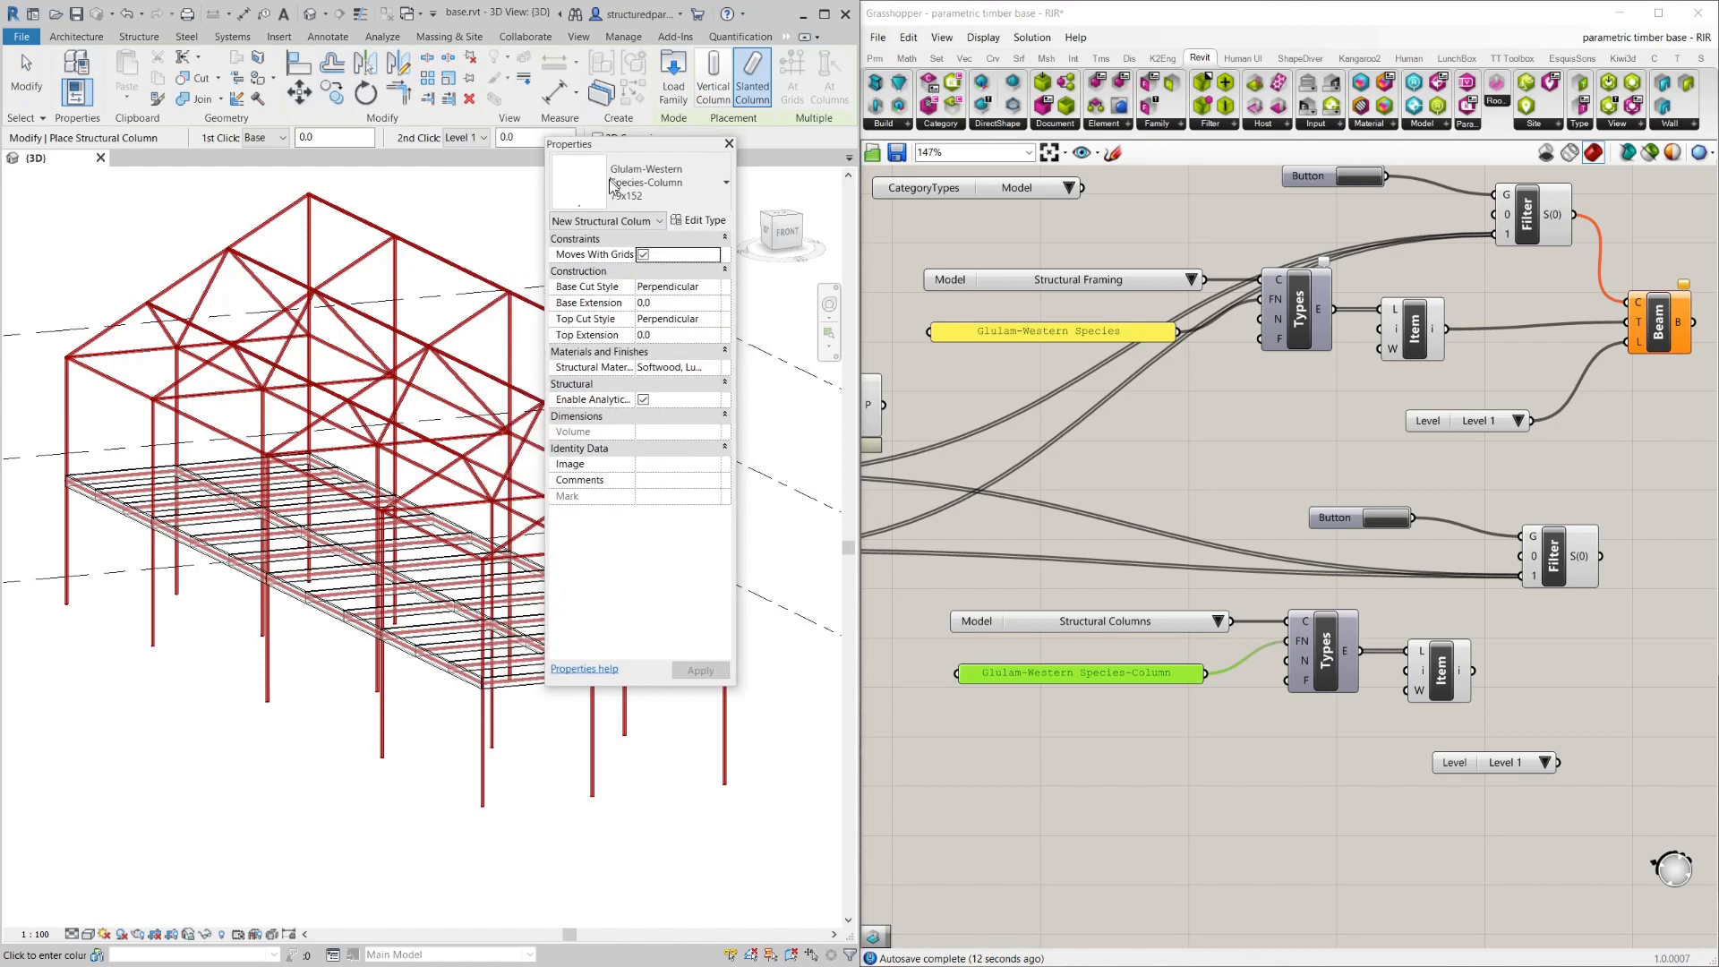
{"action": "left_click_drag", "start_coordinate": [635, 144], "coordinate": [668, 299]}
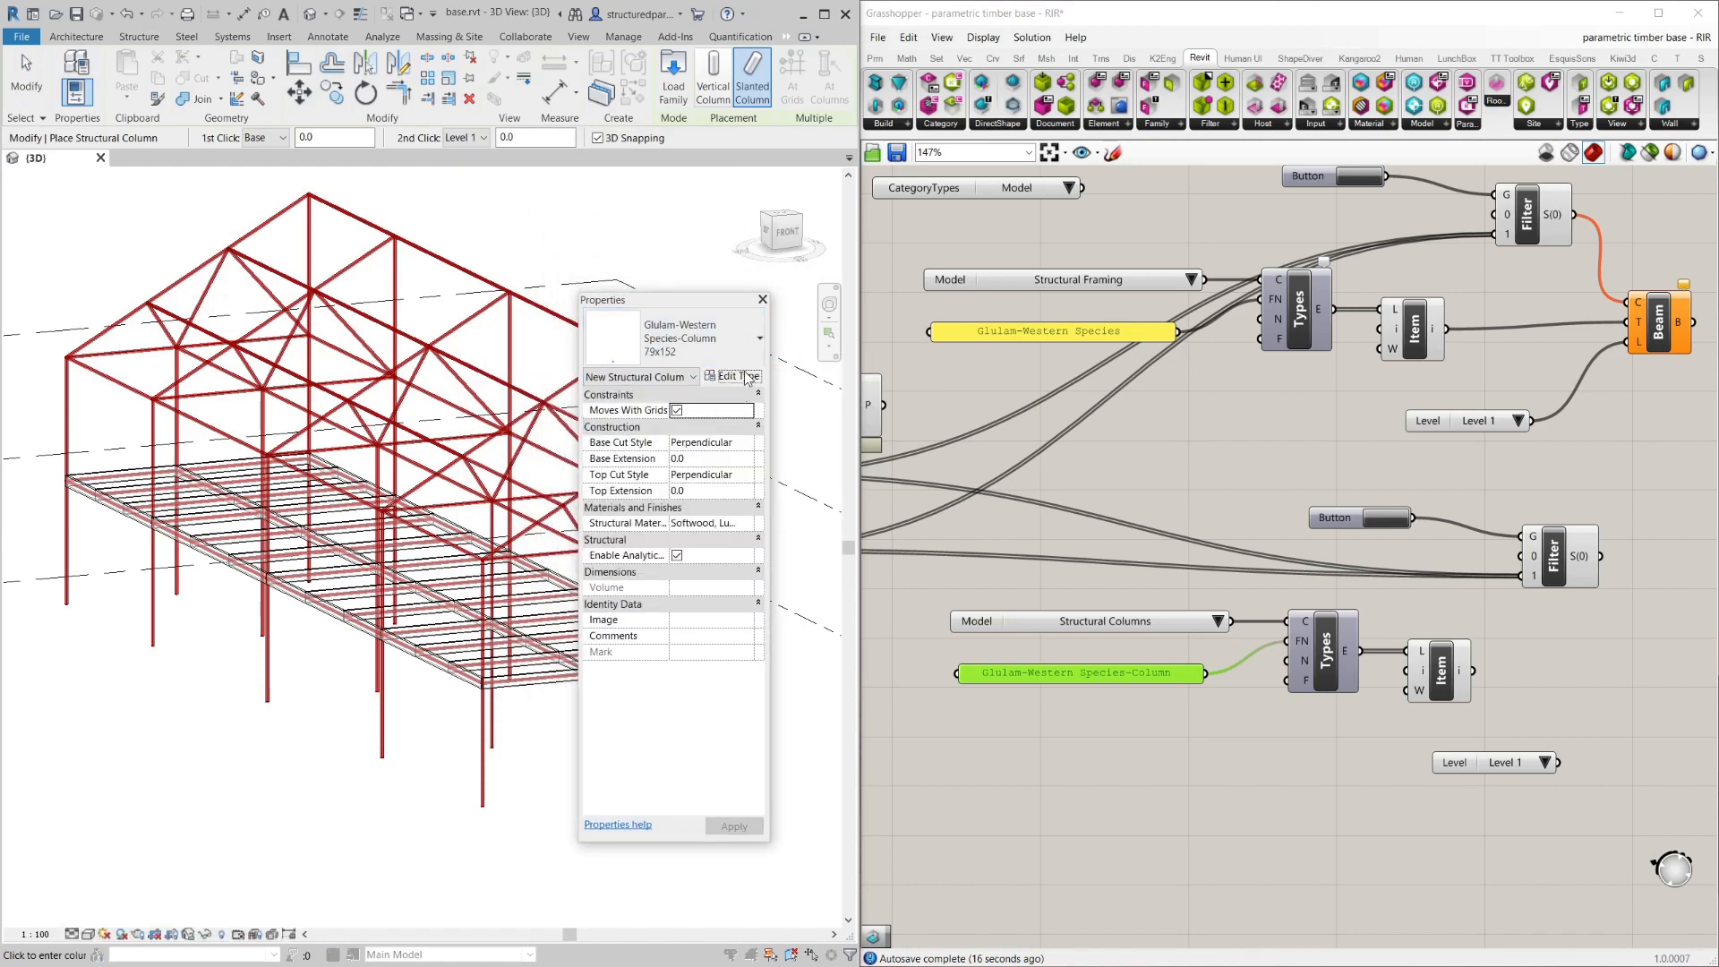
{"action": "left_click", "coordinate": [729, 376]}
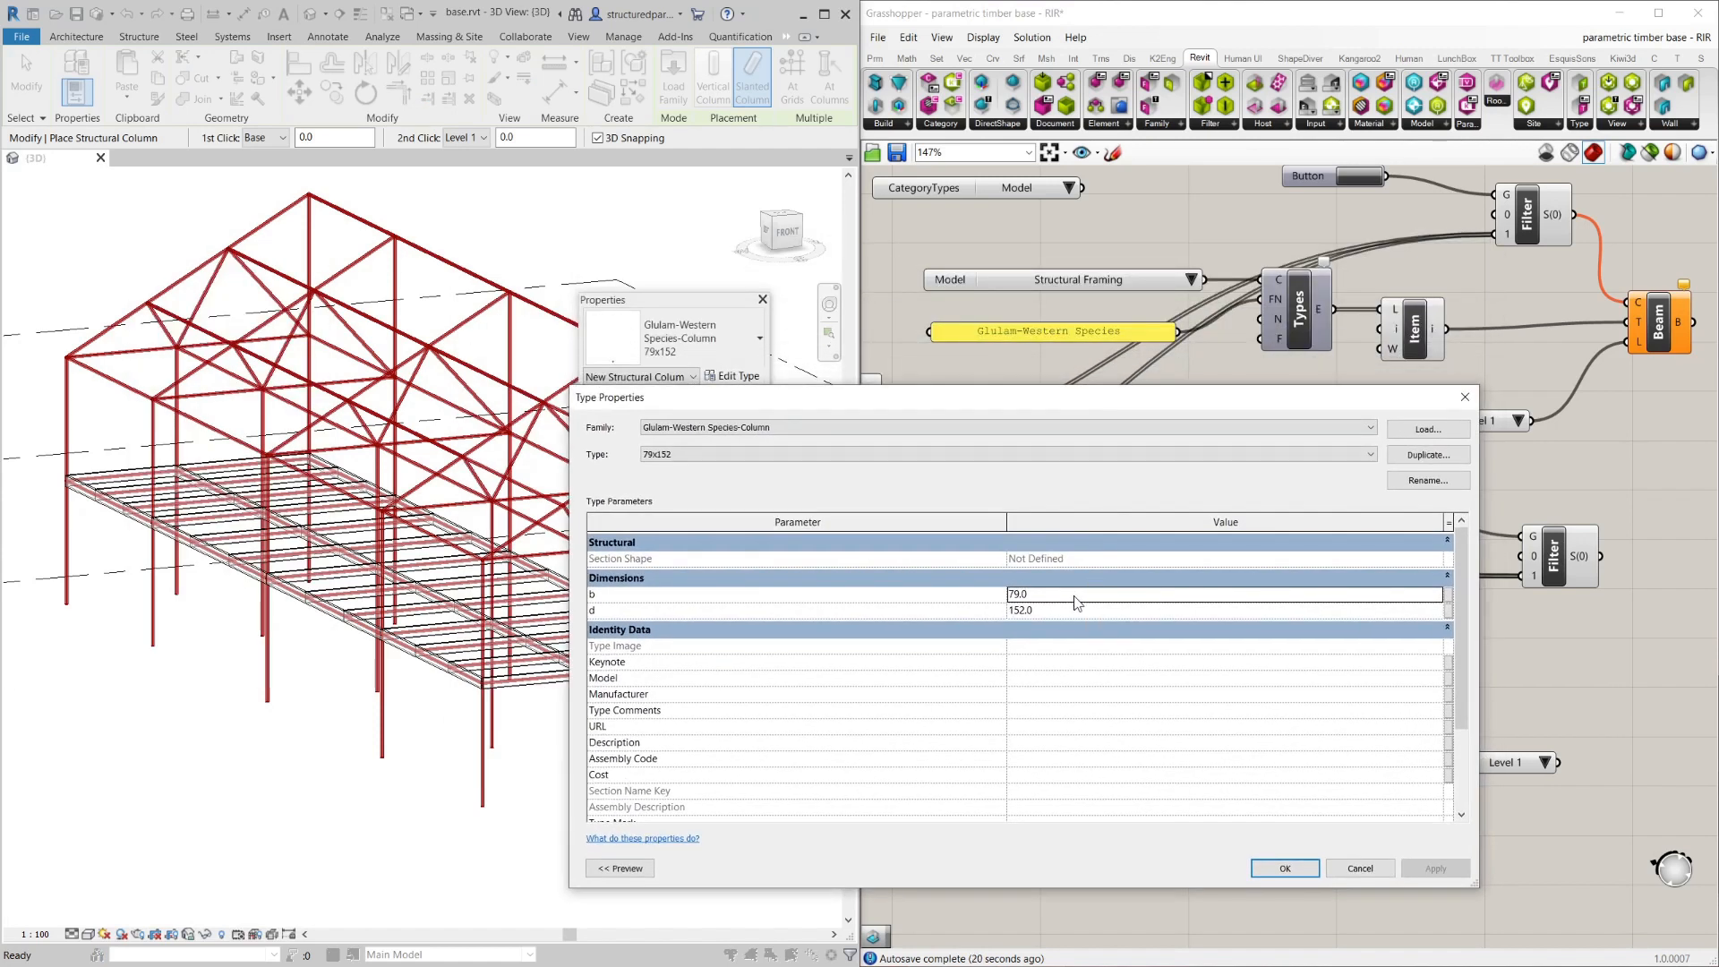
{"action": "left_click", "coordinate": [1428, 453]}
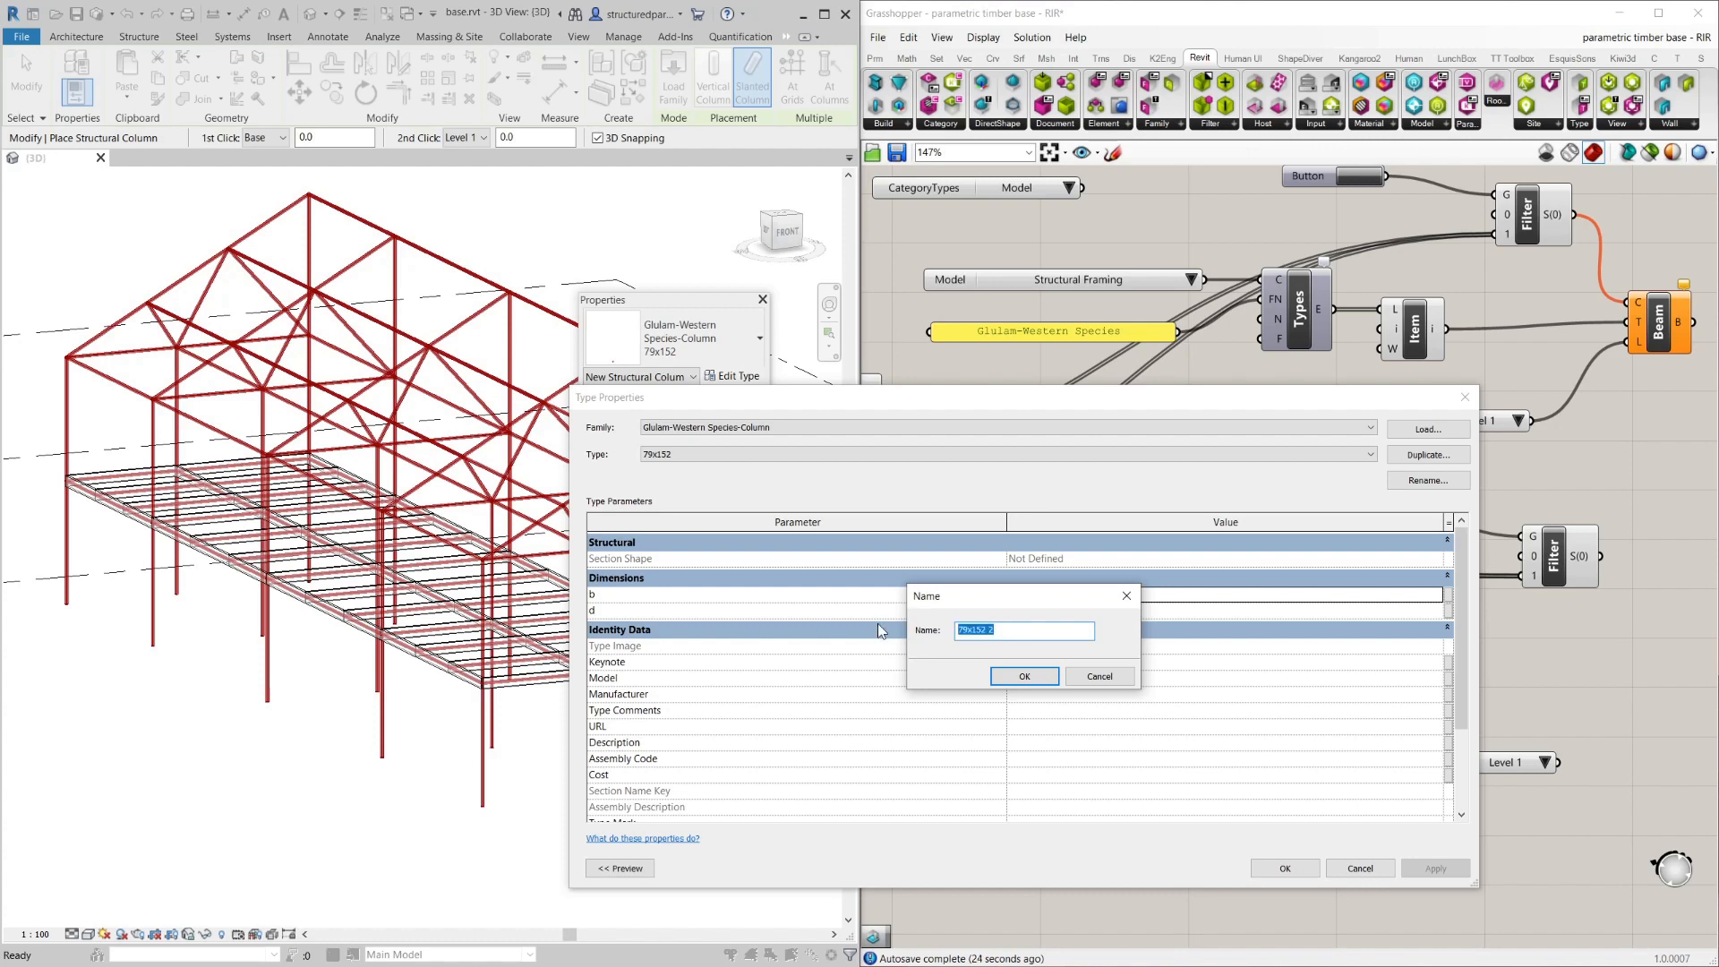
{"action": "type", "text": "250x250"}
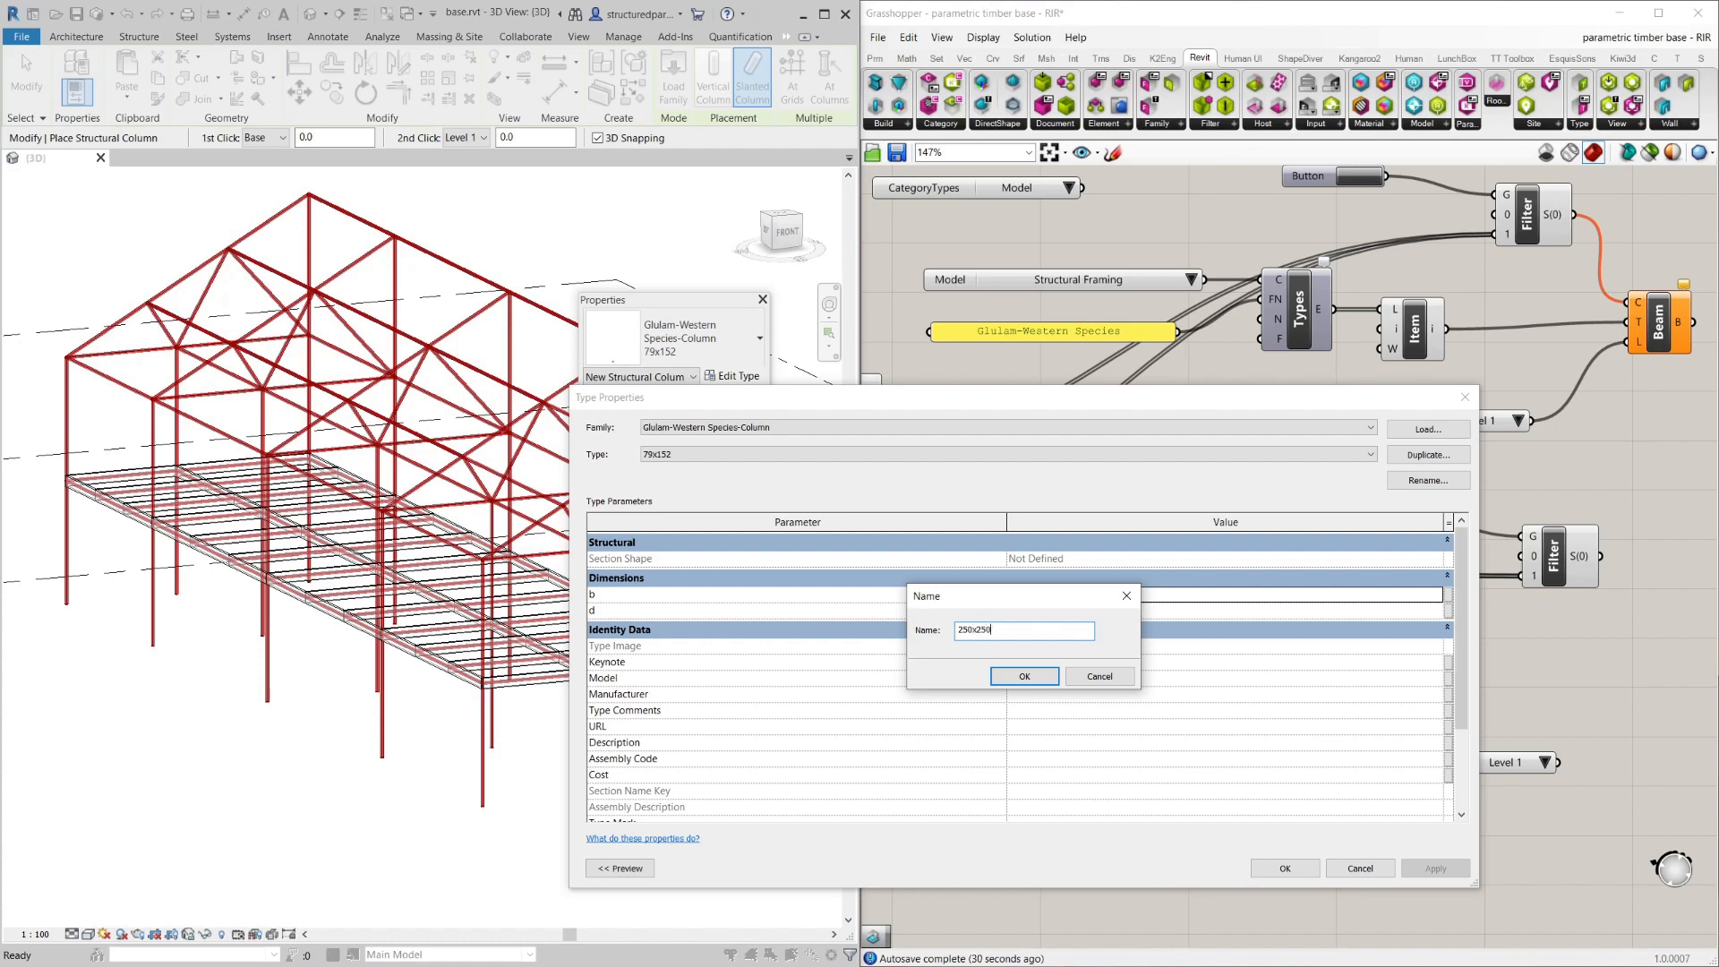
{"action": "mouse_move", "coordinate": [953, 665]}
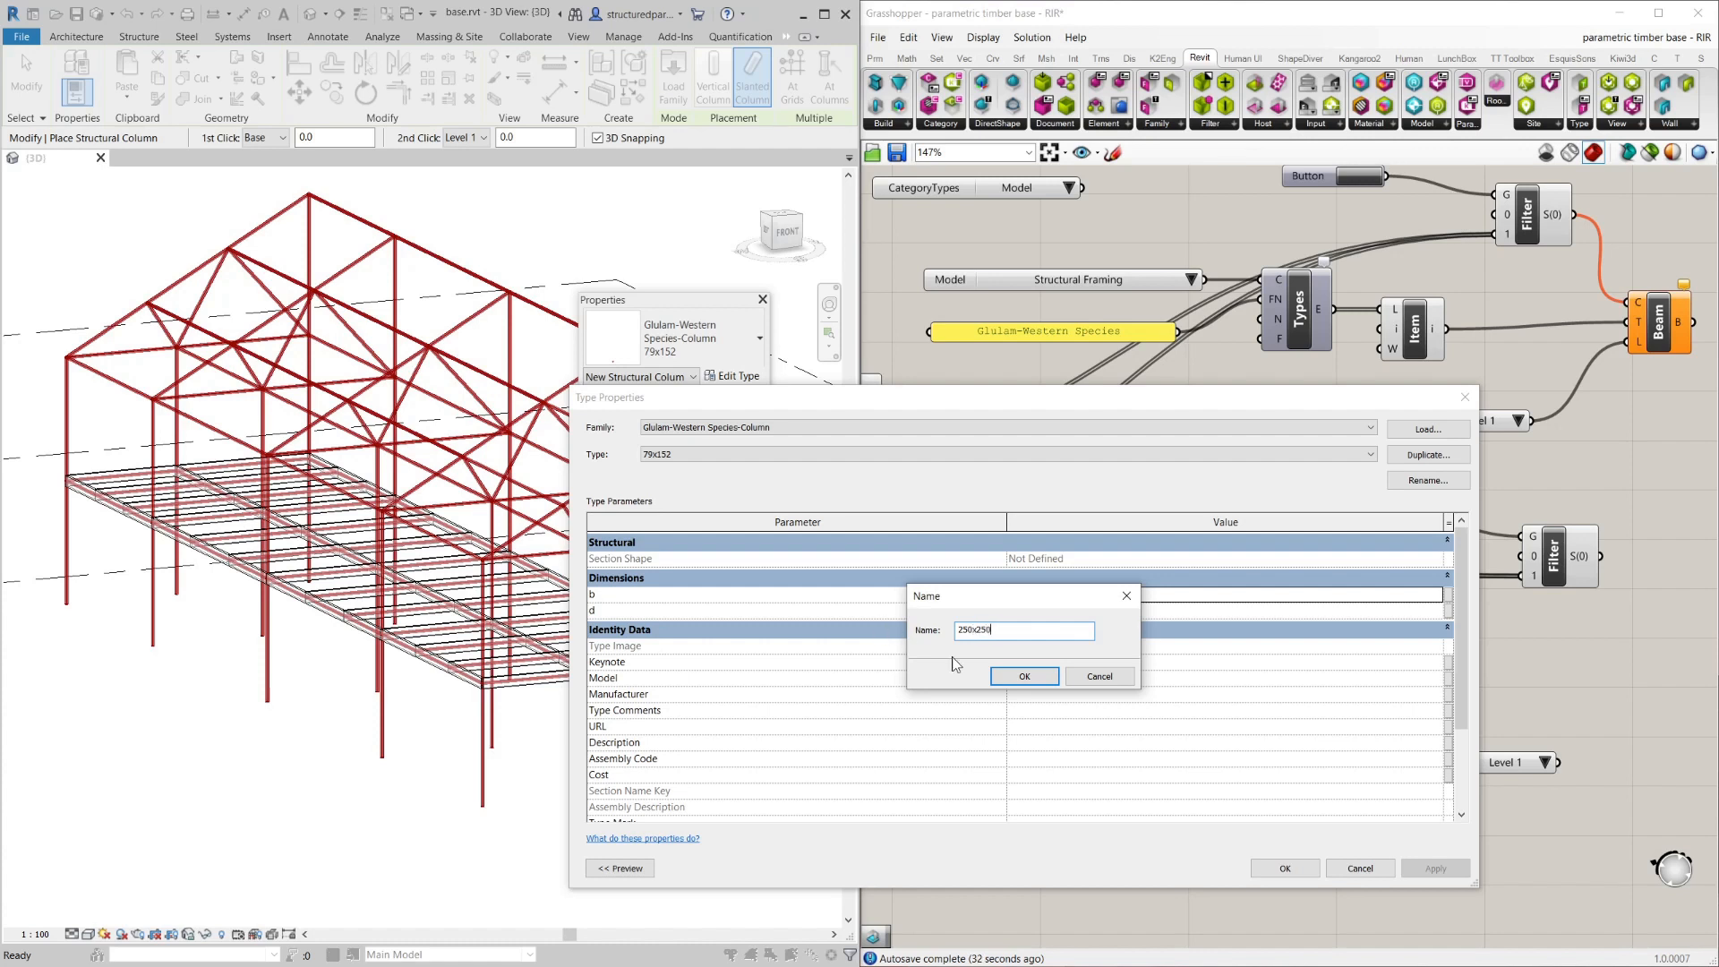
{"action": "left_click", "coordinate": [1022, 675]}
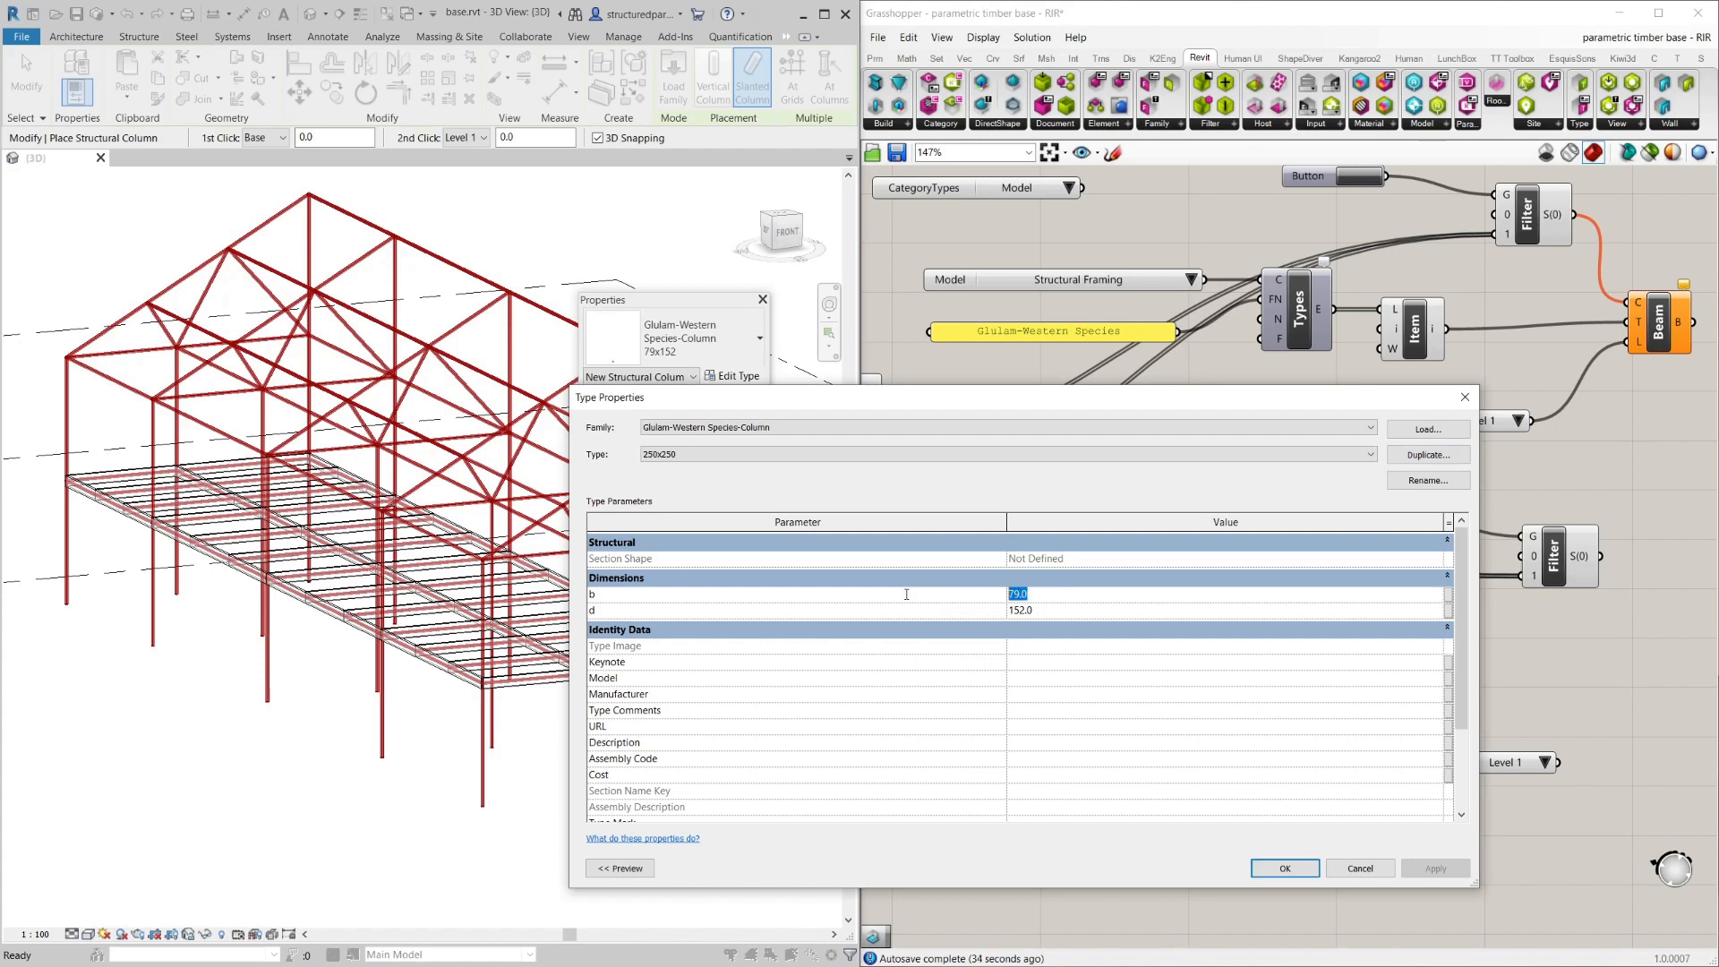
Set the new column type's b and d to 250 and apply.
{"action": "type", "text": "250"}
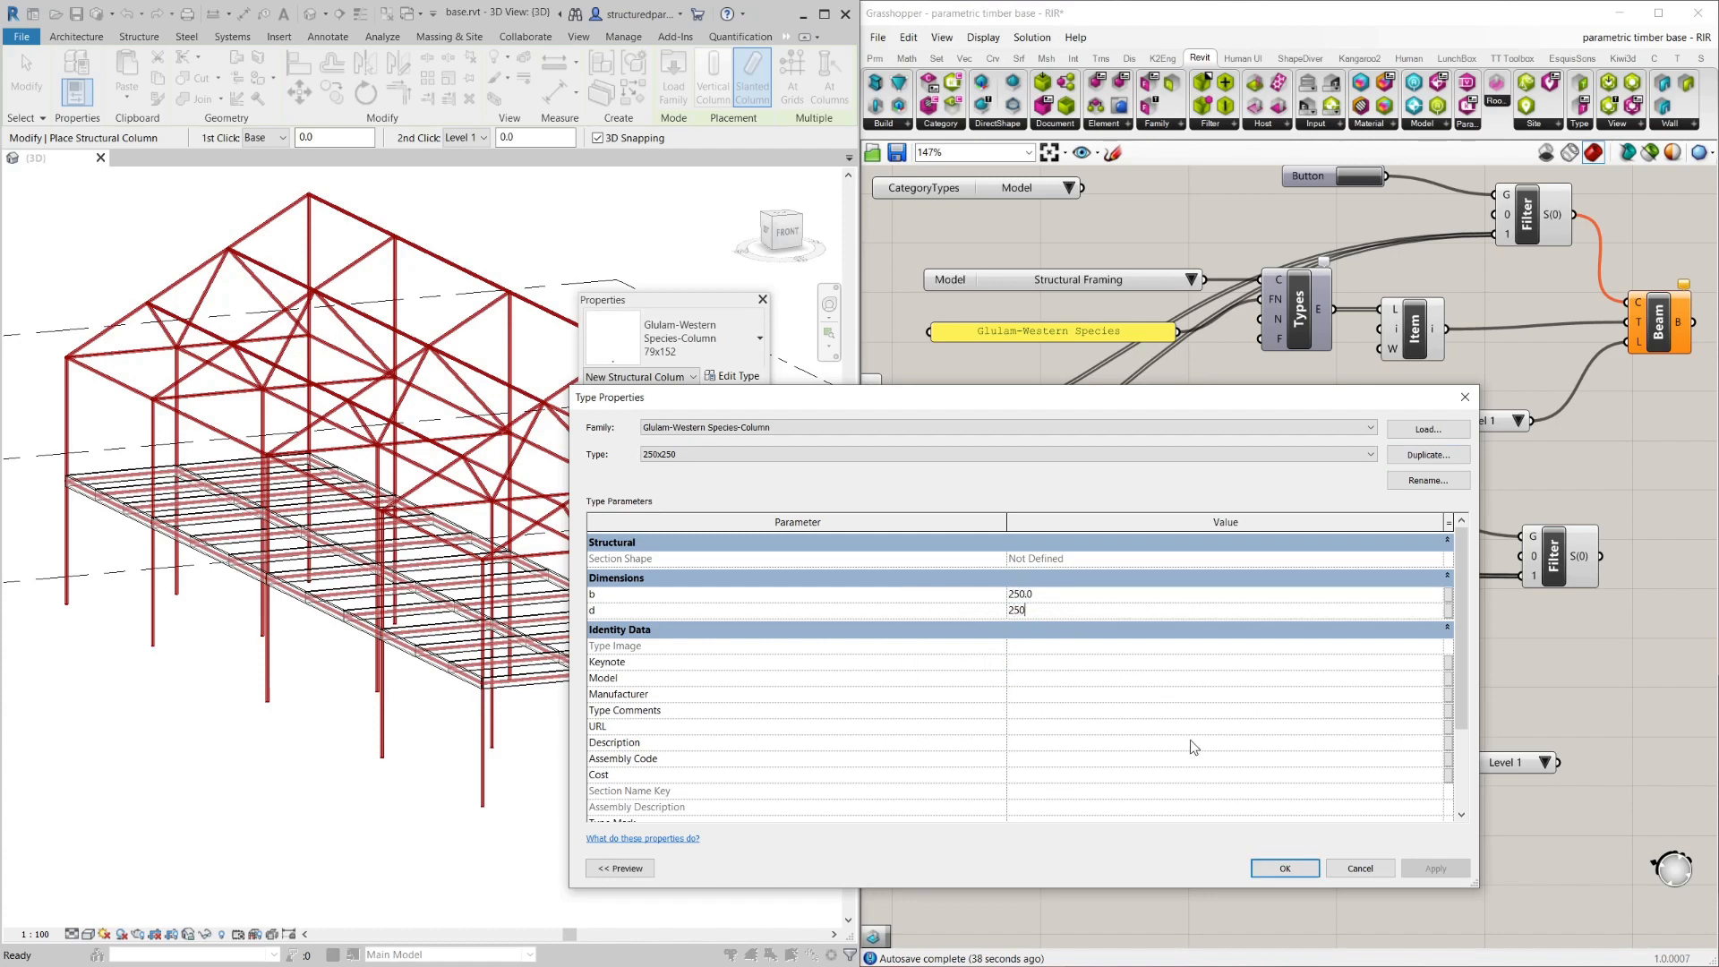
{"action": "left_click", "coordinate": [1282, 867]}
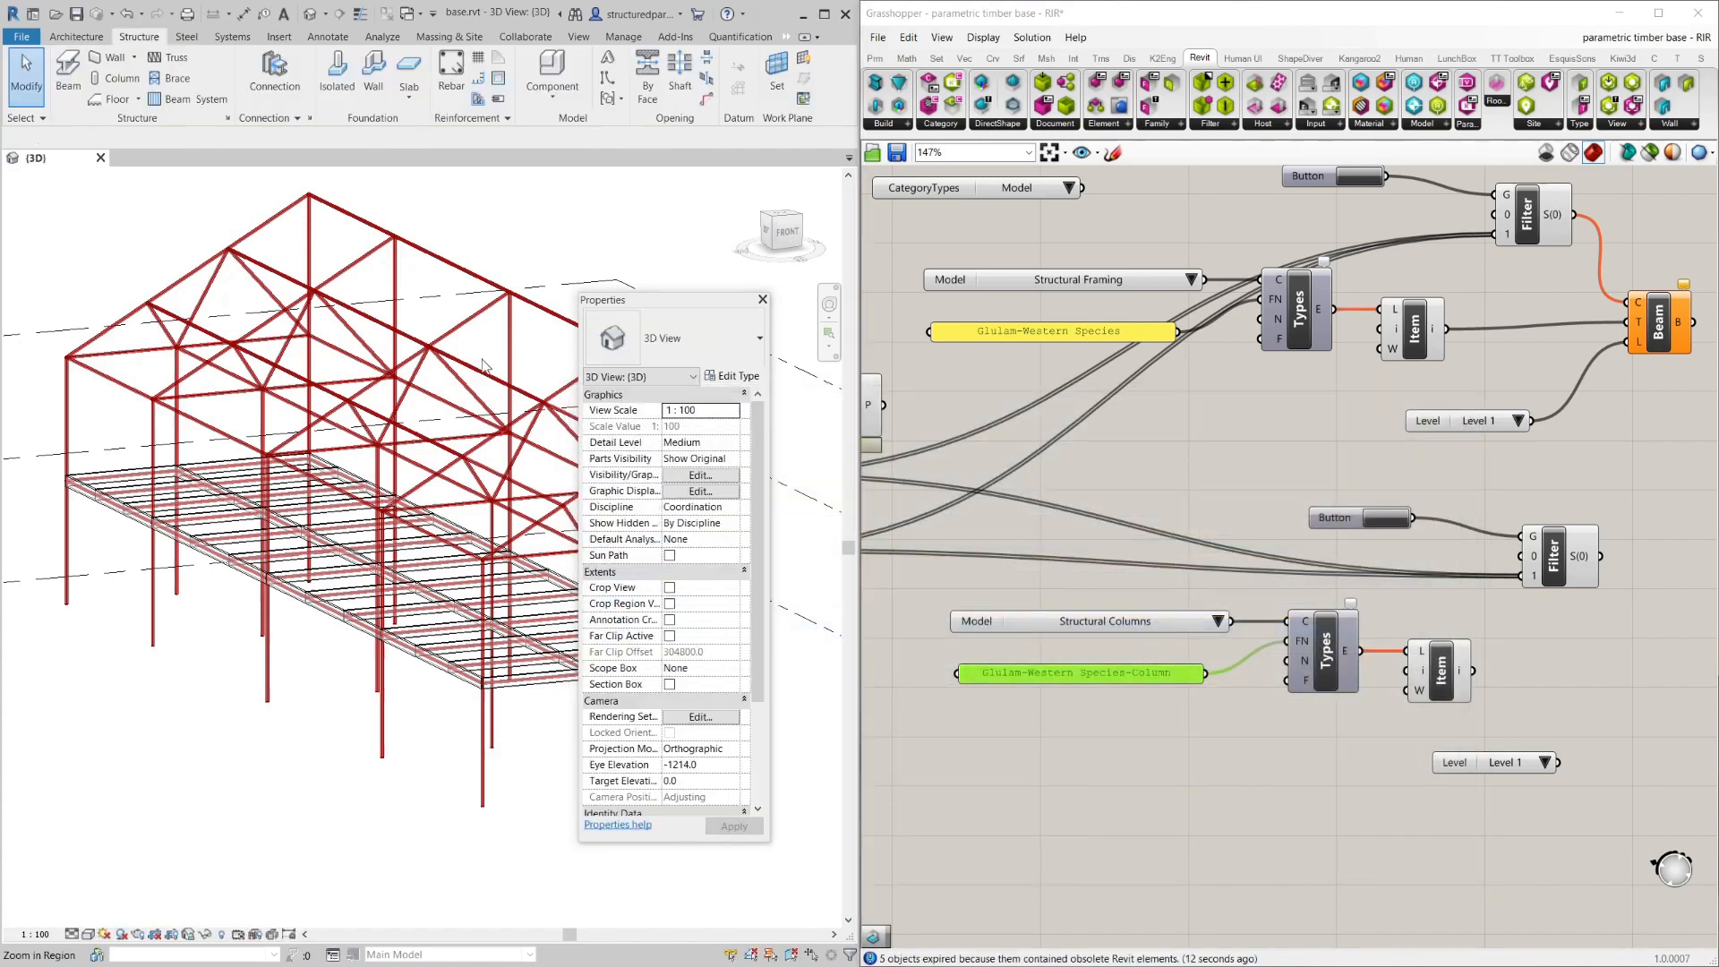
Set the Item index so the 250x250 column type is picked from the list.
{"action": "right_click", "coordinate": [1327, 640]}
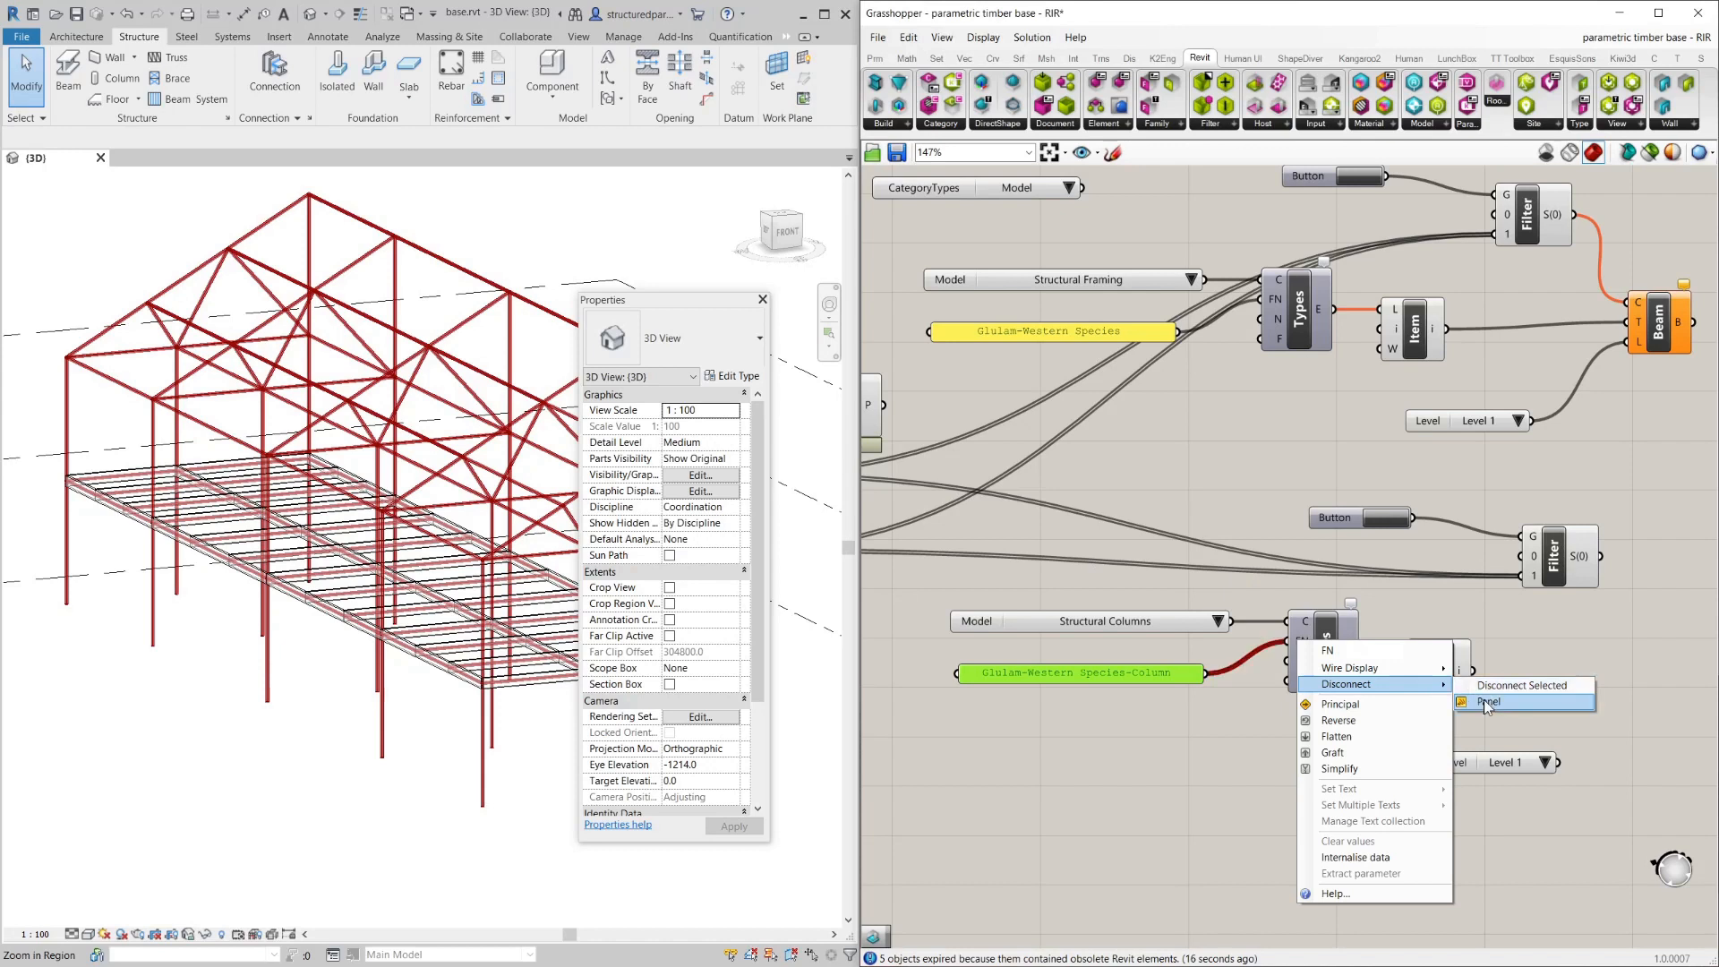
{"action": "left_click", "coordinate": [1489, 702]}
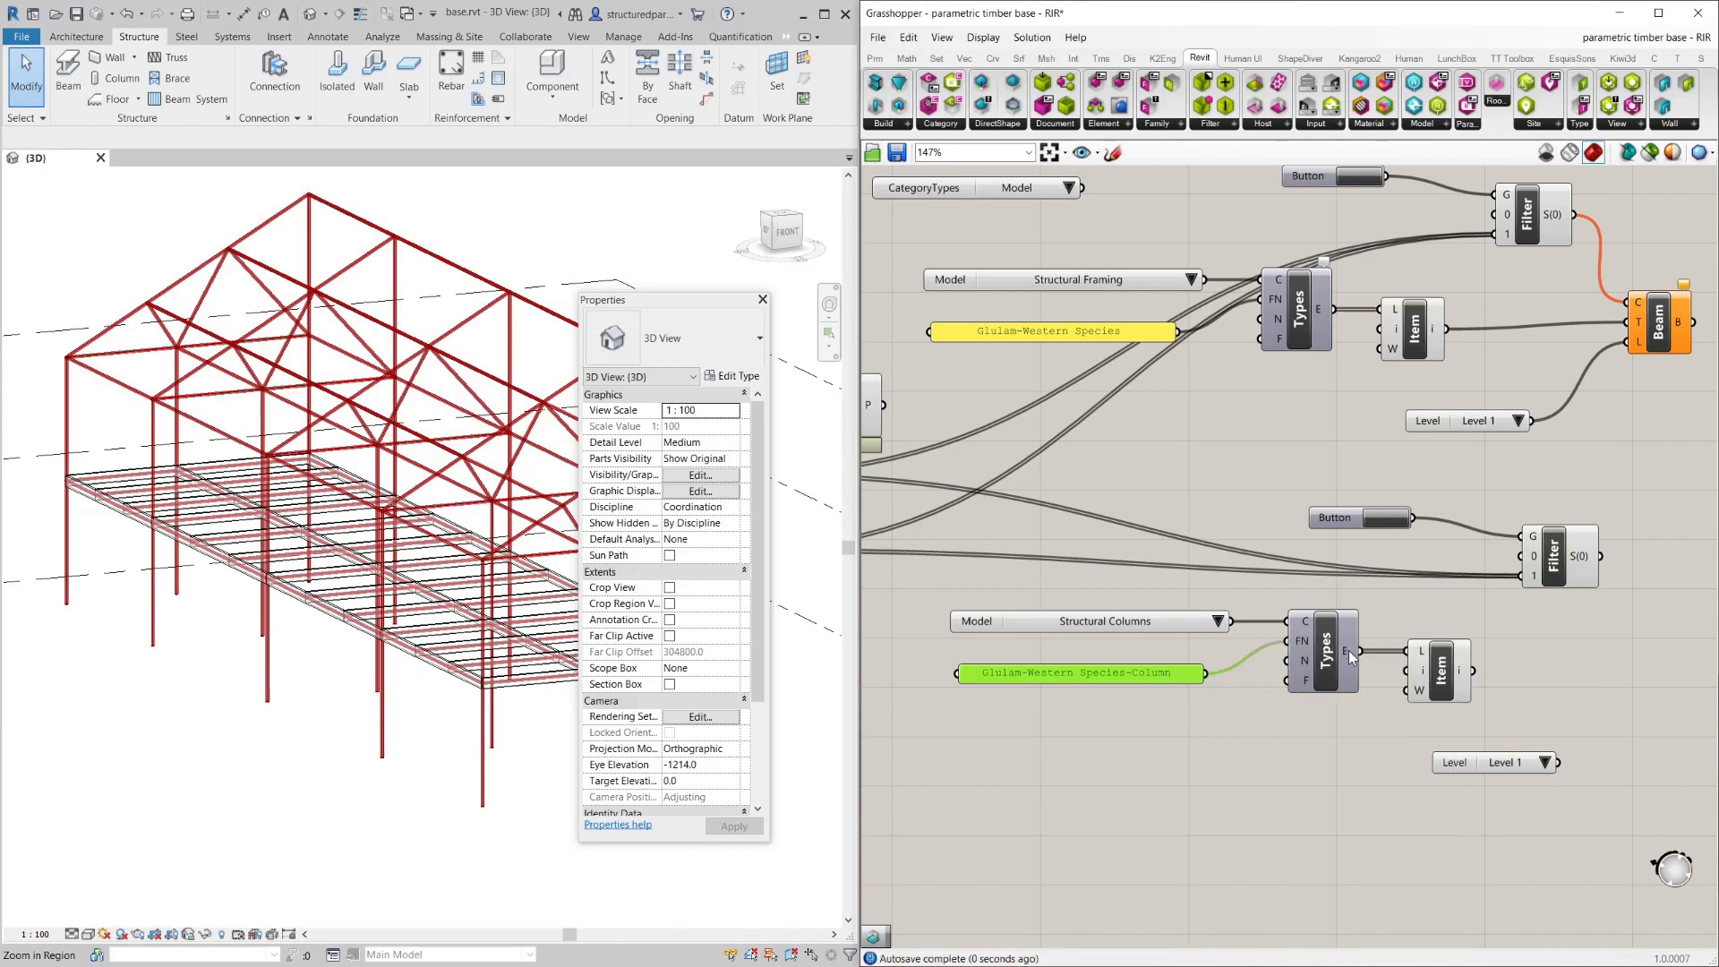
{"action": "mouse_move", "coordinate": [1348, 656]}
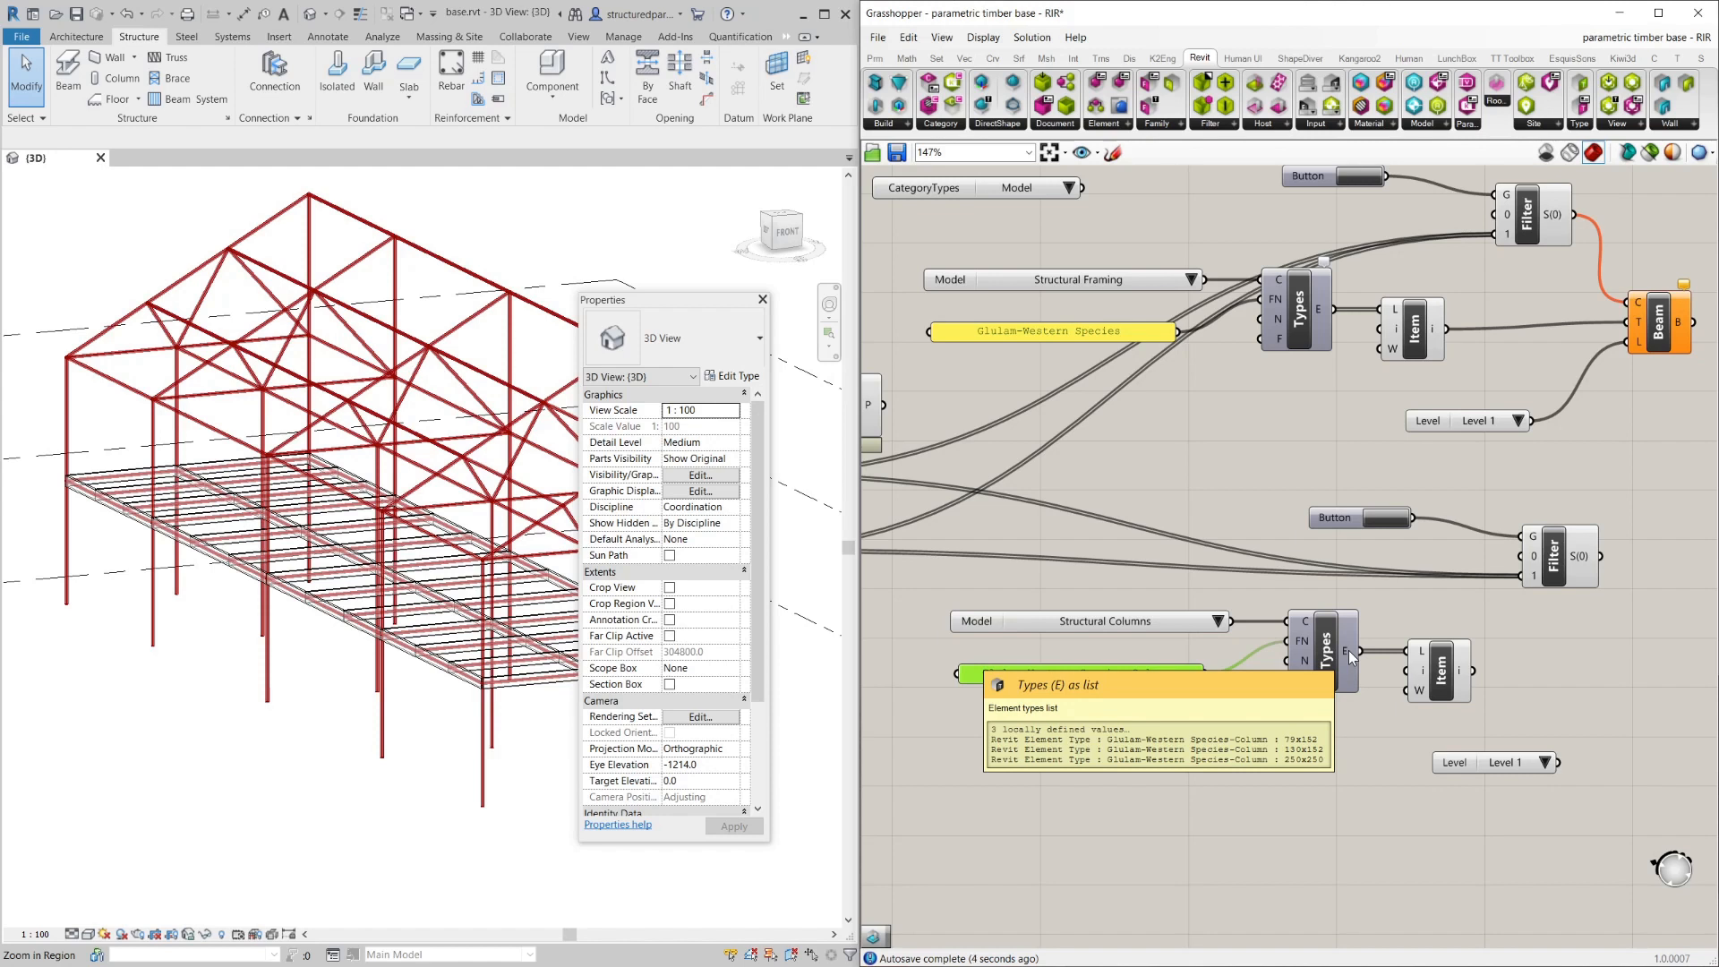
{"action": "right_click", "coordinate": [1442, 657]}
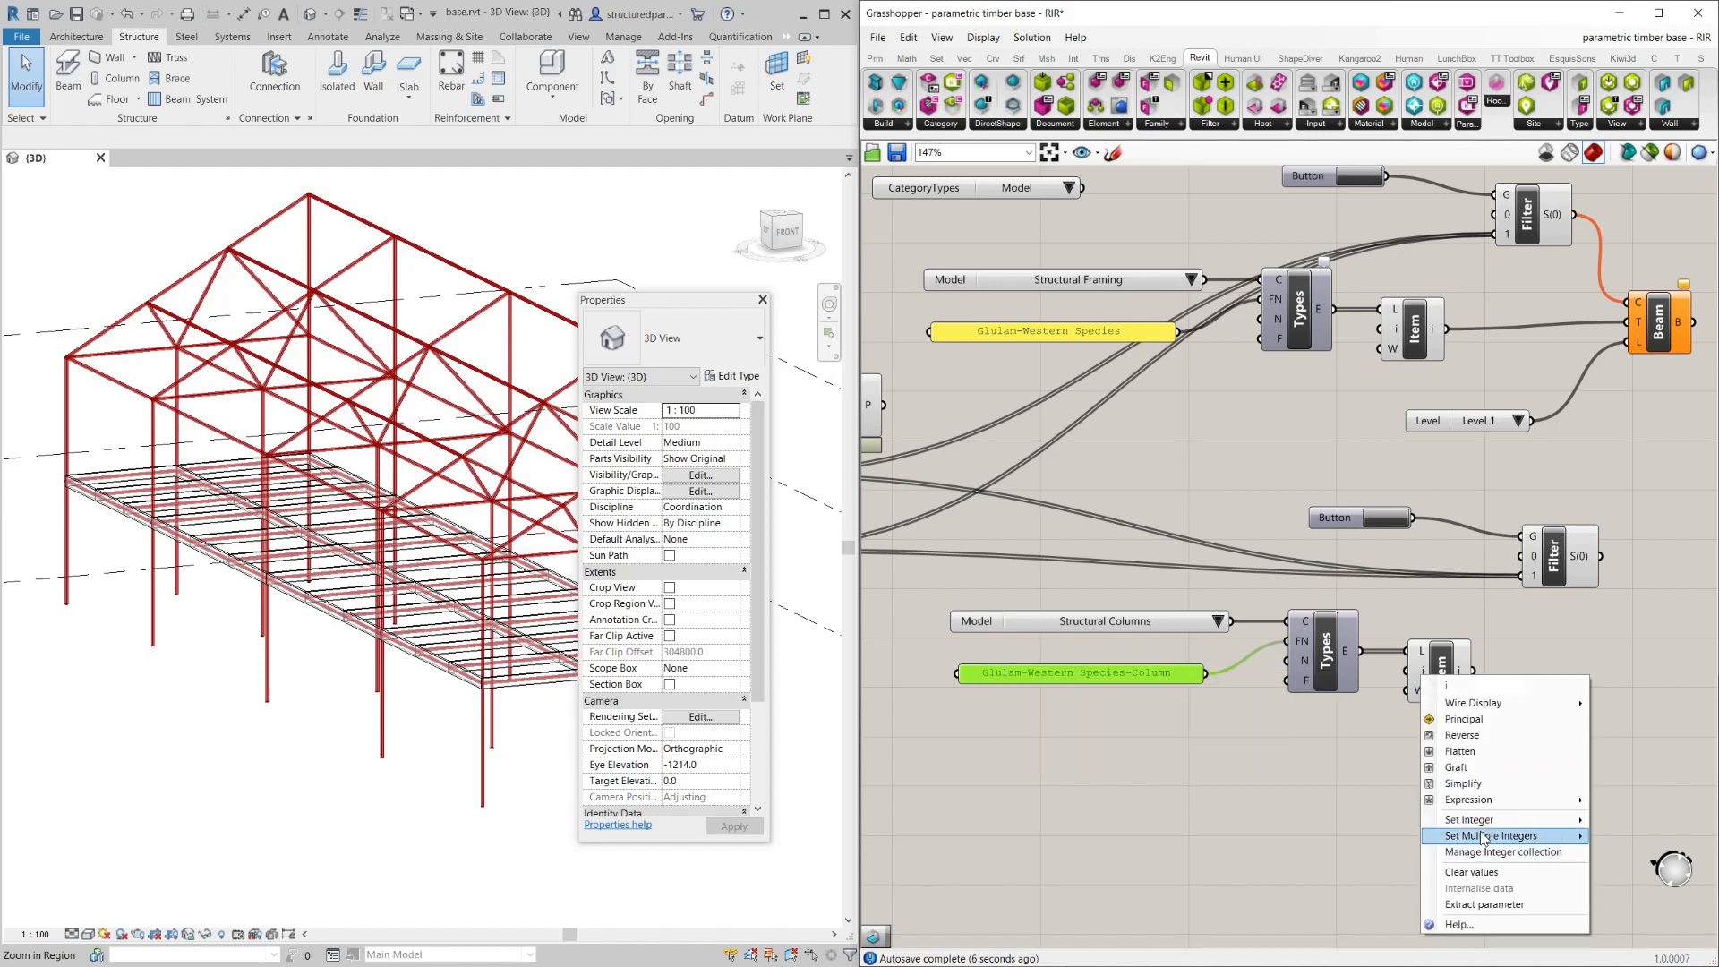
{"action": "left_click", "coordinate": [1469, 818]}
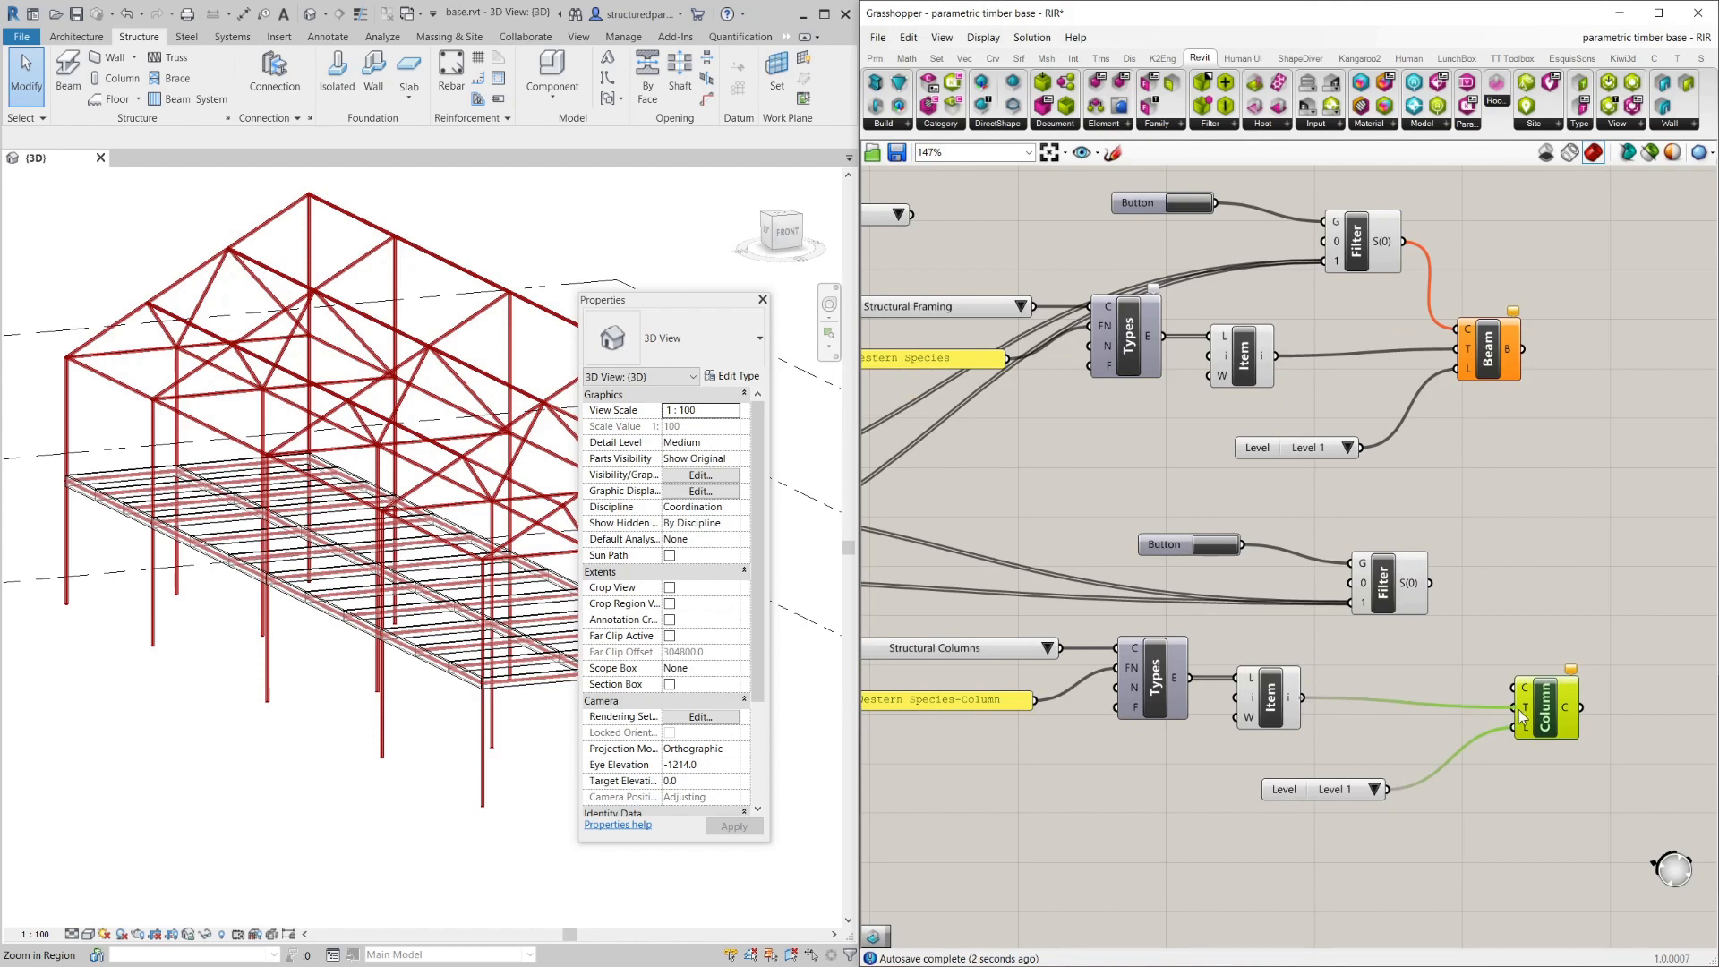
Press the Button to bake the glulam columns on Level 1 in the Revit 3D view.
{"action": "scroll", "scroll_direction": "down", "scroll_amount": 3}
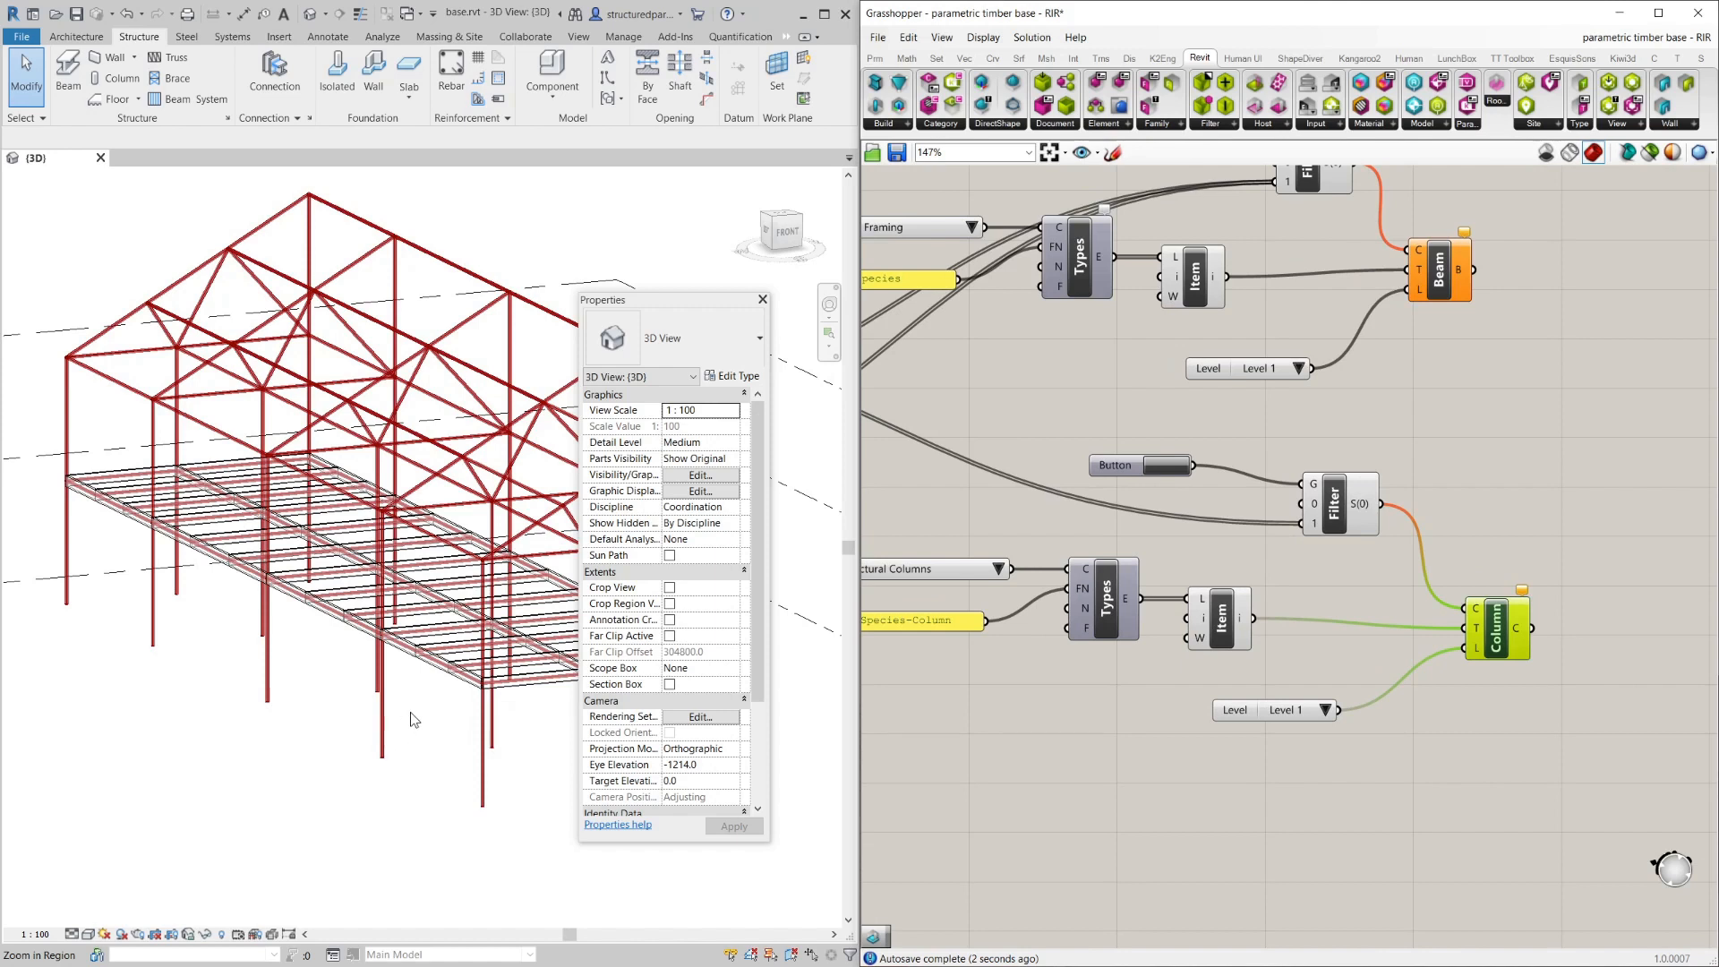
{"action": "left_click", "coordinate": [763, 299]}
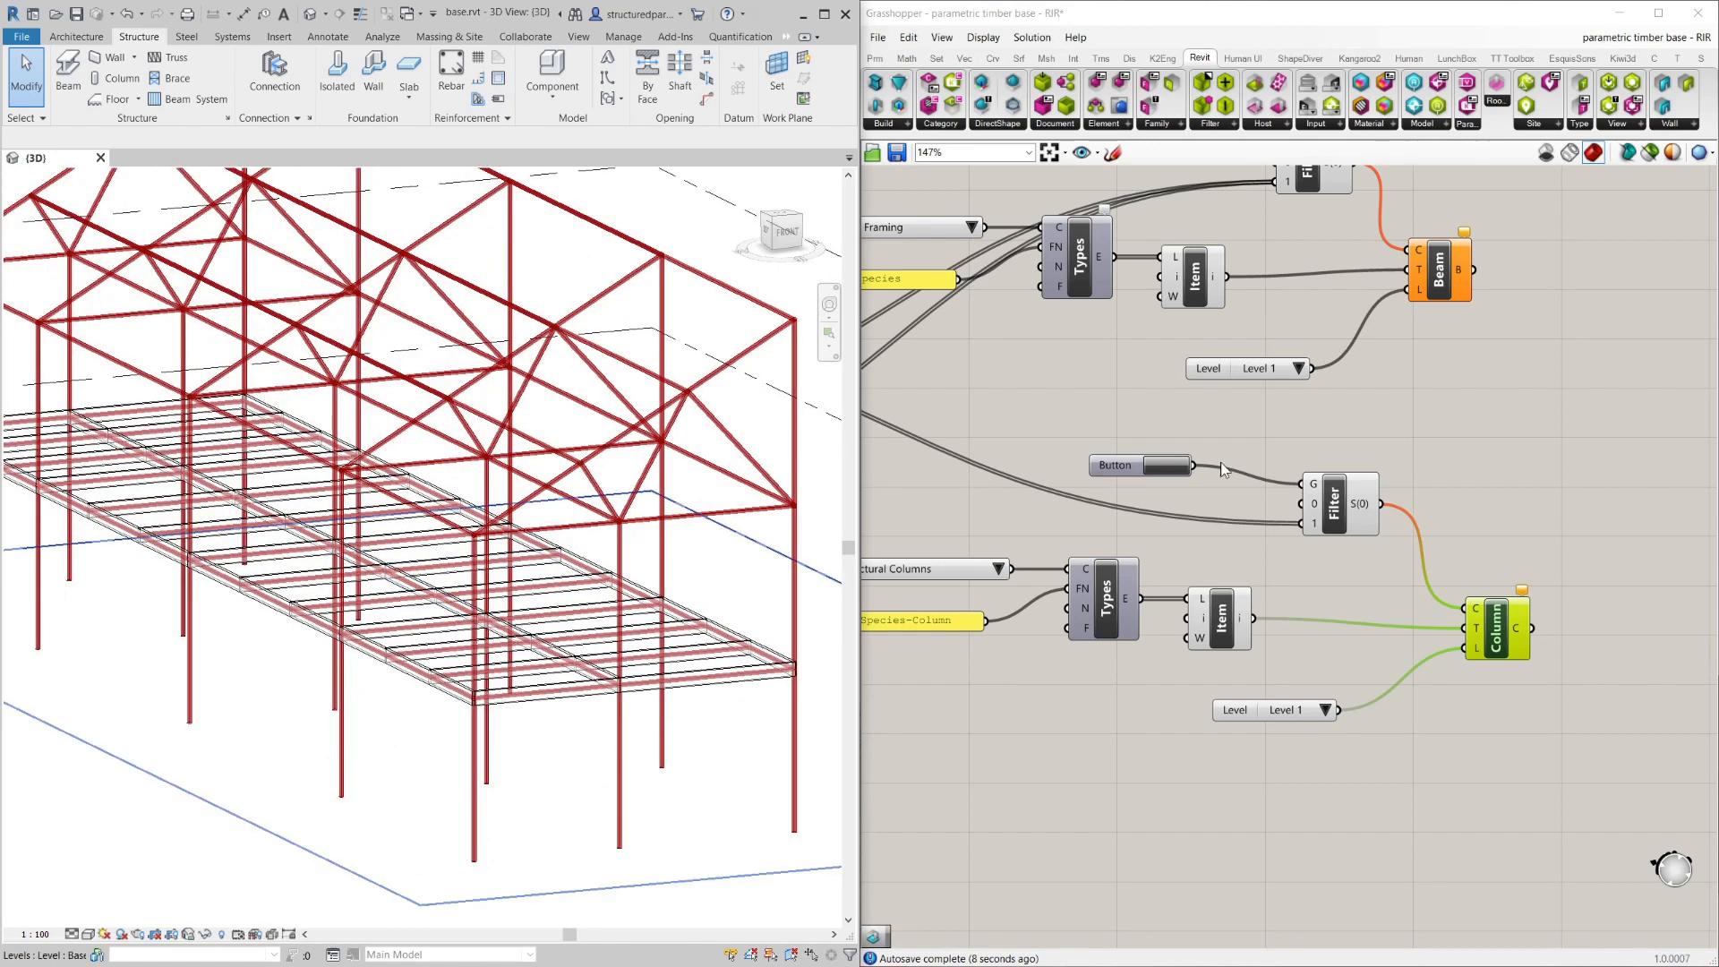
{"action": "left_click", "coordinate": [1141, 464]}
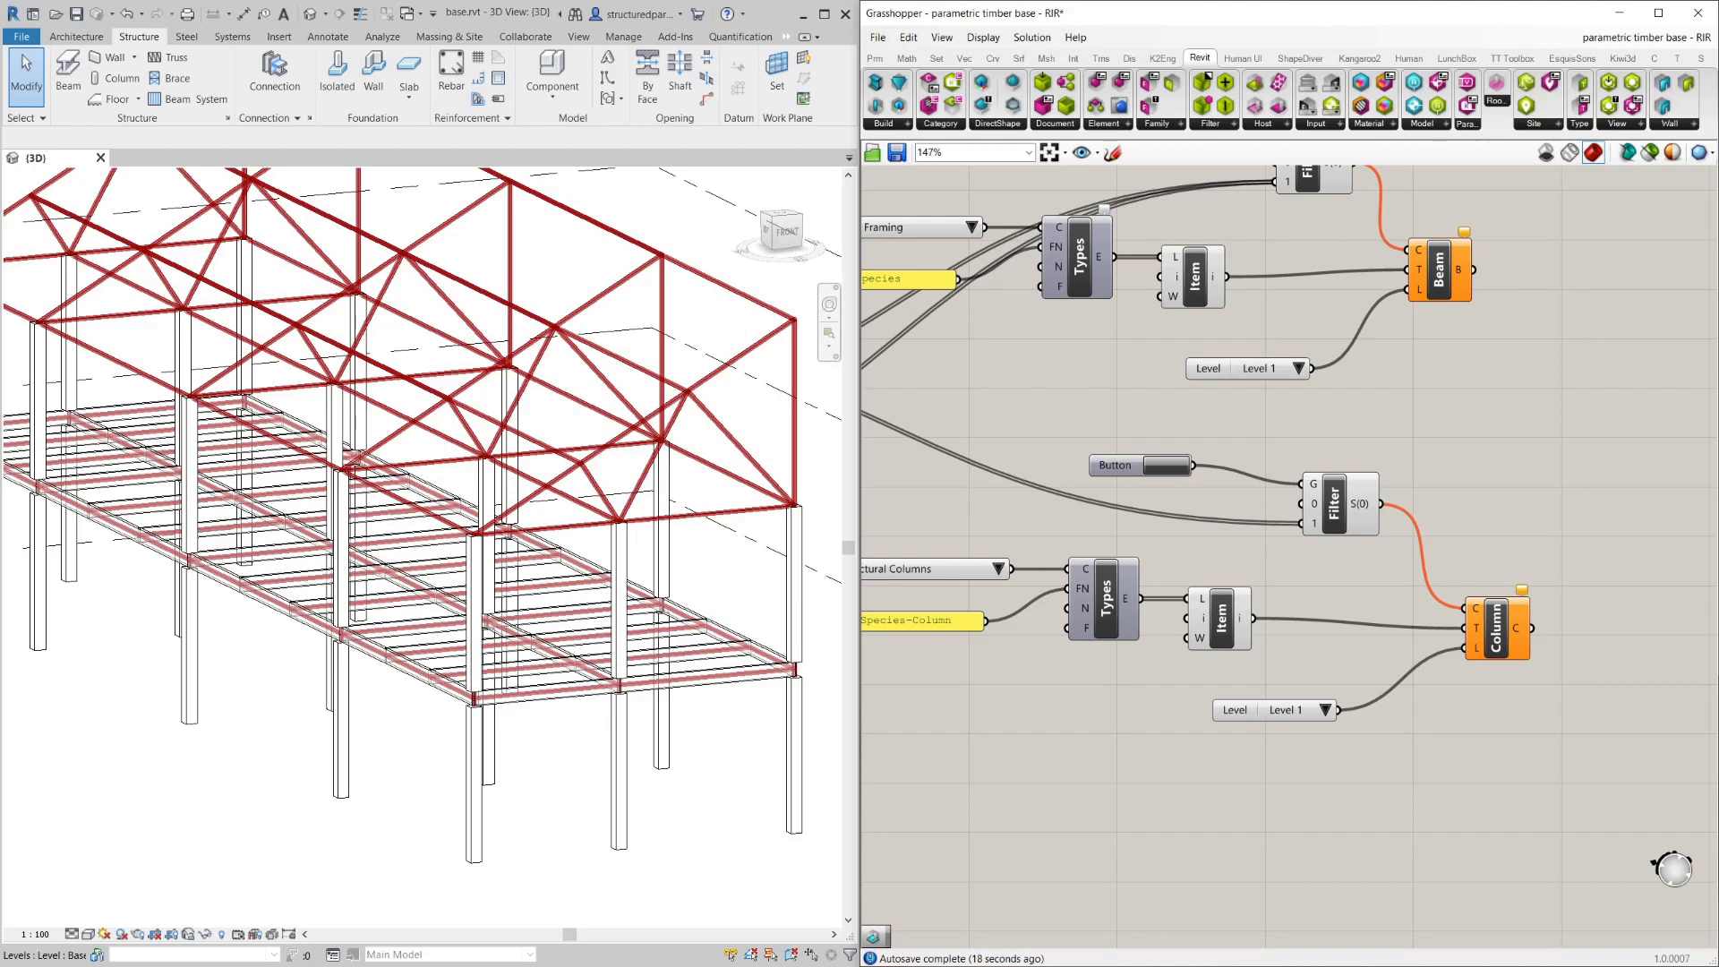
{"action": "left_click", "coordinate": [279, 36]}
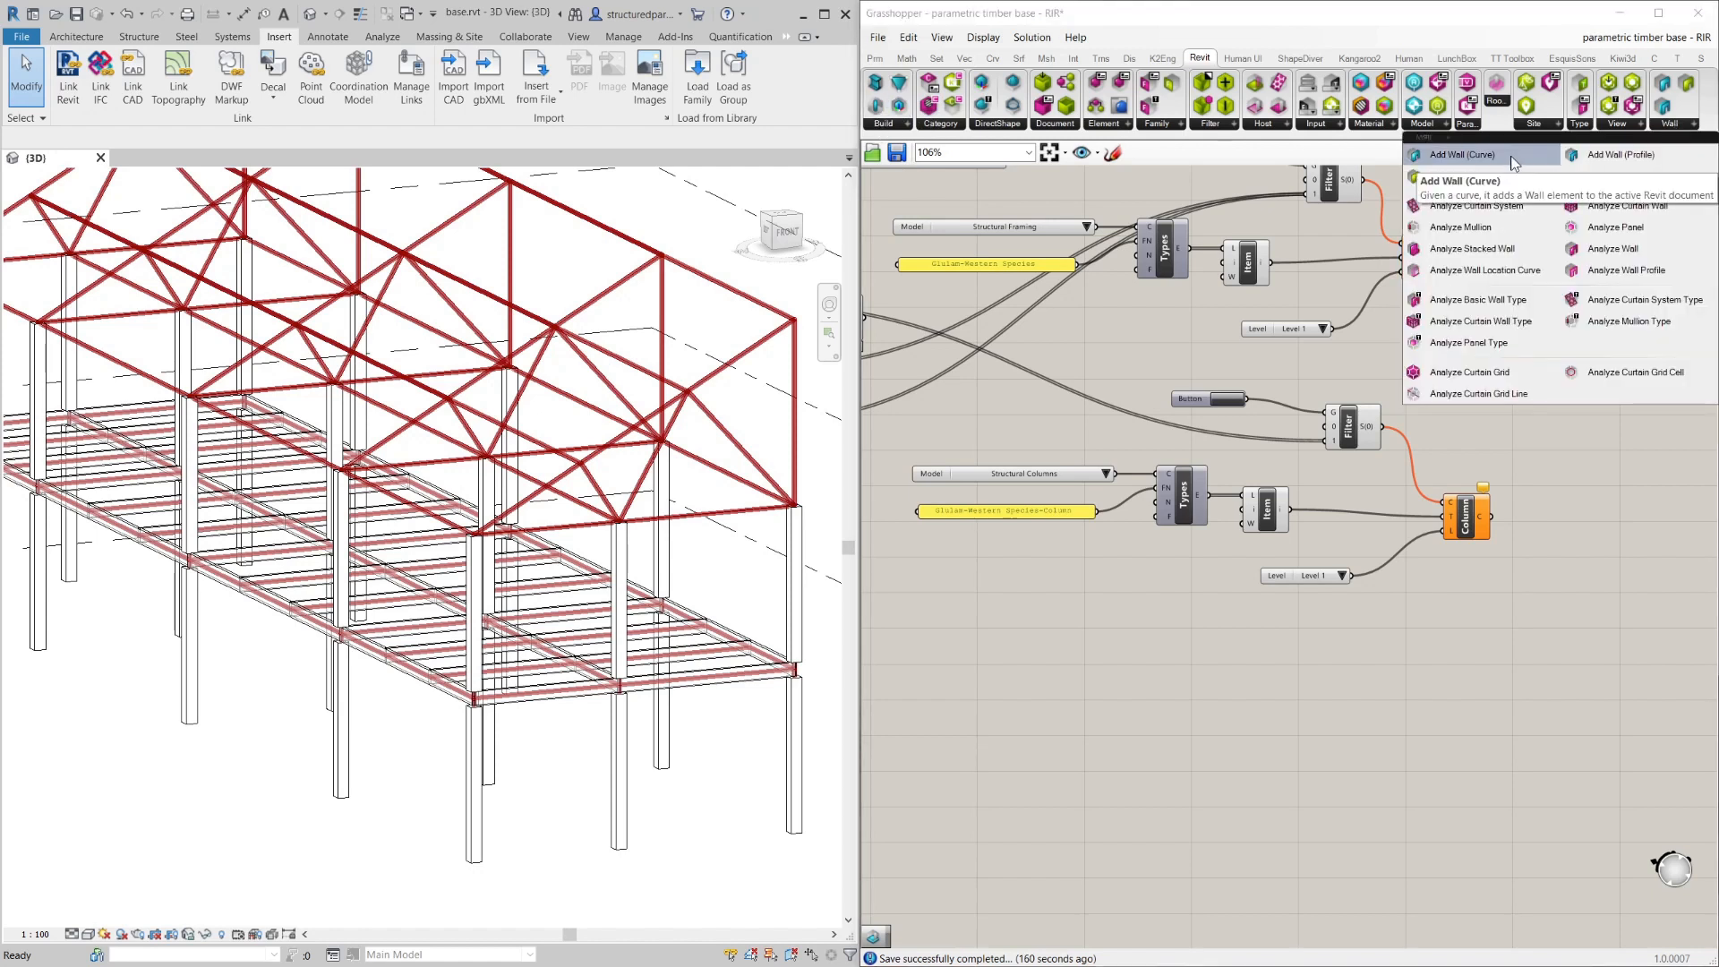
{"action": "mouse_move", "coordinate": [1612, 154]}
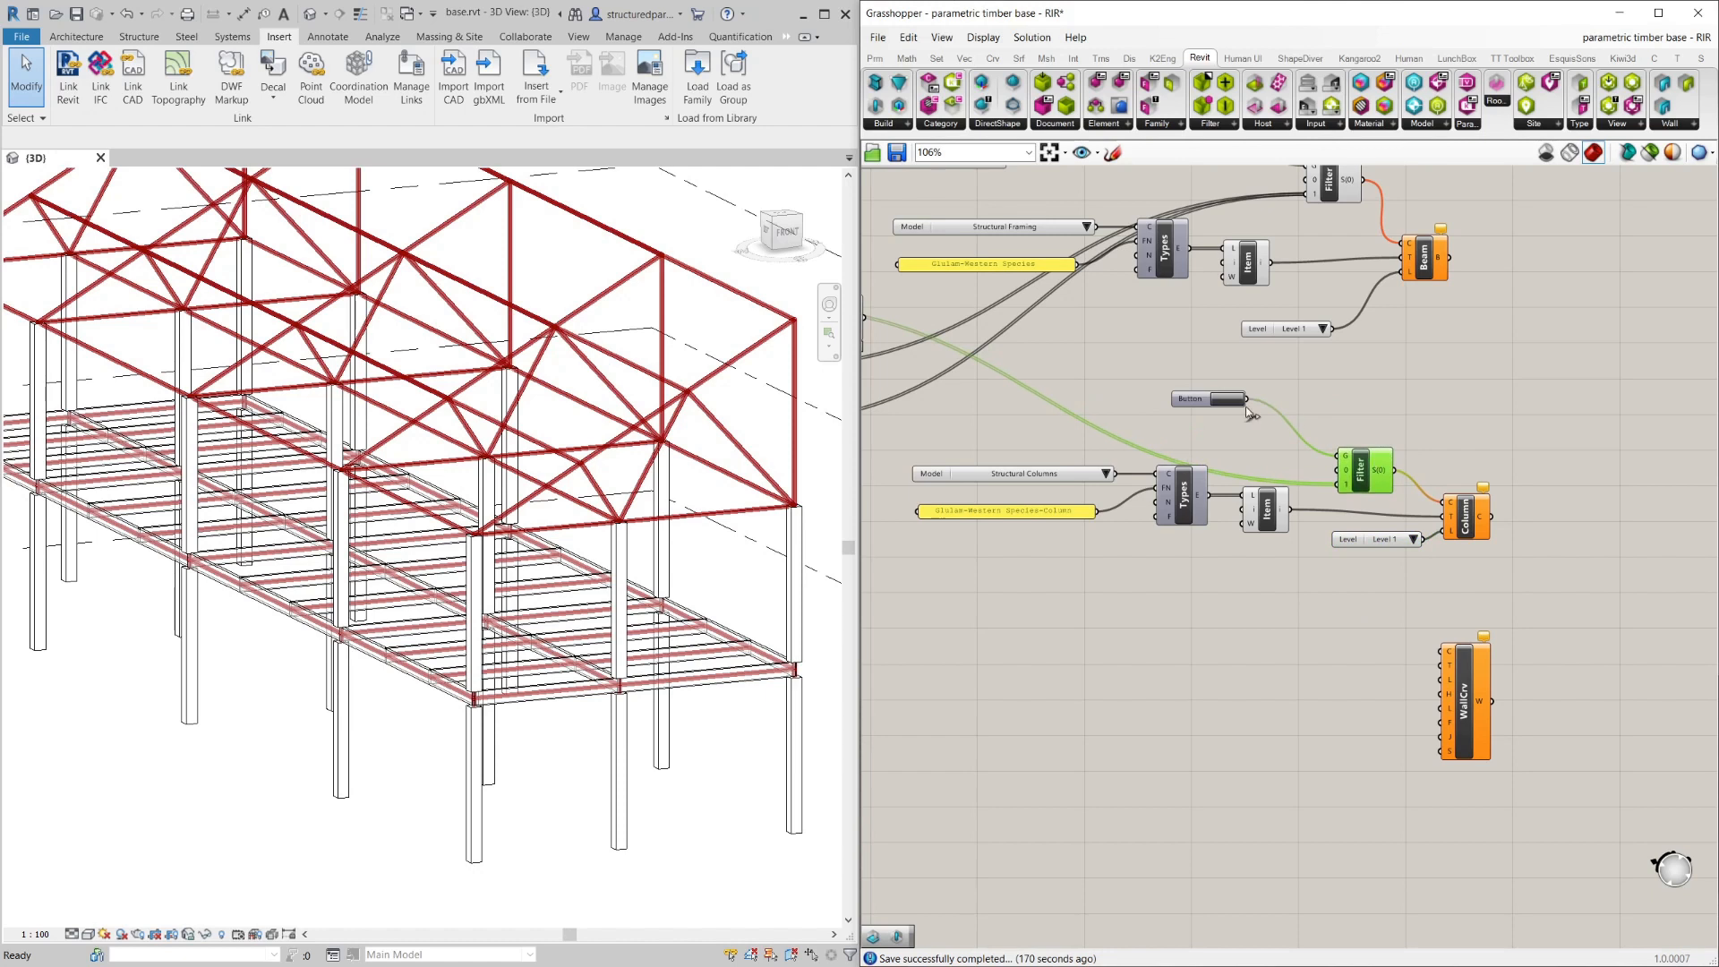
Copy the type lookup chain, set its category to Walls and set the Item index integer.
{"action": "left_click_drag", "start_coordinate": [1205, 399], "coordinate": [1270, 448]}
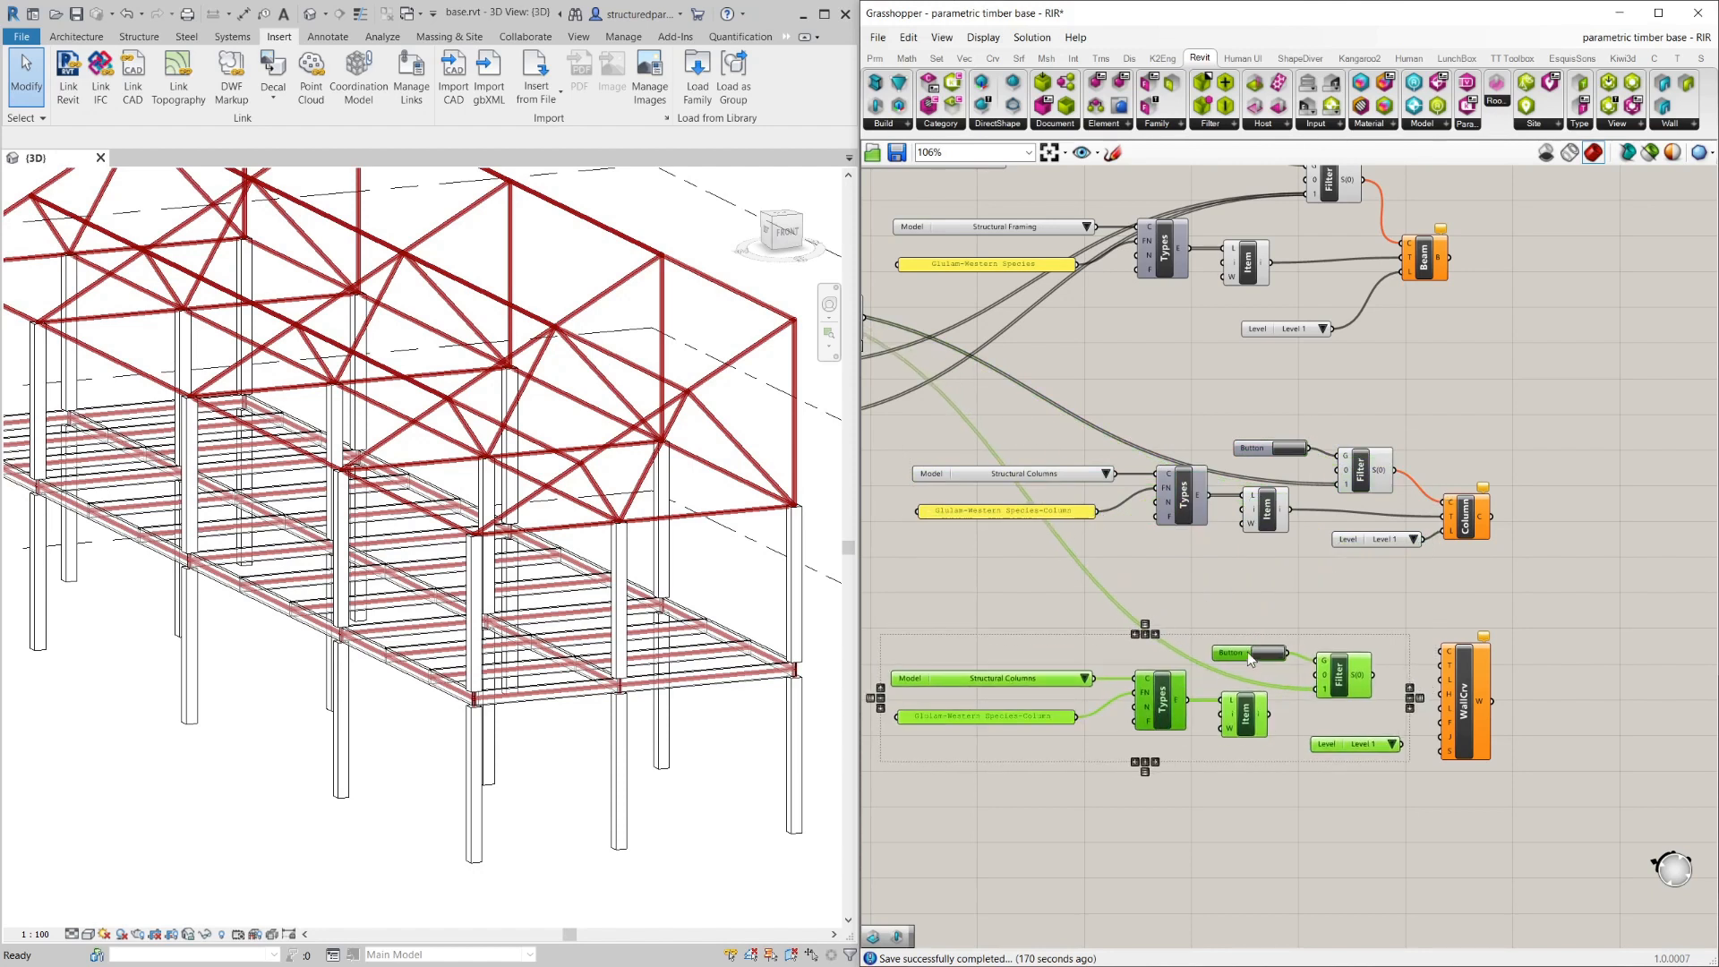
{"action": "right_click", "coordinate": [1343, 672]}
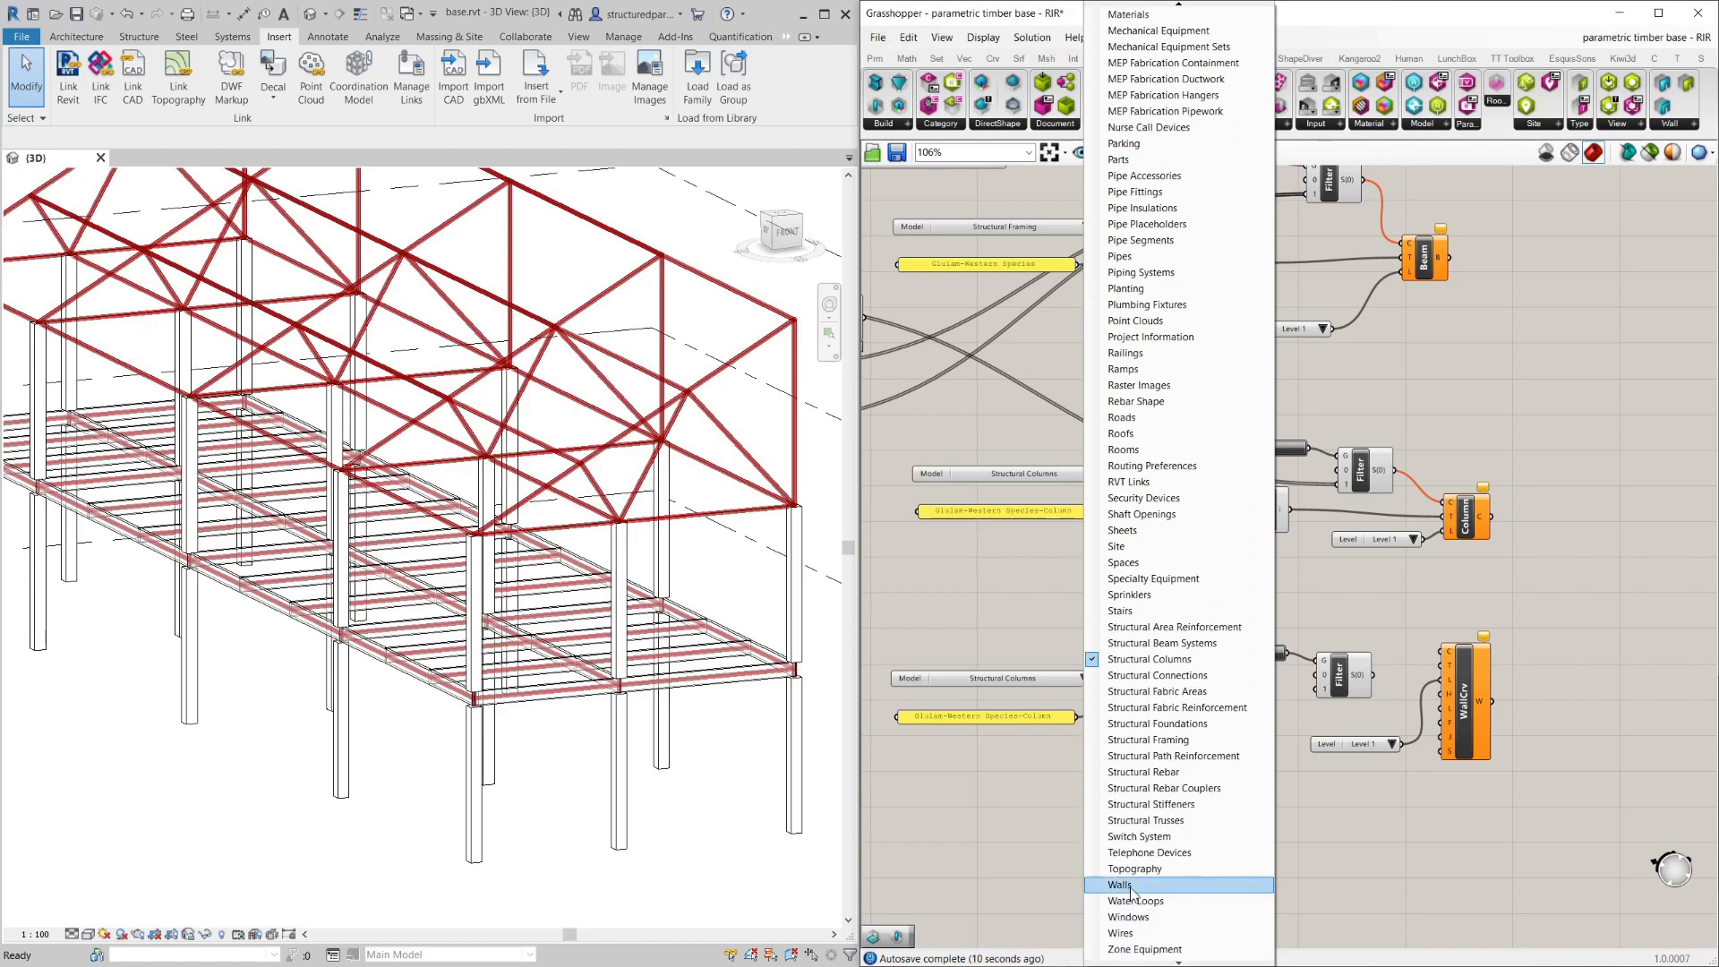
{"action": "left_click", "coordinate": [1118, 885]}
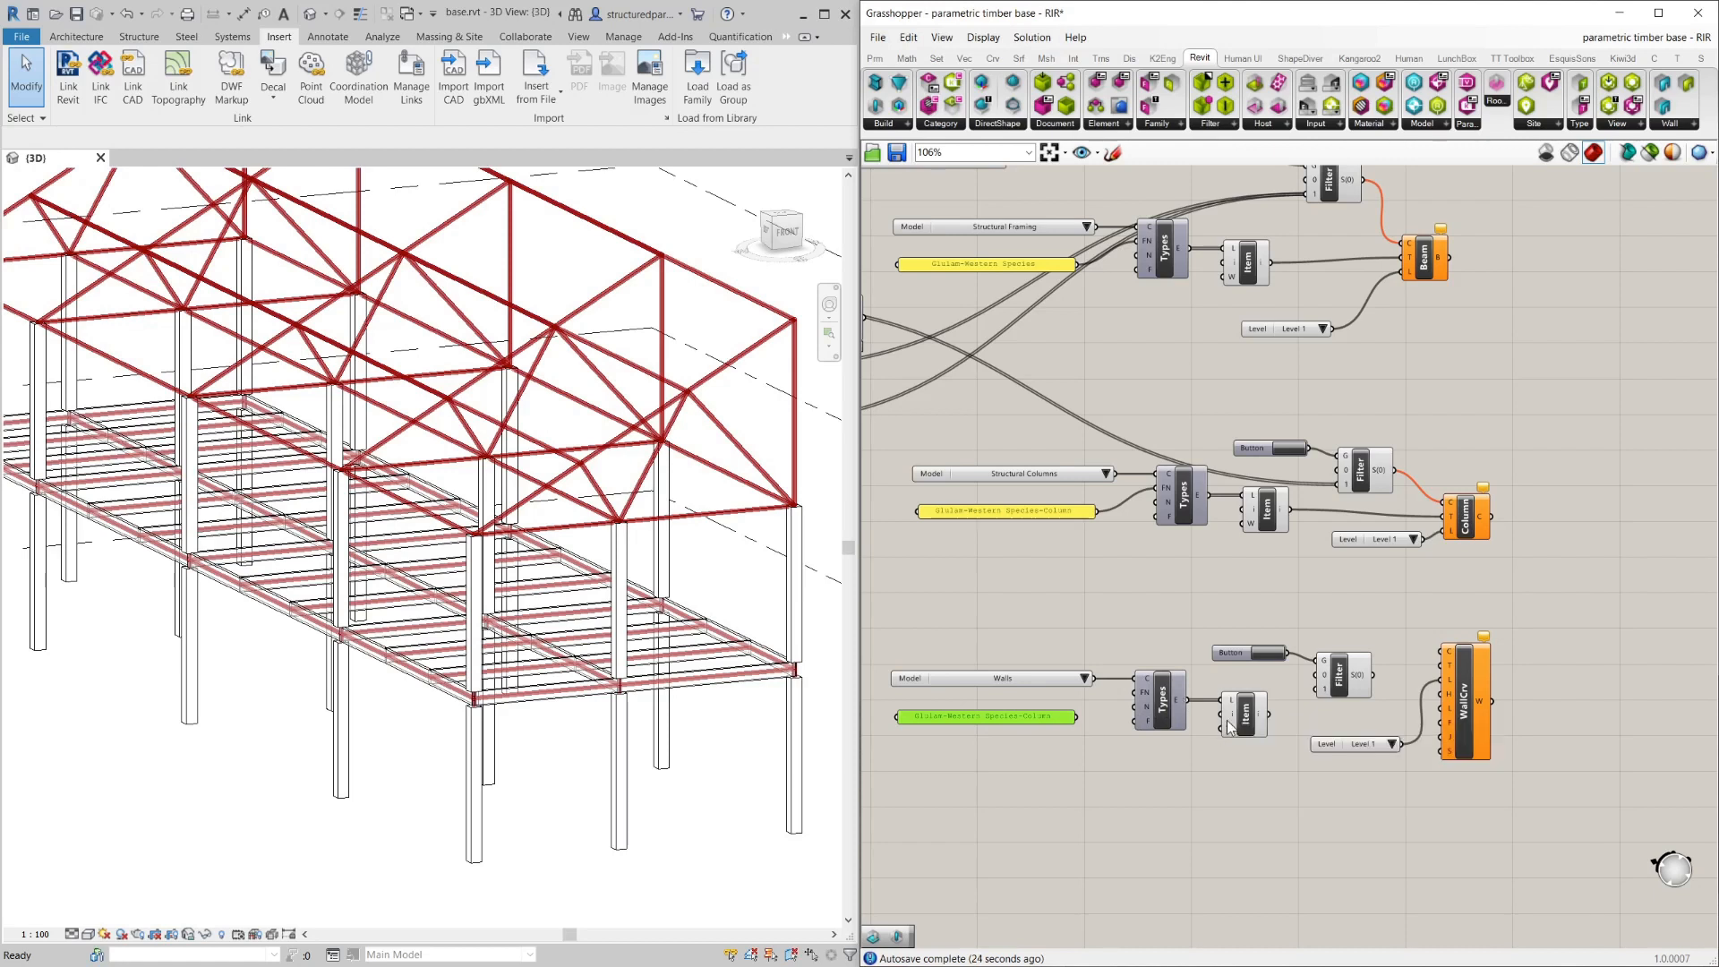
{"action": "right_click", "coordinate": [1243, 713]}
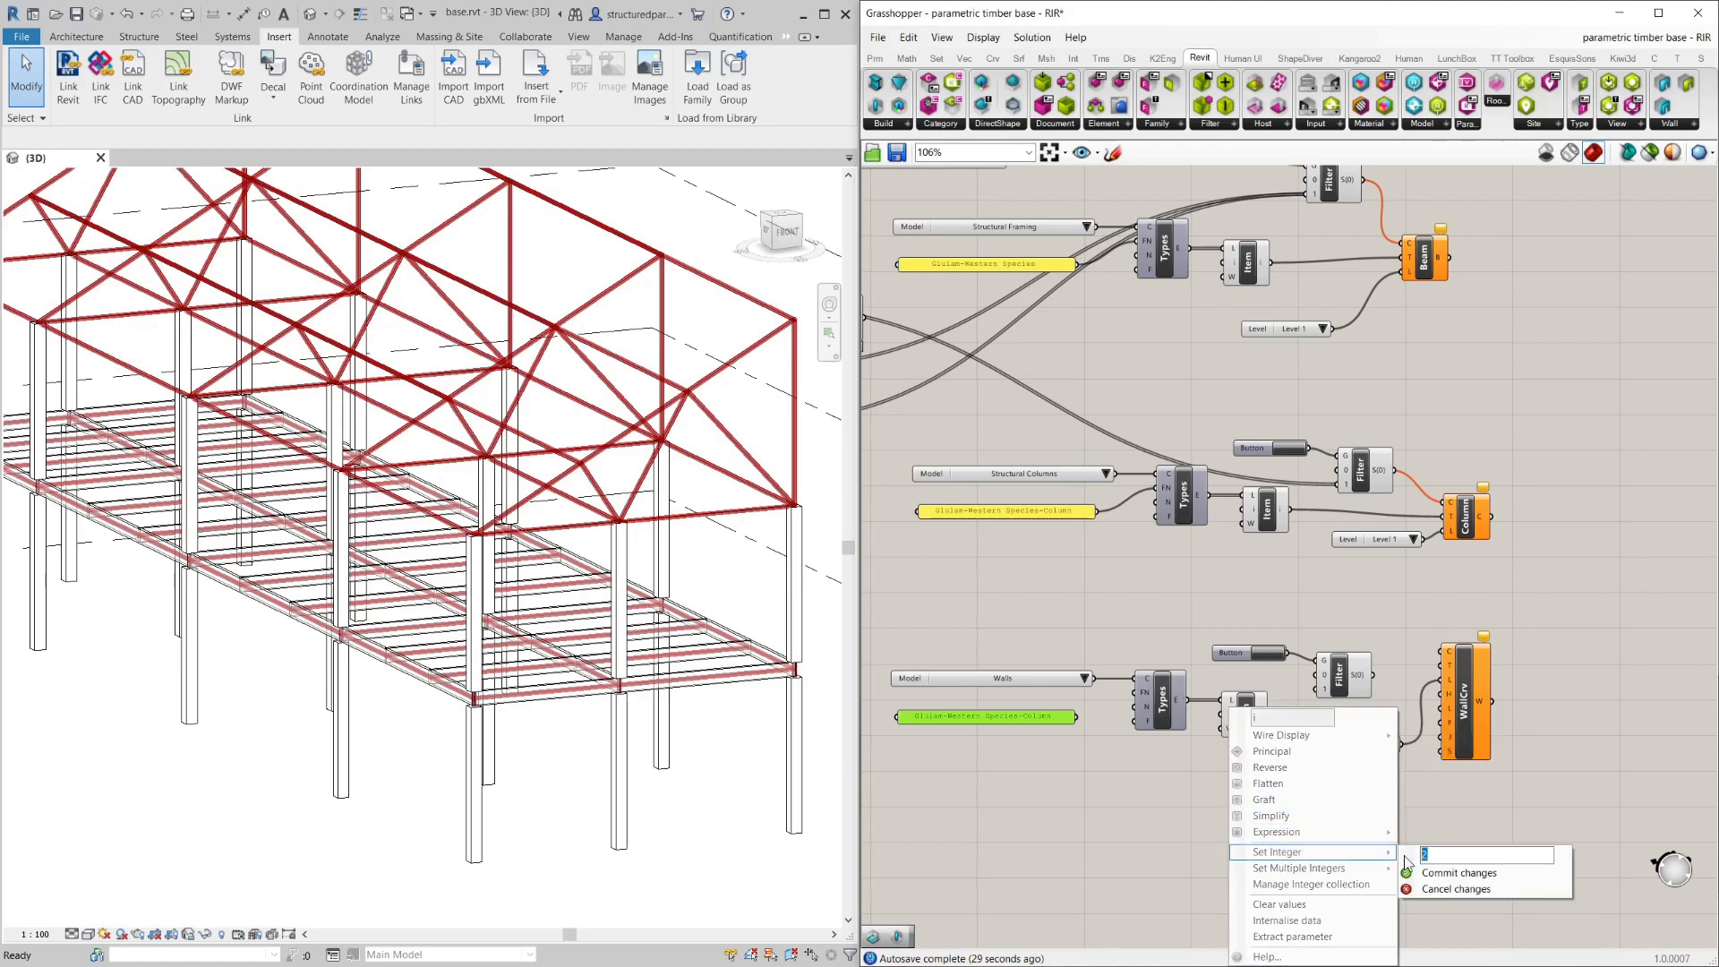
{"action": "left_click", "coordinate": [1458, 872]}
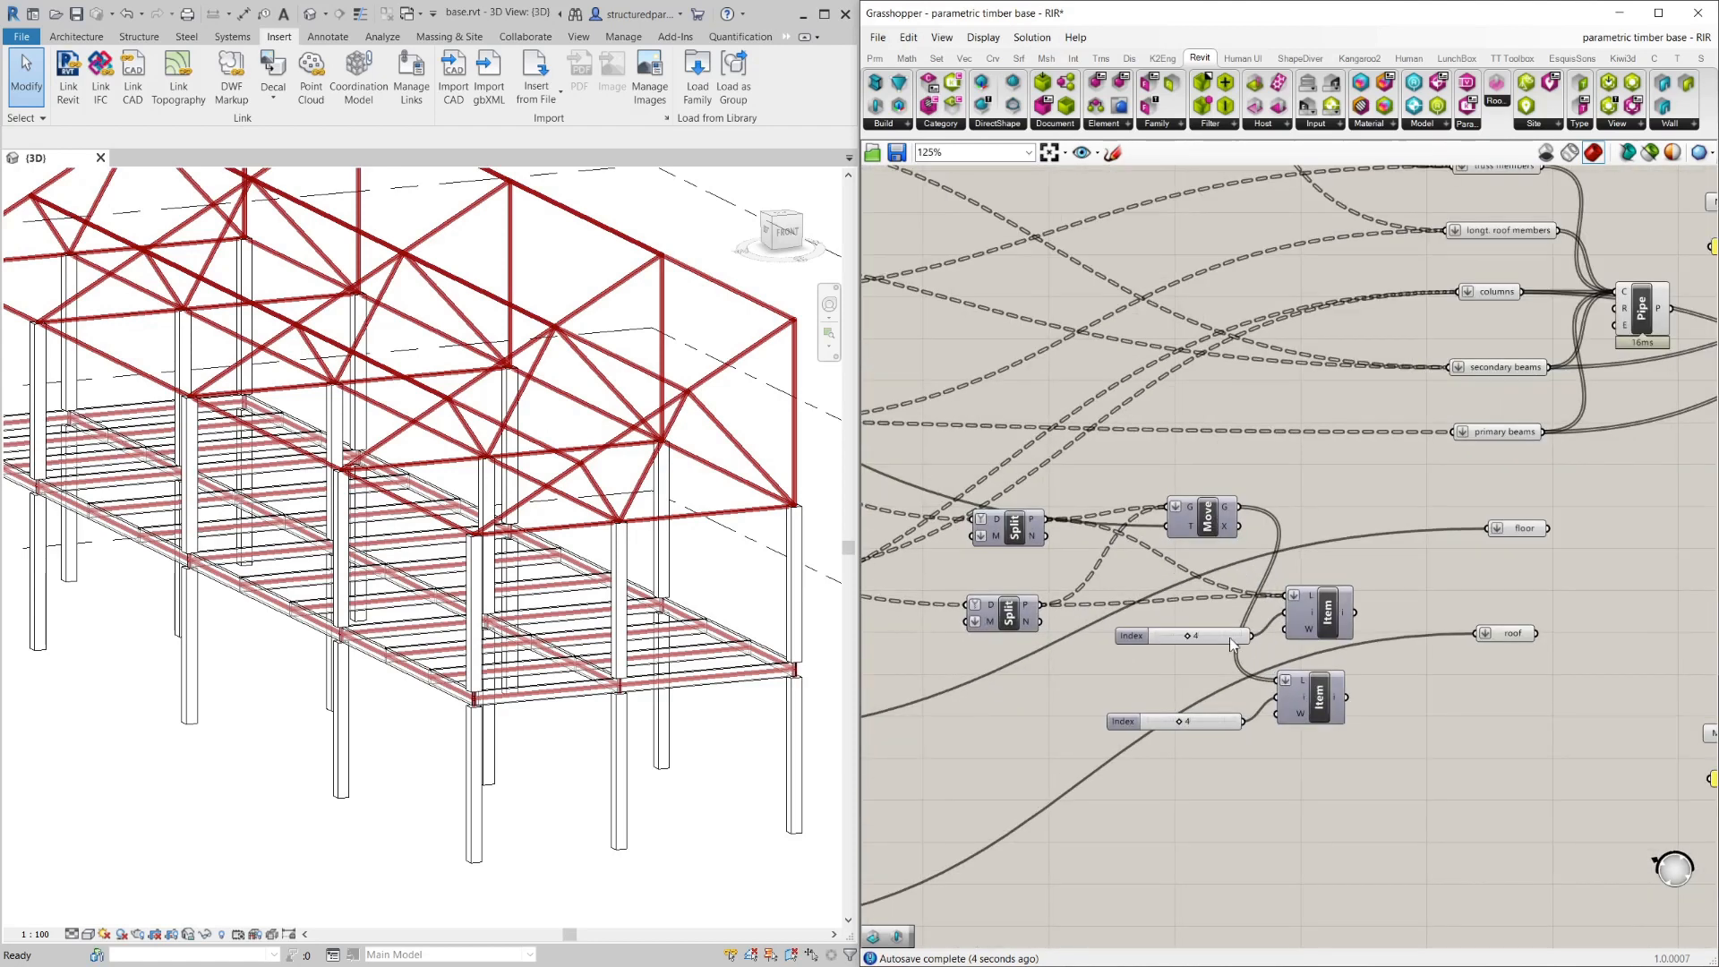
Feed a floor edge into the wall curve input and set wall height H to 350.
{"action": "left_click", "coordinate": [1320, 613]}
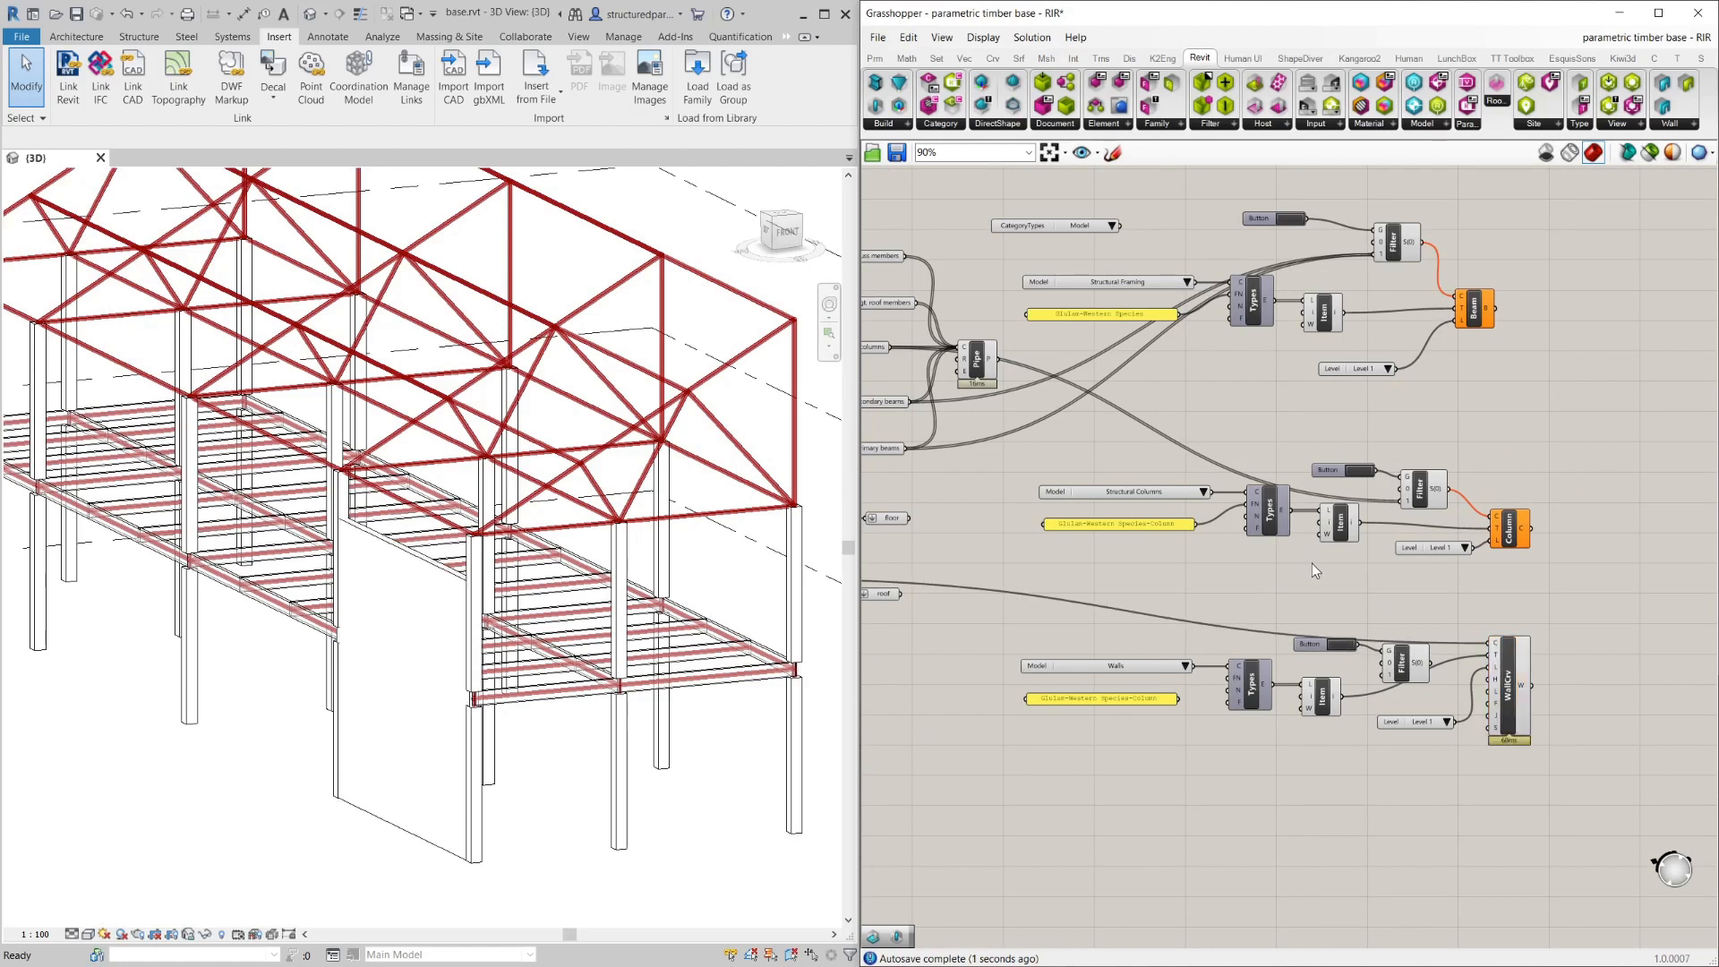
{"action": "mouse_move", "coordinate": [1445, 702]}
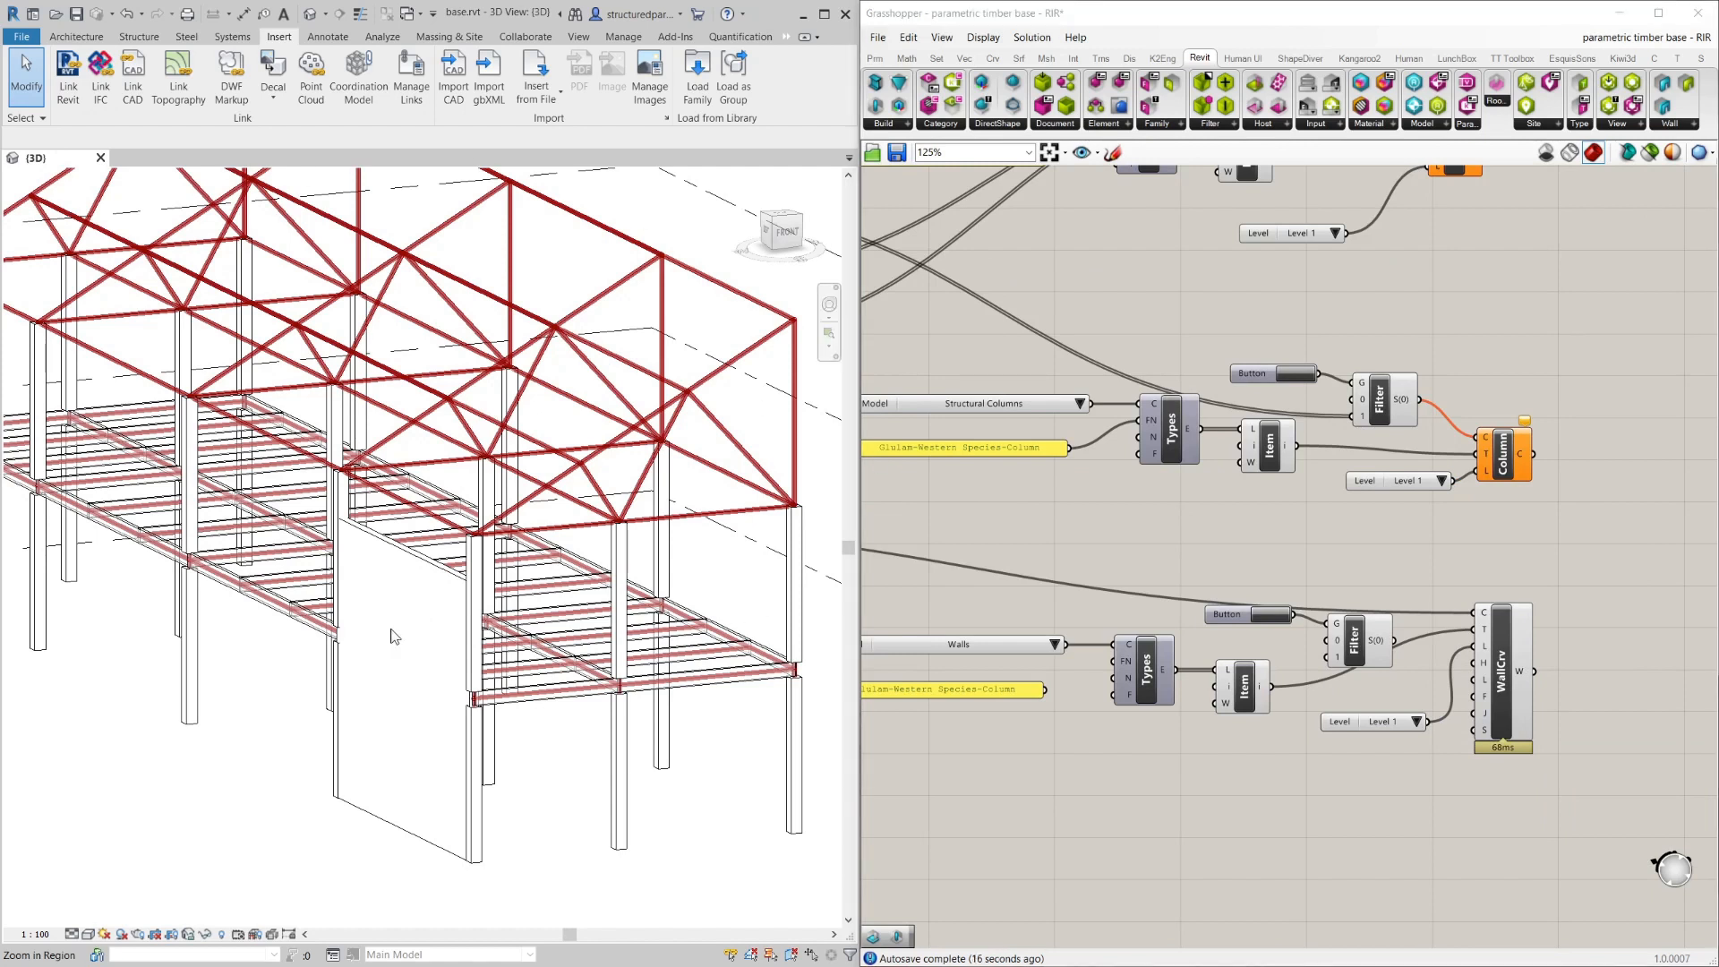
{"action": "mouse_move", "coordinate": [437, 852]}
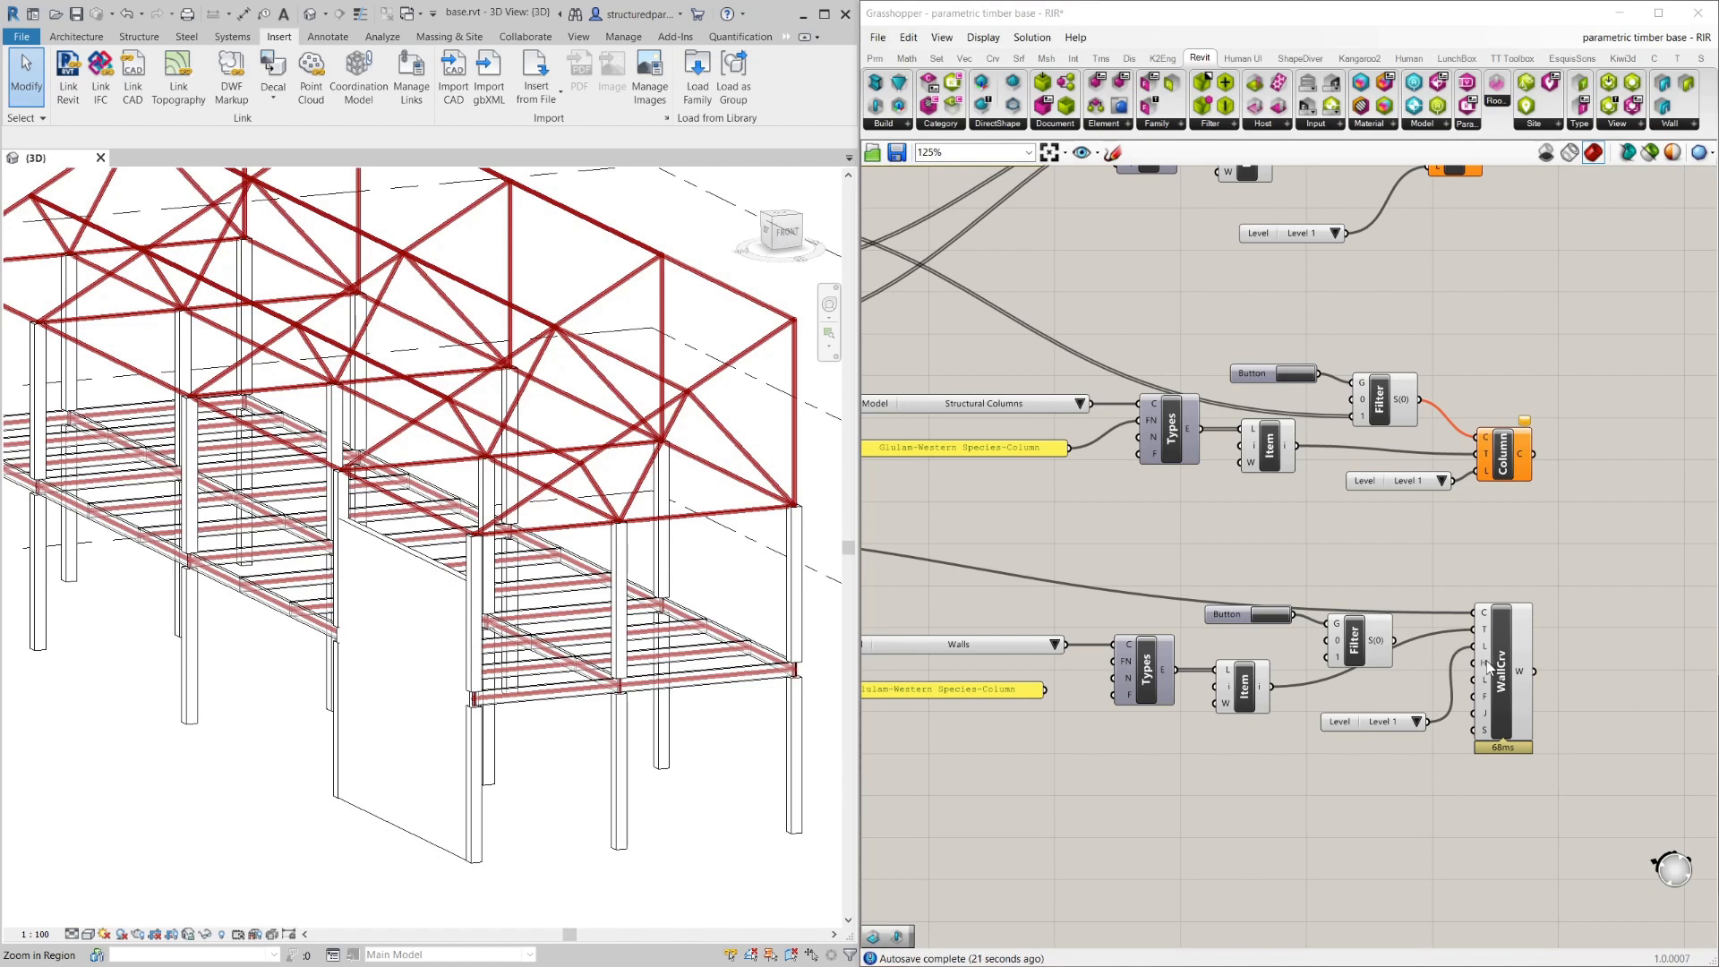
{"action": "right_click", "coordinate": [1501, 657]}
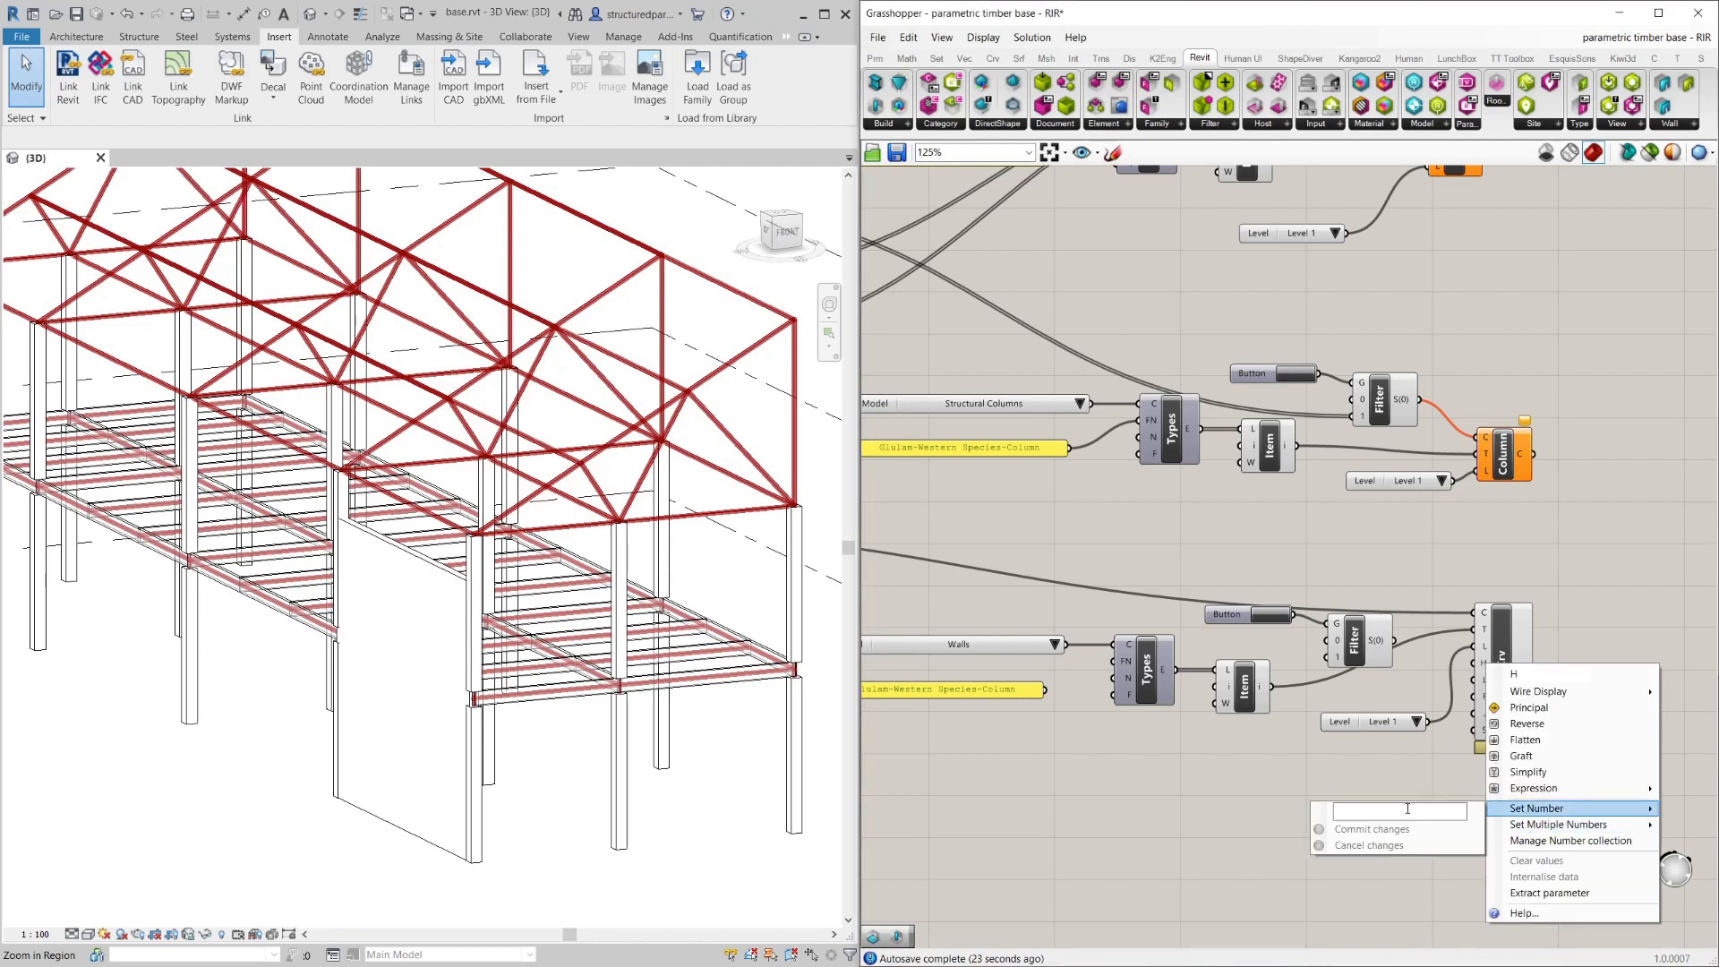
{"action": "type", "text": "350"}
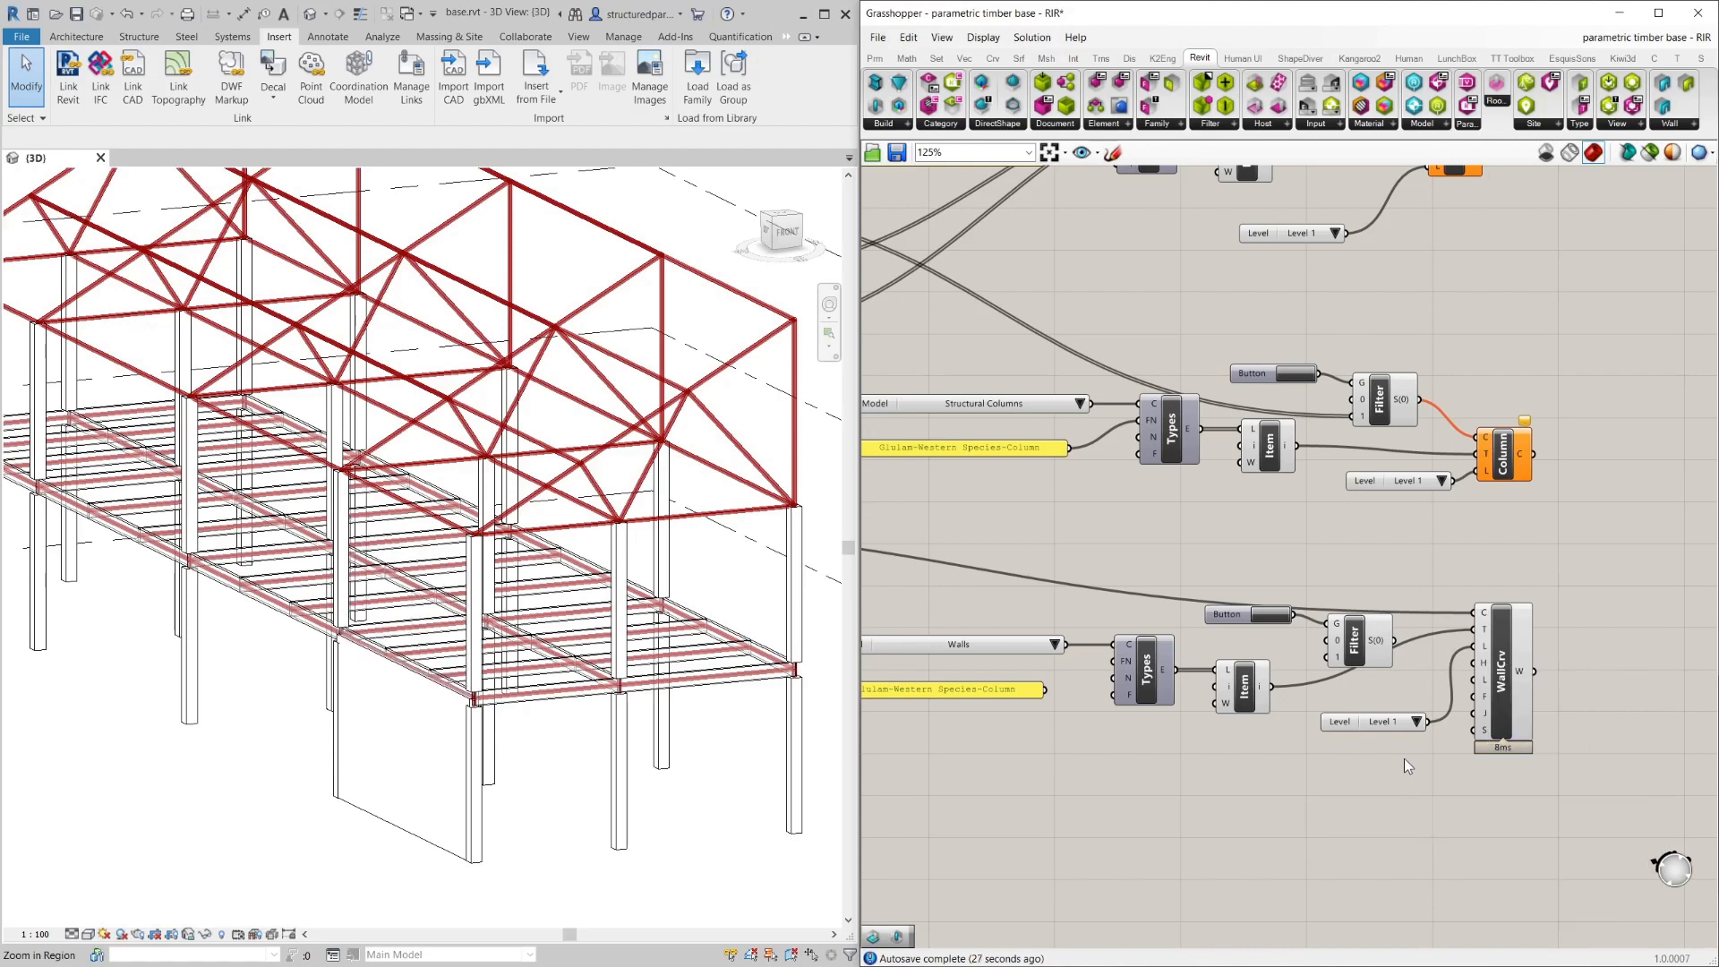
{"action": "scroll", "scroll_direction": "down", "scroll_amount": 3}
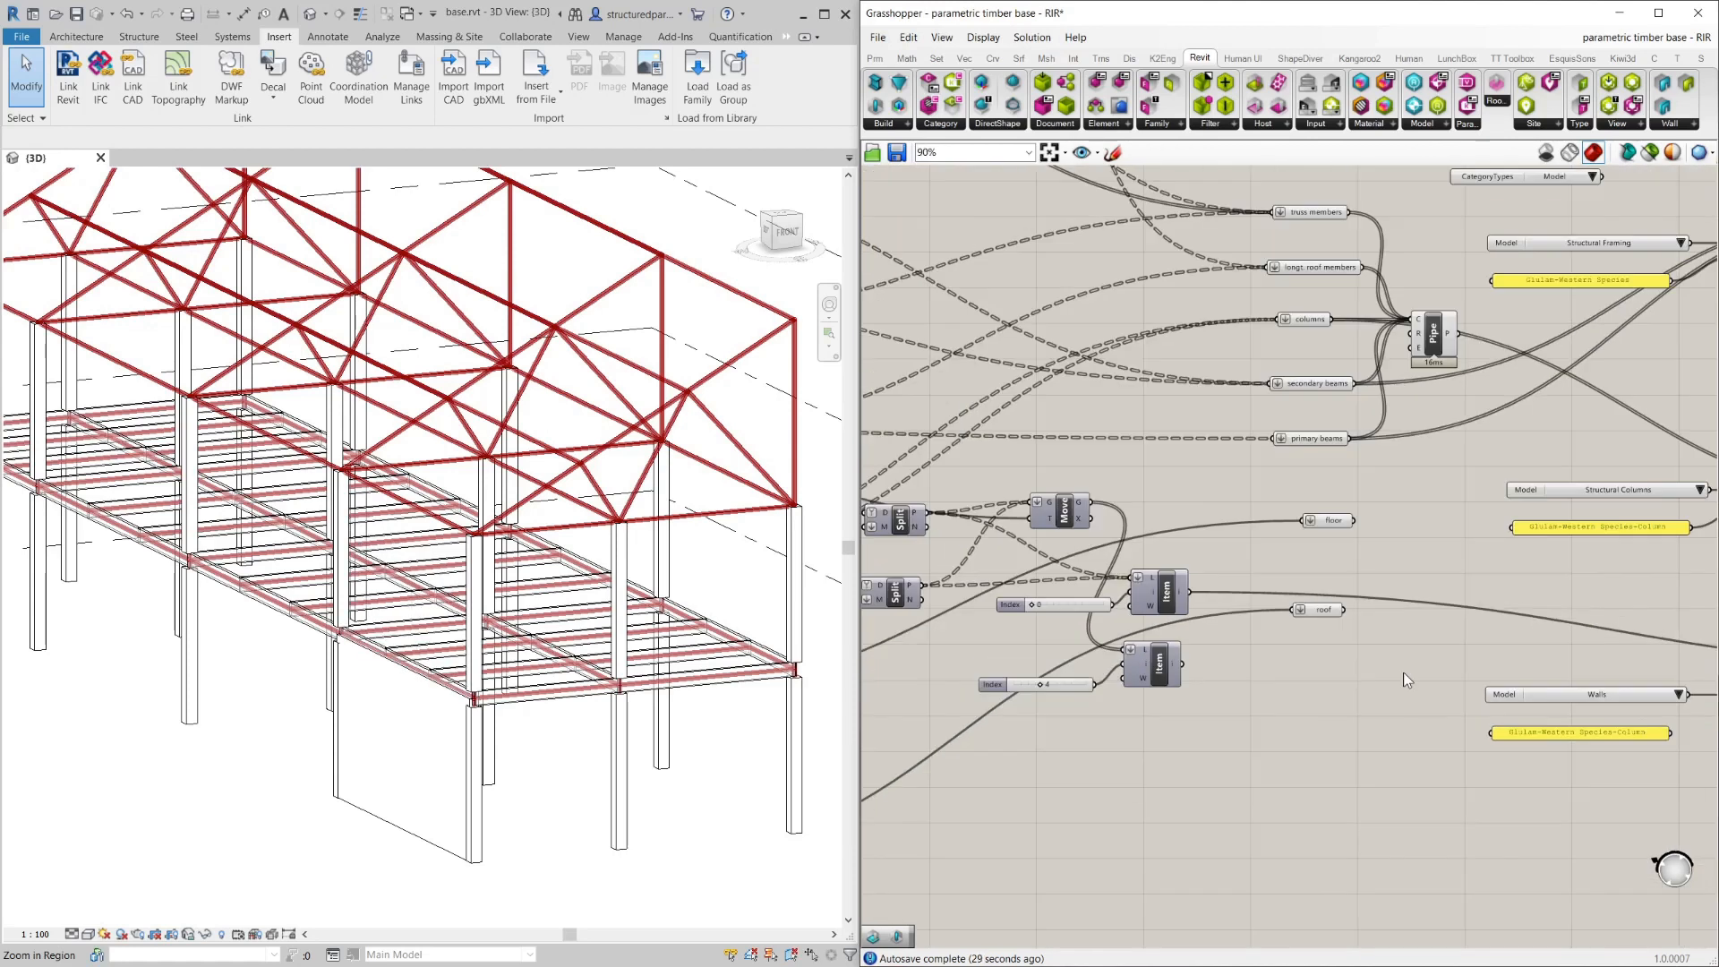
{"action": "scroll", "scroll_direction": "down", "scroll_amount": 3}
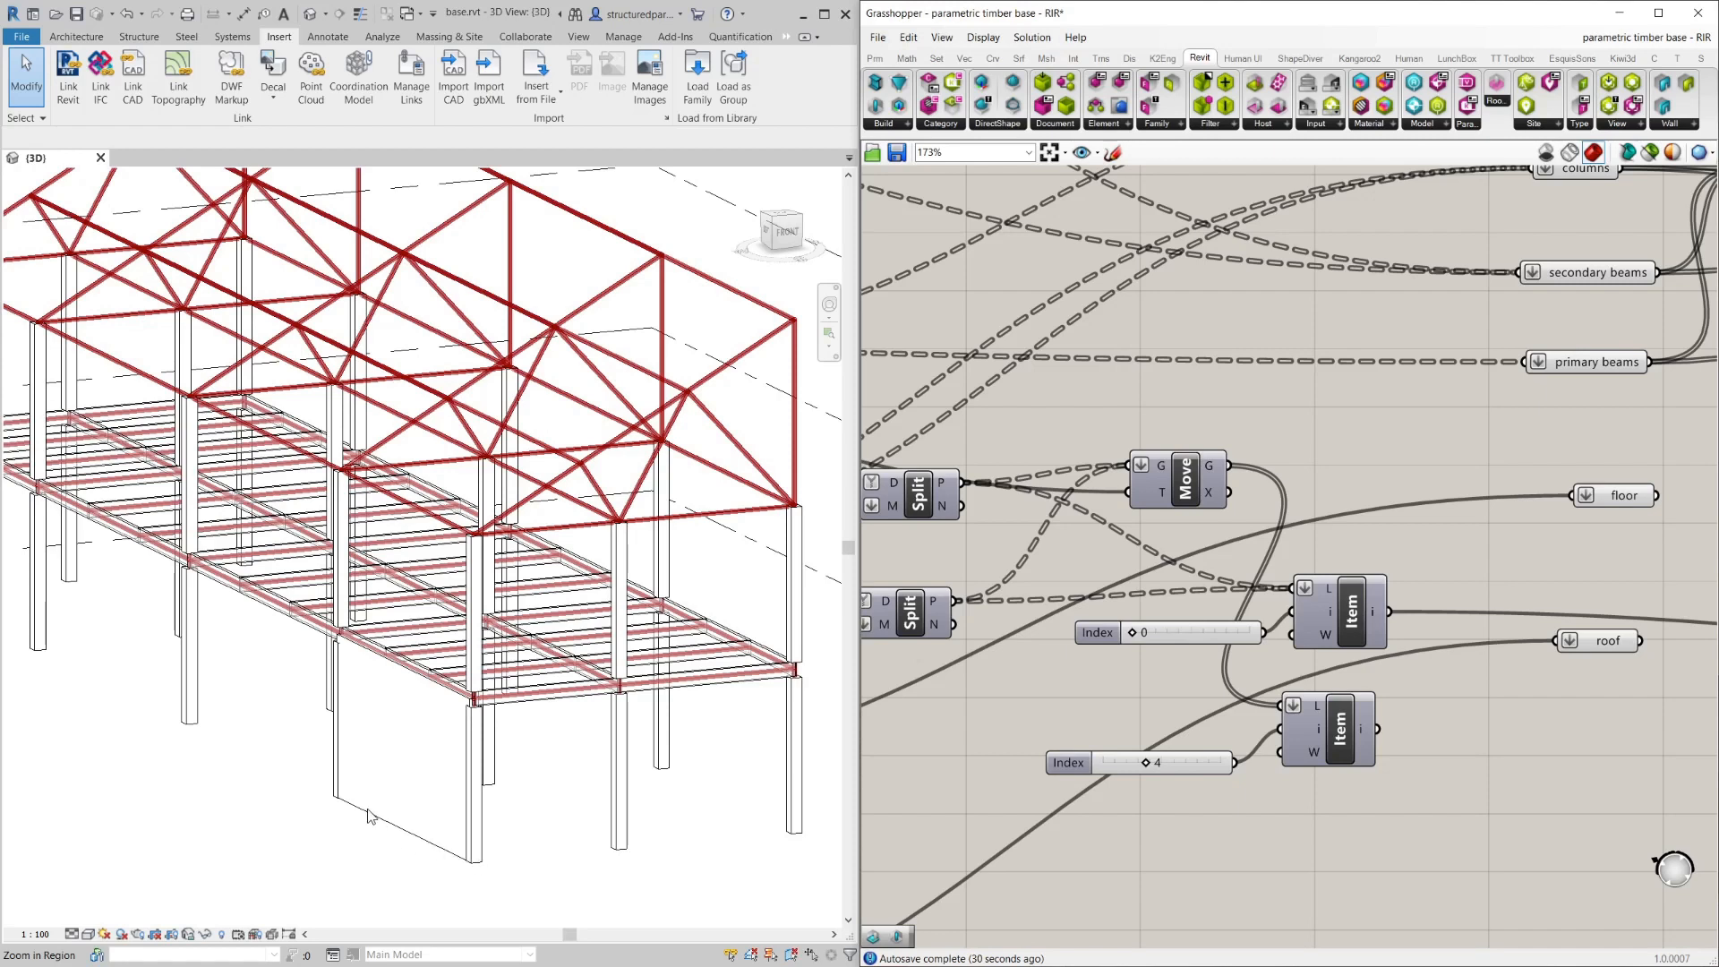
{"action": "mouse_move", "coordinate": [1139, 661]}
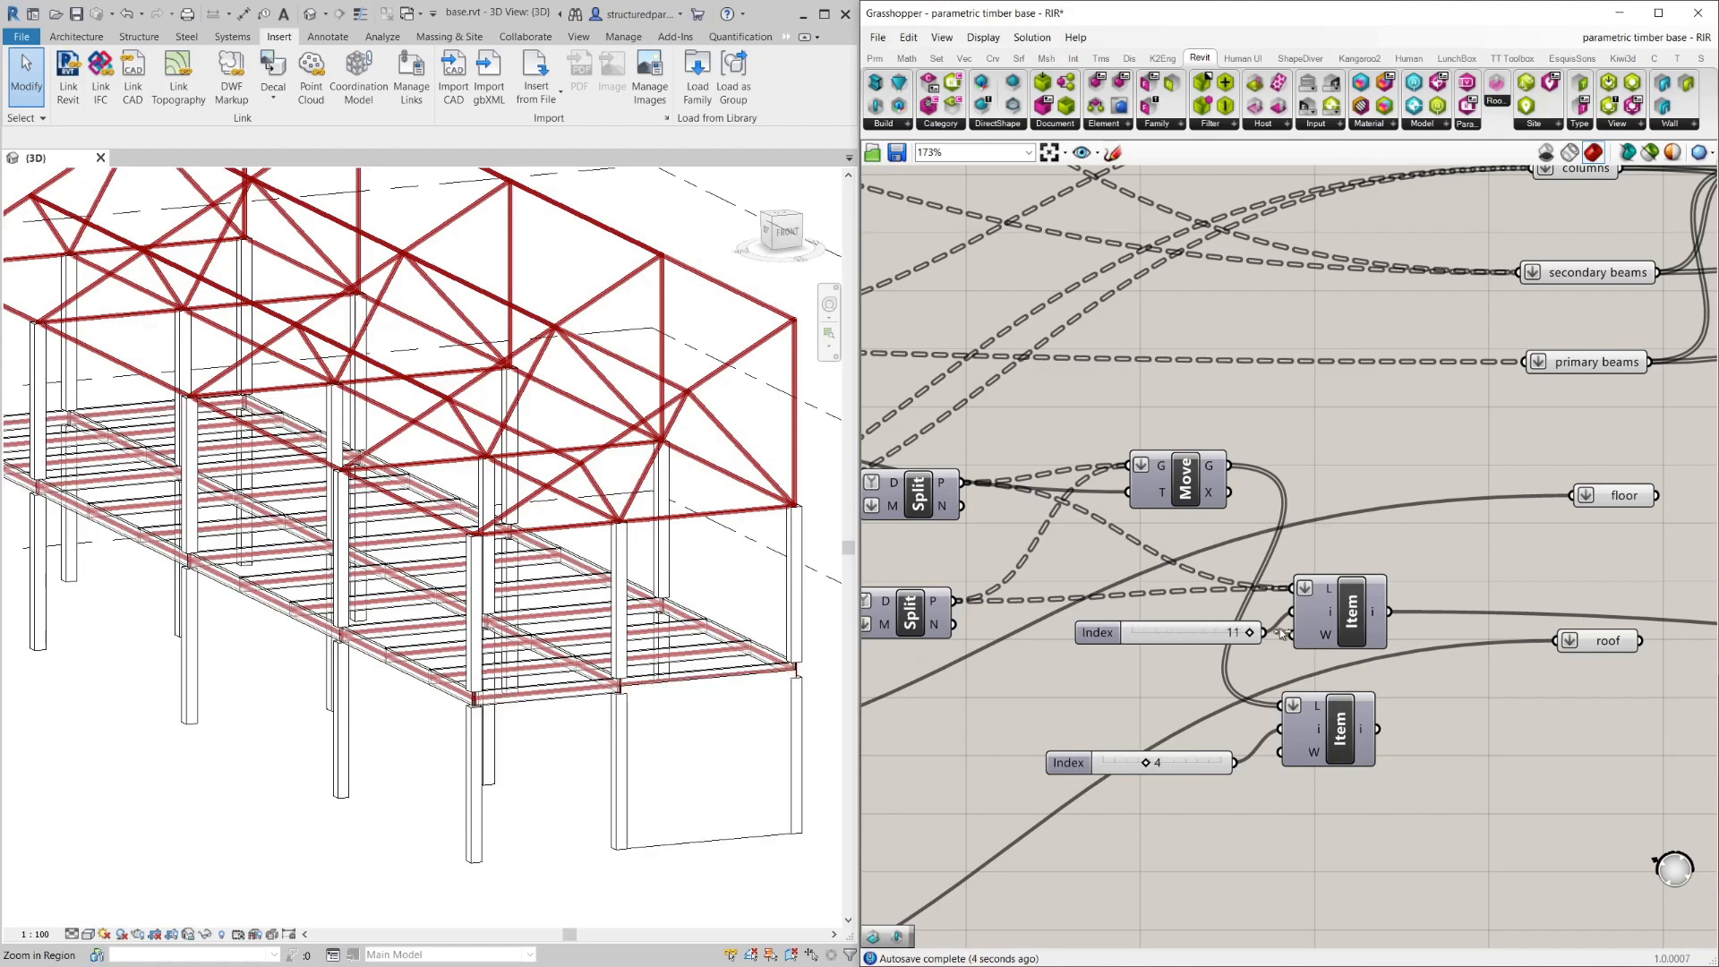
Slide the Index to pick a different floor edge for the bracing wall and review it.
{"action": "left_click_drag", "start_coordinate": [1234, 632], "coordinate": [1141, 632]}
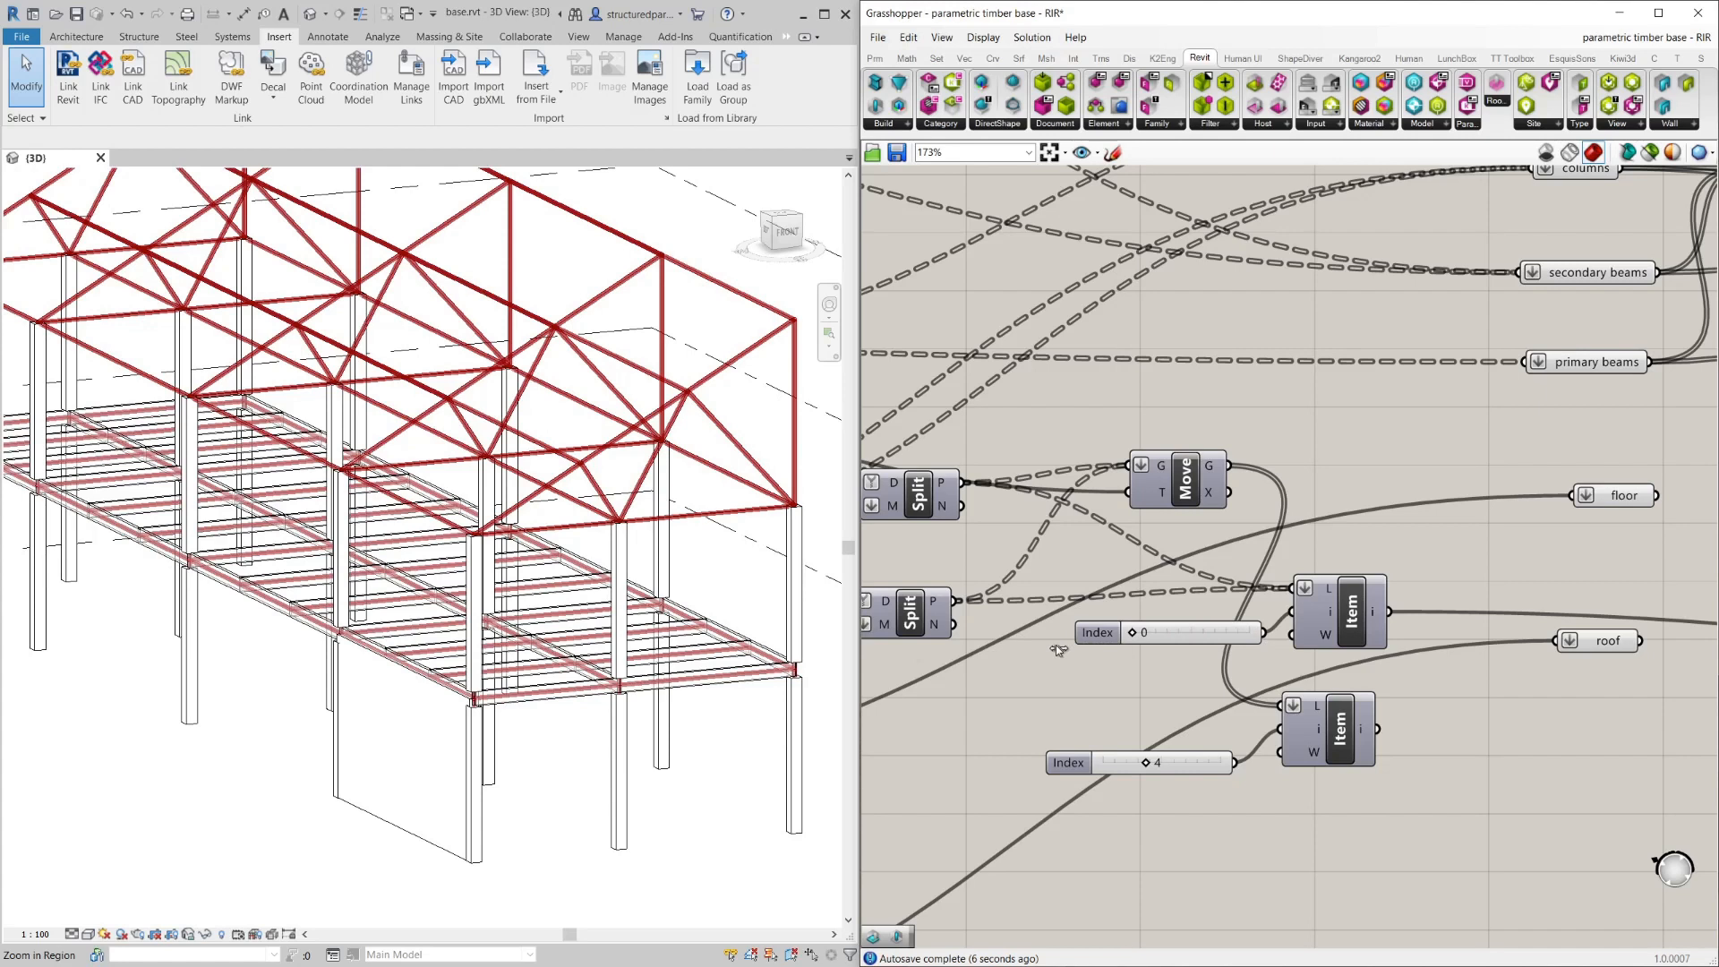
{"action": "scroll", "scroll_direction": "down", "scroll_amount": 3}
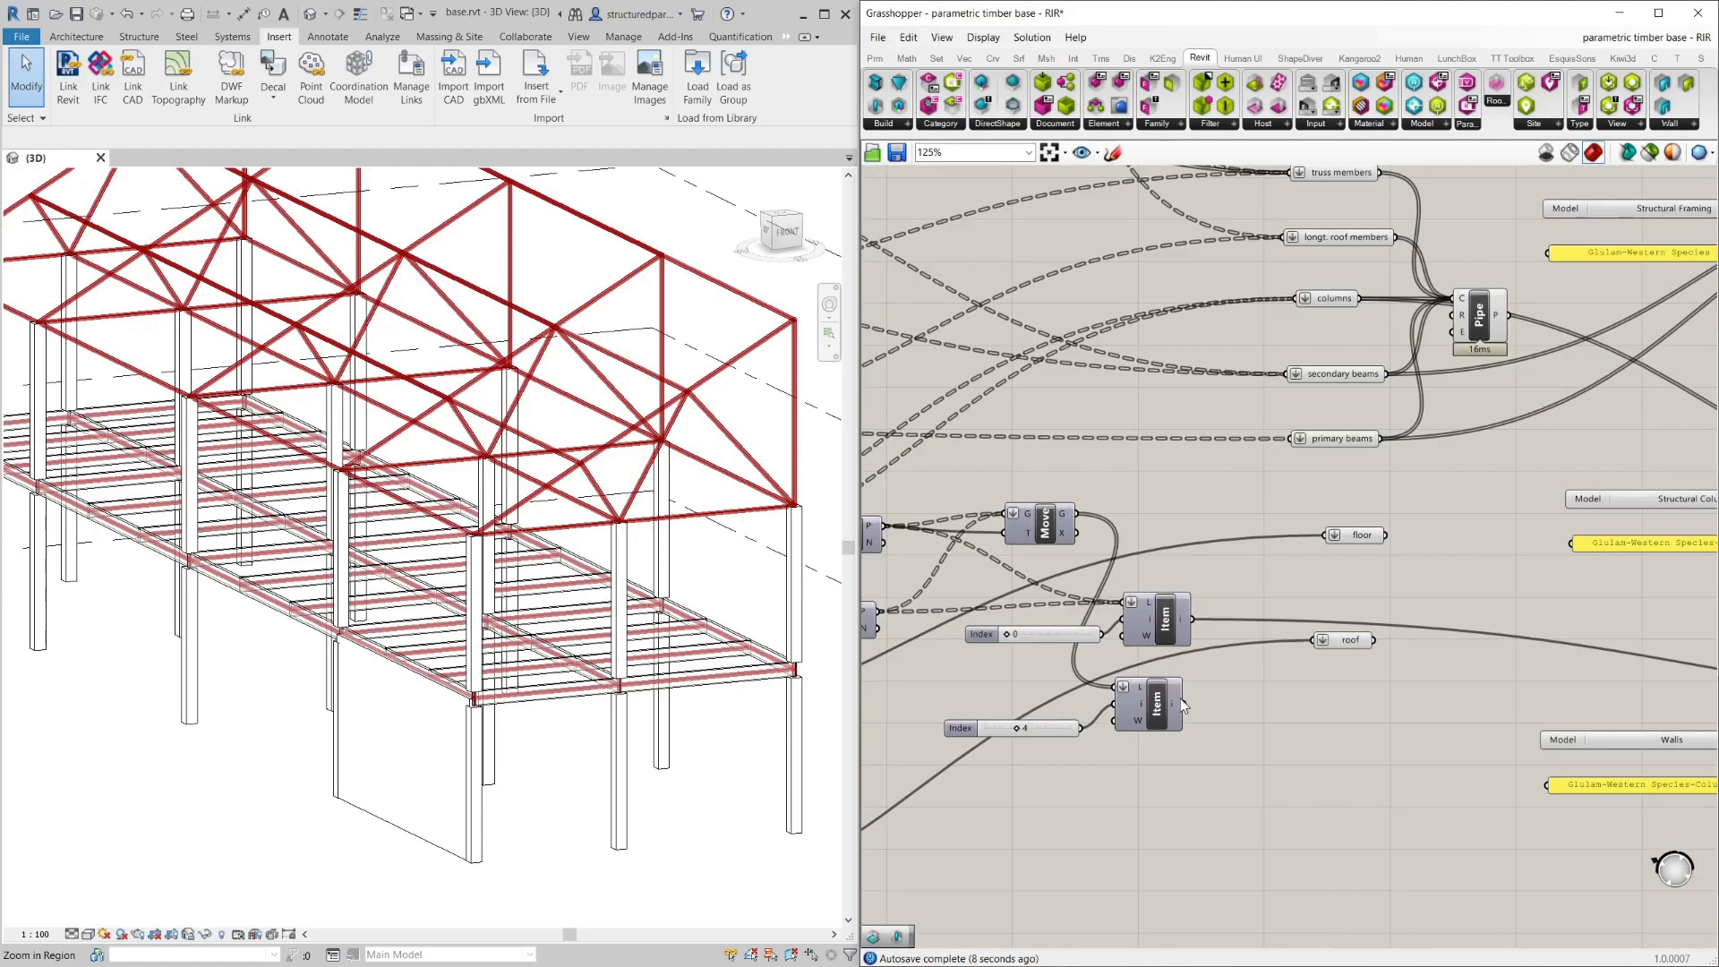
{"action": "scroll", "scroll_direction": "down", "scroll_amount": 3}
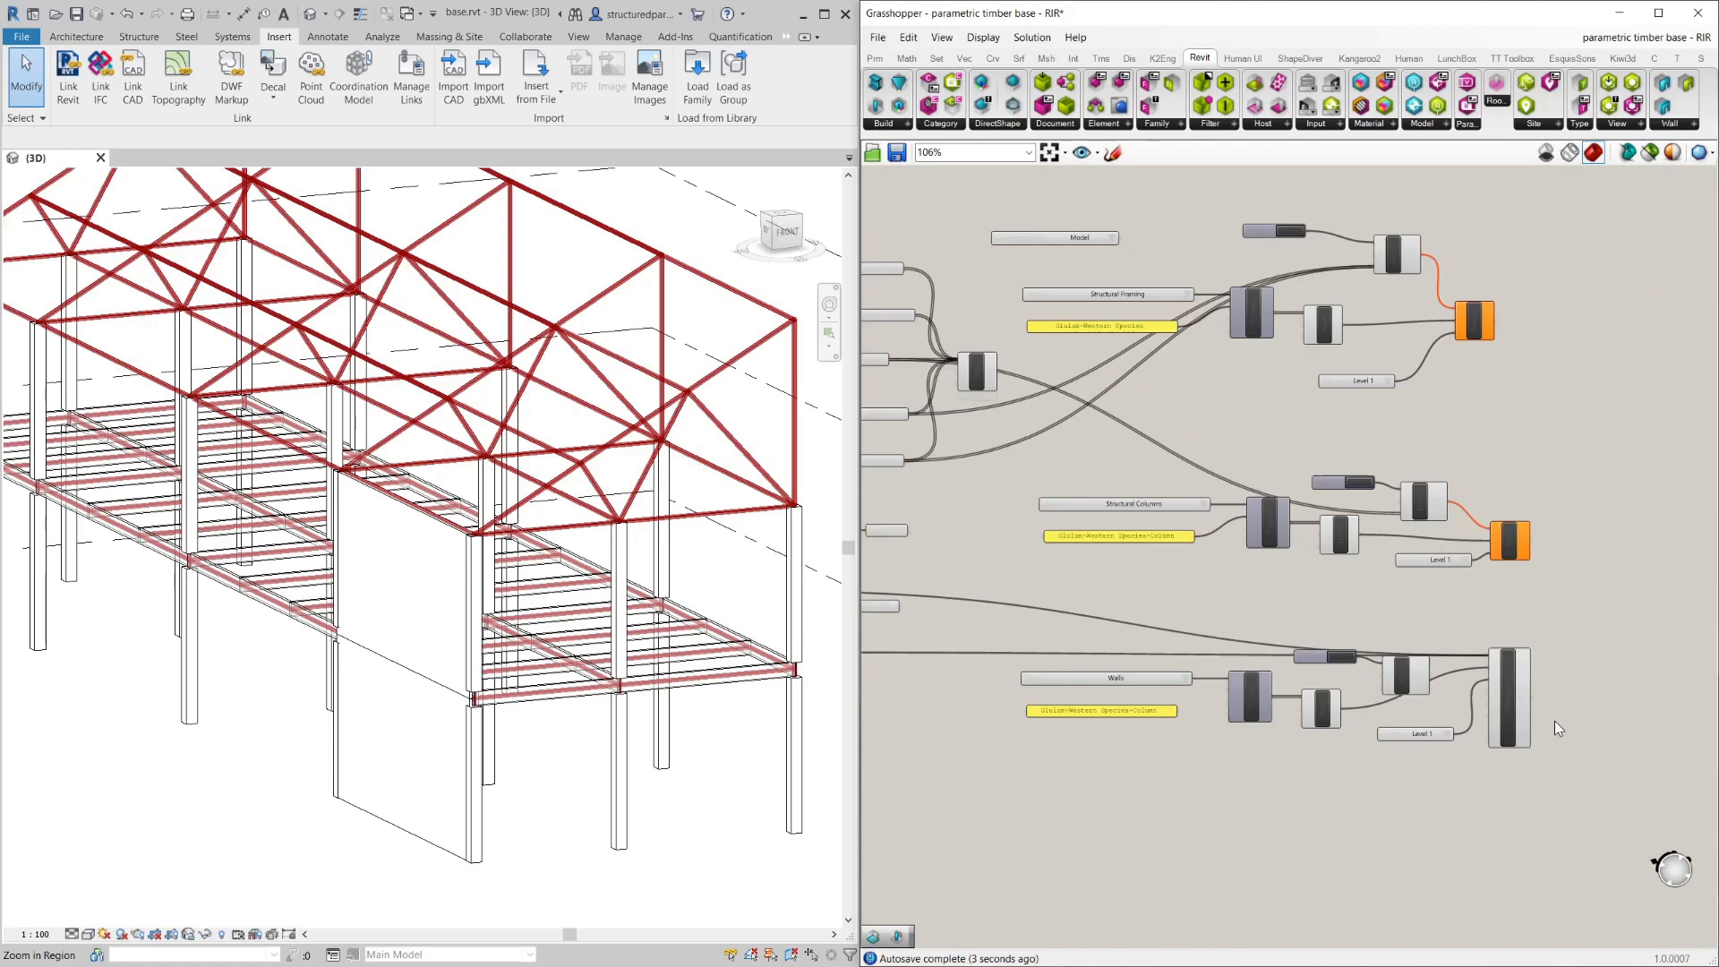
{"action": "scroll", "scroll_direction": "down", "scroll_amount": 3}
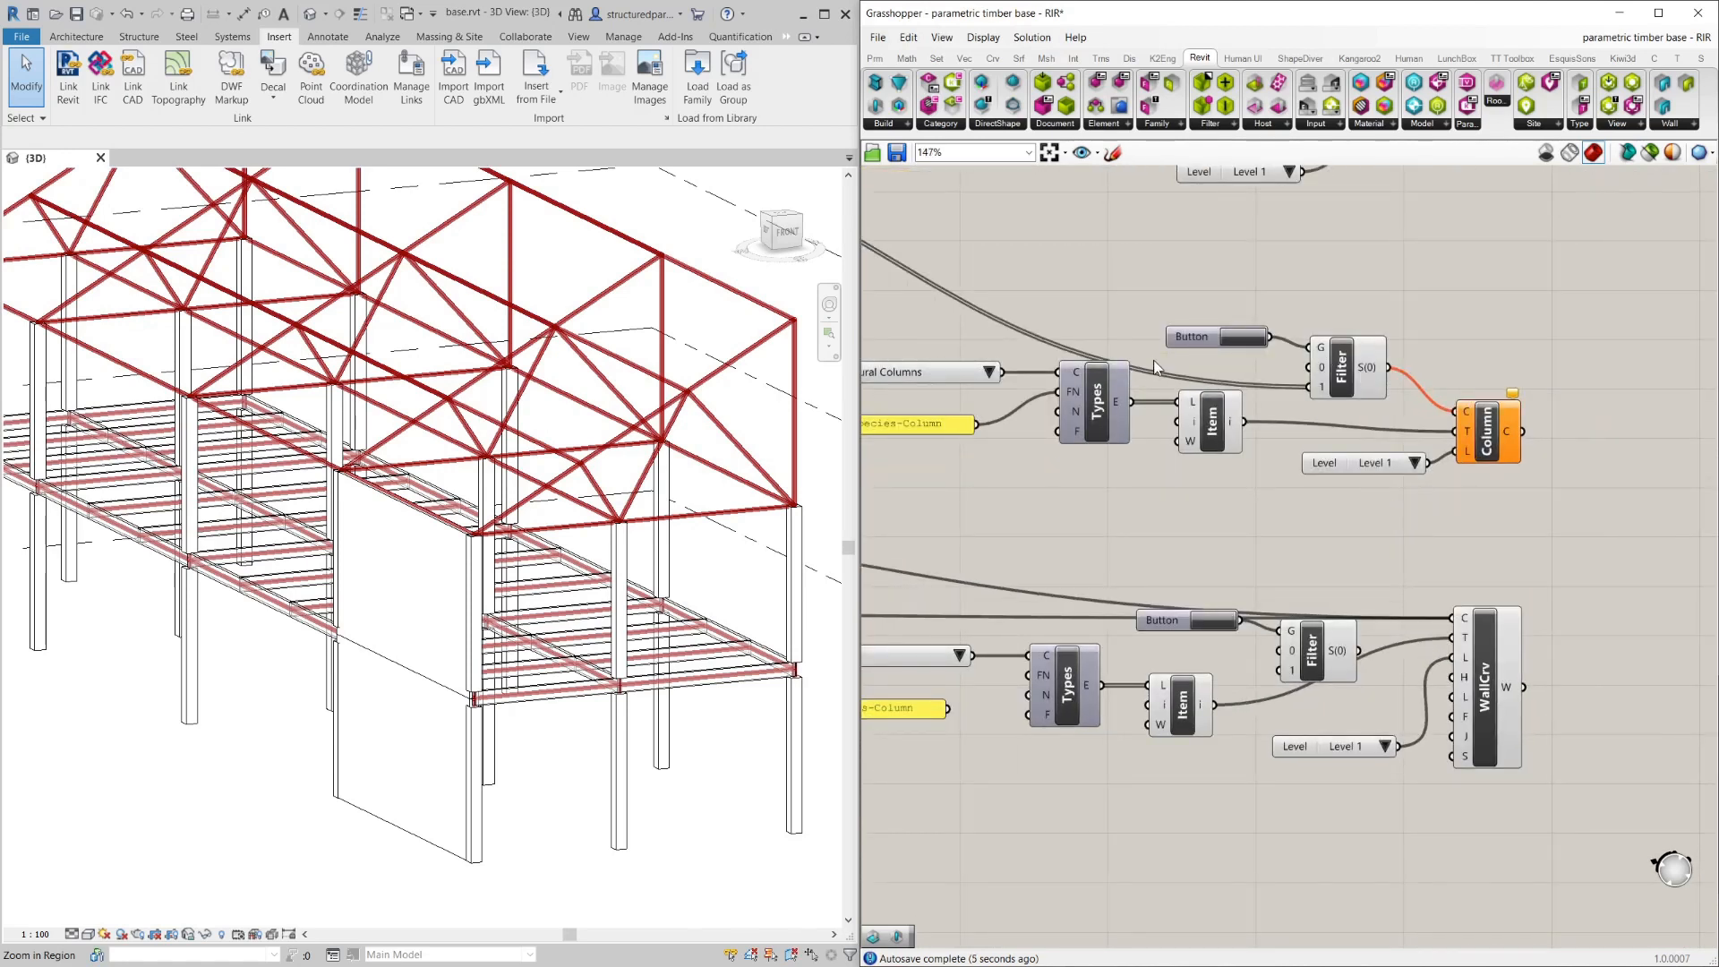
{"action": "mouse_move", "coordinate": [1350, 418]}
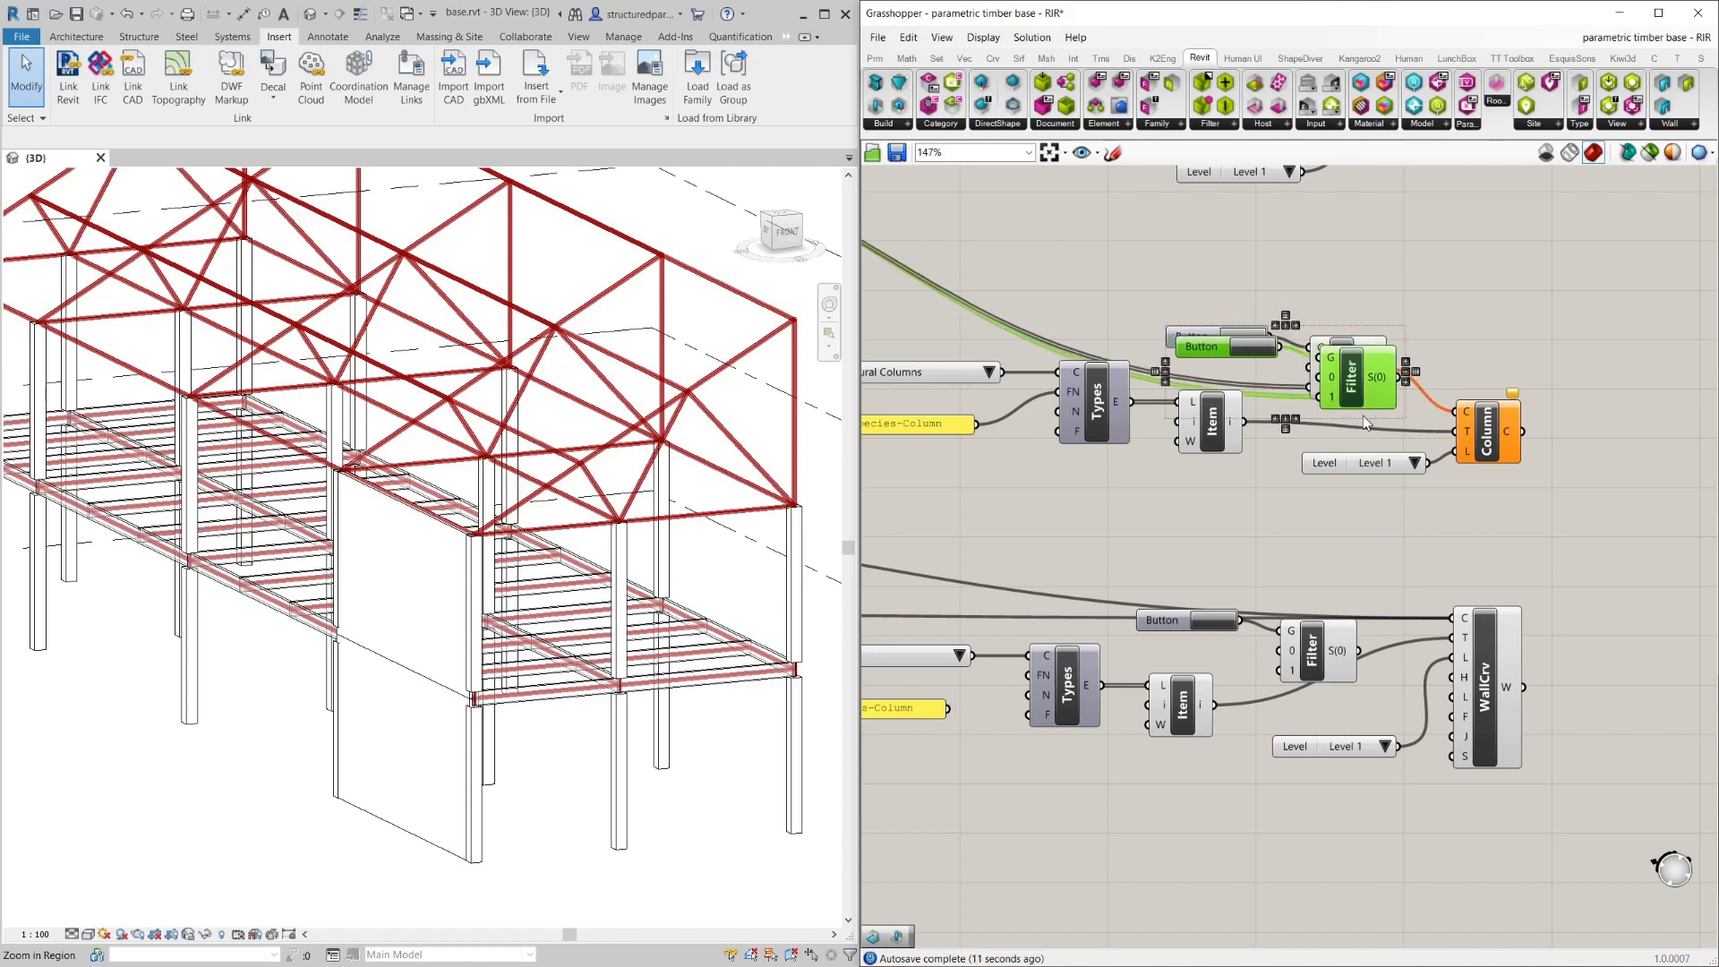
{"action": "scroll", "scroll_direction": "down", "scroll_amount": 3}
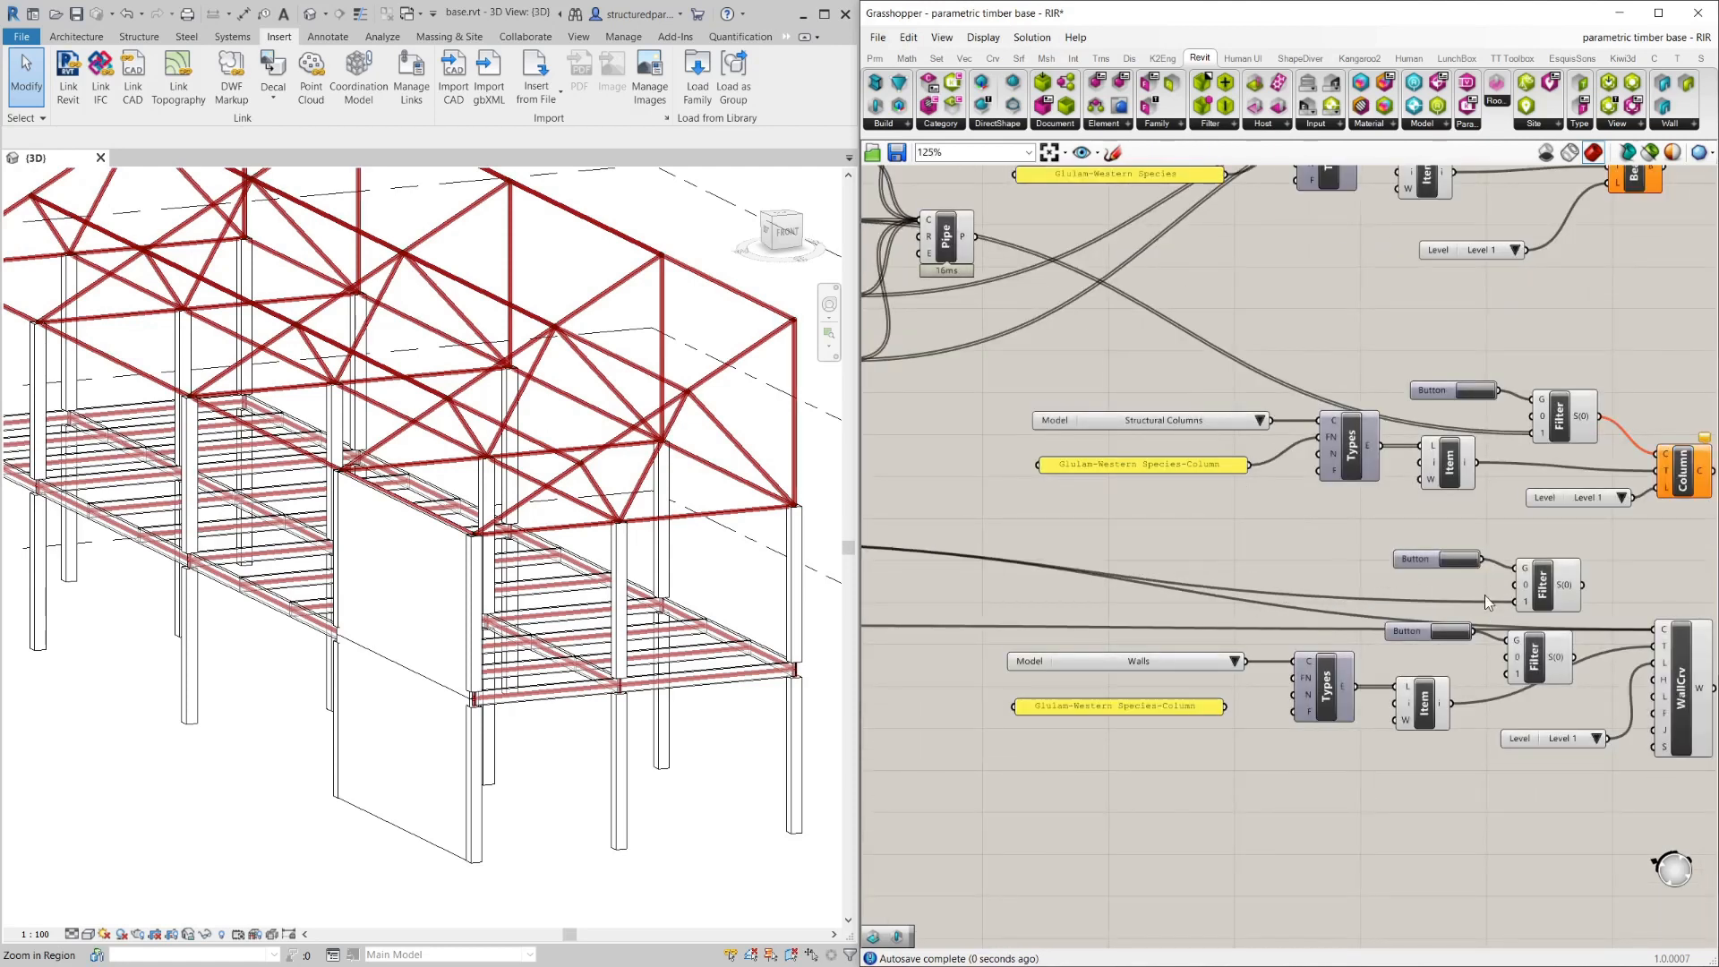
{"action": "scroll", "scroll_direction": "down", "scroll_amount": 3}
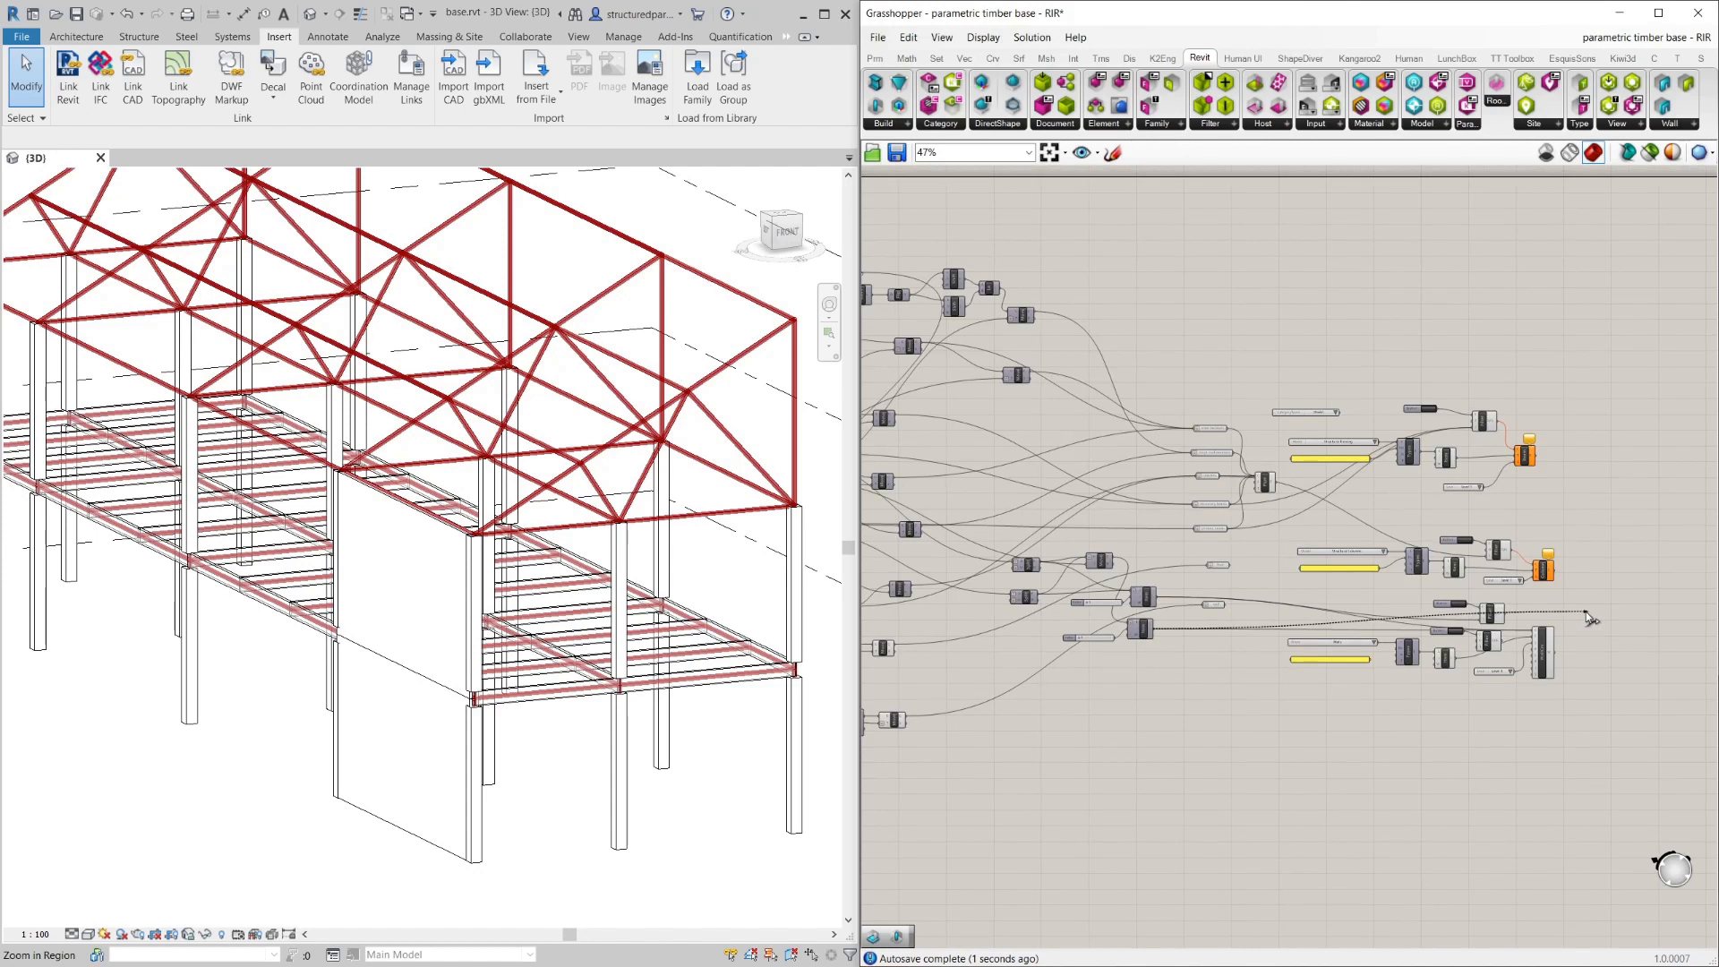
{"action": "scroll", "scroll_direction": "up", "scroll_amount": 3}
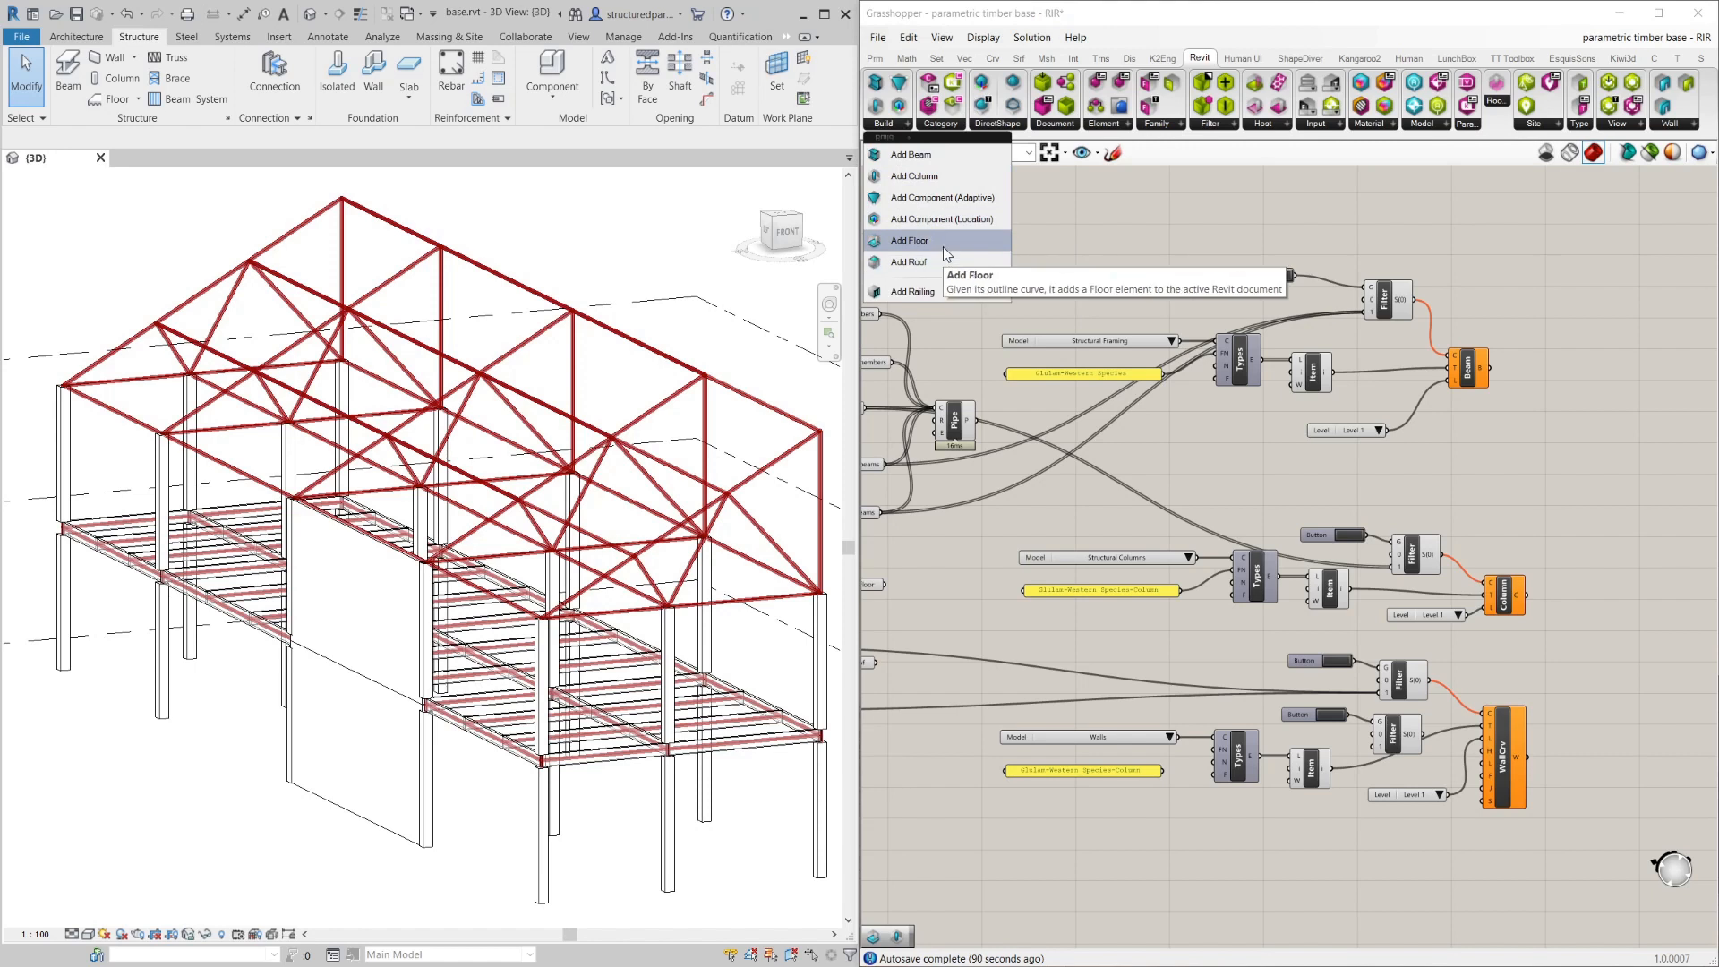
Add an Add Floor component fed by the floor outline curve and Level 1.
{"action": "left_click", "coordinate": [910, 240]}
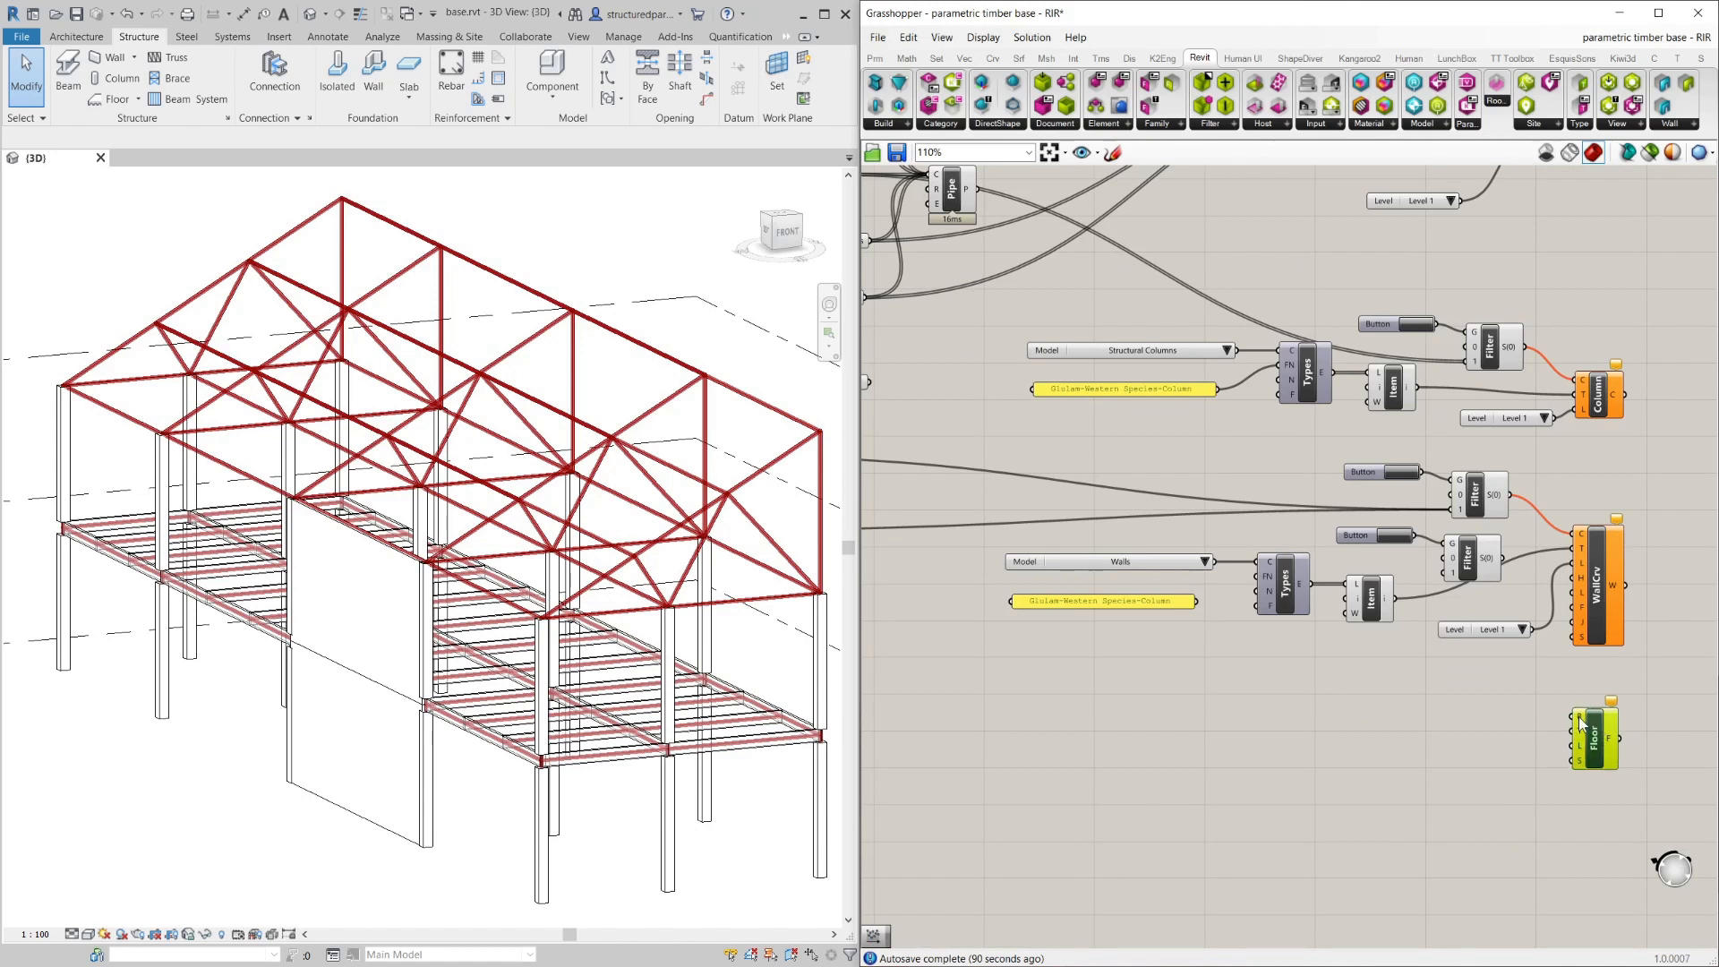
{"action": "mouse_move", "coordinate": [1589, 740]}
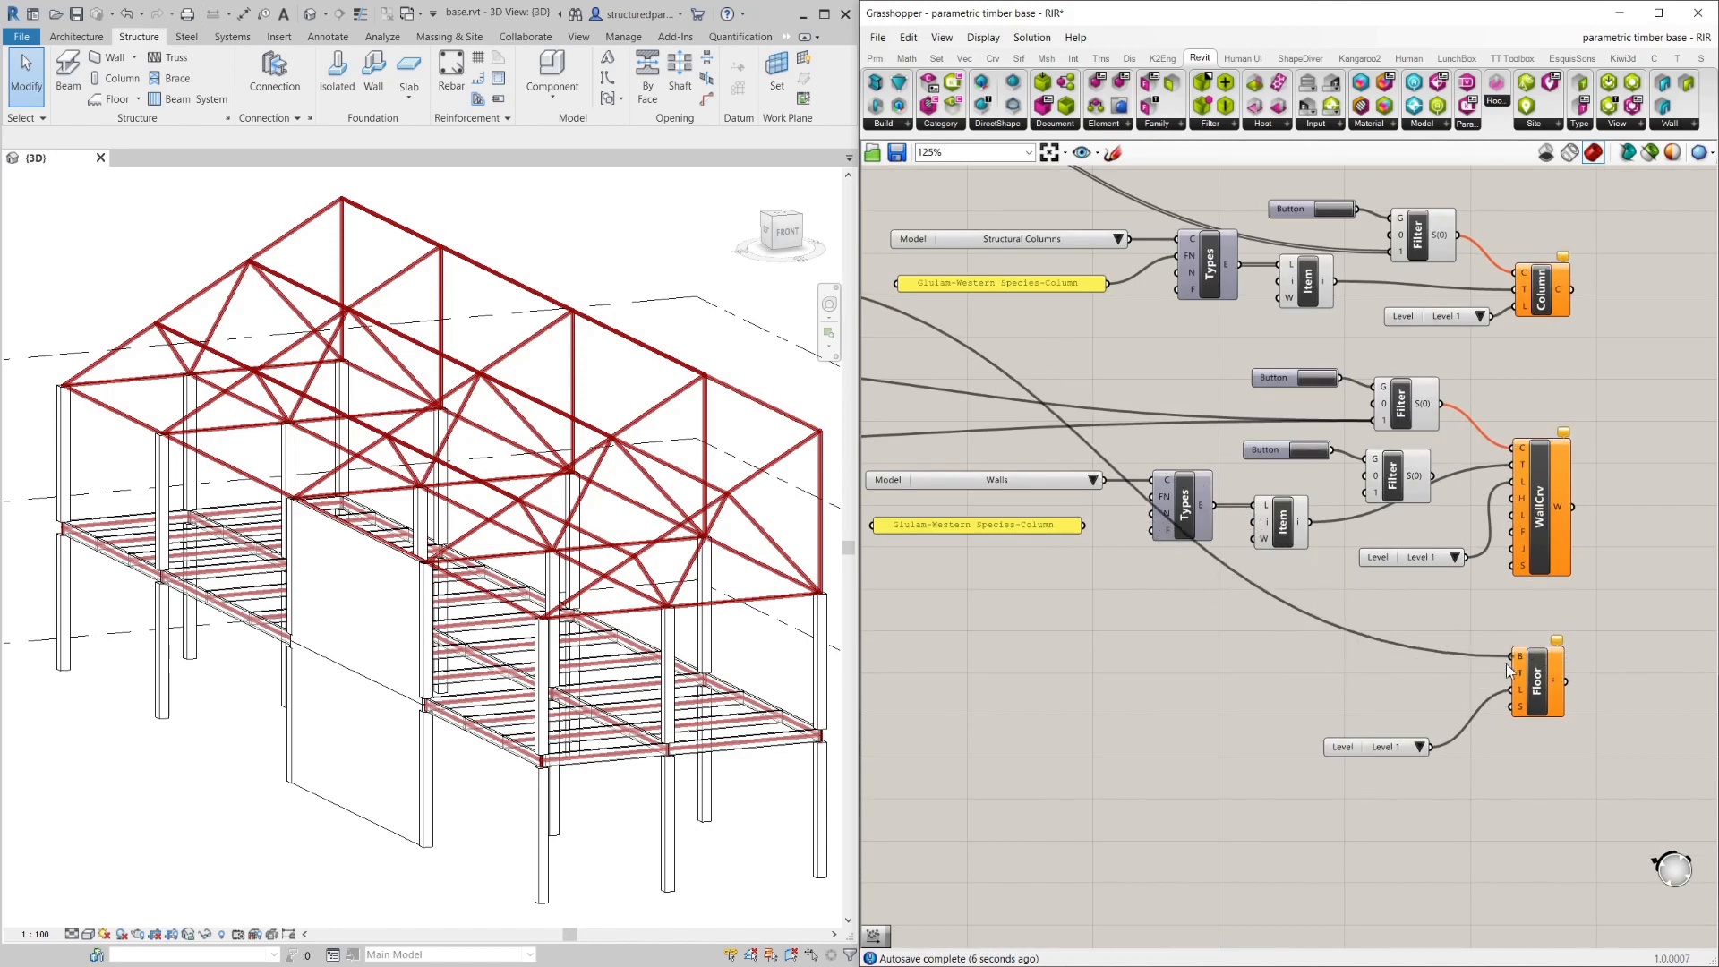
{"action": "left_click", "coordinate": [1537, 677]}
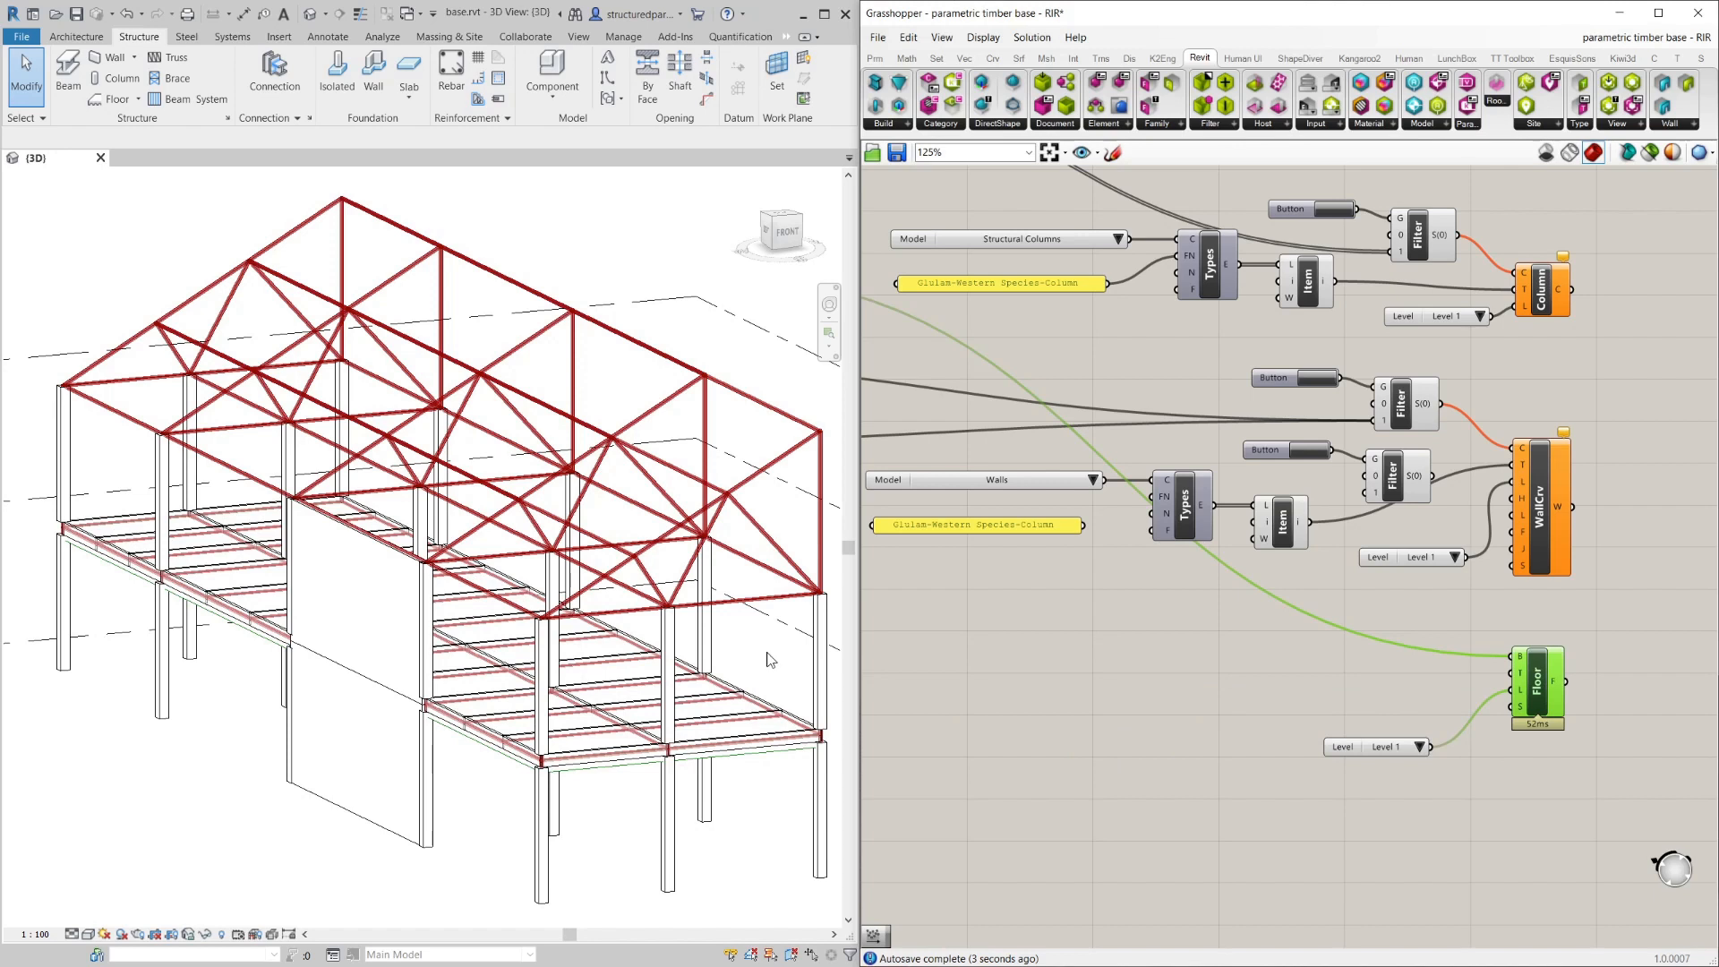
{"action": "scroll", "scroll_direction": "down", "scroll_amount": 3}
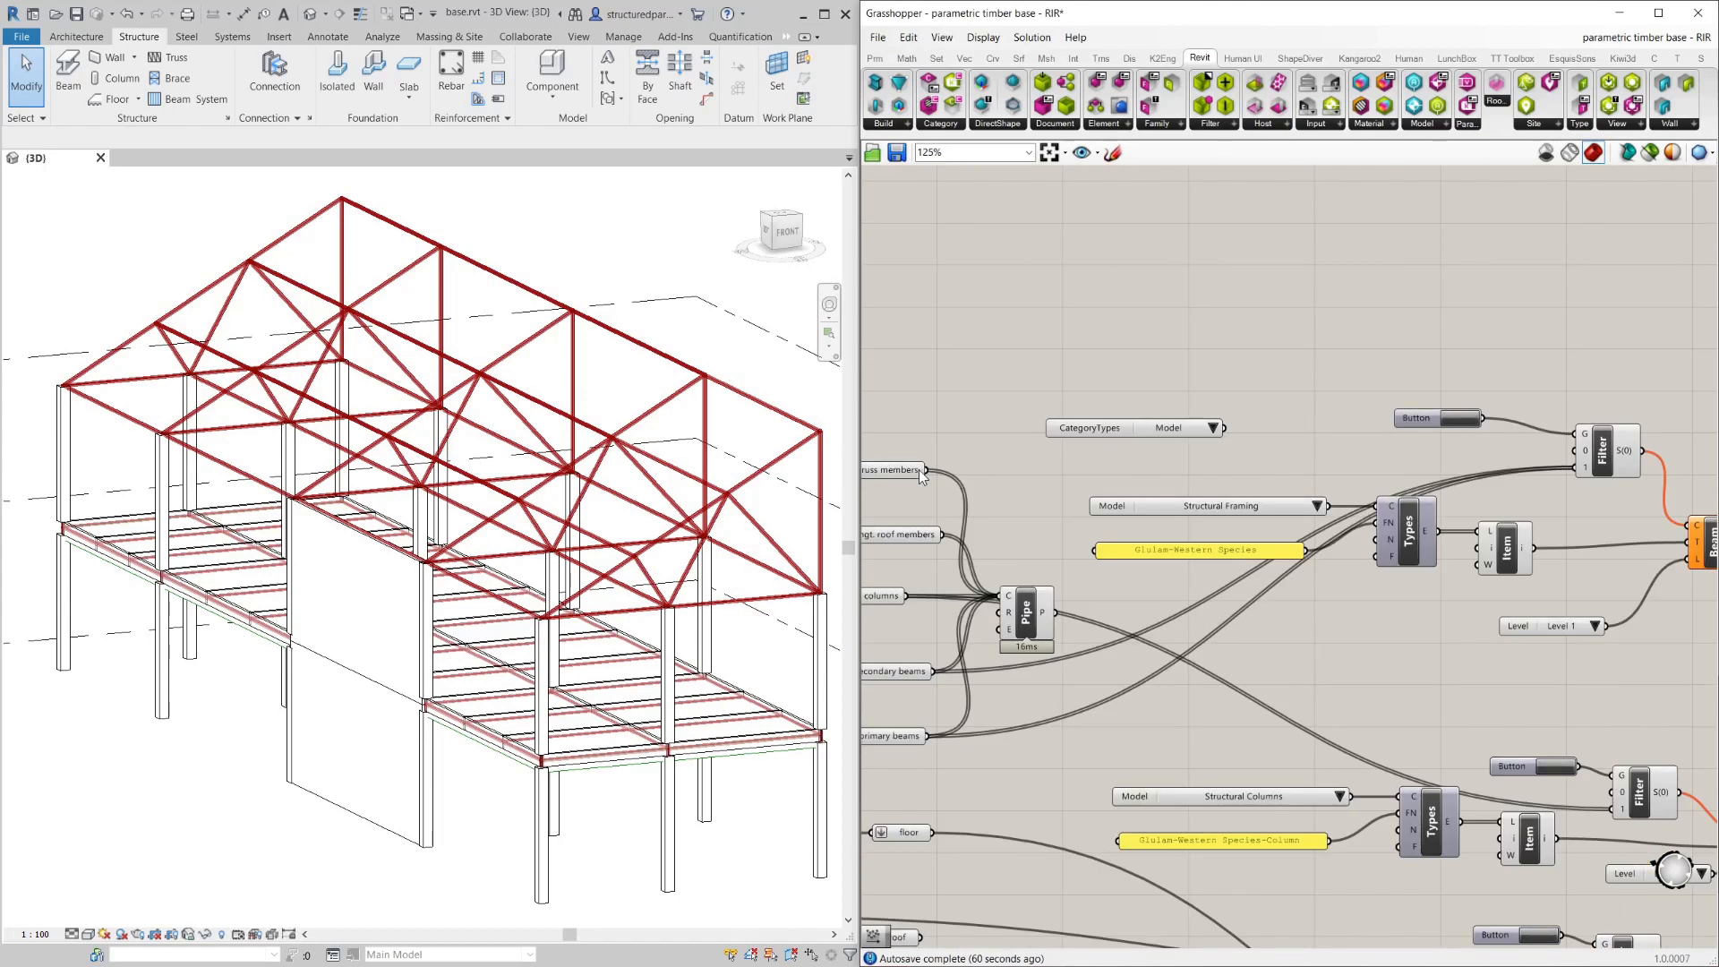
Zoom out the Grasshopper canvas so the whole definition shows beside the Revit 3D view.
{"action": "scroll", "scroll_direction": "down", "scroll_amount": 3}
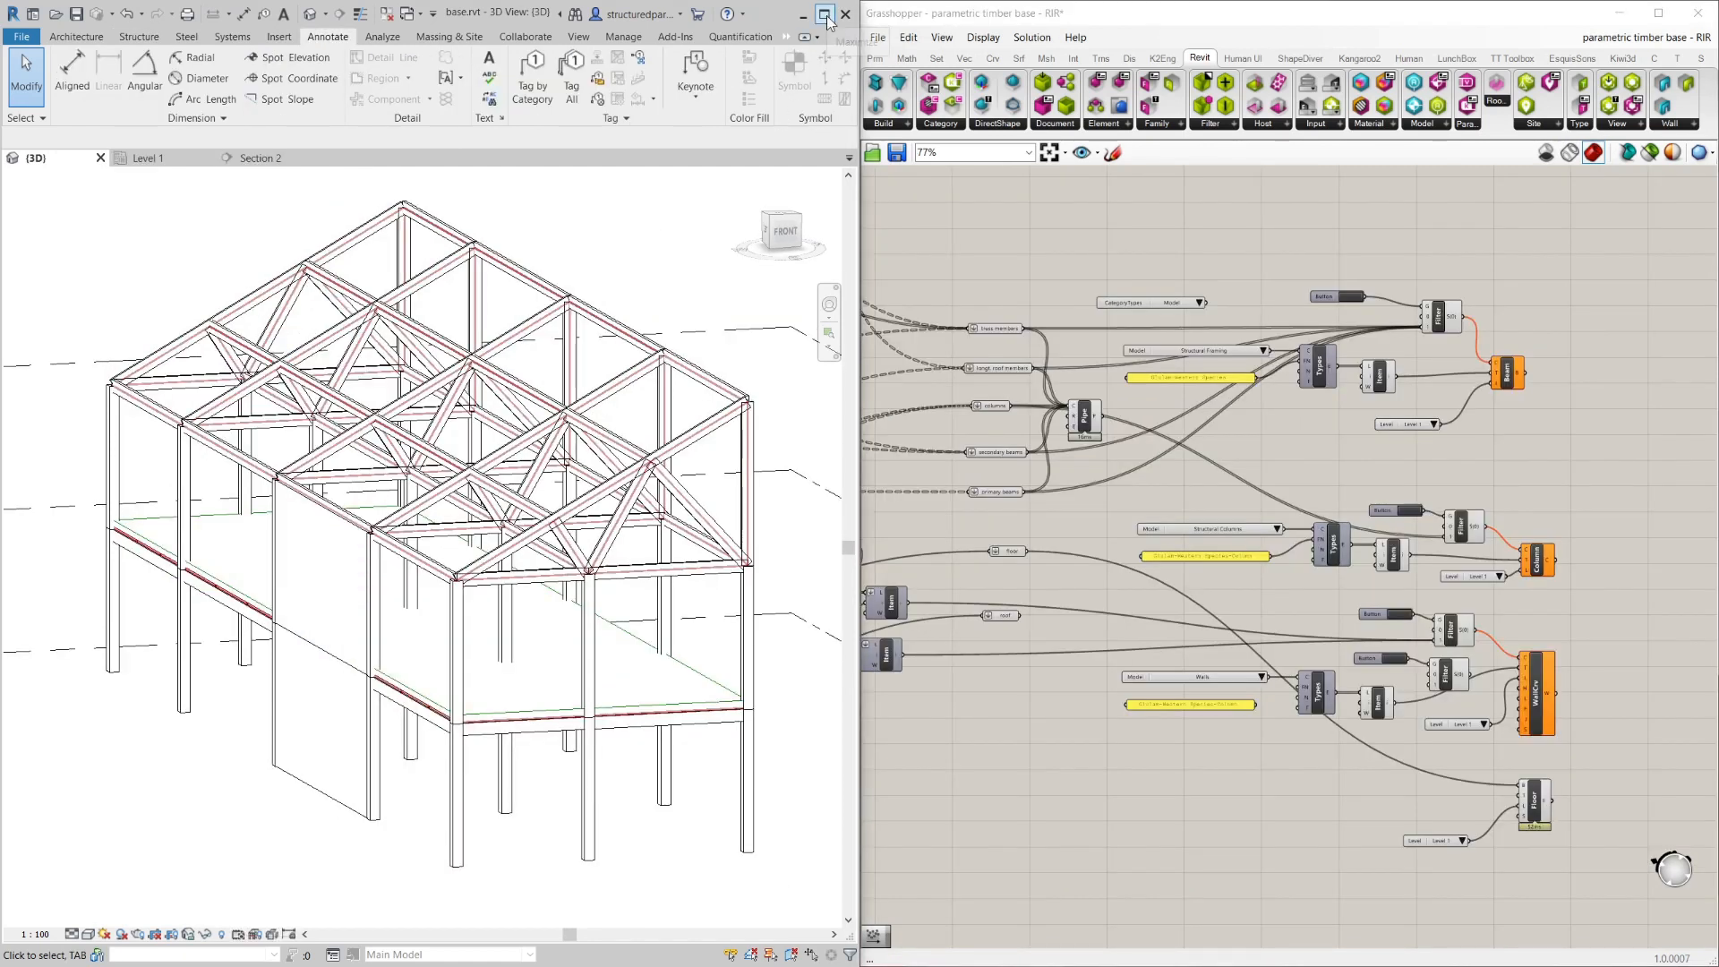
Maximize Revit, view the frame in Realistic style, then show the Level 1 plan and Section 2.
{"action": "left_click", "coordinate": [829, 13]}
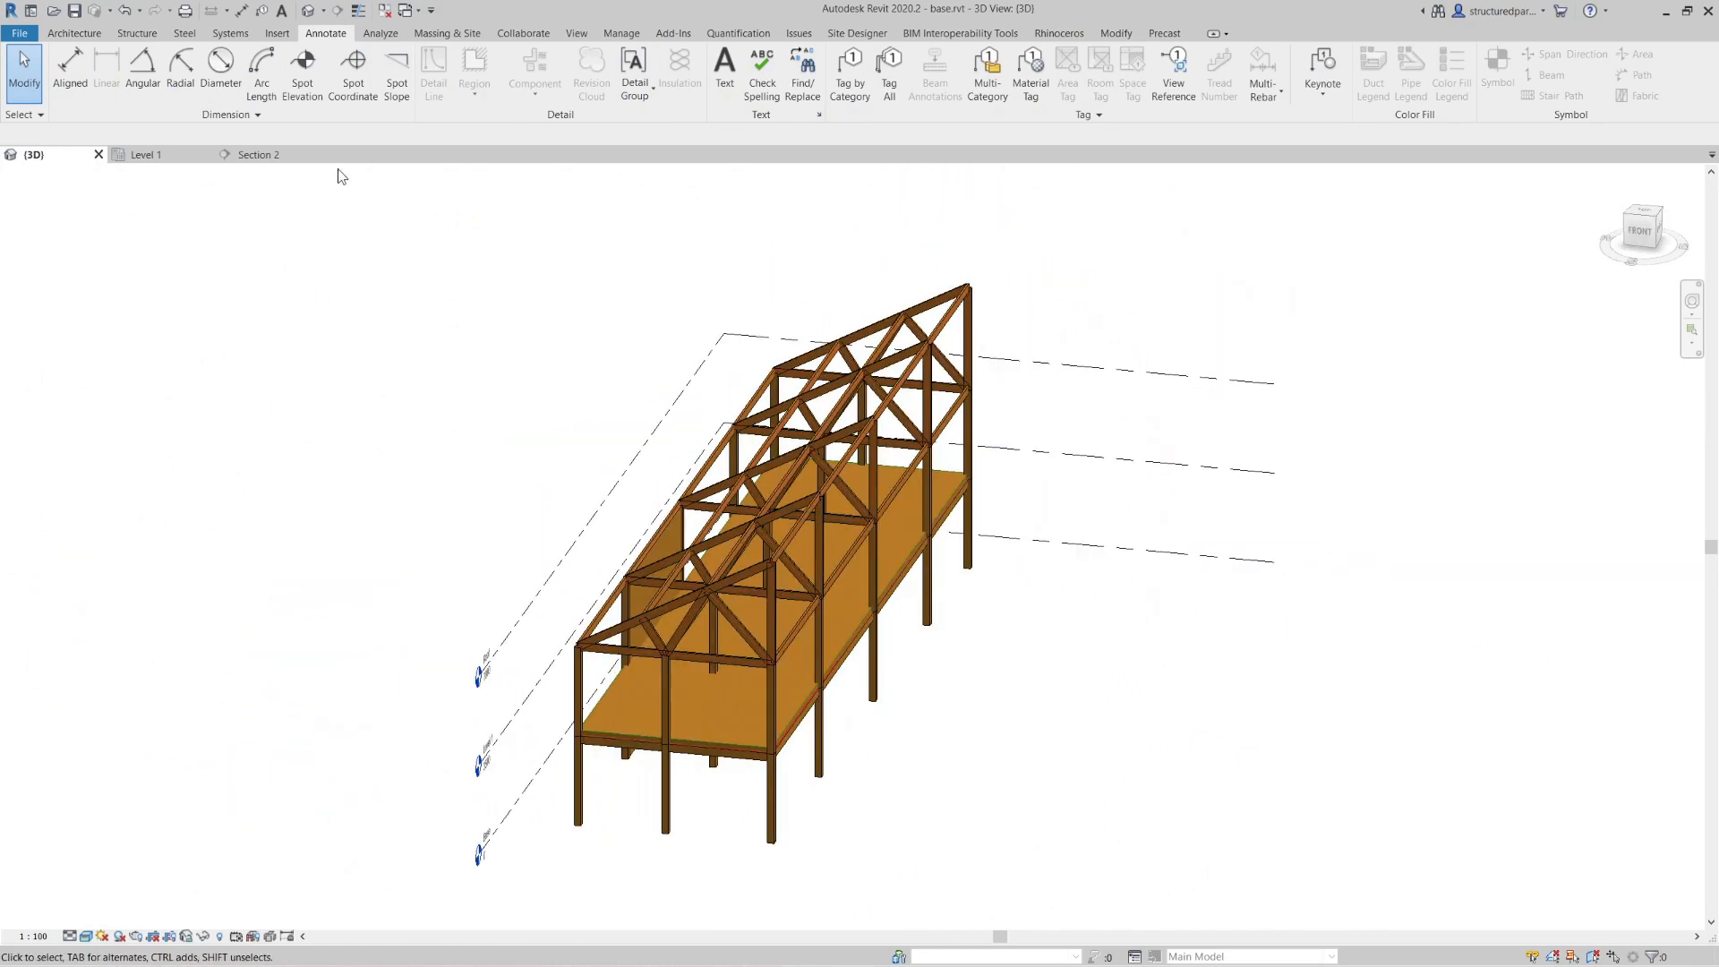
{"action": "left_click", "coordinate": [145, 154]}
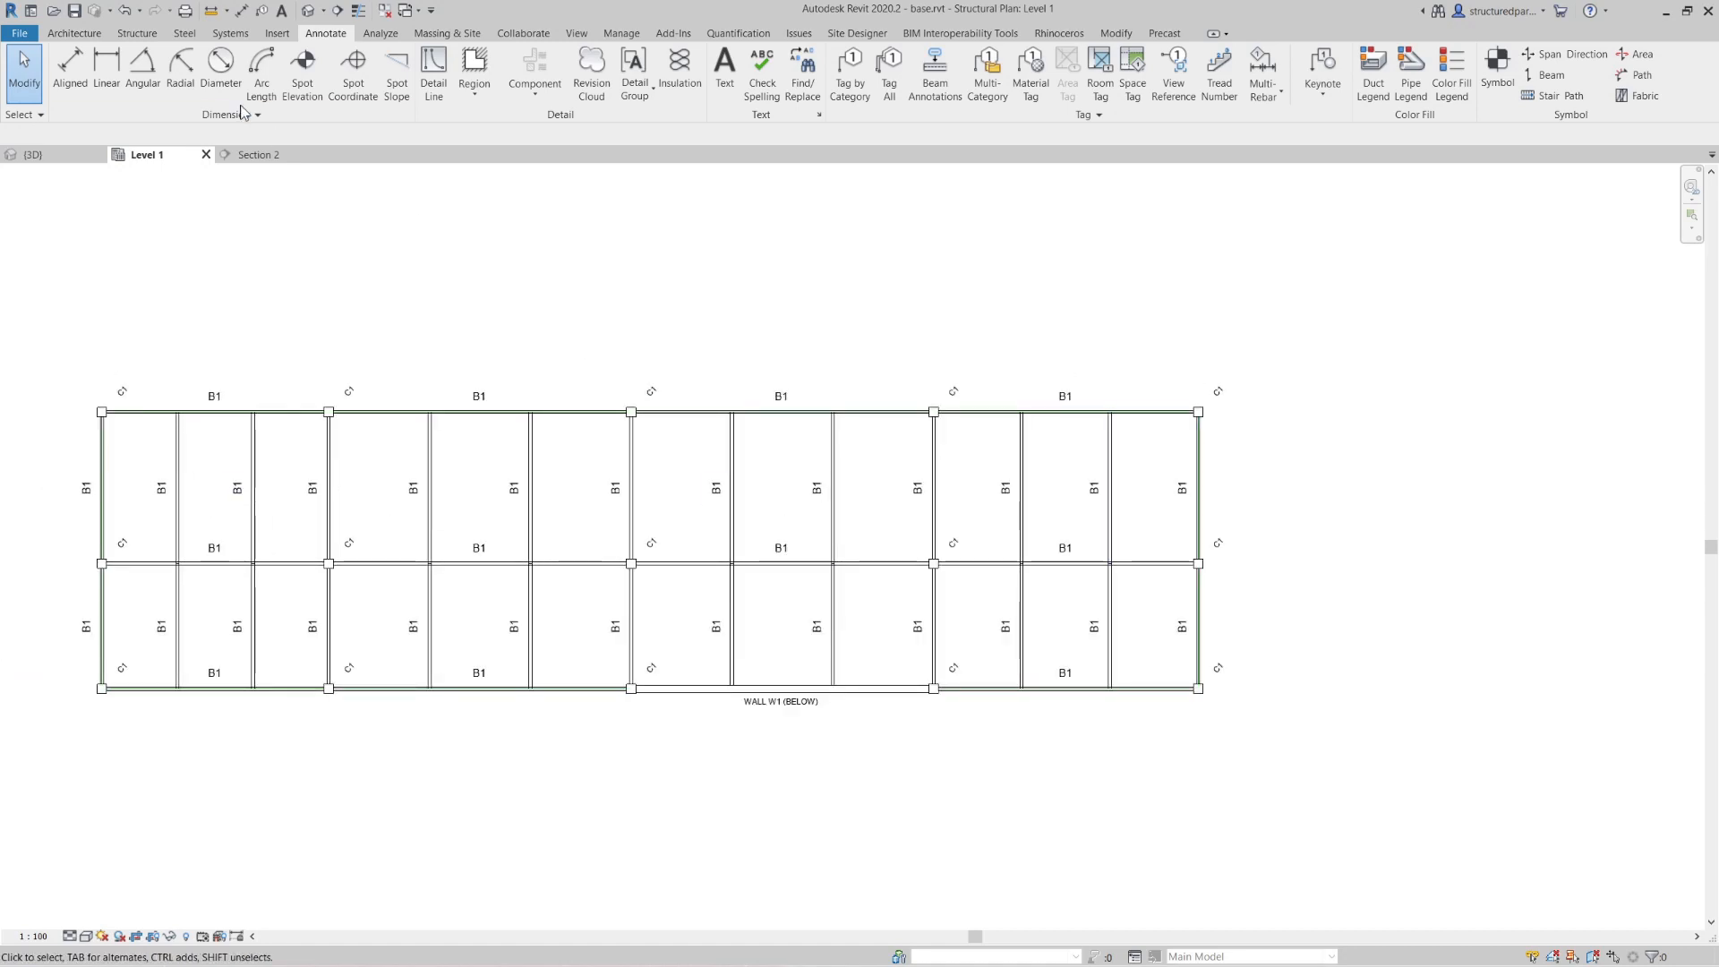
{"action": "left_click", "coordinate": [258, 154]}
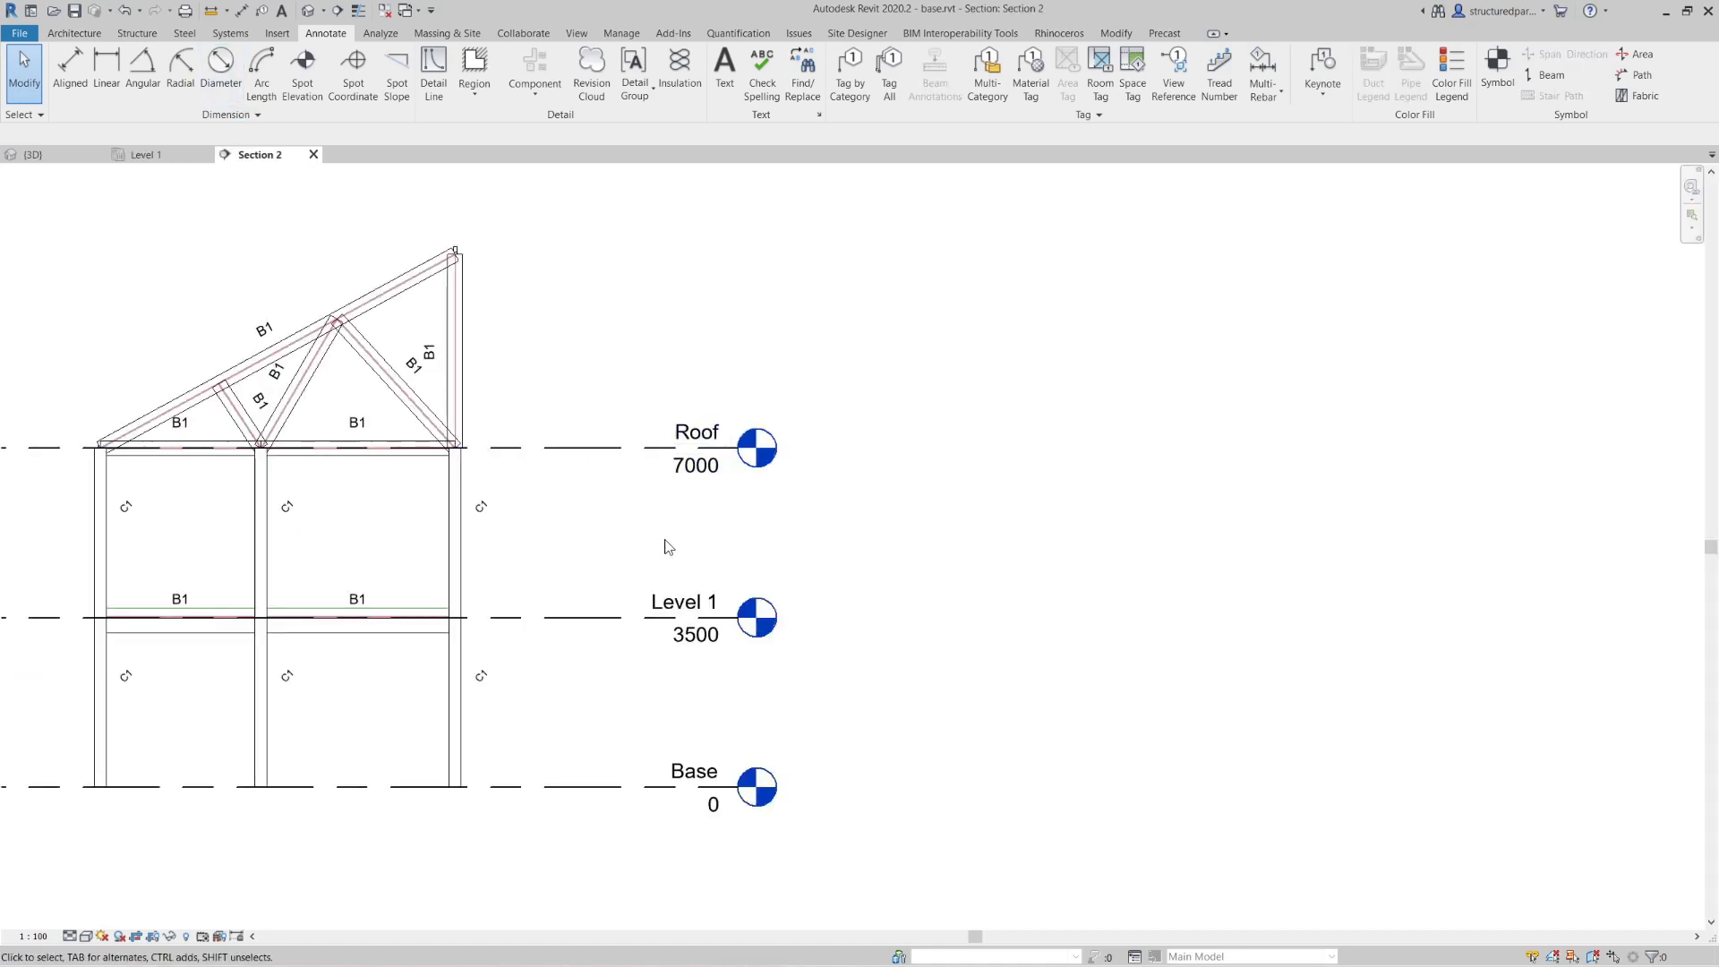